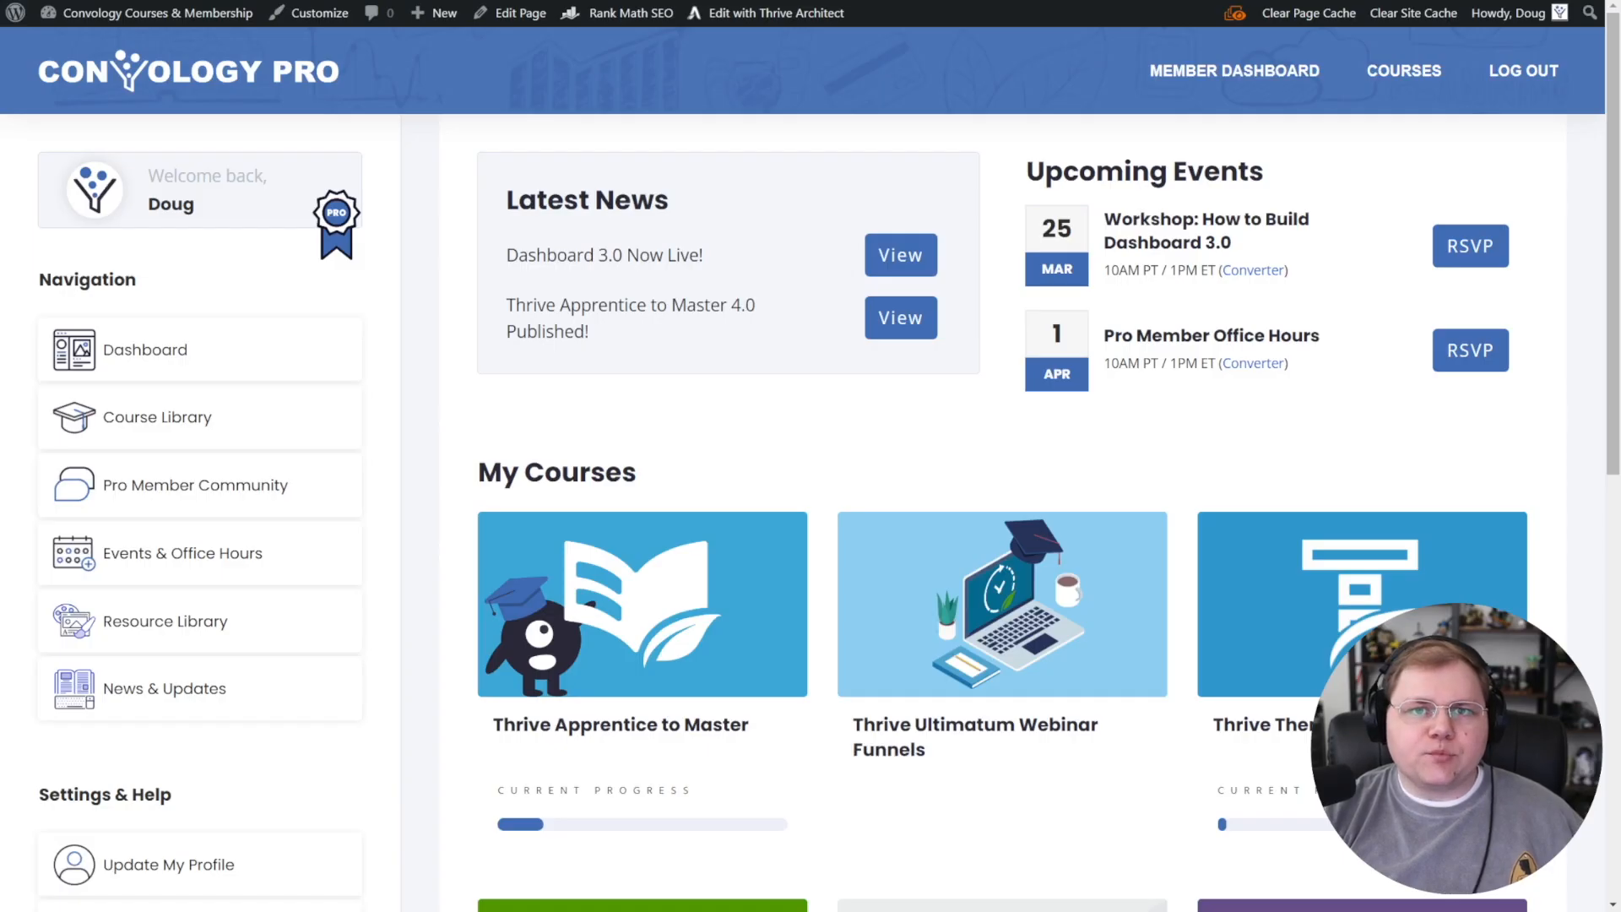
mouse_move(1022, 578)
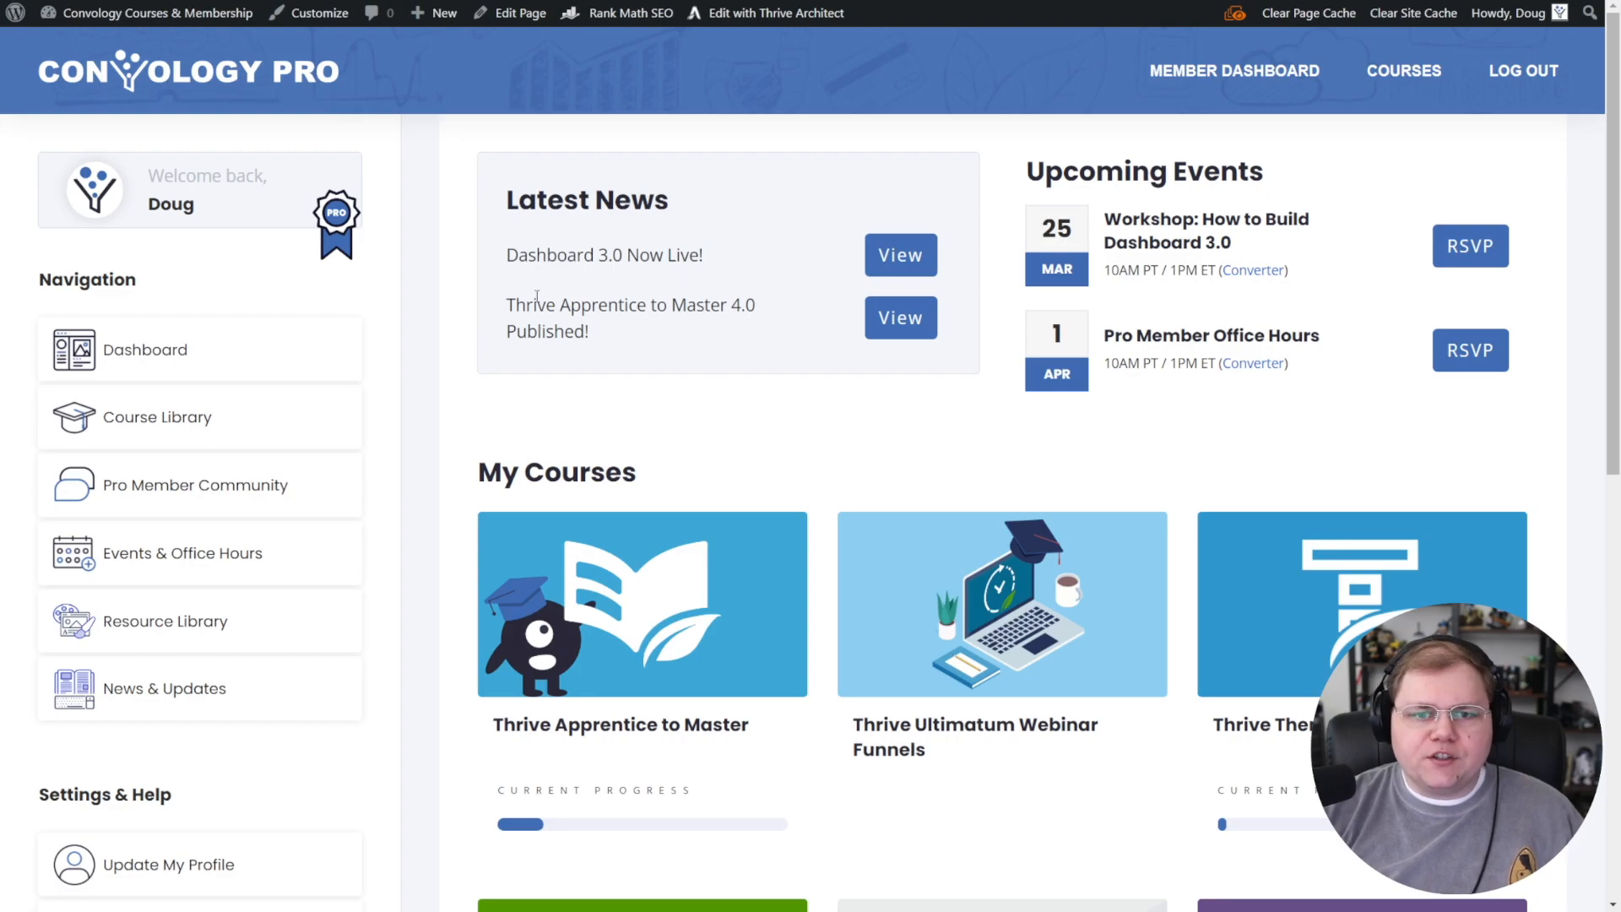
mouse_move(252, 338)
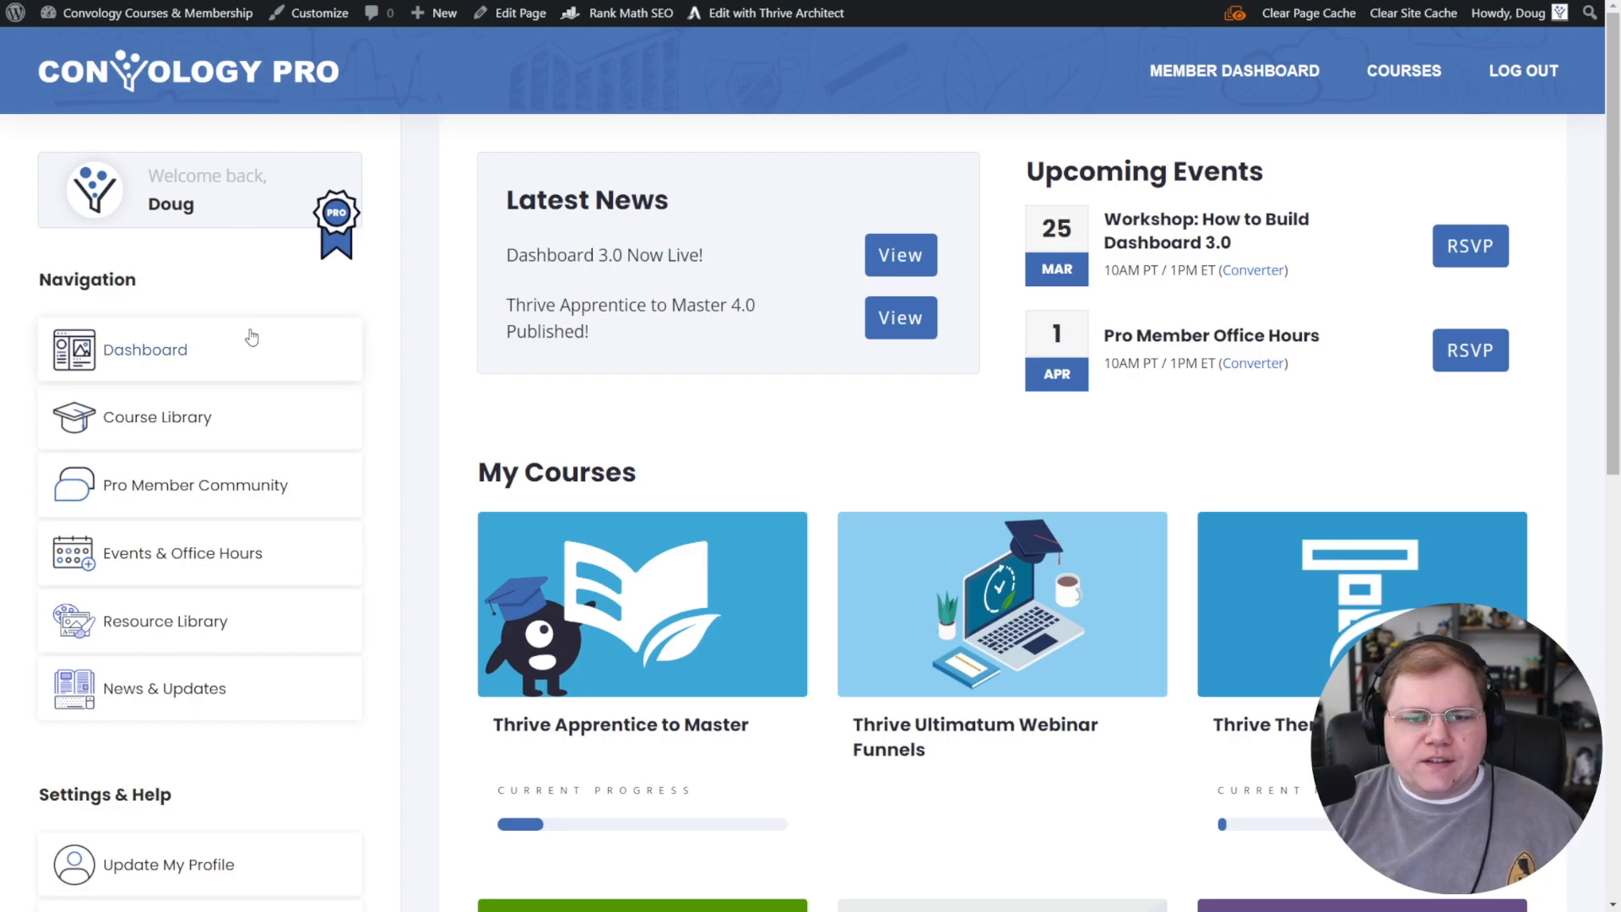
mouse_move(248, 689)
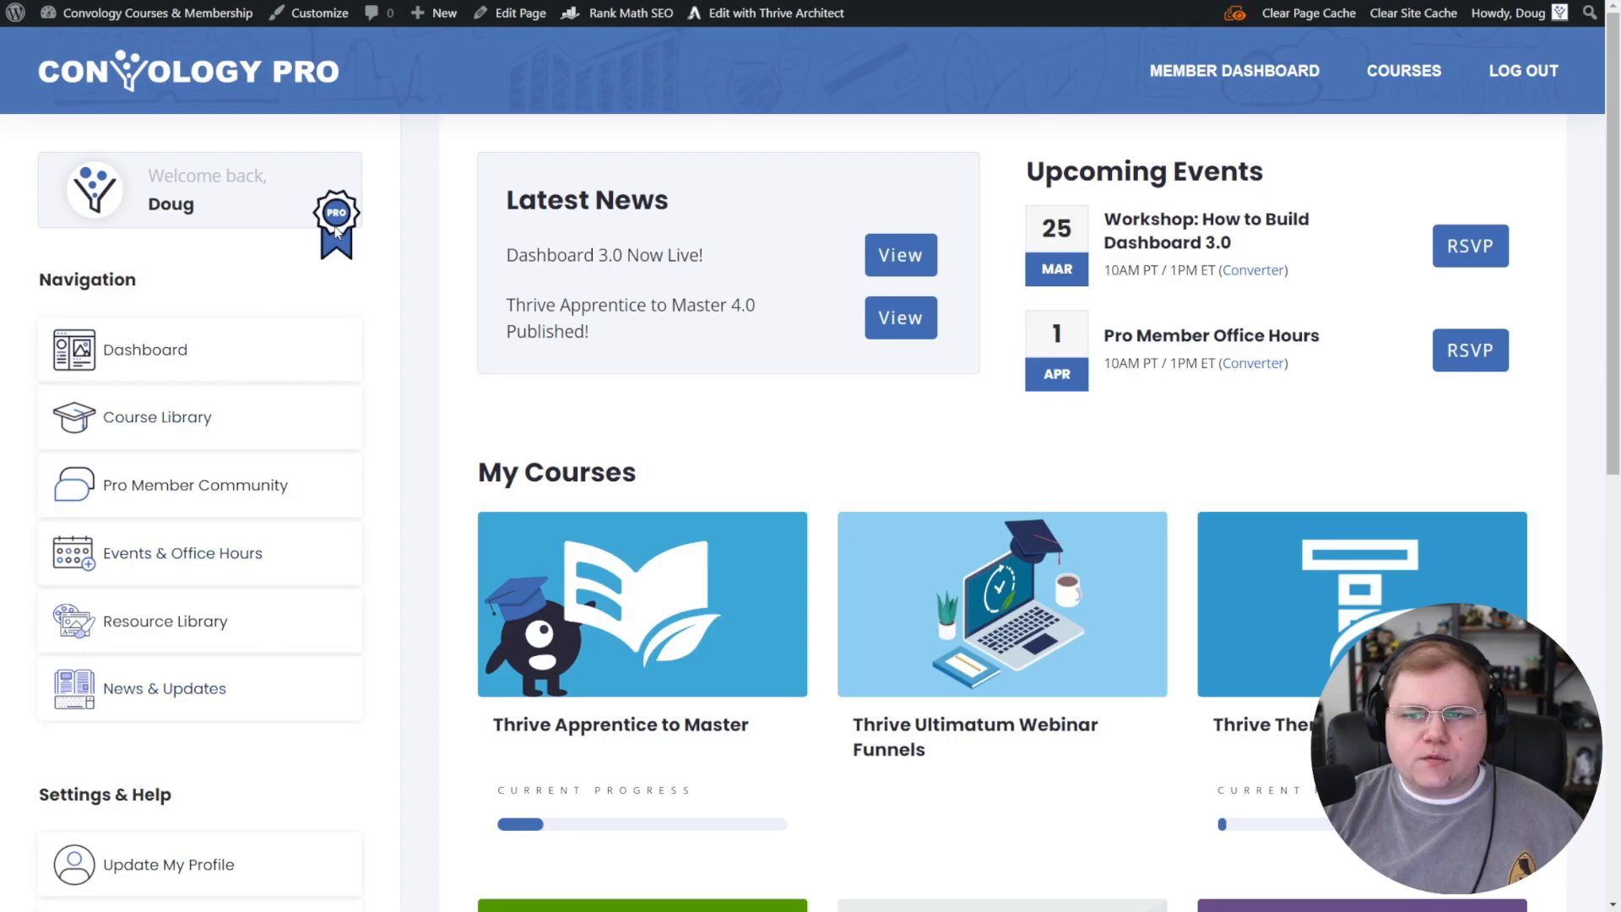
- Open the dashboard page in the Thrive Architect editor
scroll("down", 3)
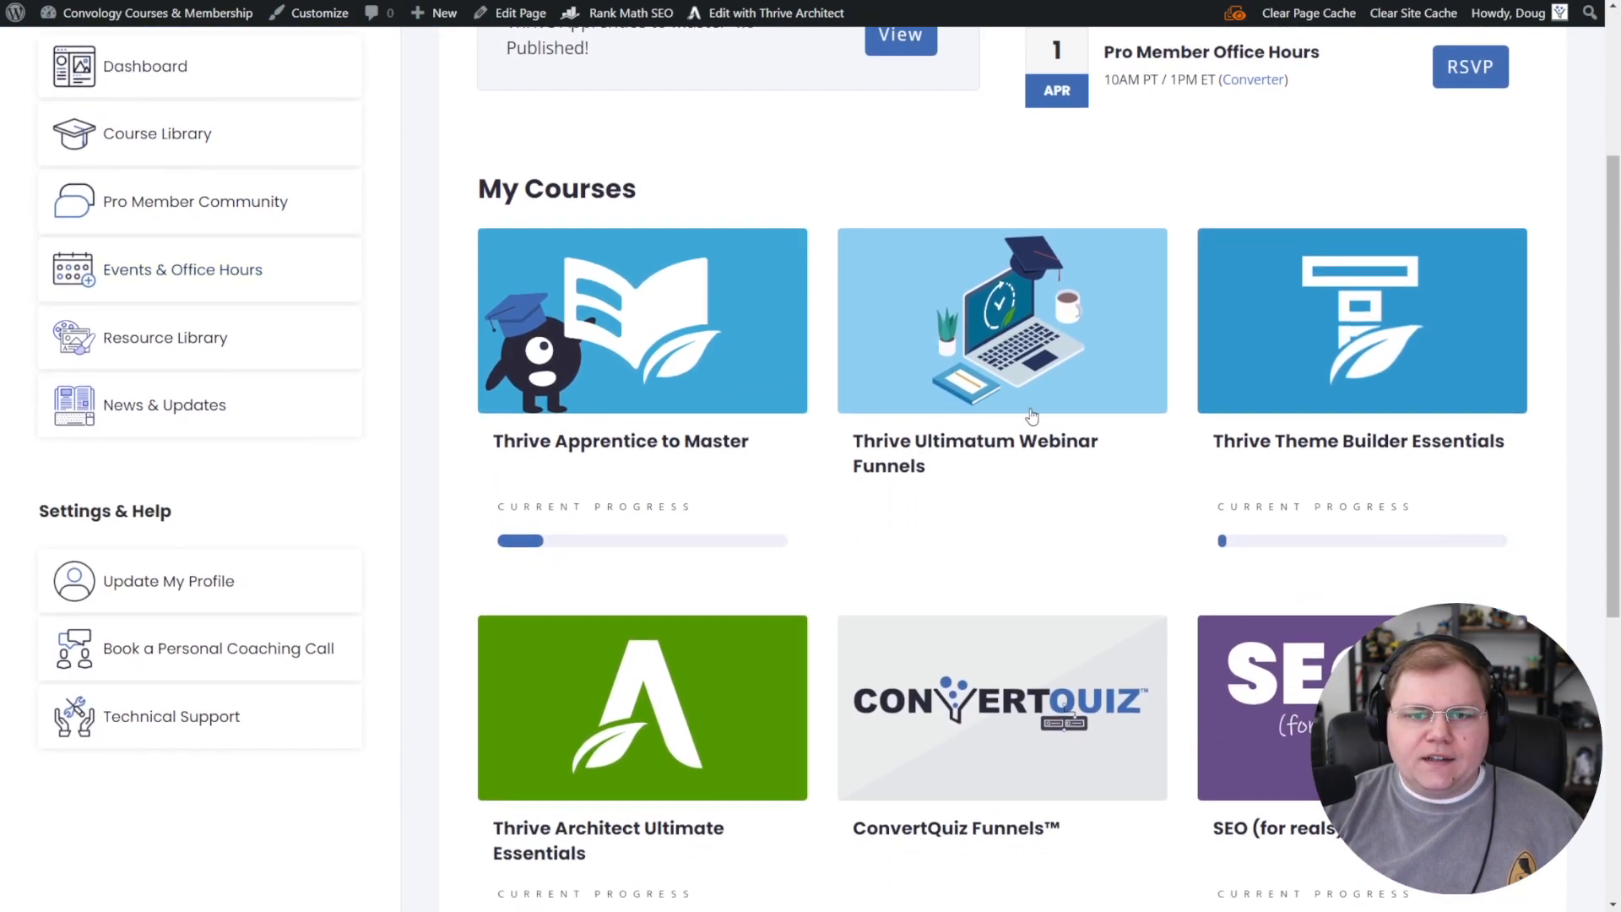
mouse_move(1116, 503)
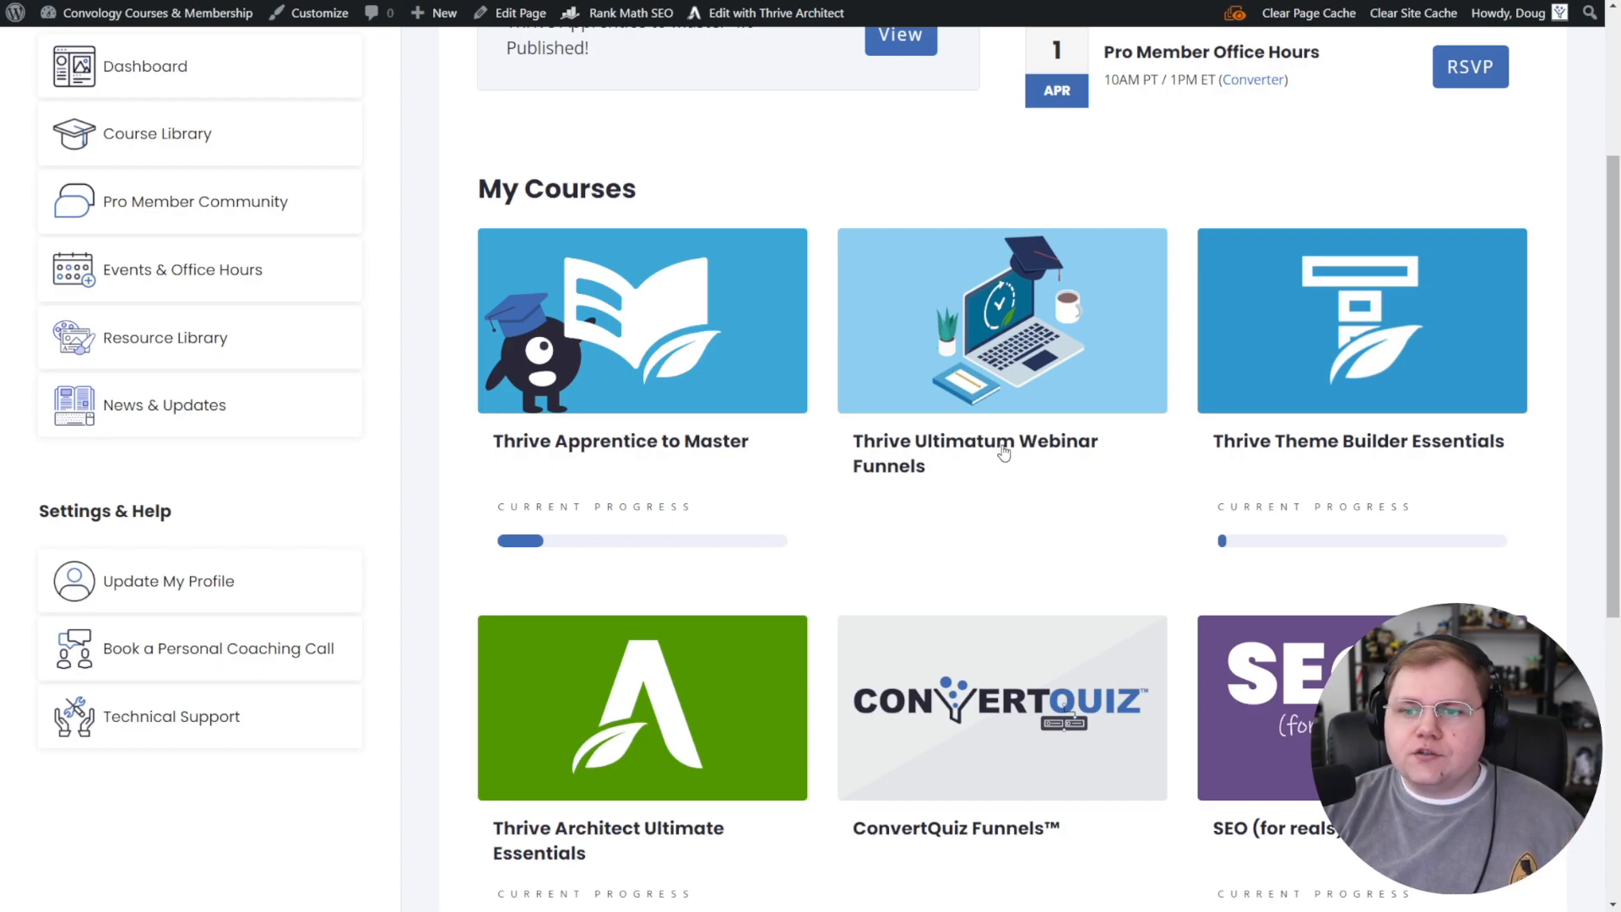
scroll("up", 3)
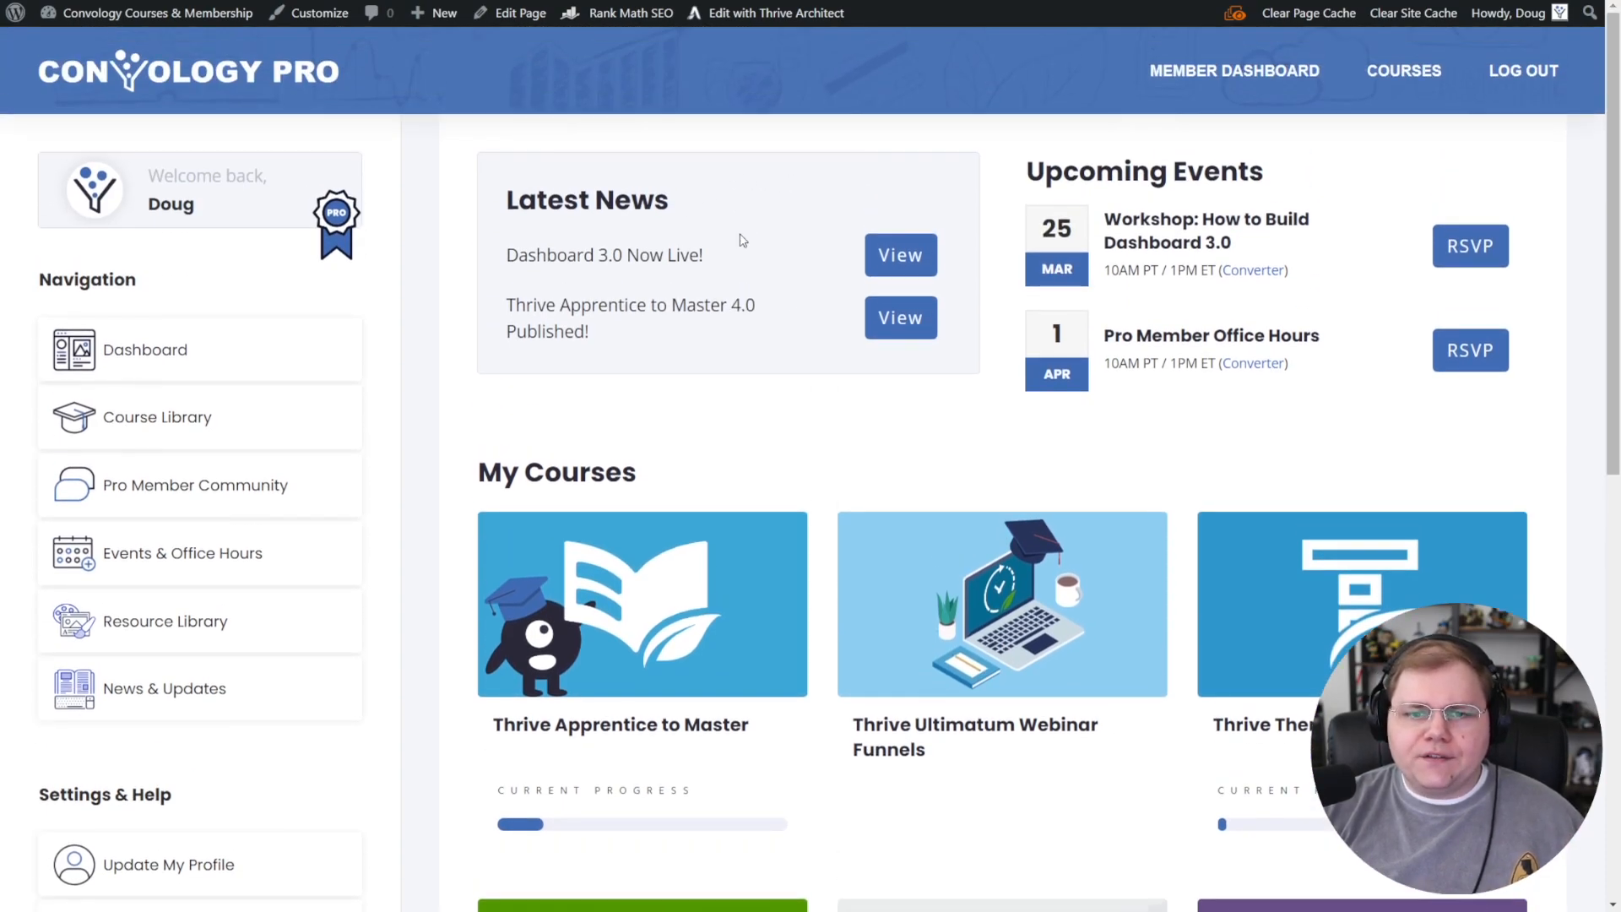
mouse_move(1238, 199)
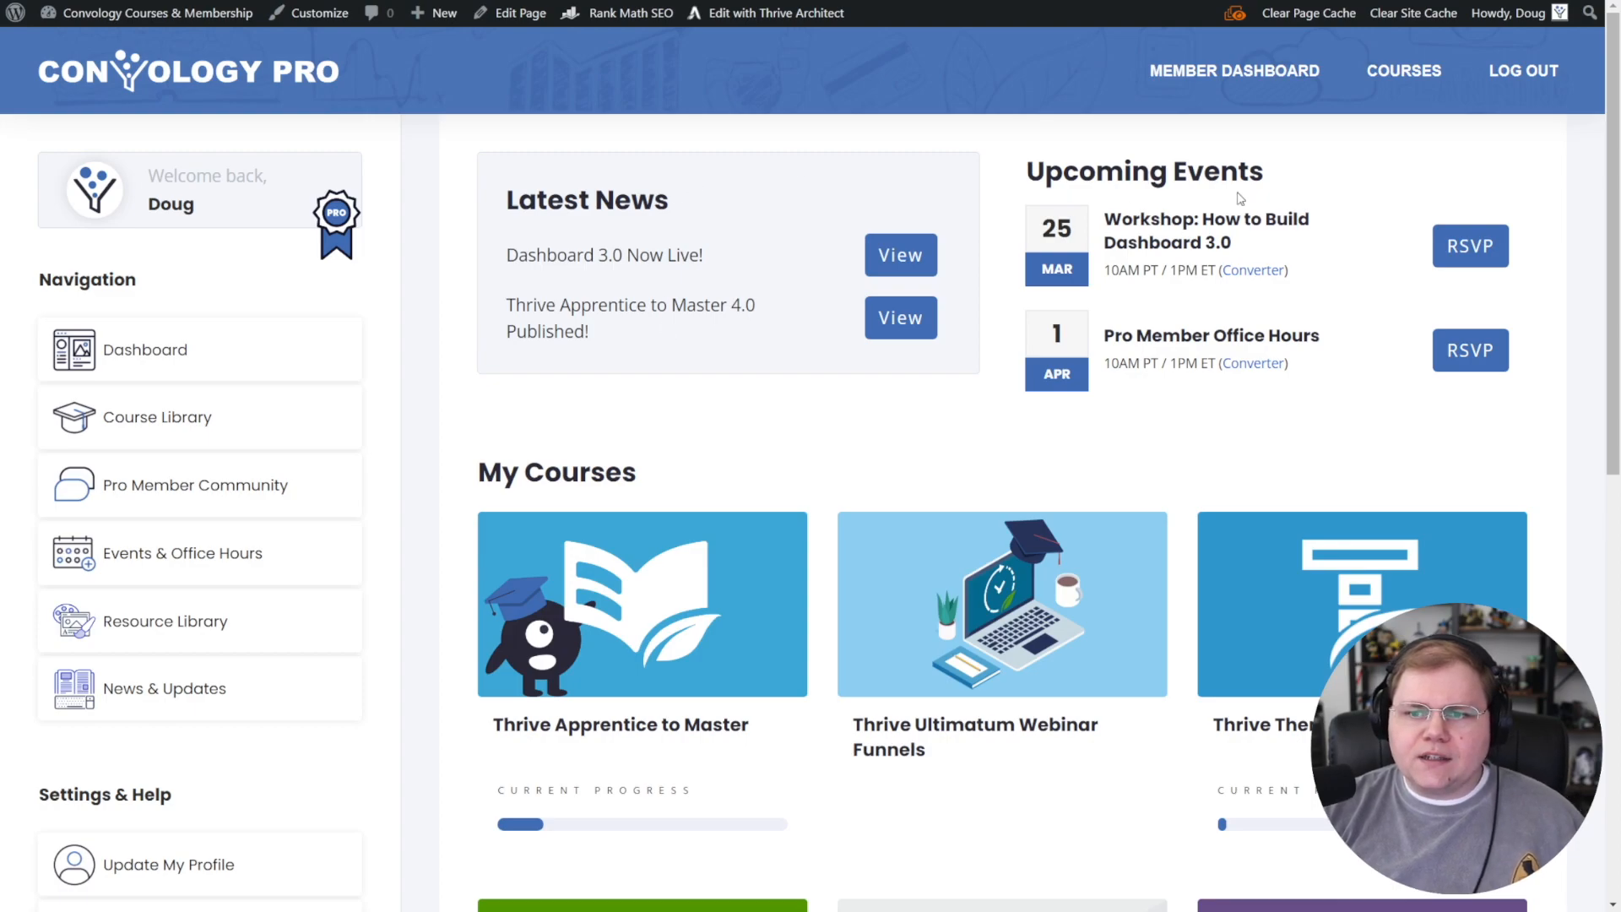
mouse_move(1209, 468)
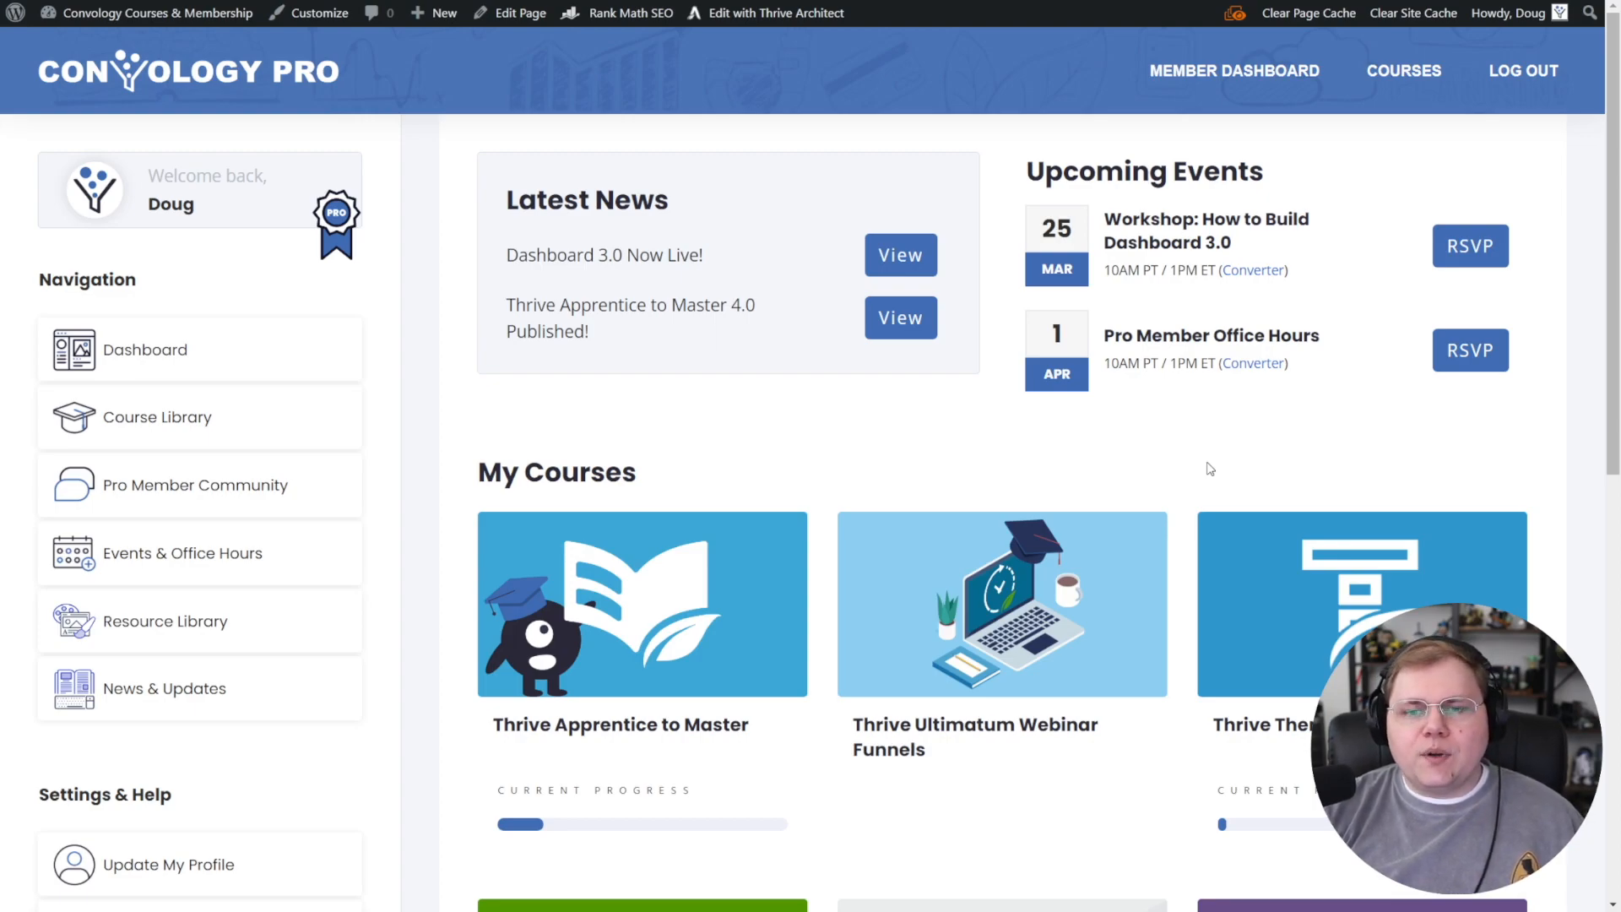
mouse_move(724, 162)
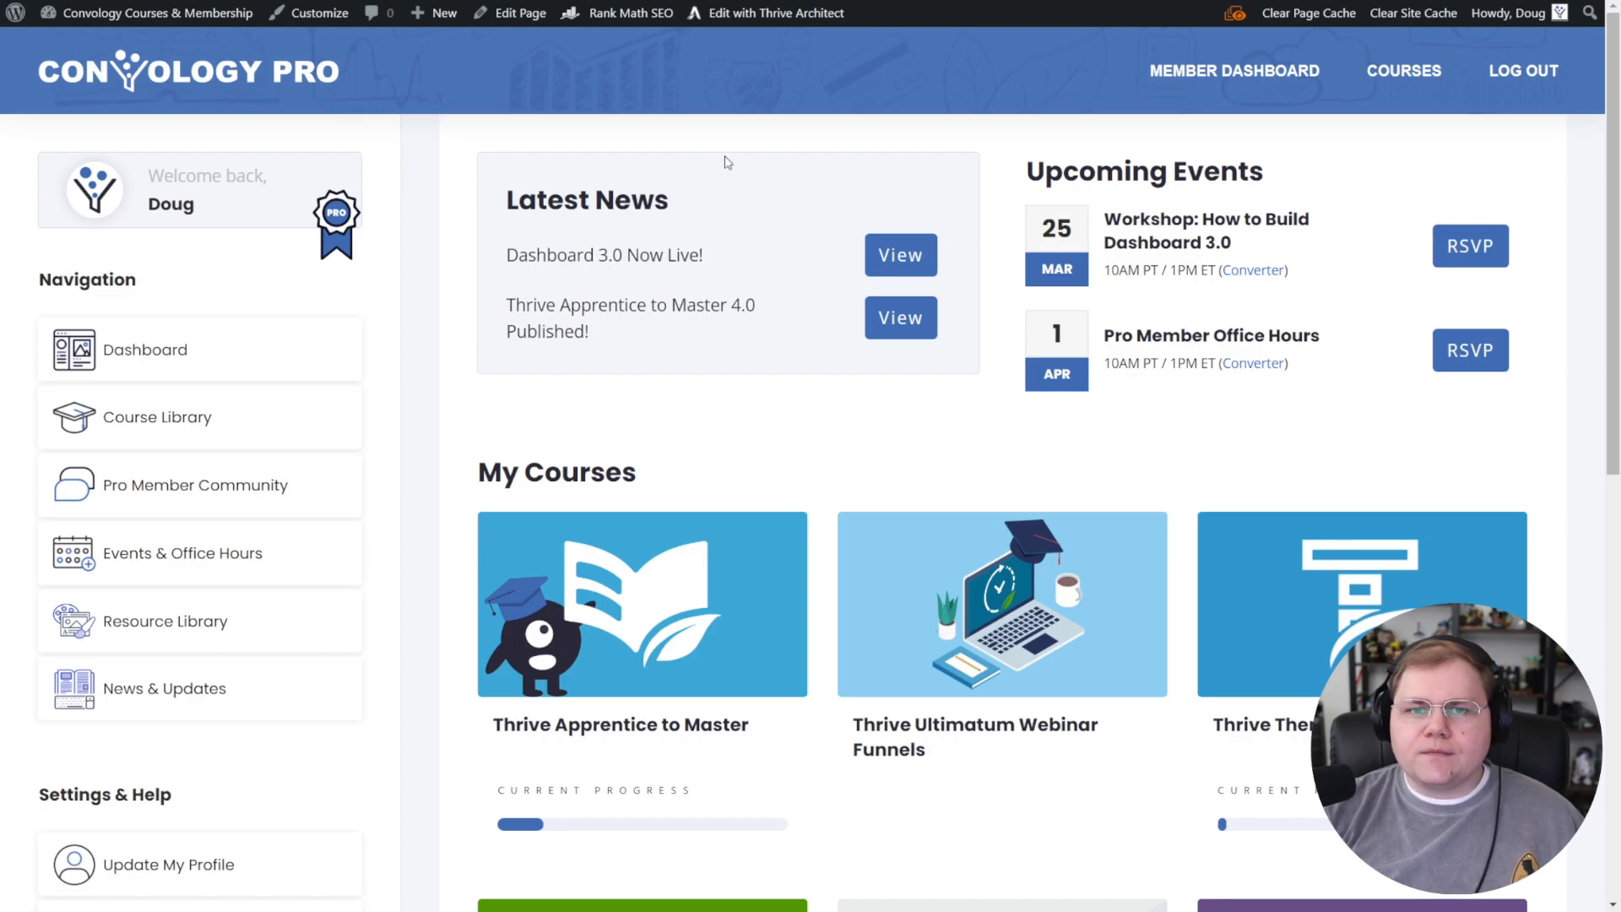
left_click(777, 12)
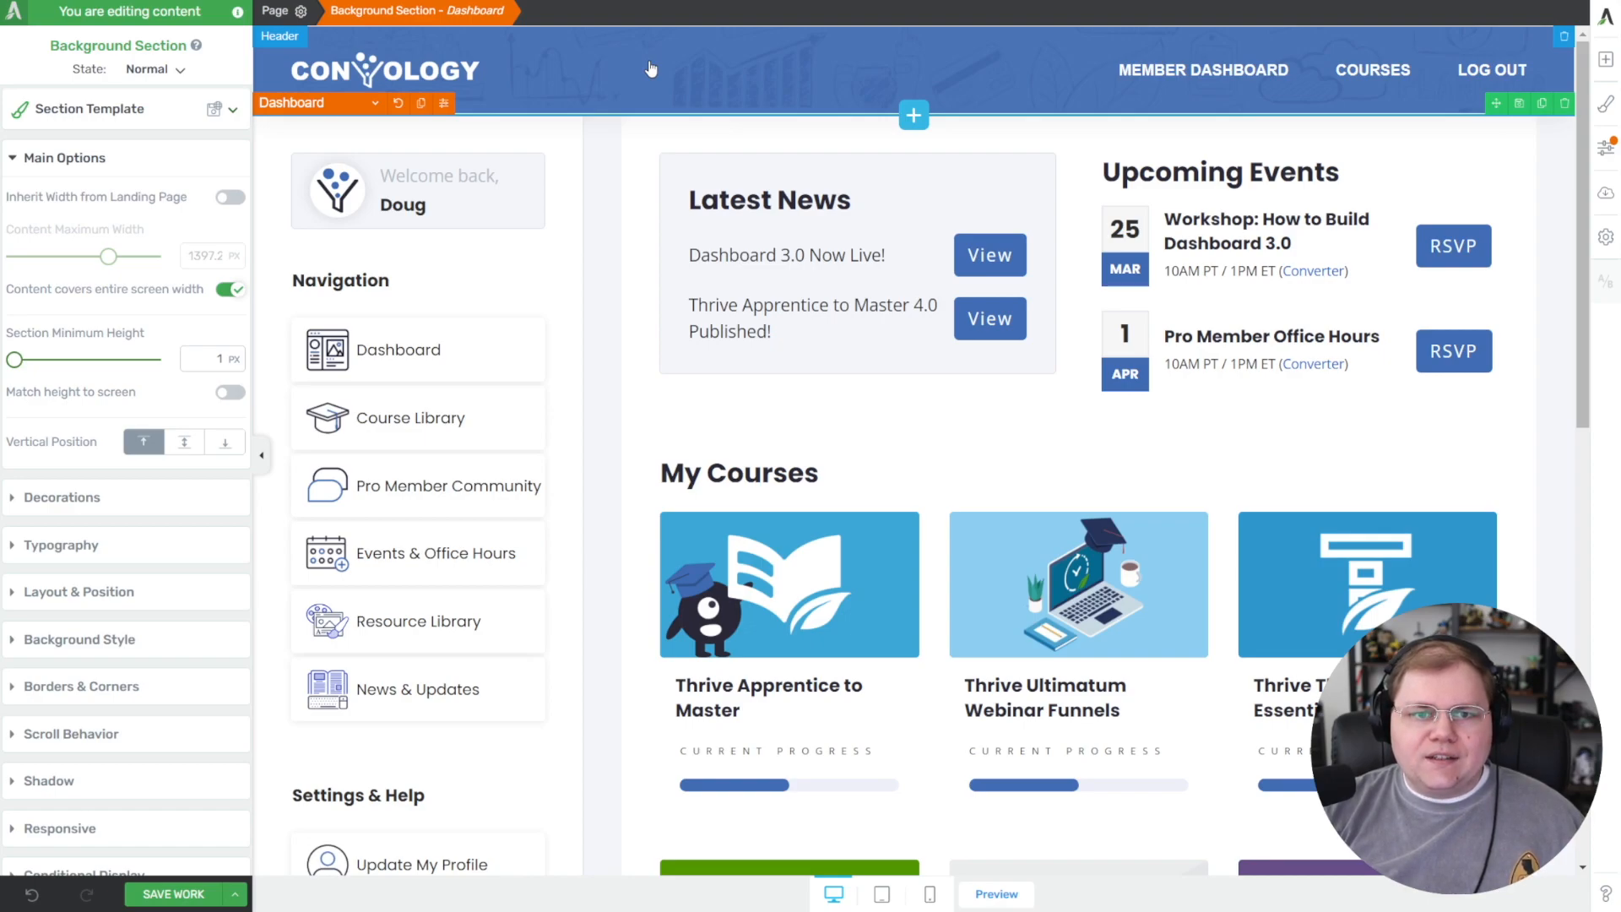
- Delete the content section so only the header and footer remain
left_click(740, 473)
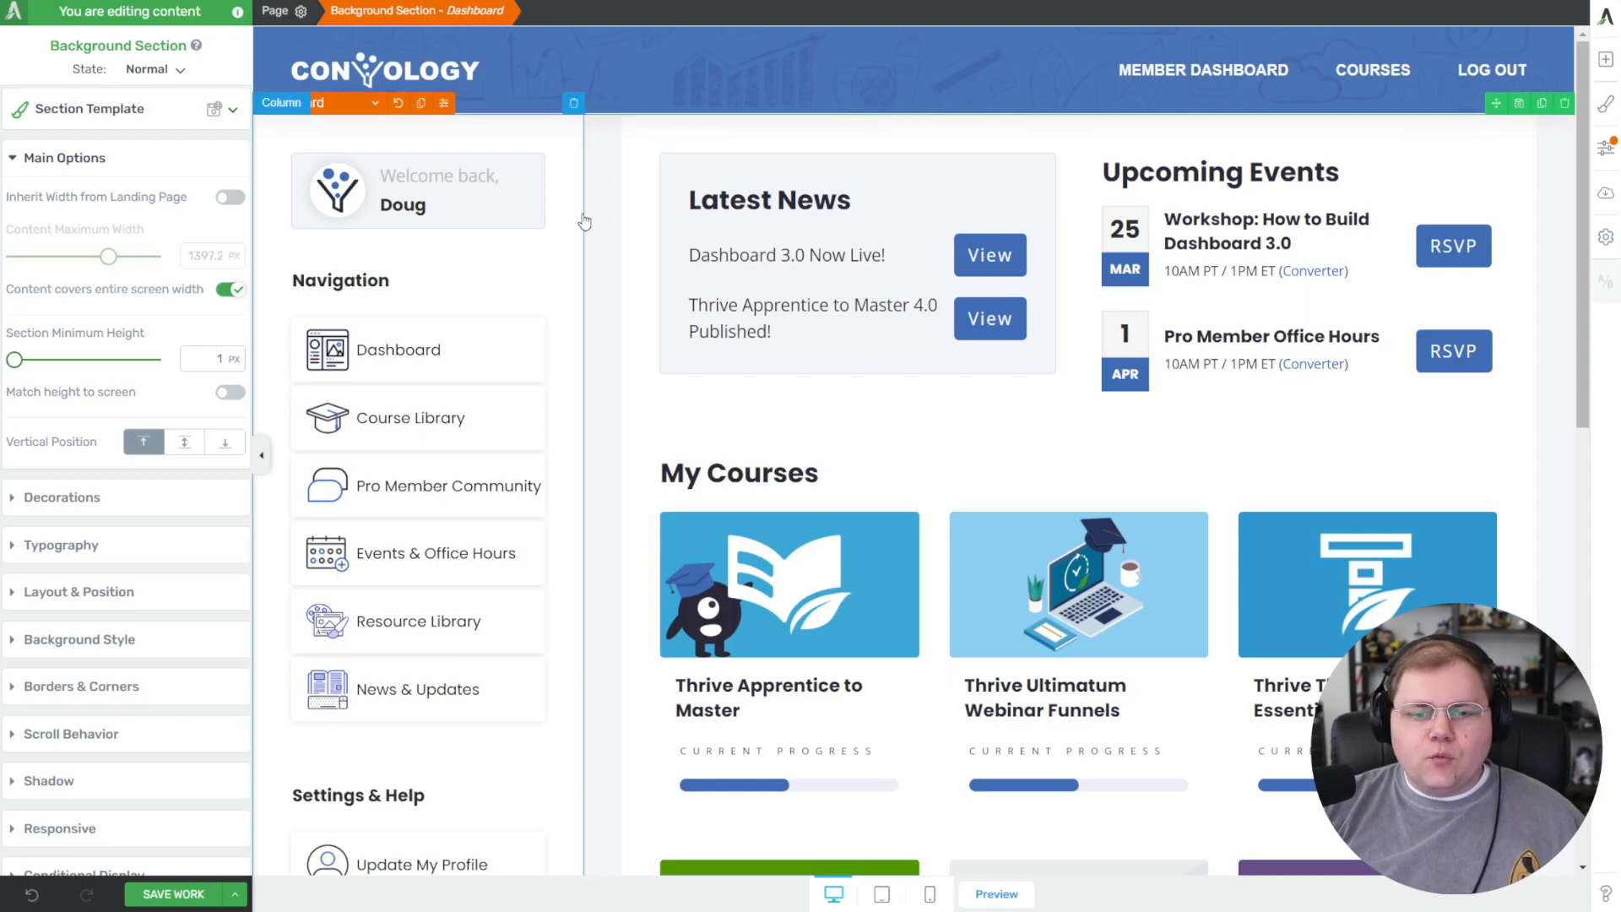
left_click(417, 190)
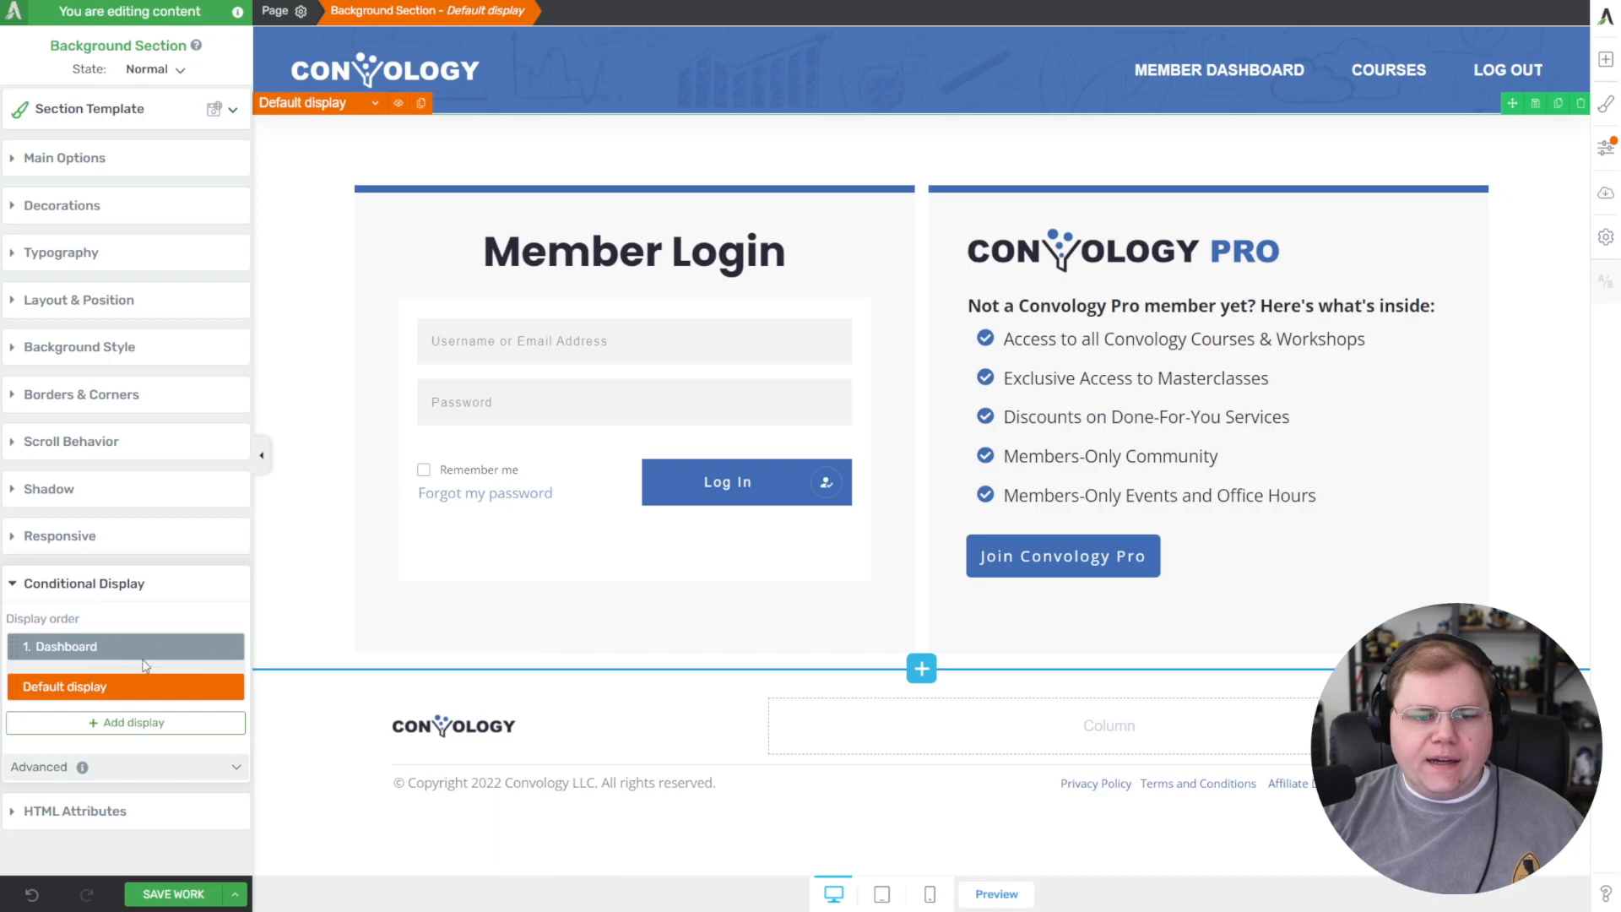
mouse_move(141, 688)
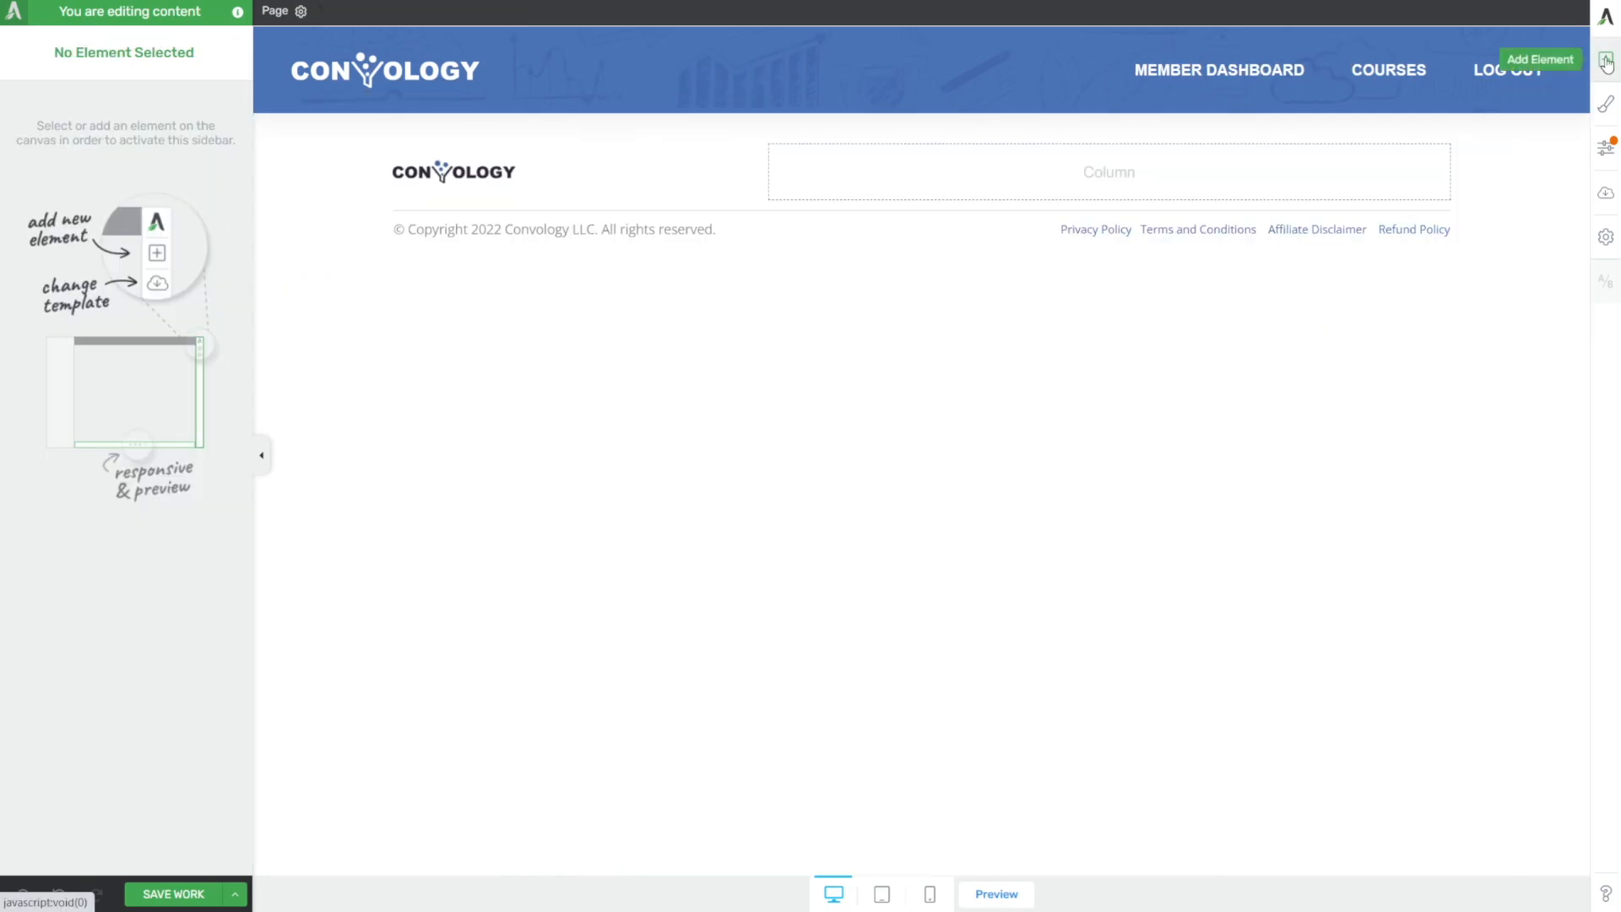
- Add a Background Section that ignores the landing page width and covers the full screen width
left_click(1607, 62)
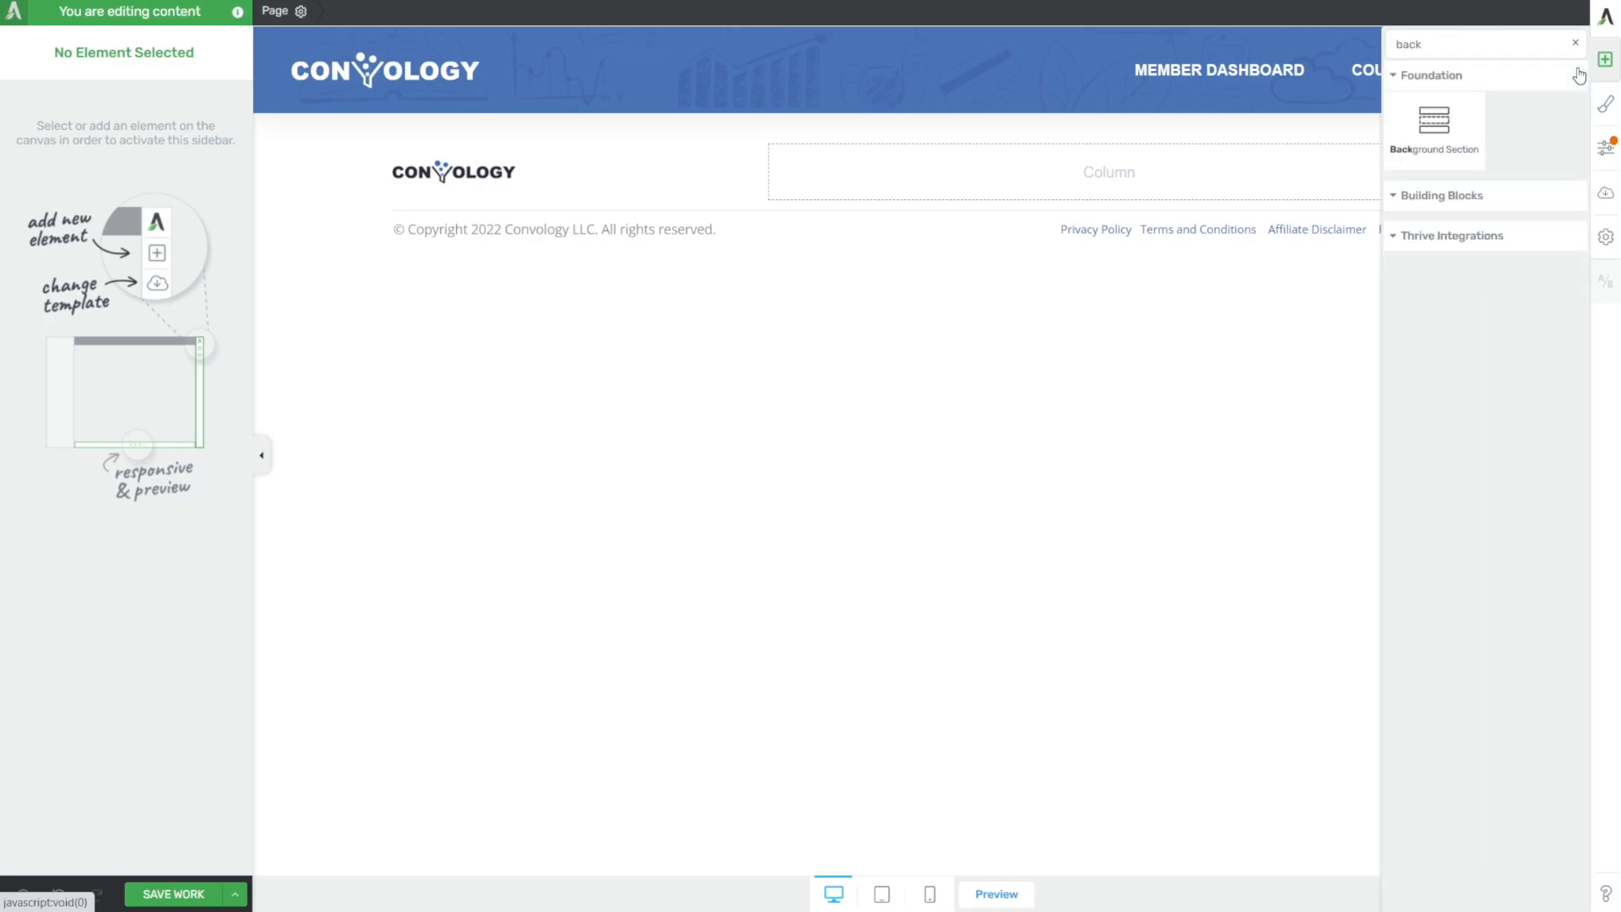
left_click(1434, 118)
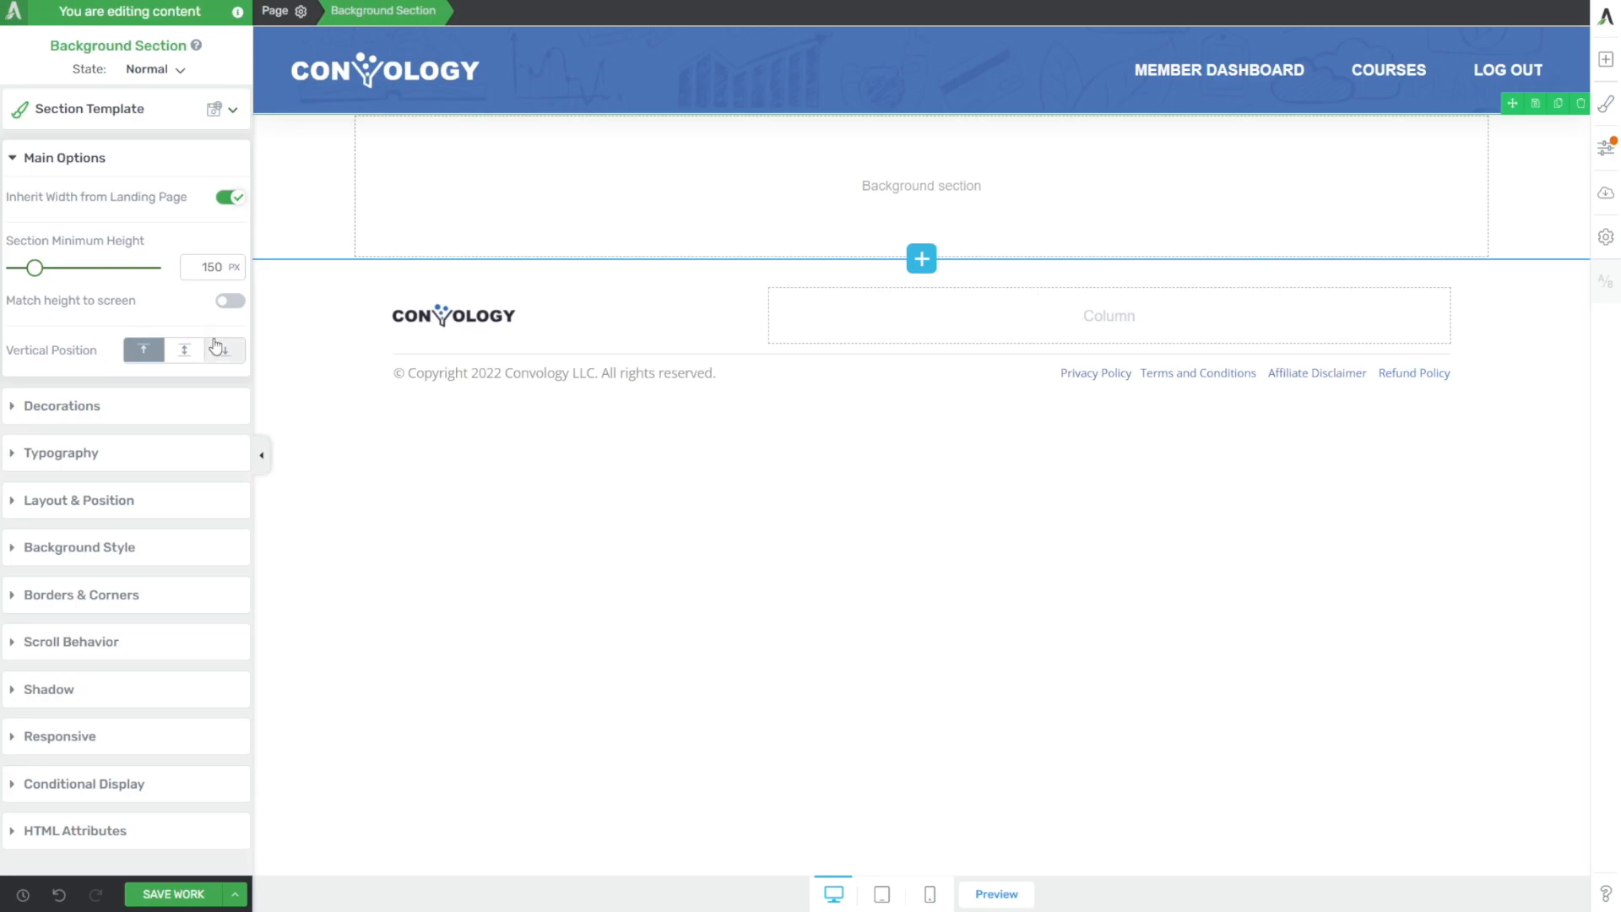
left_click(228, 197)
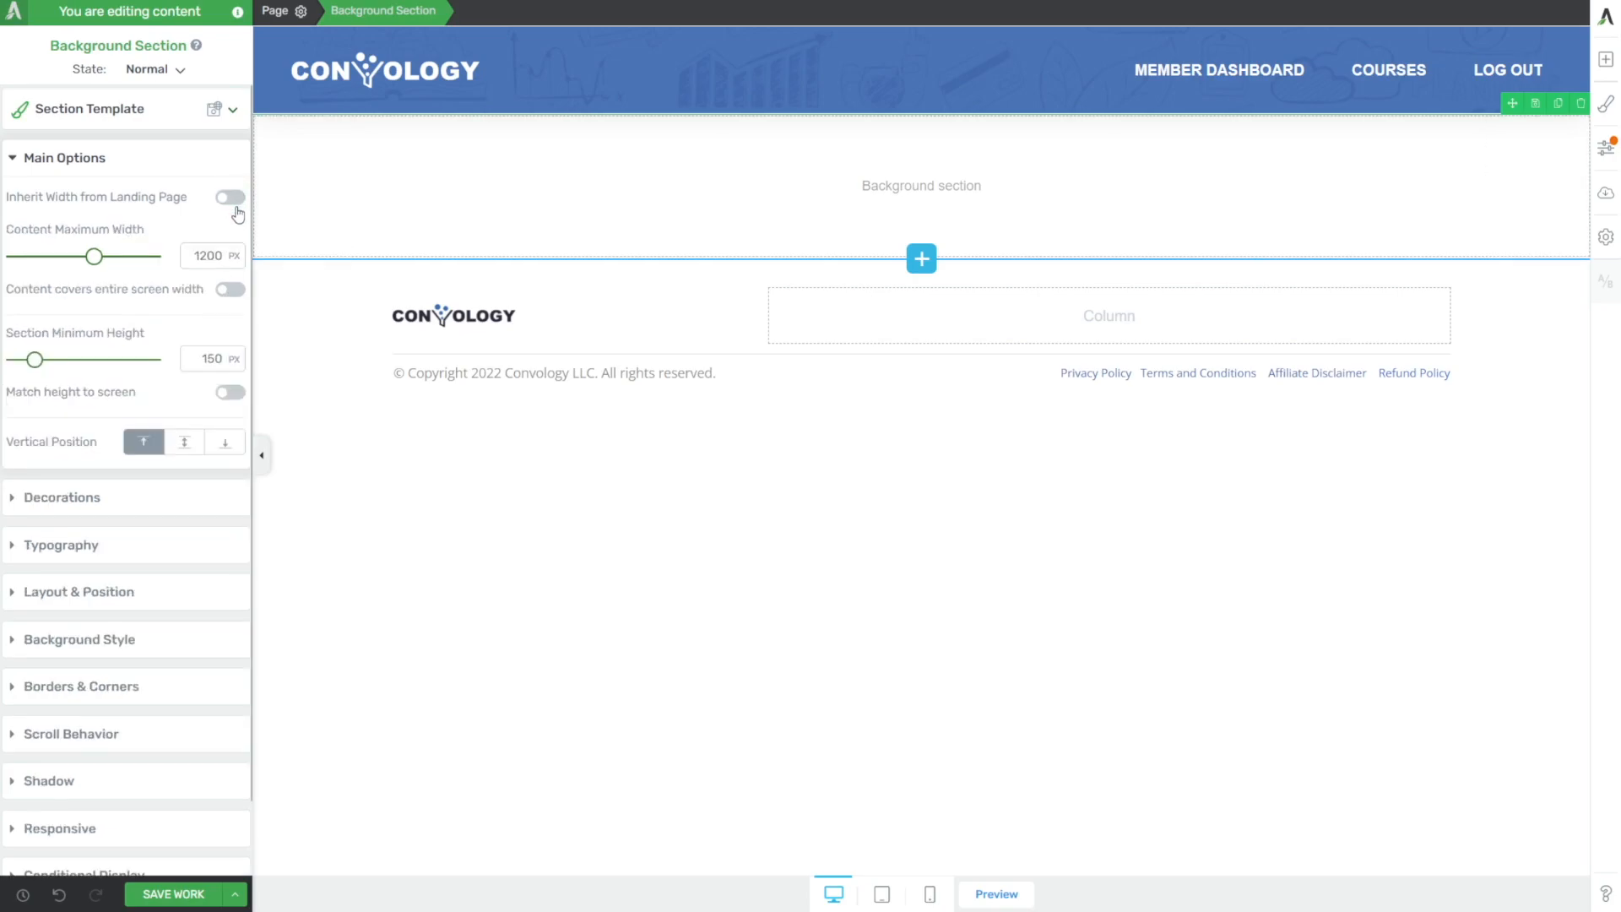
mouse_move(237, 220)
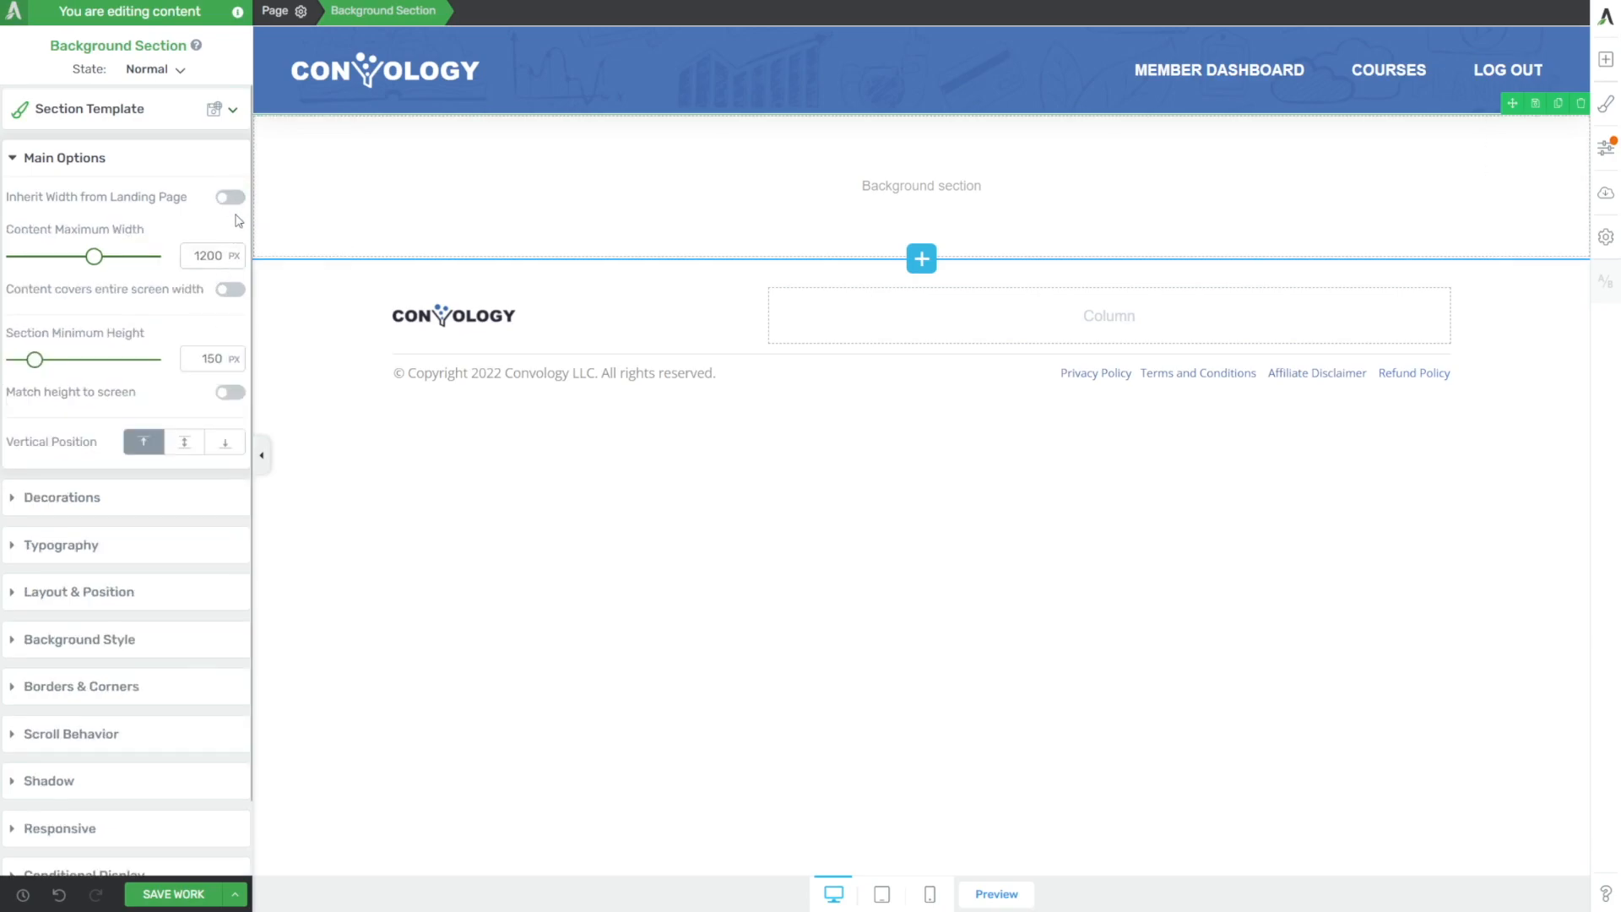
left_click(228, 288)
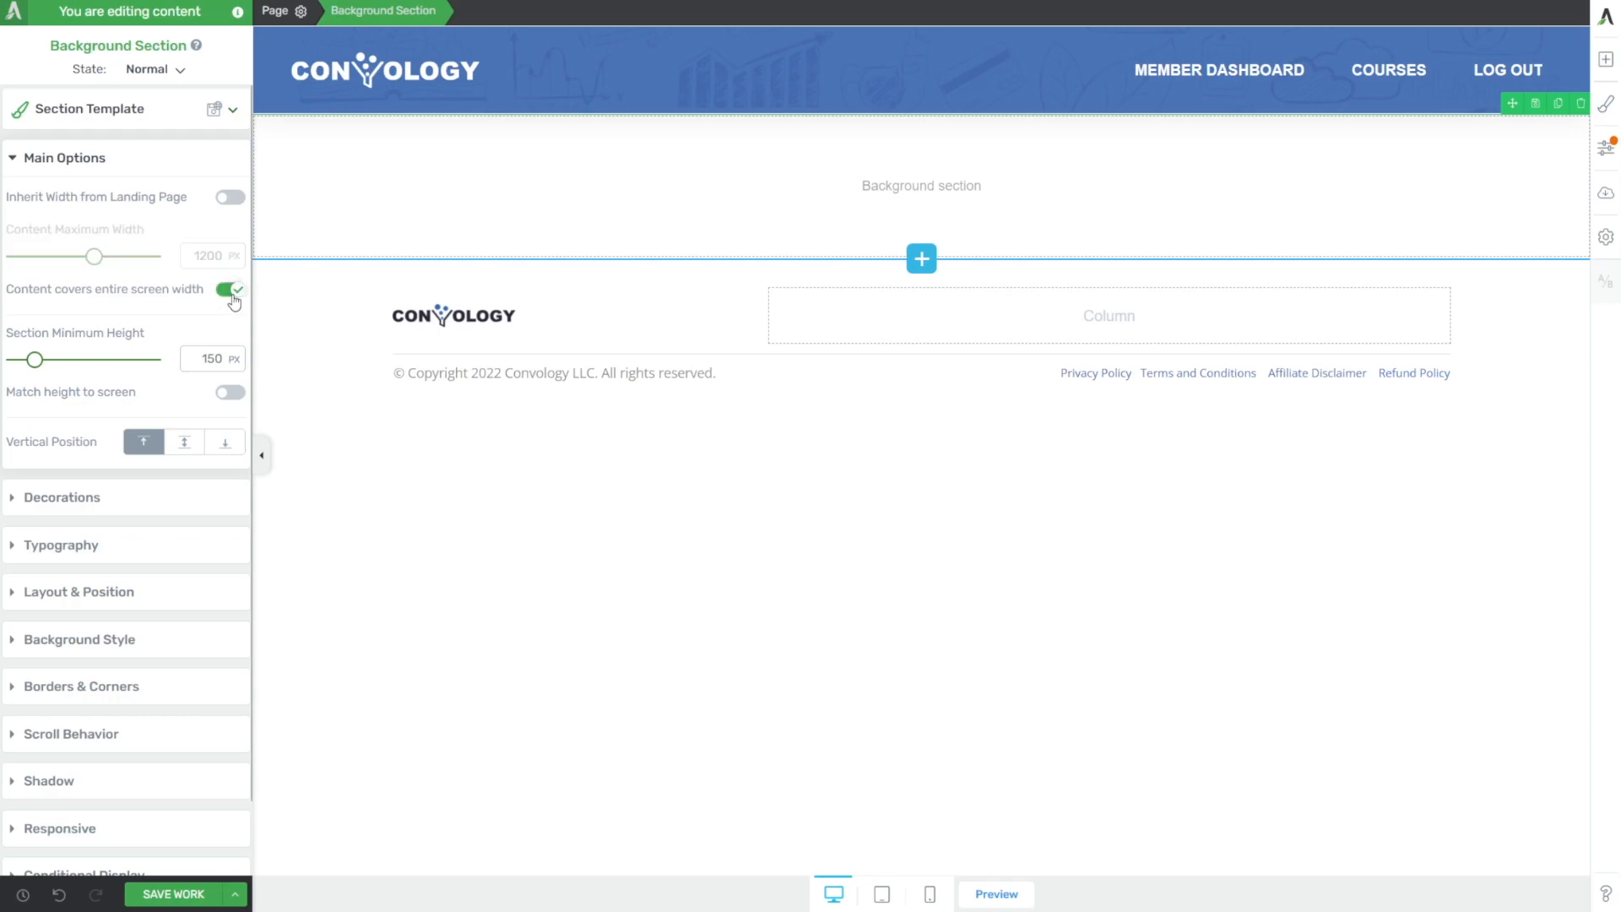
mouse_move(586, 287)
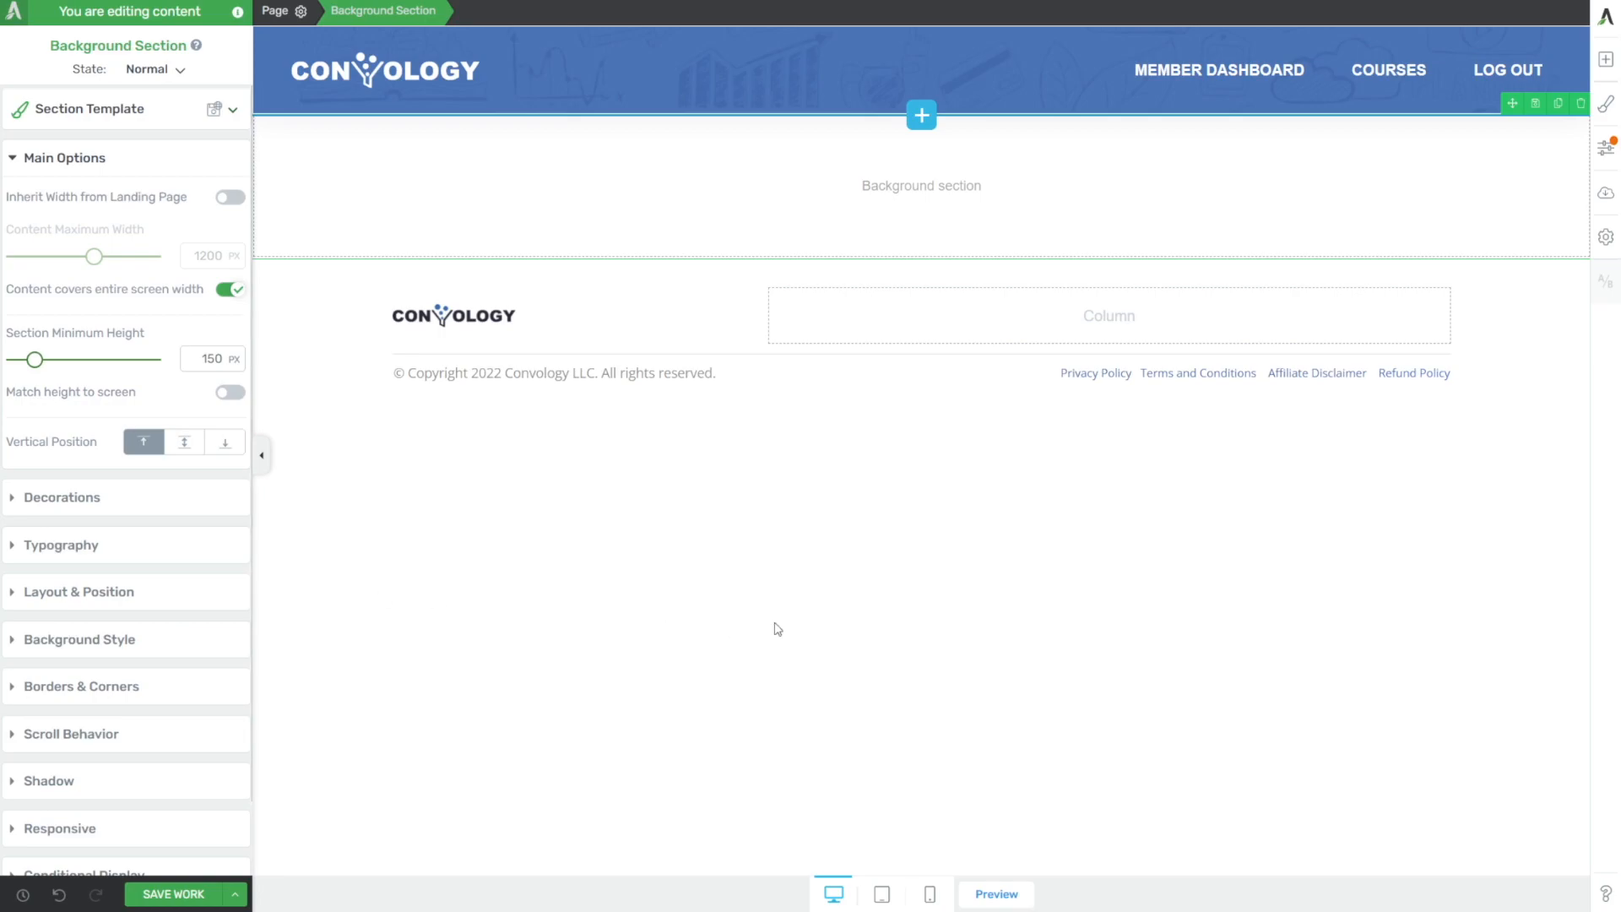
mouse_move(783, 487)
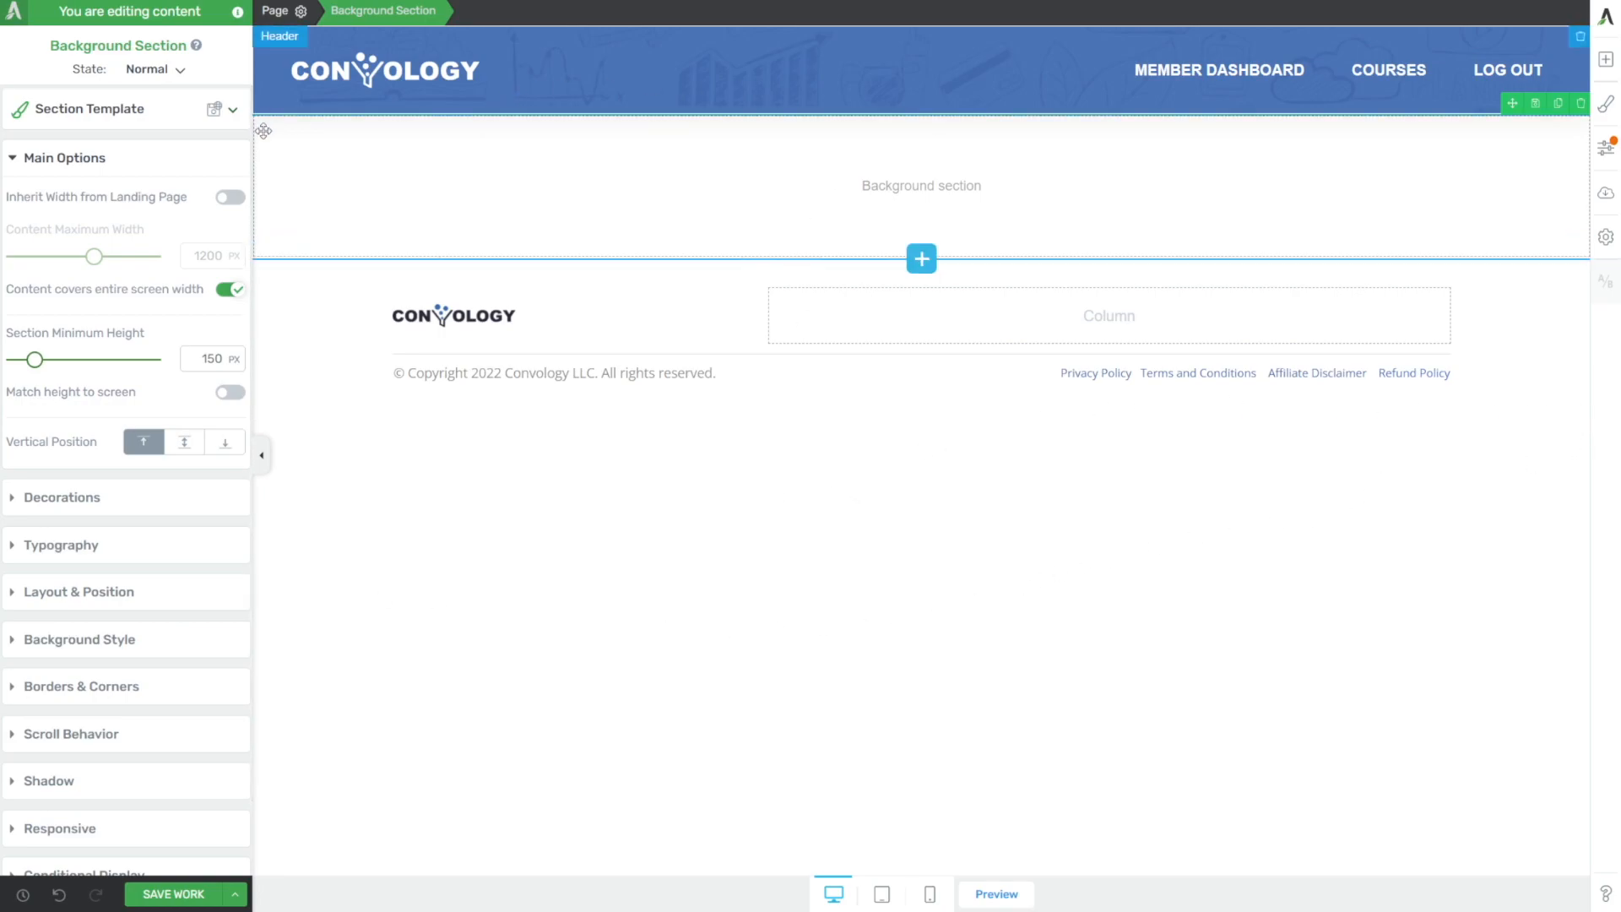
mouse_move(1148, 255)
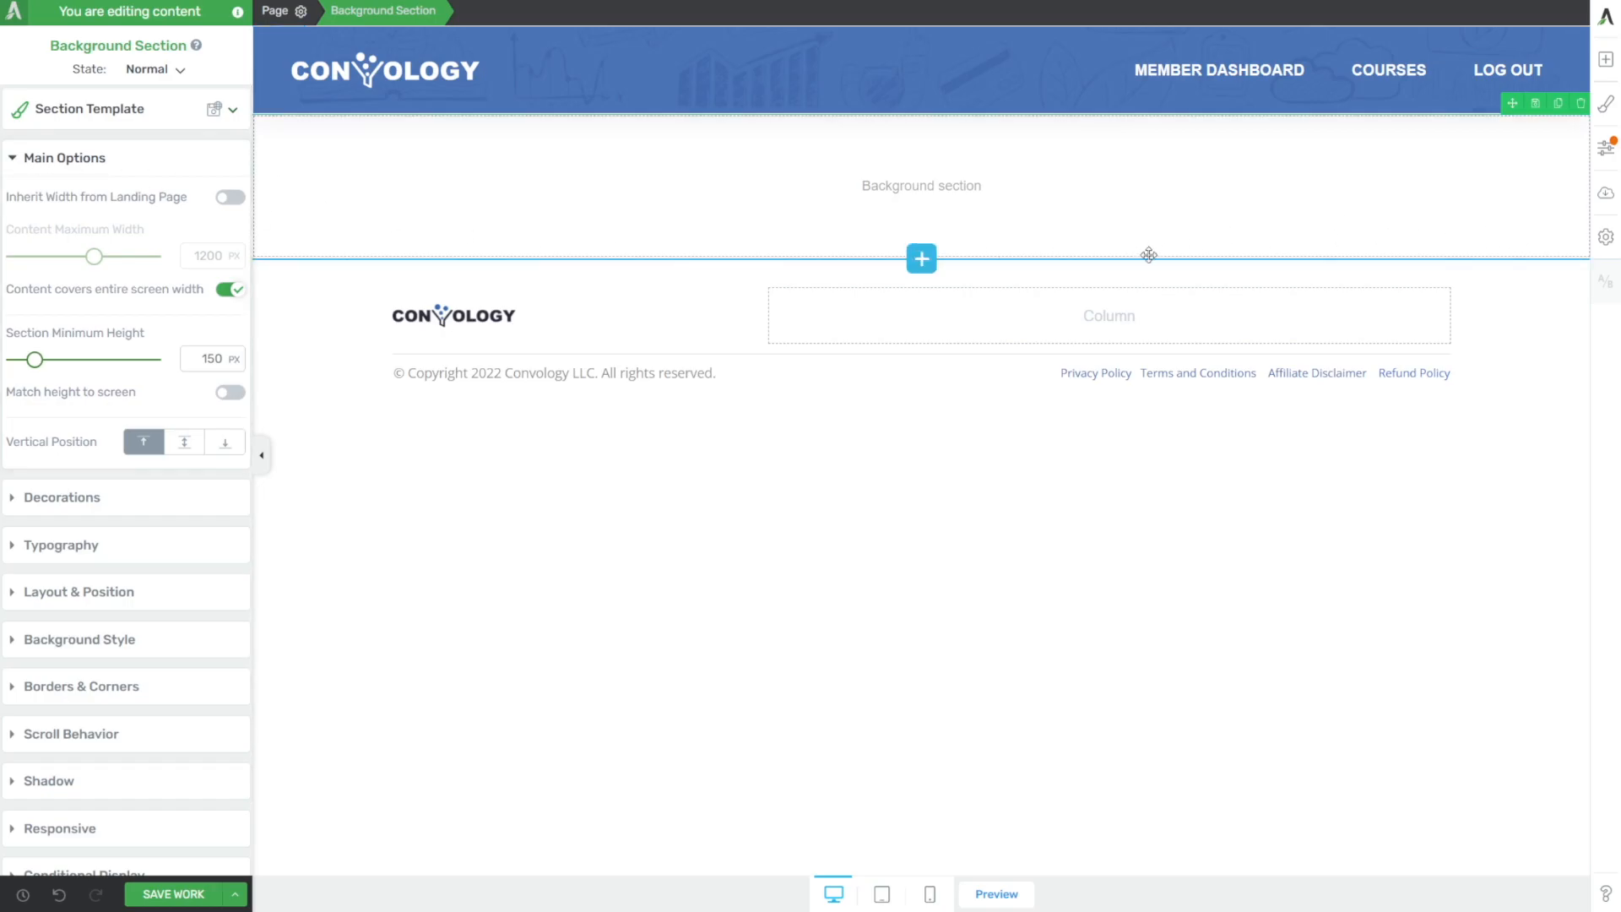
mouse_move(1258, 179)
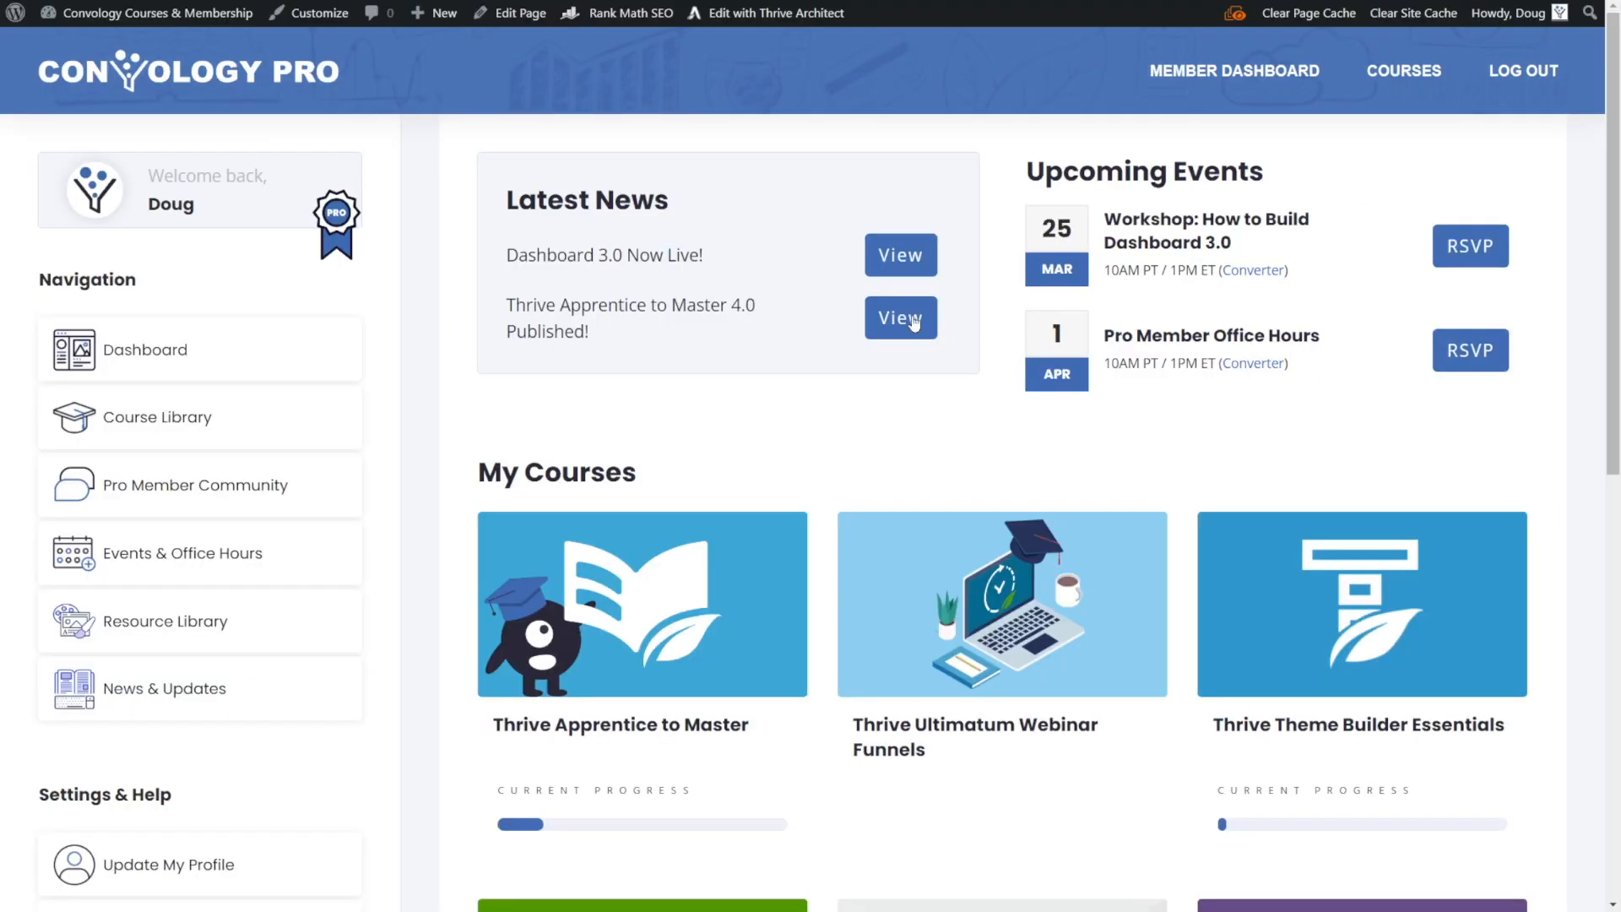
mouse_move(321, 301)
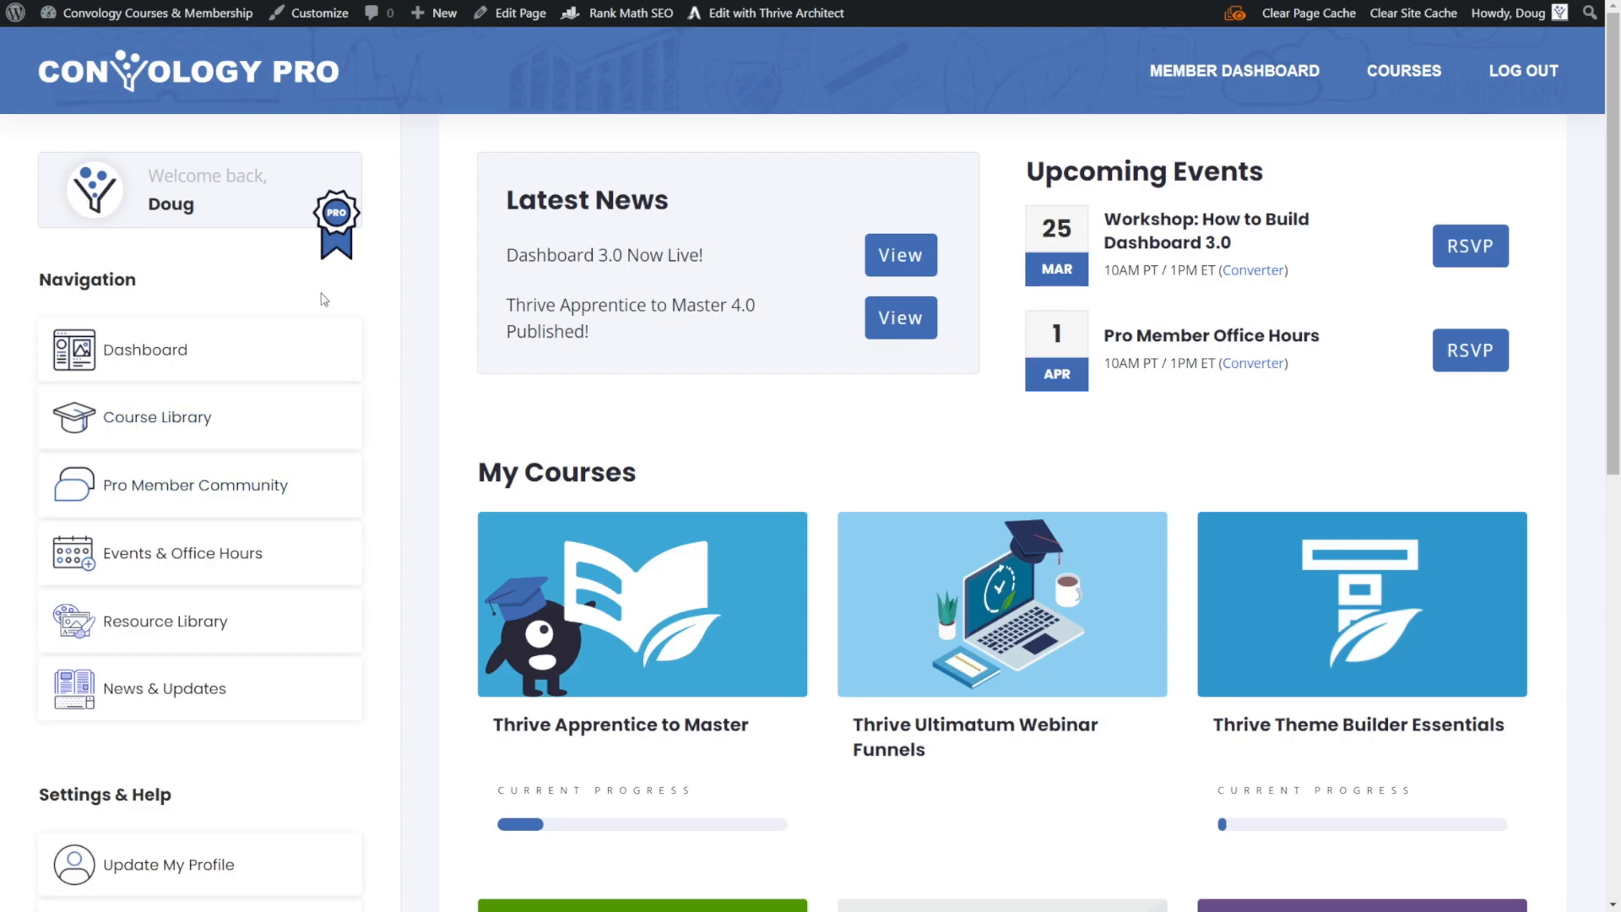
mouse_move(1199, 358)
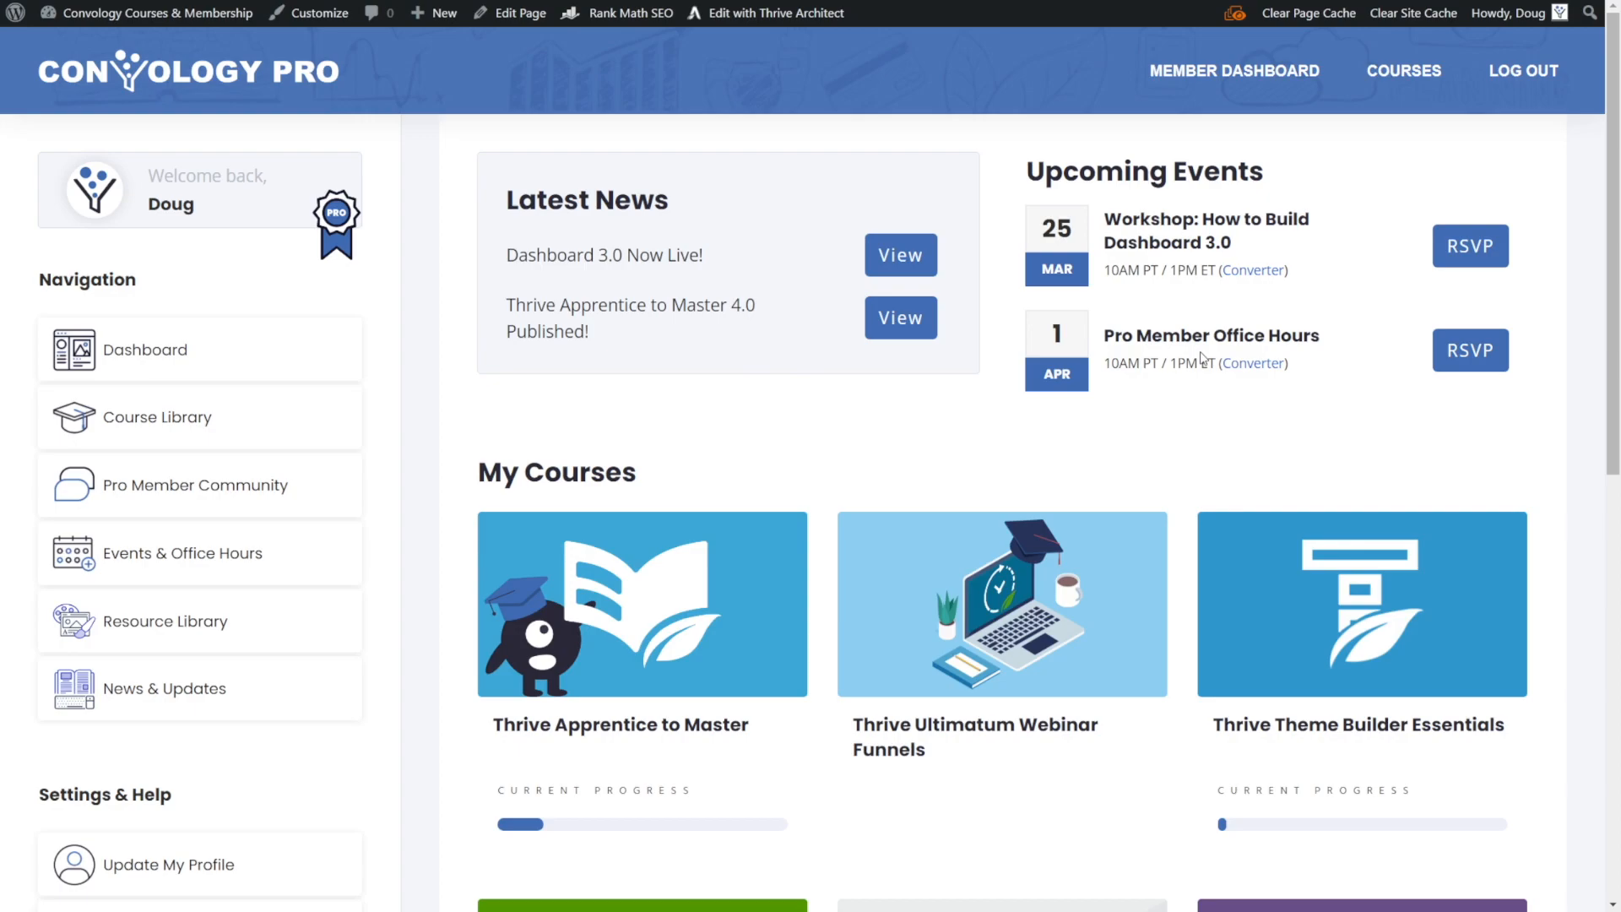
mouse_move(1099, 321)
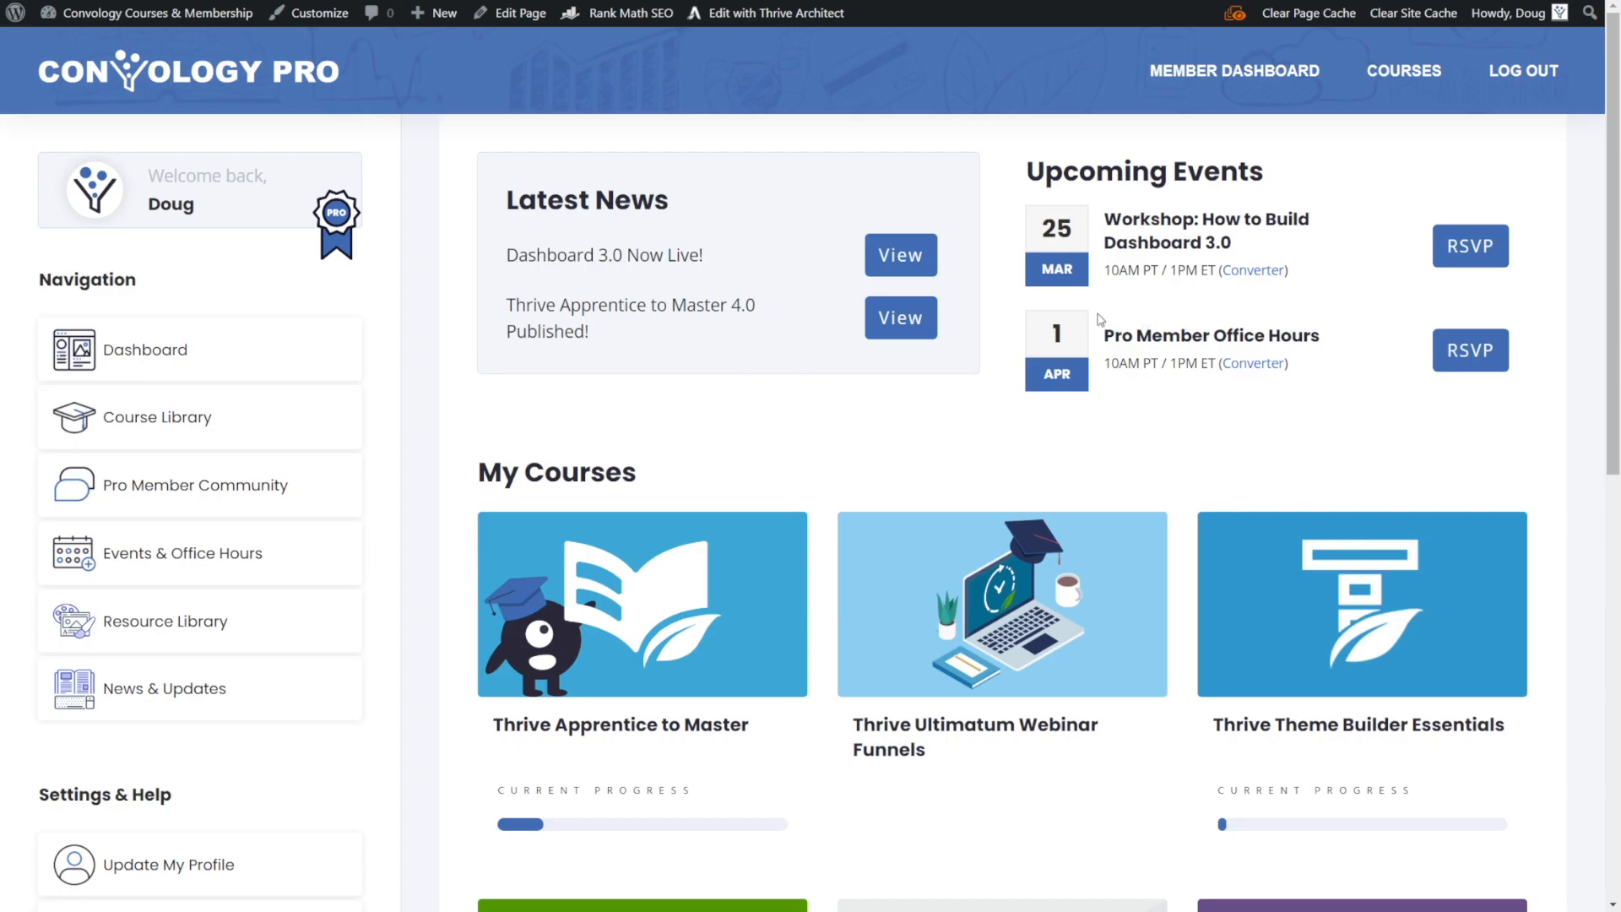
mouse_move(833, 479)
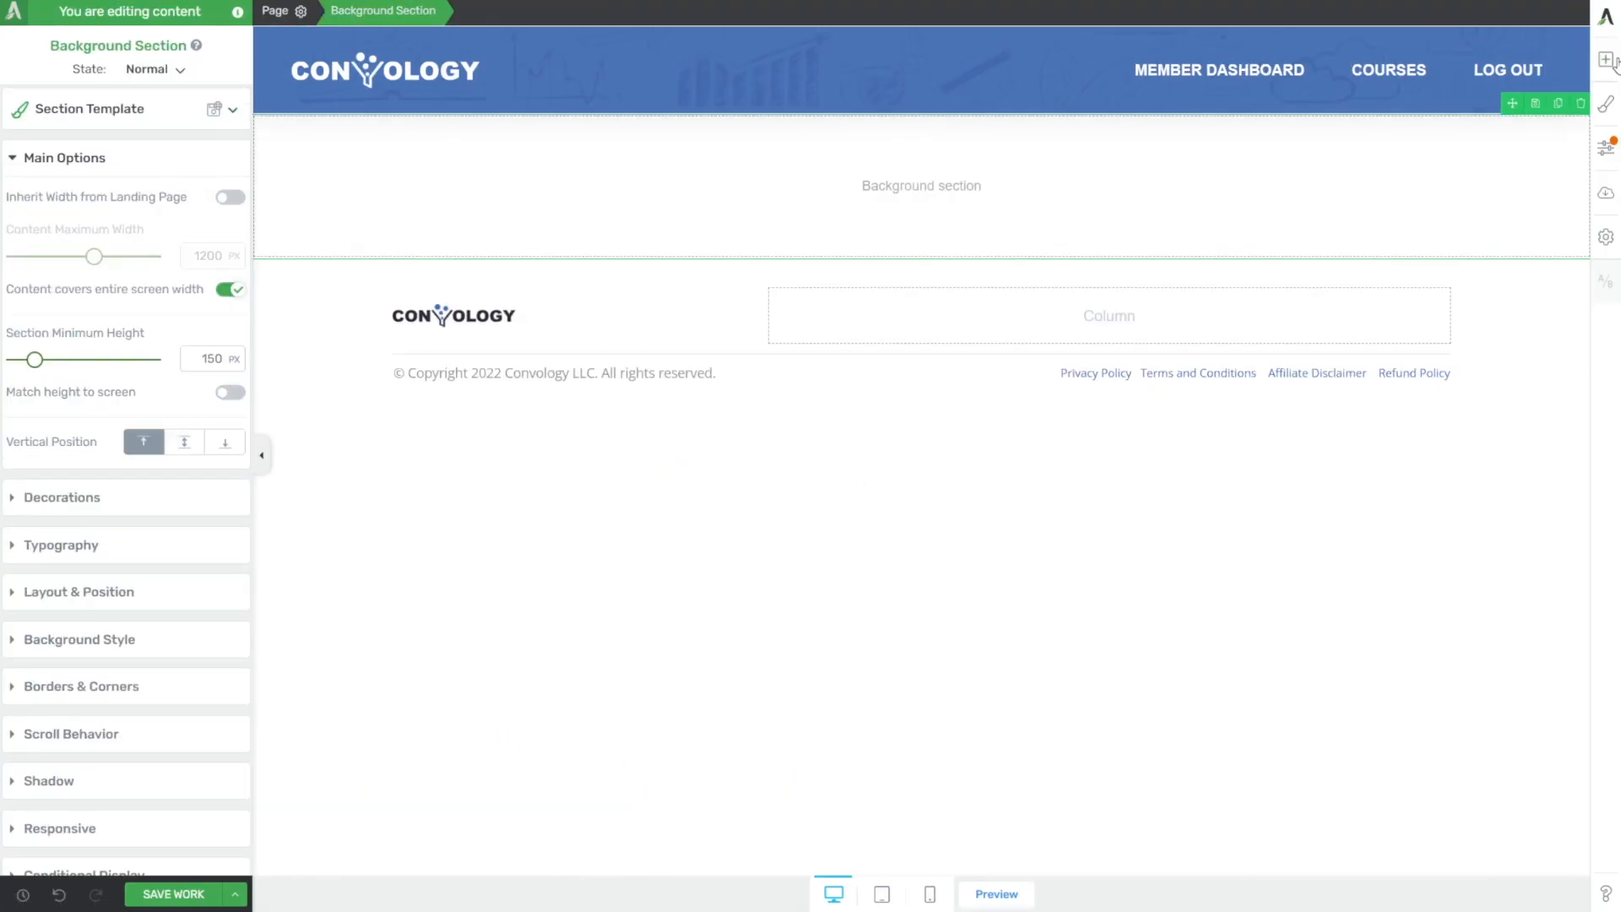
- Insert a Columns element into the new section
left_click(1606, 59)
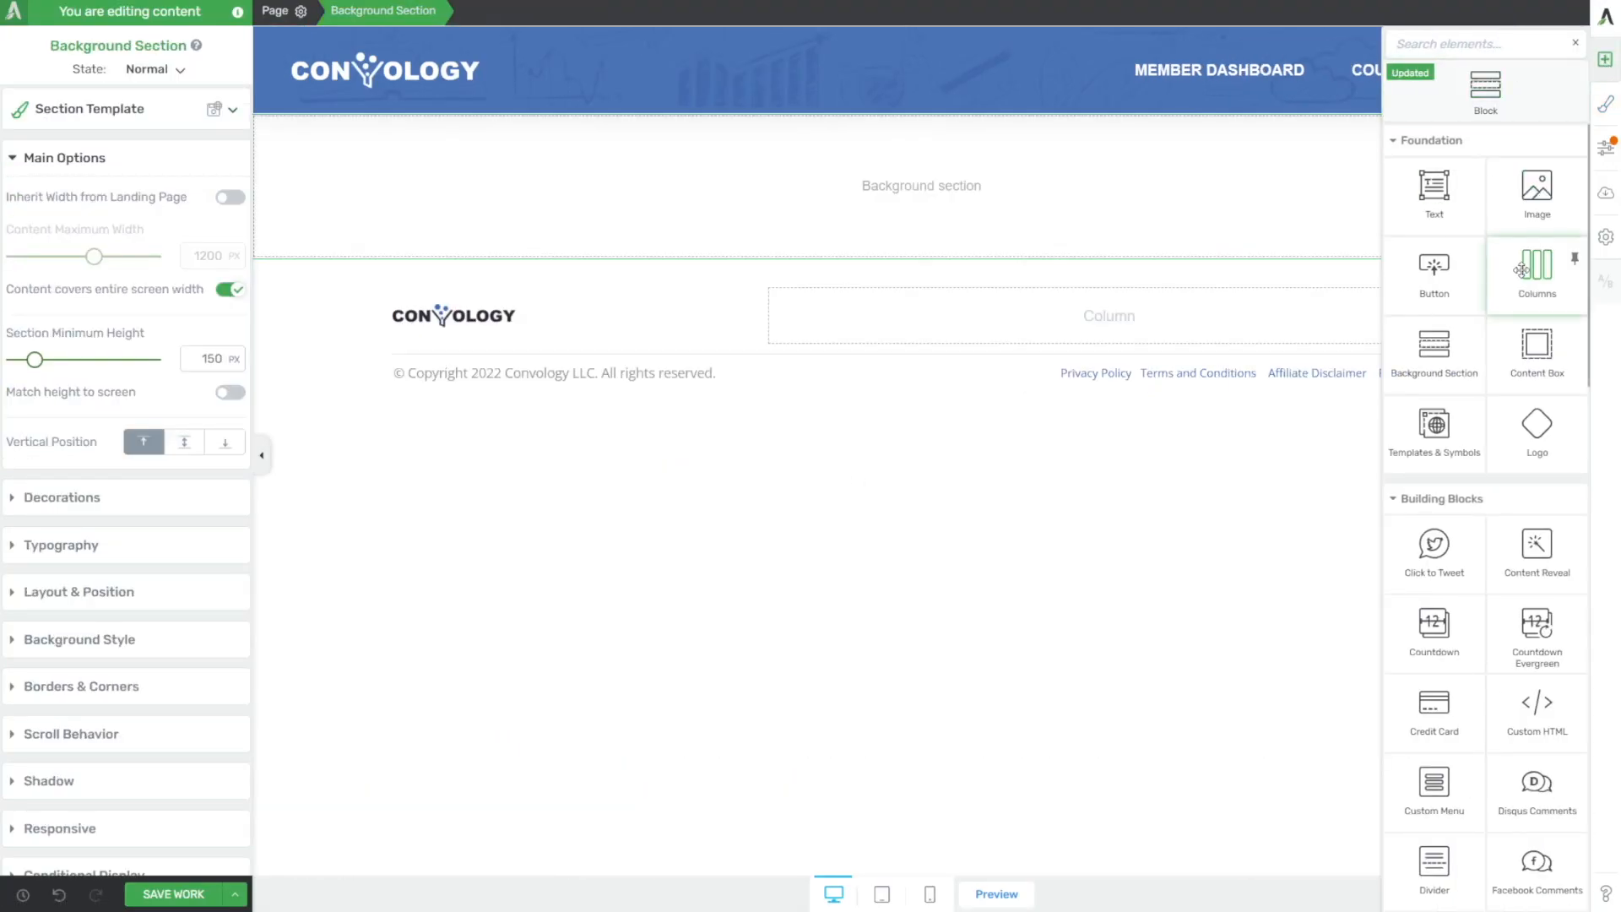
left_click(1537, 266)
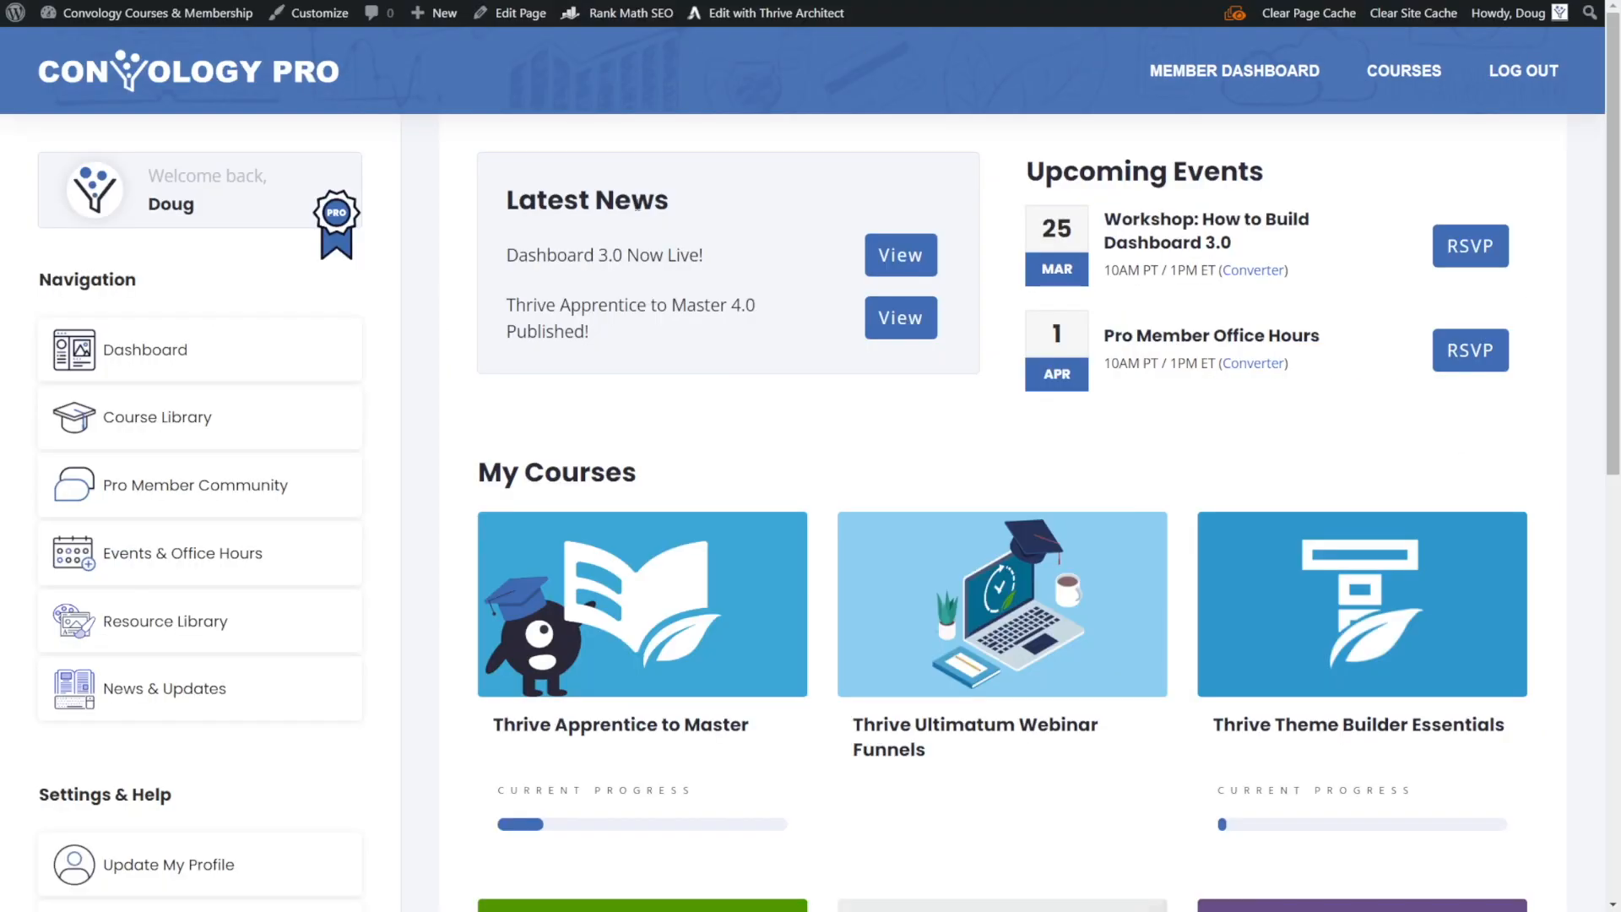
mouse_move(370, 230)
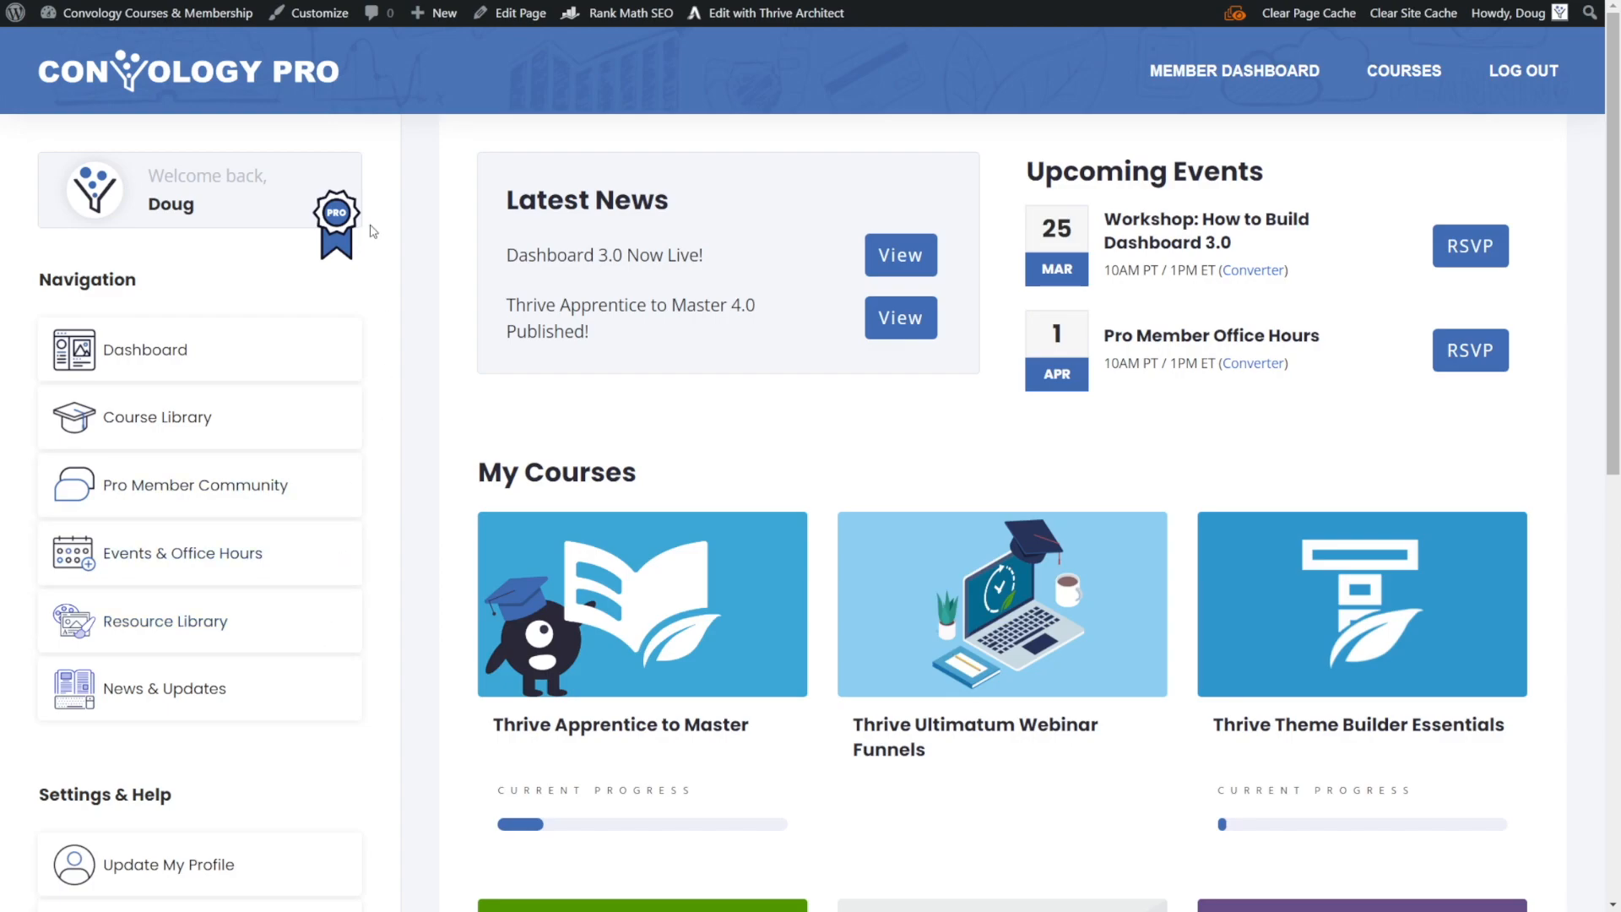
mouse_move(427, 123)
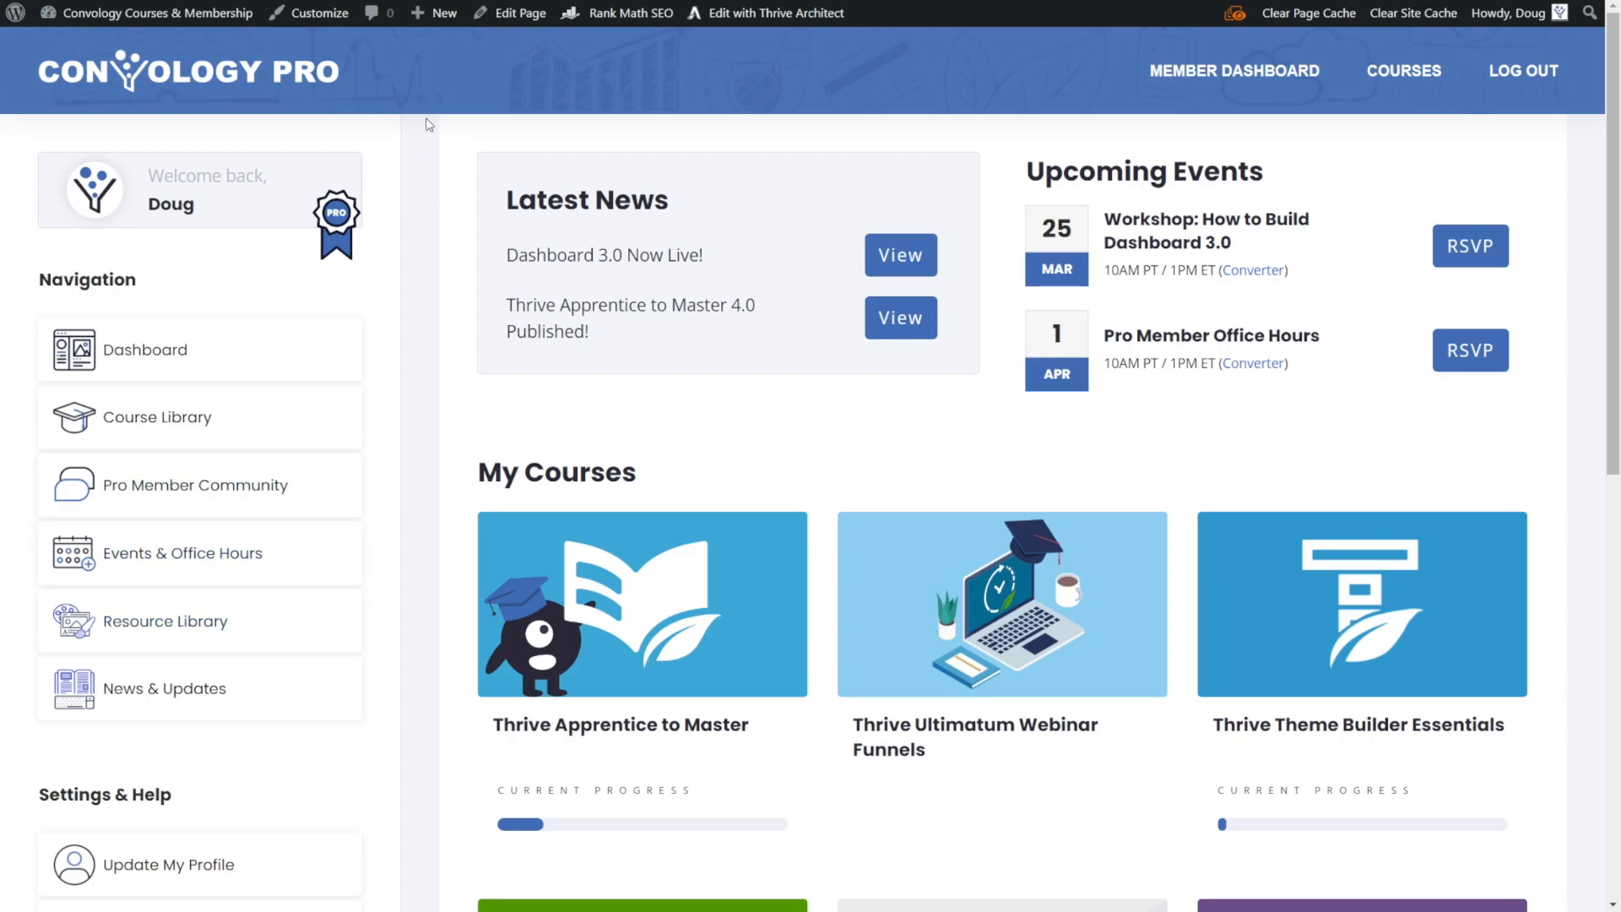
mouse_move(380, 148)
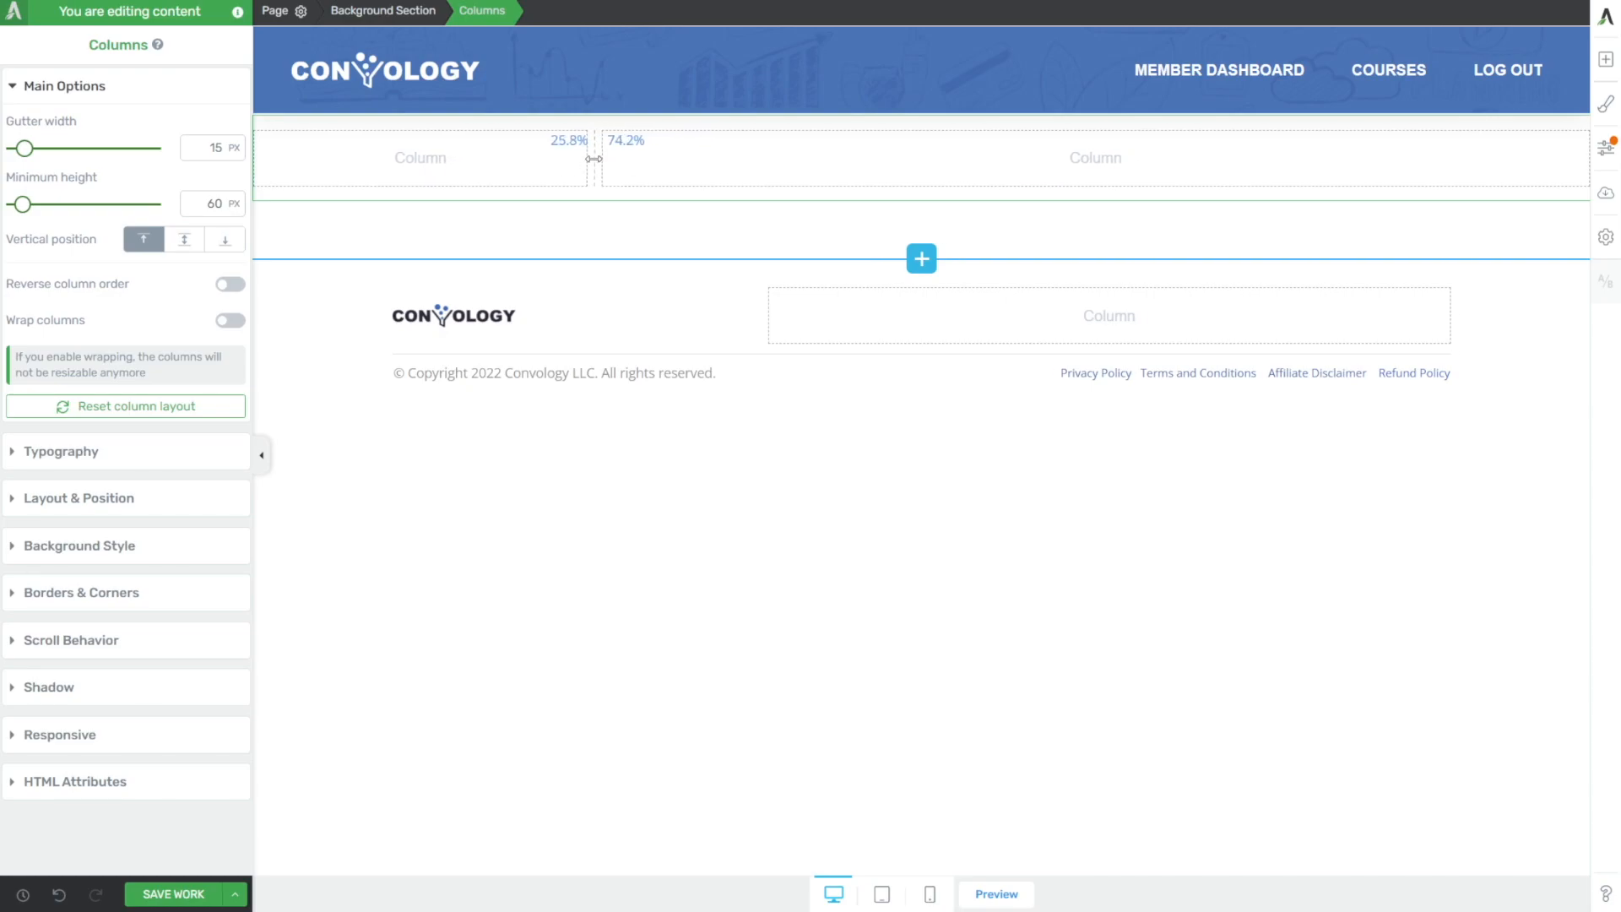
- Drag the column divider to roughly a 25% / 75% split
left_click_drag(592, 159, 559, 159)
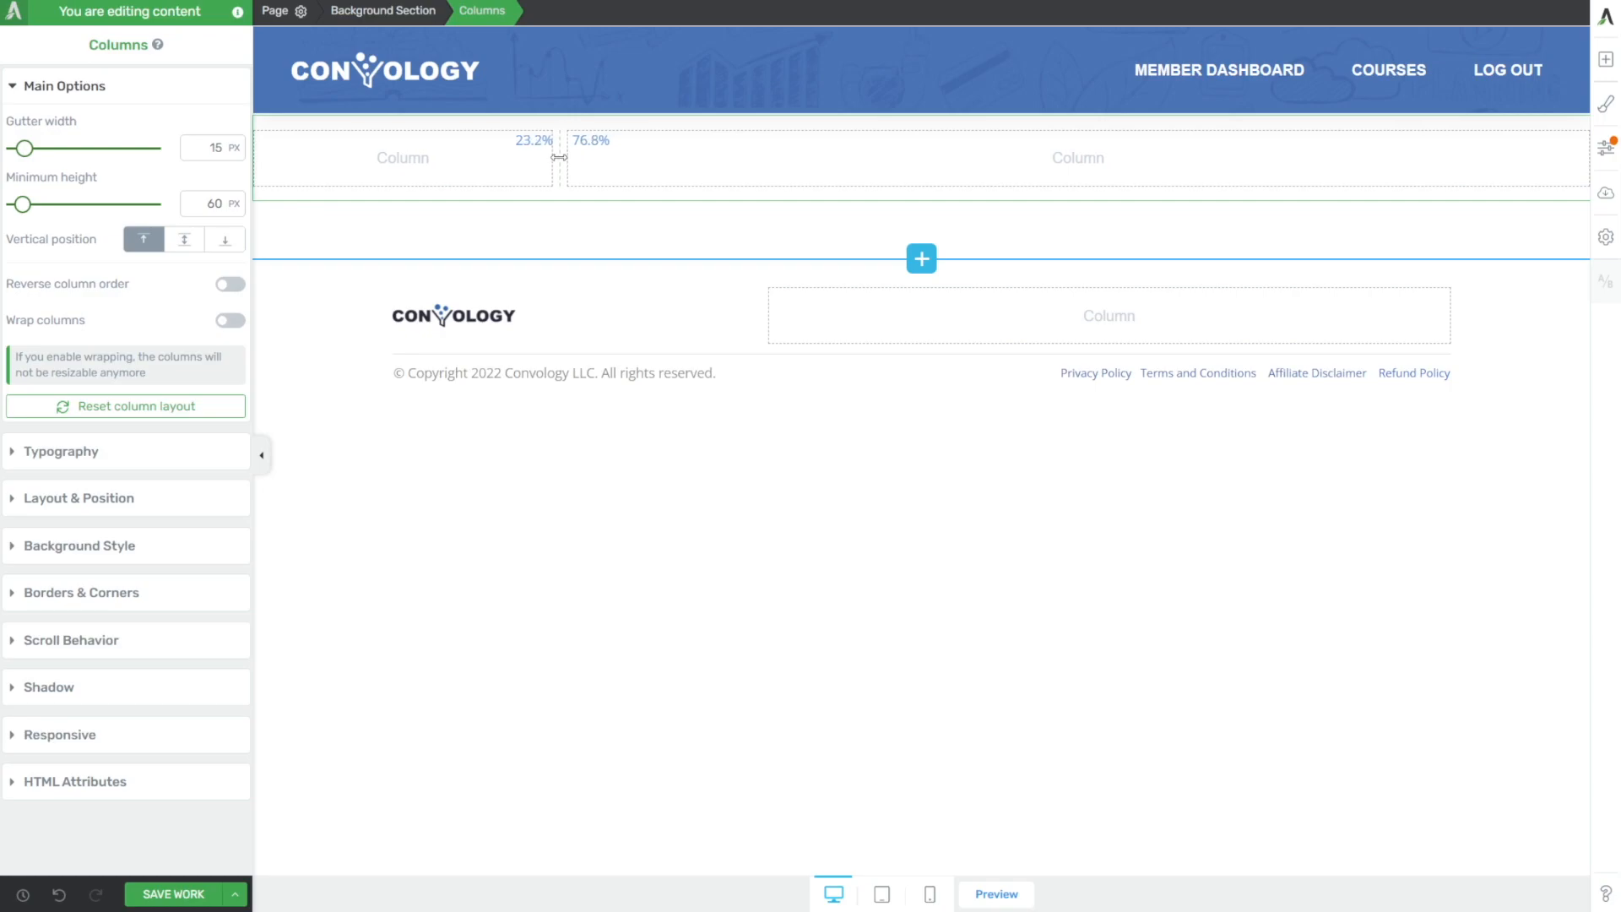
left_click_drag(559, 159, 580, 159)
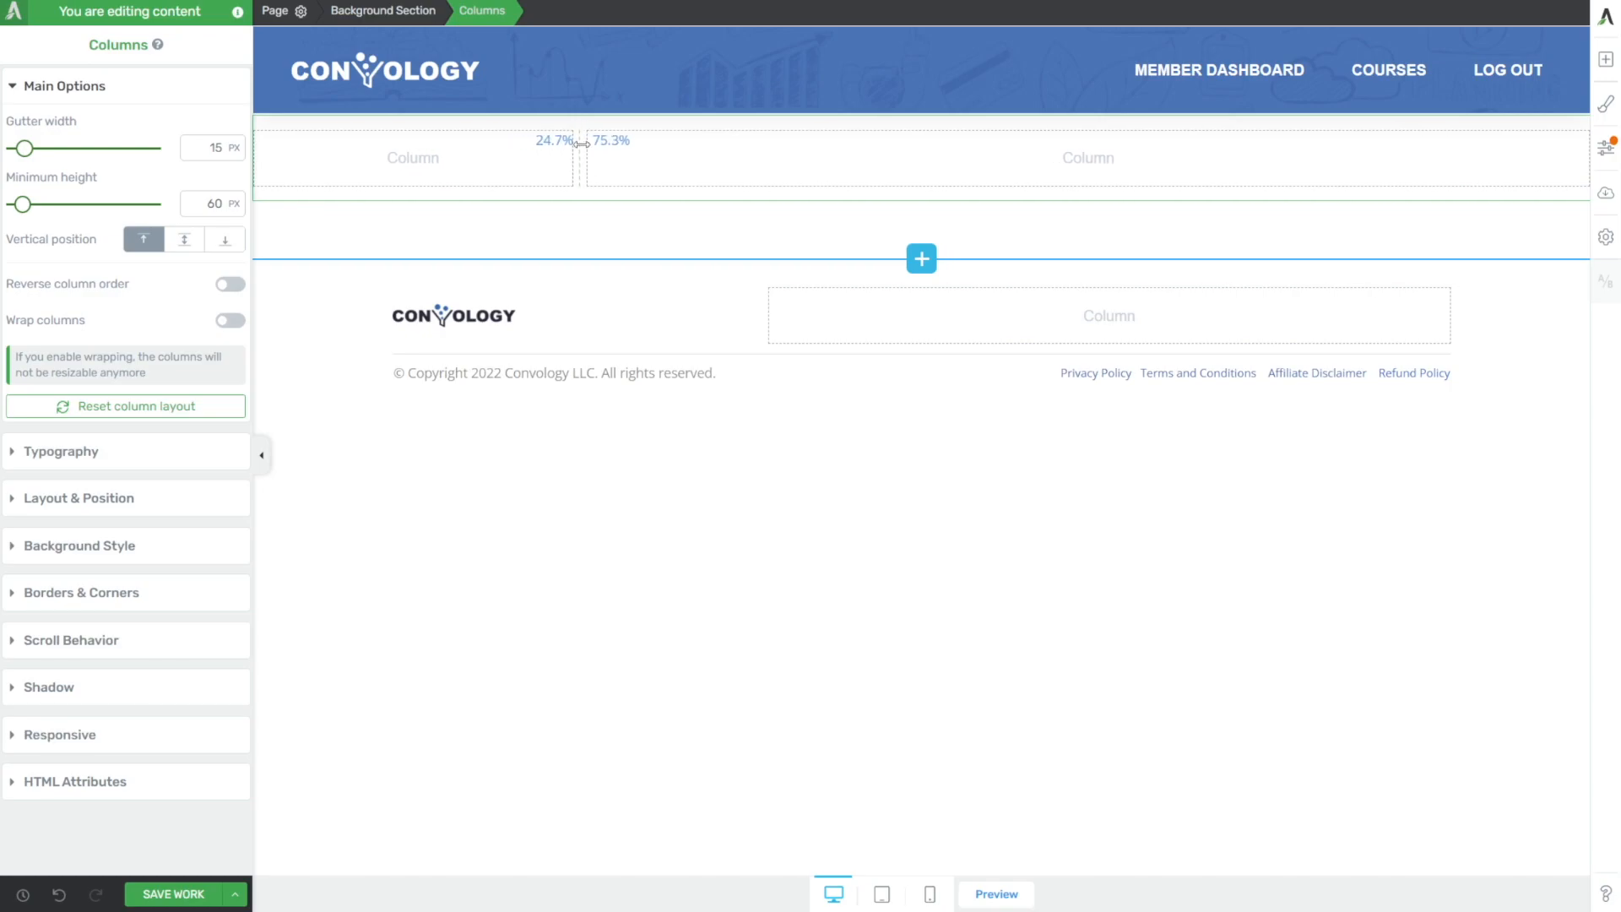
left_click_drag(582, 160, 635, 160)
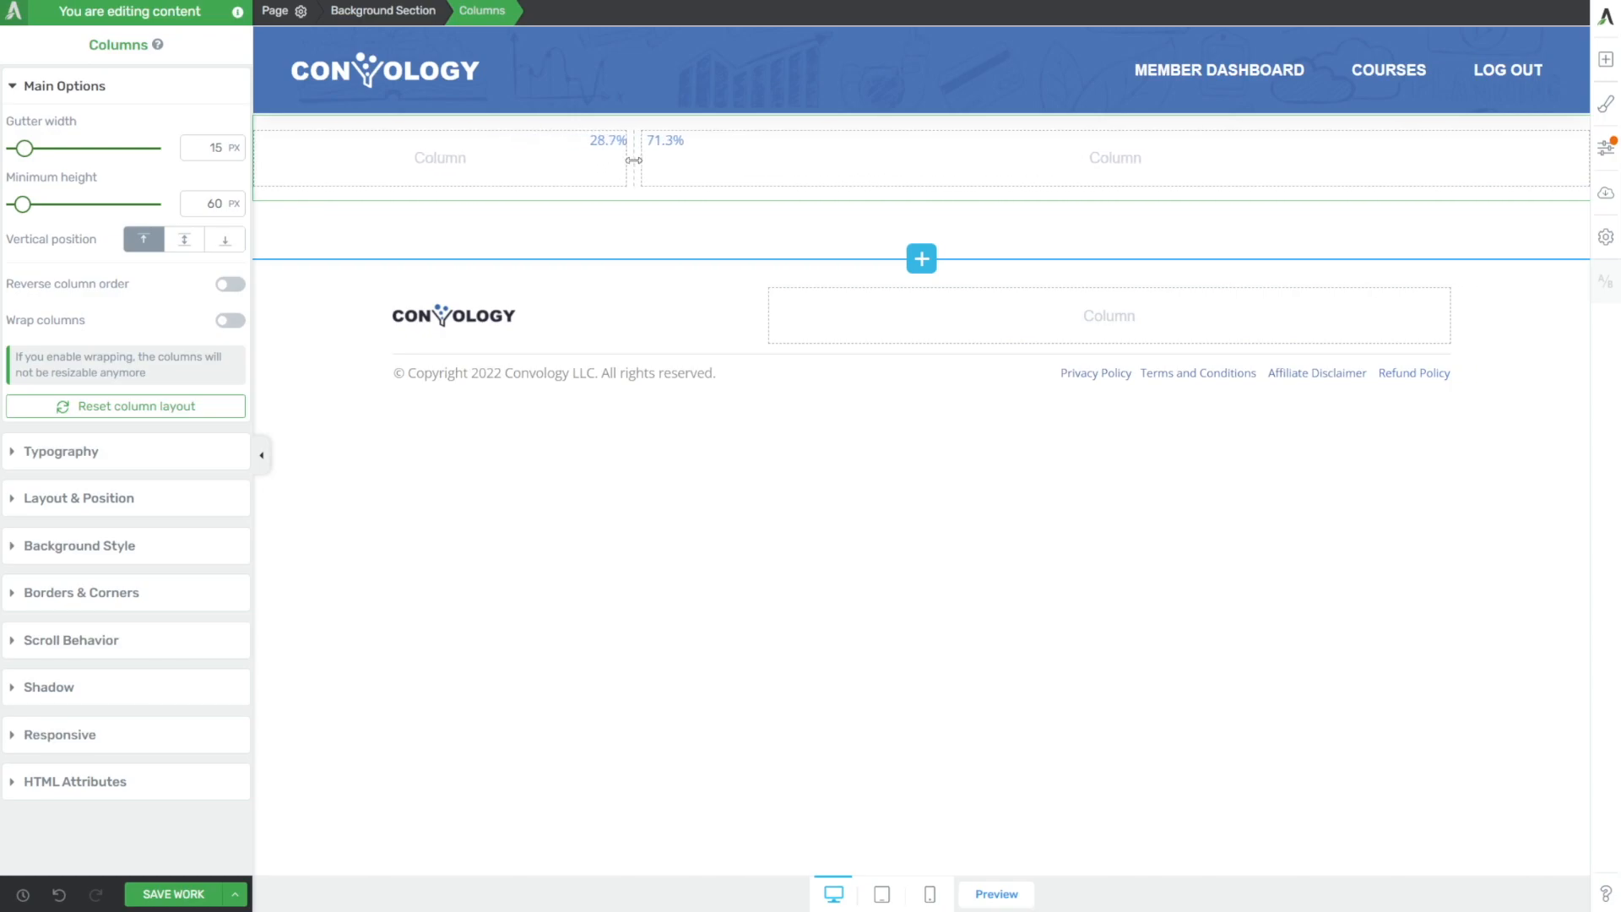
left_click_drag(631, 160, 661, 160)
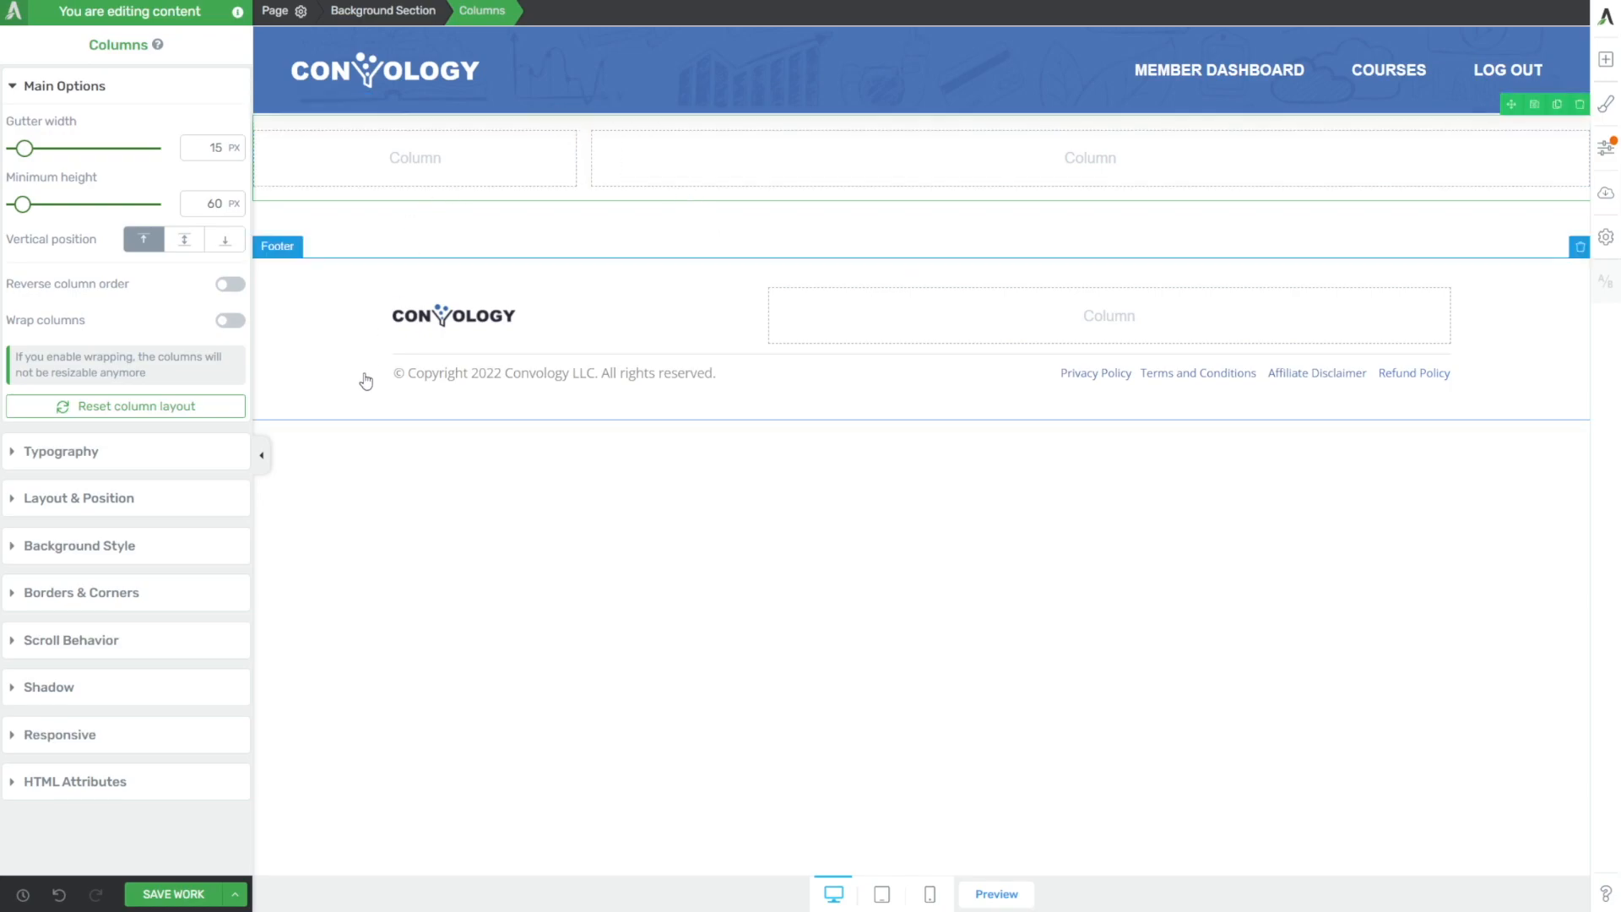
- Select the row's left and right columns to check the new layout
left_click(262, 455)
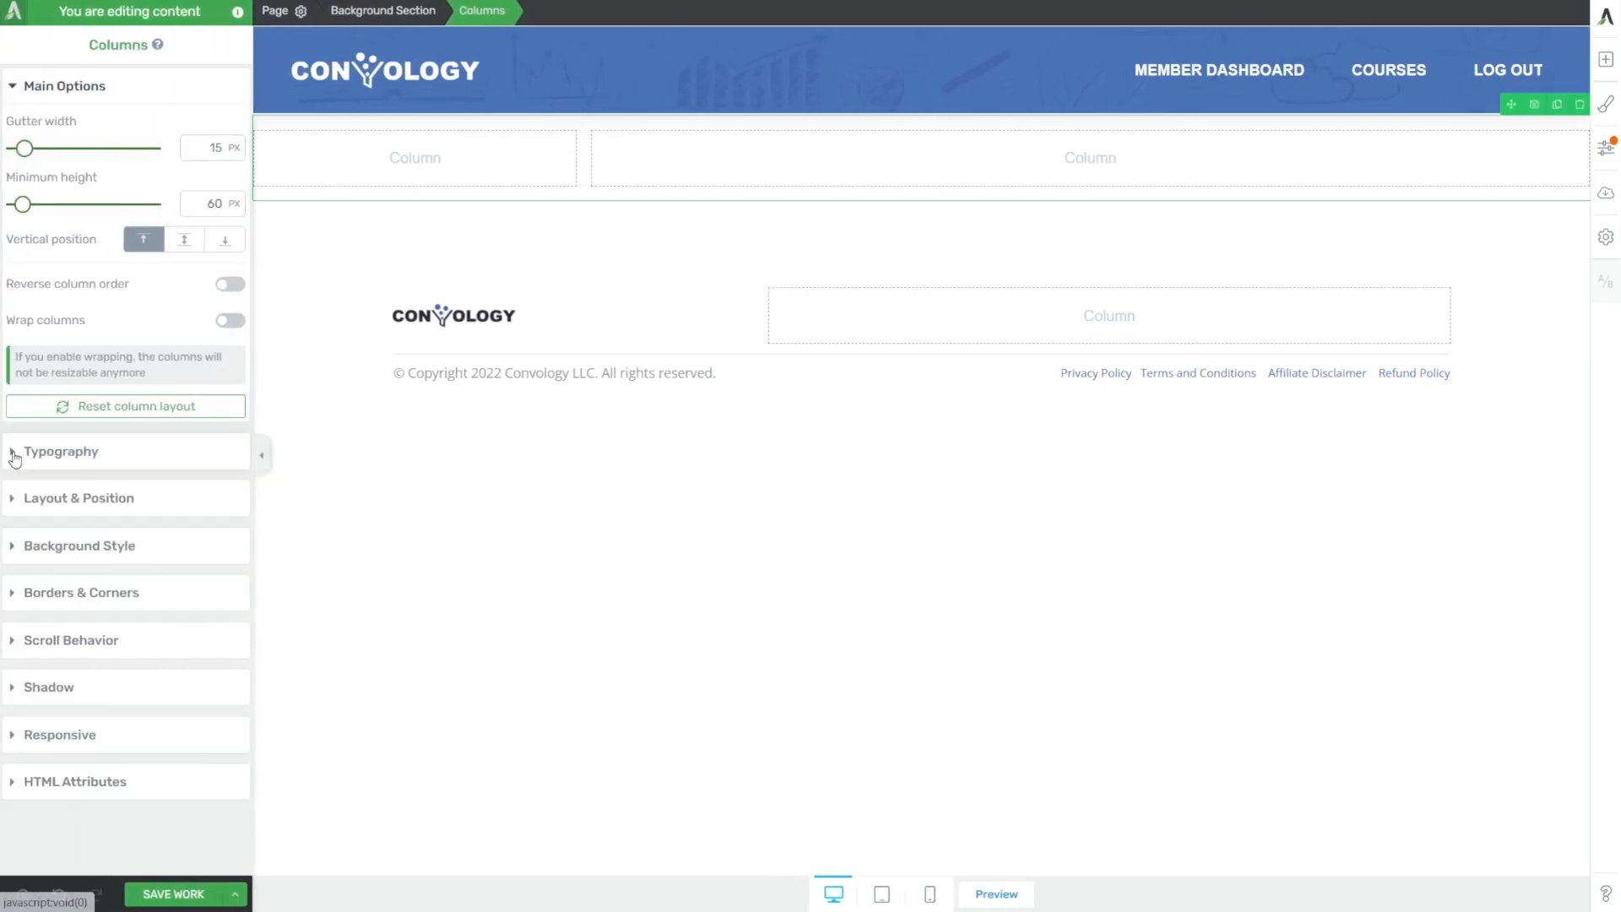
left_click(414, 157)
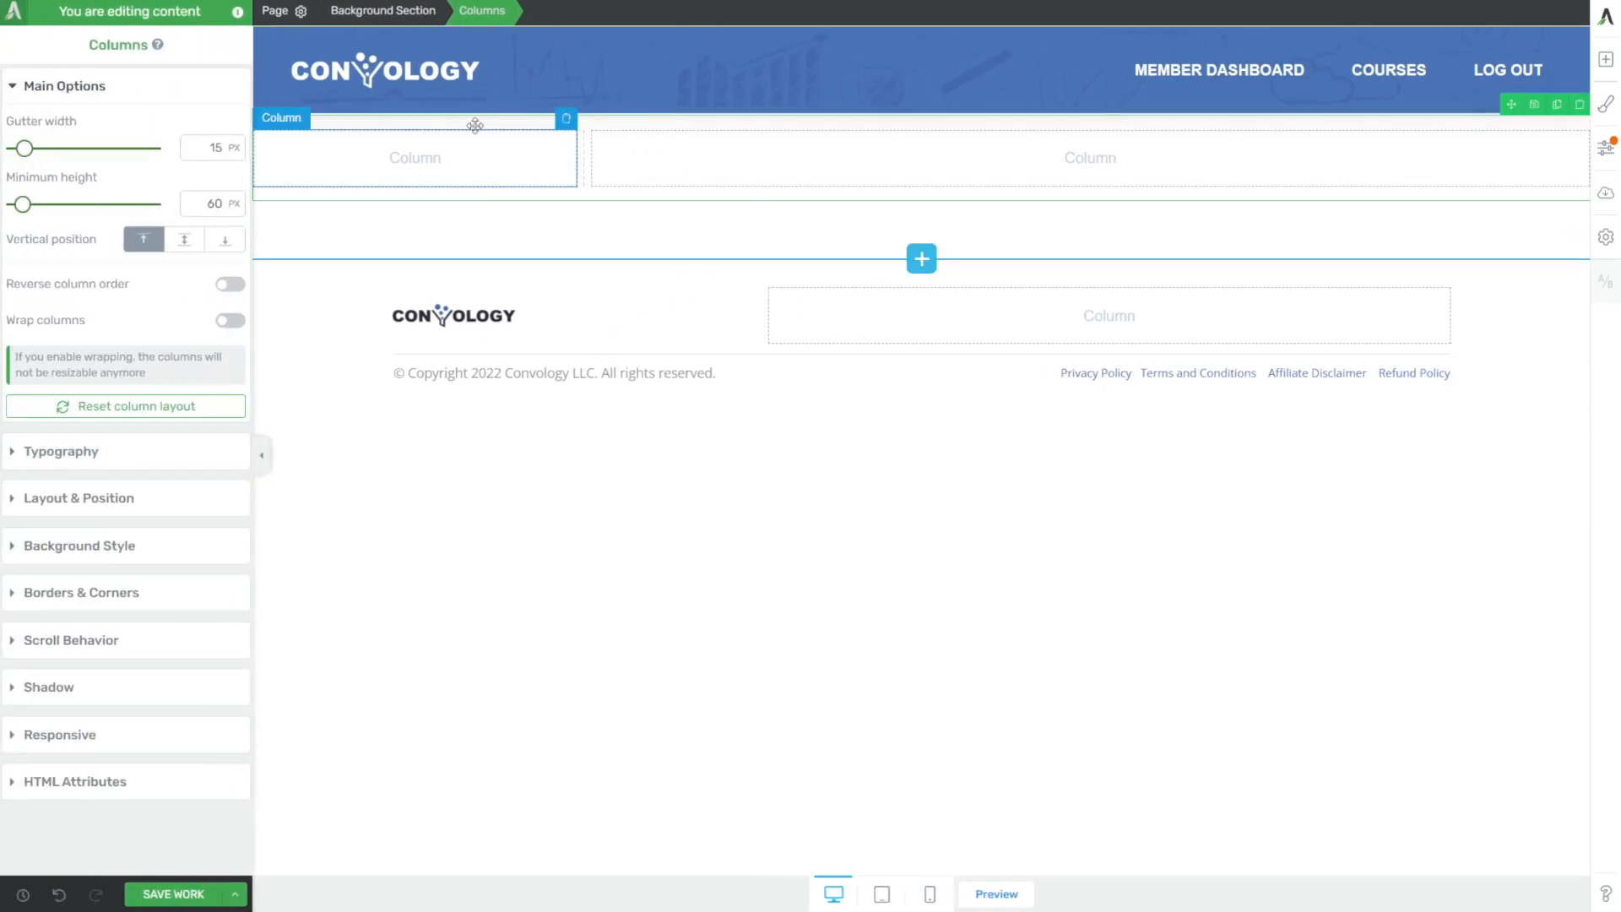
left_click(928, 157)
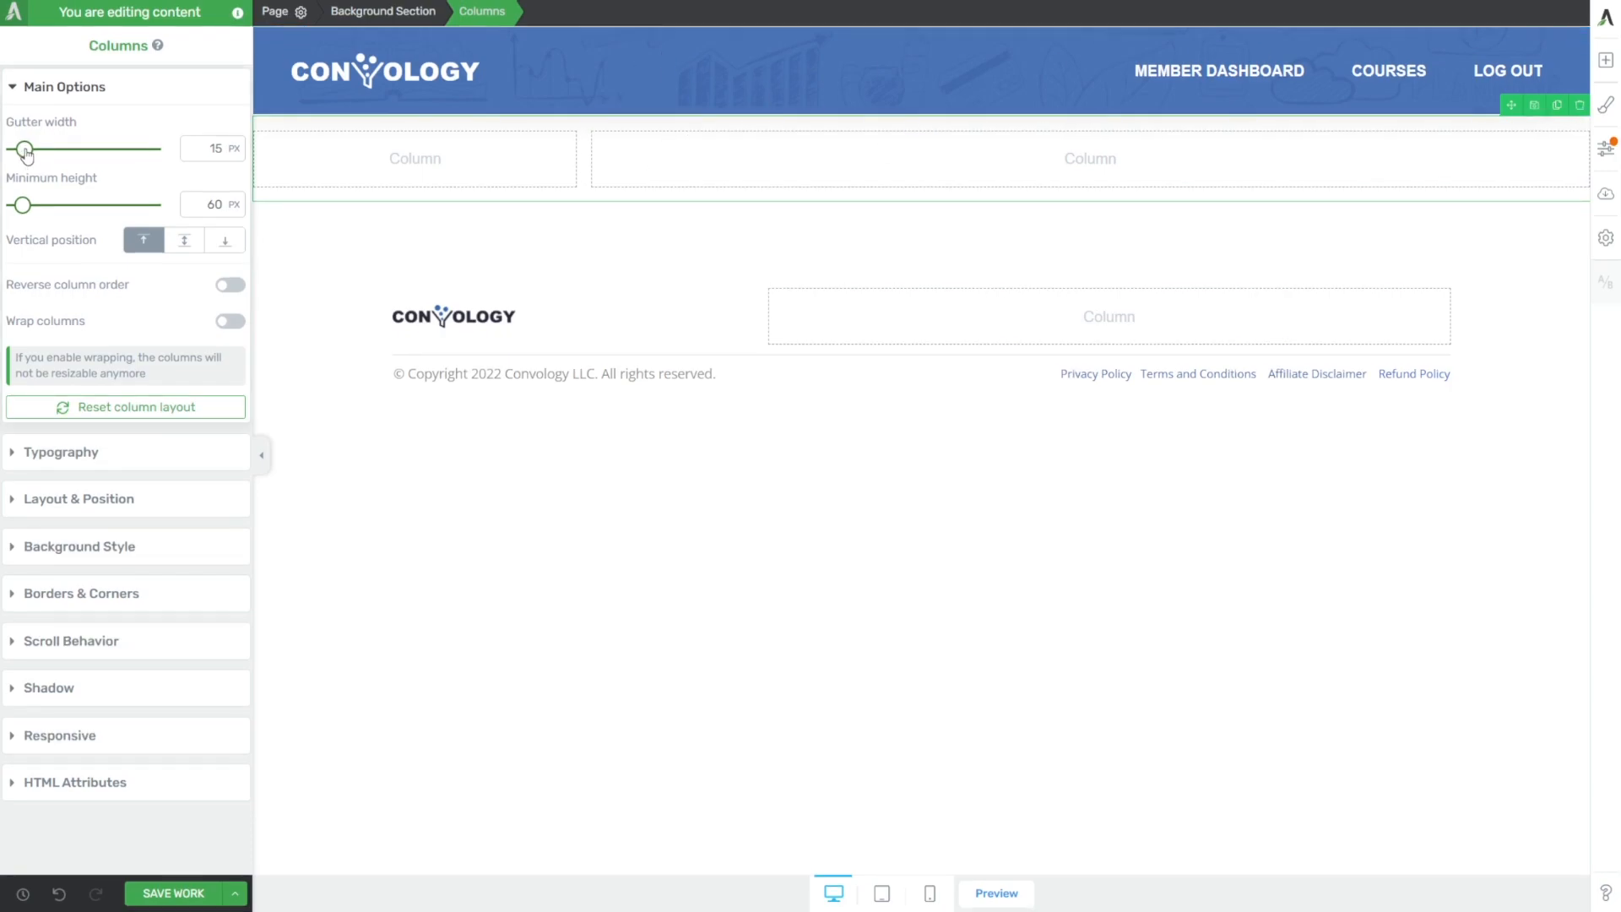
- Set the gutter width to 0 and clear the row's padding under Layout & Position
left_click_drag(25, 149, 10, 149)
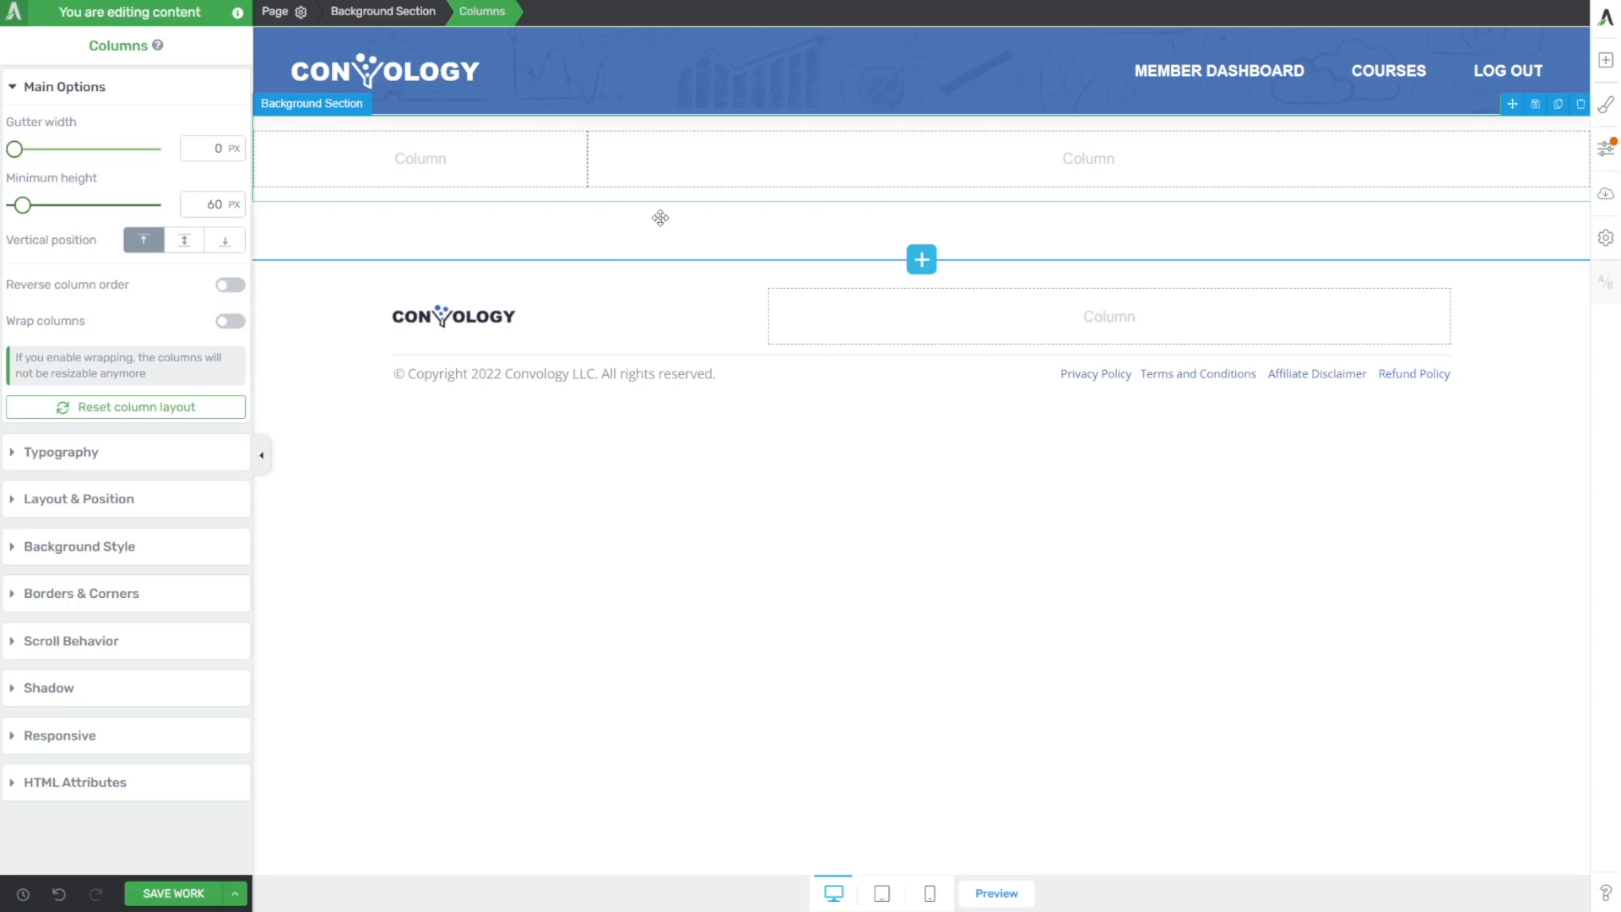
left_click(383, 12)
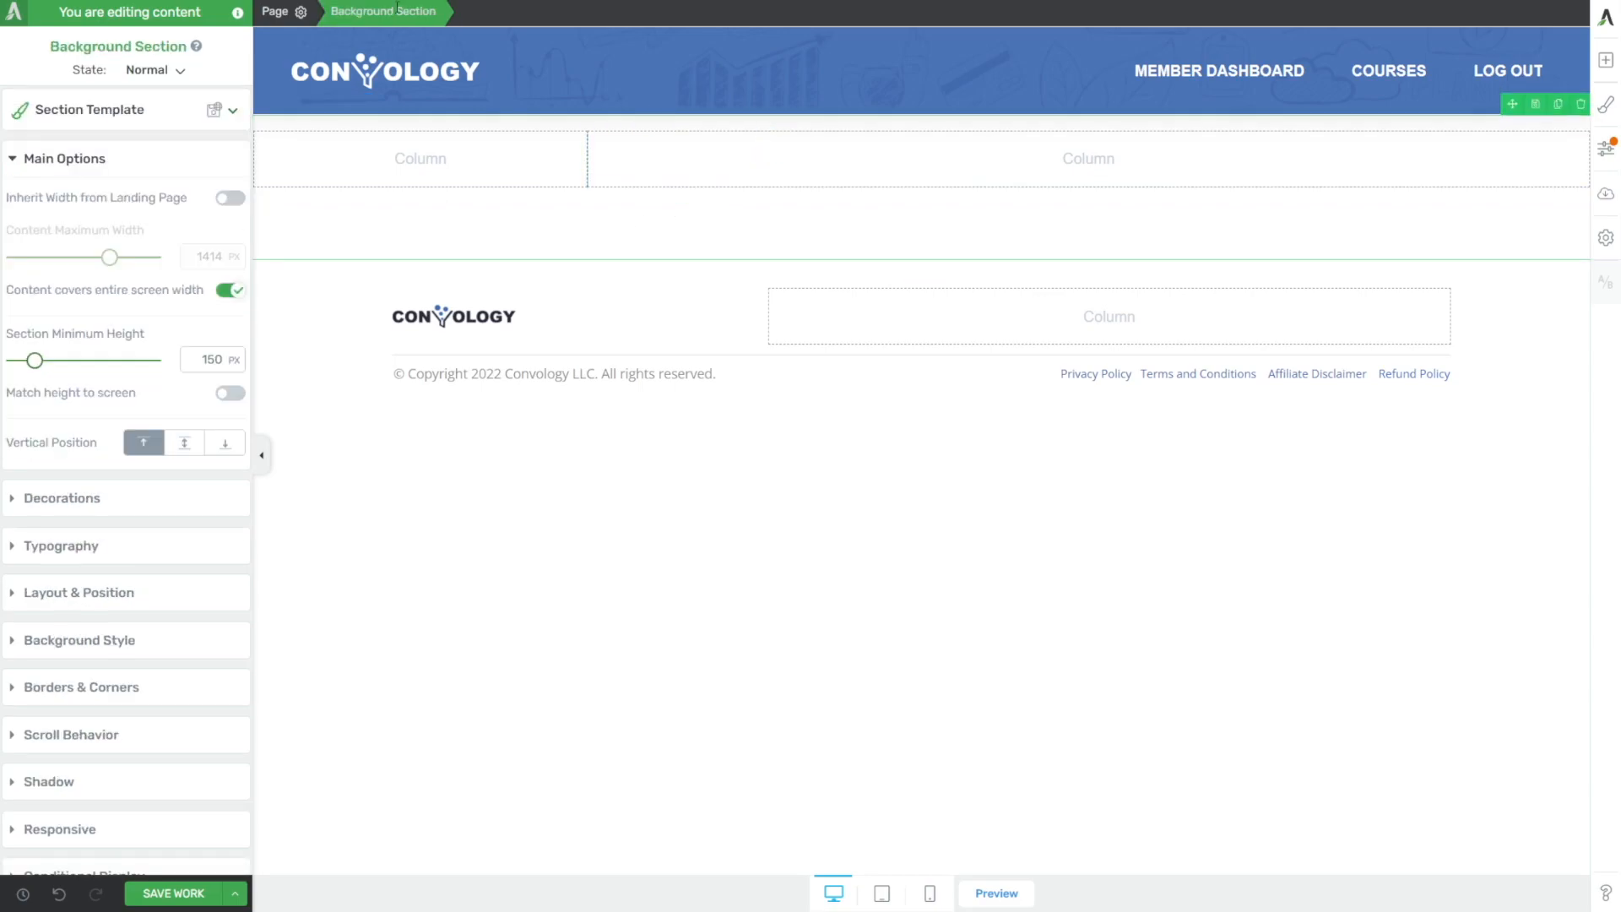
left_click(79, 641)
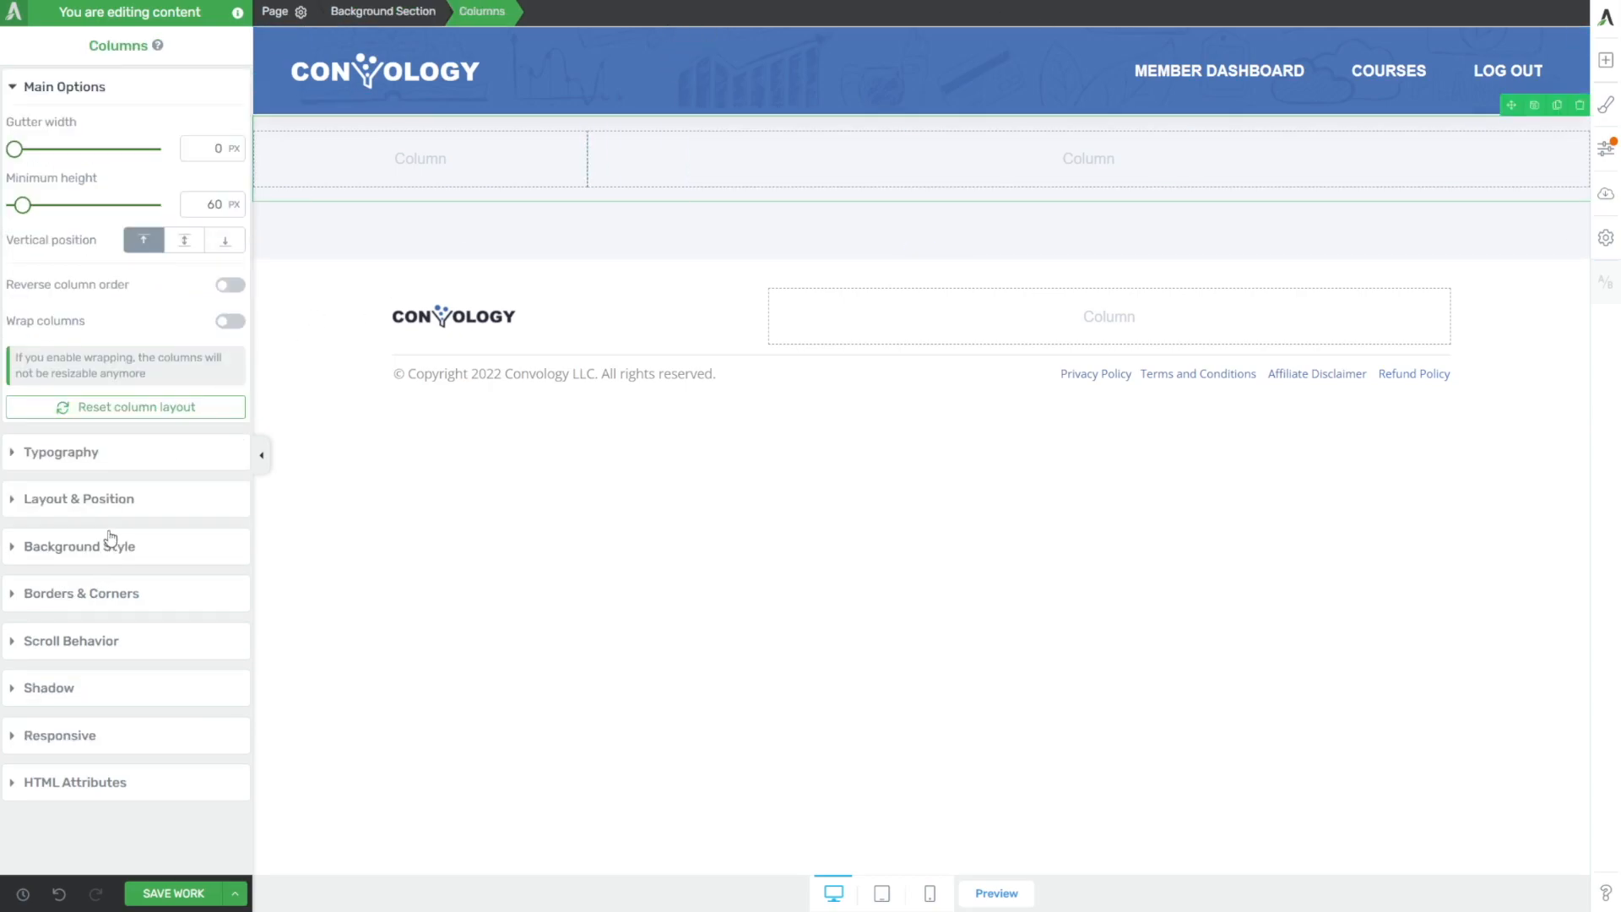
left_click(79, 498)
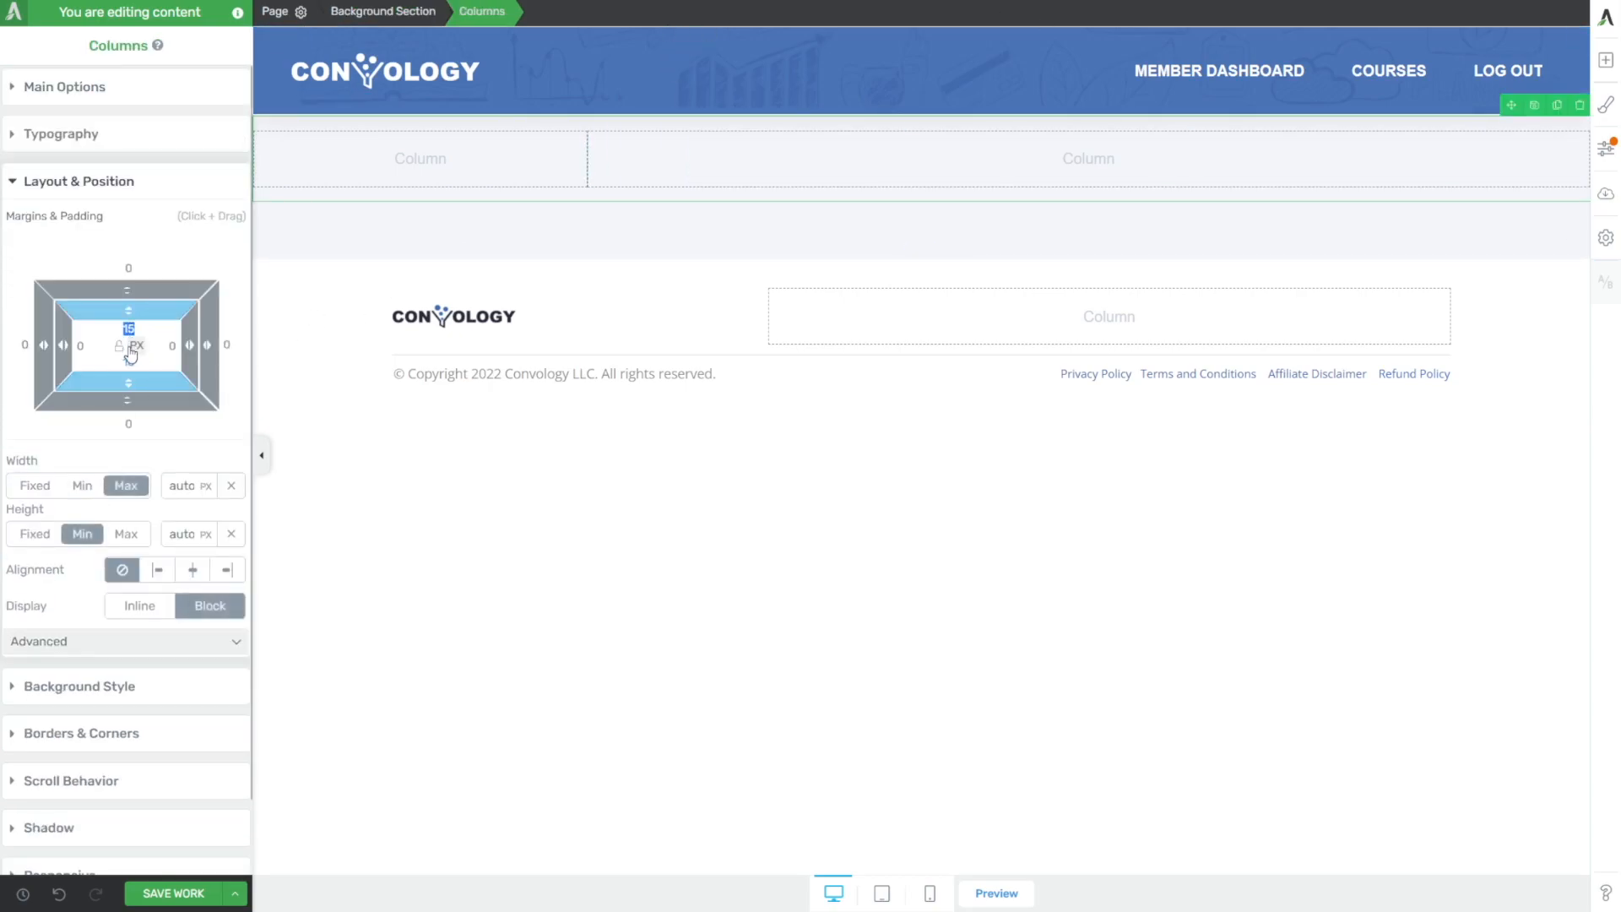
left_click(383, 12)
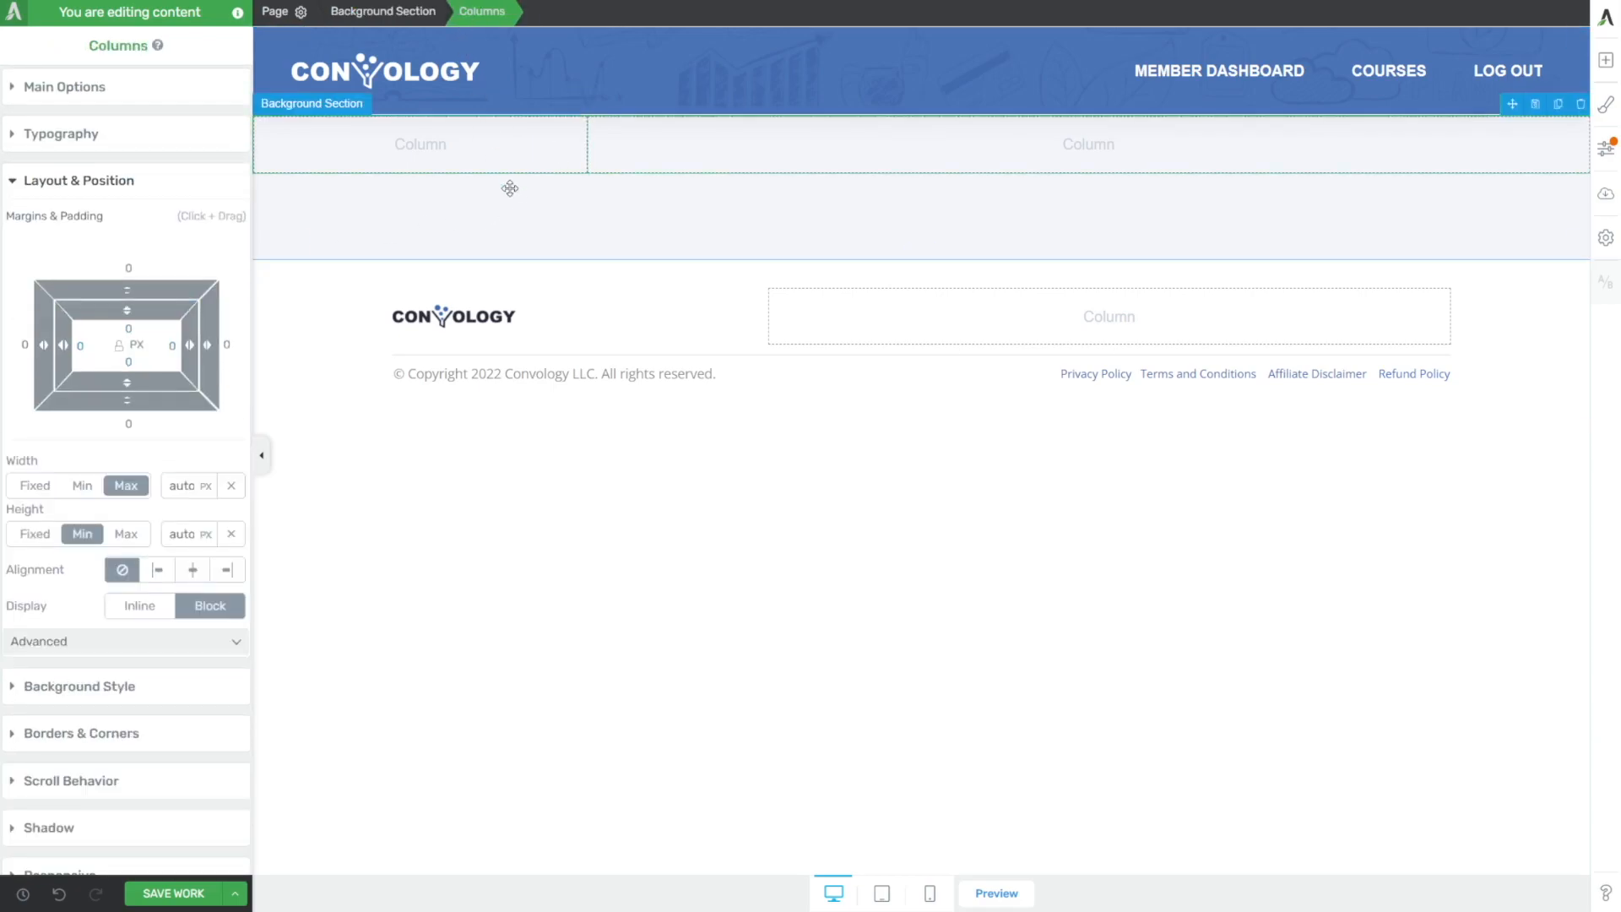
left_click(383, 12)
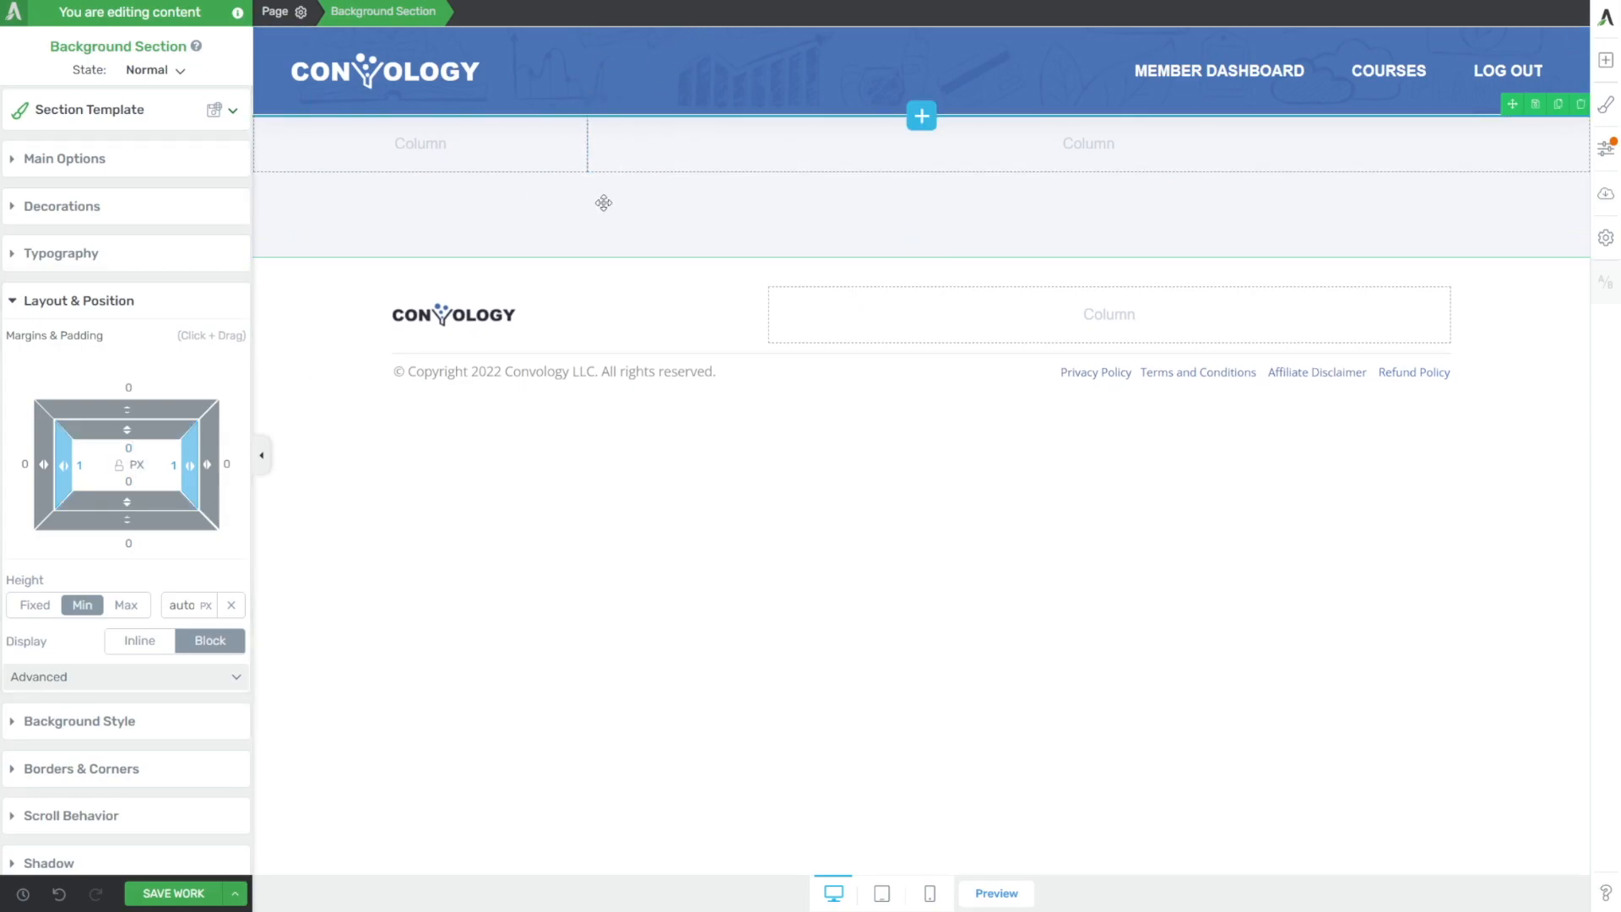
- Open the finished dashboard page in the editor for reference
left_click(995, 893)
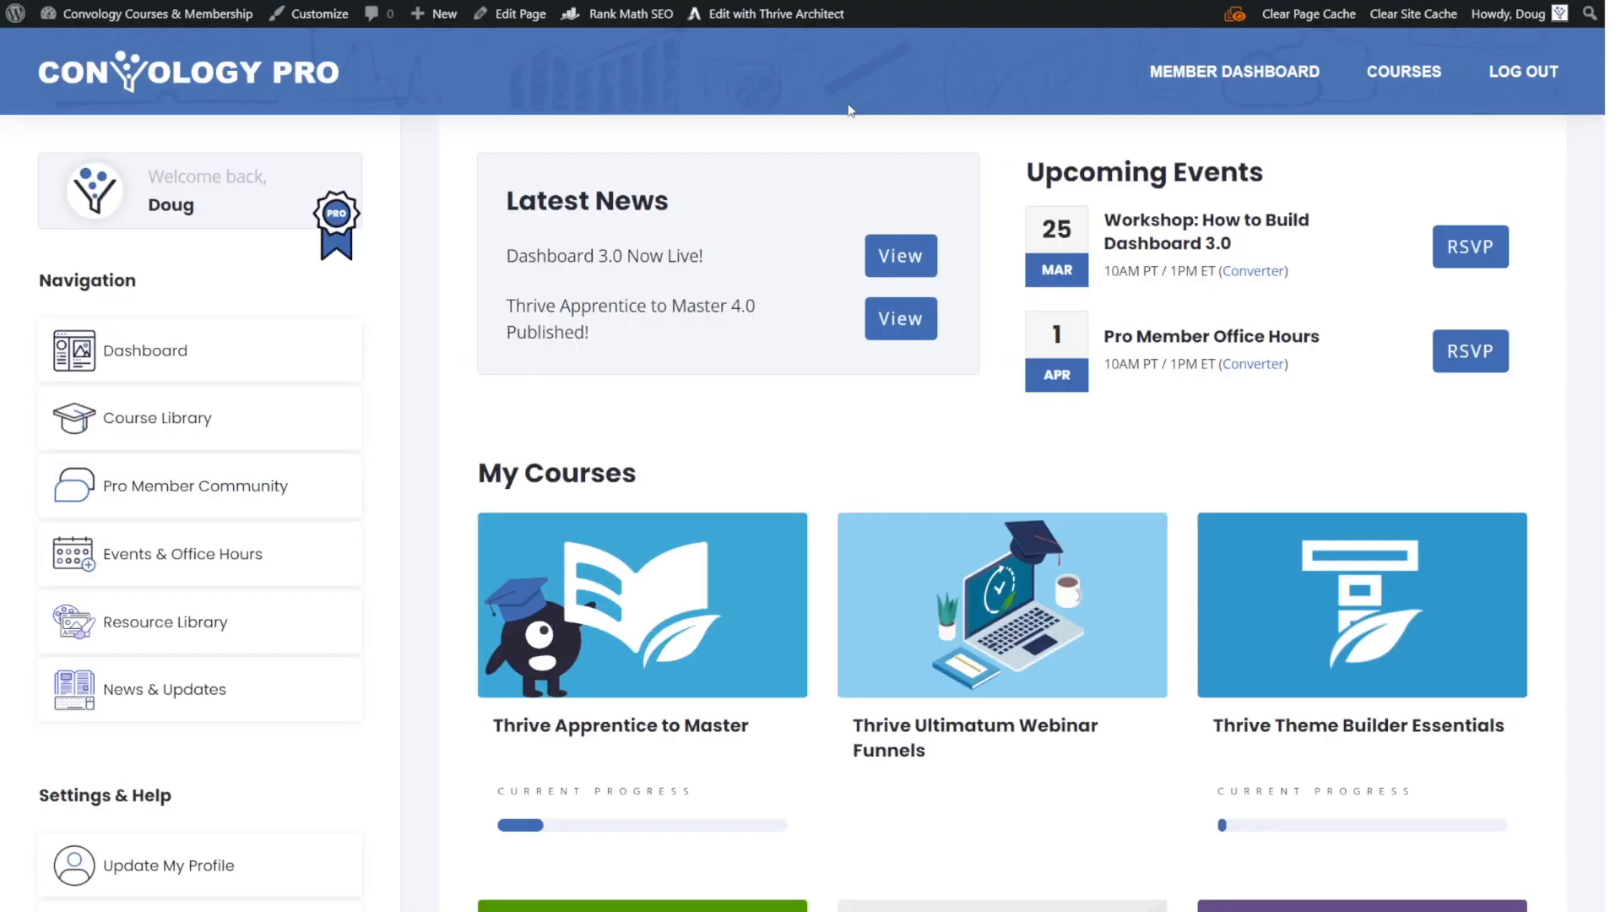
mouse_move(426, 530)
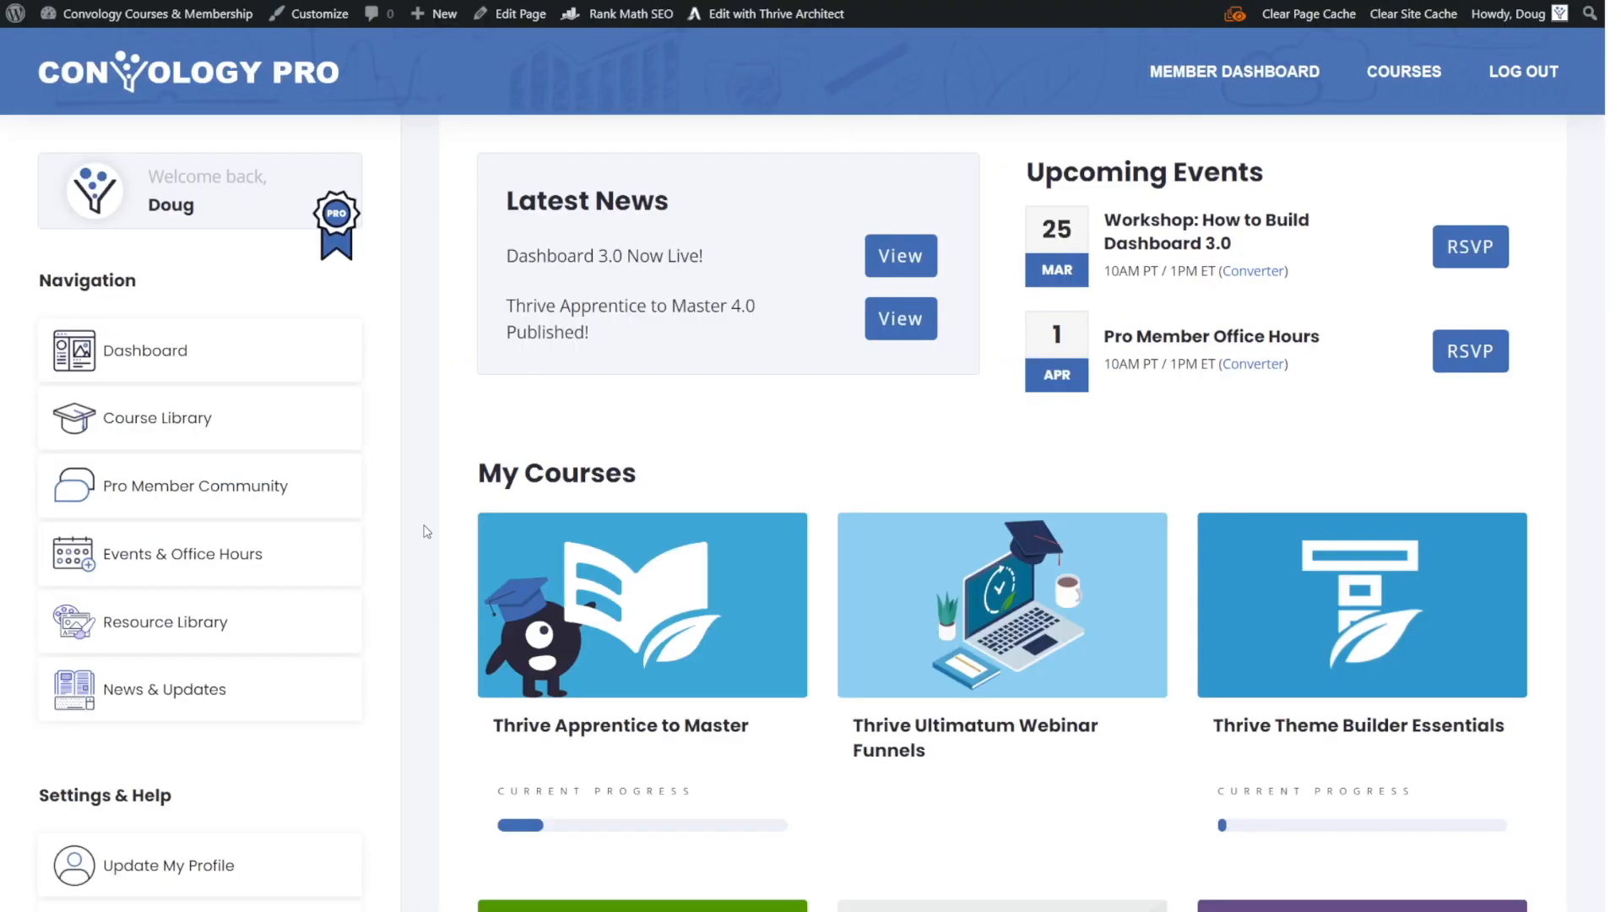
left_click(777, 13)
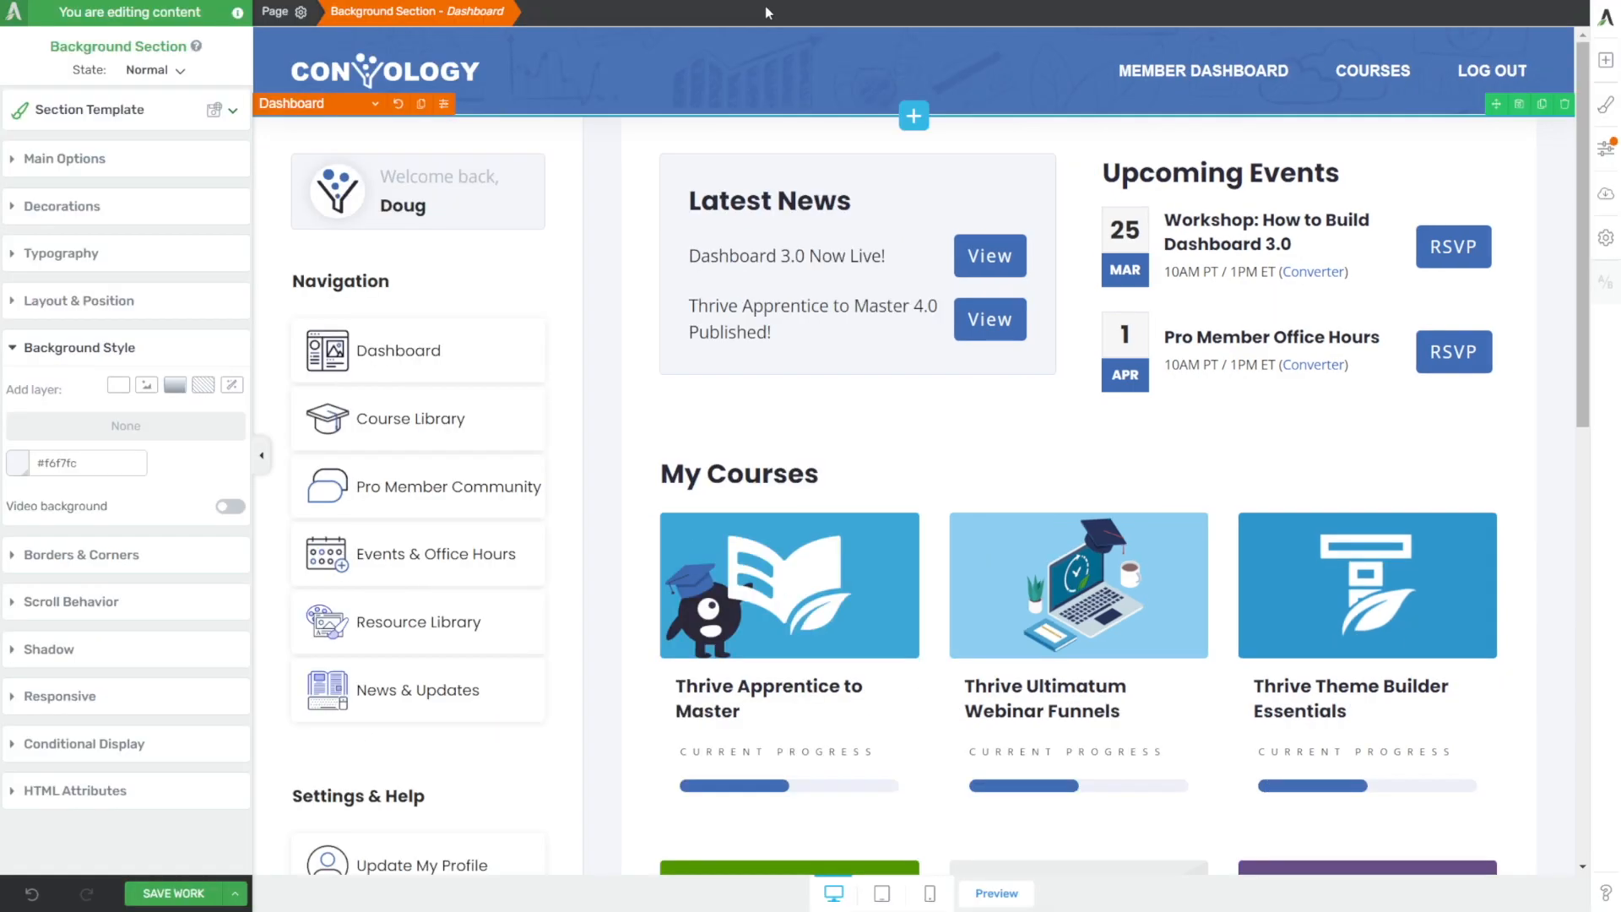
- Give the left column a #ffffff white background, matching the finished page
left_click(419, 191)
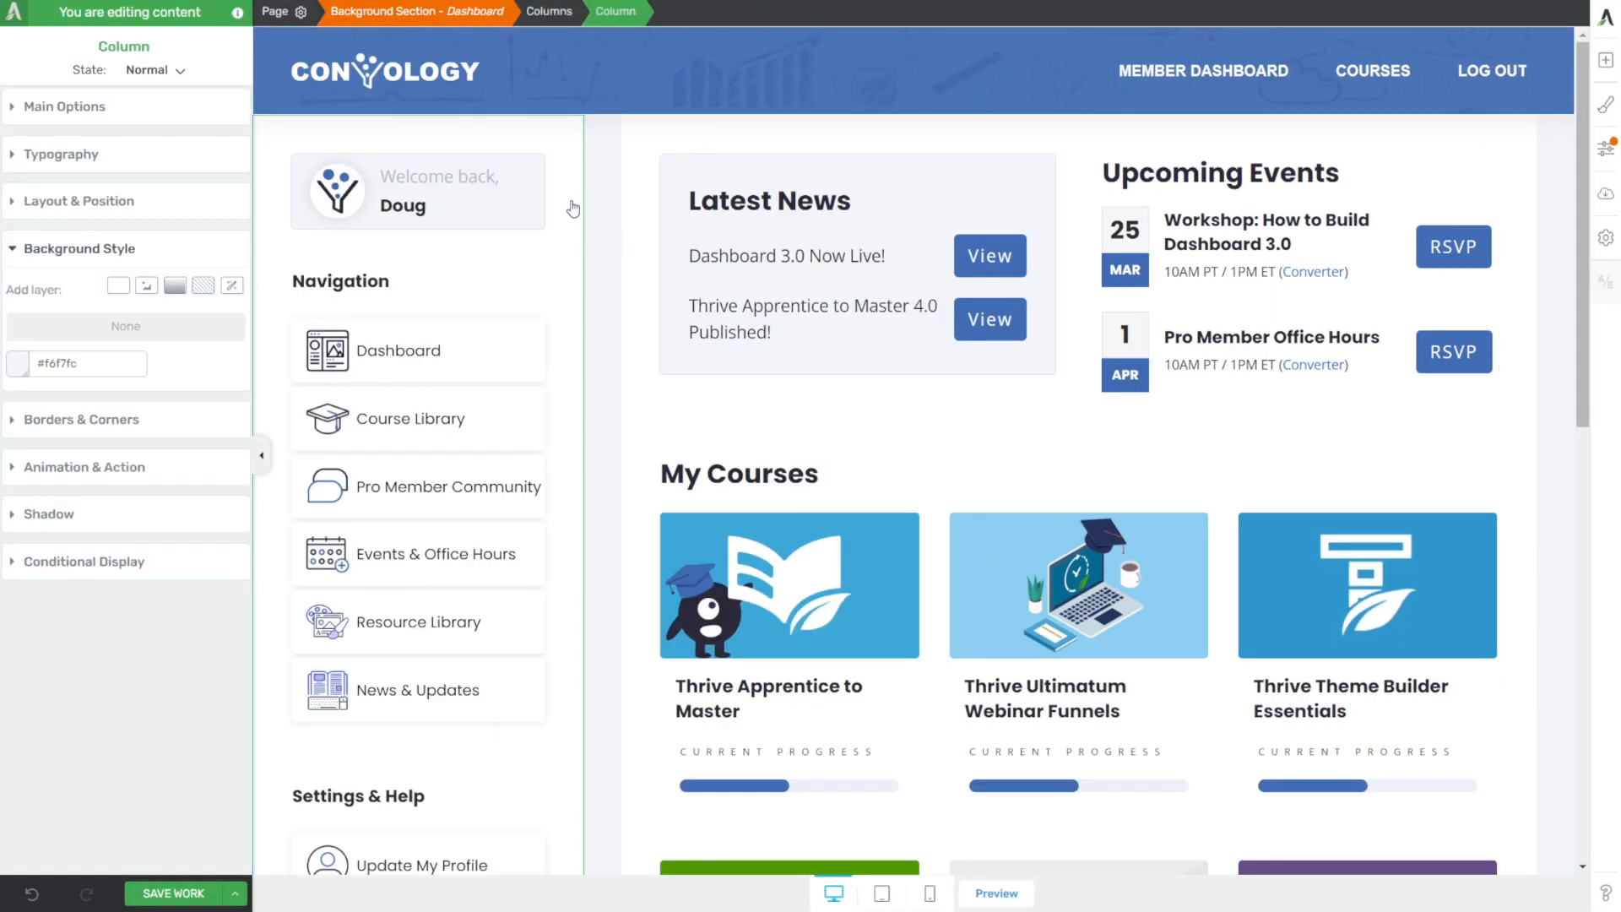
left_click(449, 176)
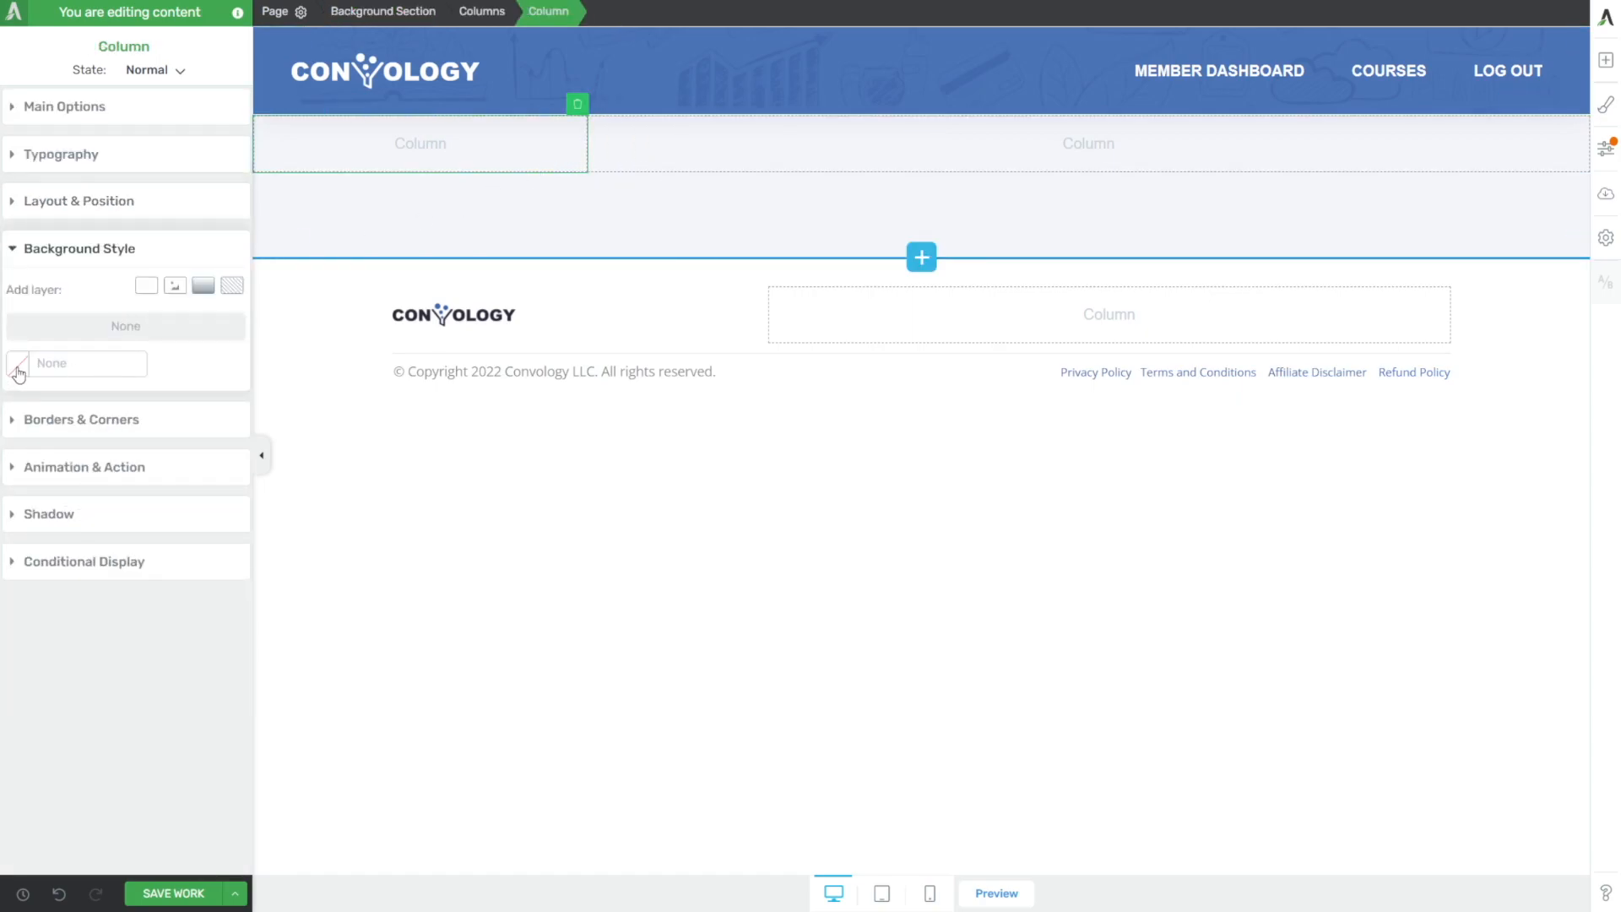
left_click(17, 370)
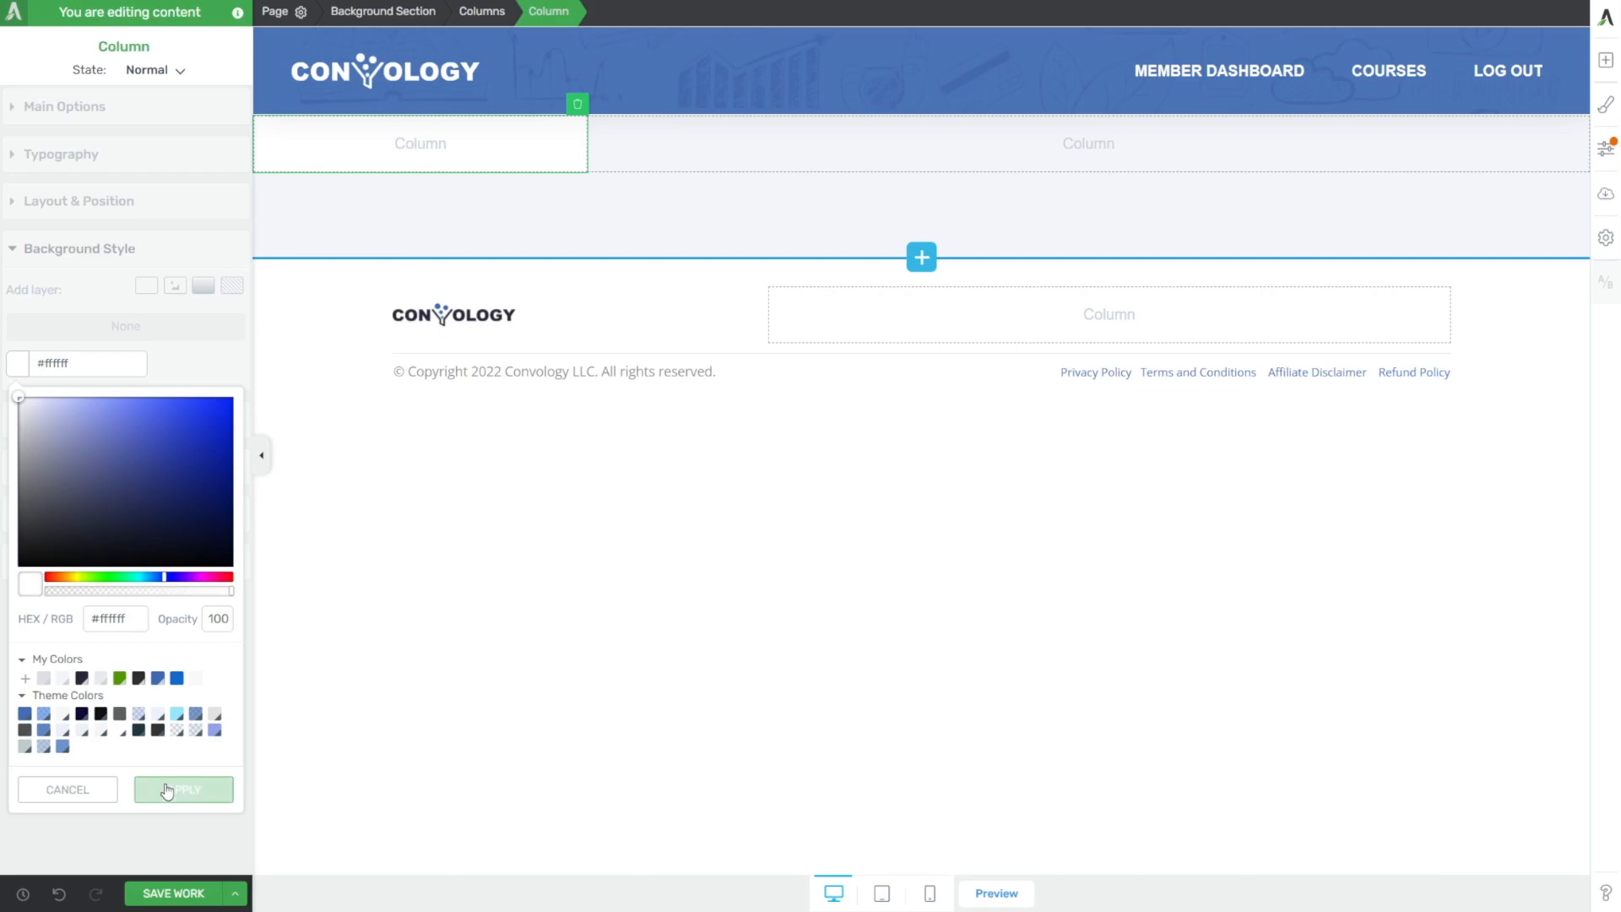
left_click(184, 788)
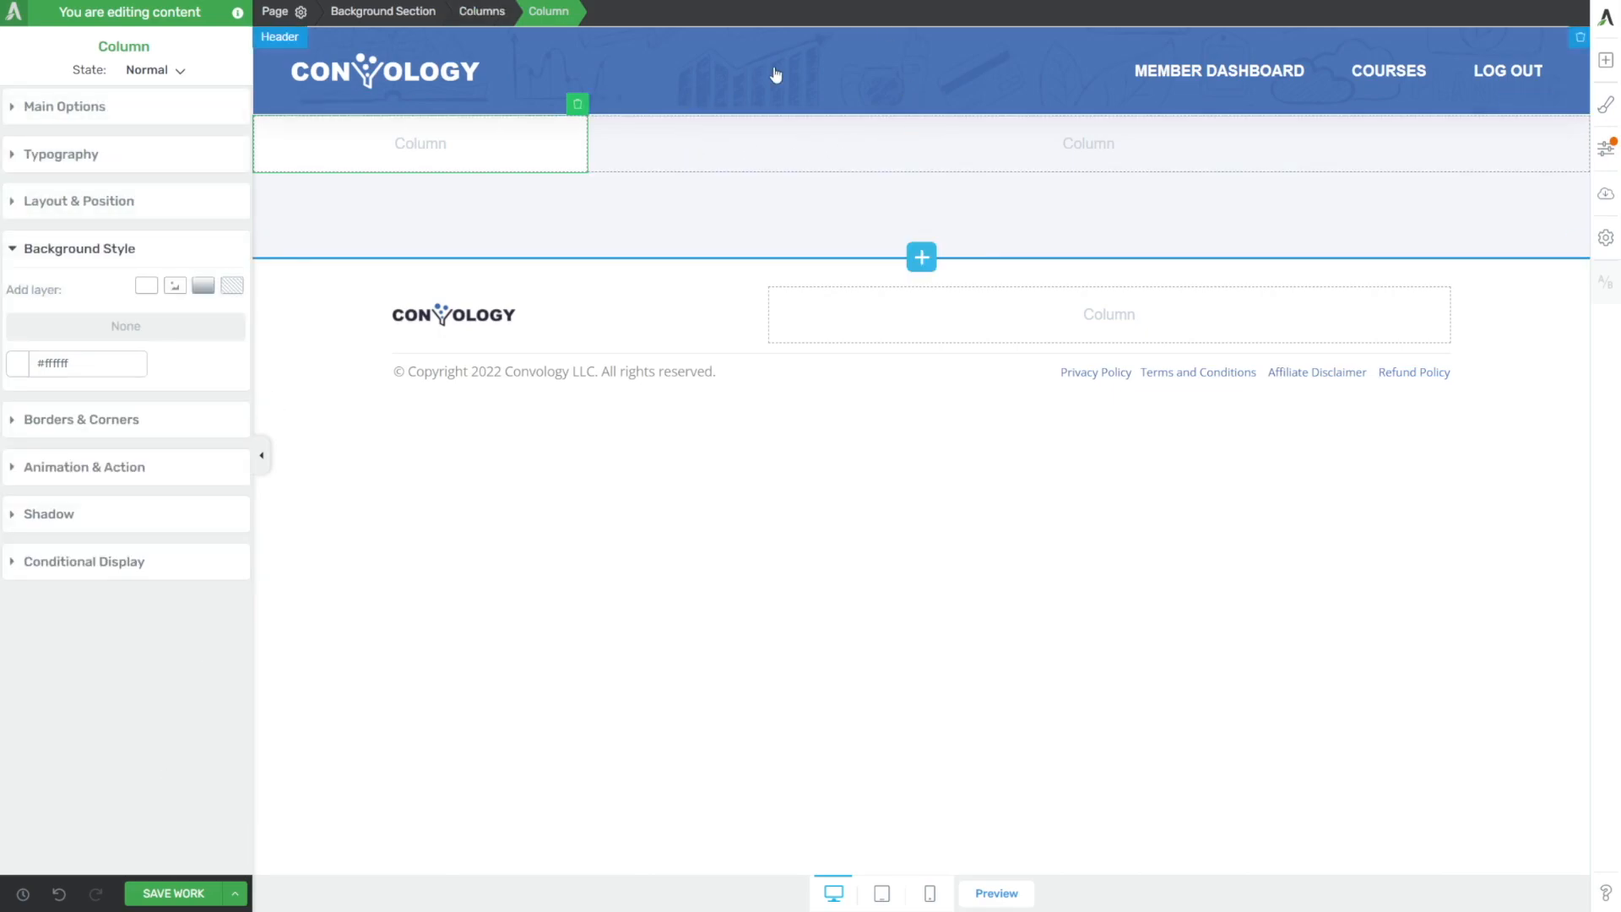
mouse_move(1065, 154)
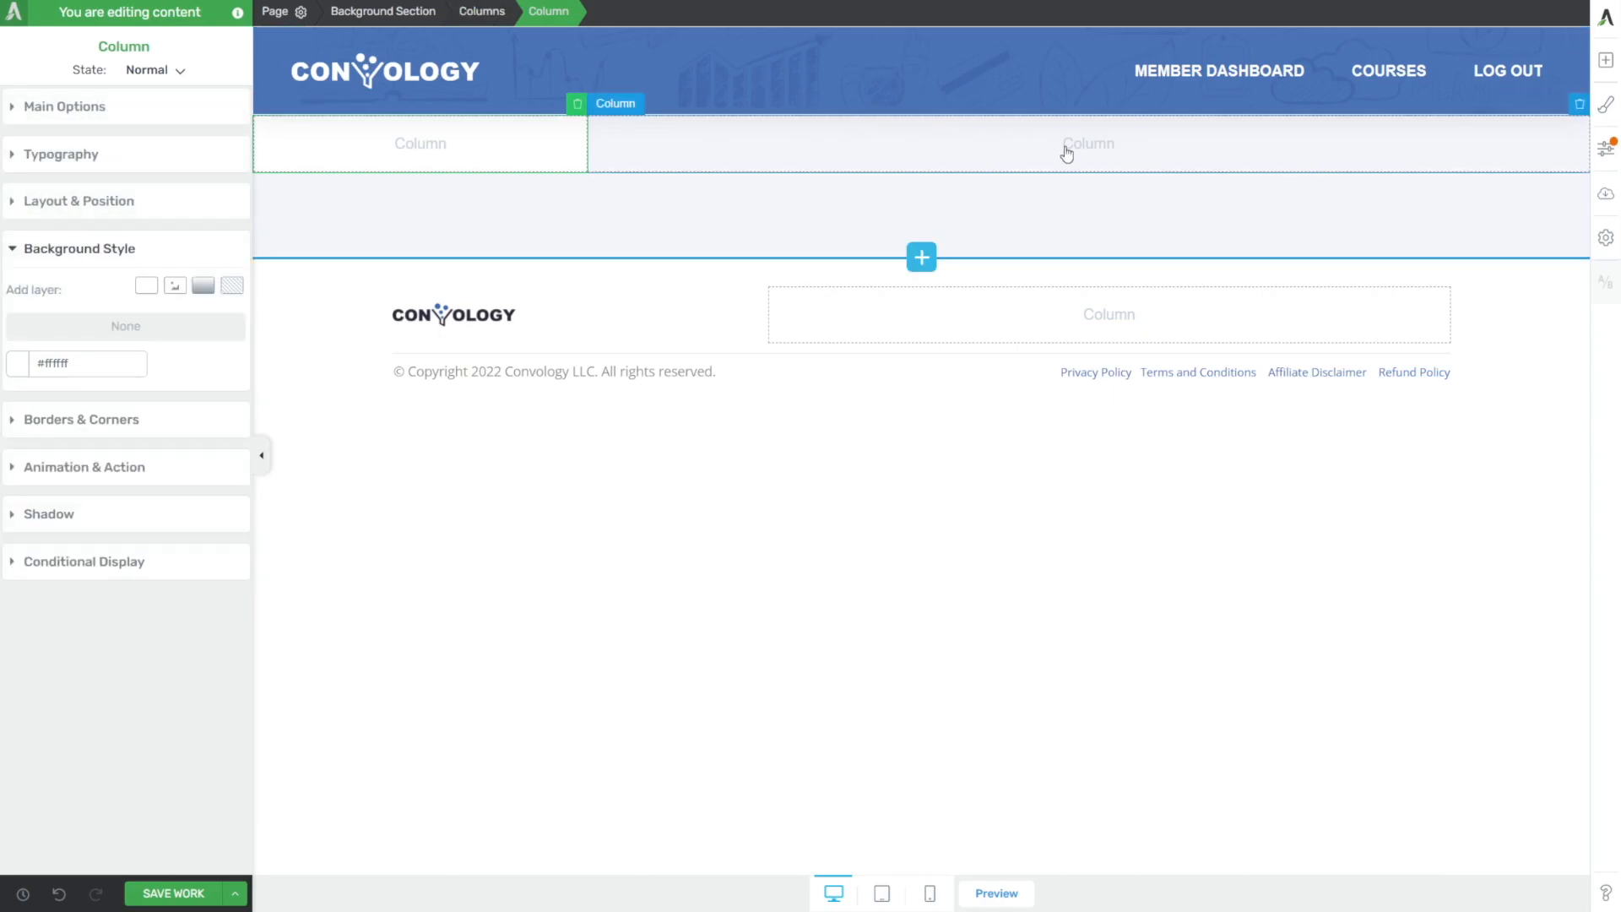
- Place a Content Box in the right column with a #ffffff white background
left_click(1606, 59)
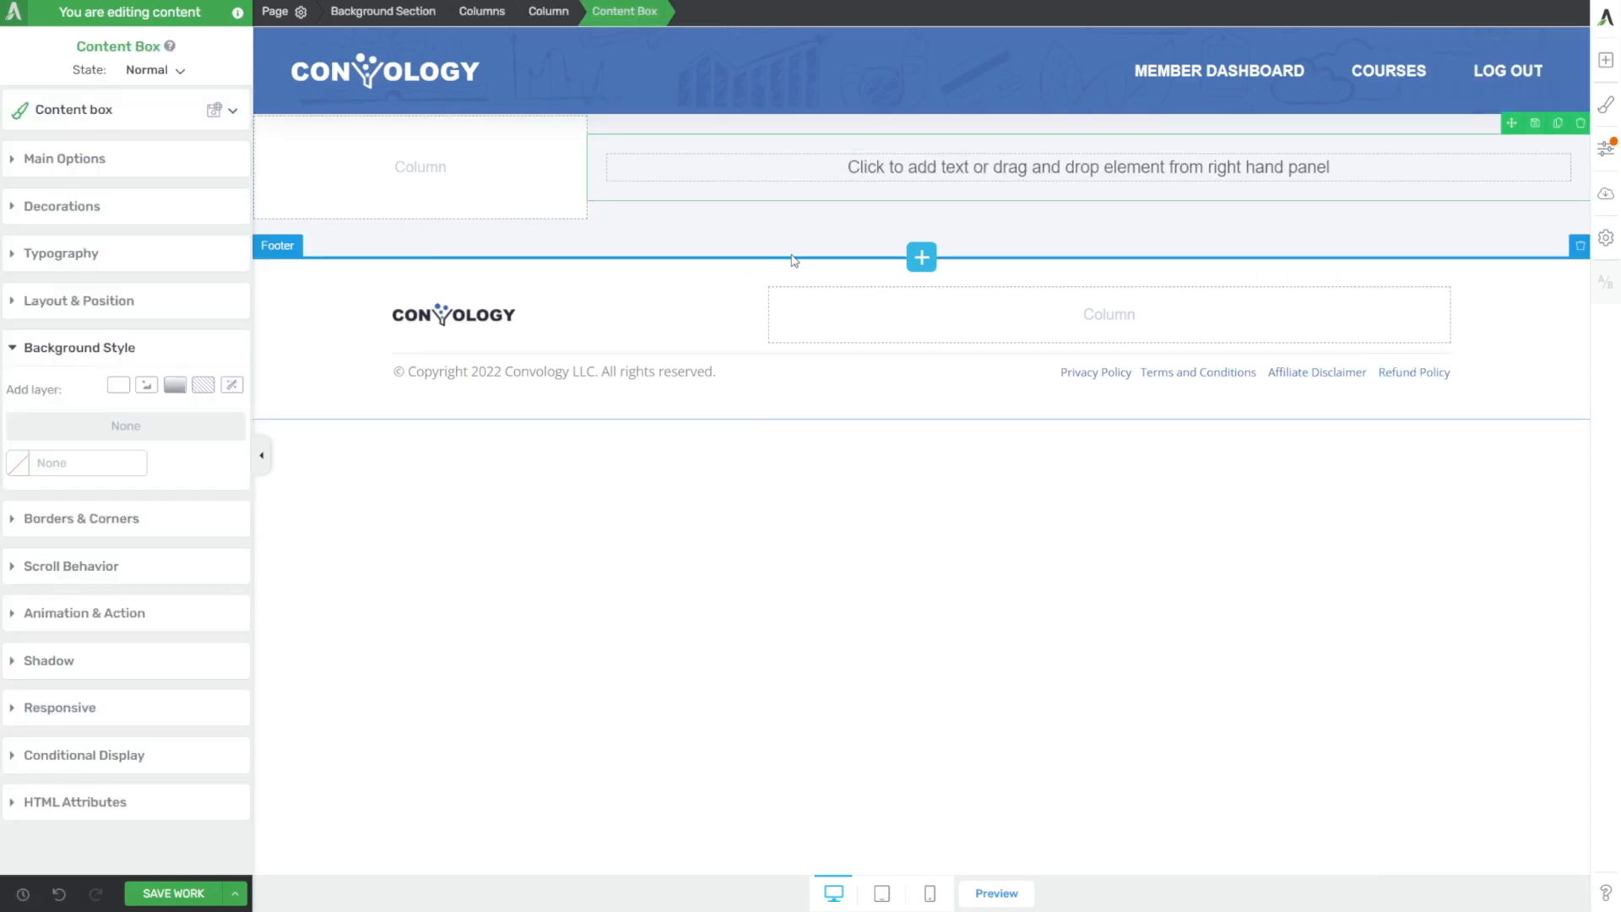
left_click(17, 462)
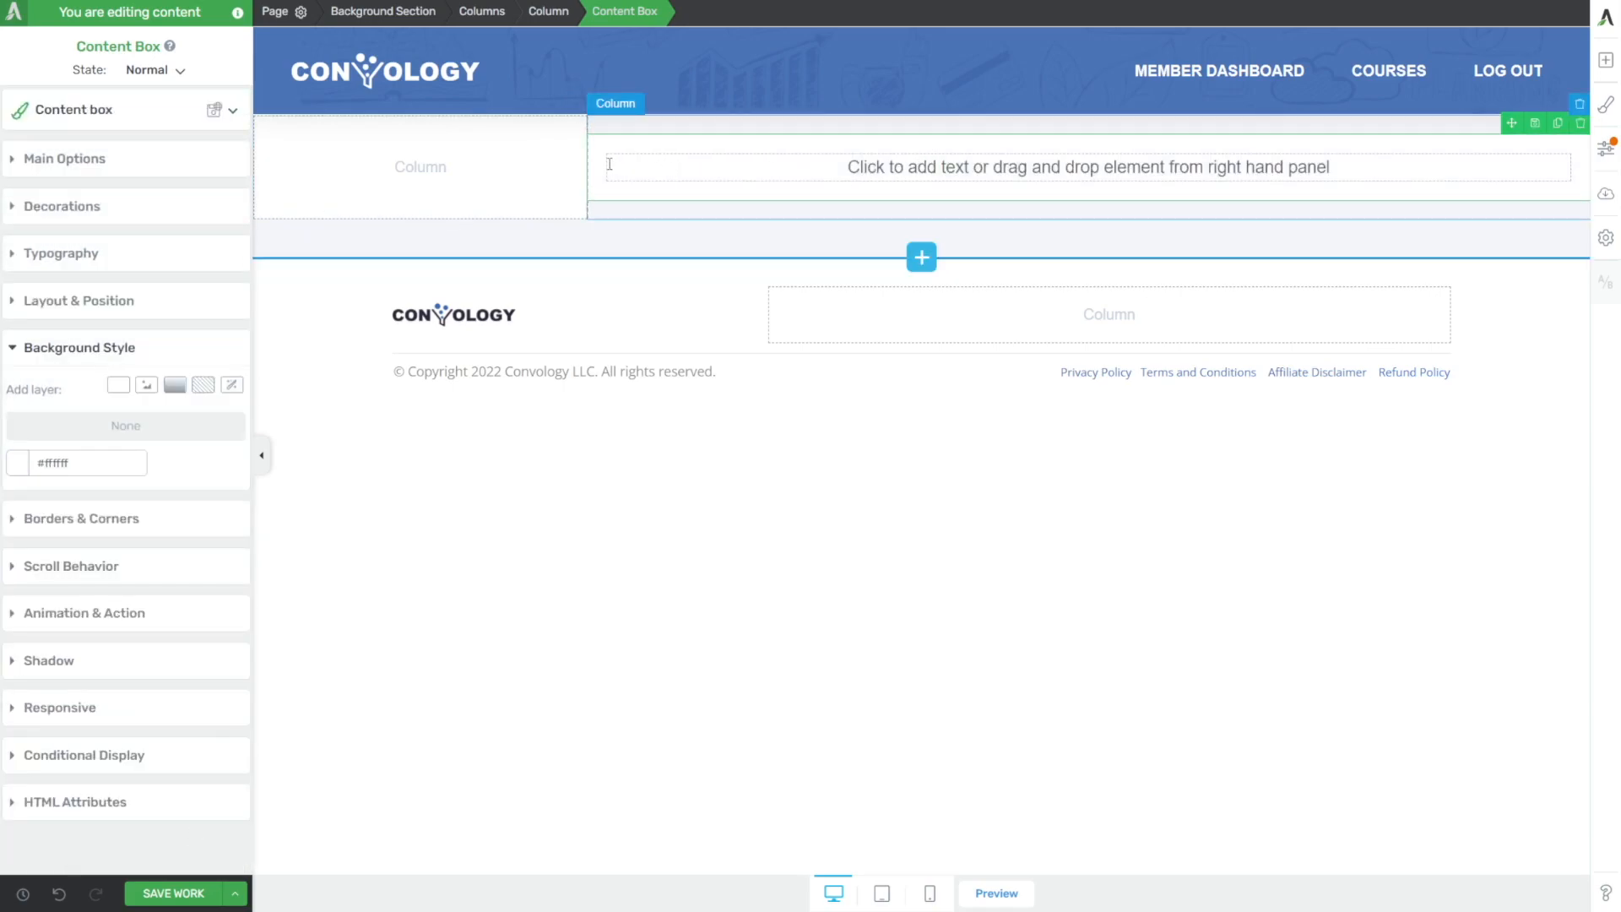
mouse_move(678, 137)
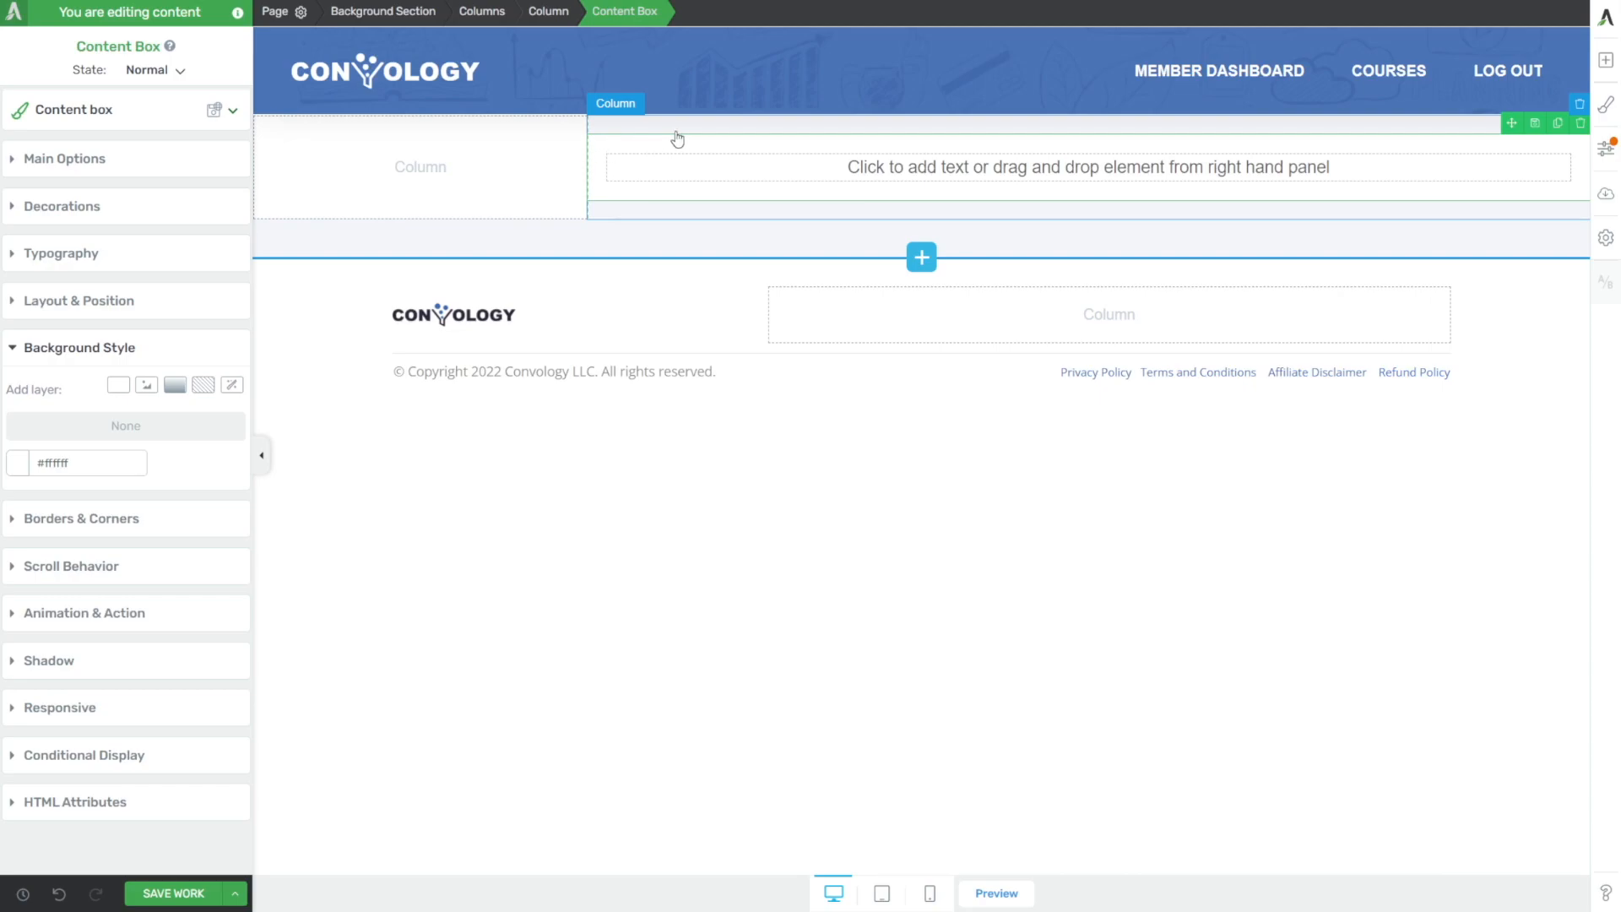
mouse_move(798, 122)
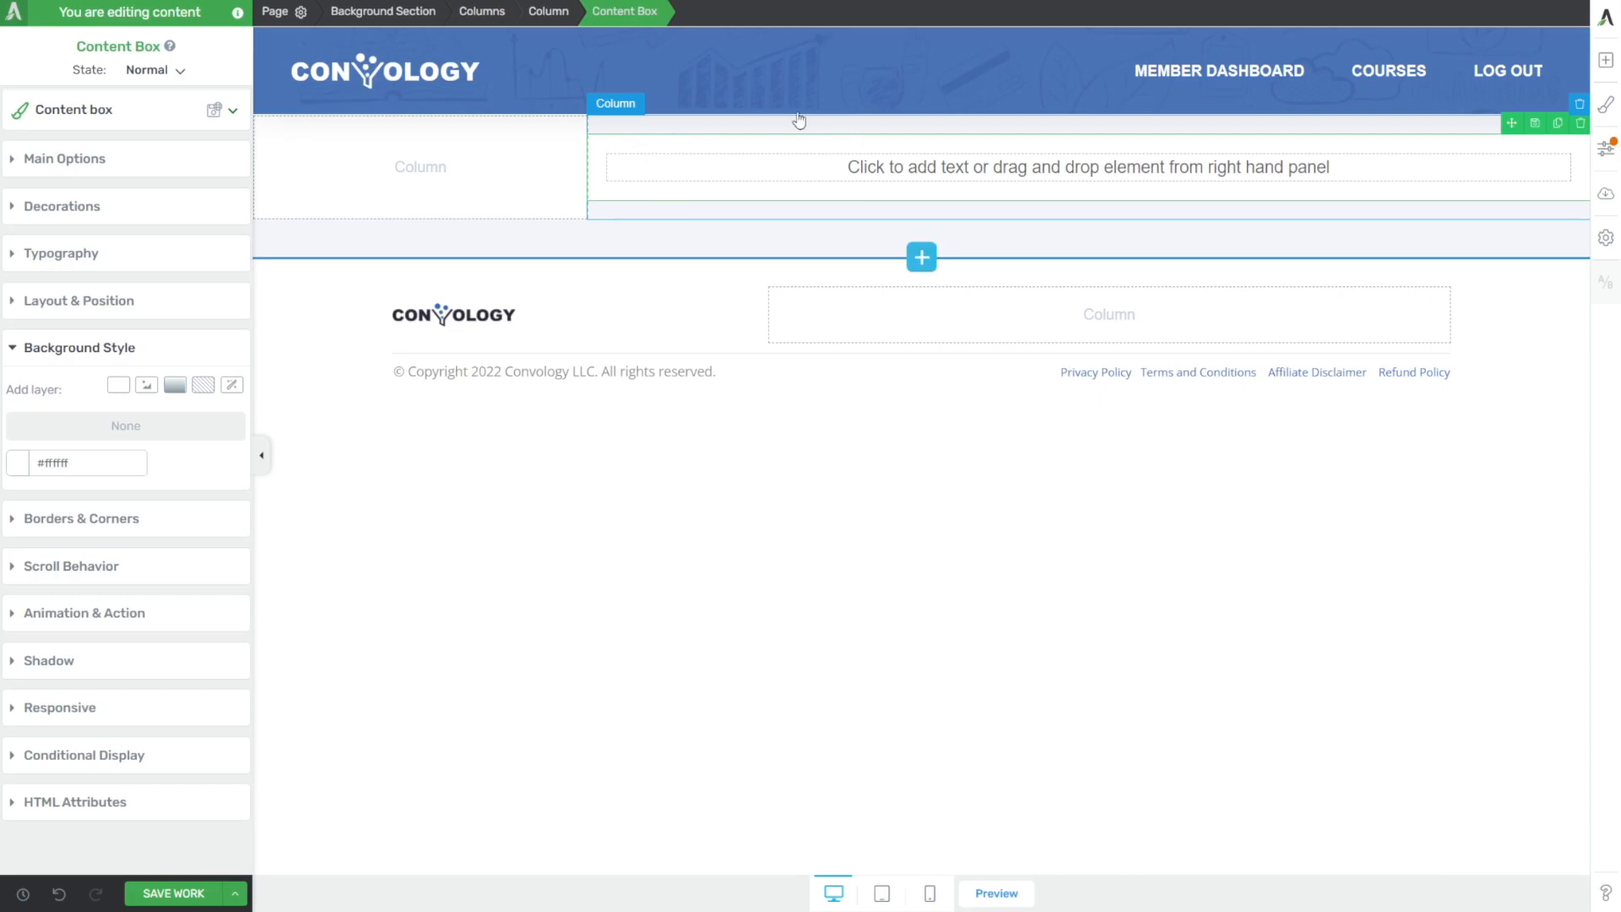
mouse_move(726, 223)
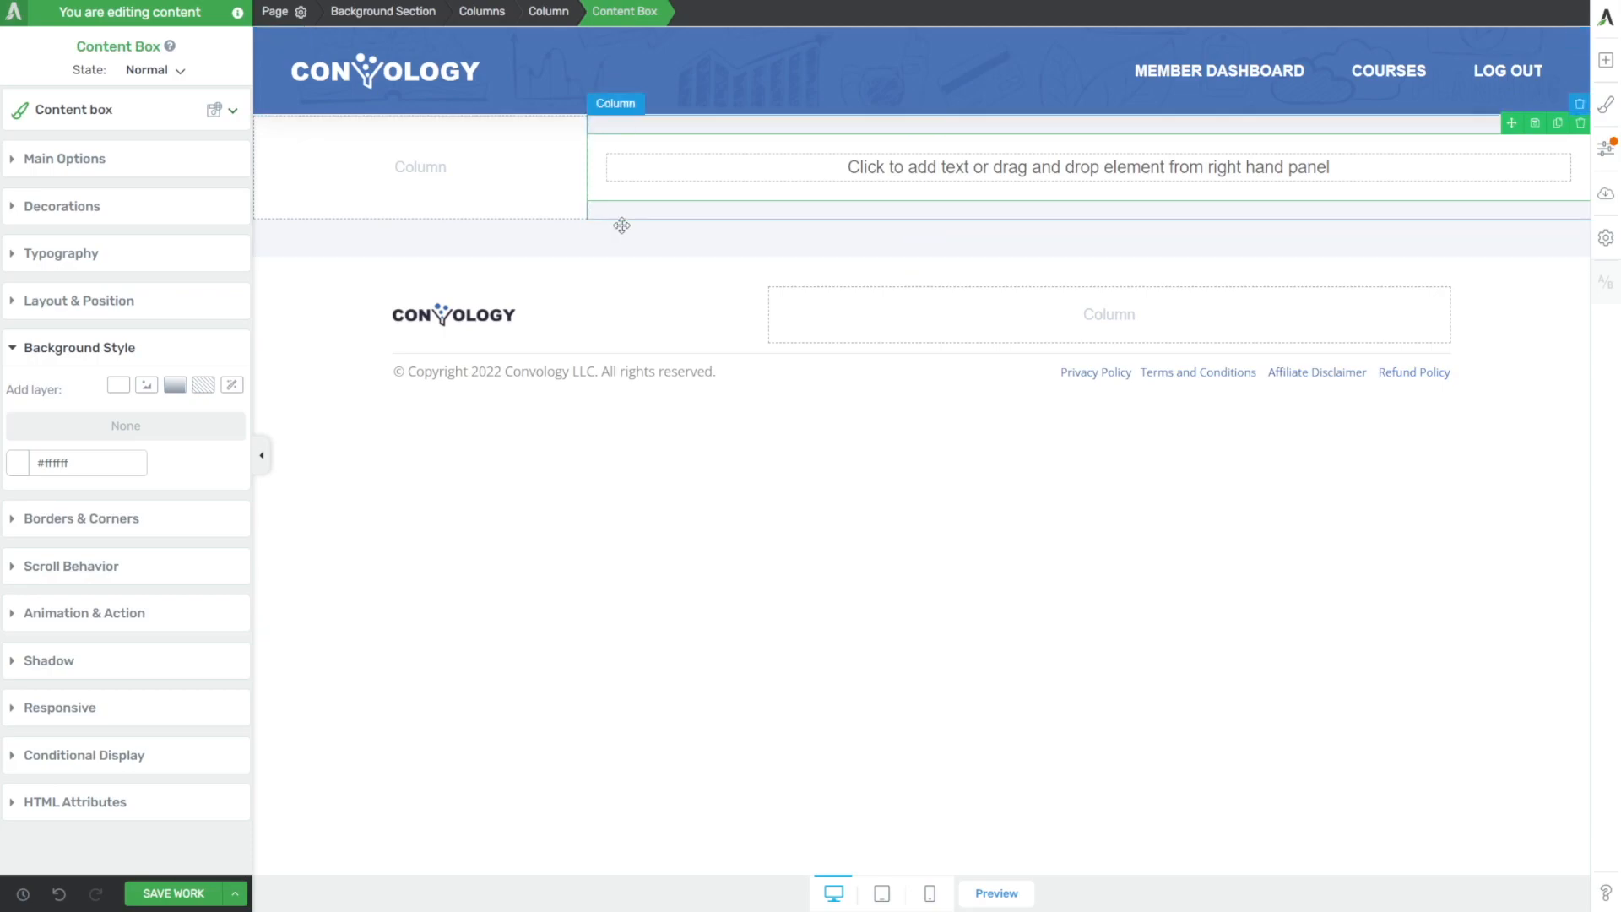
left_click(383, 11)
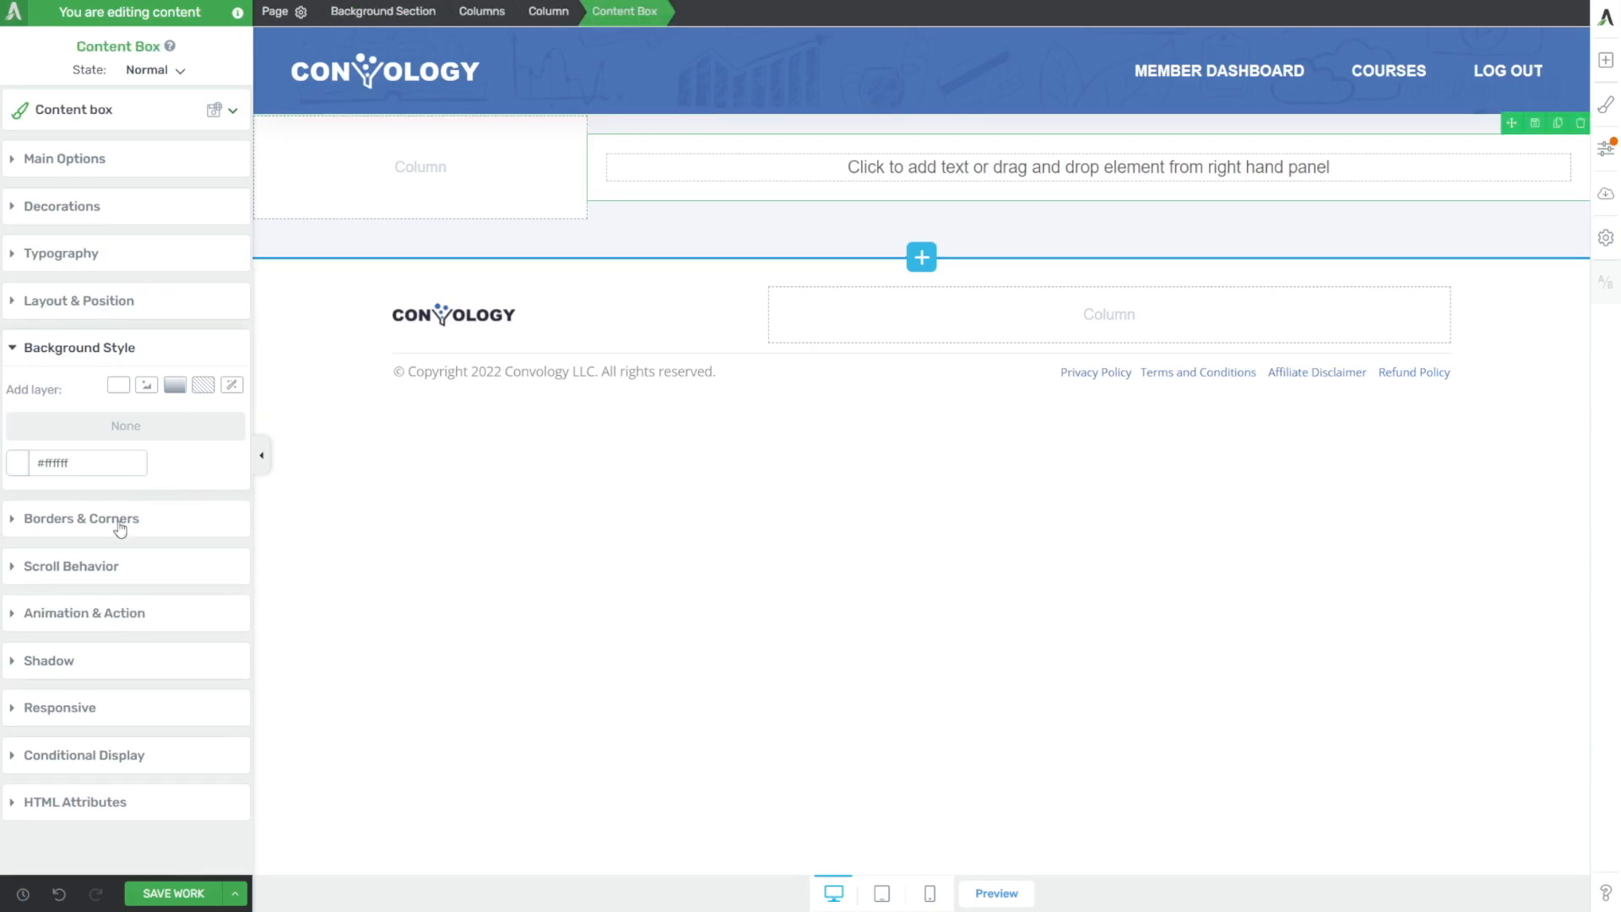
- Set all four padding values of the left column to 40px under Layout & Position
left_click(80, 301)
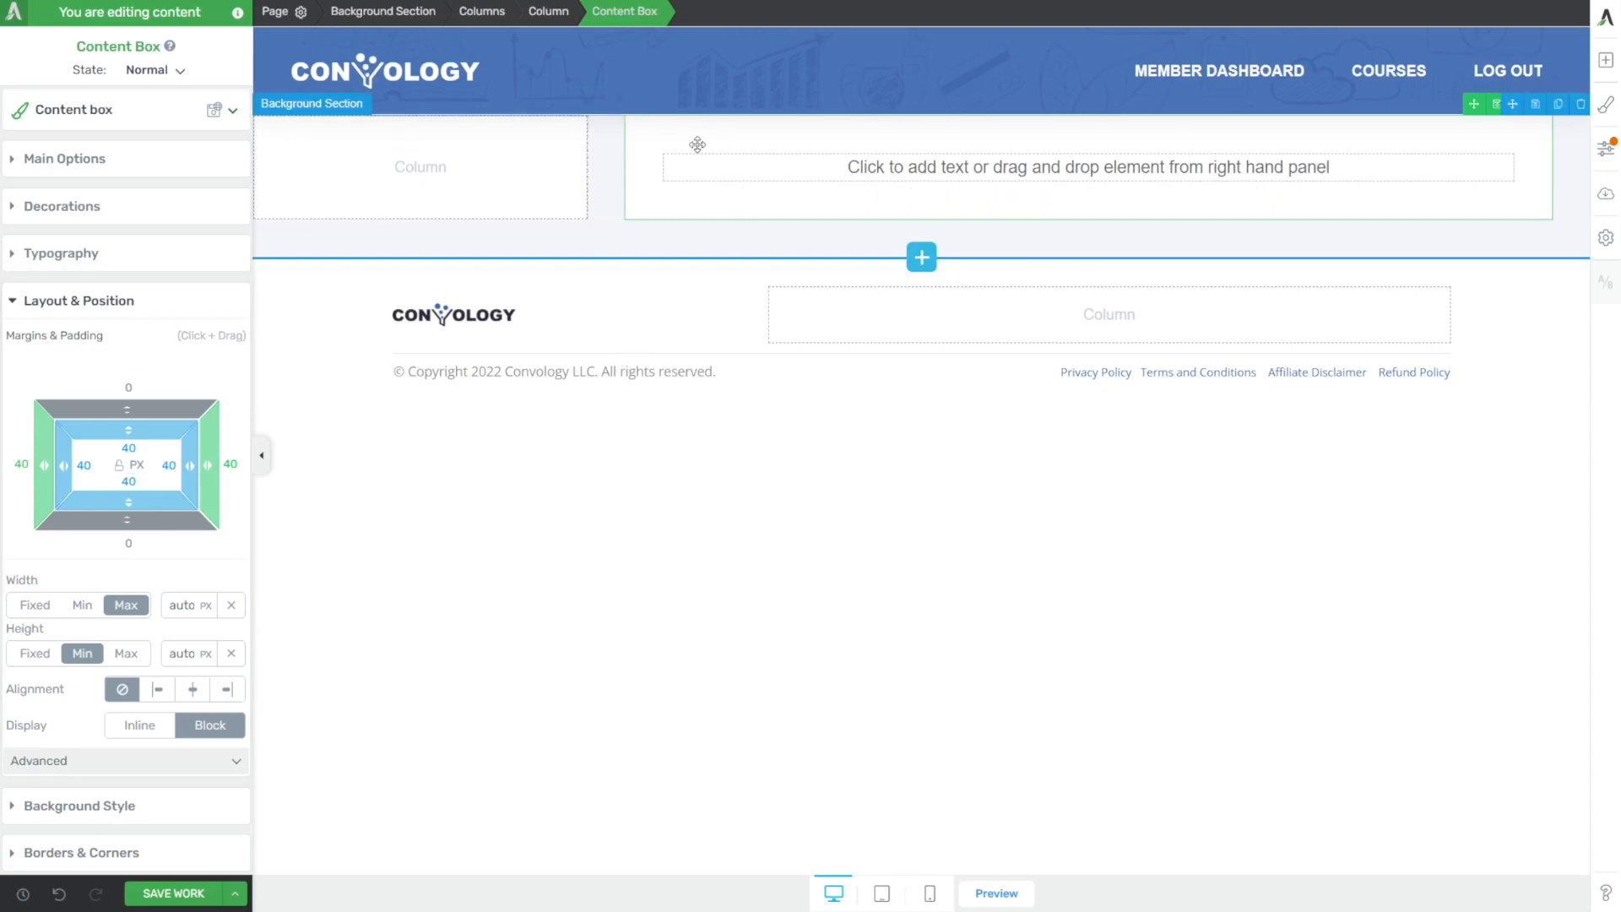
left_click(420, 167)
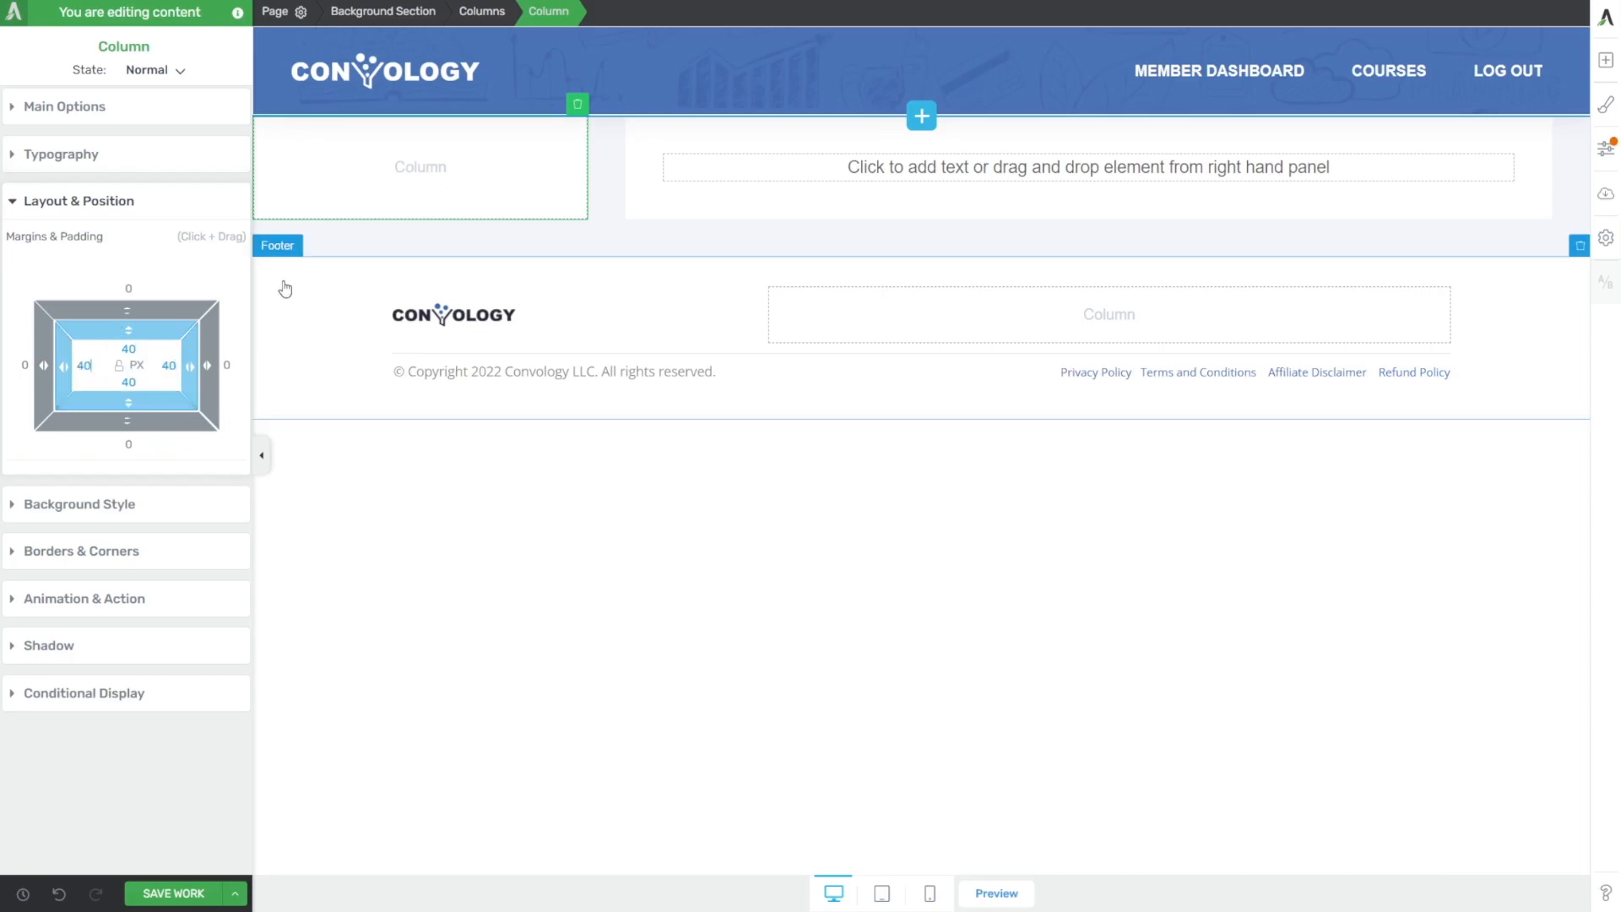
left_click(382, 632)
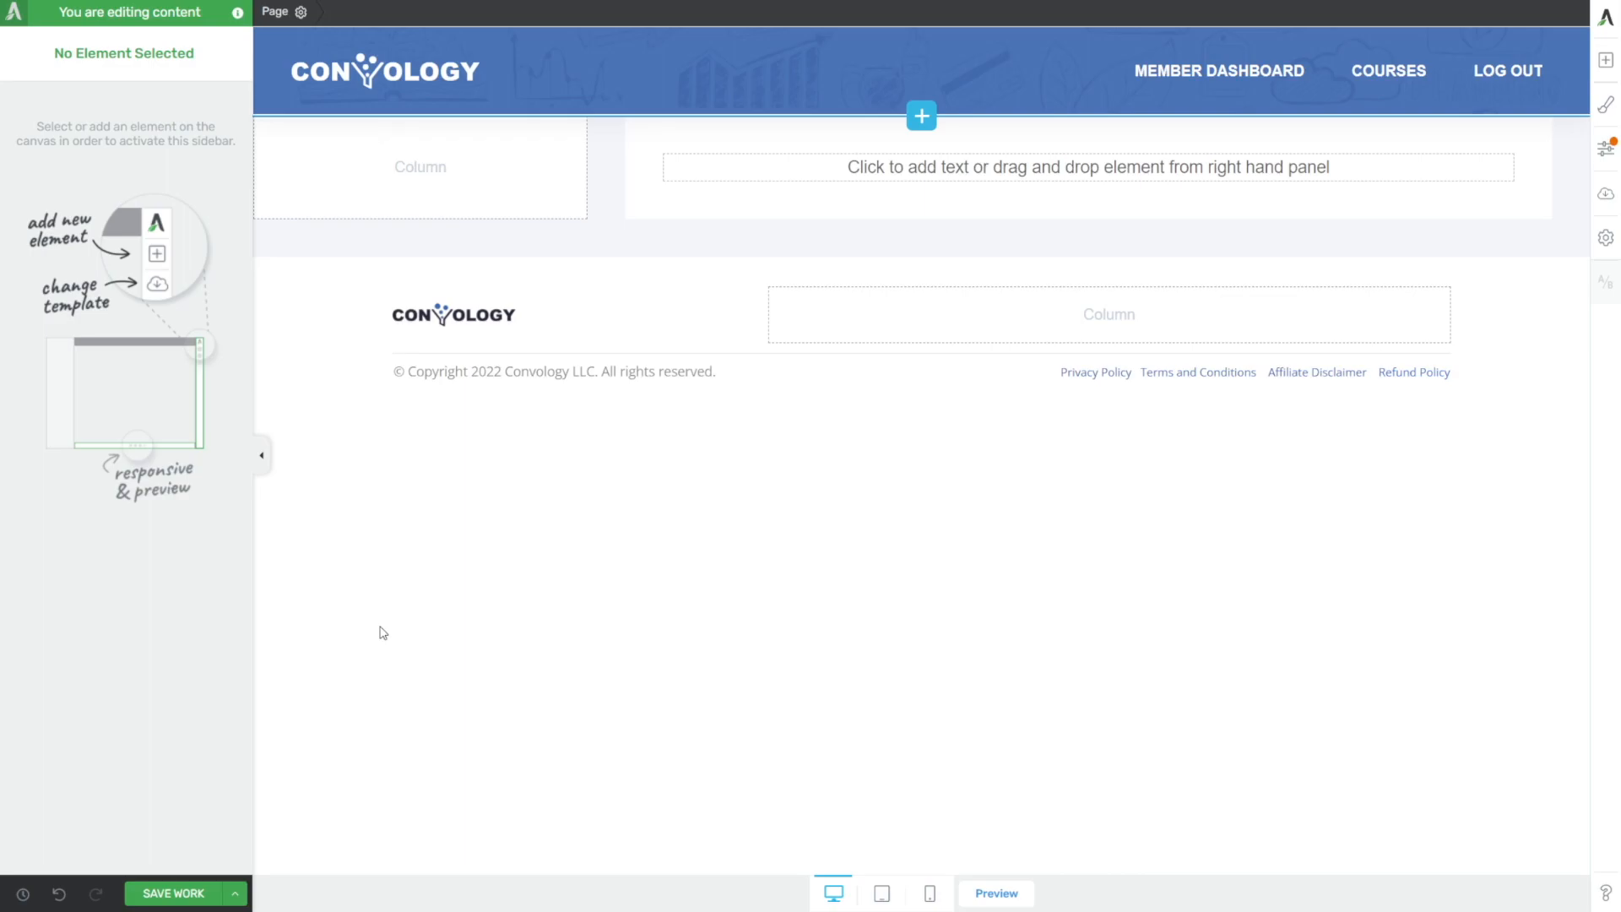
mouse_move(760, 12)
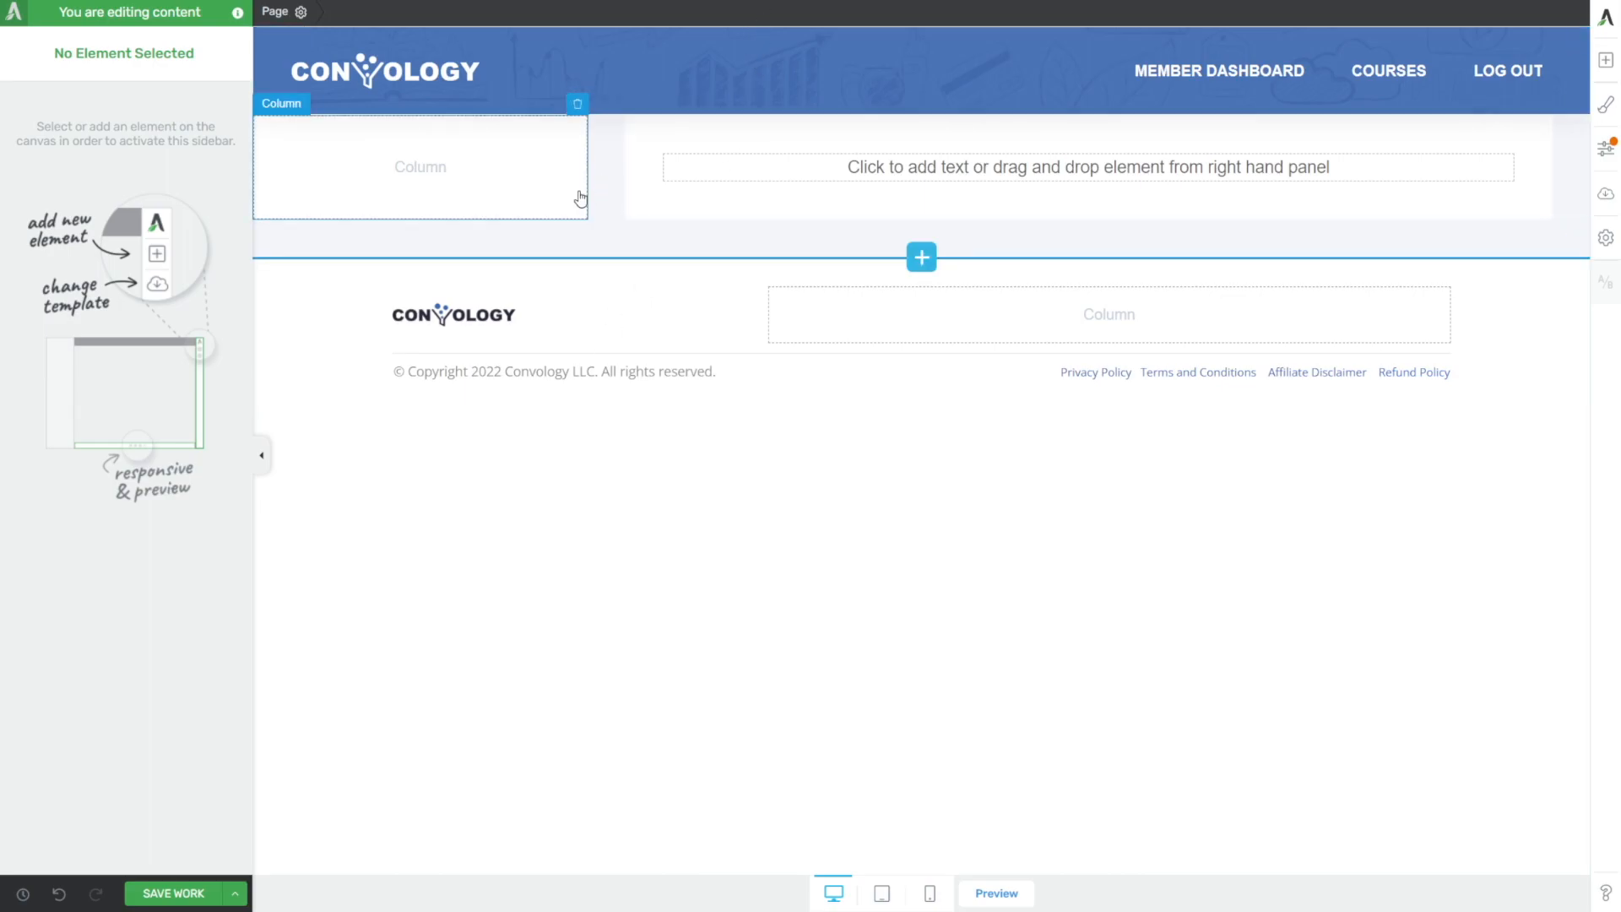
mouse_move(550, 162)
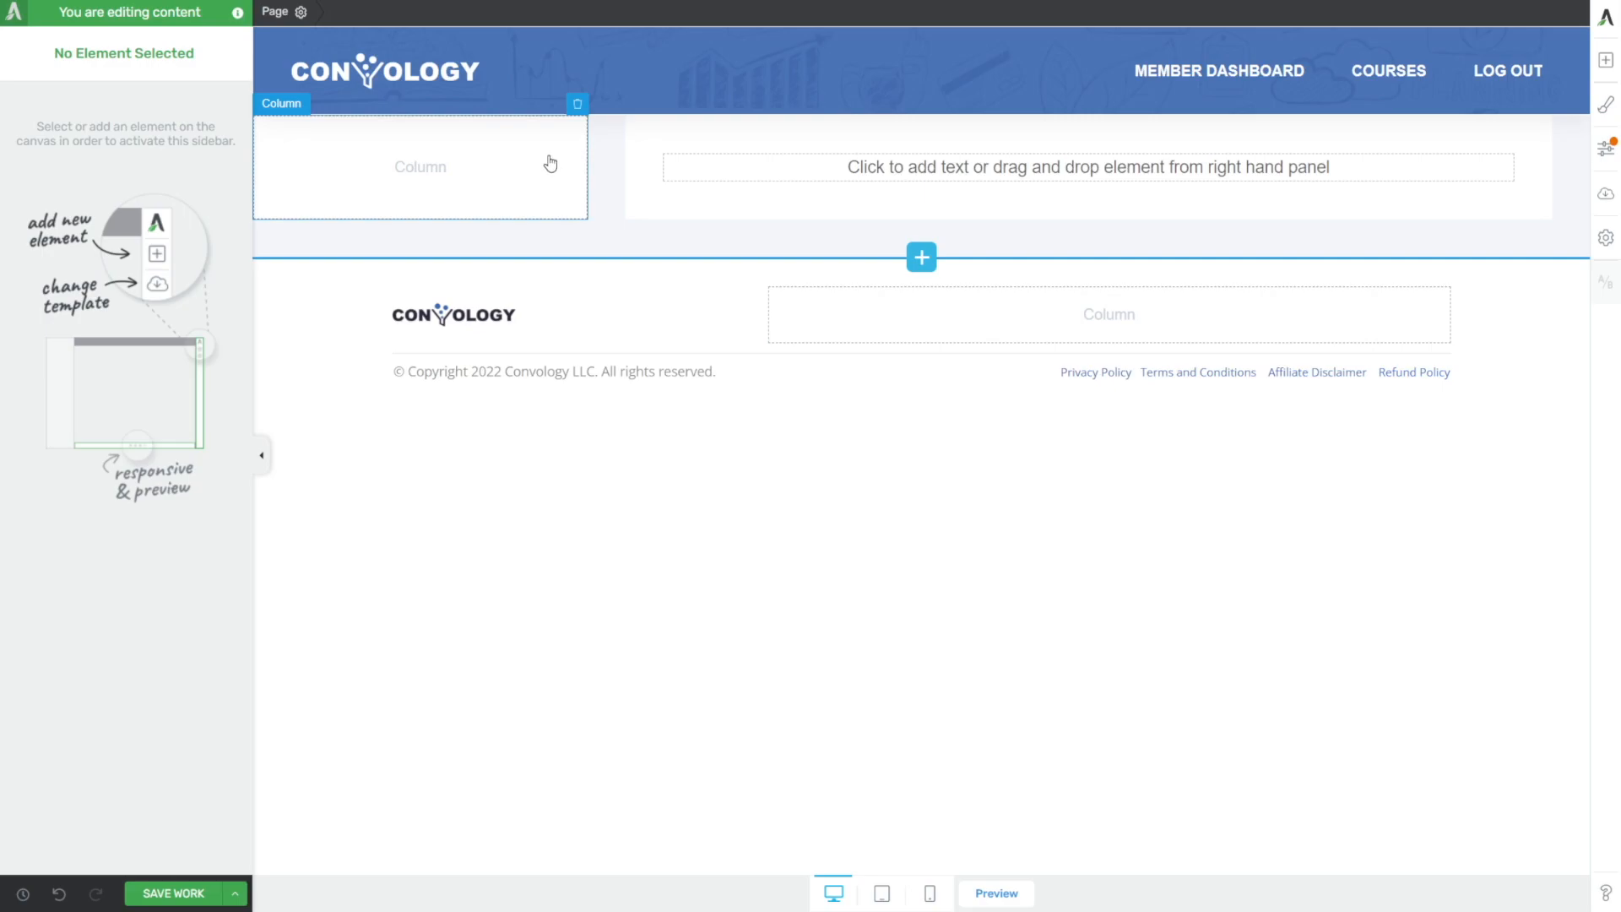
- Give the left column a 1px solid light grey border via Borders & Corners
left_click(420, 167)
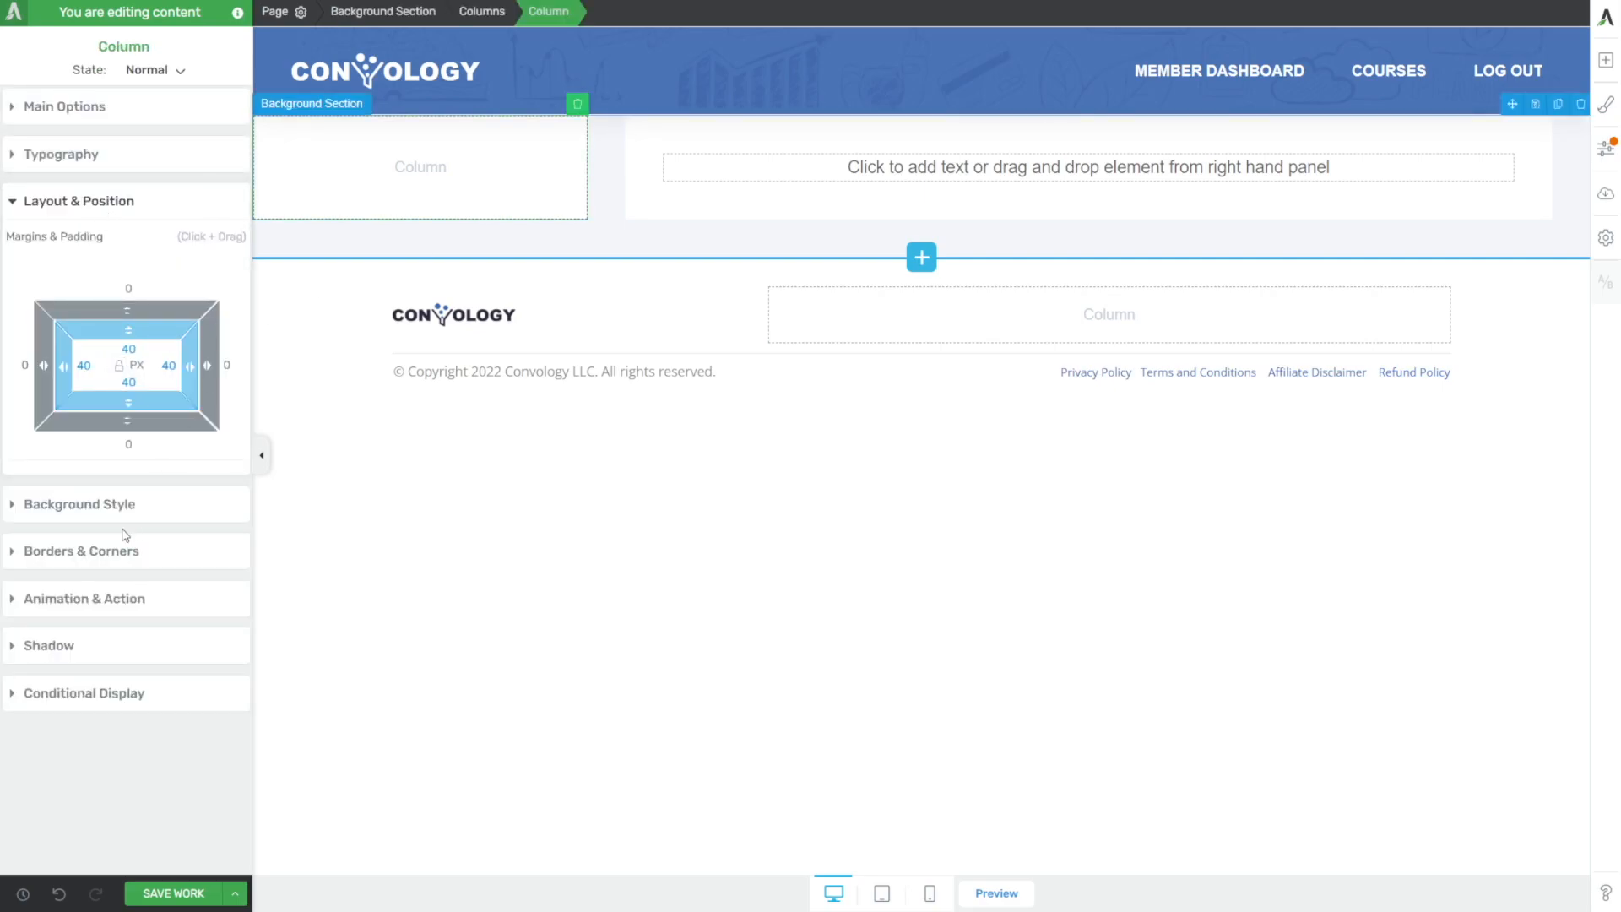
left_click(83, 550)
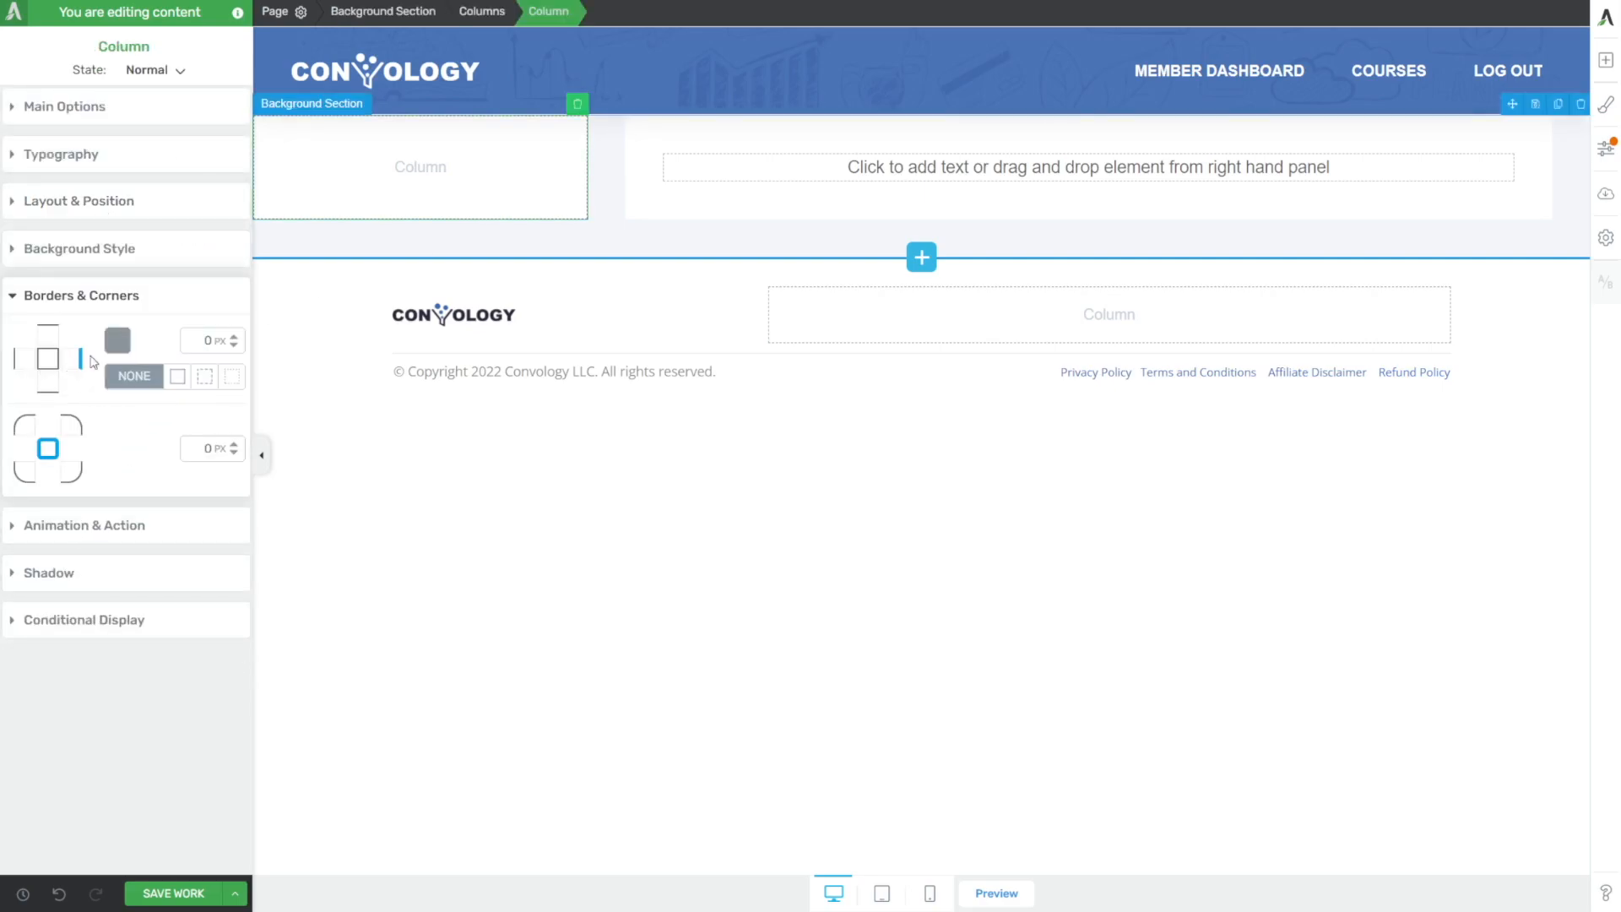
left_click(116, 340)
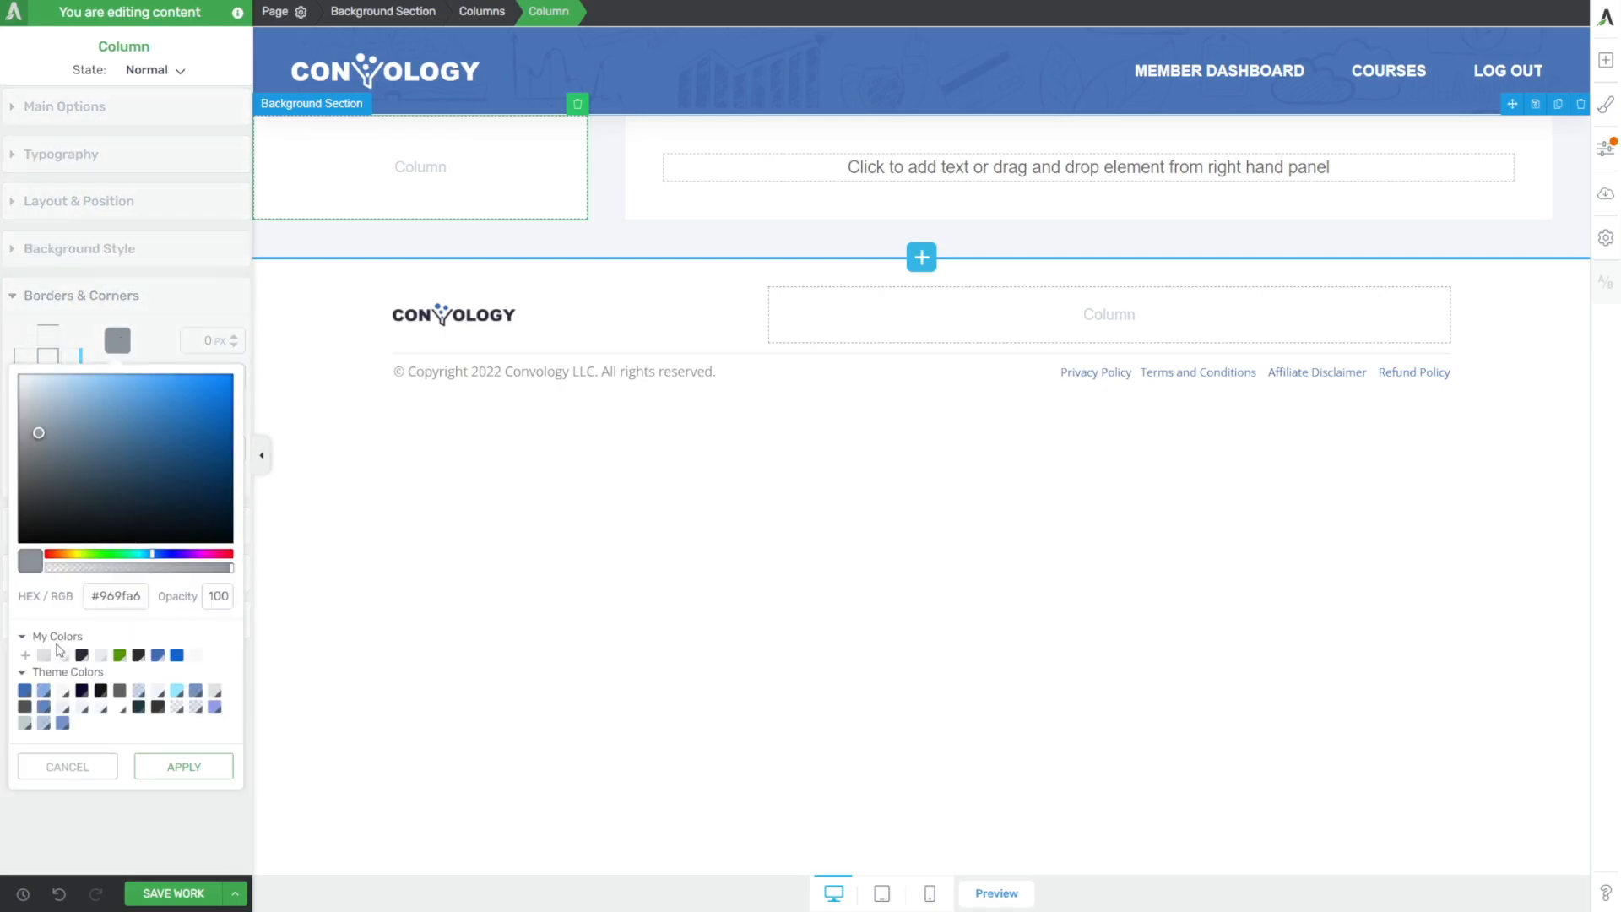
left_click(183, 767)
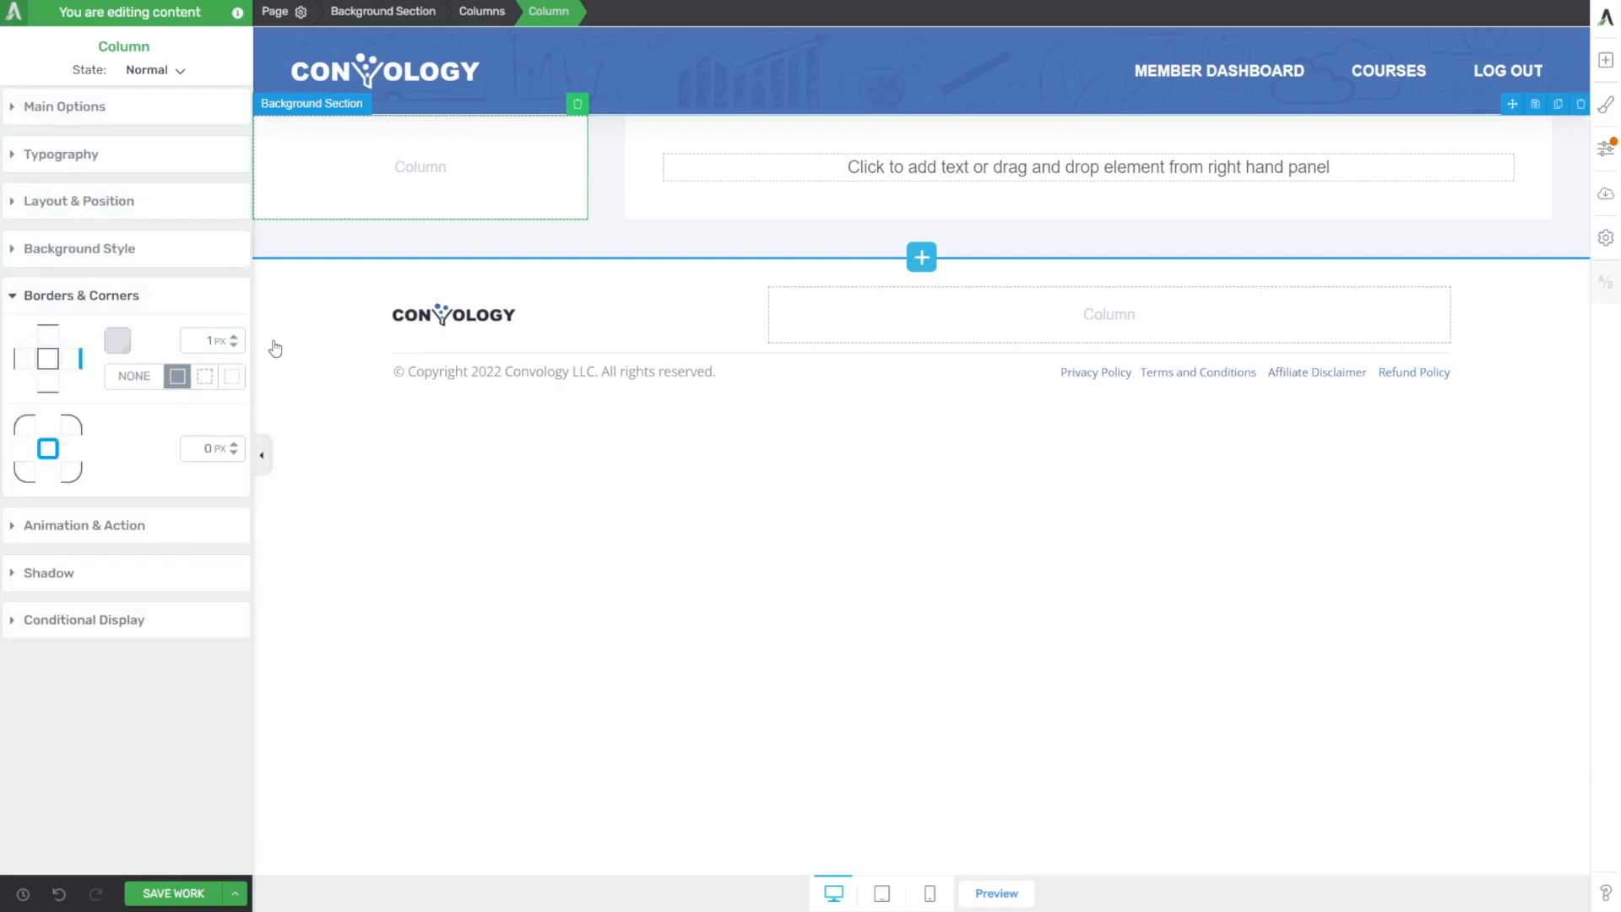
left_click(584, 265)
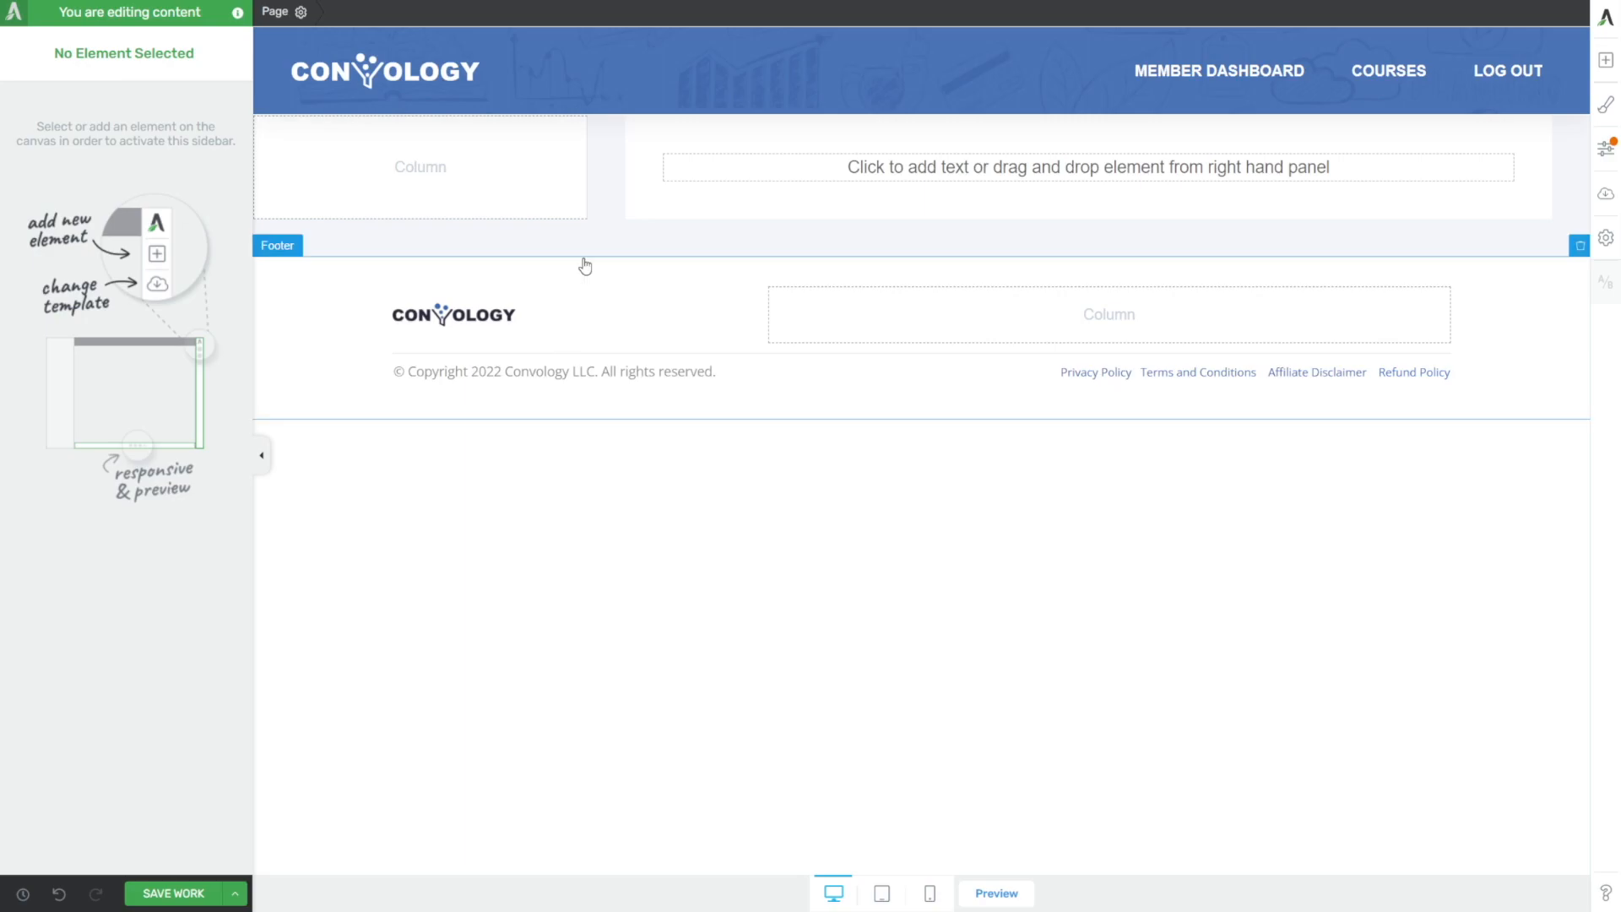
mouse_move(617, 680)
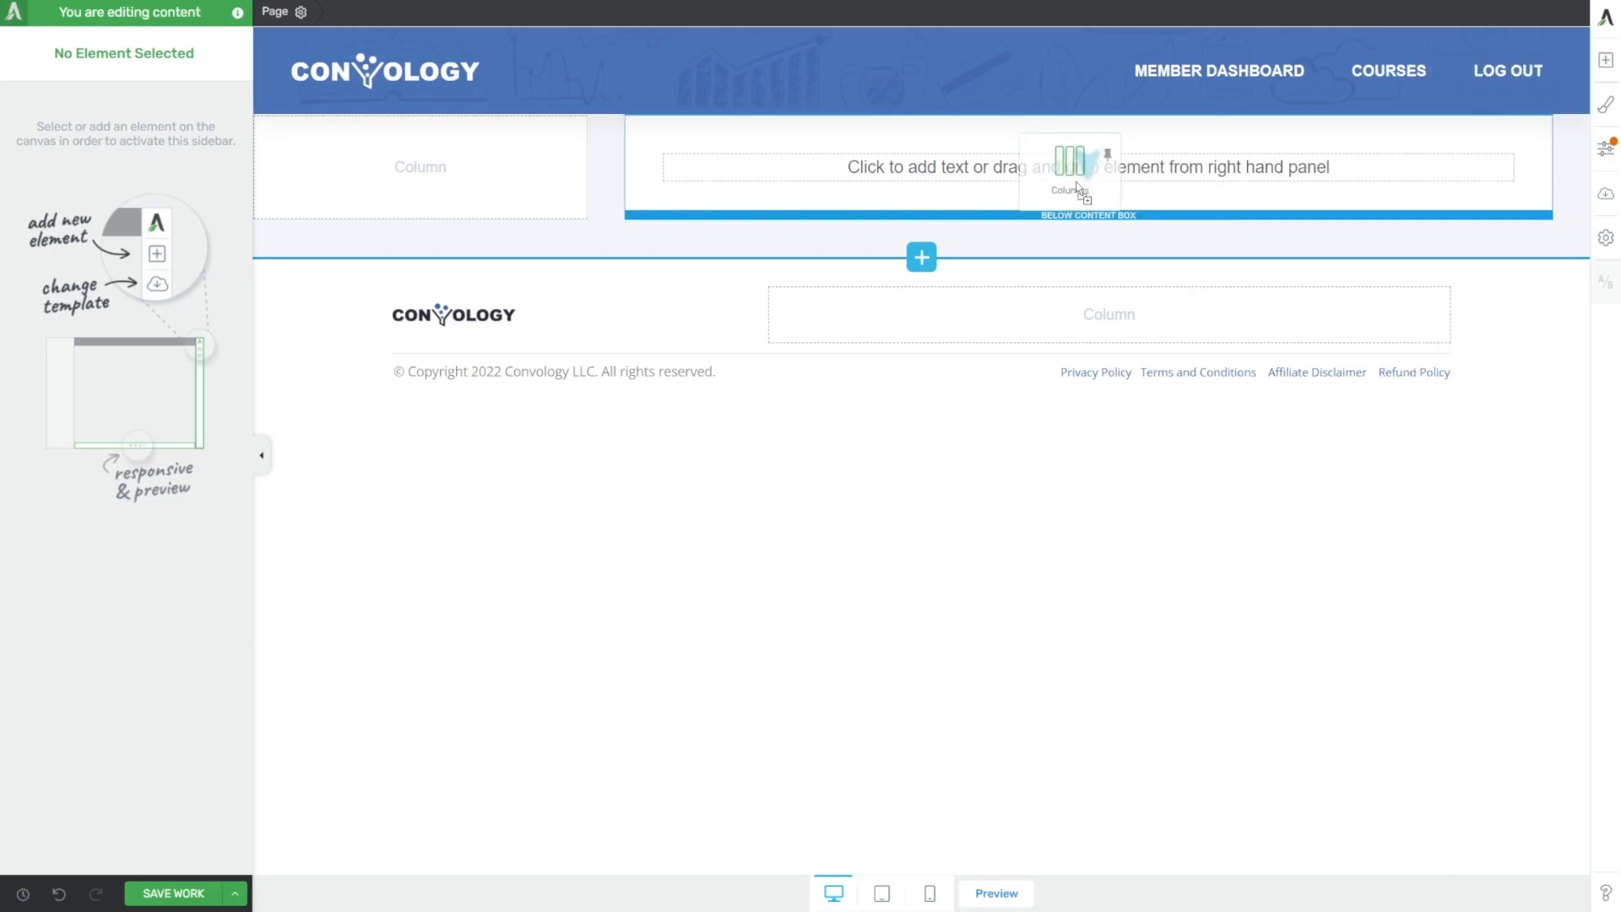
- Drop a Columns element with the 1/2–1/2 layout into the right Content Box
left_click(1071, 167)
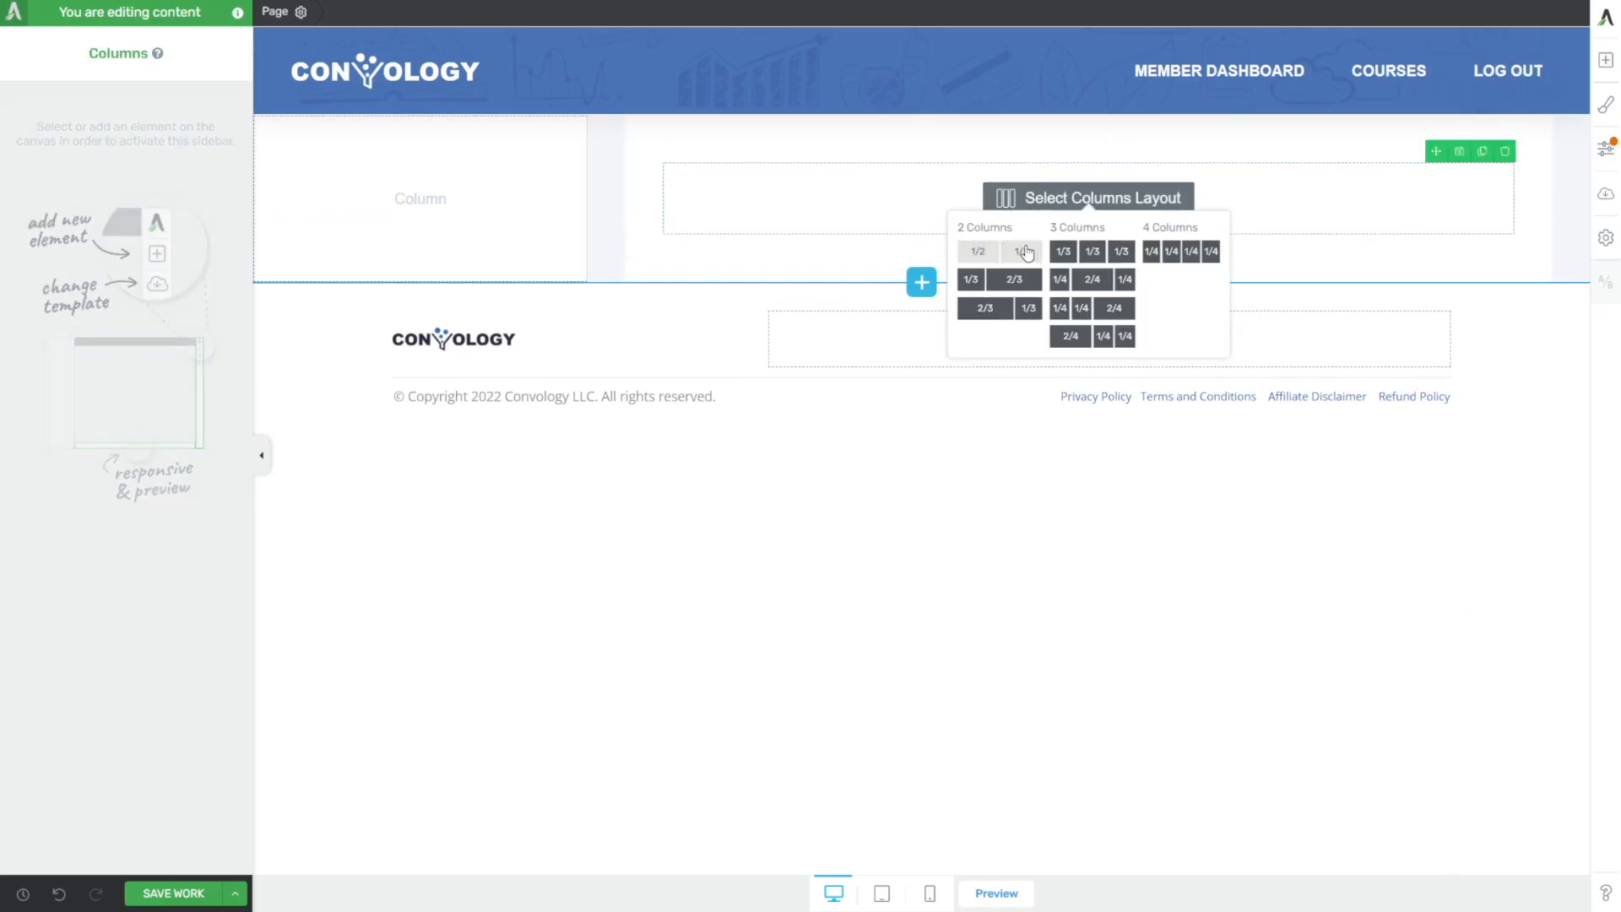
left_click(1017, 250)
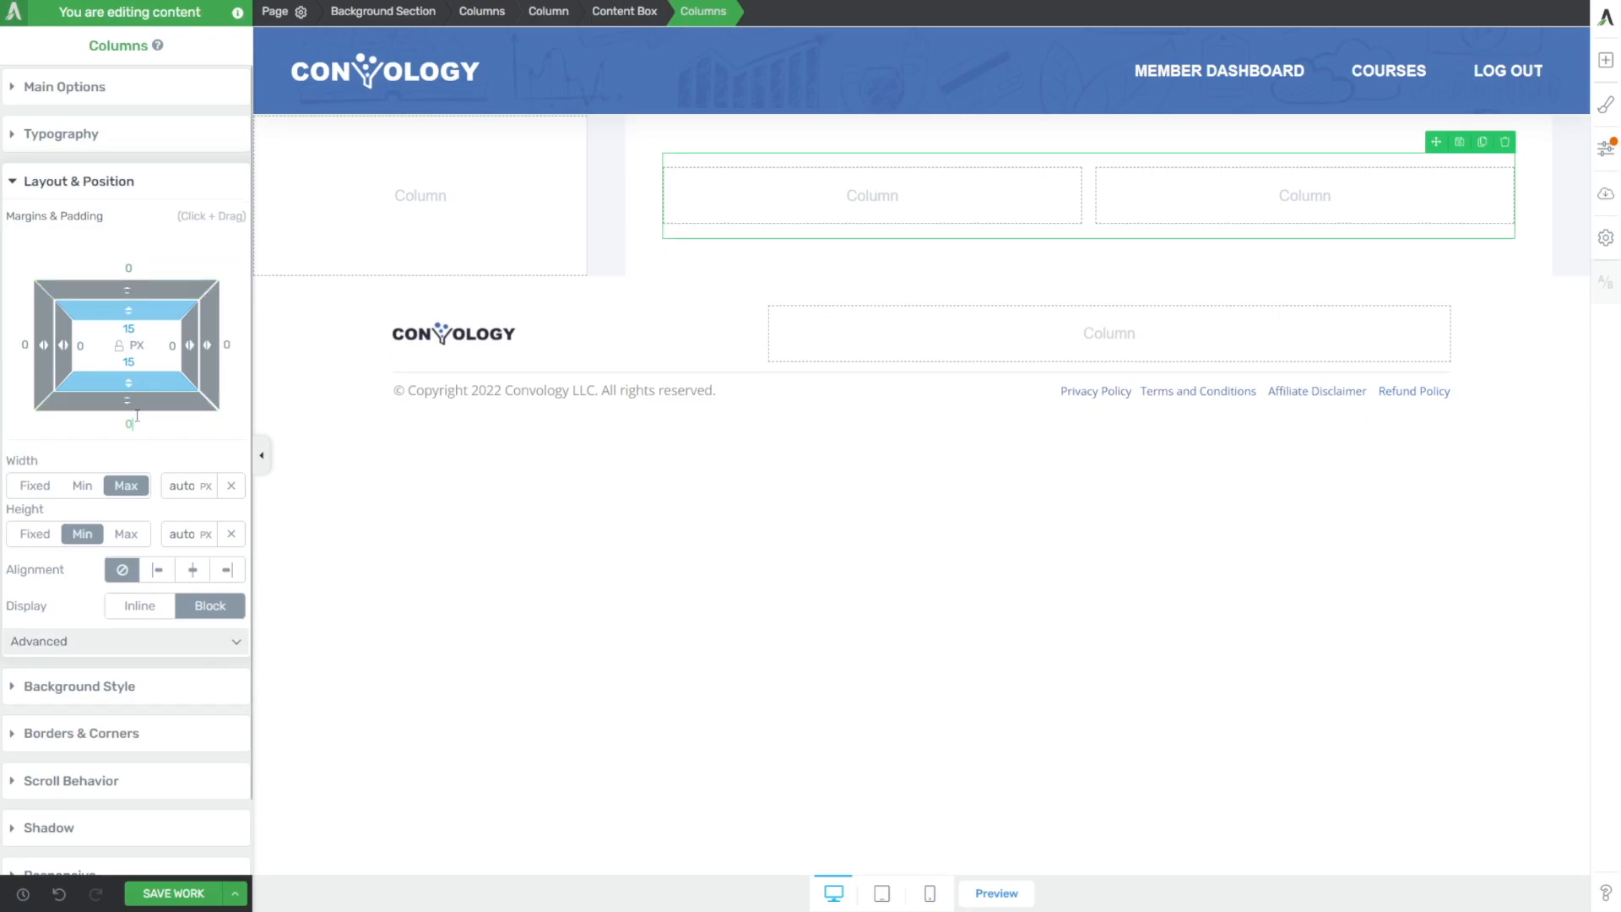
mouse_move(973, 57)
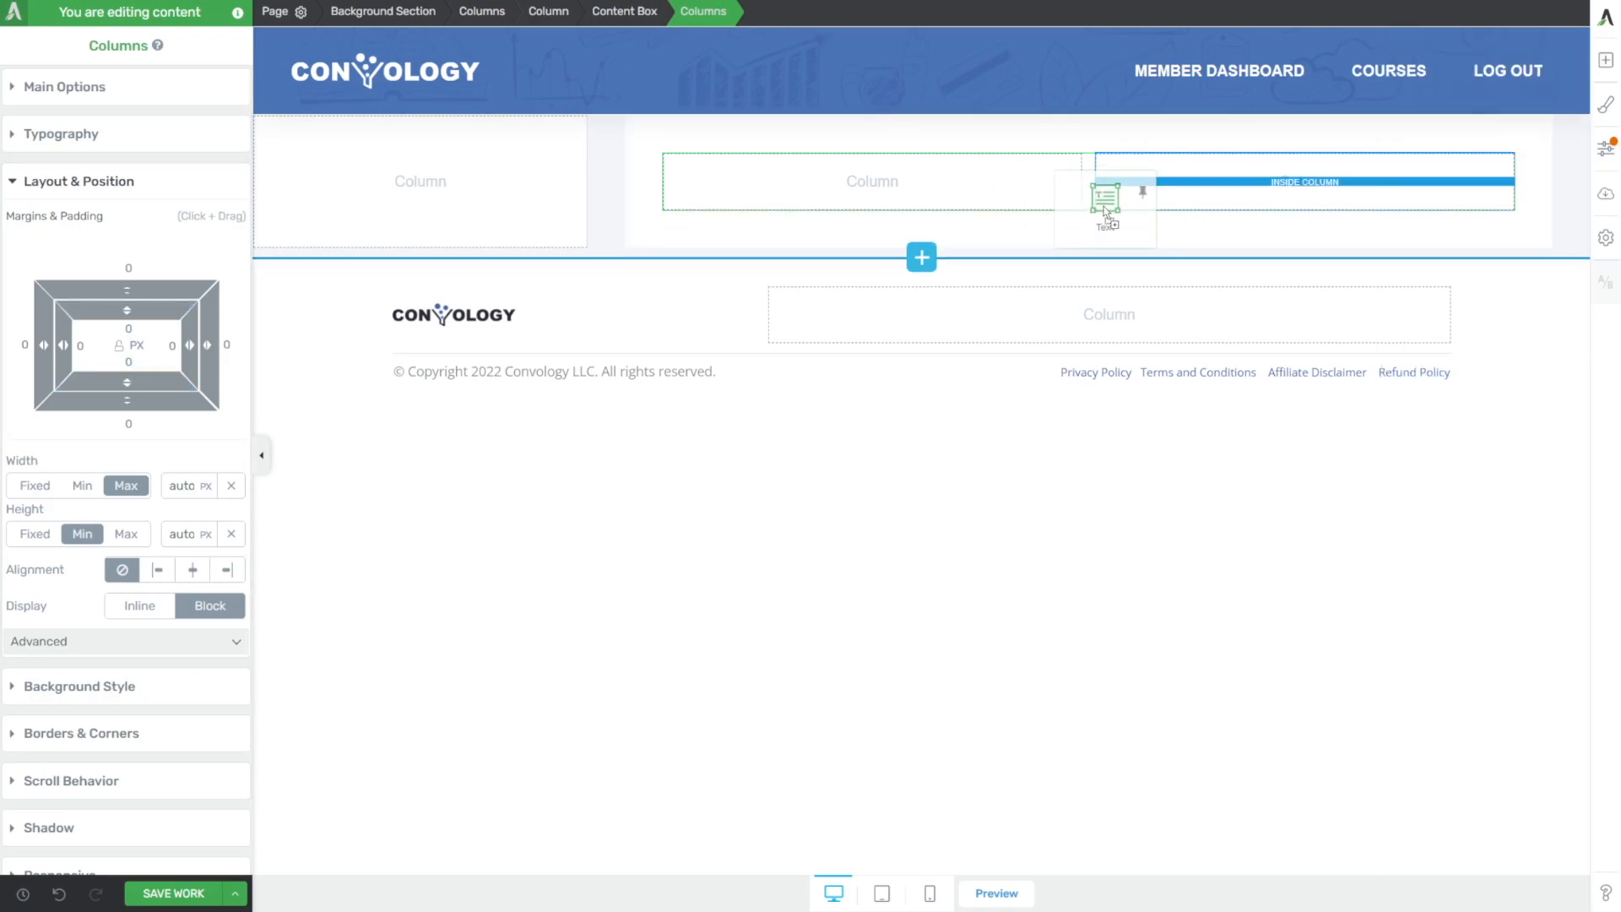
- Add a 'My Courses' text below the columns and set it to Heading 2
left_click(1104, 206)
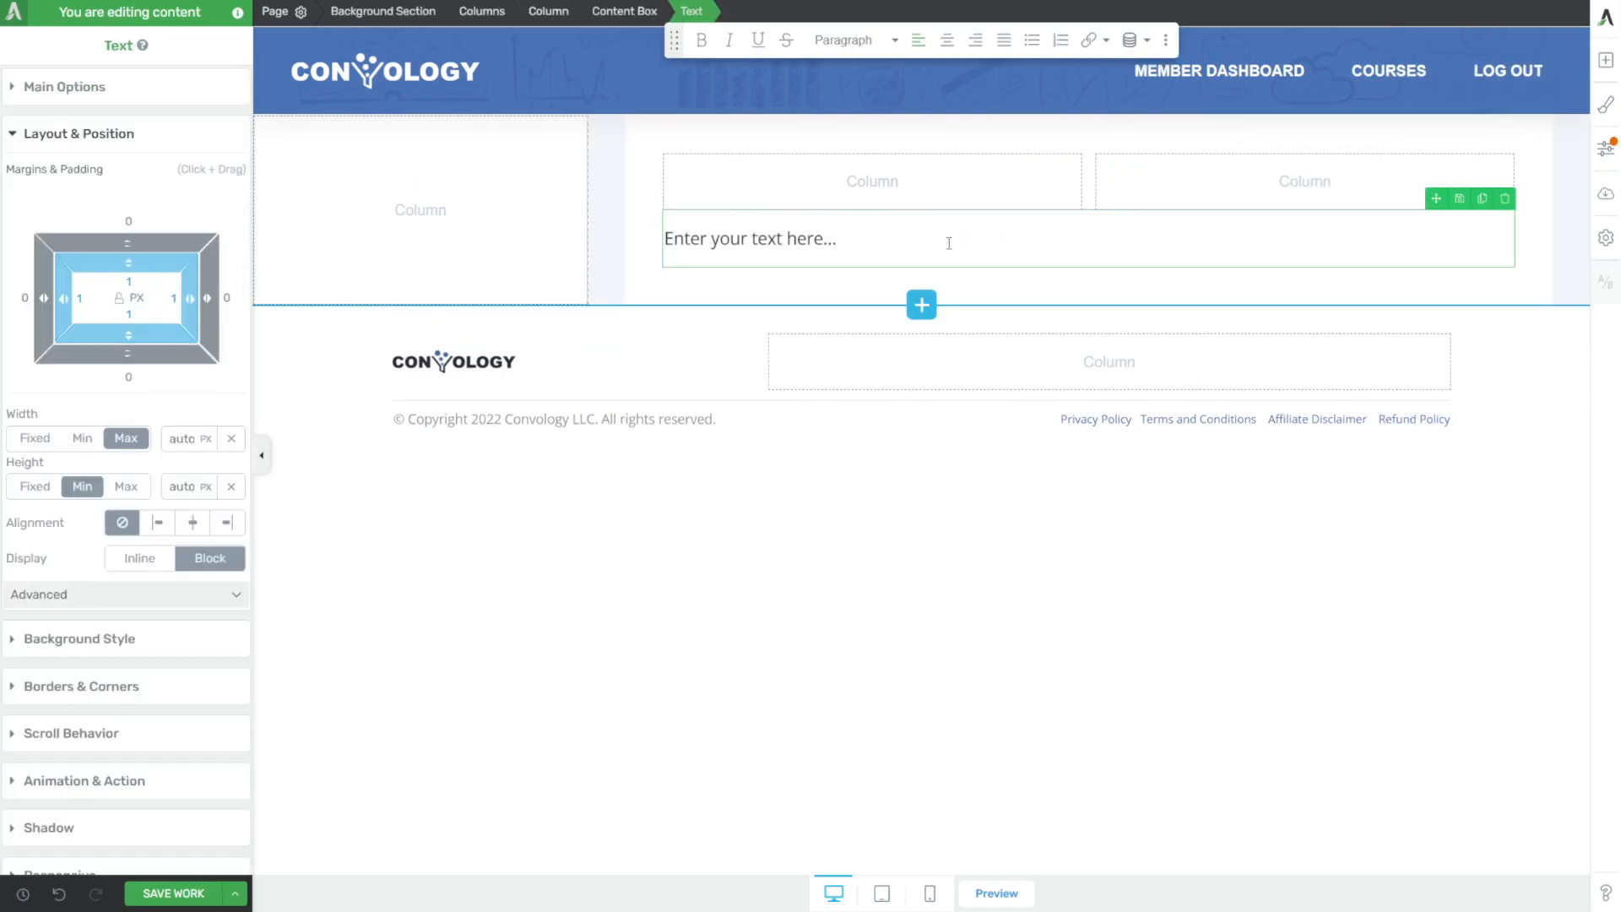
type("My Courses")
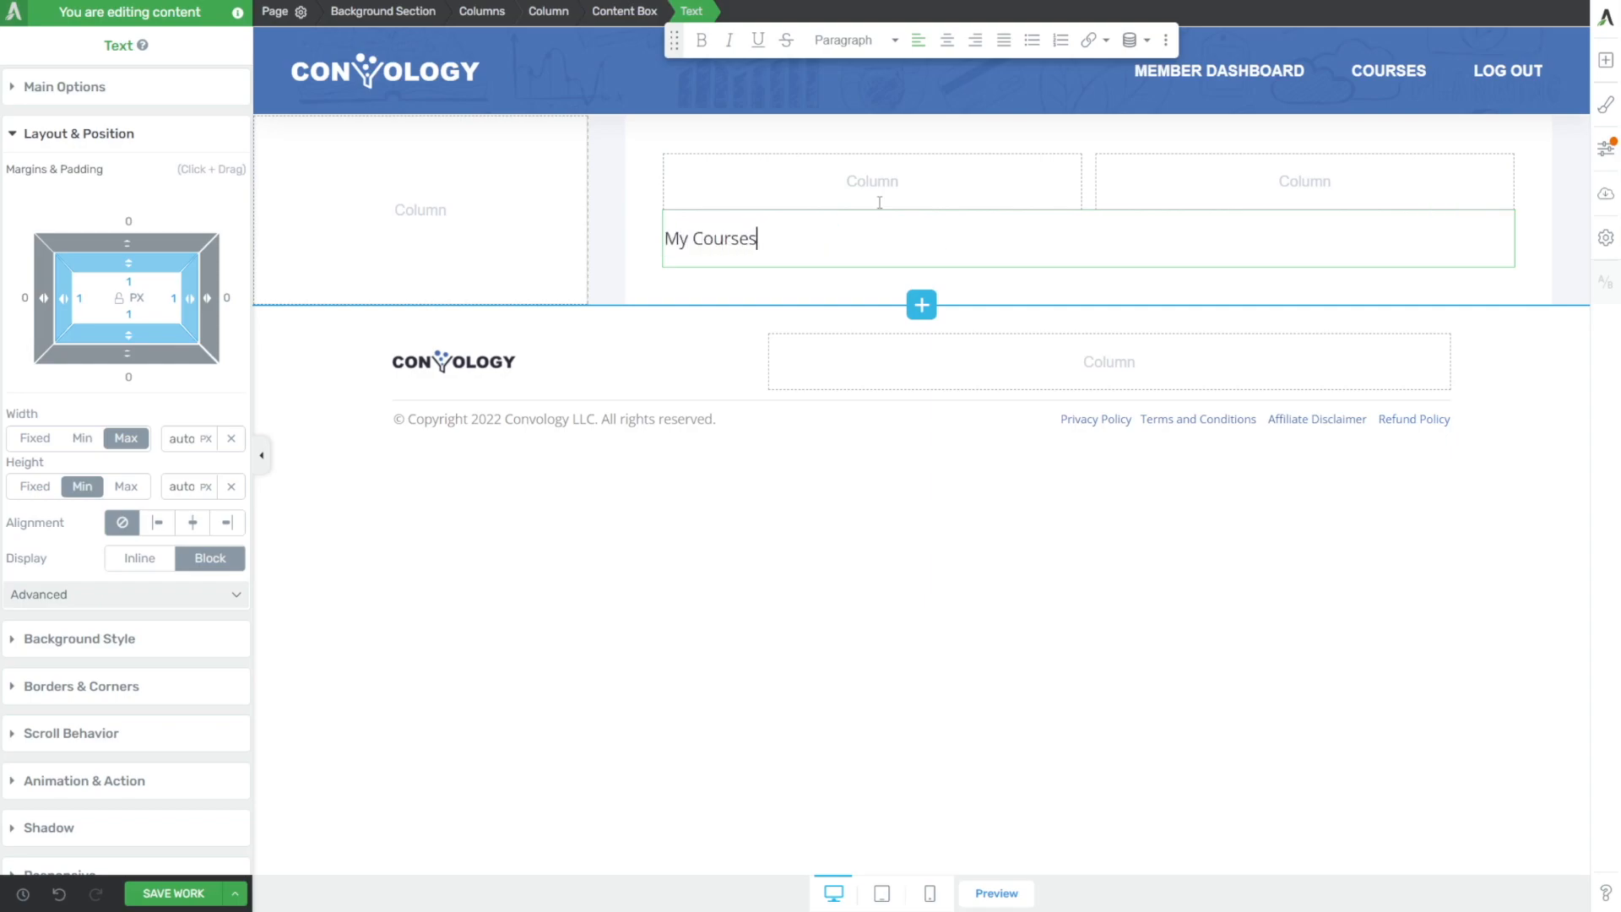
left_click(848, 38)
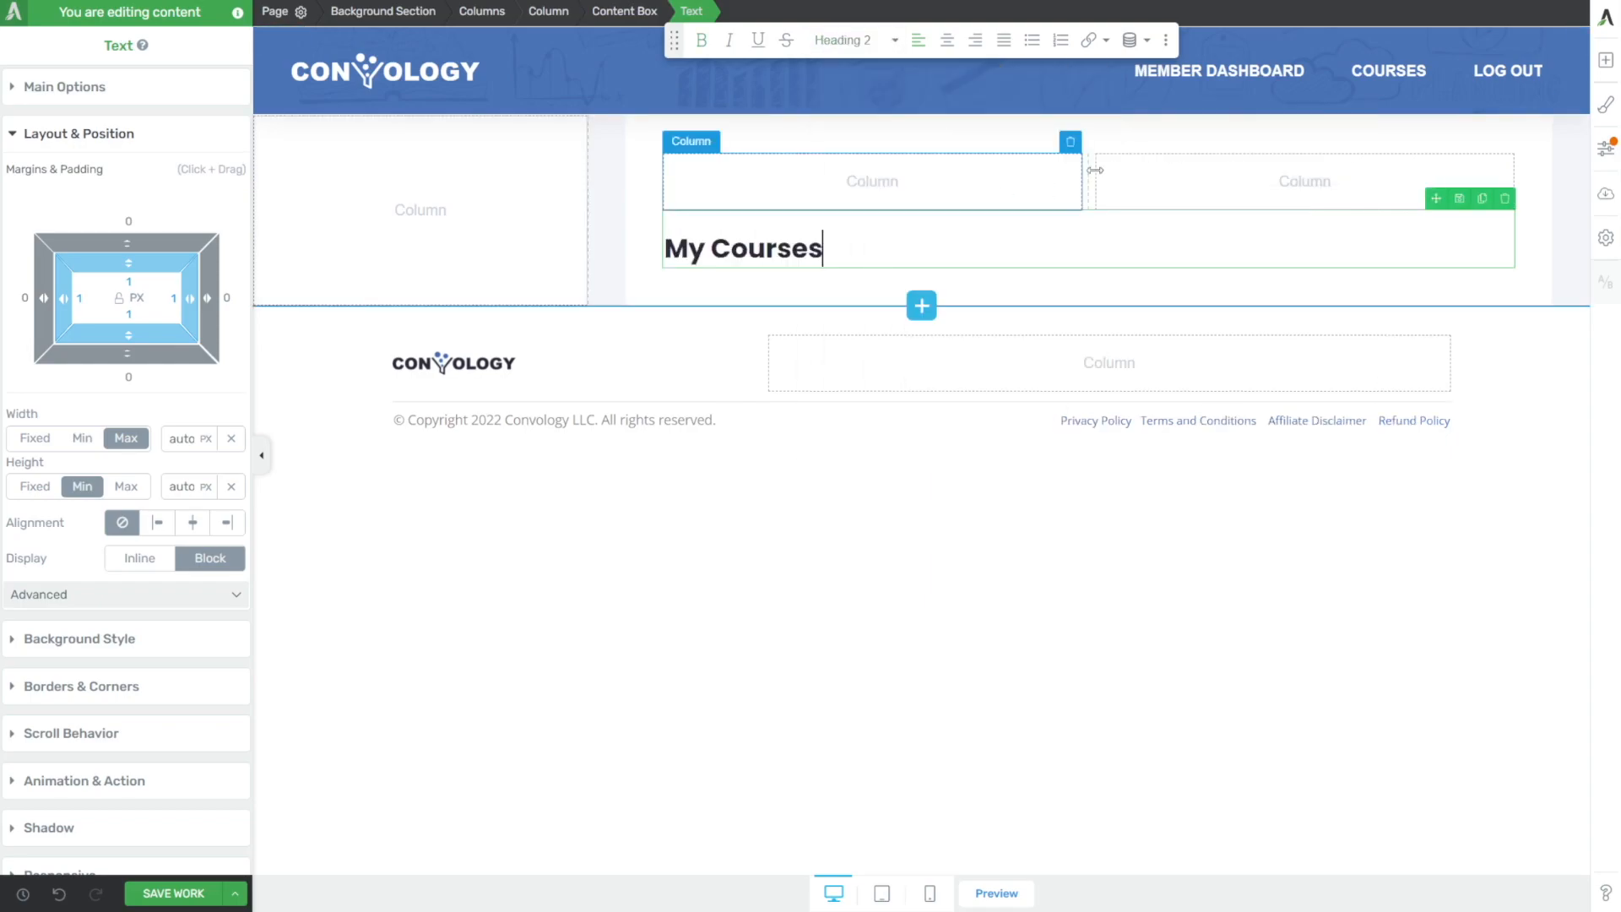
left_click(1606, 61)
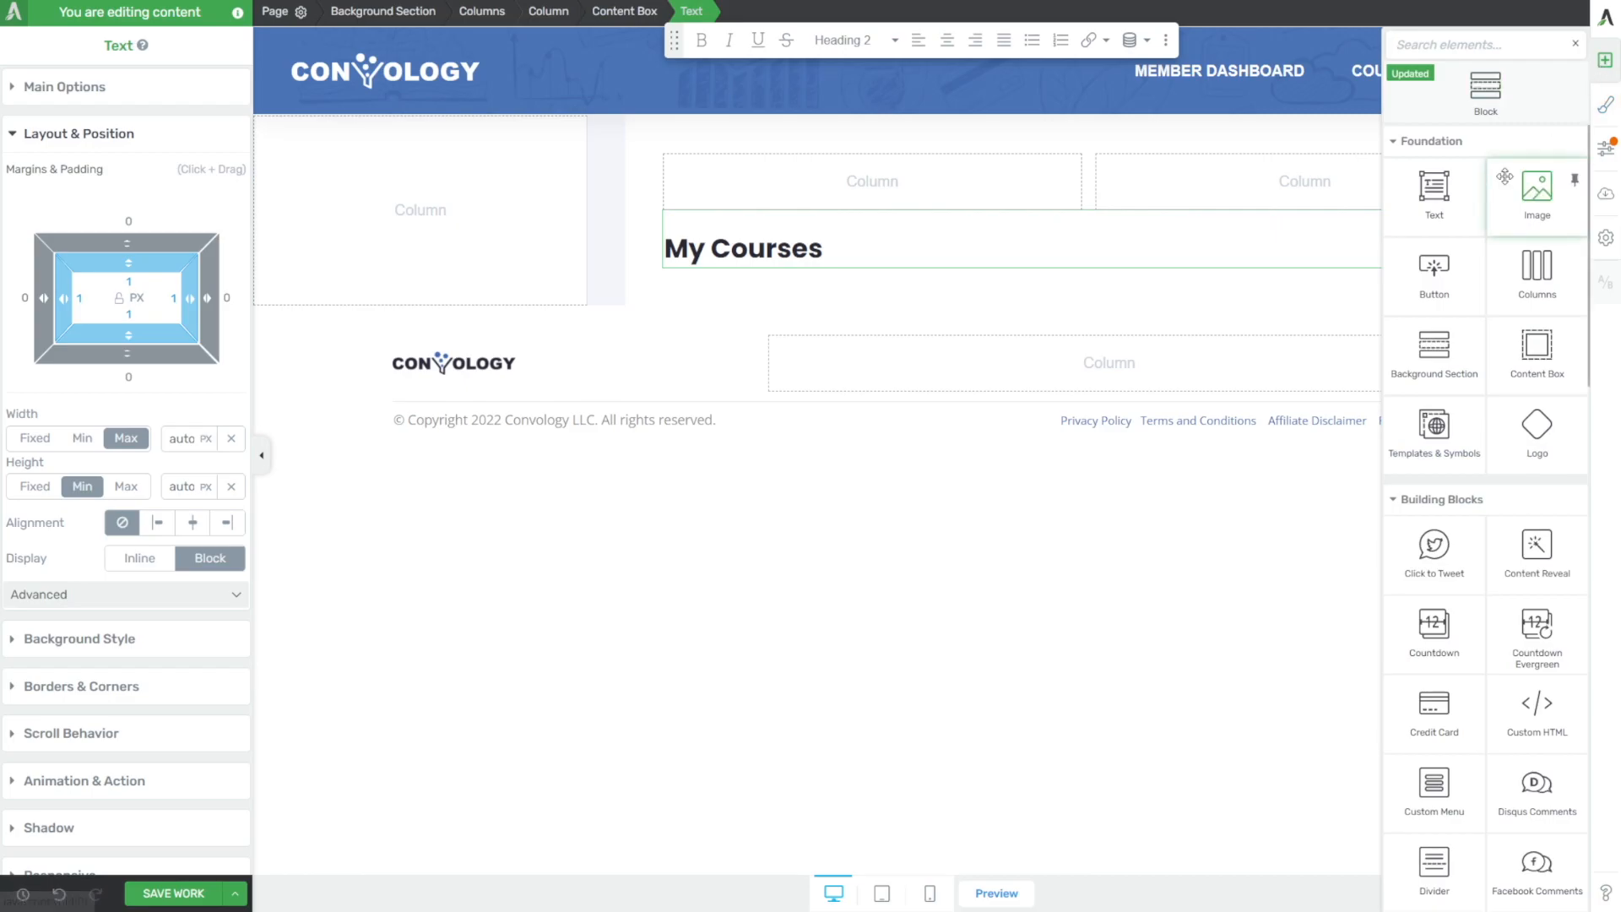
- Search elements for 'course' and drag a Course List onto the page
type("course")
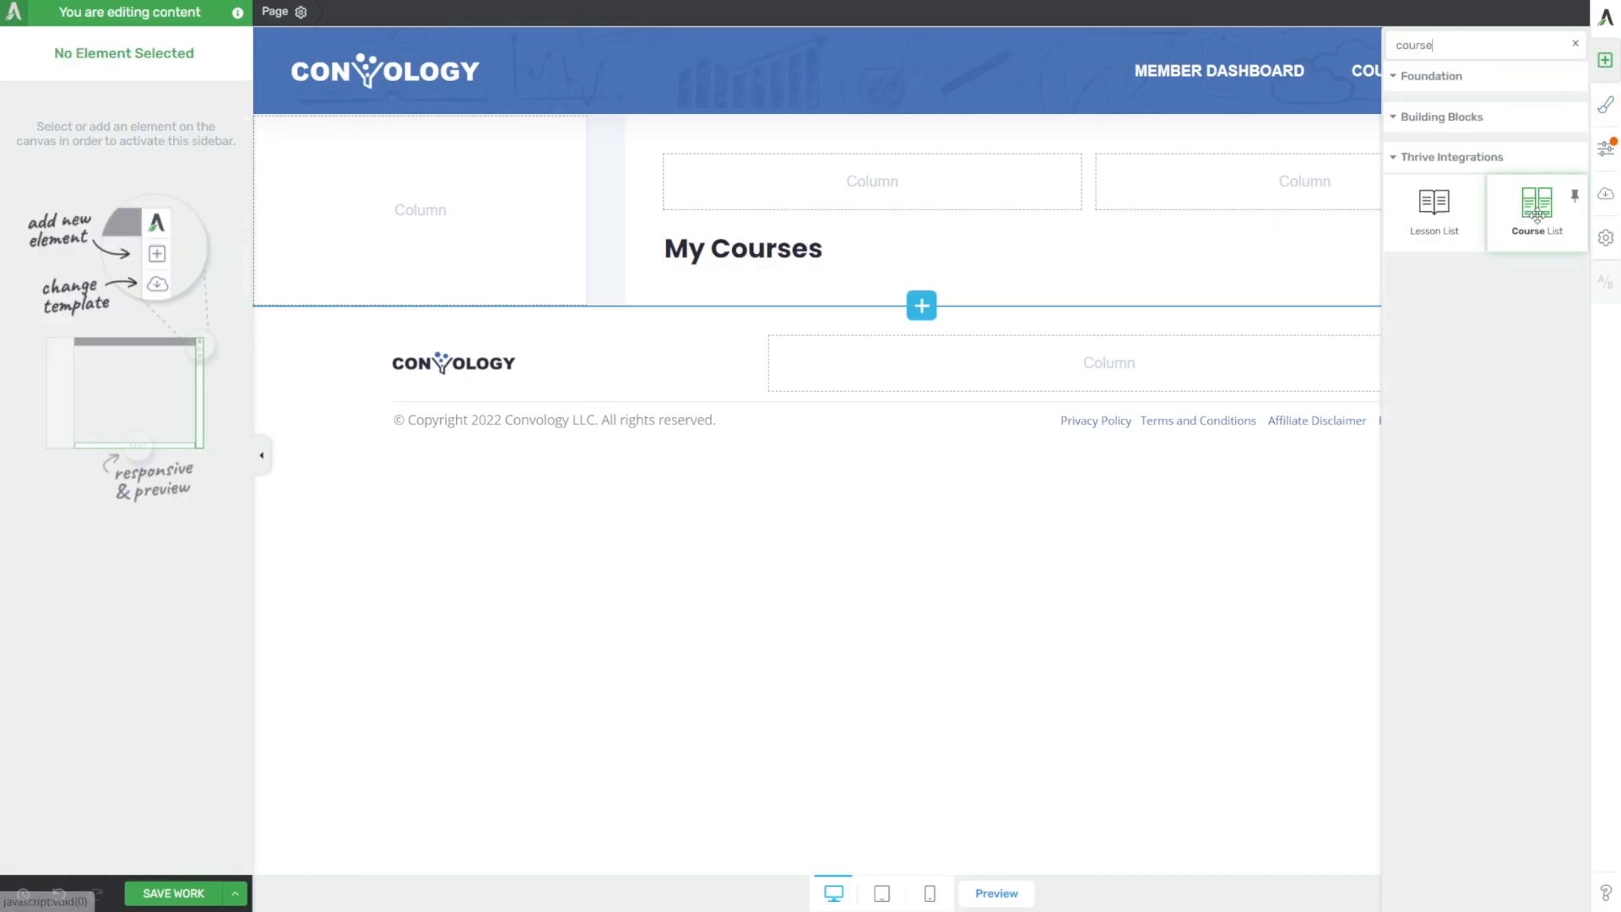
left_click(1537, 206)
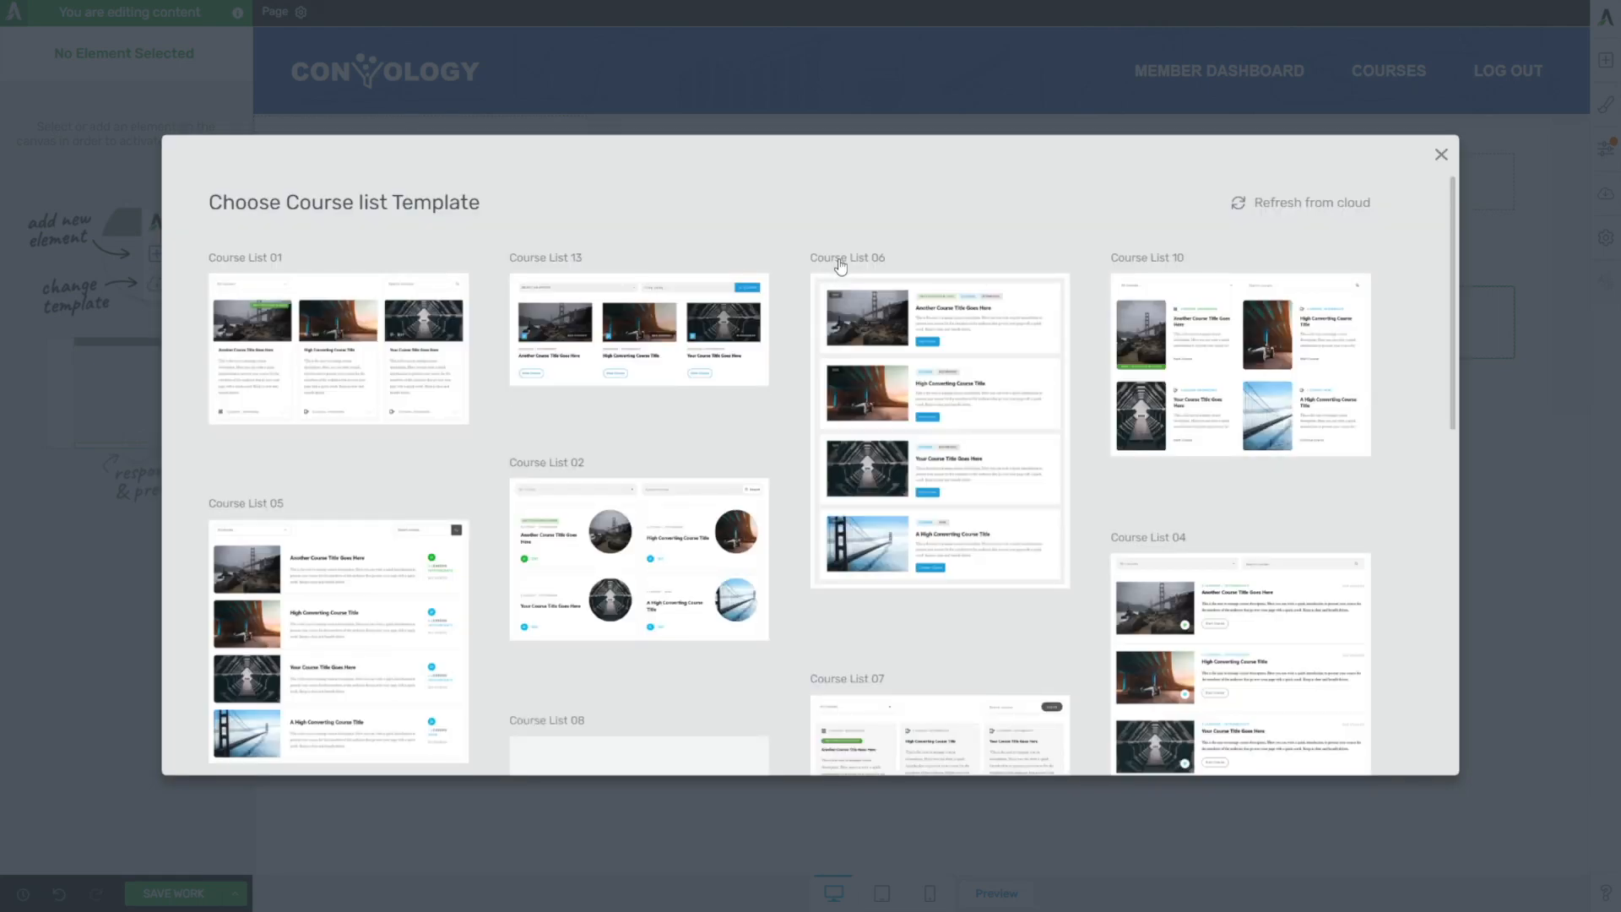
- Pick the Course List 18 template for a three-per-row course grid
scroll("down", 3)
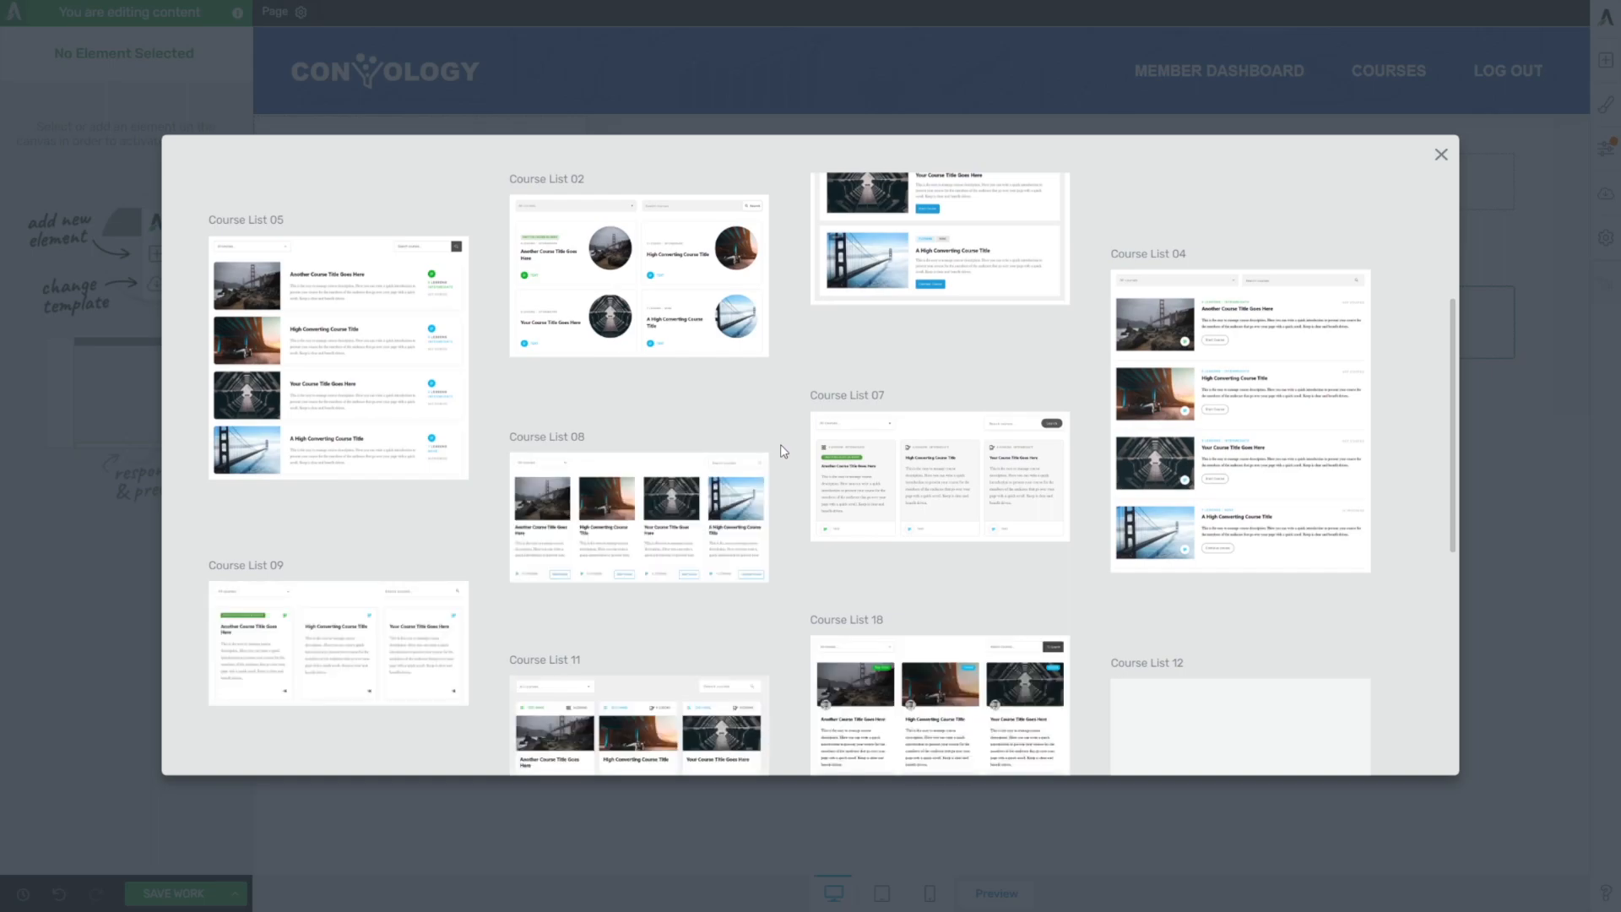
scroll("down", 3)
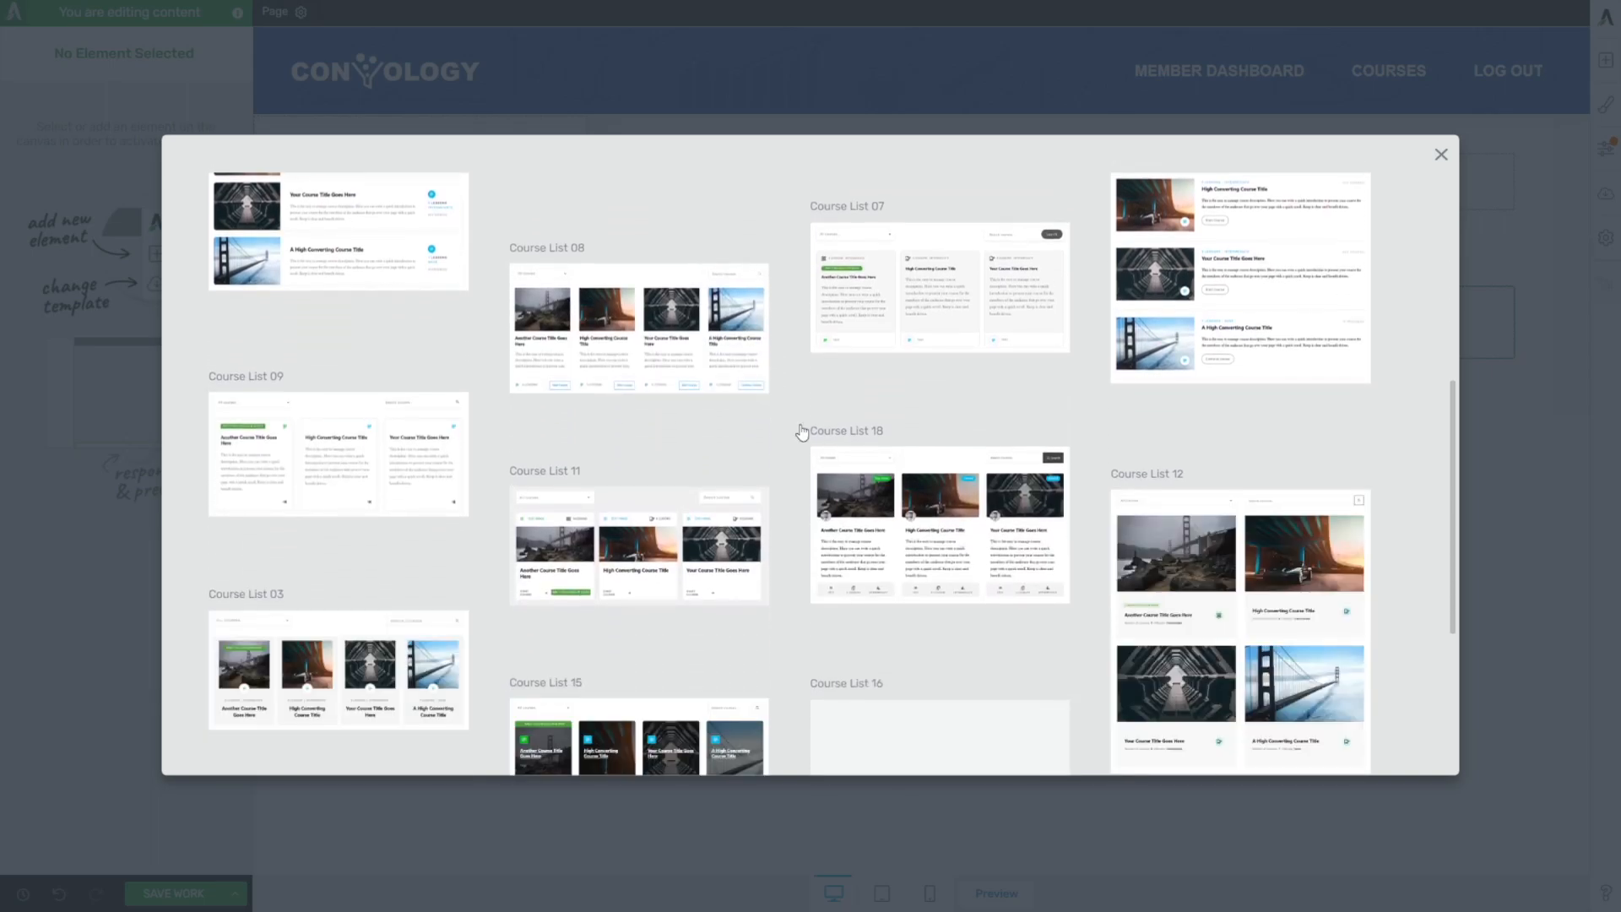
scroll("down", 3)
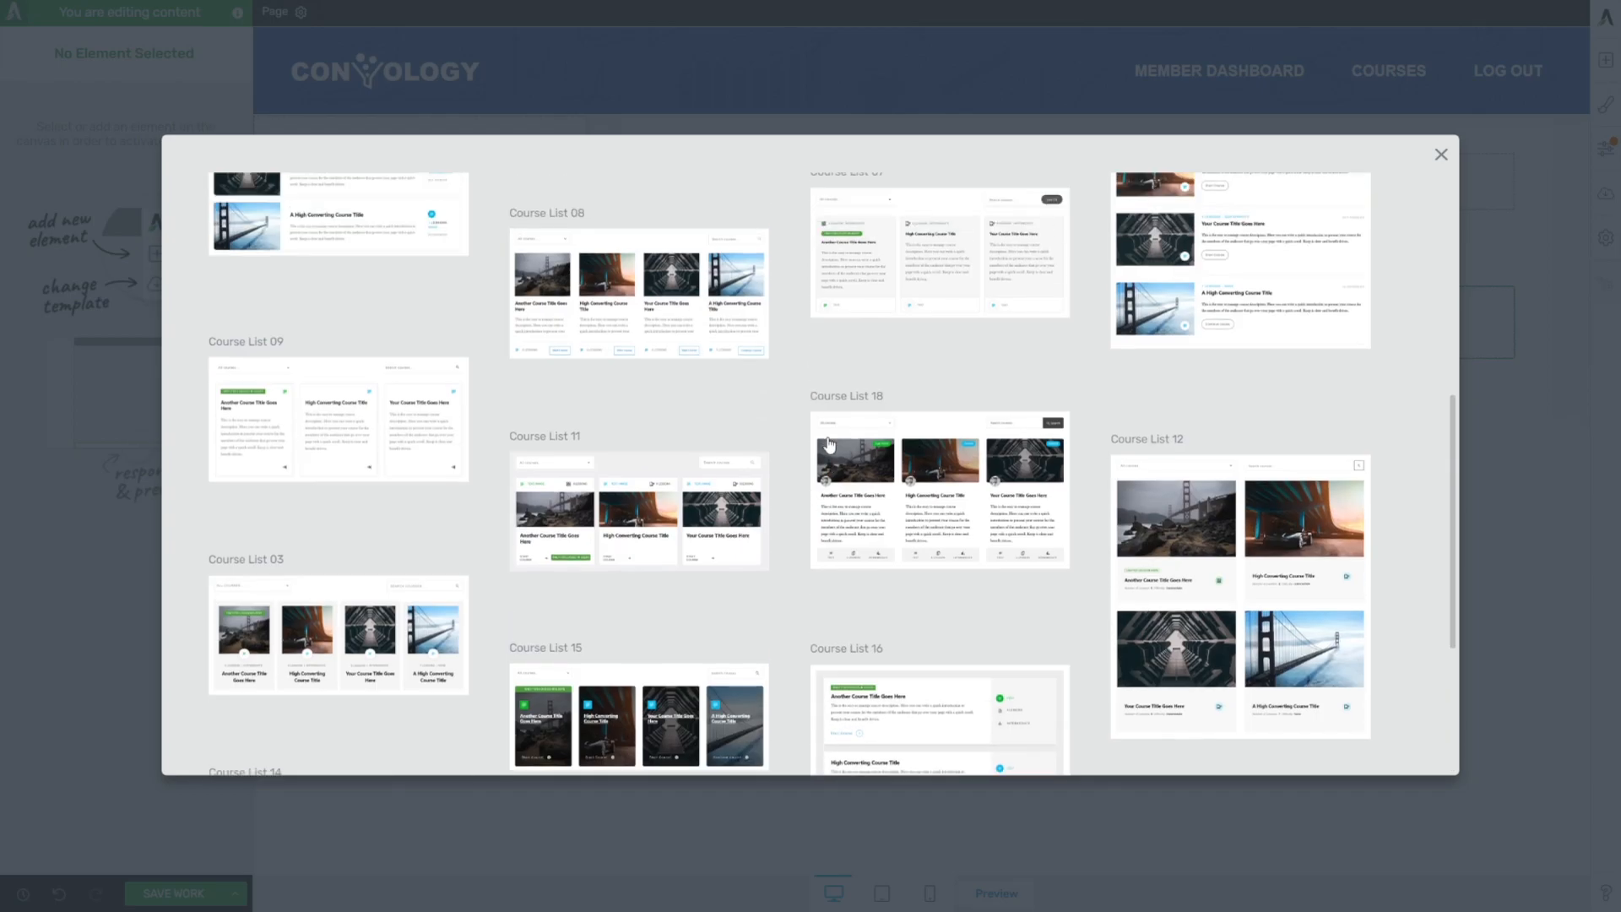
left_click(937, 487)
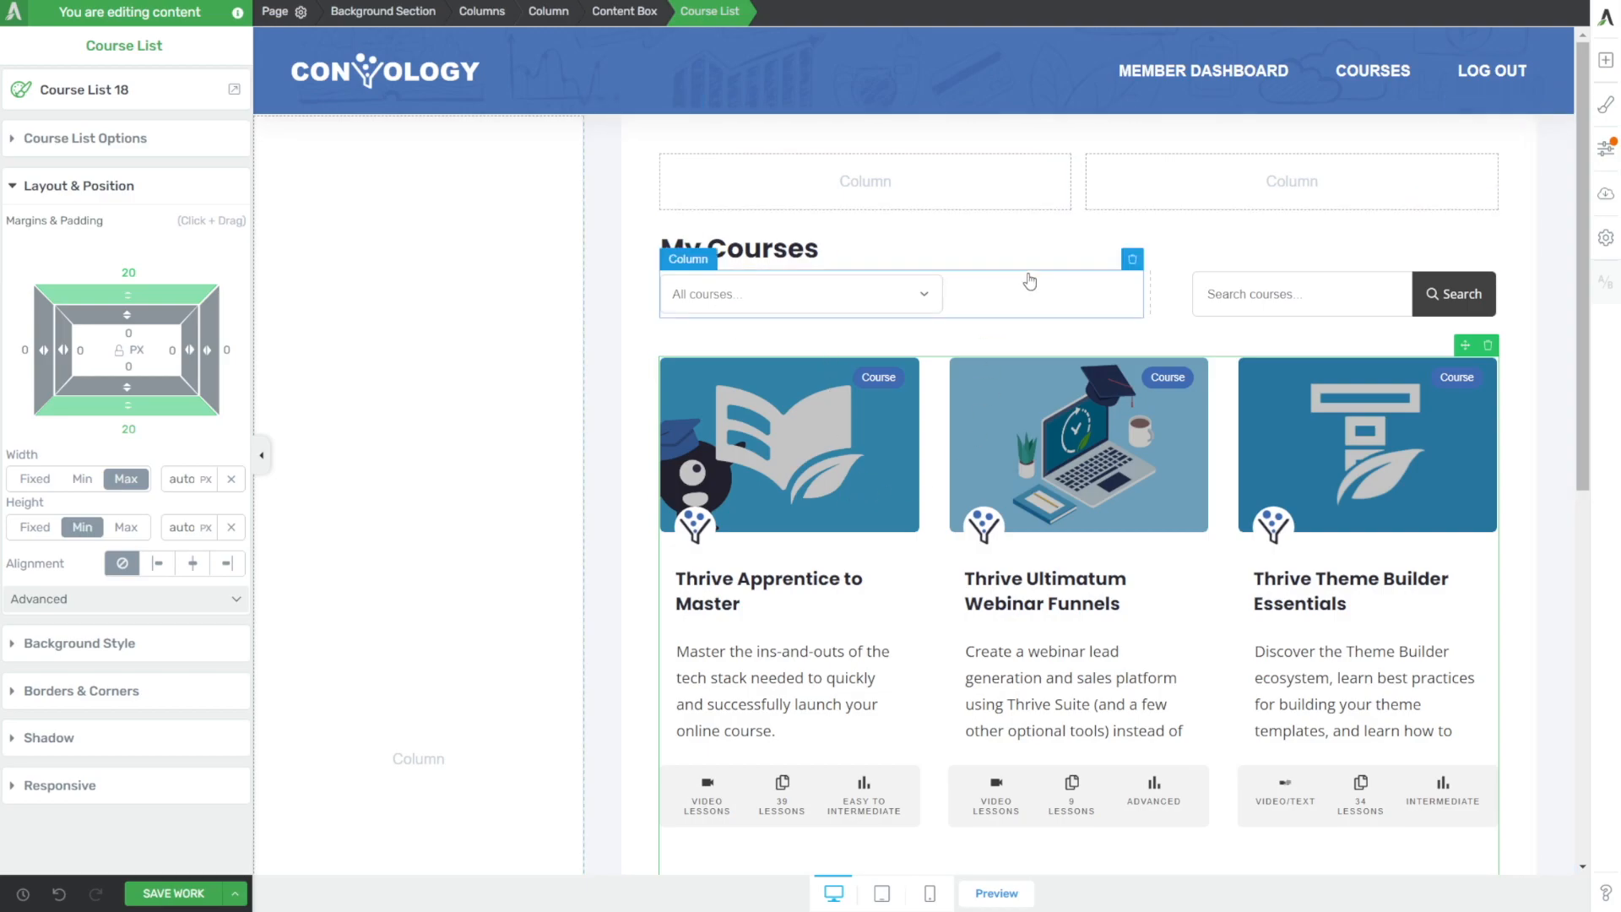
left_click(738, 249)
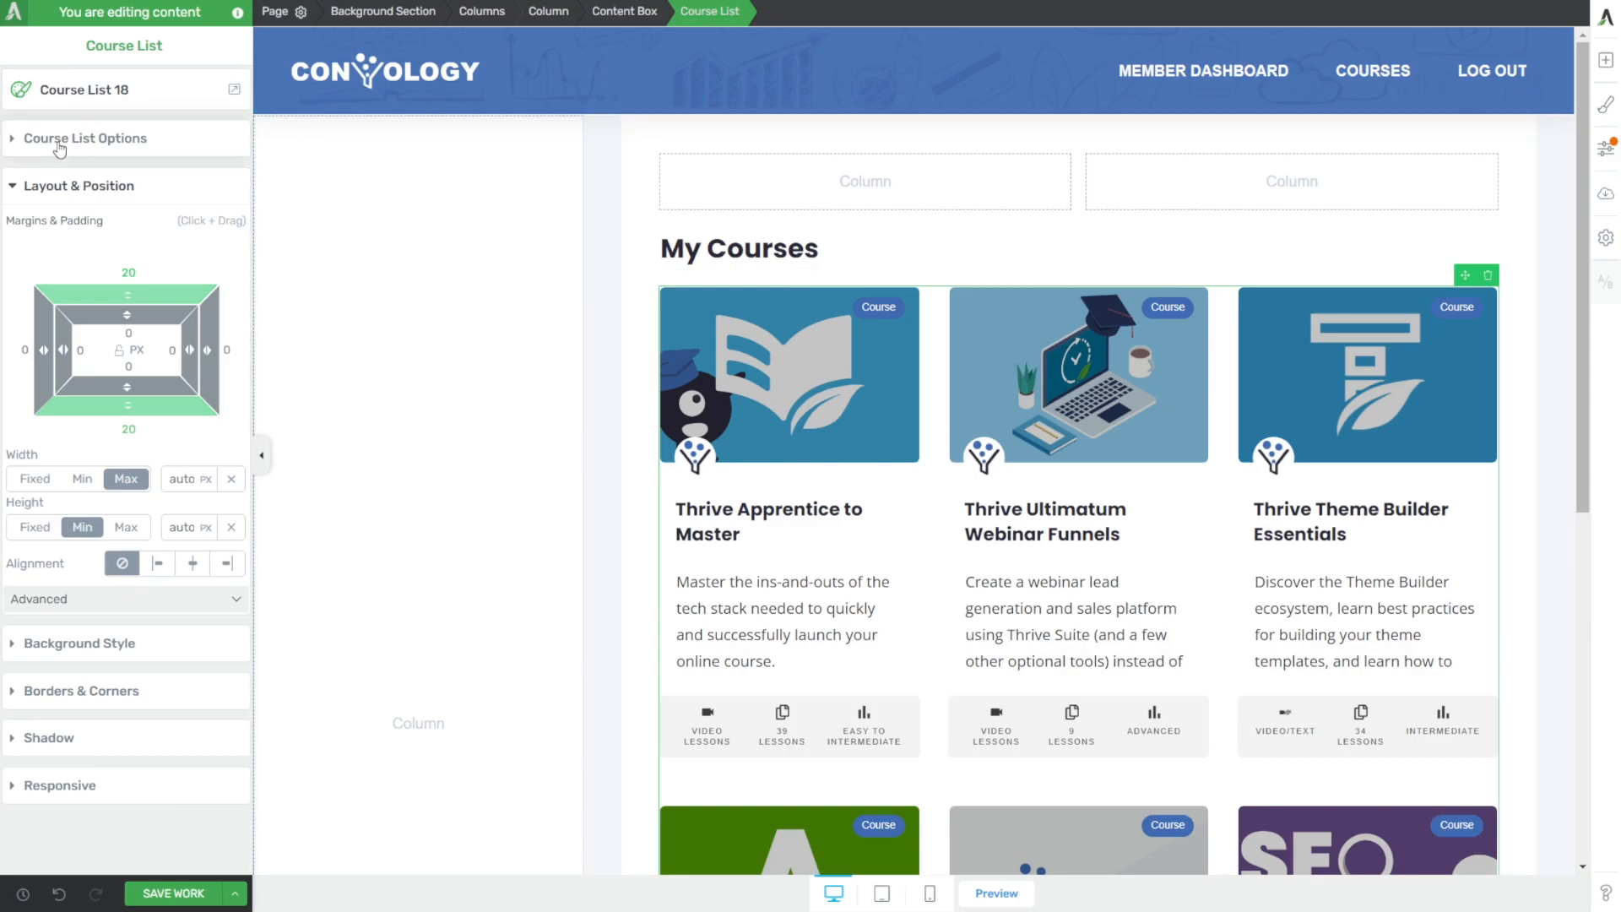
- Edit the course card design and delete the course description text
left_click(86, 137)
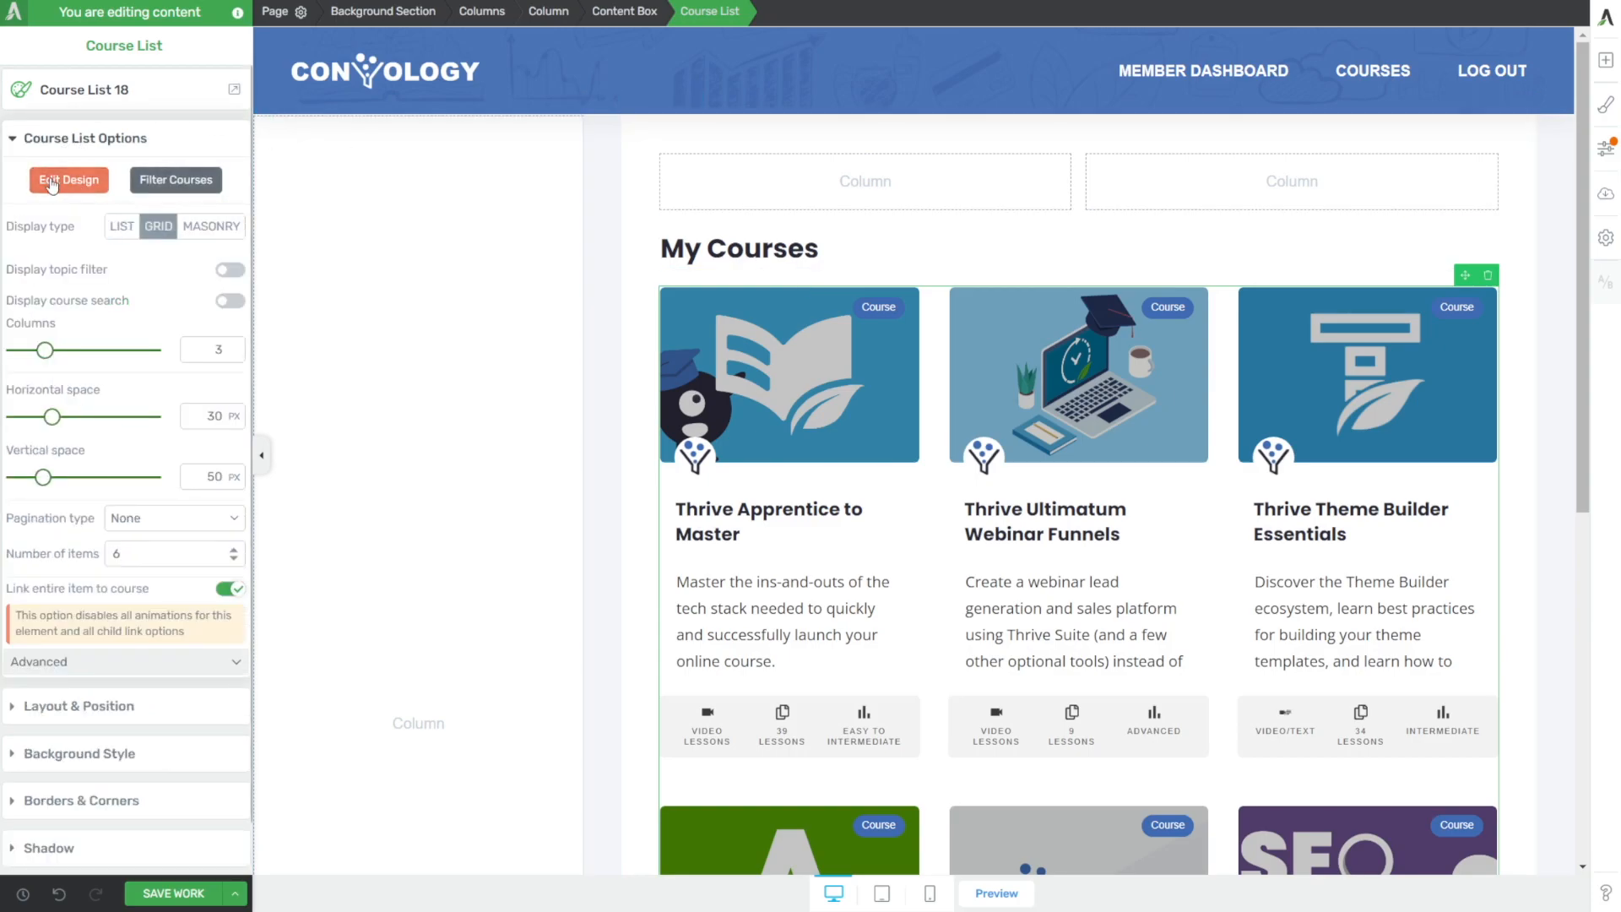
left_click(67, 179)
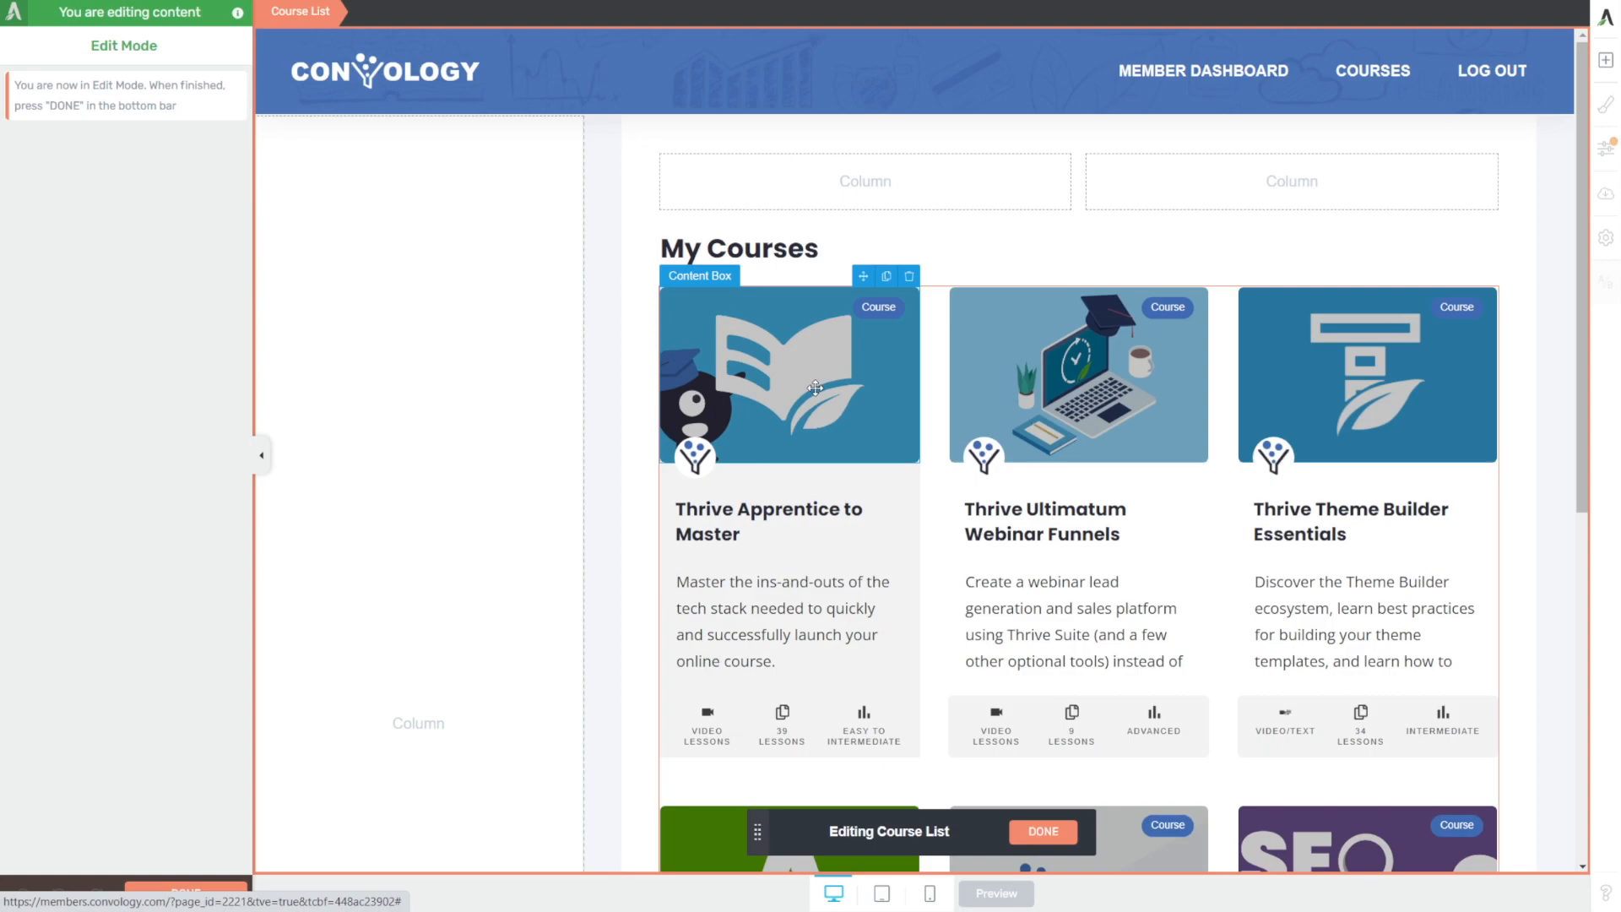
mouse_move(890, 448)
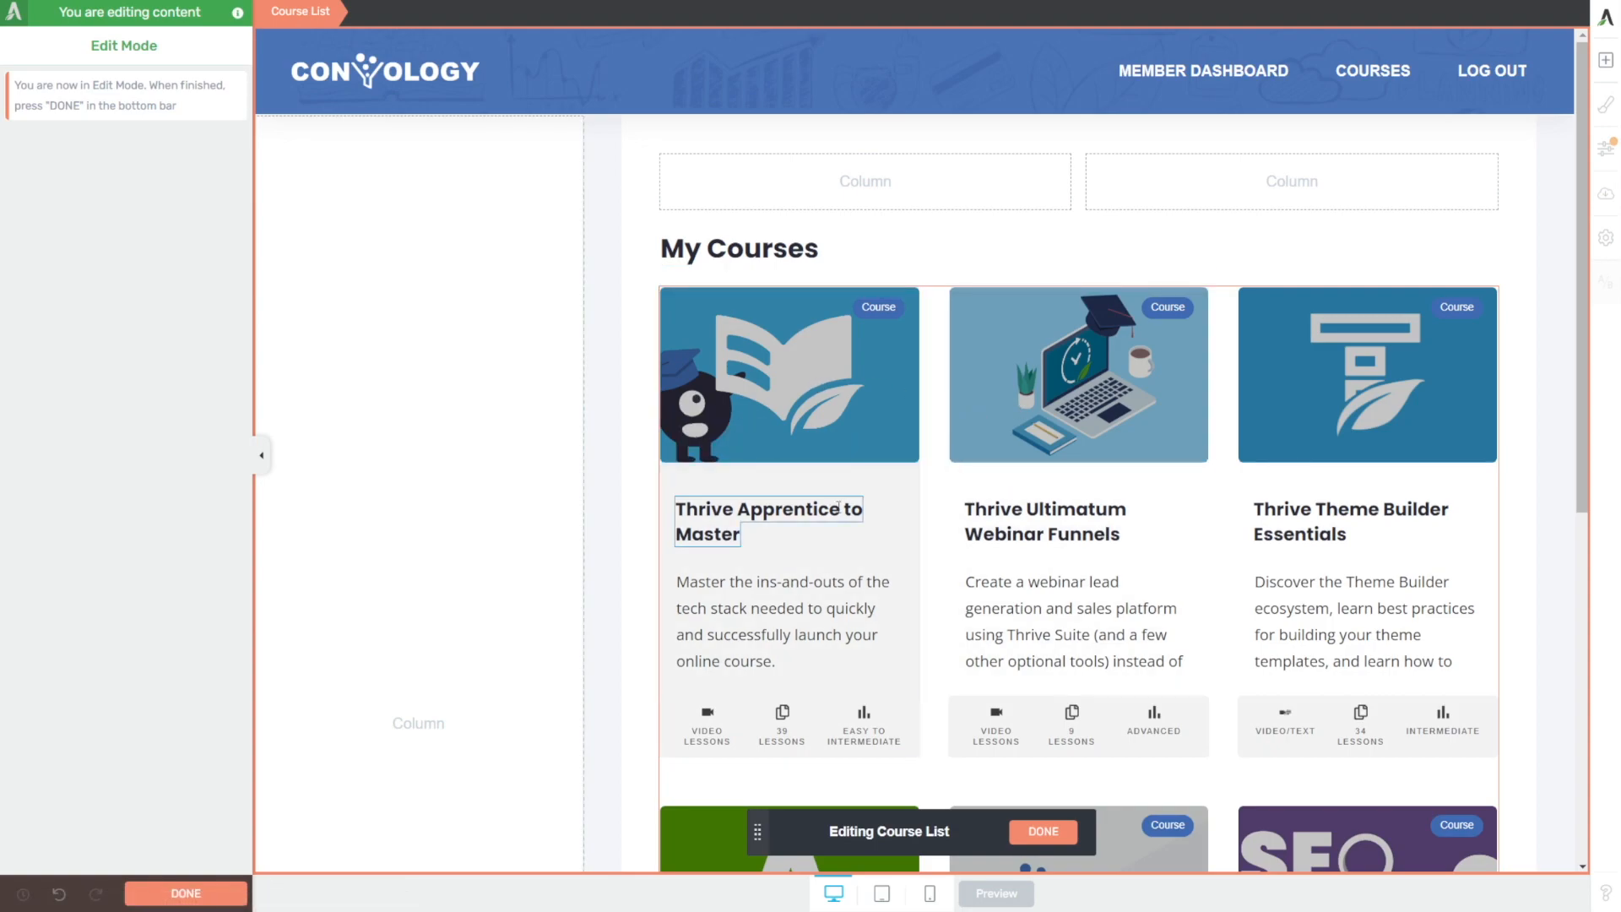
left_click(767, 522)
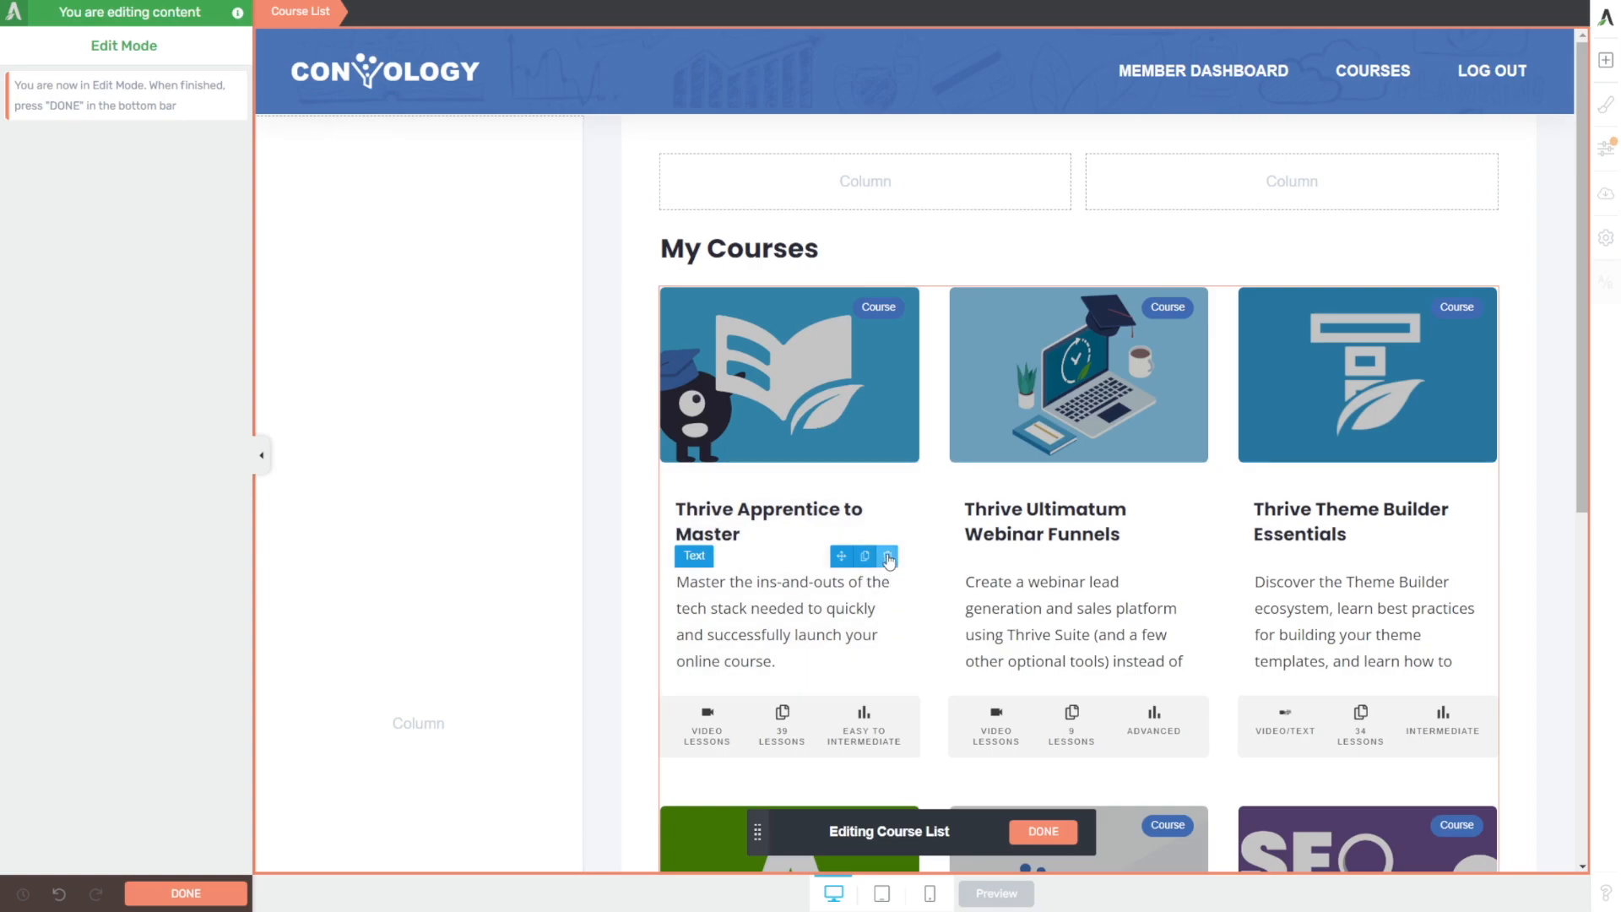
left_click(890, 555)
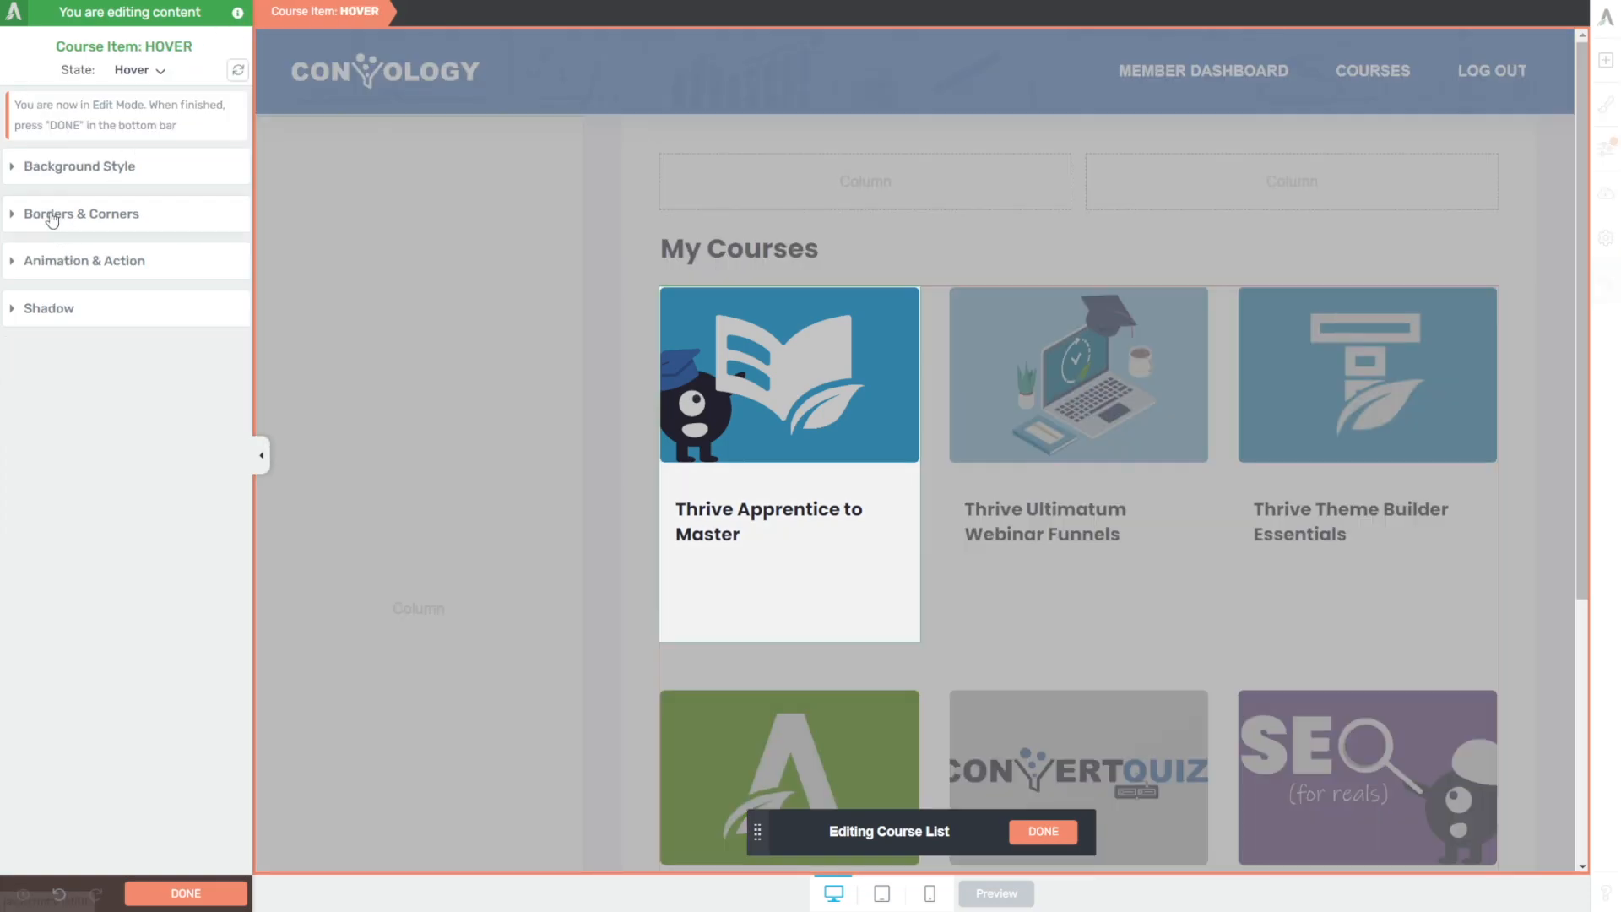
- Delete the image content box so the cards show only course names
left_click(80, 166)
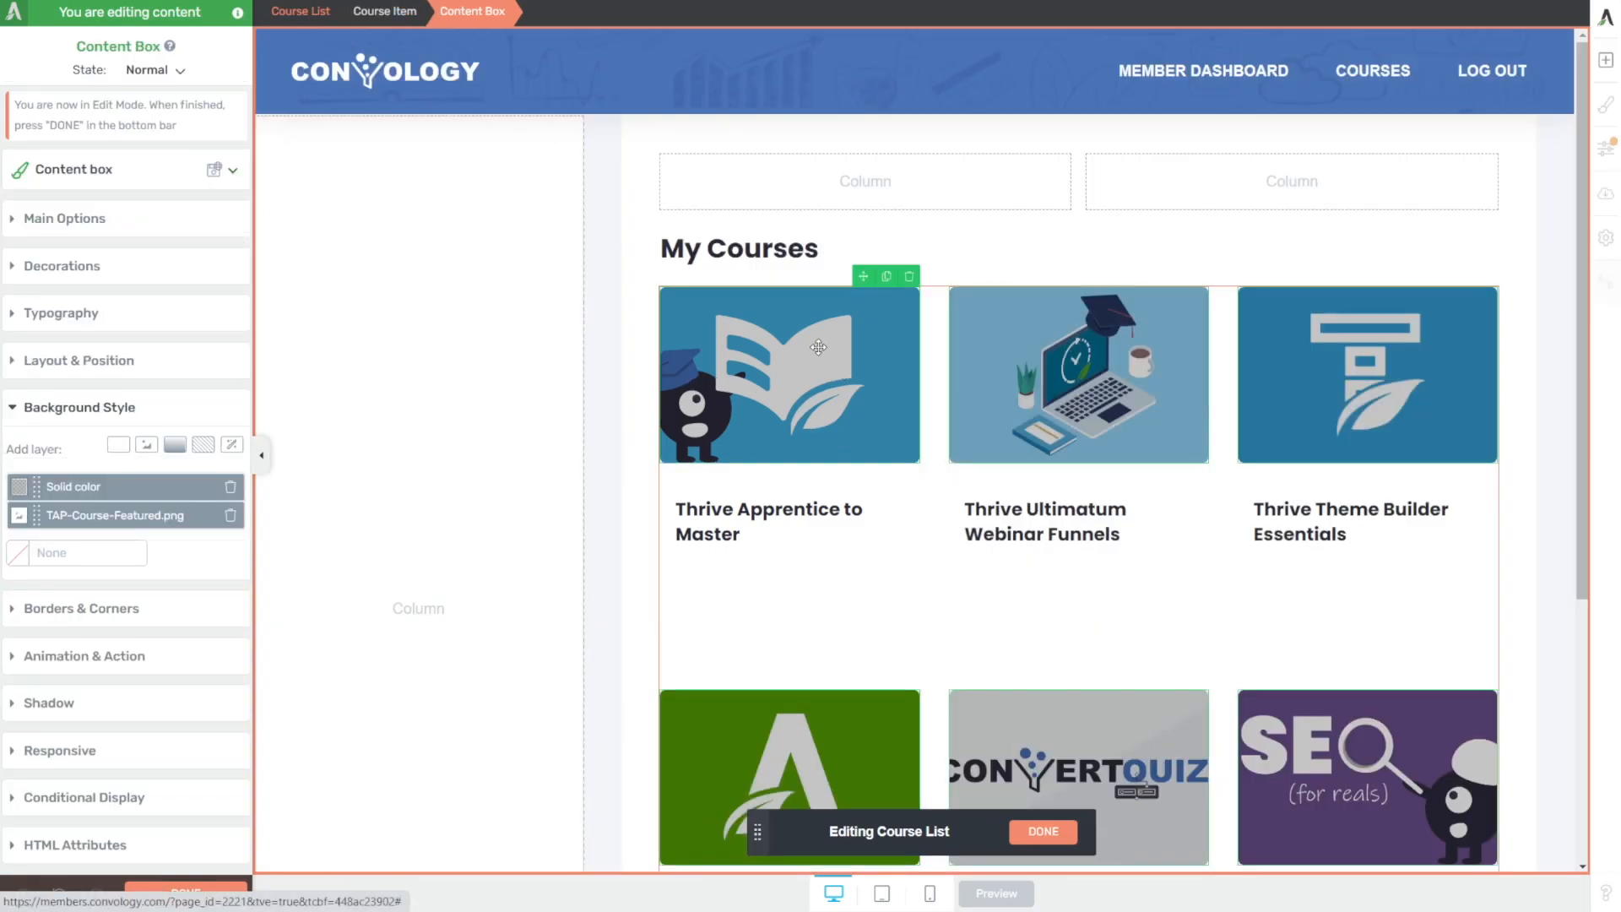
mouse_move(966, 421)
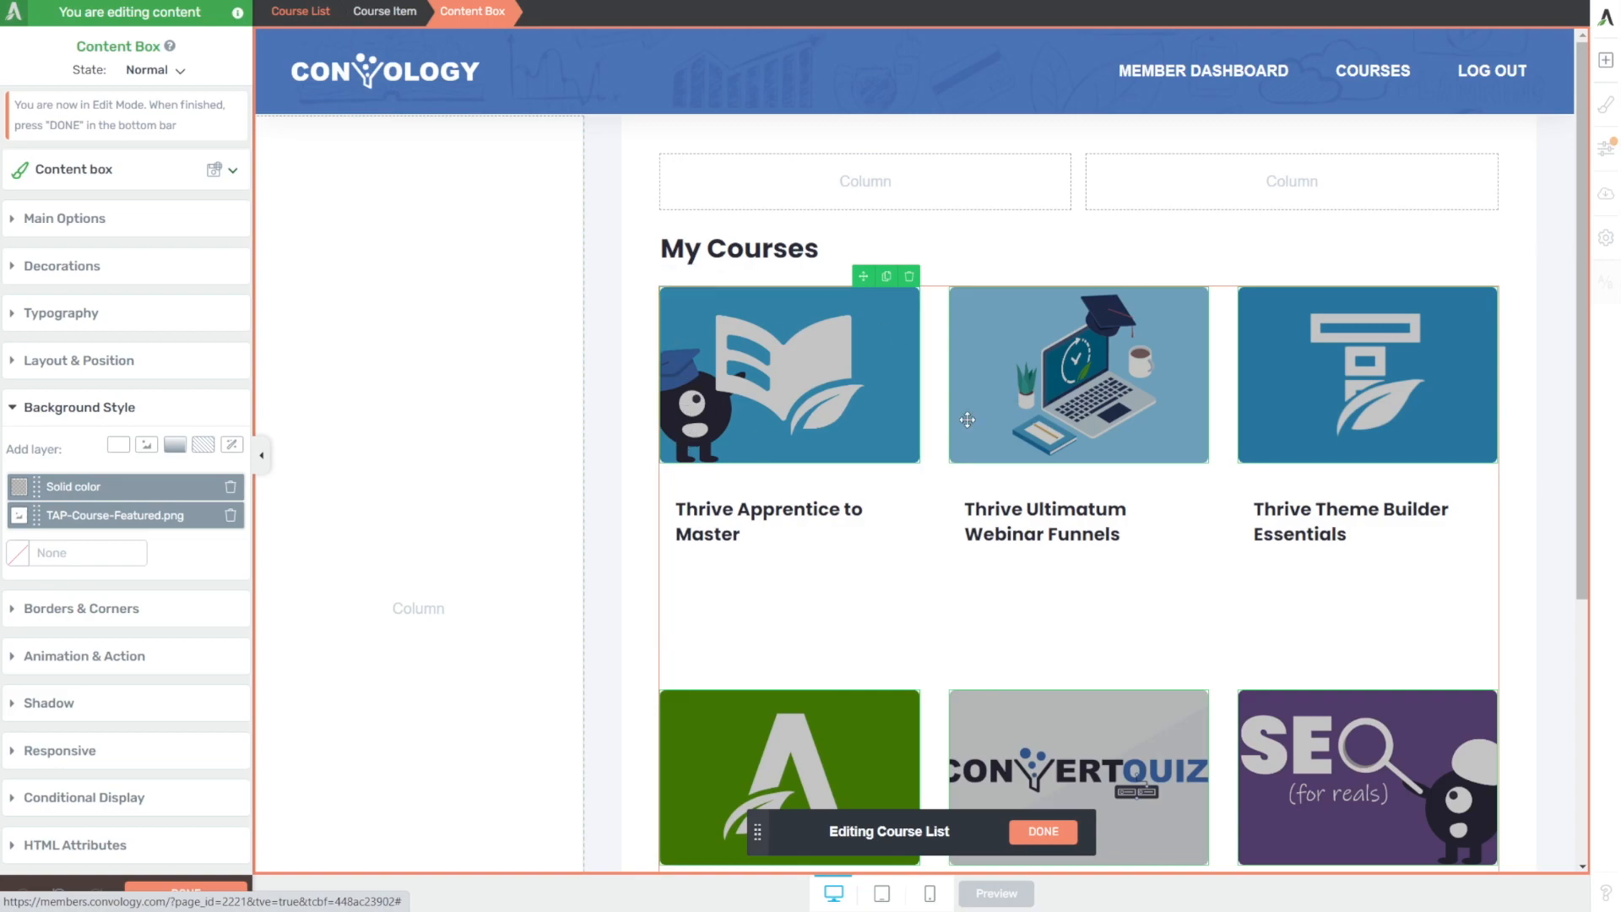
left_click(1044, 522)
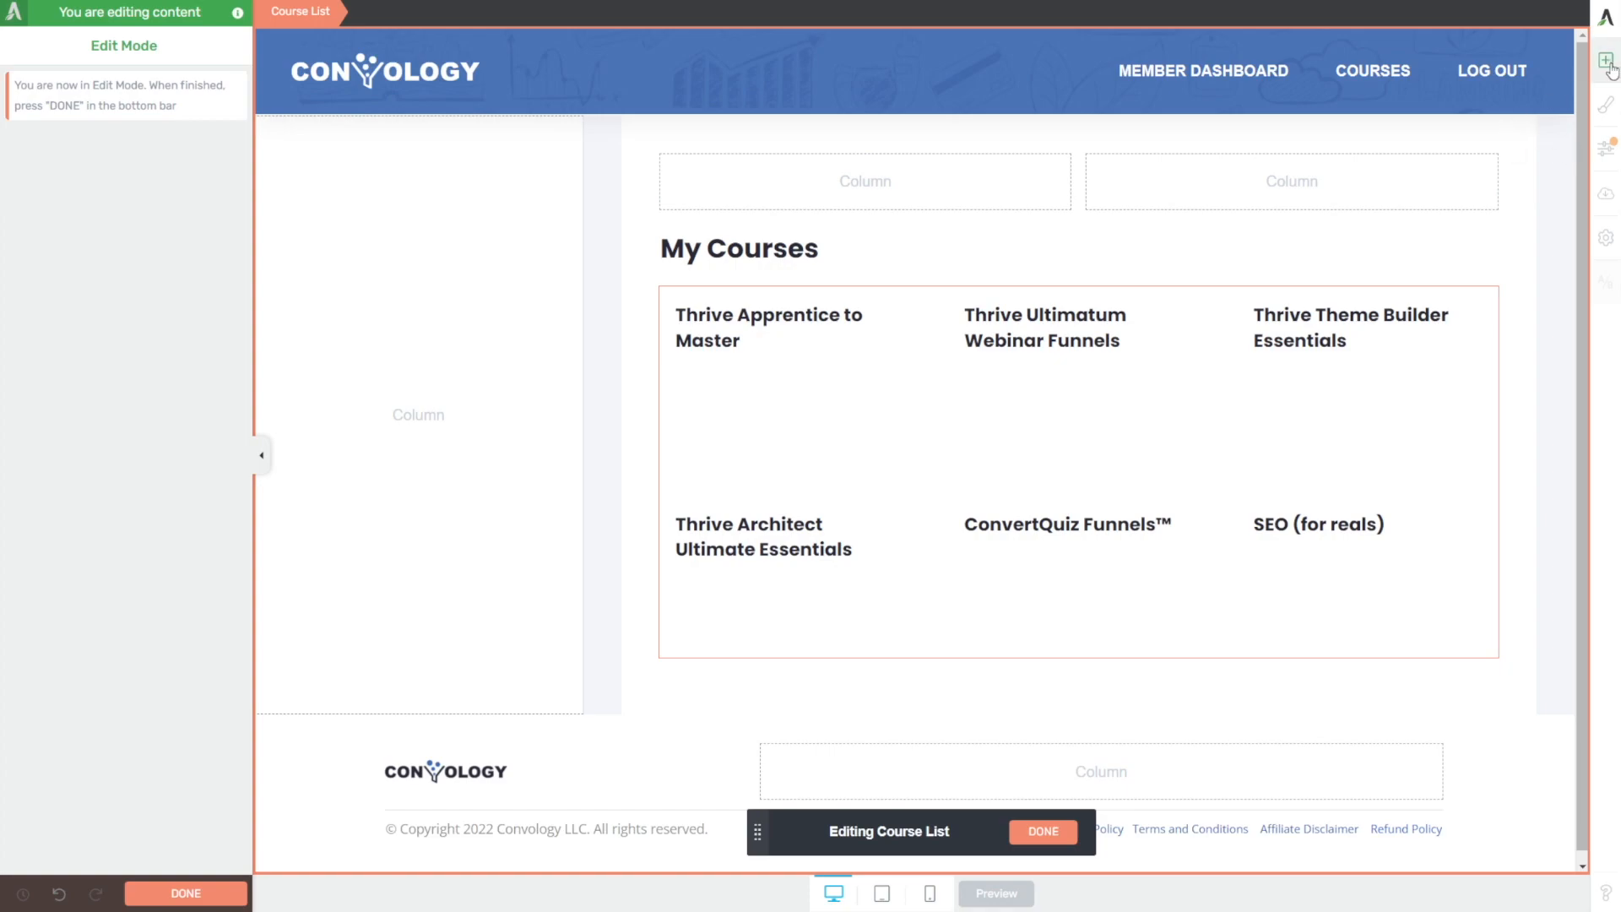
- Place a Cover Image in the course card and insert a Progress Bar 01 beneath the course name
left_click(1606, 59)
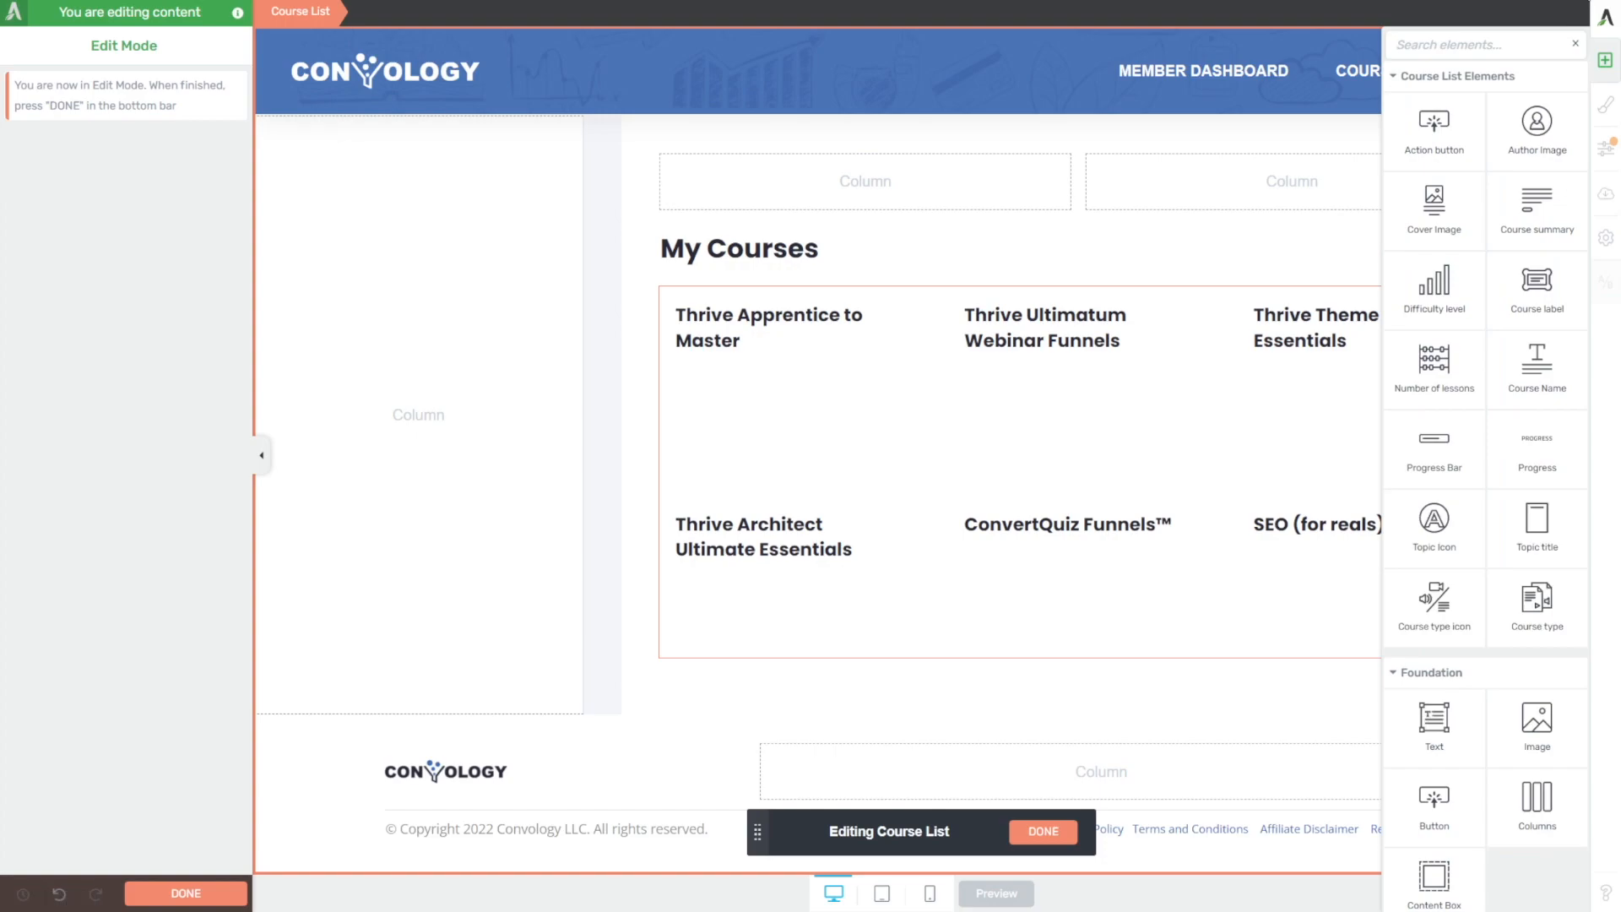
mouse_move(1537, 211)
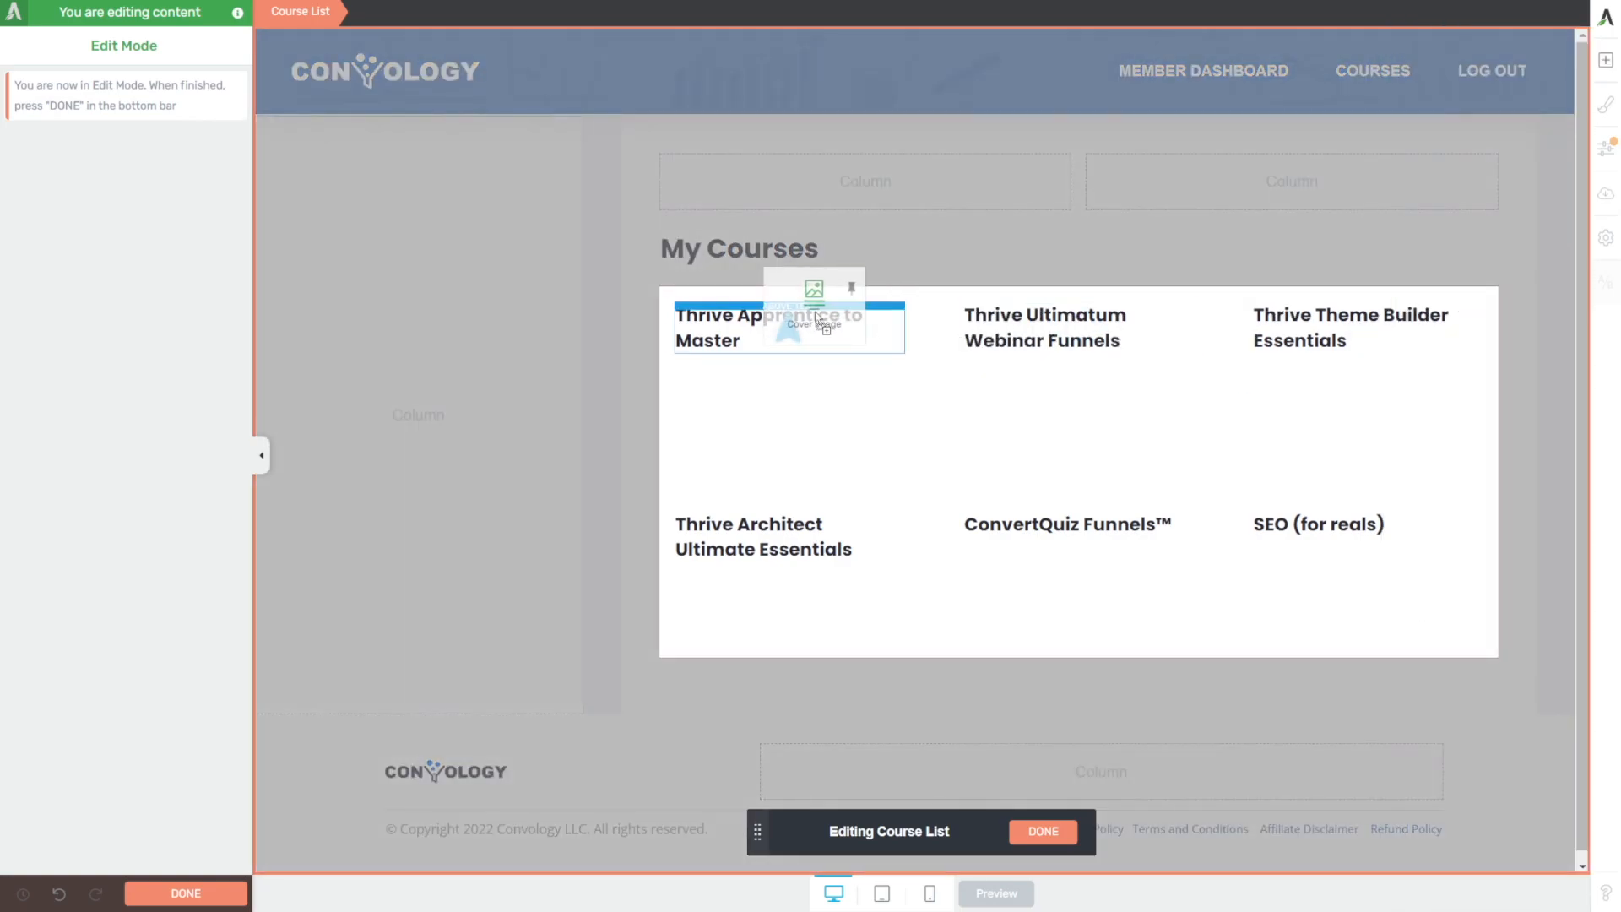
left_click(812, 326)
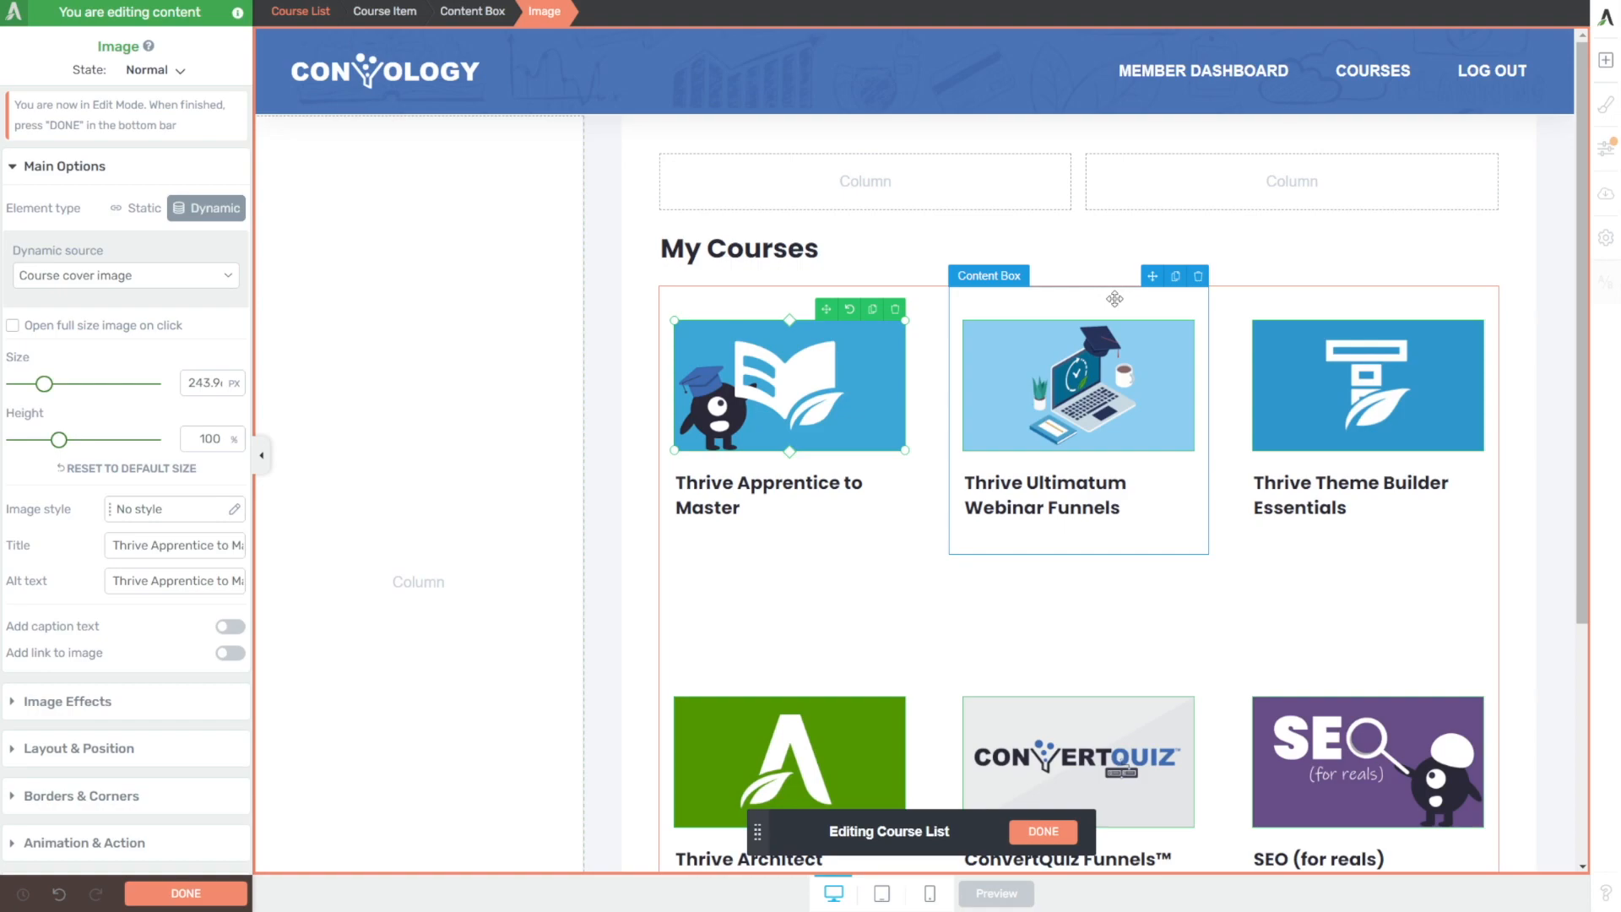
mouse_move(1011, 452)
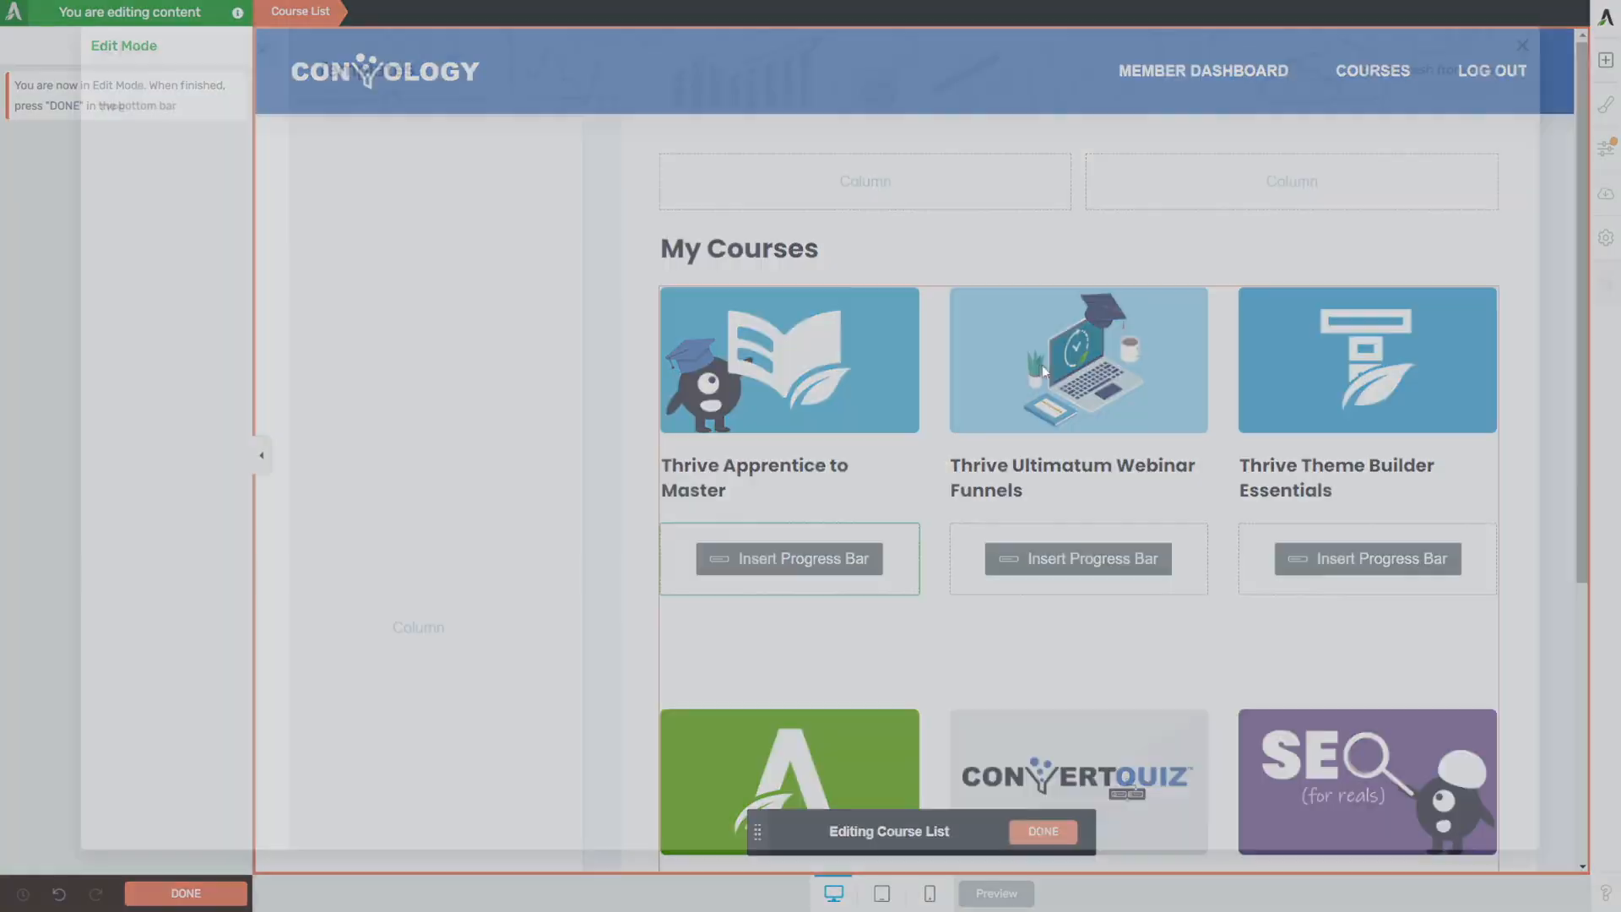
left_click(787, 559)
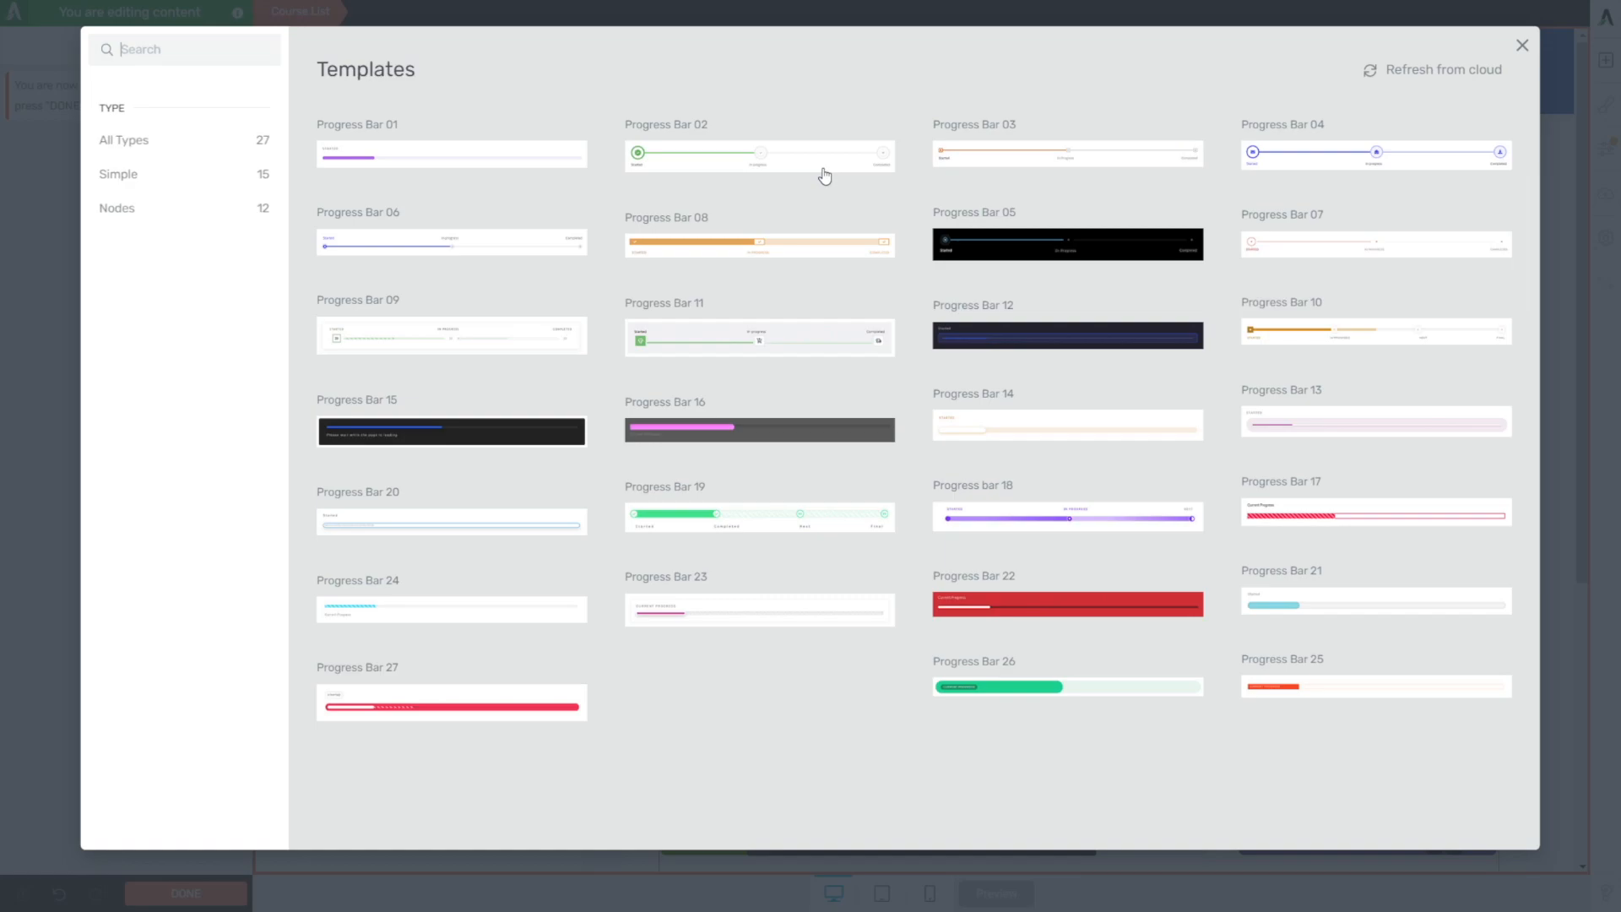
mouse_move(1346, 609)
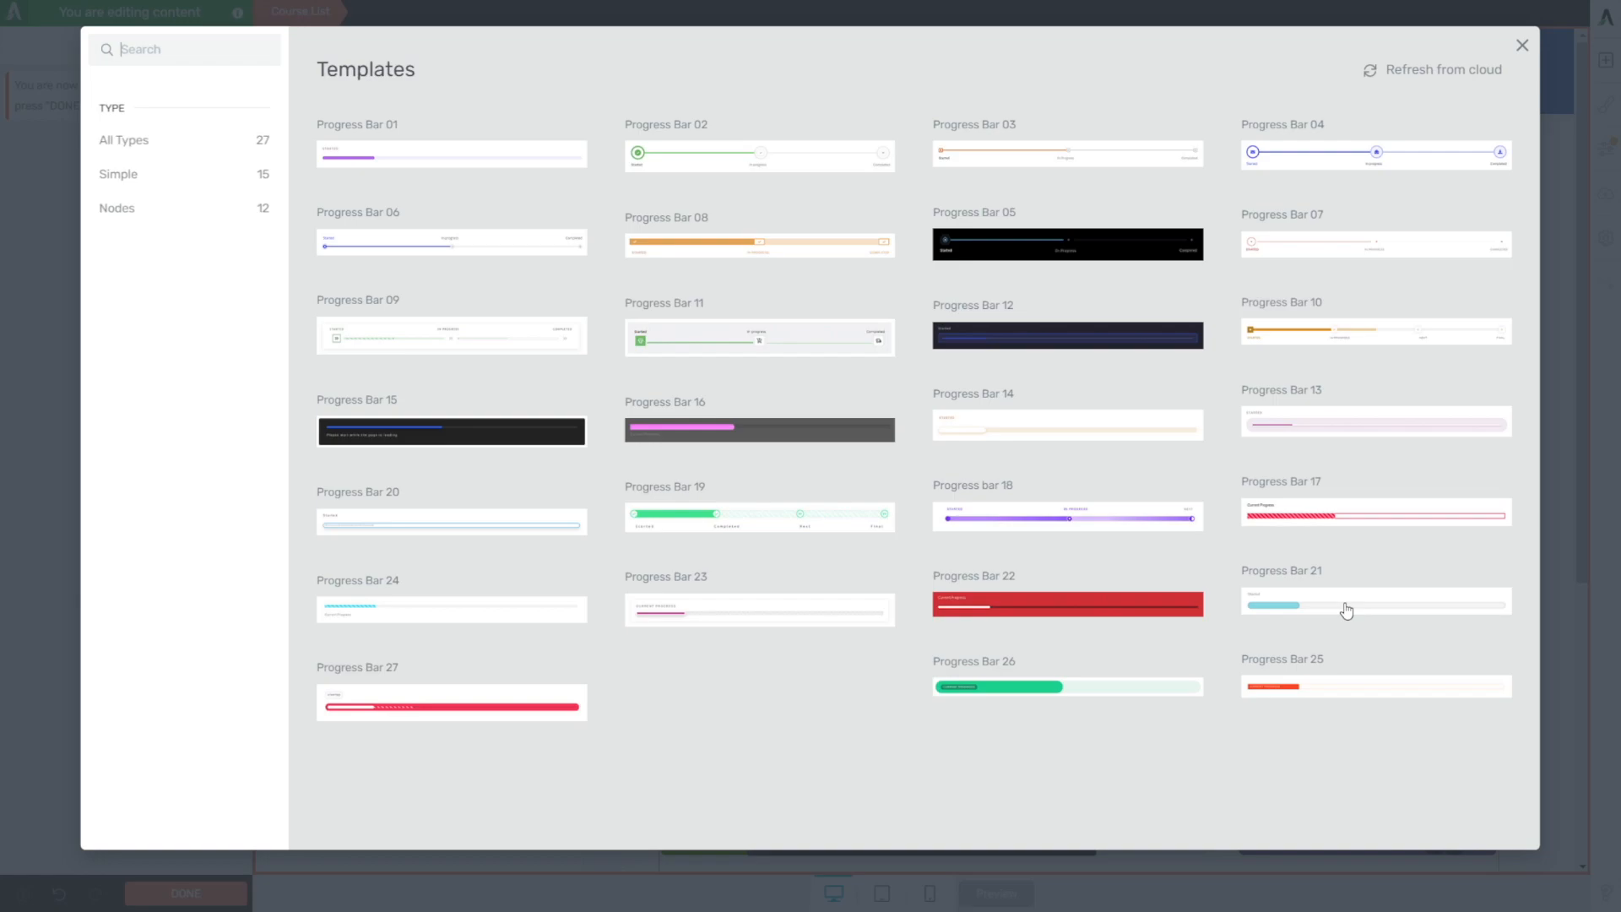
mouse_move(1378, 605)
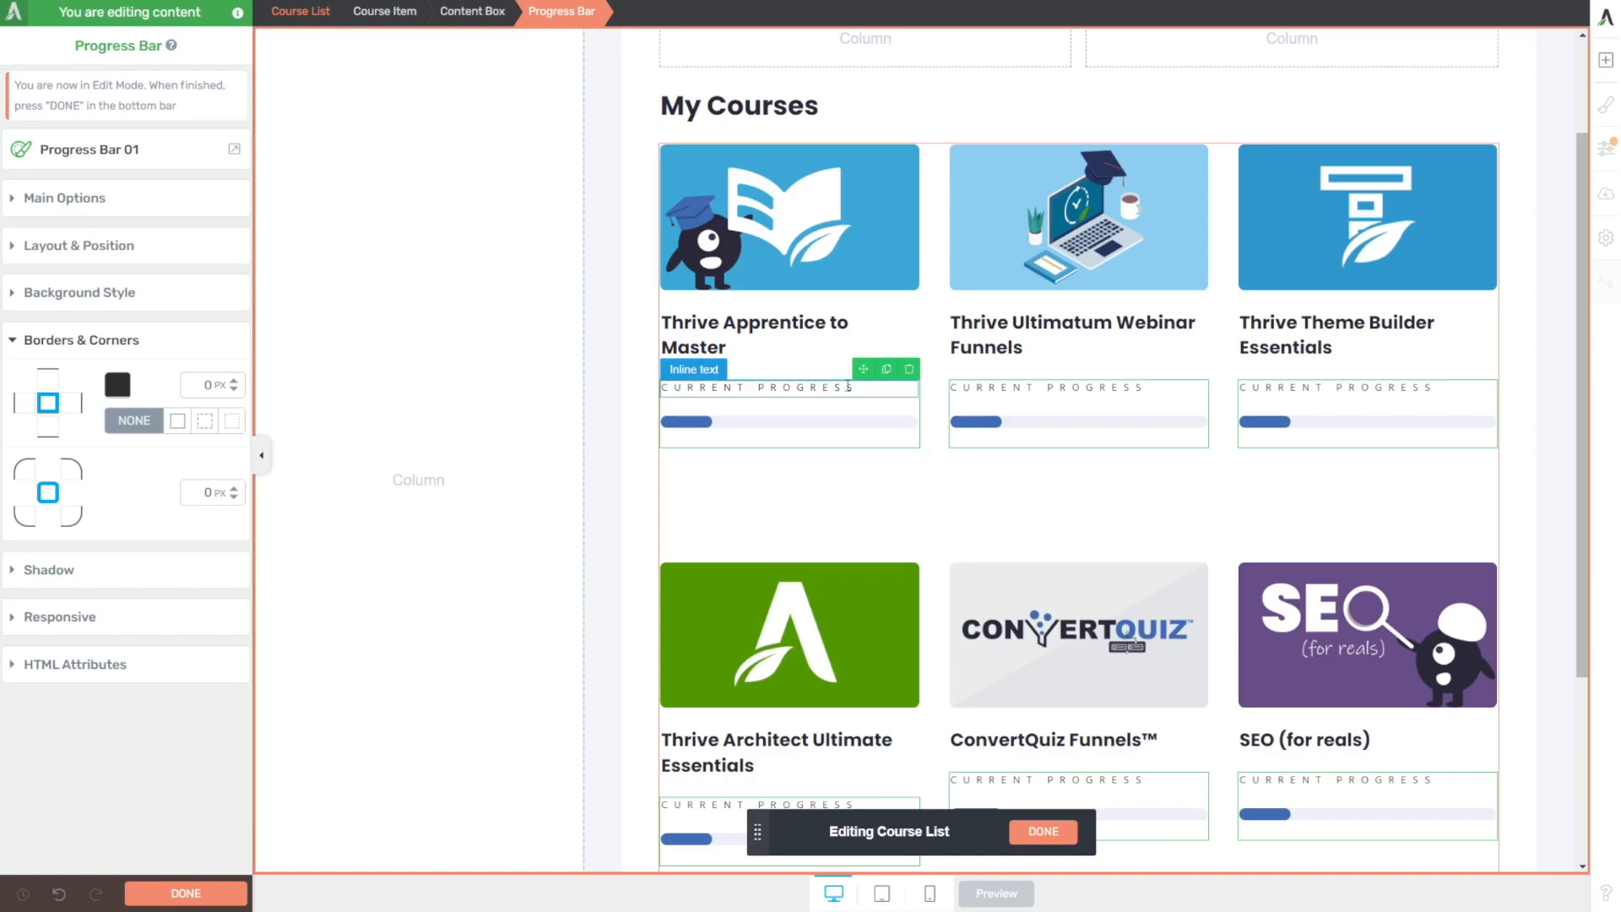
- Review the live member dashboard showing course cards with cover images and progress bars
left_click(709, 12)
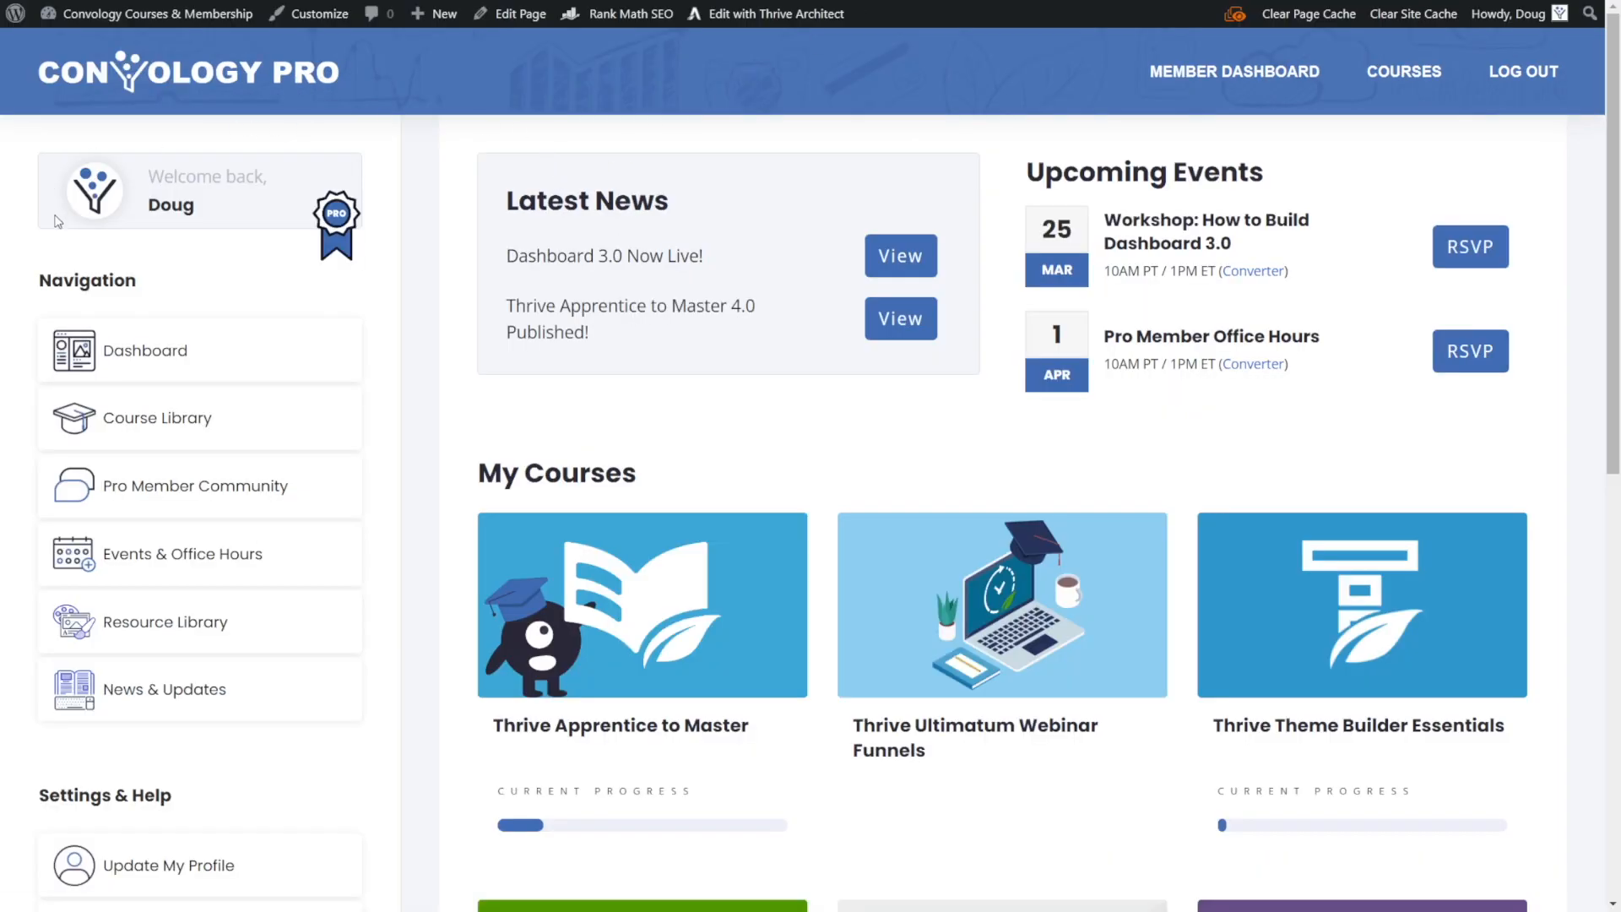
mouse_move(61, 146)
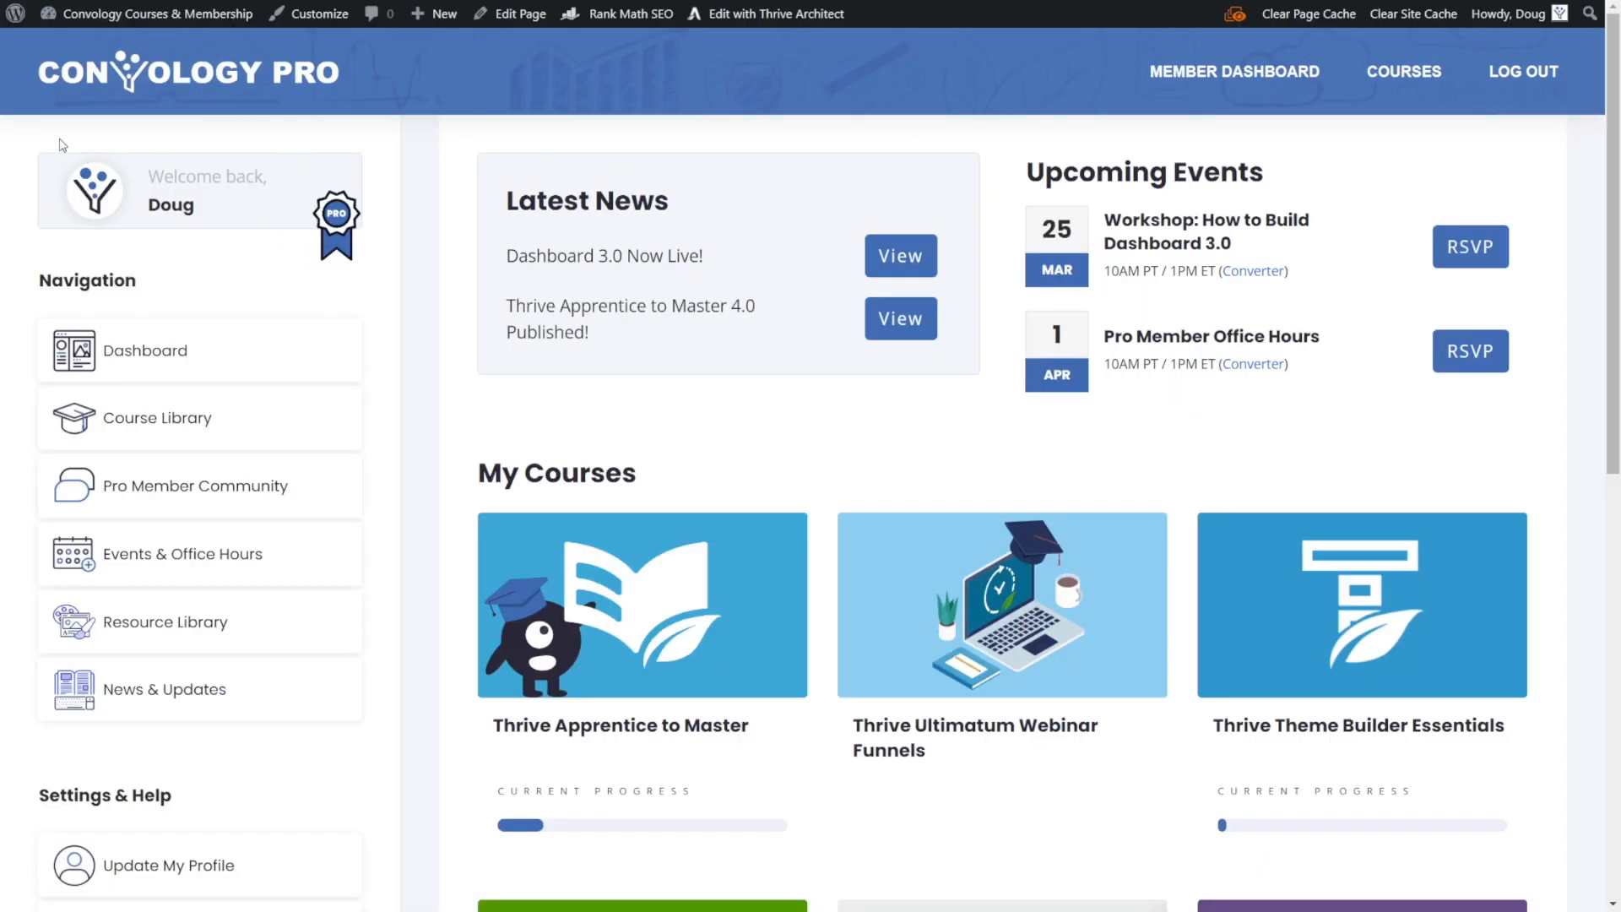
mouse_move(188, 228)
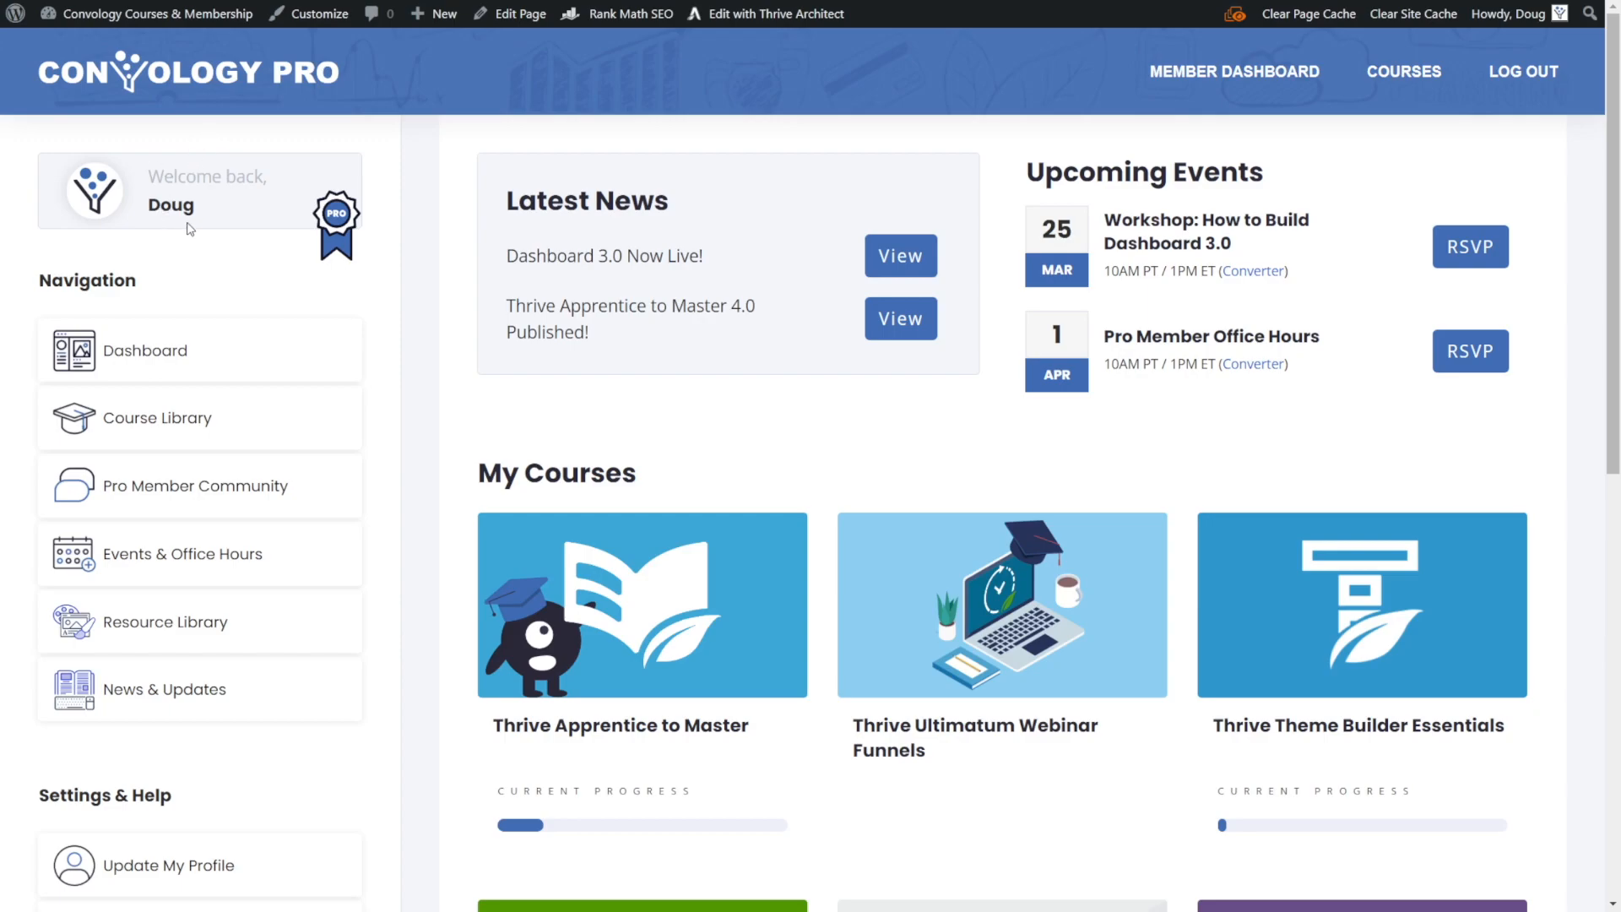
mouse_move(249, 487)
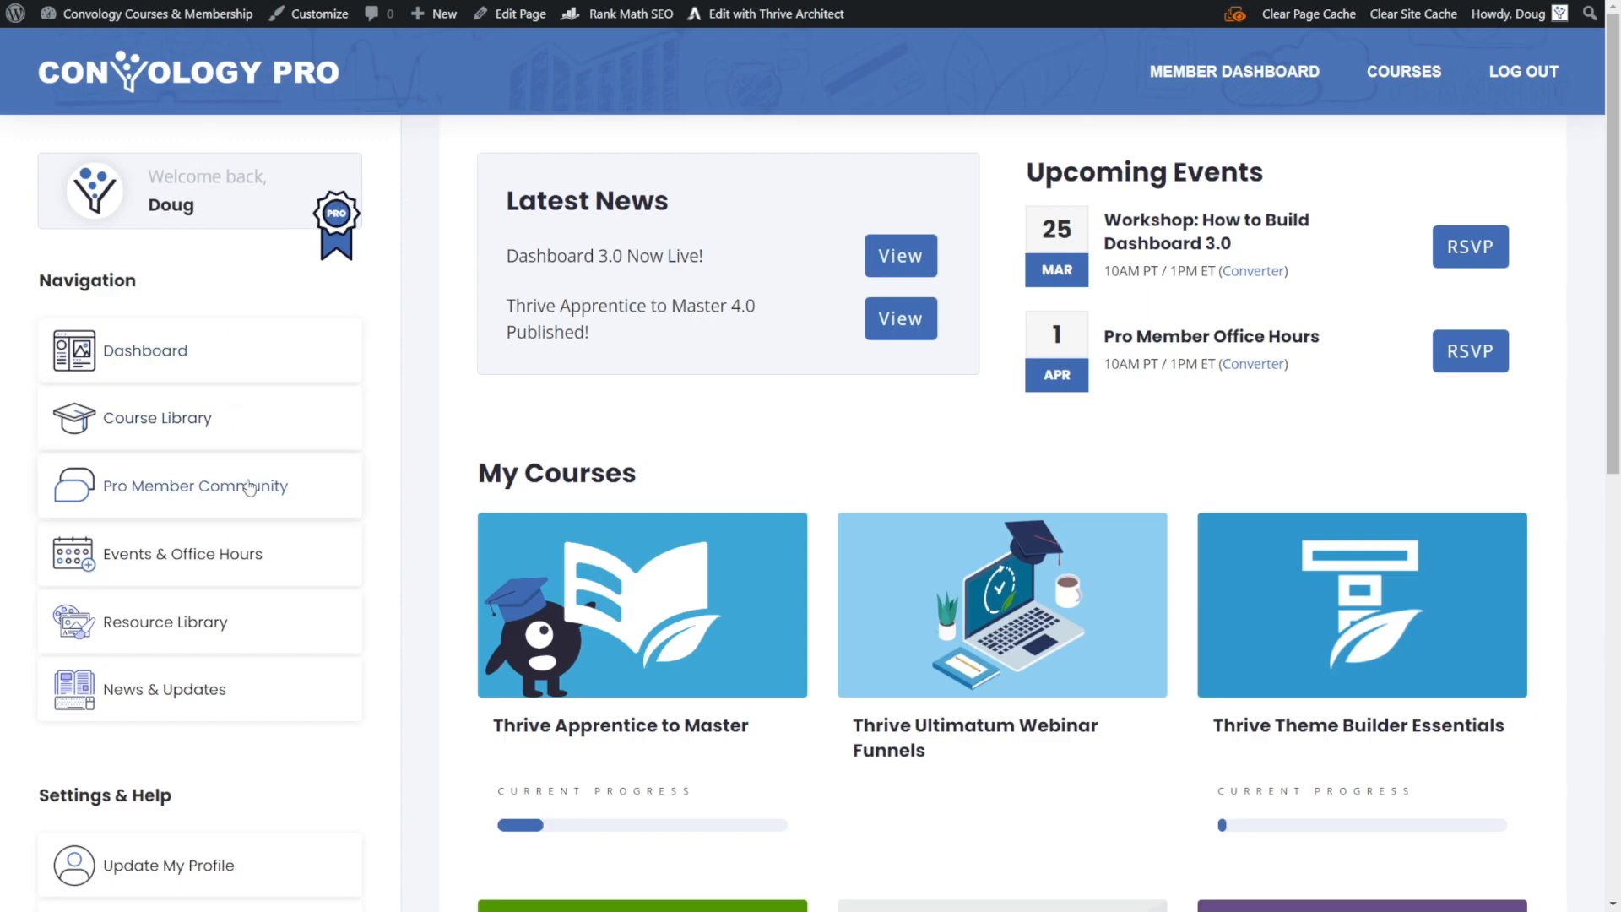
scroll("down", 3)
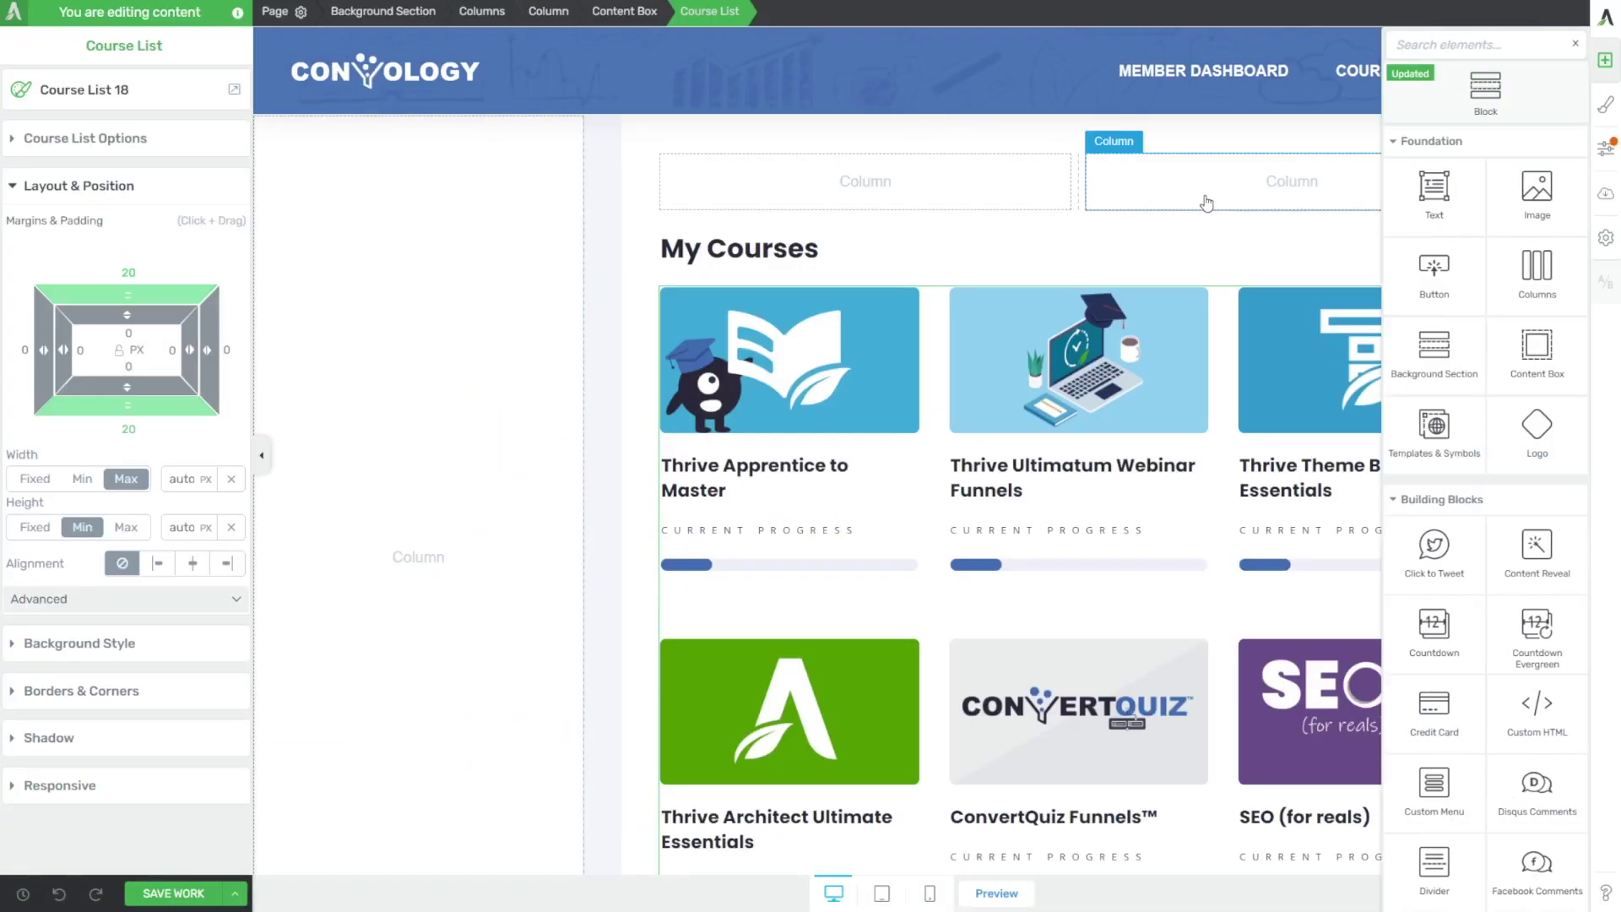
- Drop a Content Box into the left sidebar column and add a two-column layout inside it
type("content")
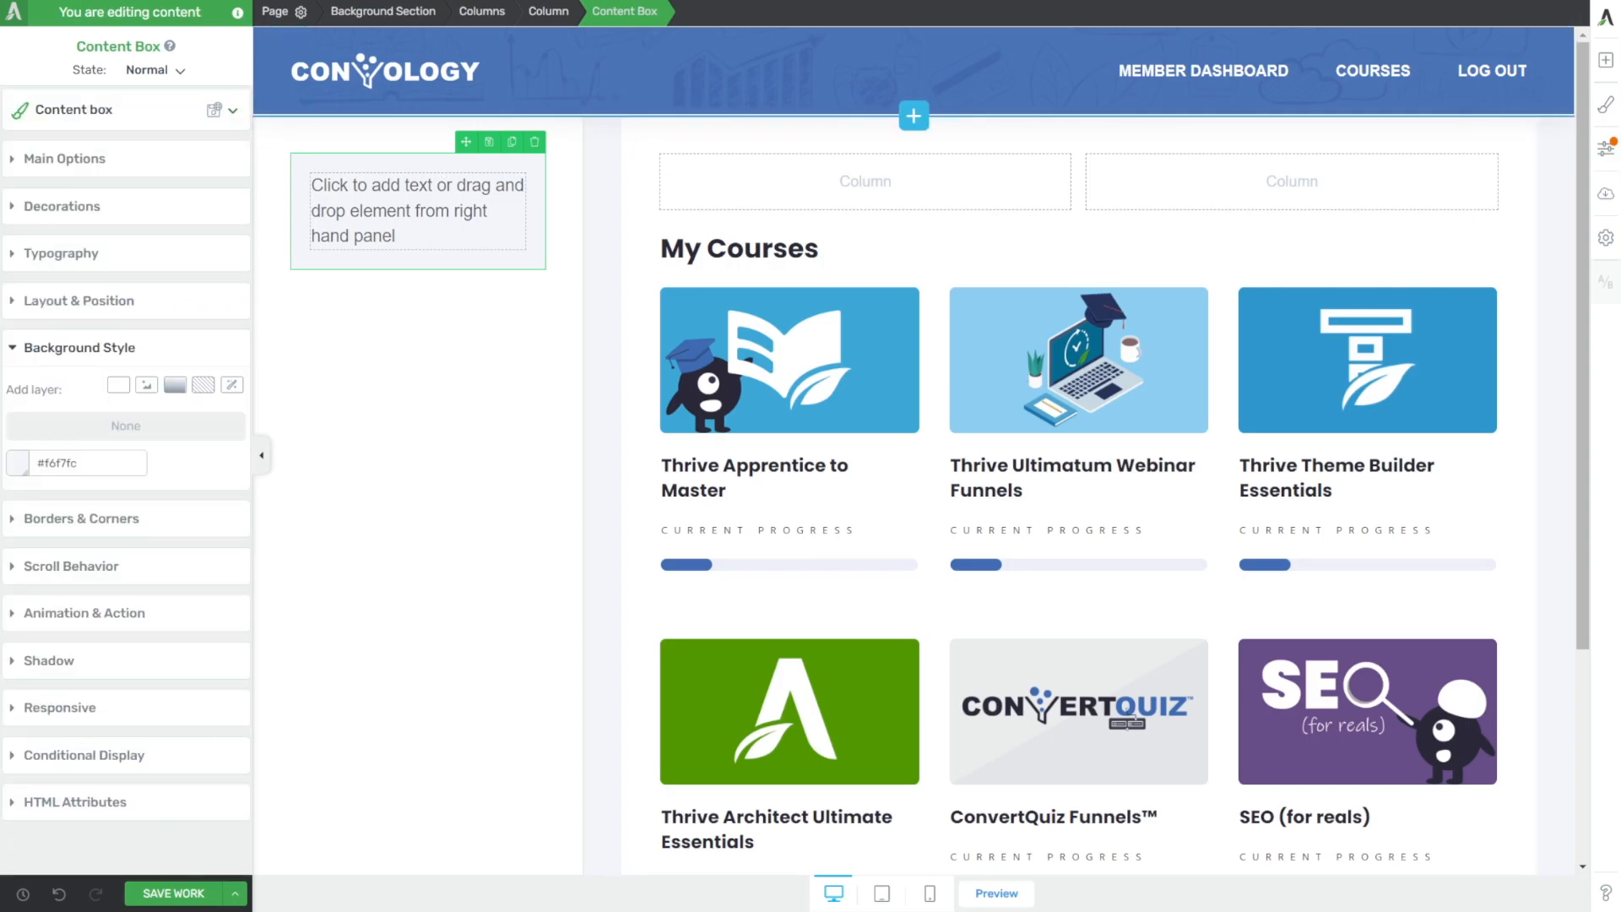
mouse_move(1606, 64)
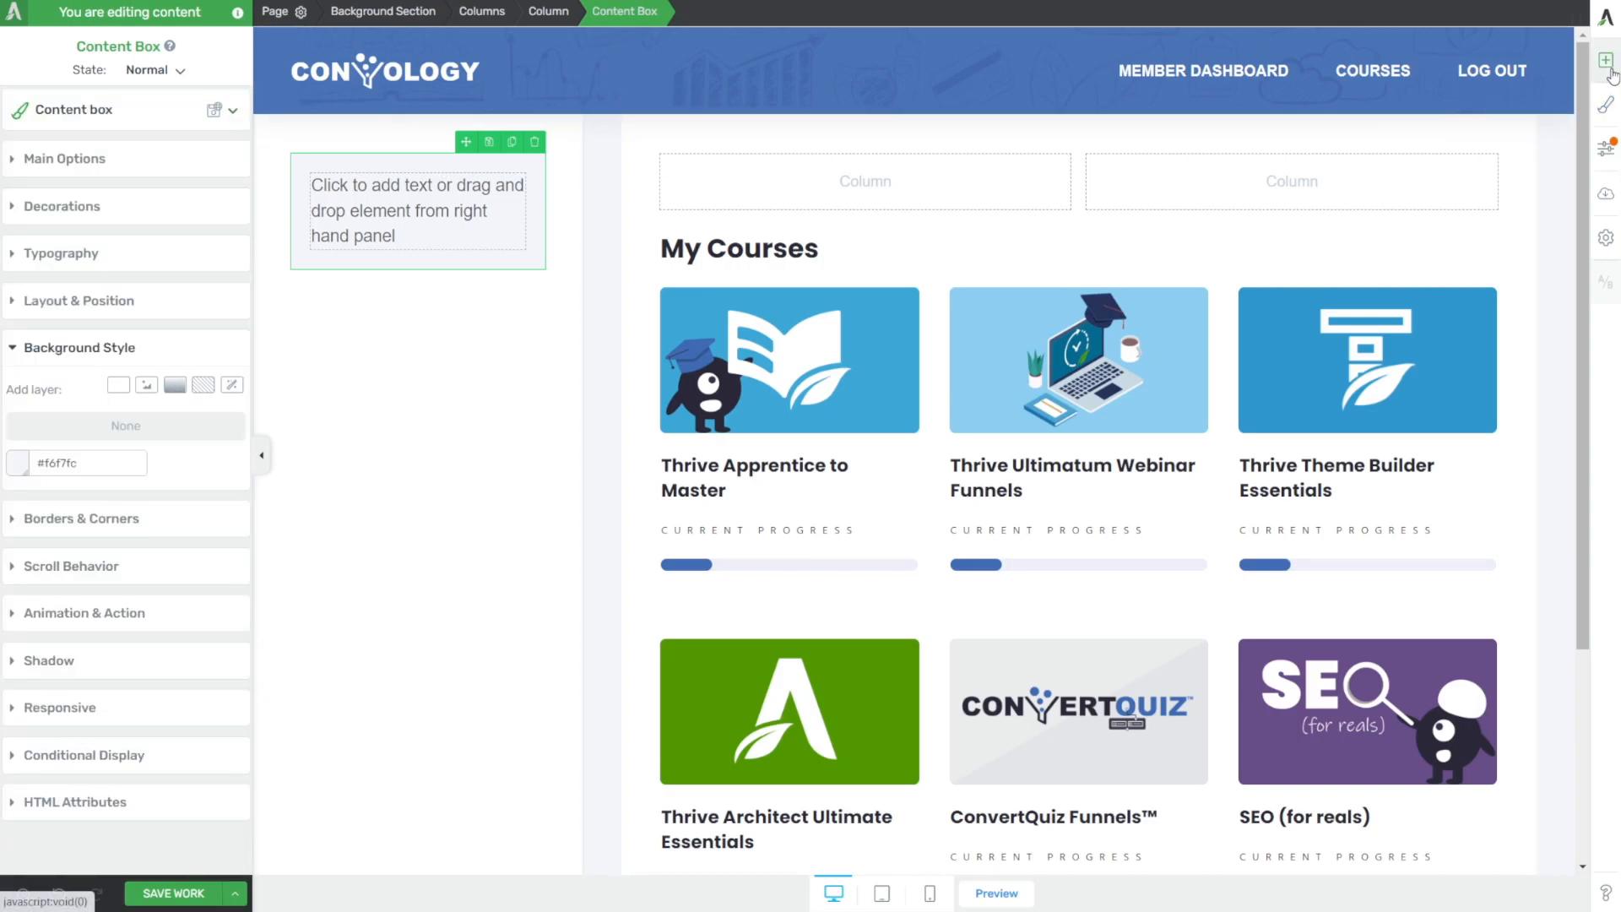
left_click(1606, 60)
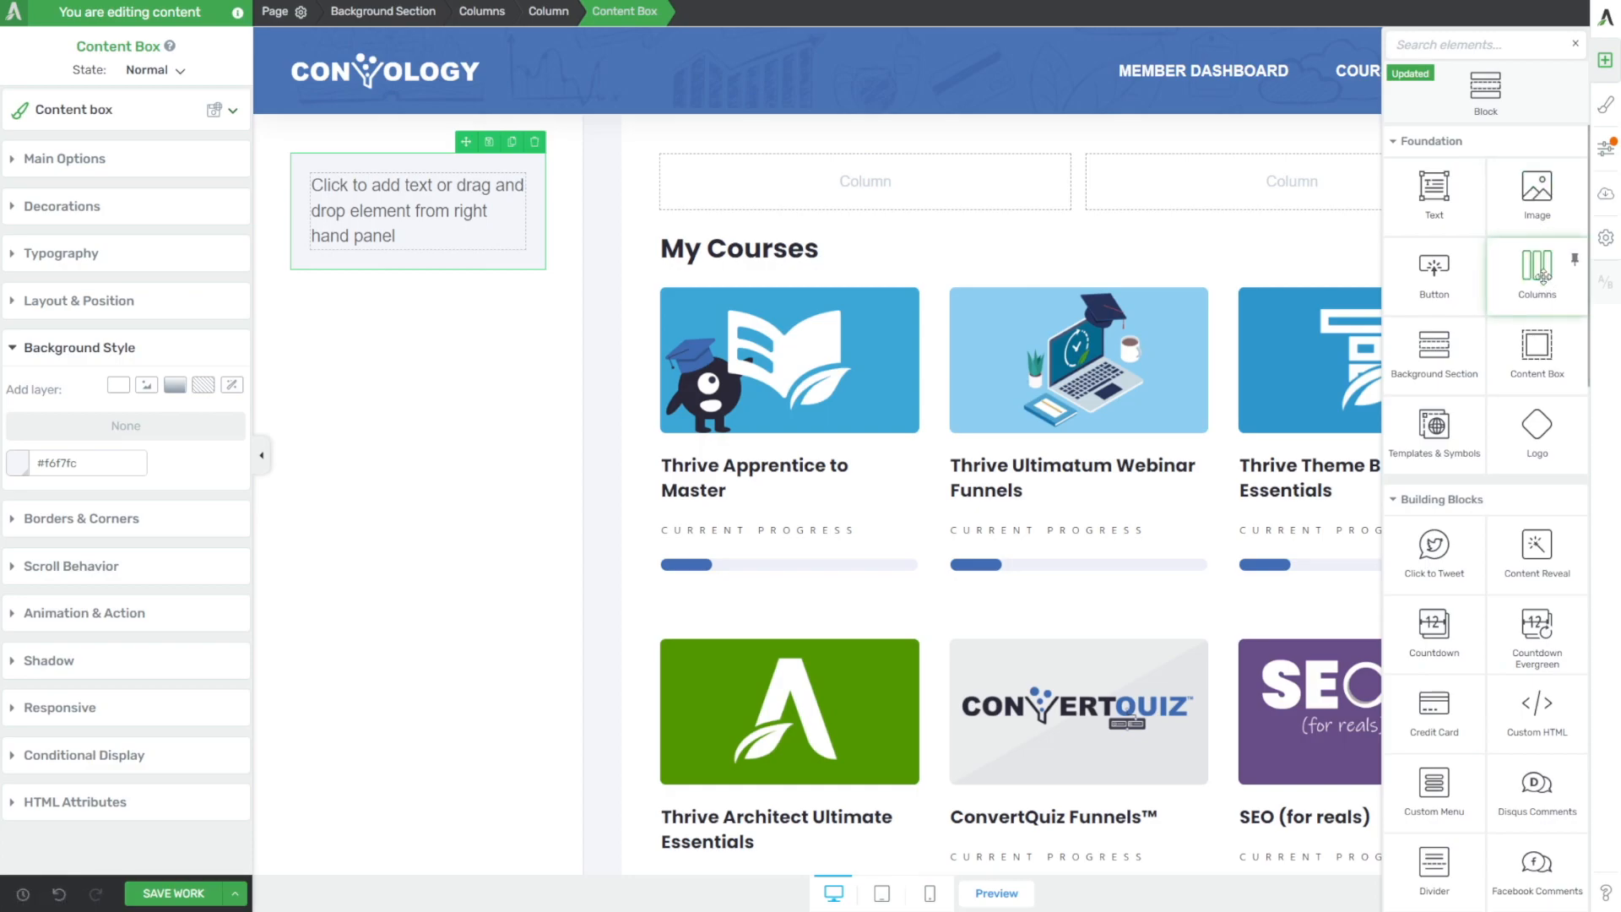
left_click(80, 301)
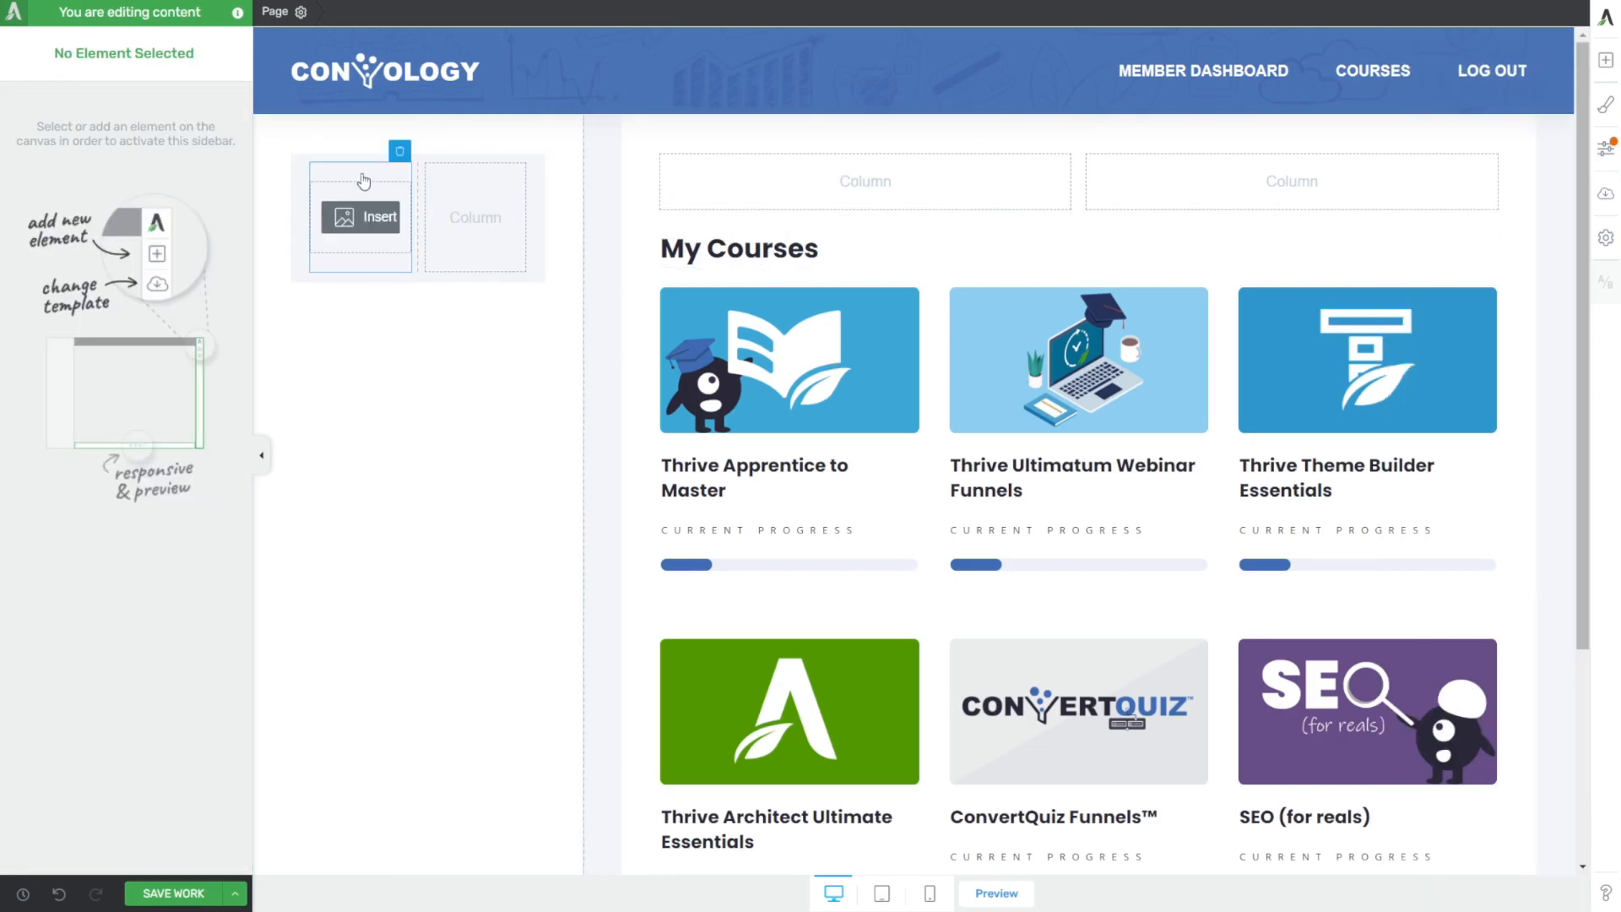
- Insert an Image in the first column set to the dynamic User image of the logged-in member
left_click(359, 218)
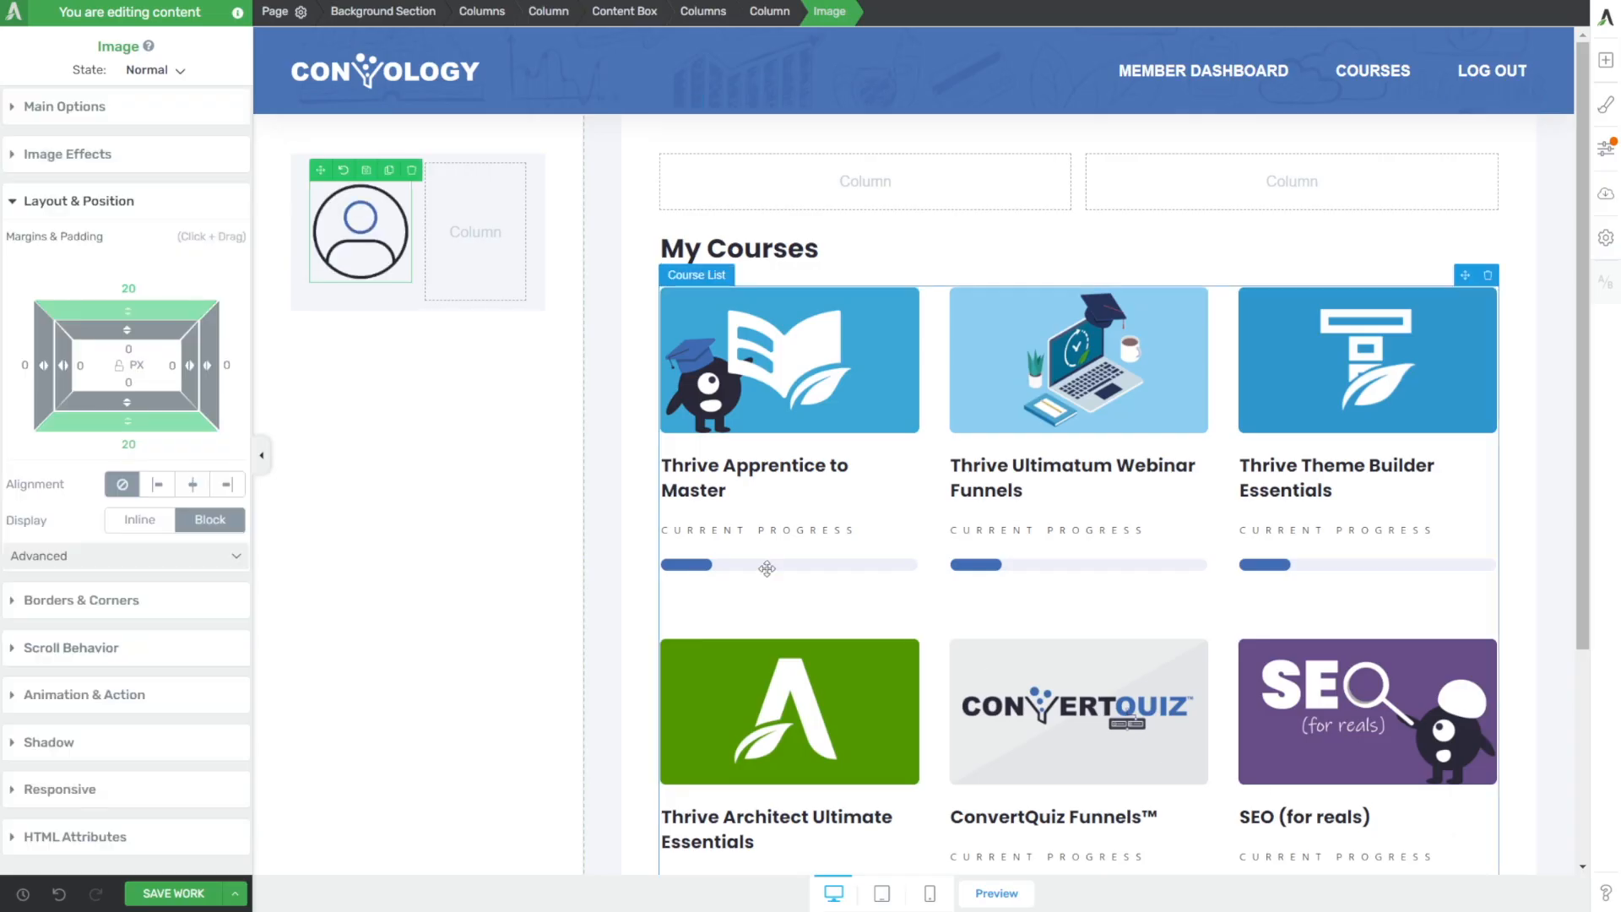
left_click(64, 105)
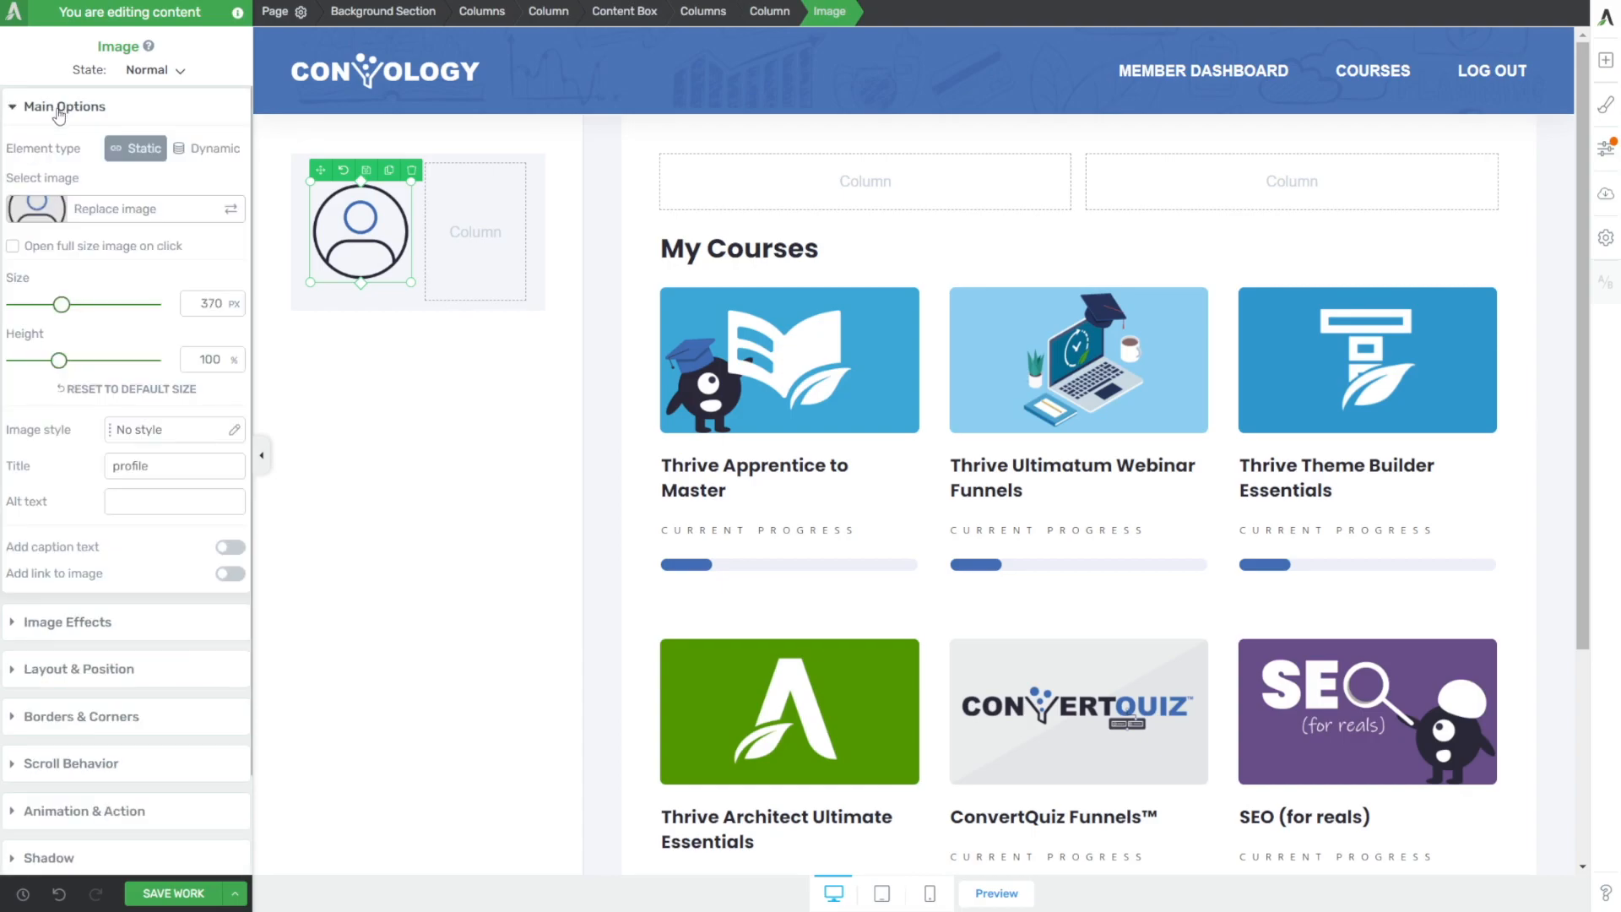
left_click(206, 149)
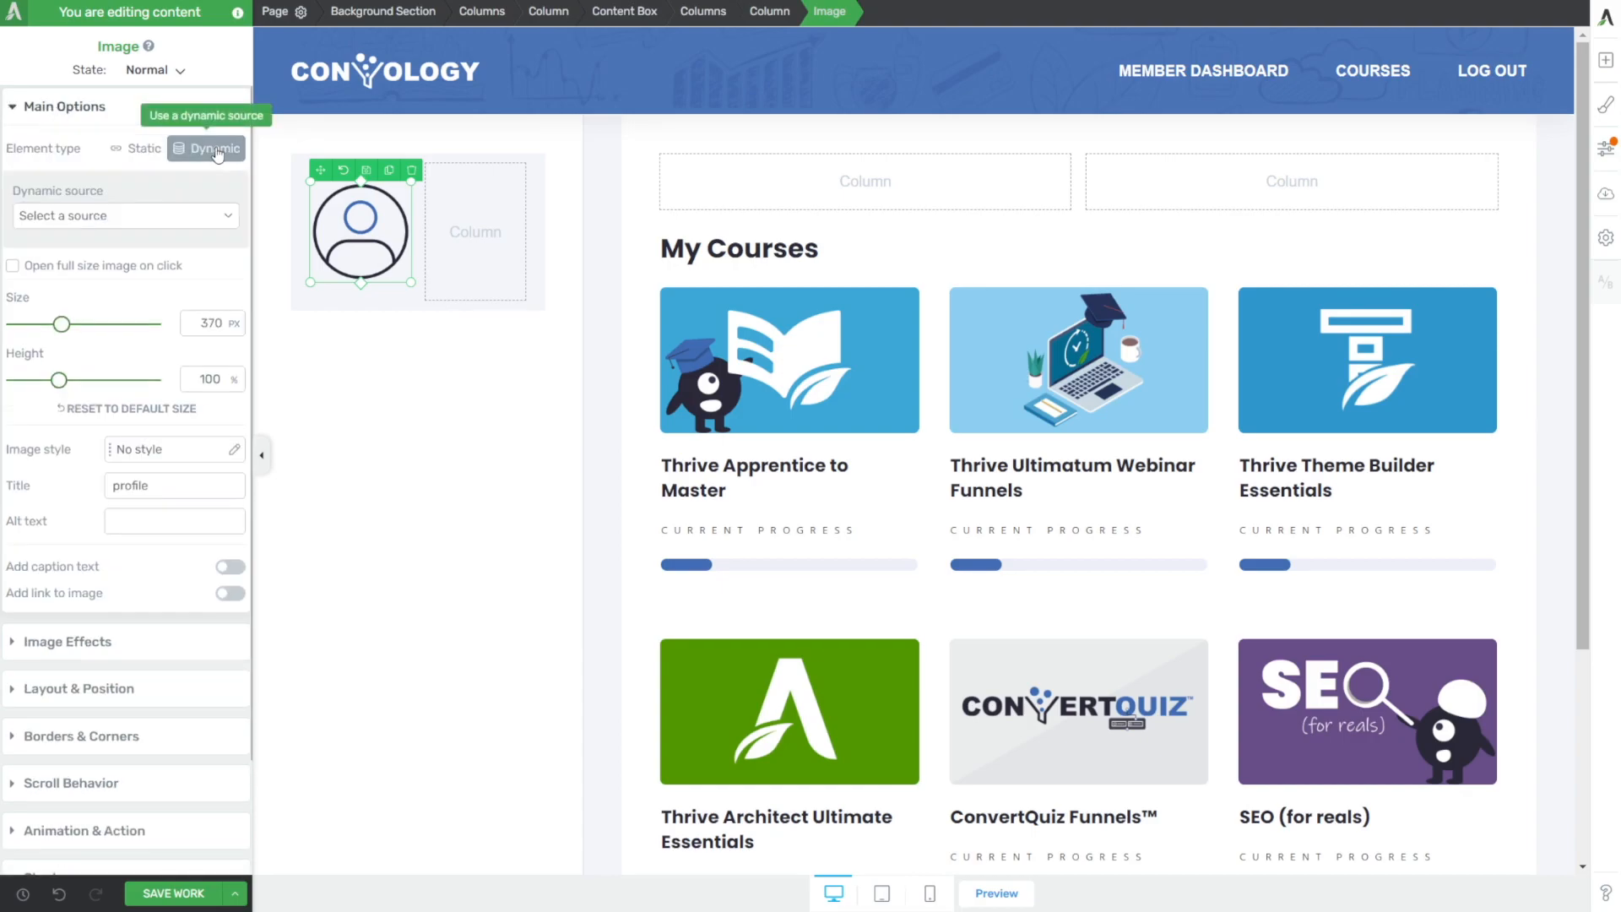
left_click(123, 215)
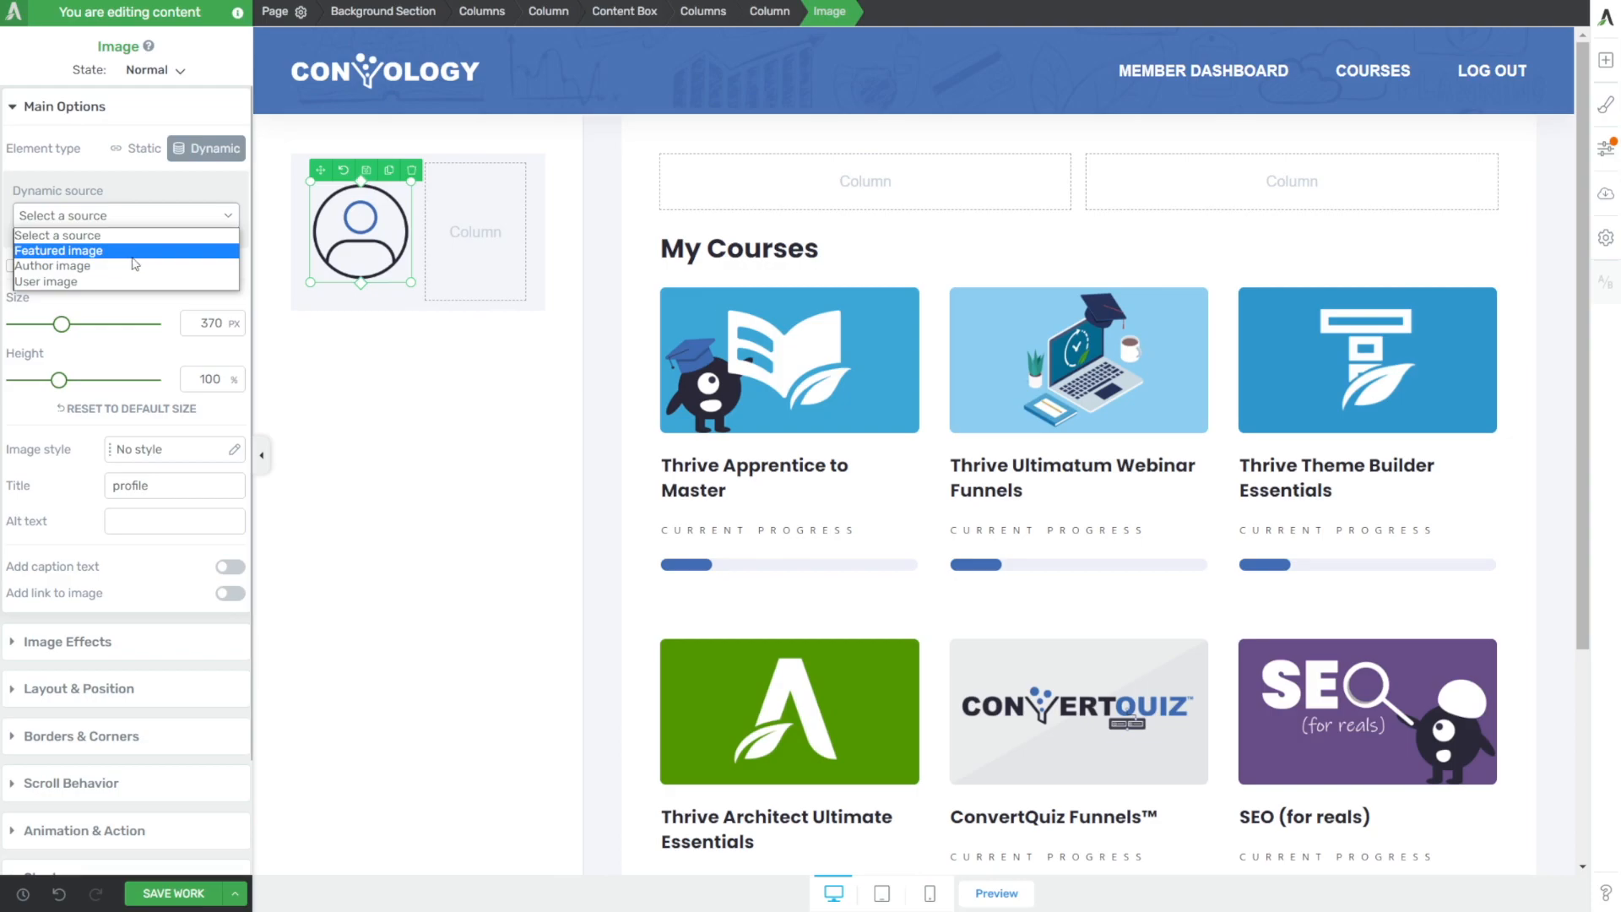
left_click(49, 282)
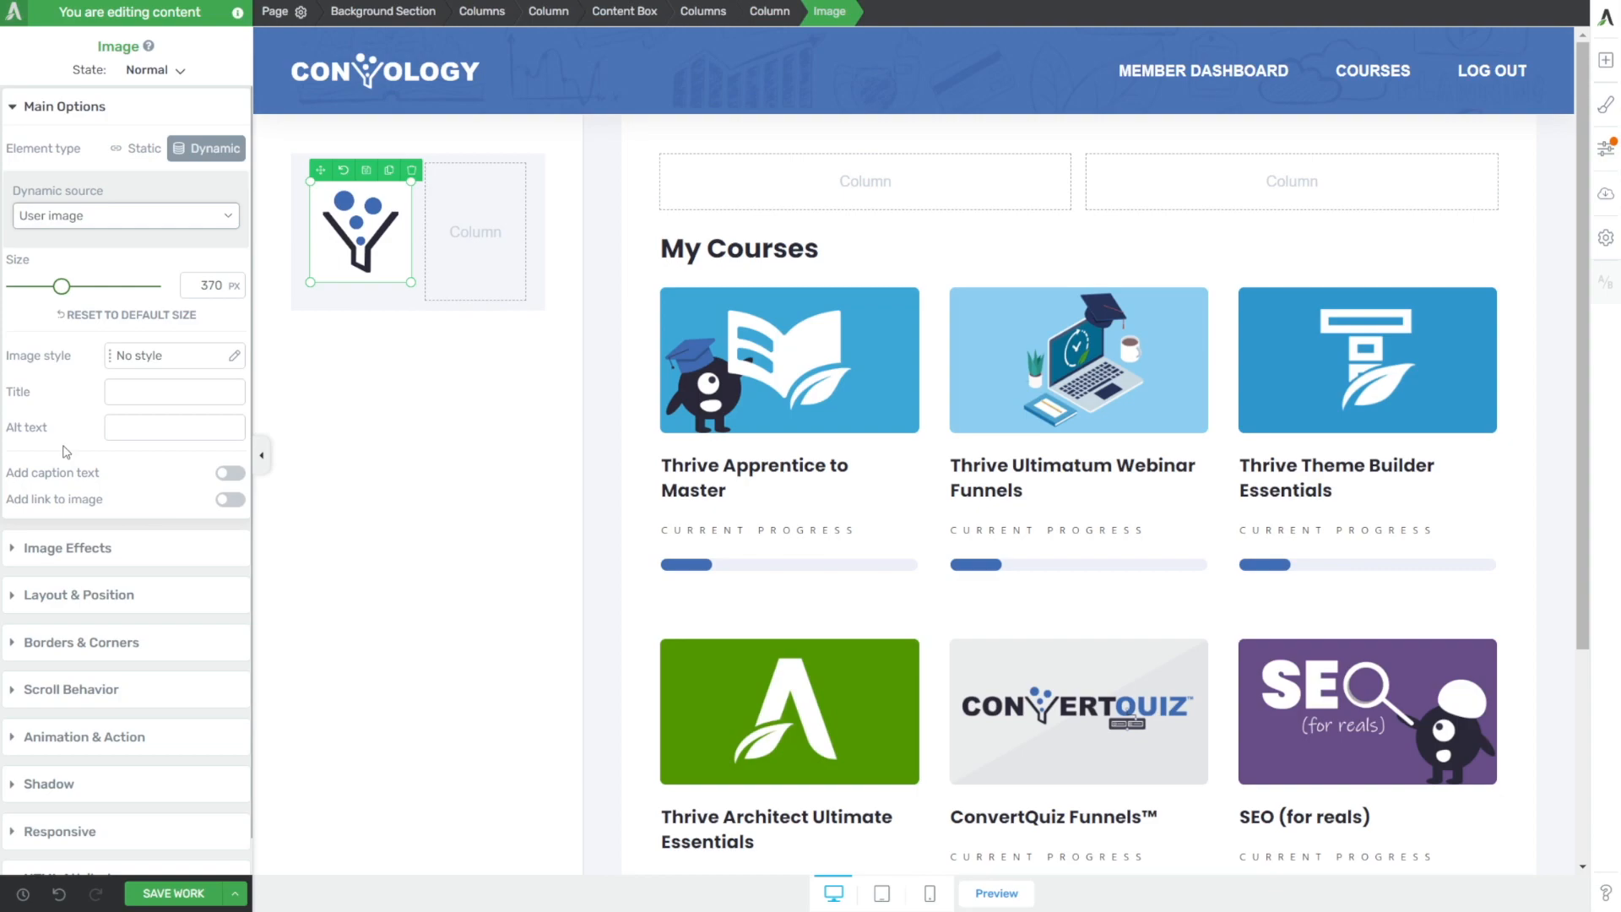
mouse_move(91, 648)
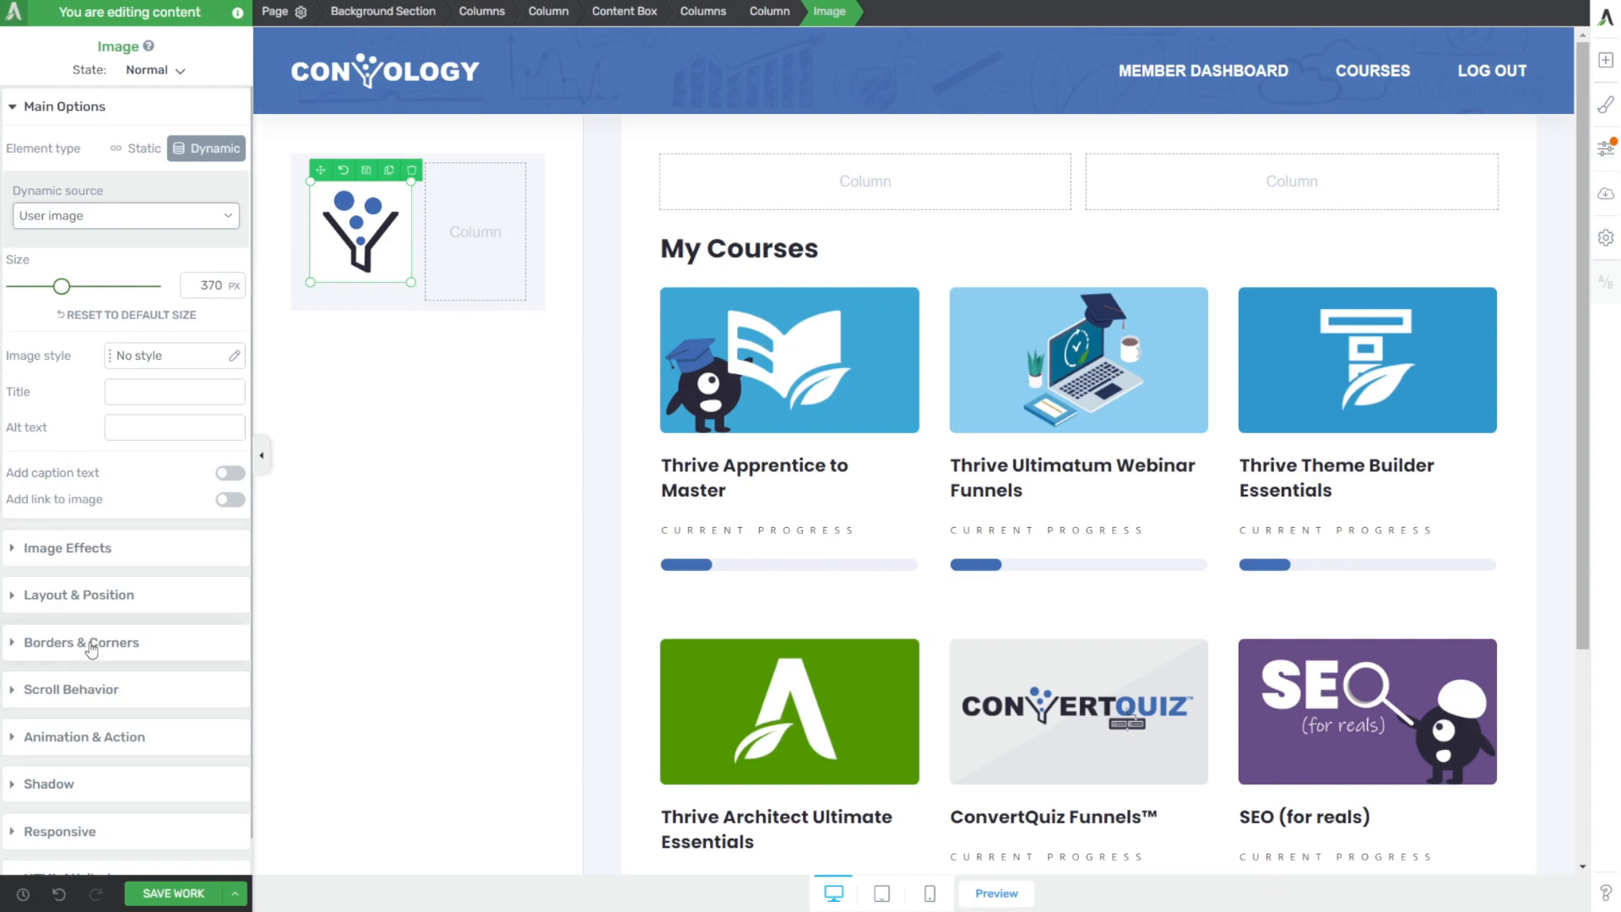
- Round the picture's corners, shrink it small and narrow its column to about 37%
left_click(81, 642)
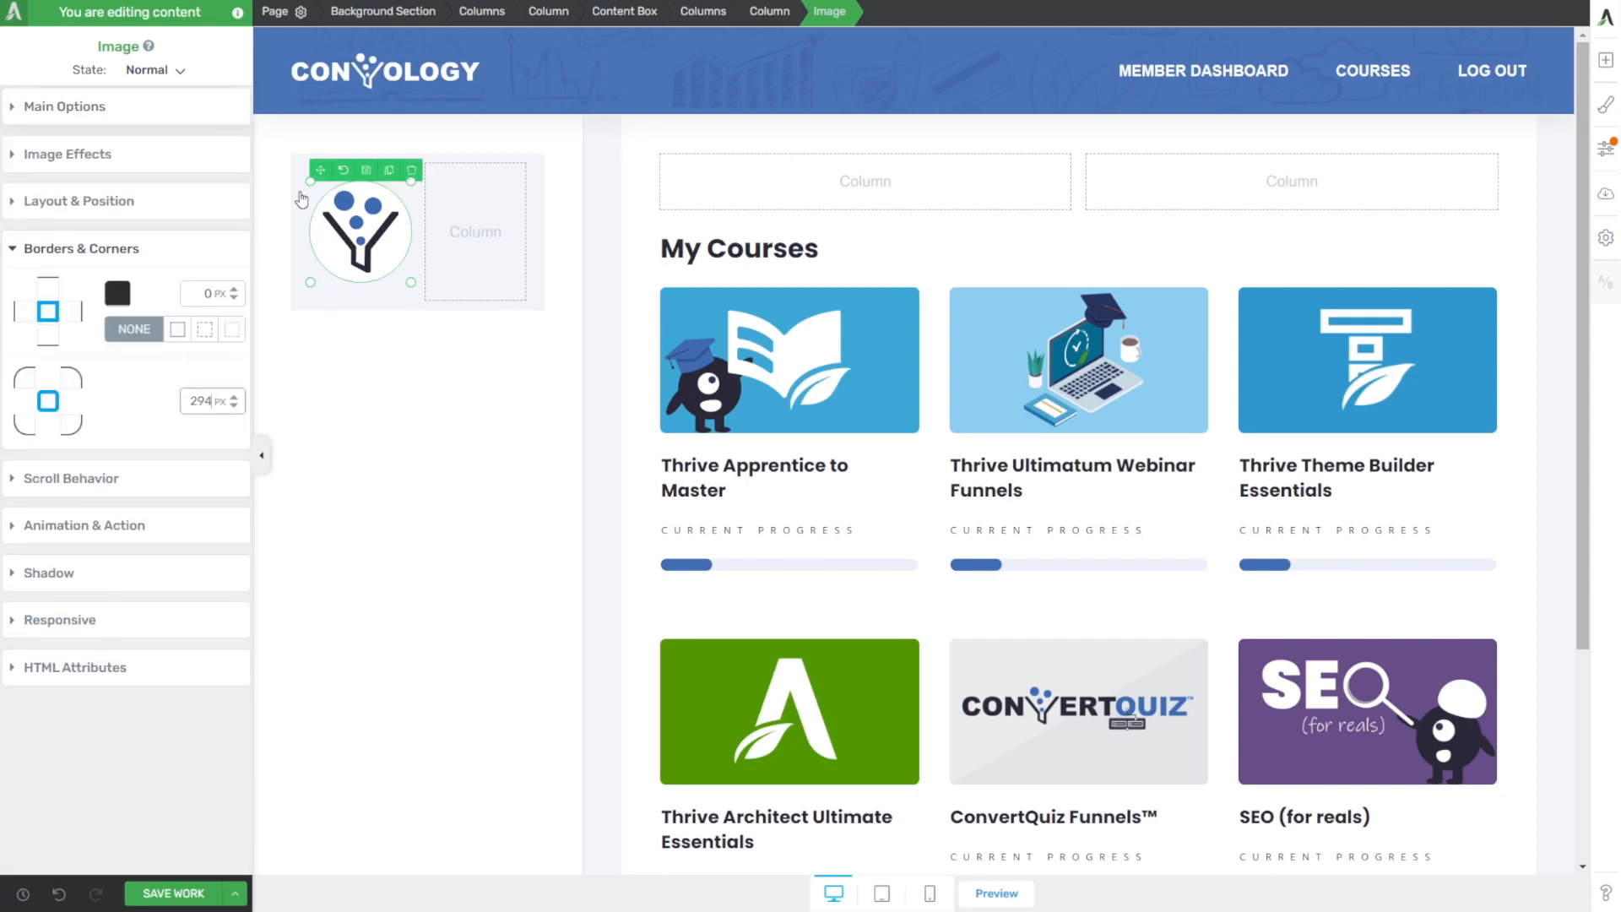
left_click(64, 106)
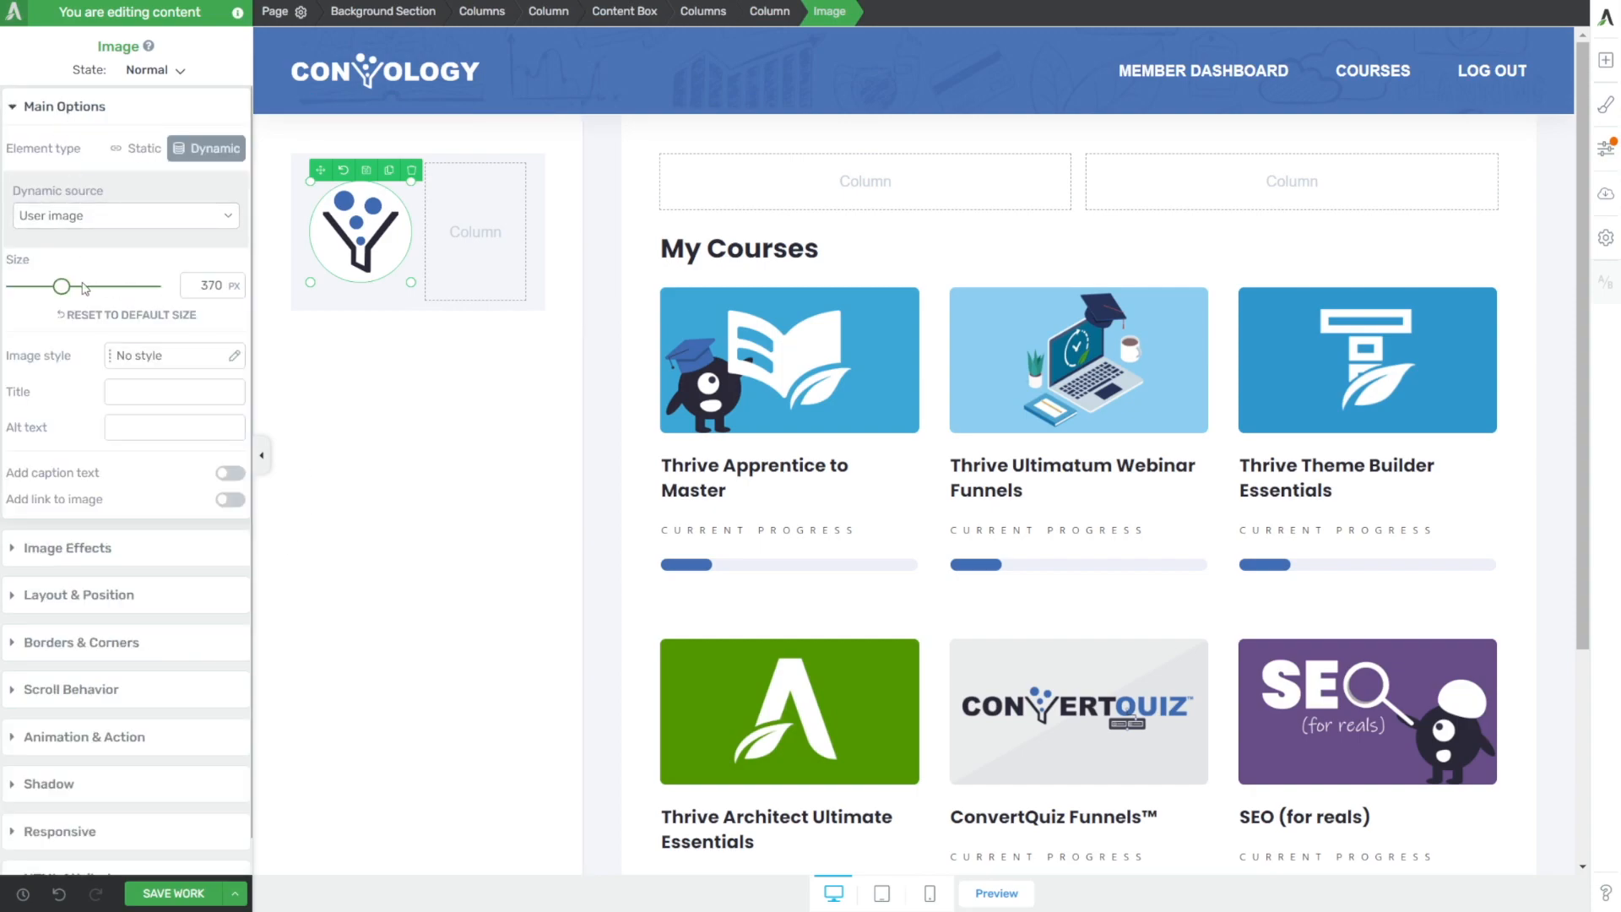
left_click_drag(67, 287, 22, 287)
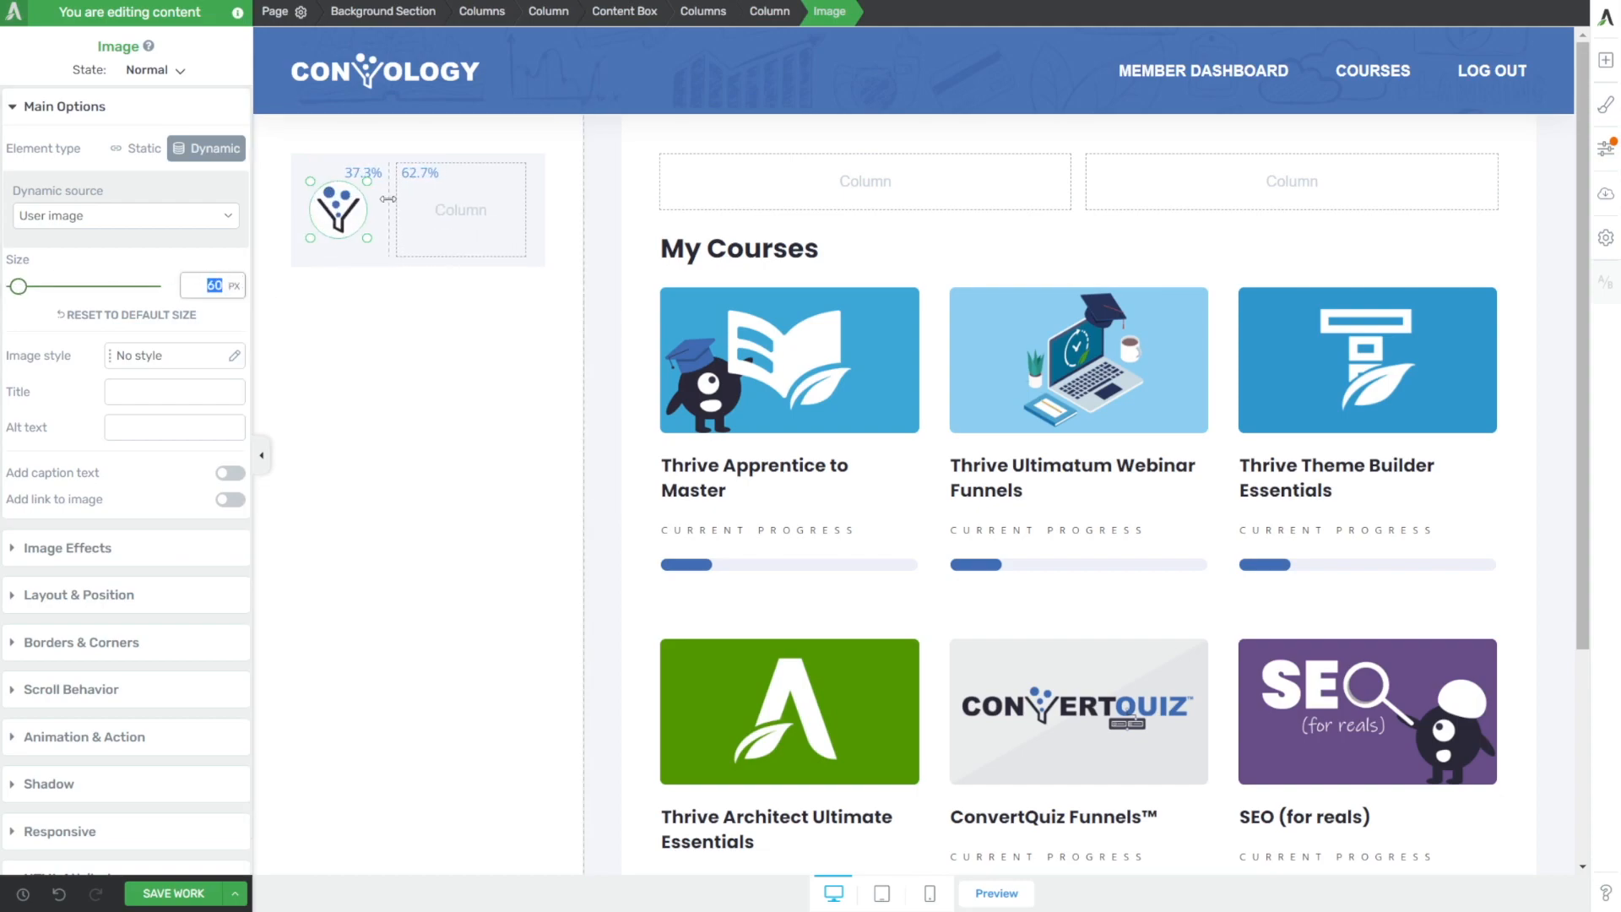
left_click_drag(389, 200, 372, 200)
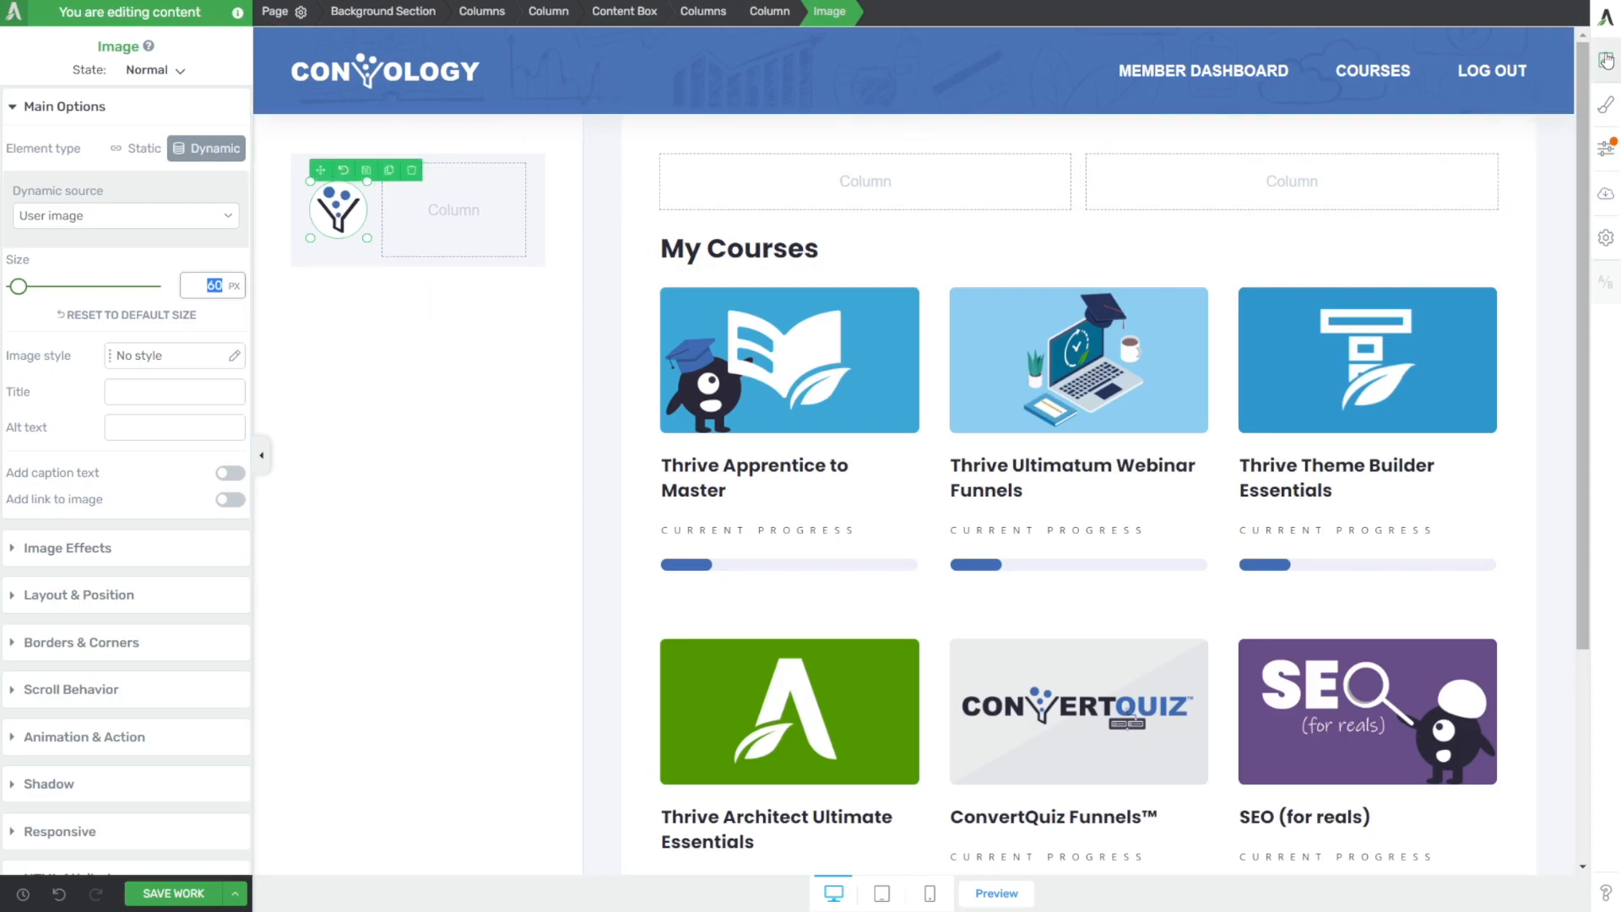
left_click(474, 214)
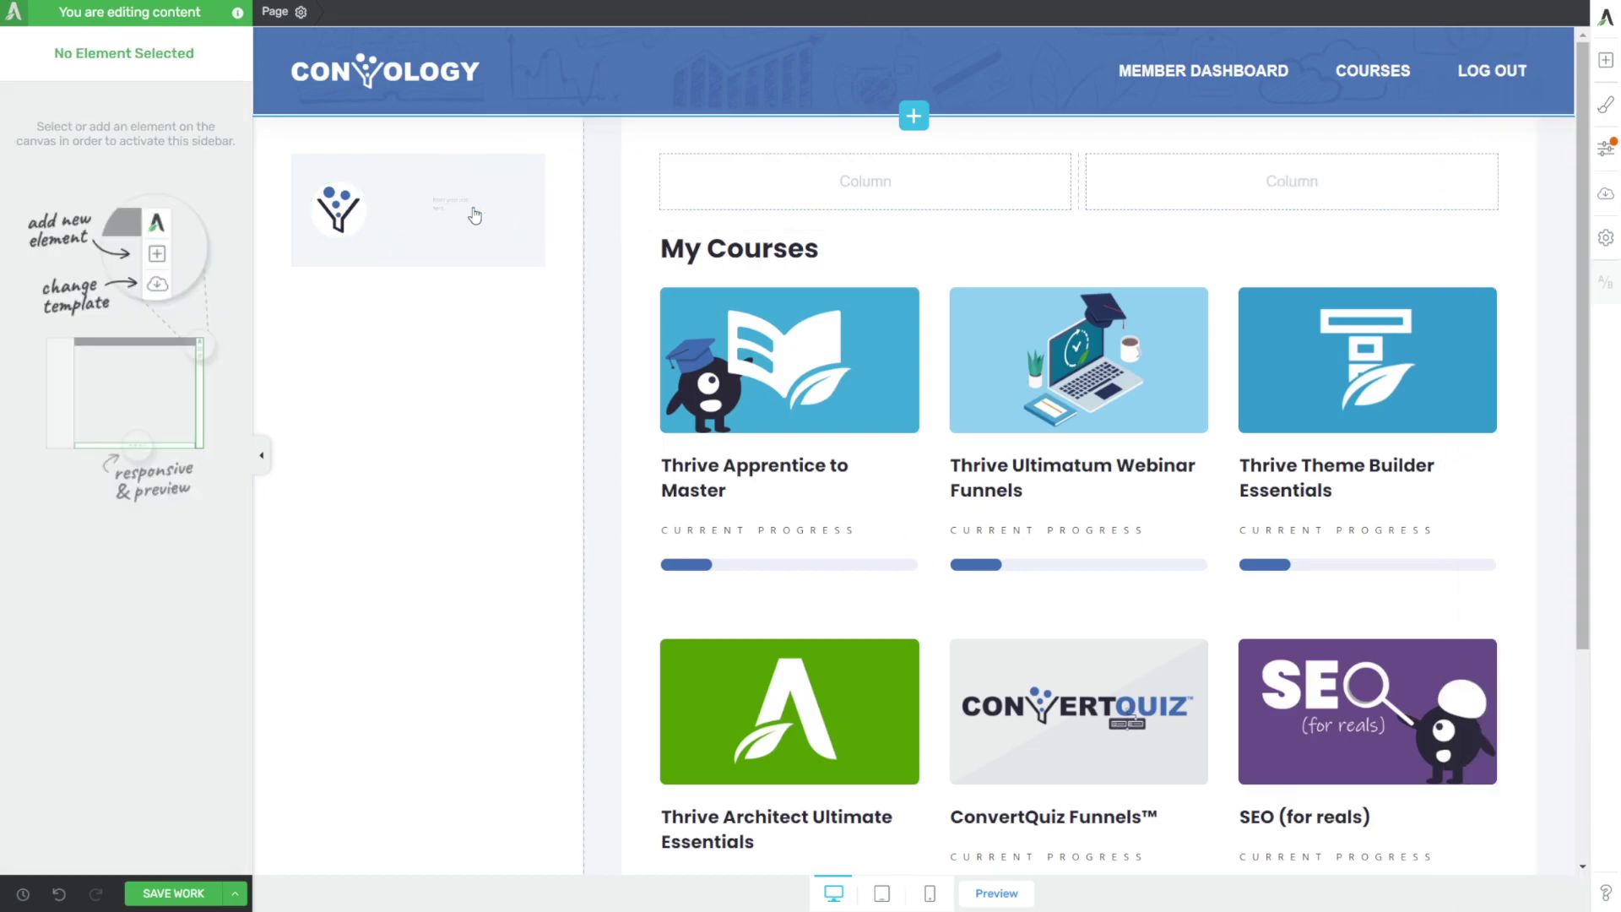
- Type Name in the greeting, select it and bring up its dynamic text options
left_click(453, 201)
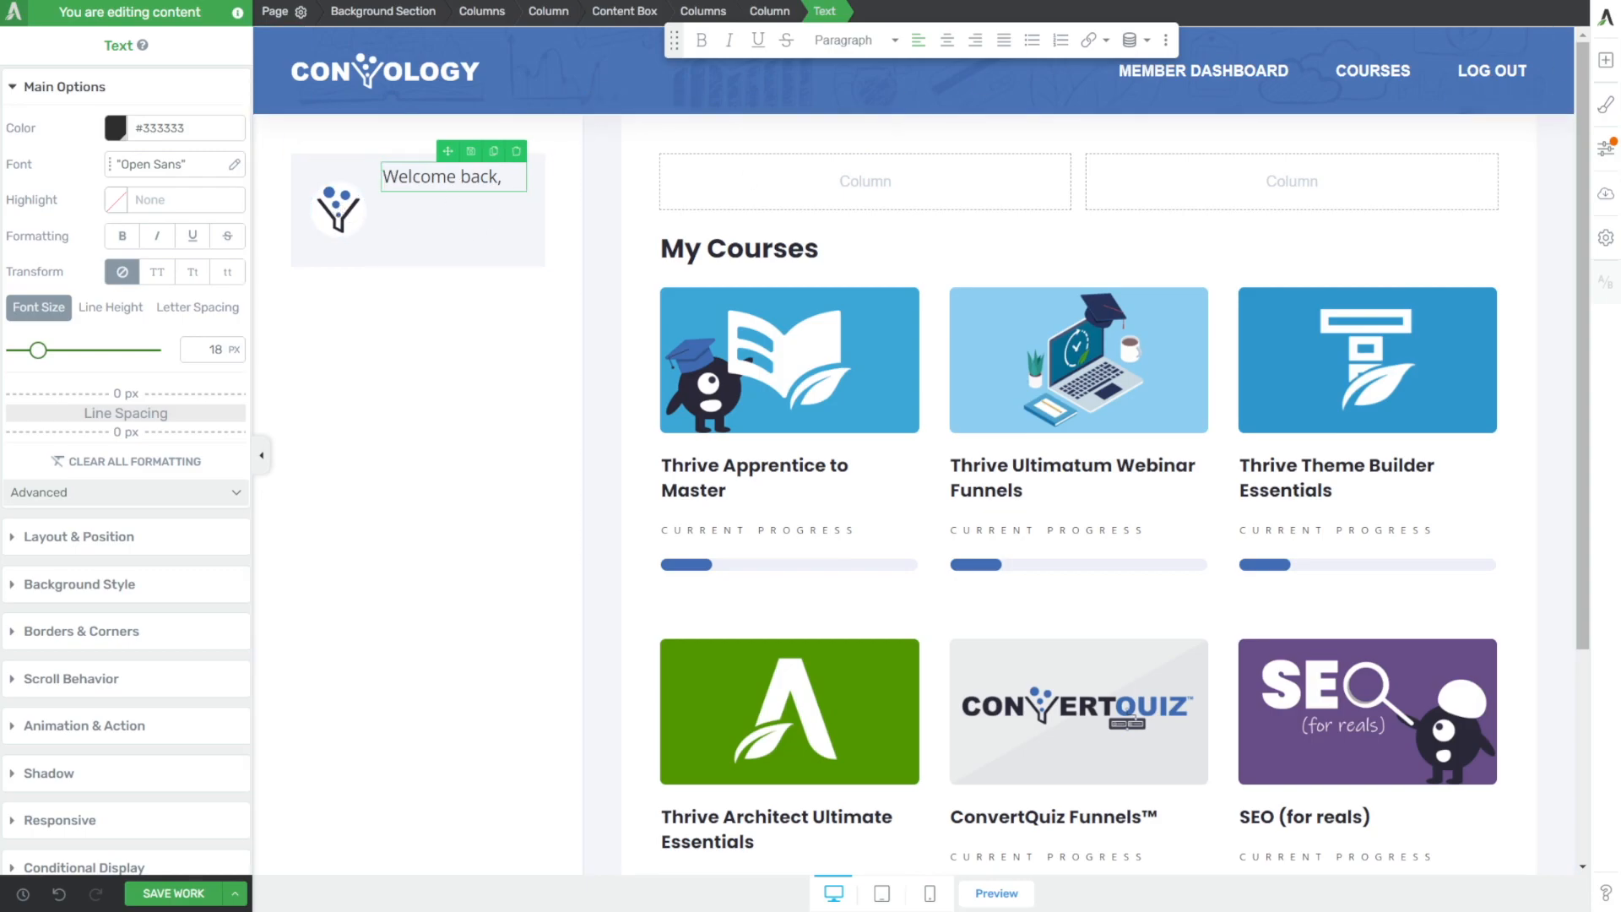
left_click(453, 176)
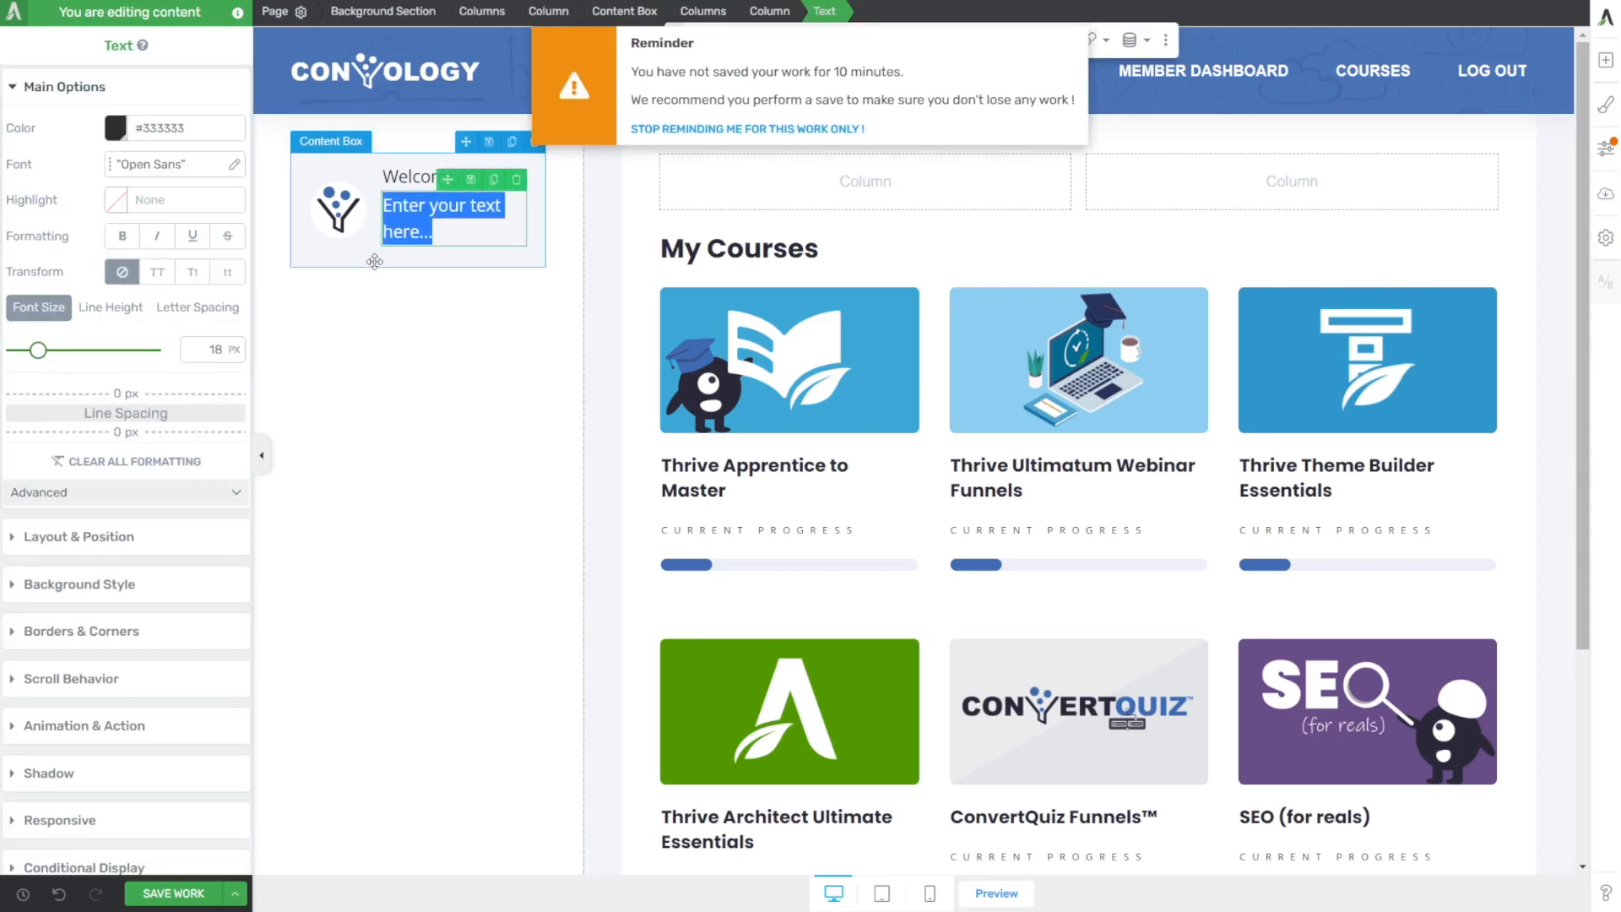
type("Name")
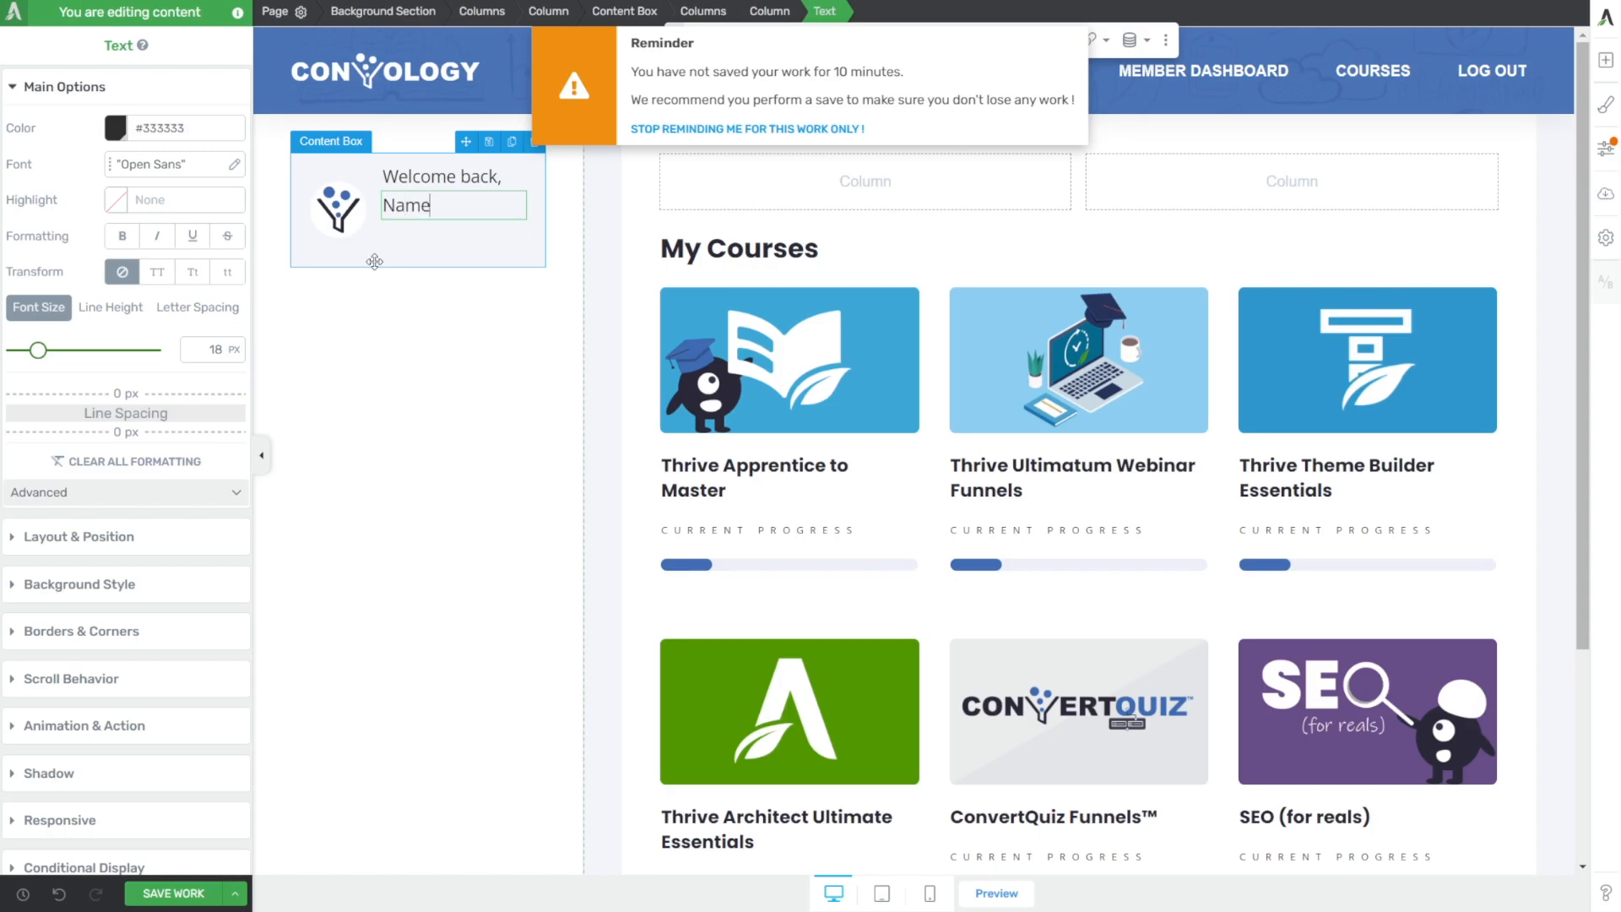
double_click(405, 205)
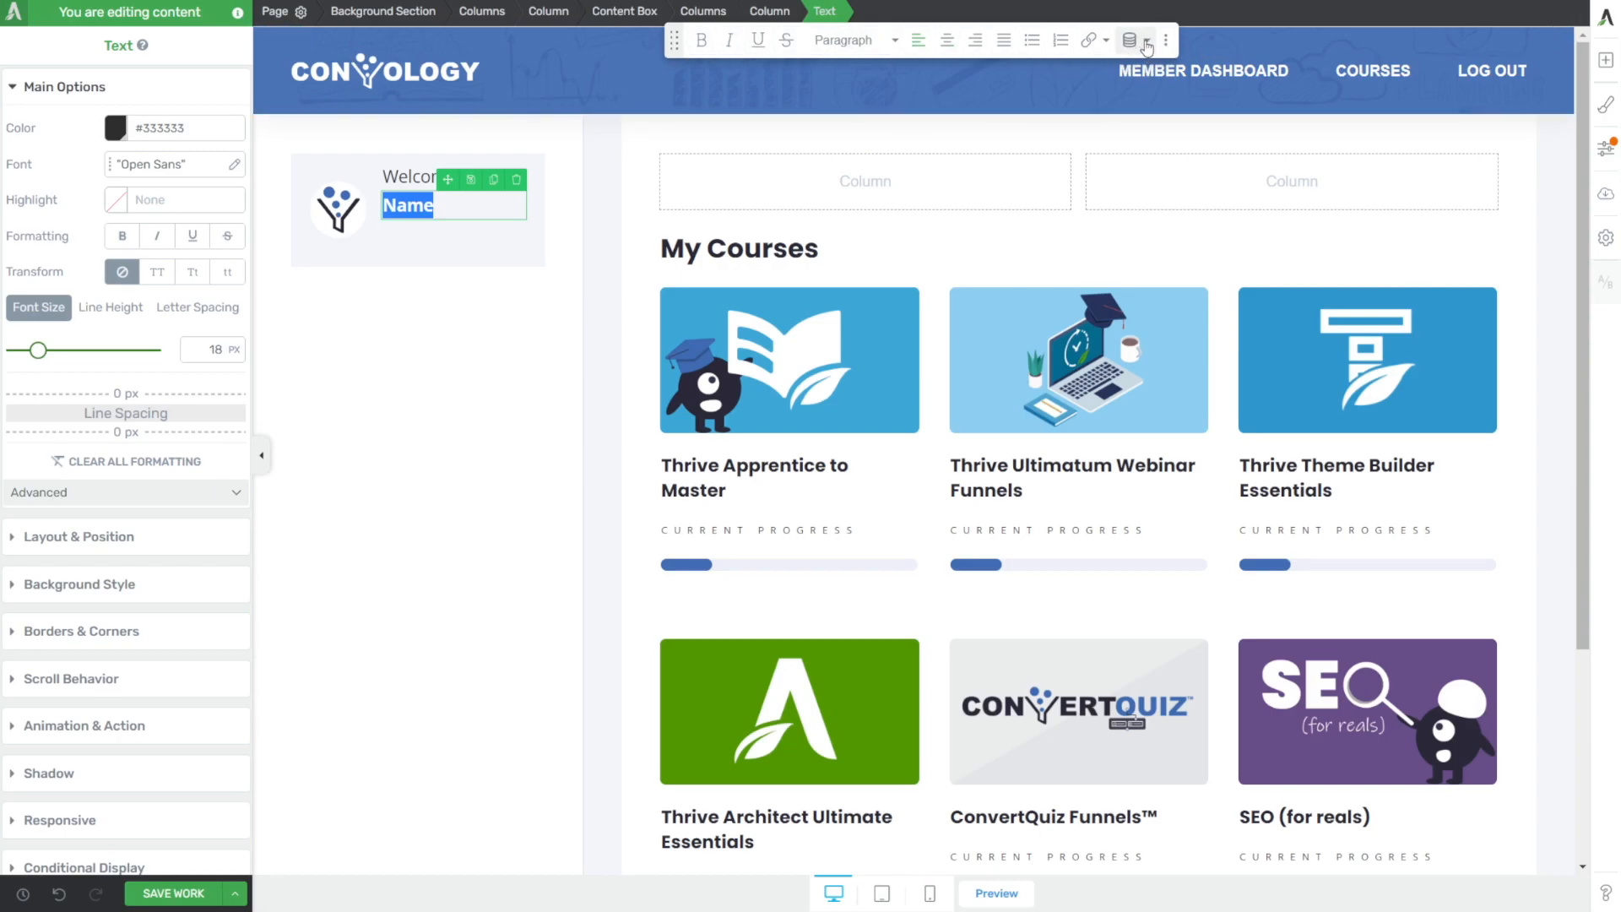
left_click(1126, 39)
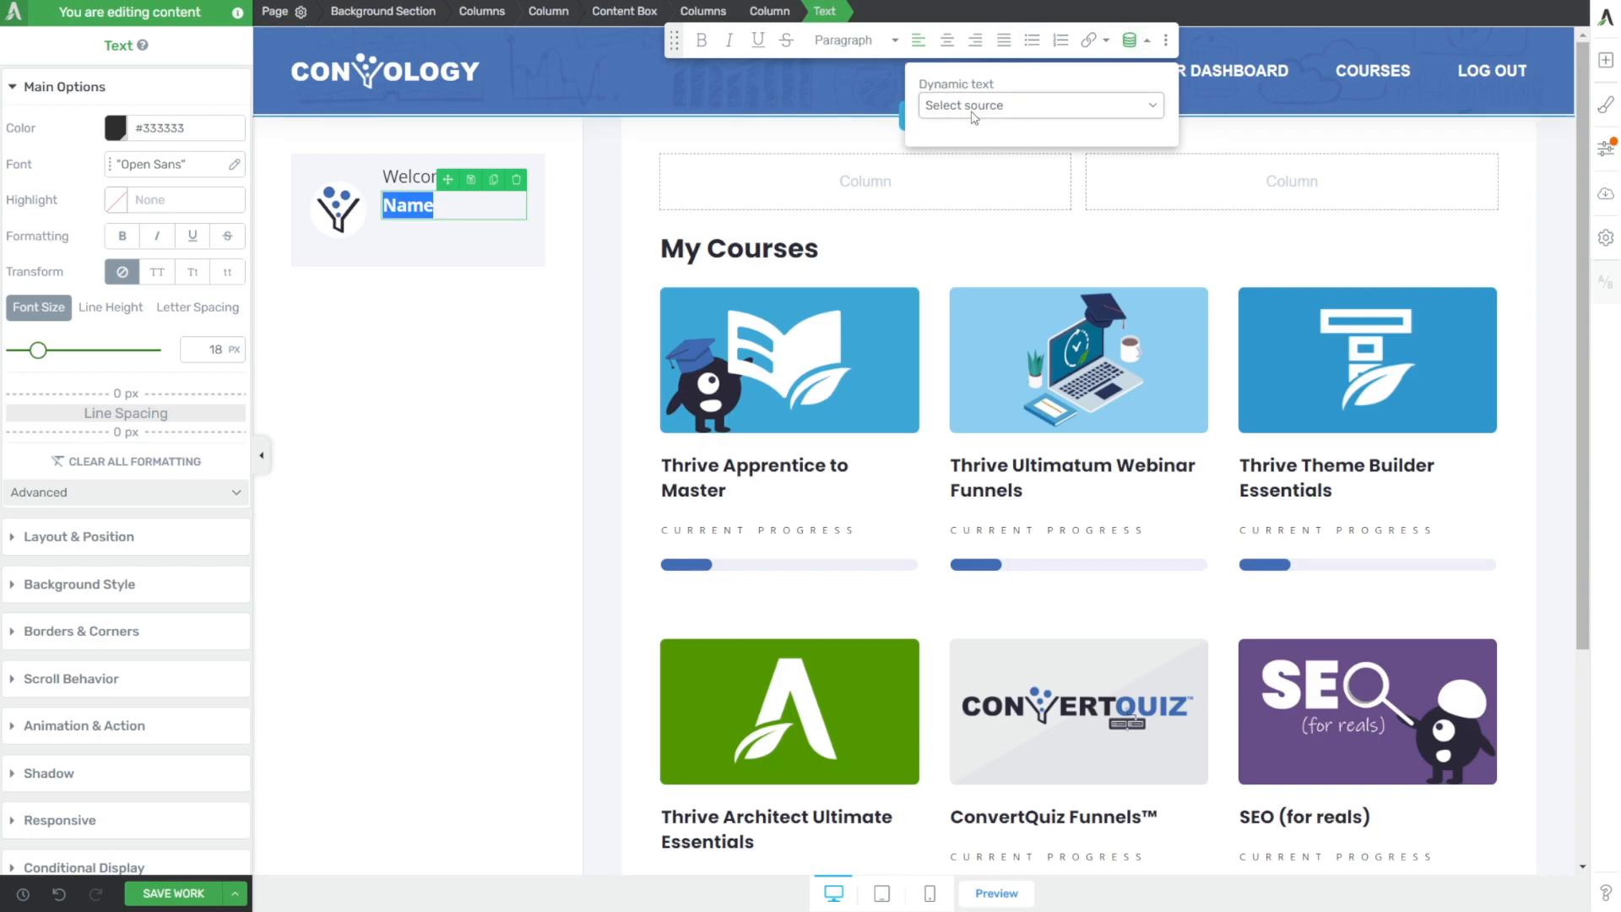
- Insert User data > Wordpress user first name, unlinked, with default text 'friend'
left_click(1037, 105)
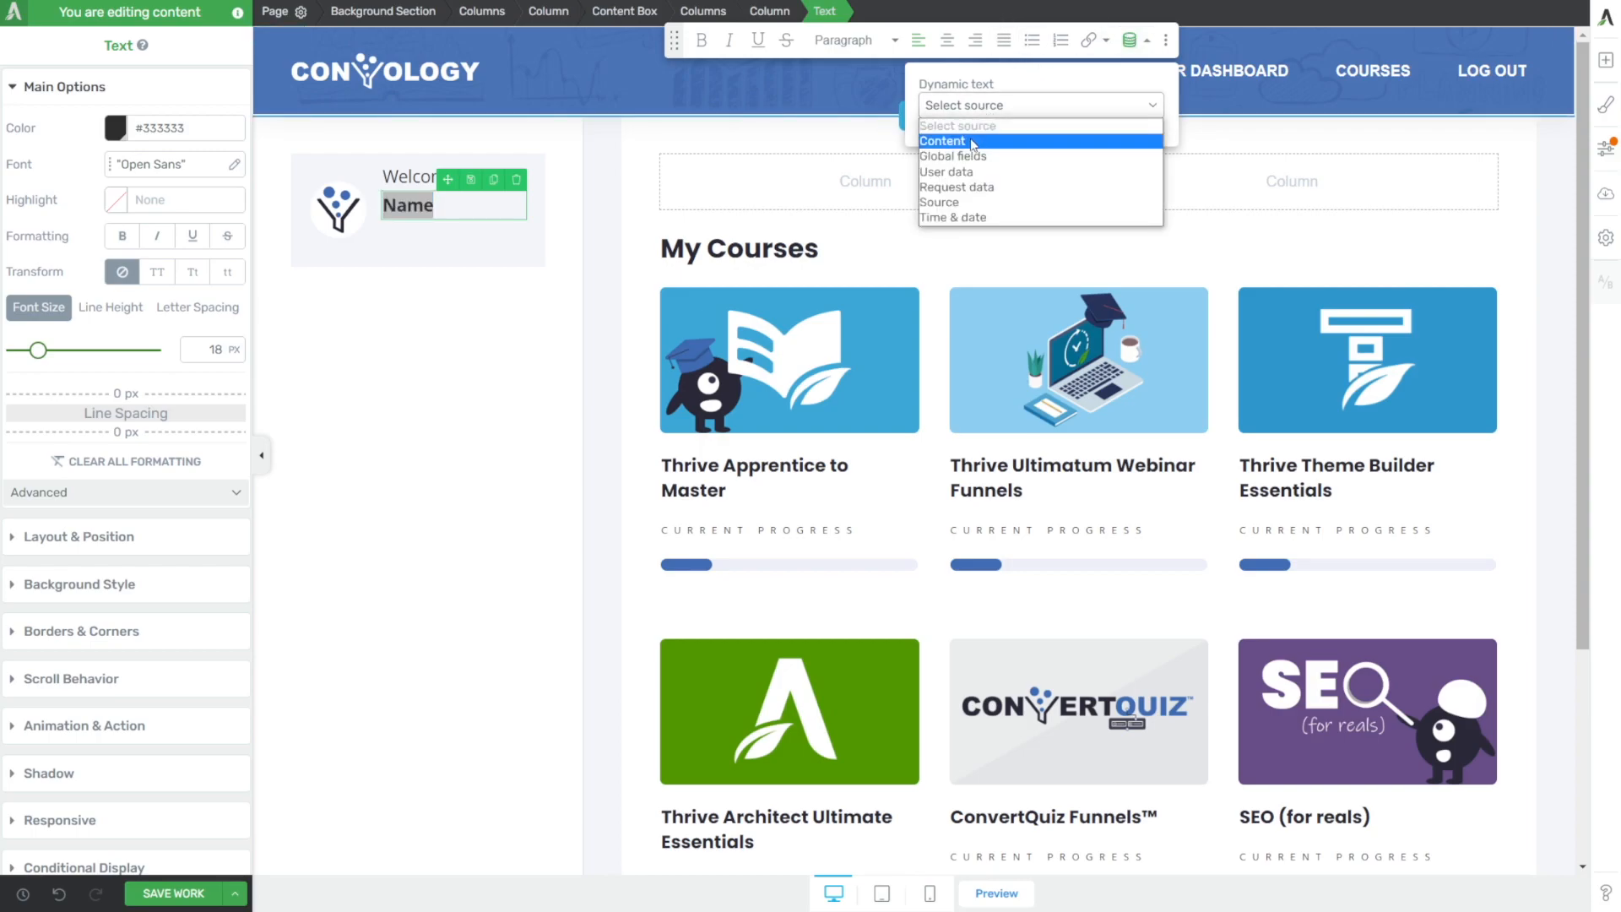
left_click(946, 172)
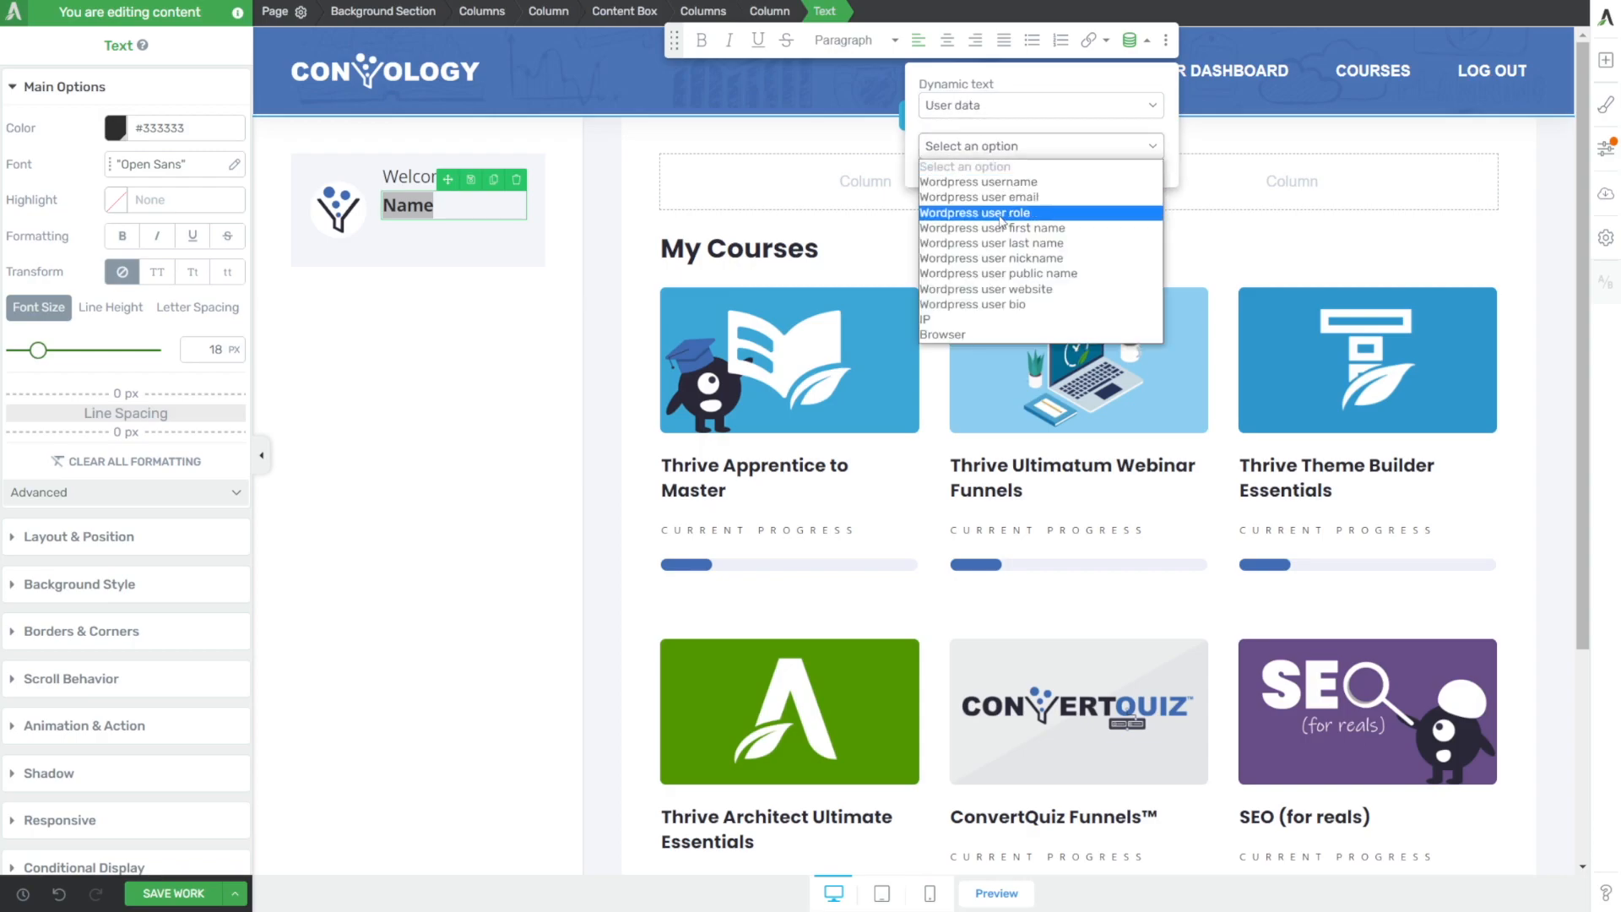
left_click(993, 228)
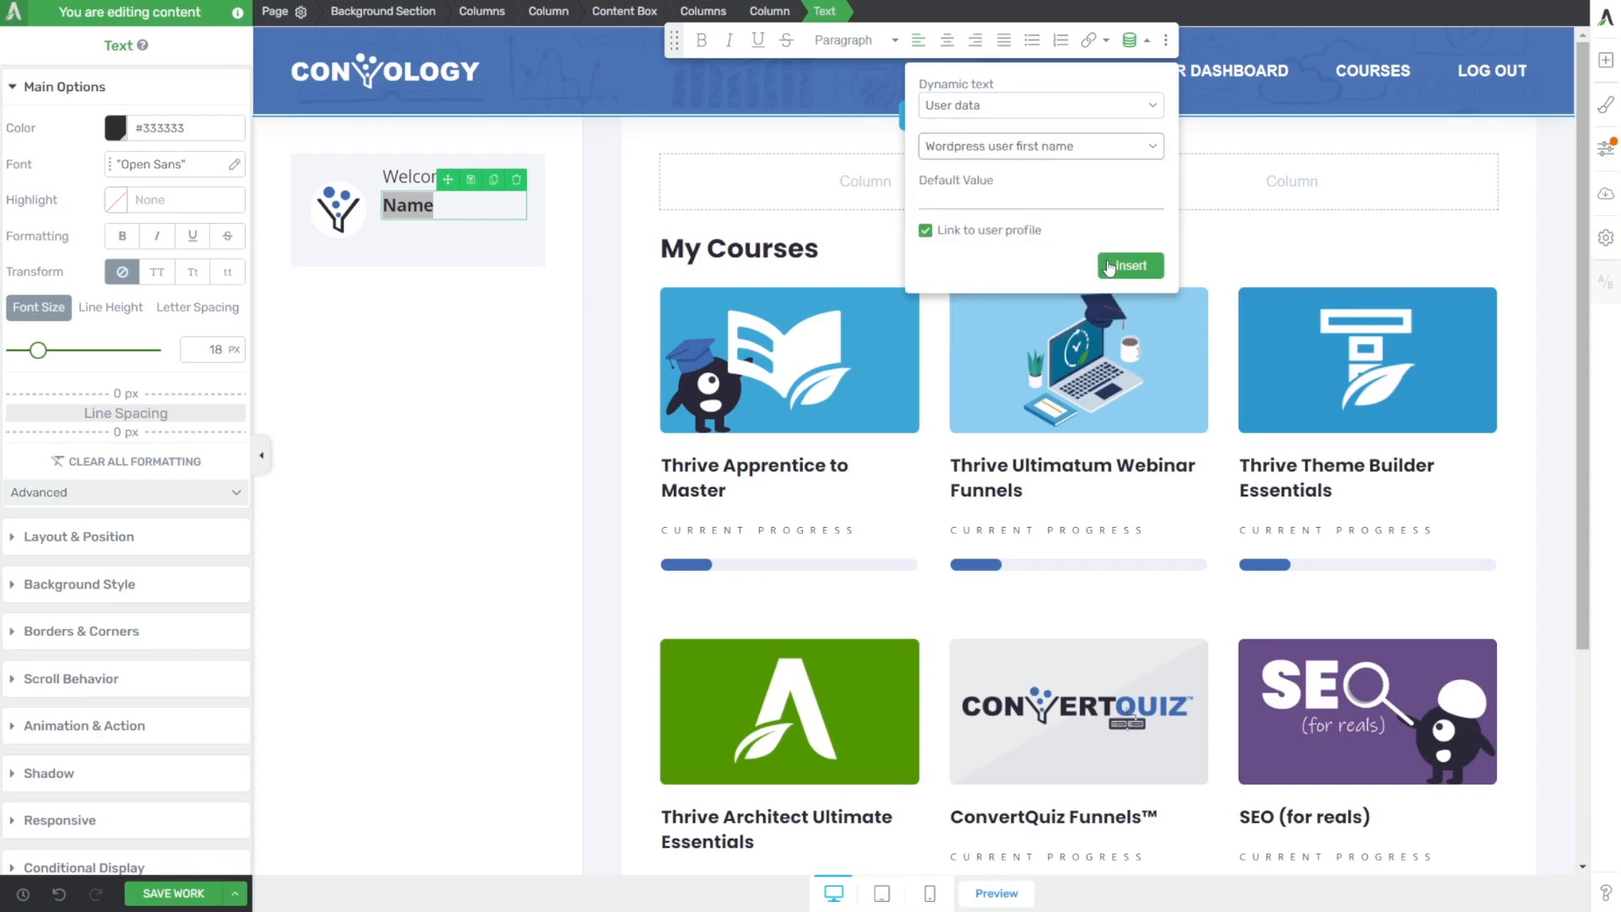
left_click(924, 230)
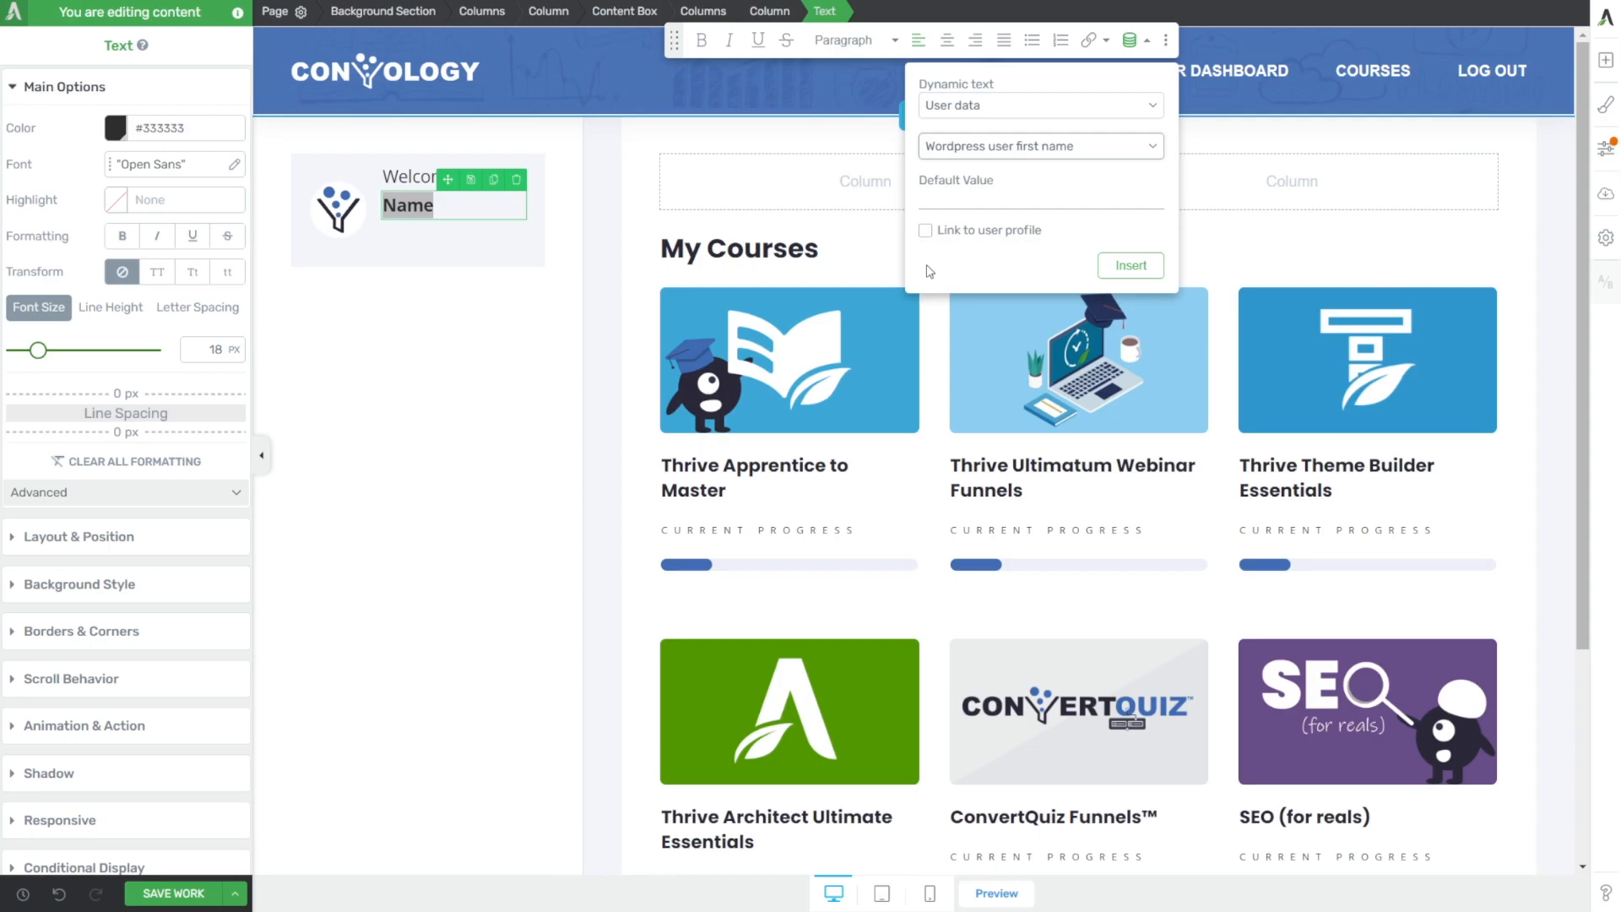
mouse_move(1017, 205)
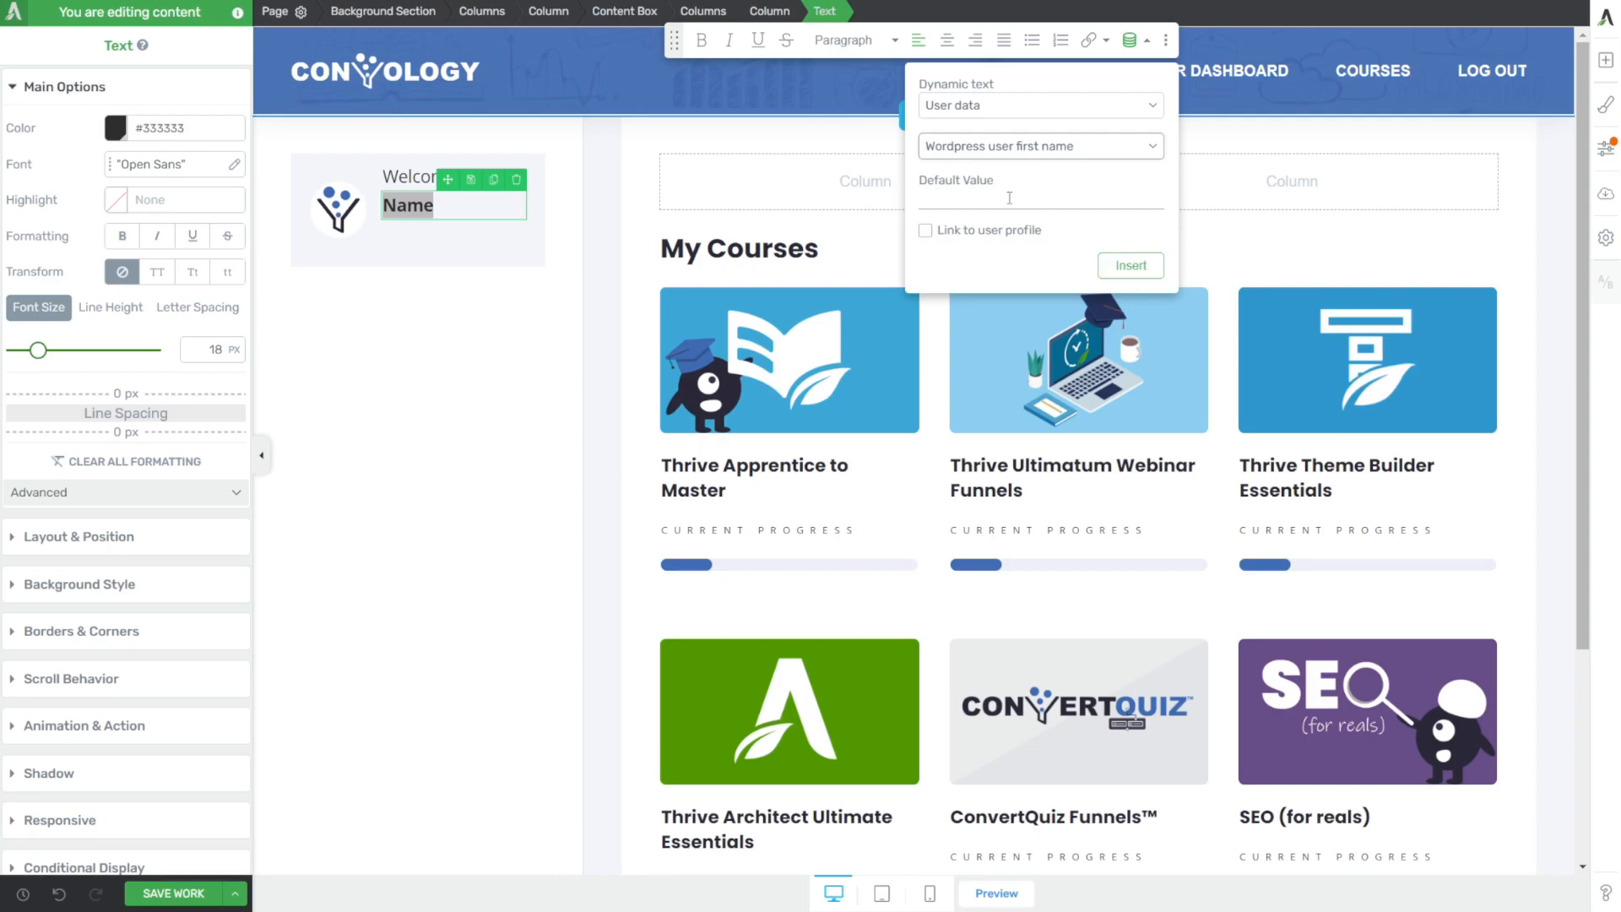
type("friend")
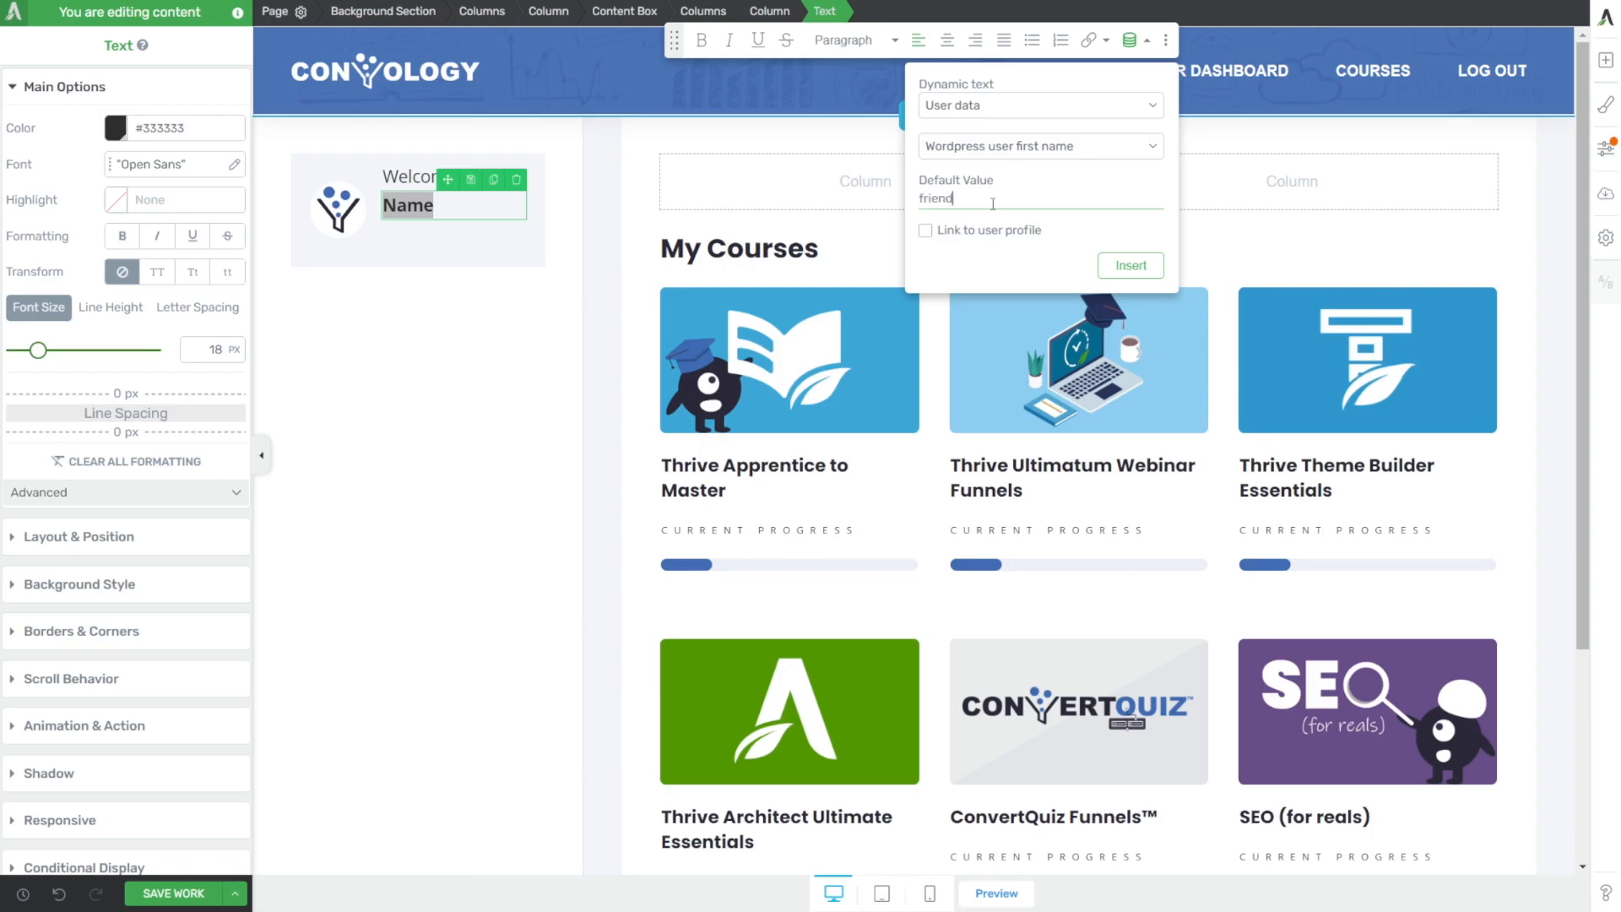
left_click(1130, 265)
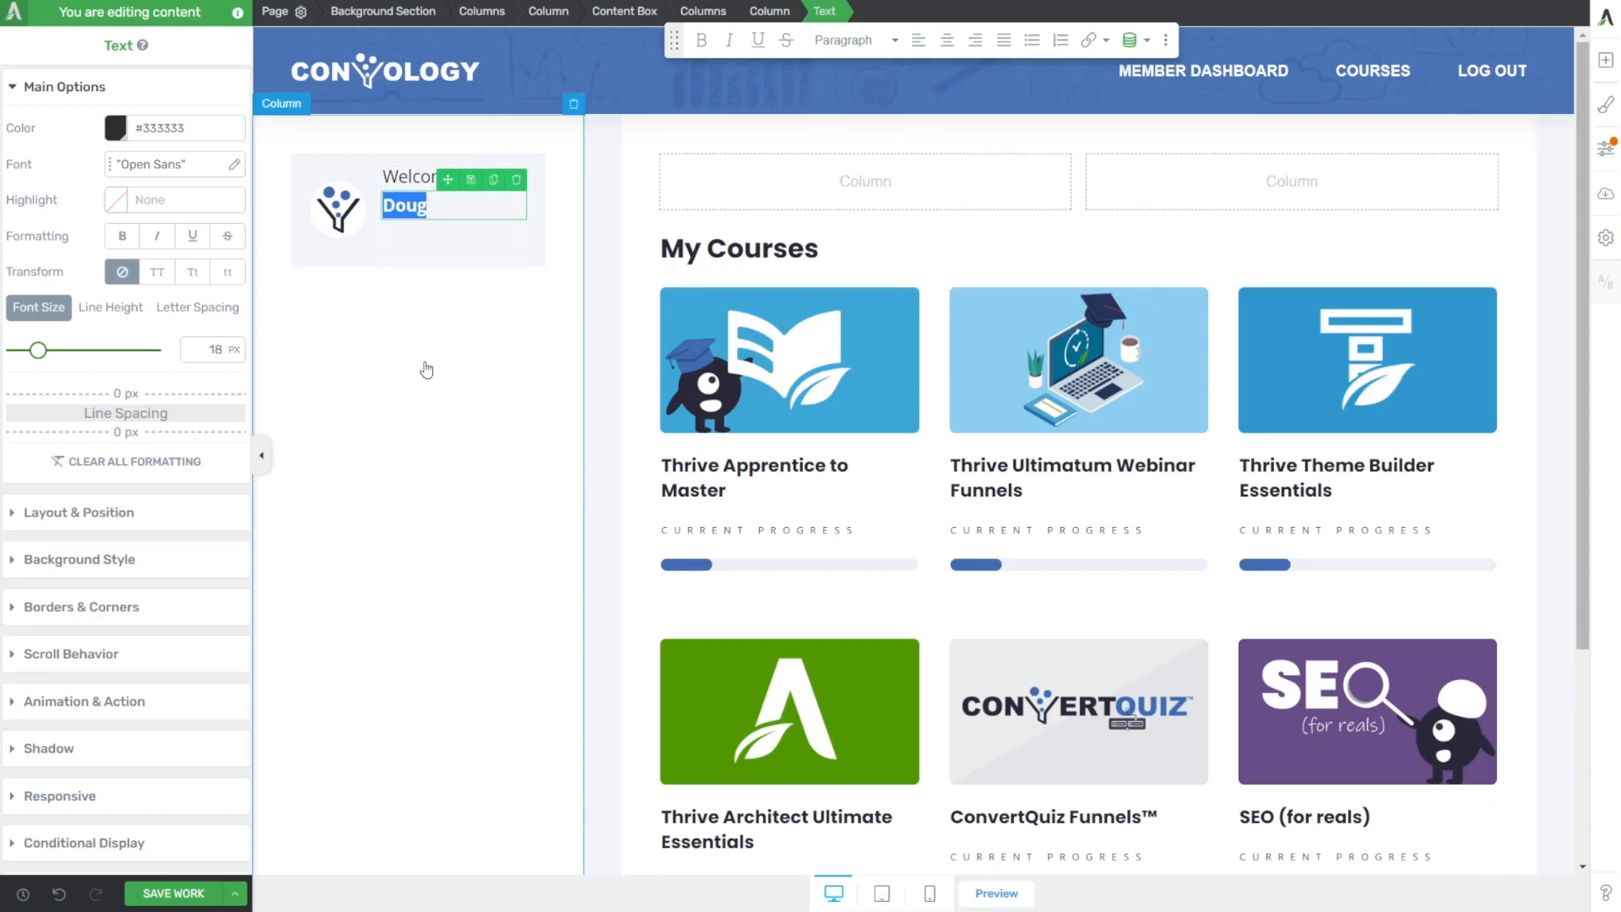
- Drill into the welcome box and select the words 'Welcome back,'
left_click(446, 249)
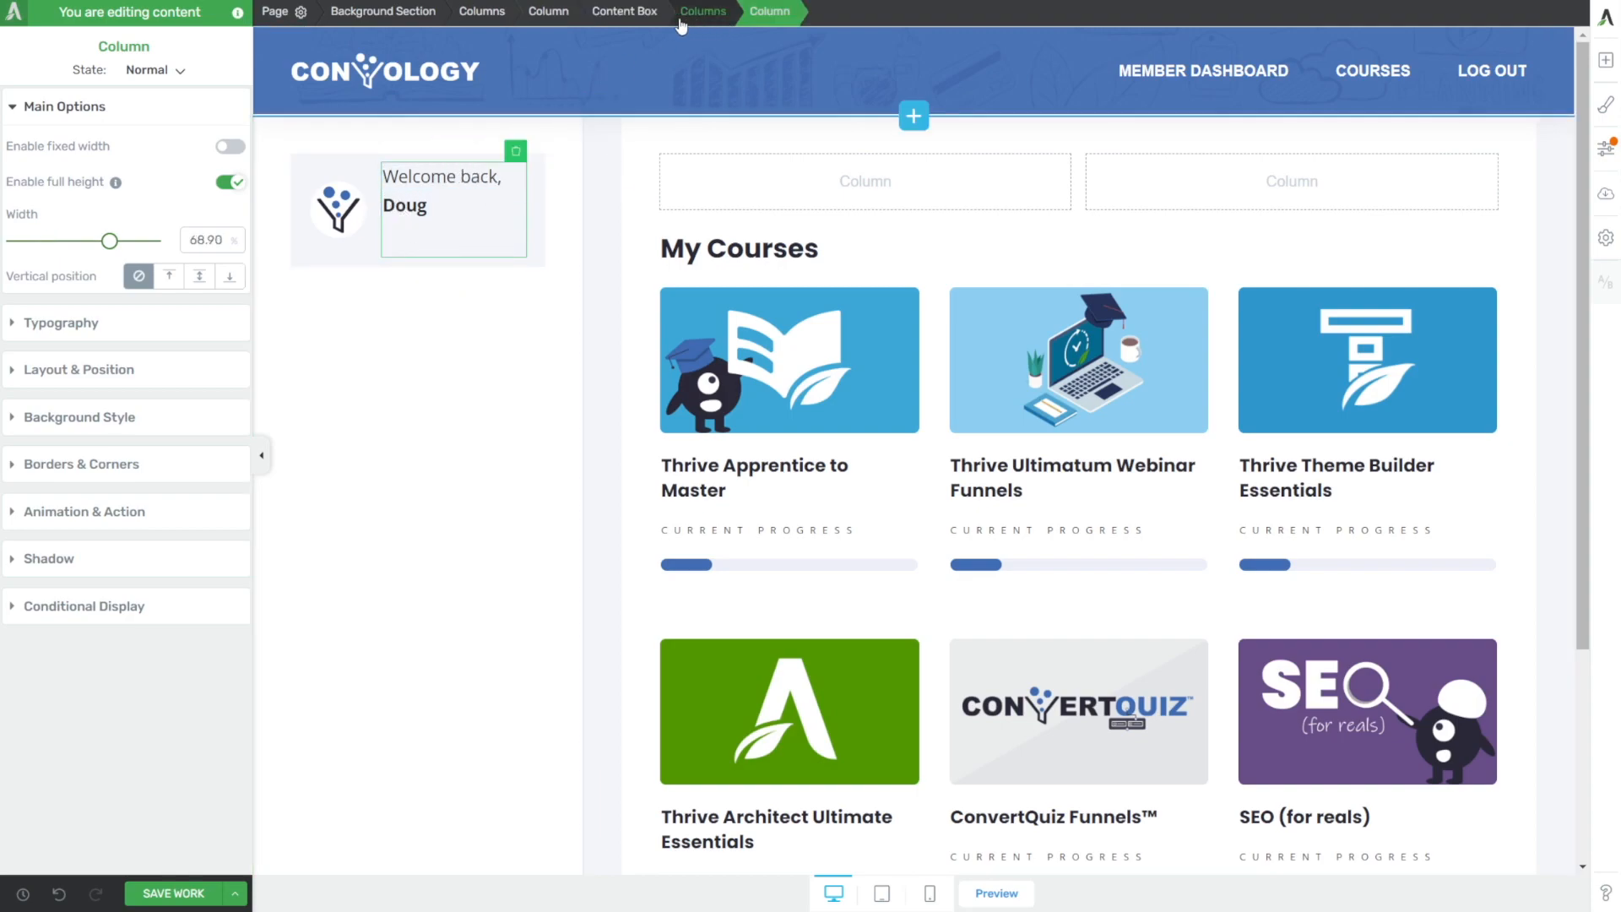
left_click(703, 12)
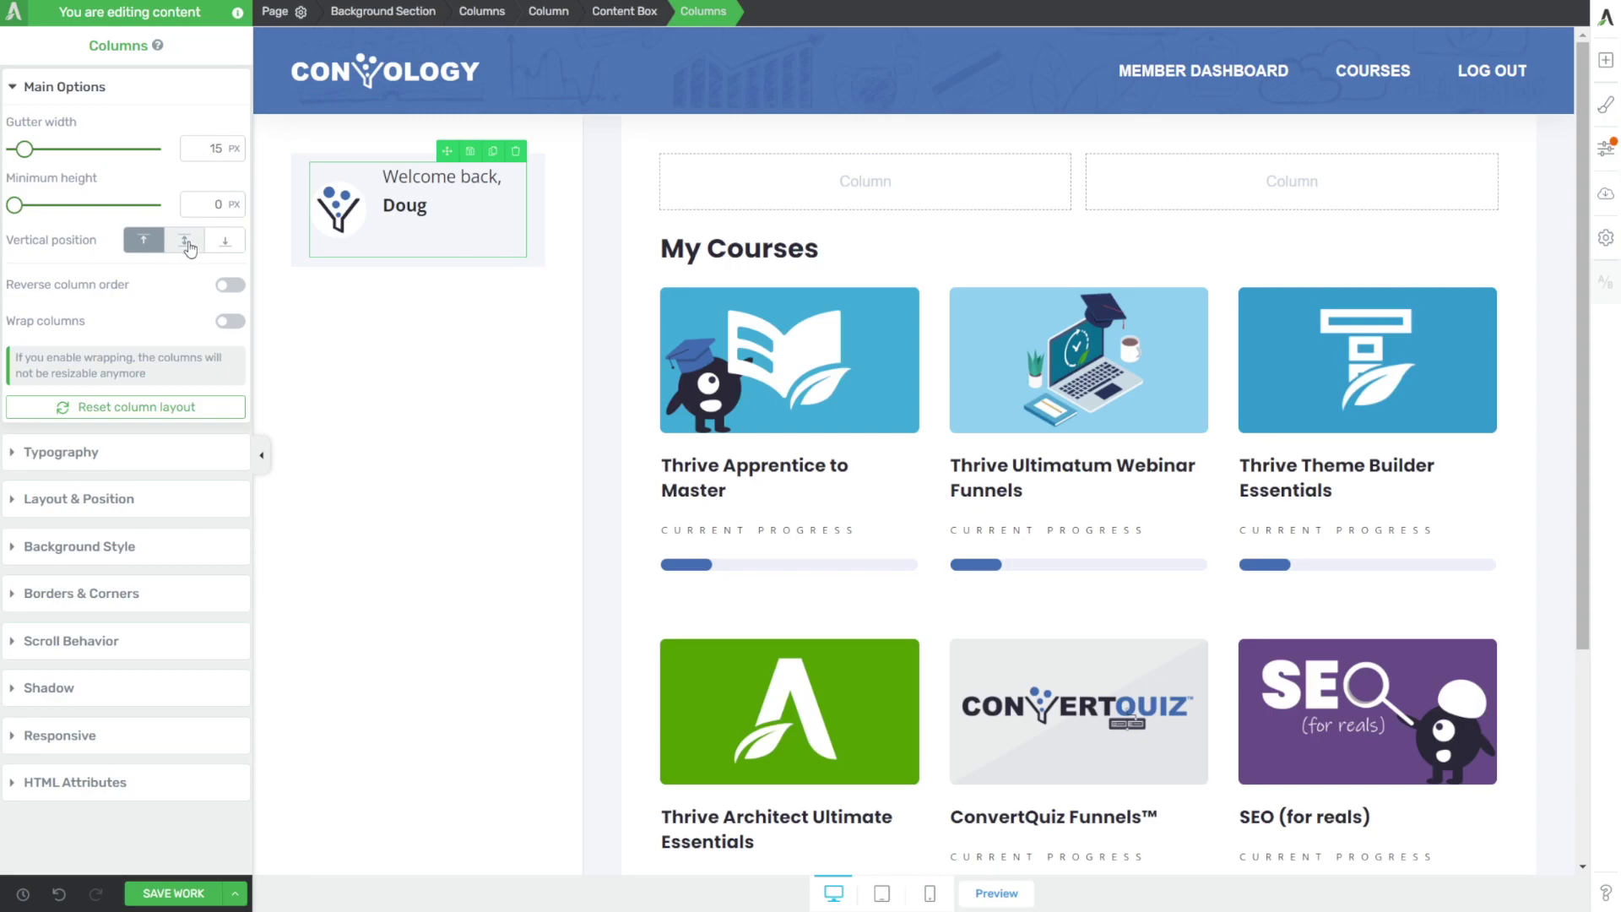
left_click(417, 310)
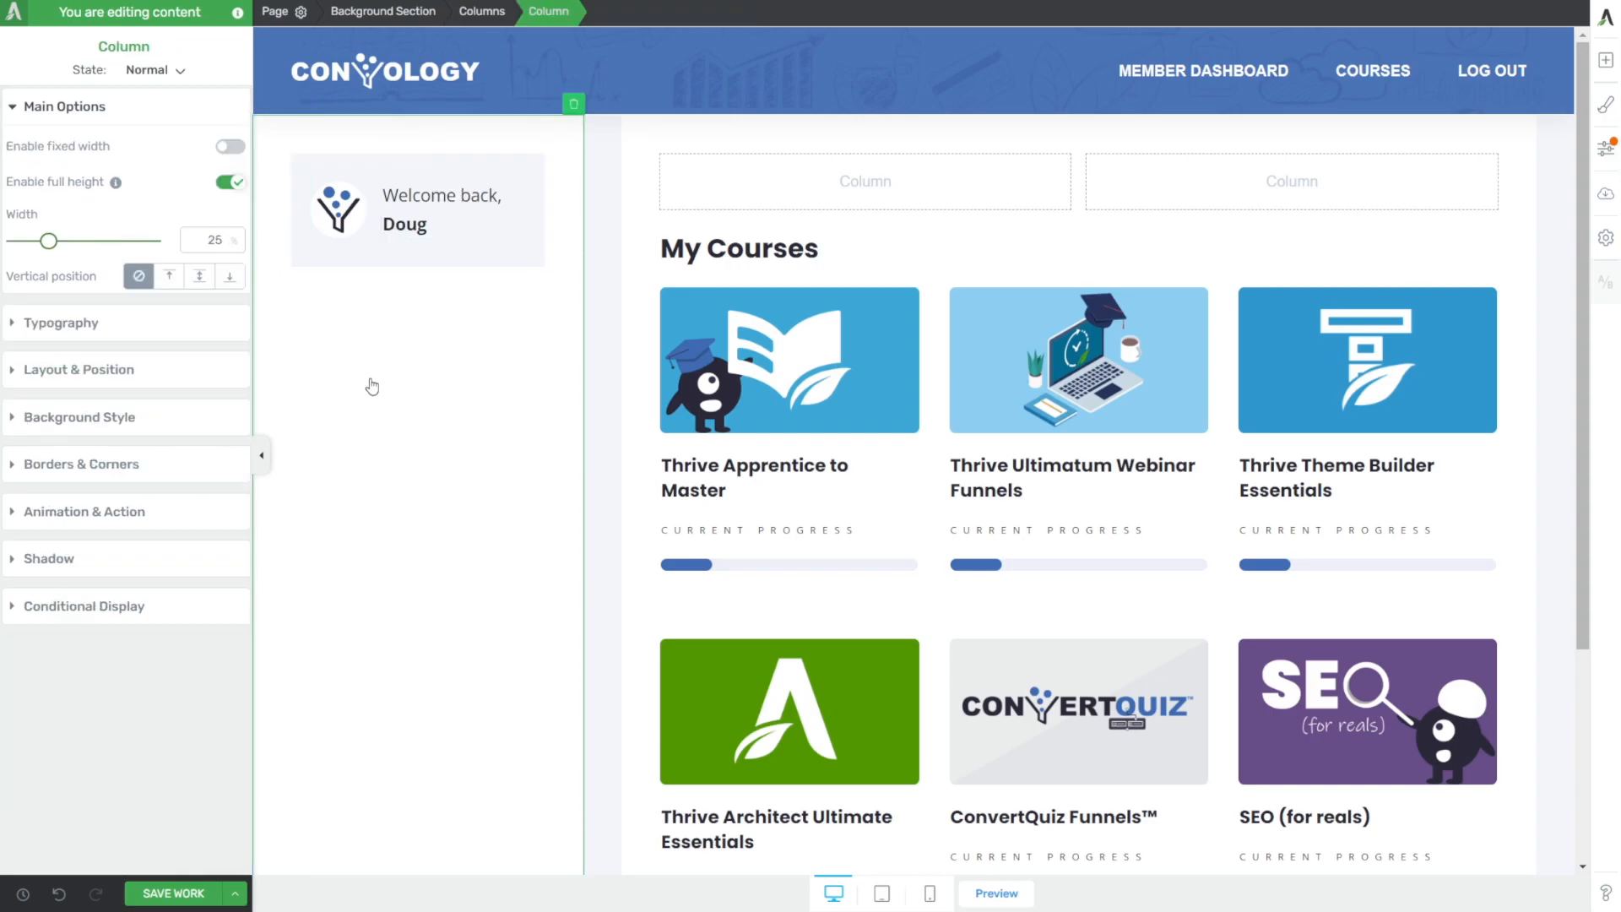
left_click(440, 196)
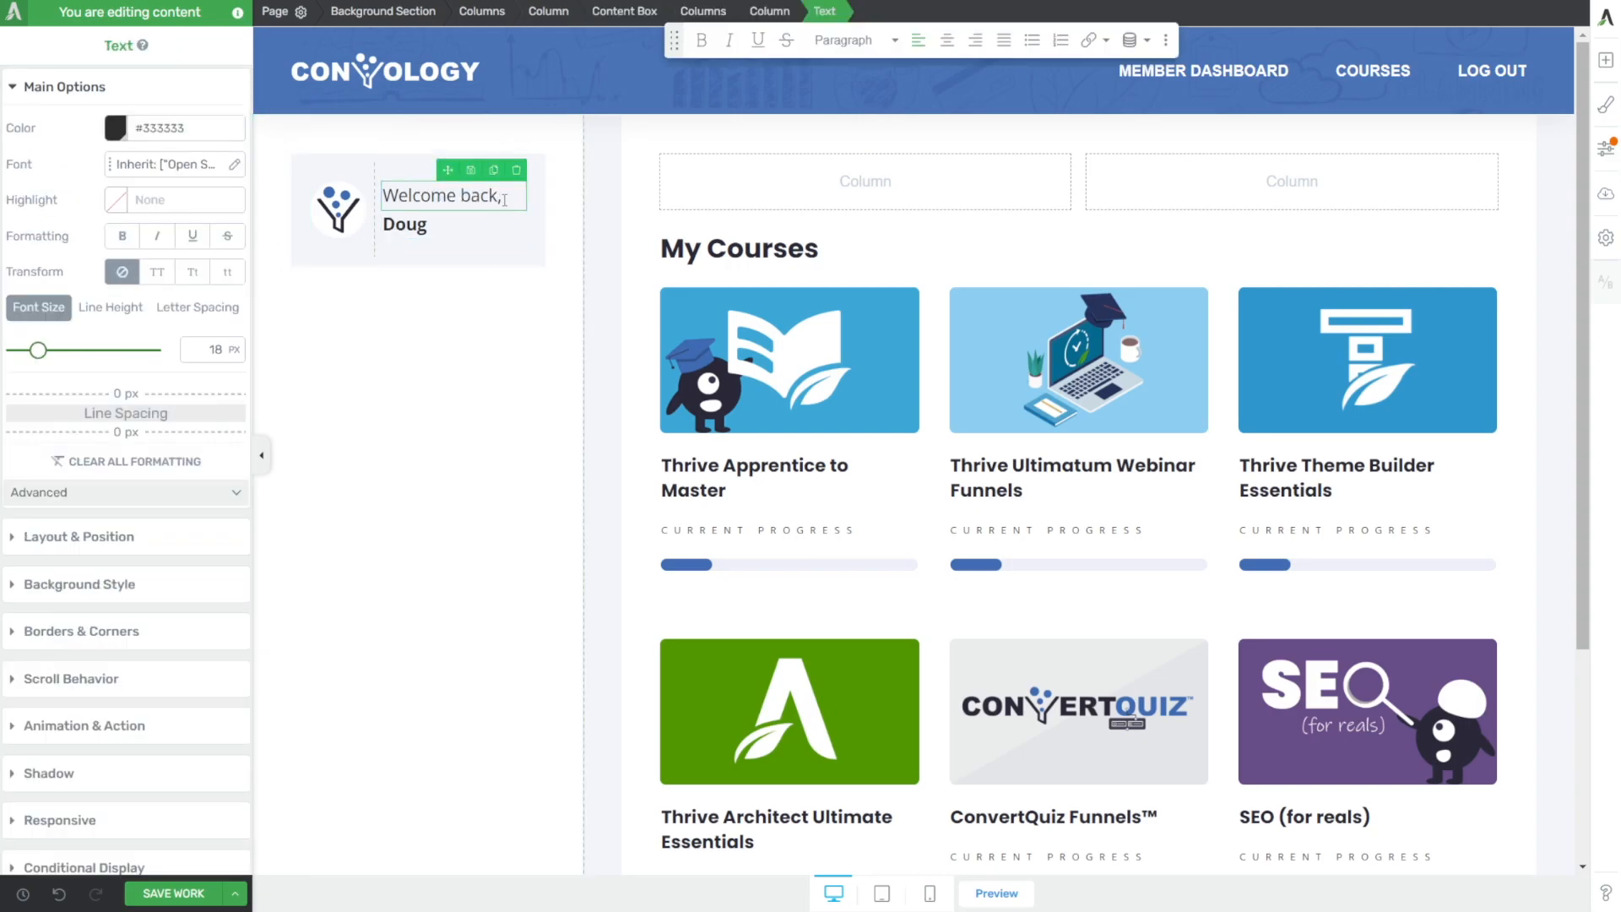
double_click(441, 196)
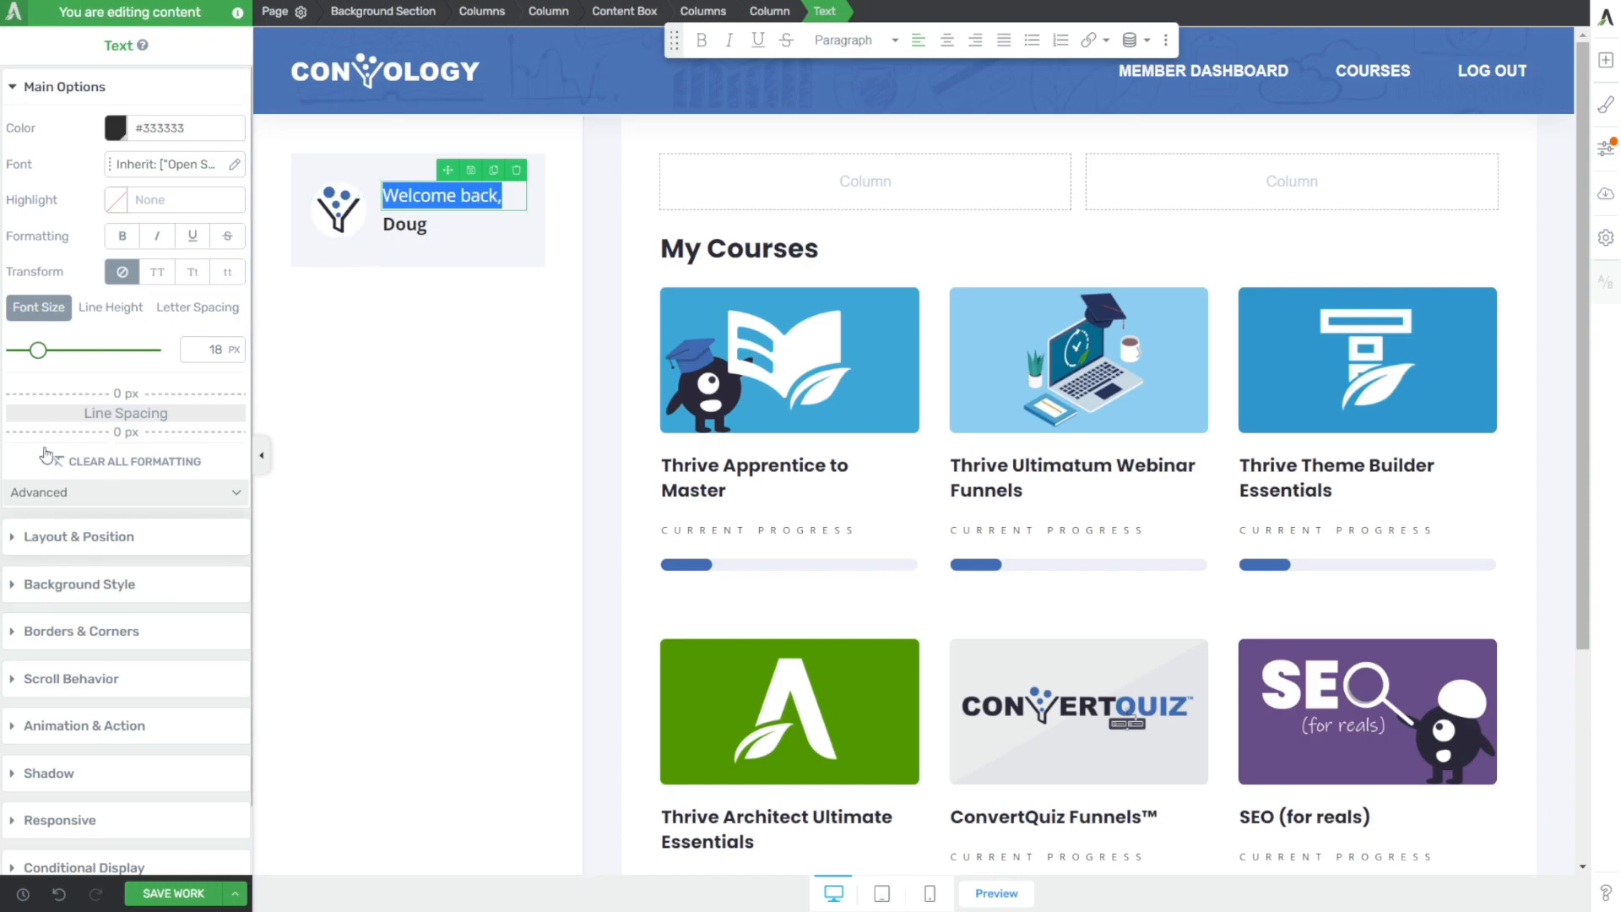
- Colour the 'Welcome back,' line a light grey so the name below stands out
left_click(115, 128)
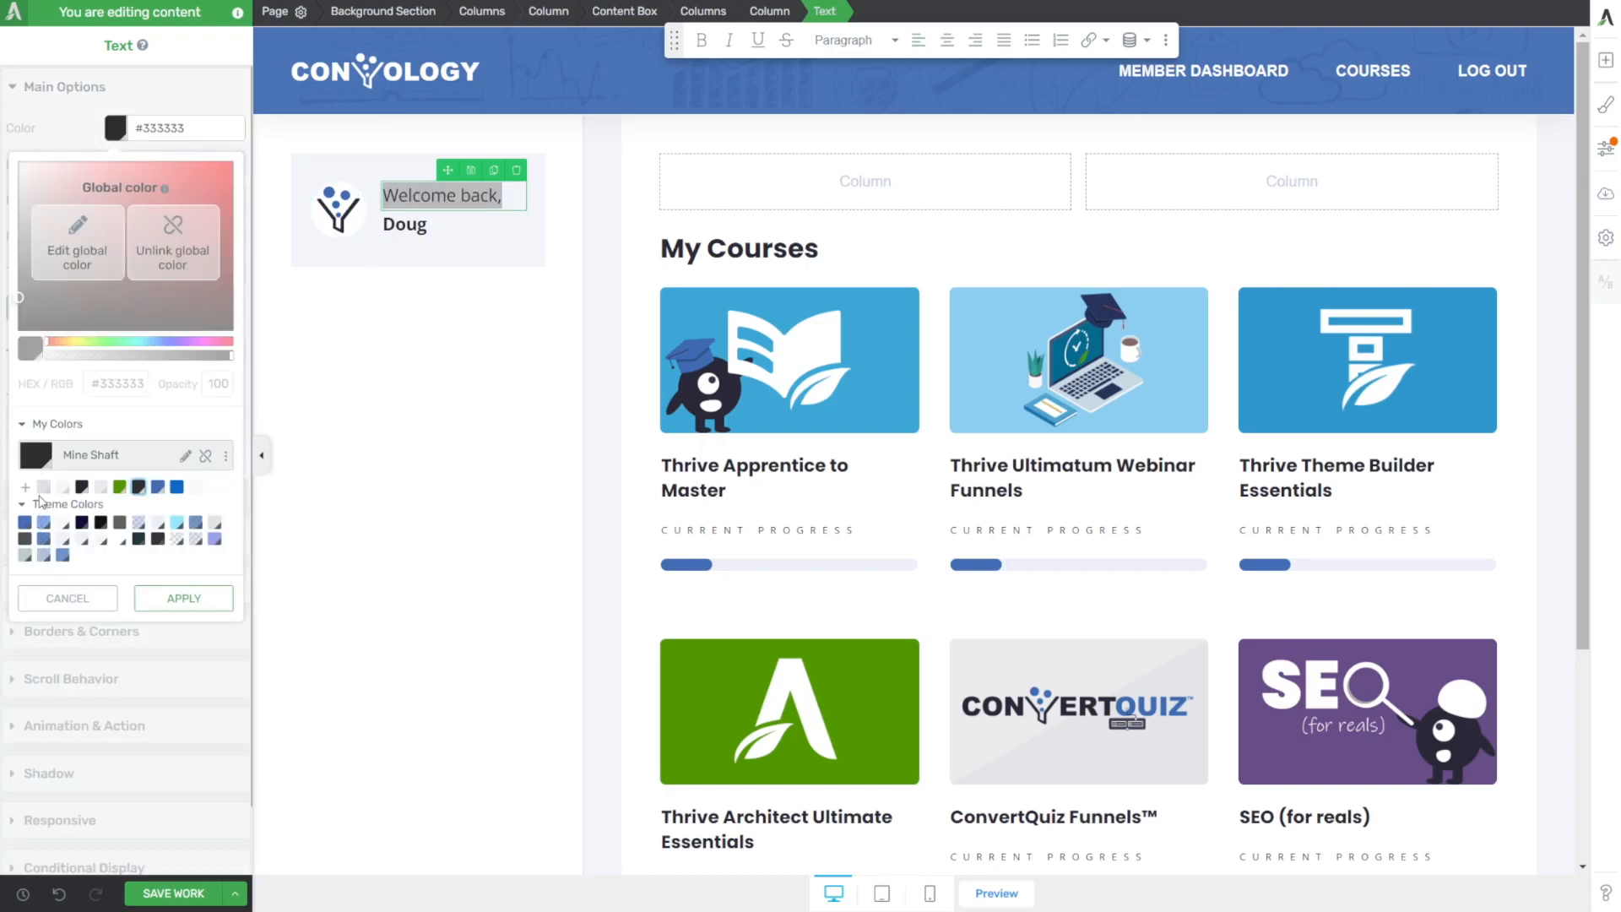
left_click(549, 12)
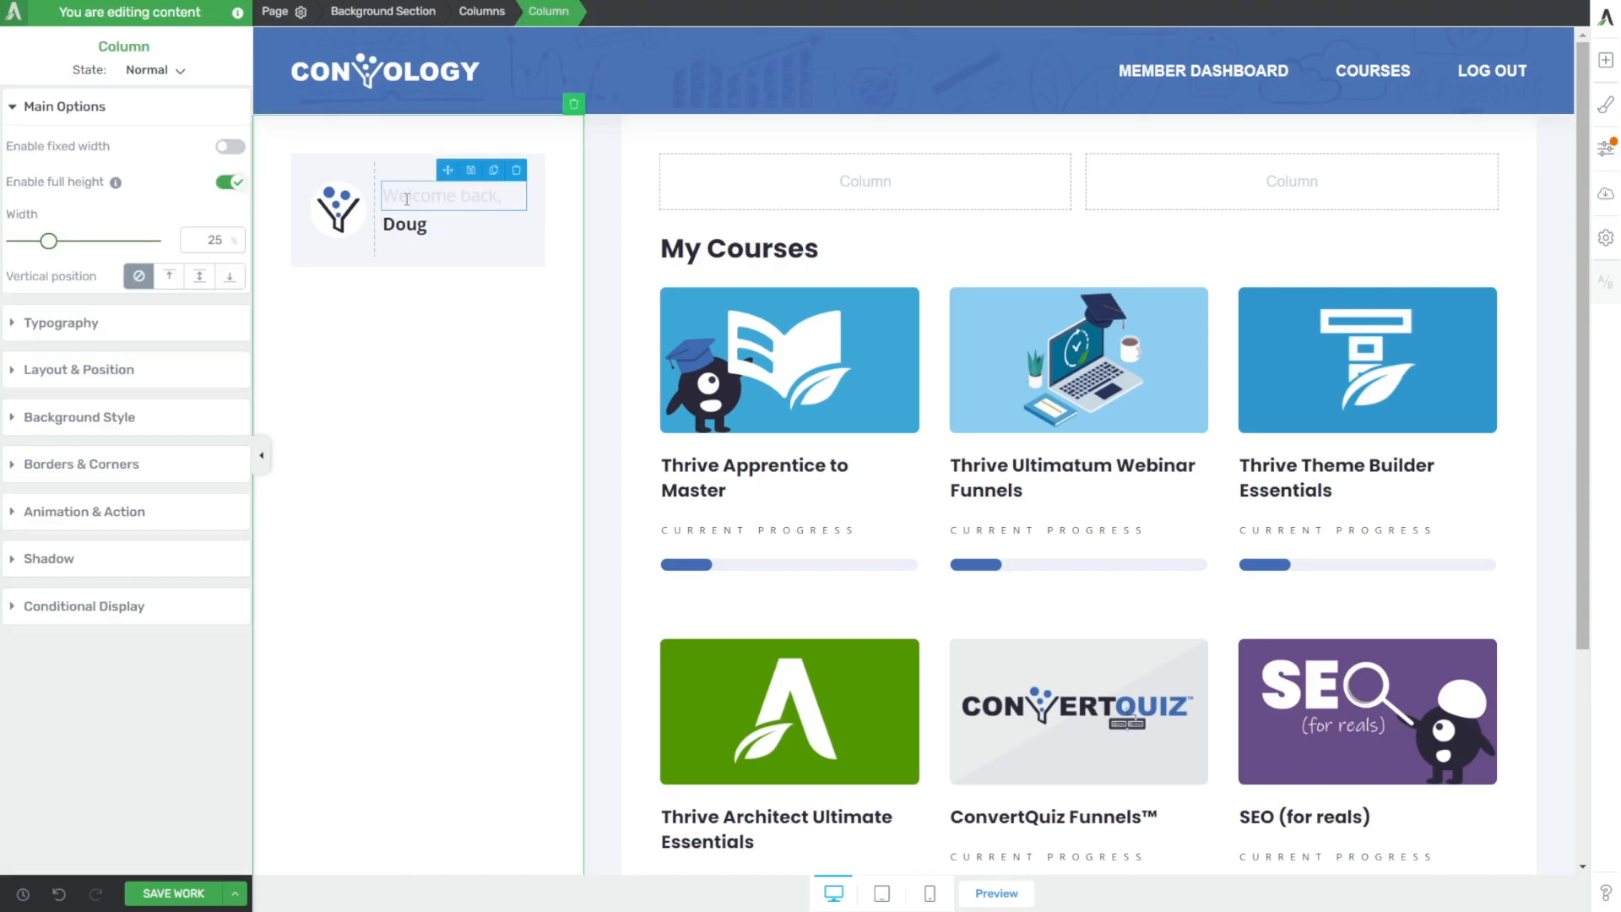
left_click(444, 196)
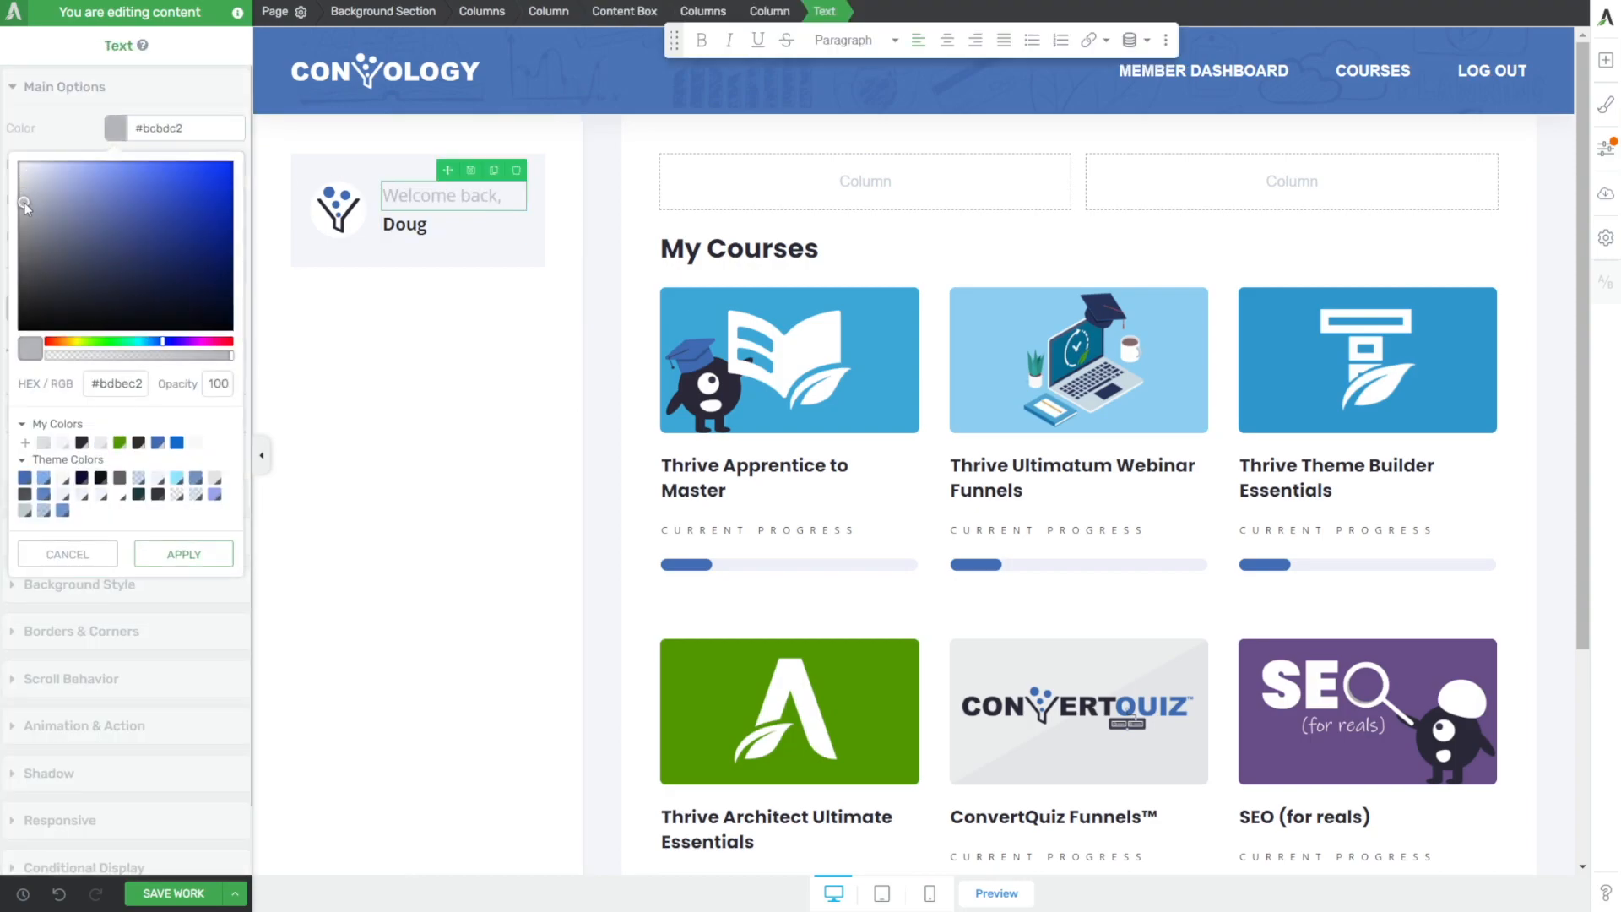
left_click(547, 12)
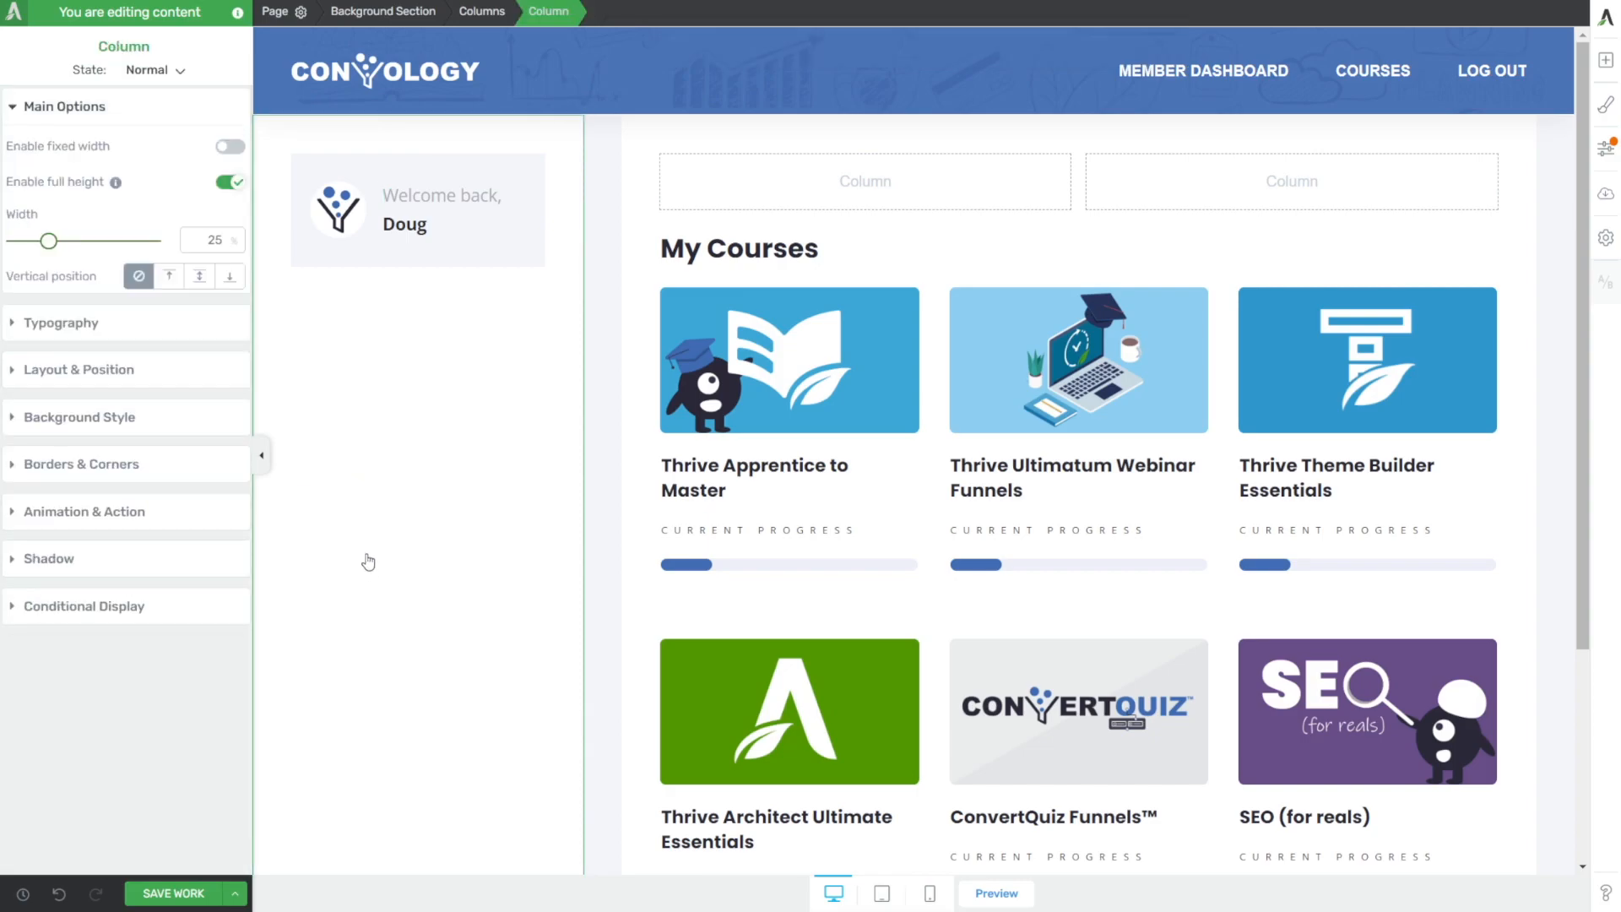
- Give the welcome Content Box a 1px solid light grey border
left_click(417, 206)
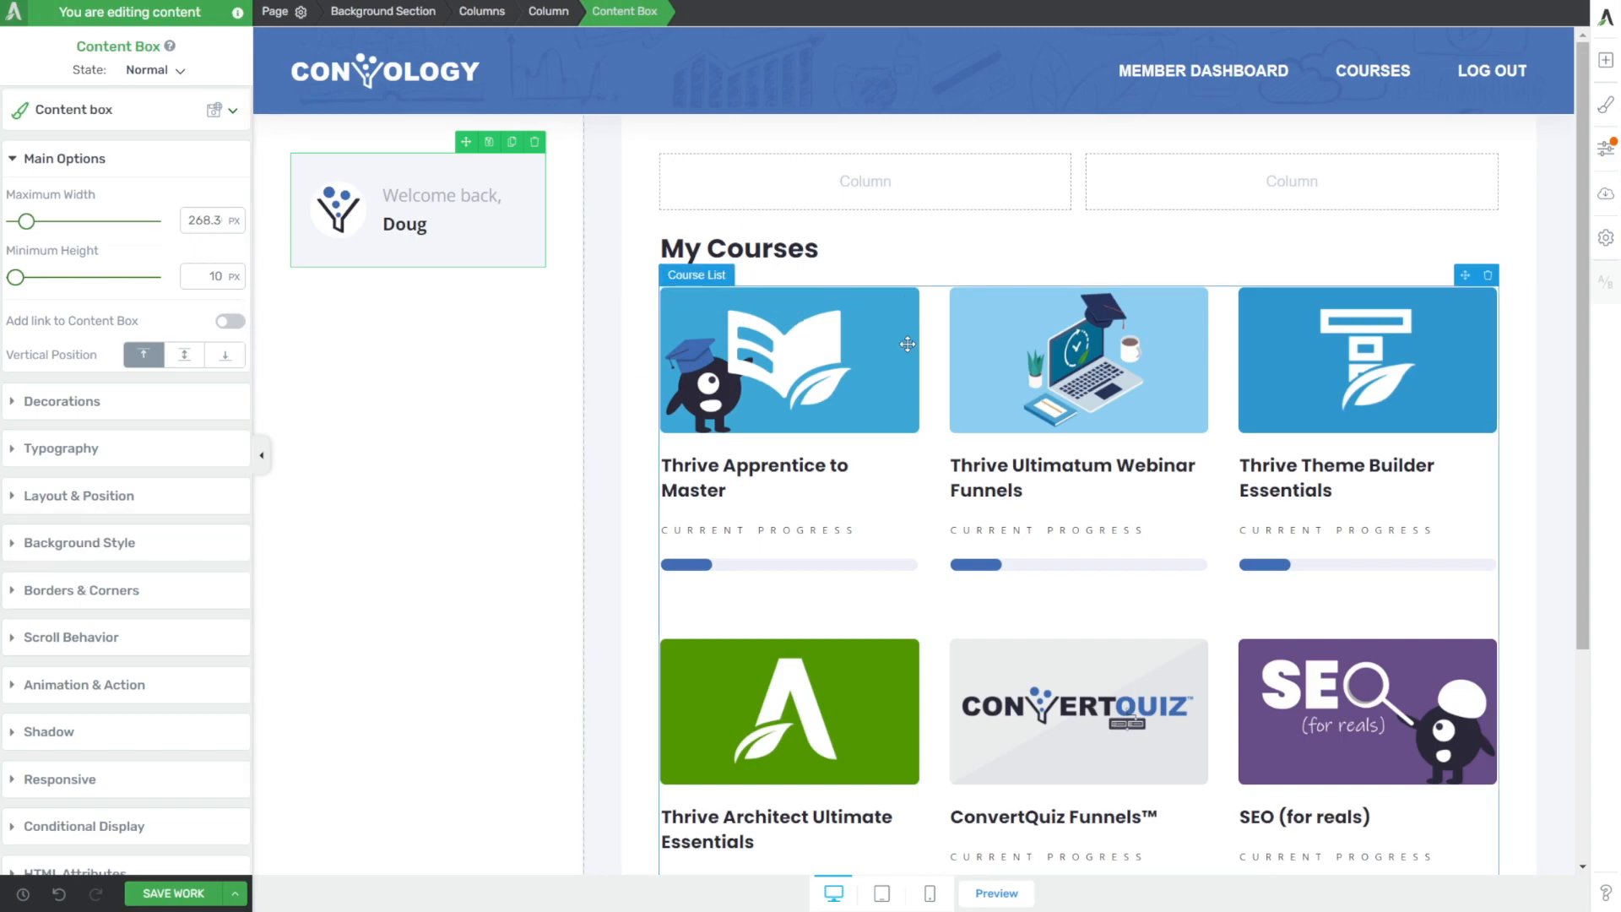
mouse_move(98, 667)
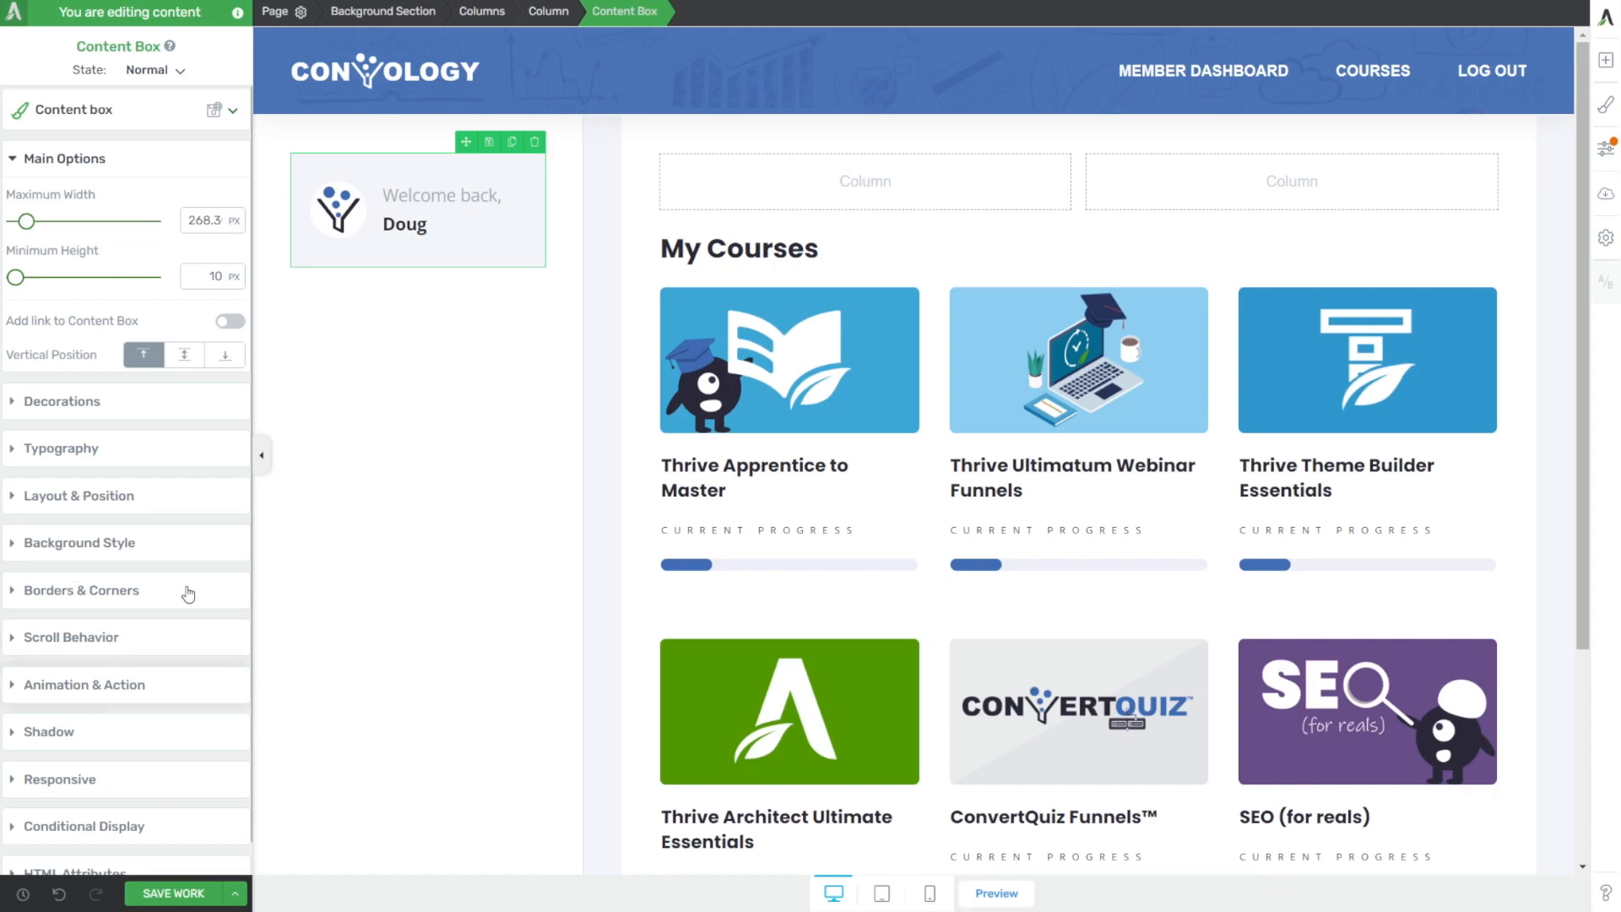
mouse_move(174, 674)
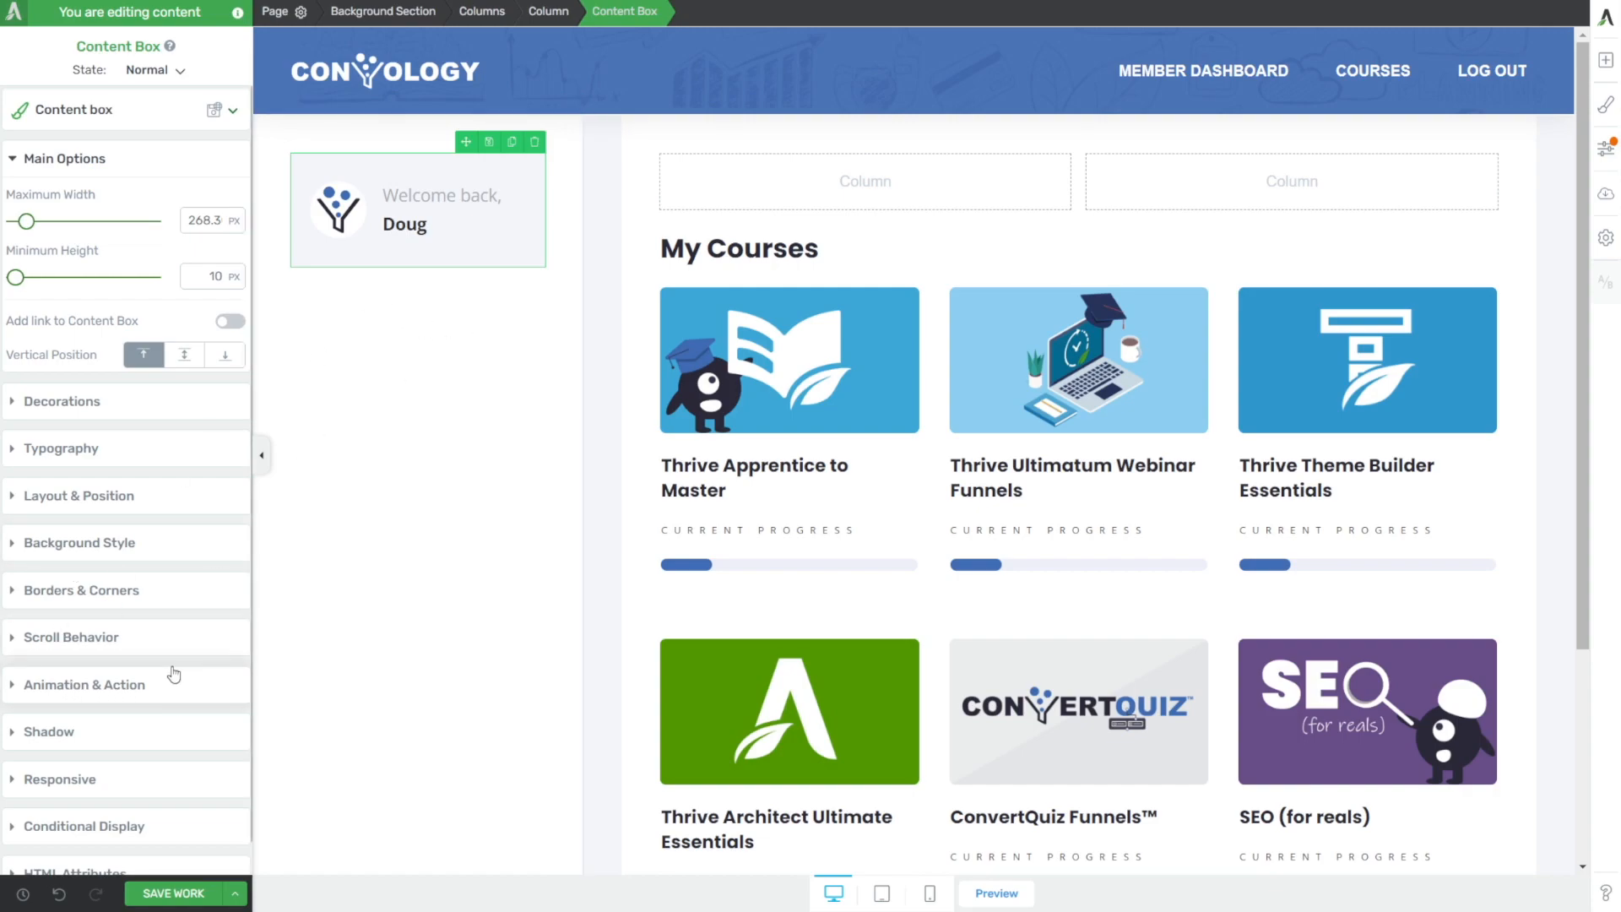
left_click(81, 589)
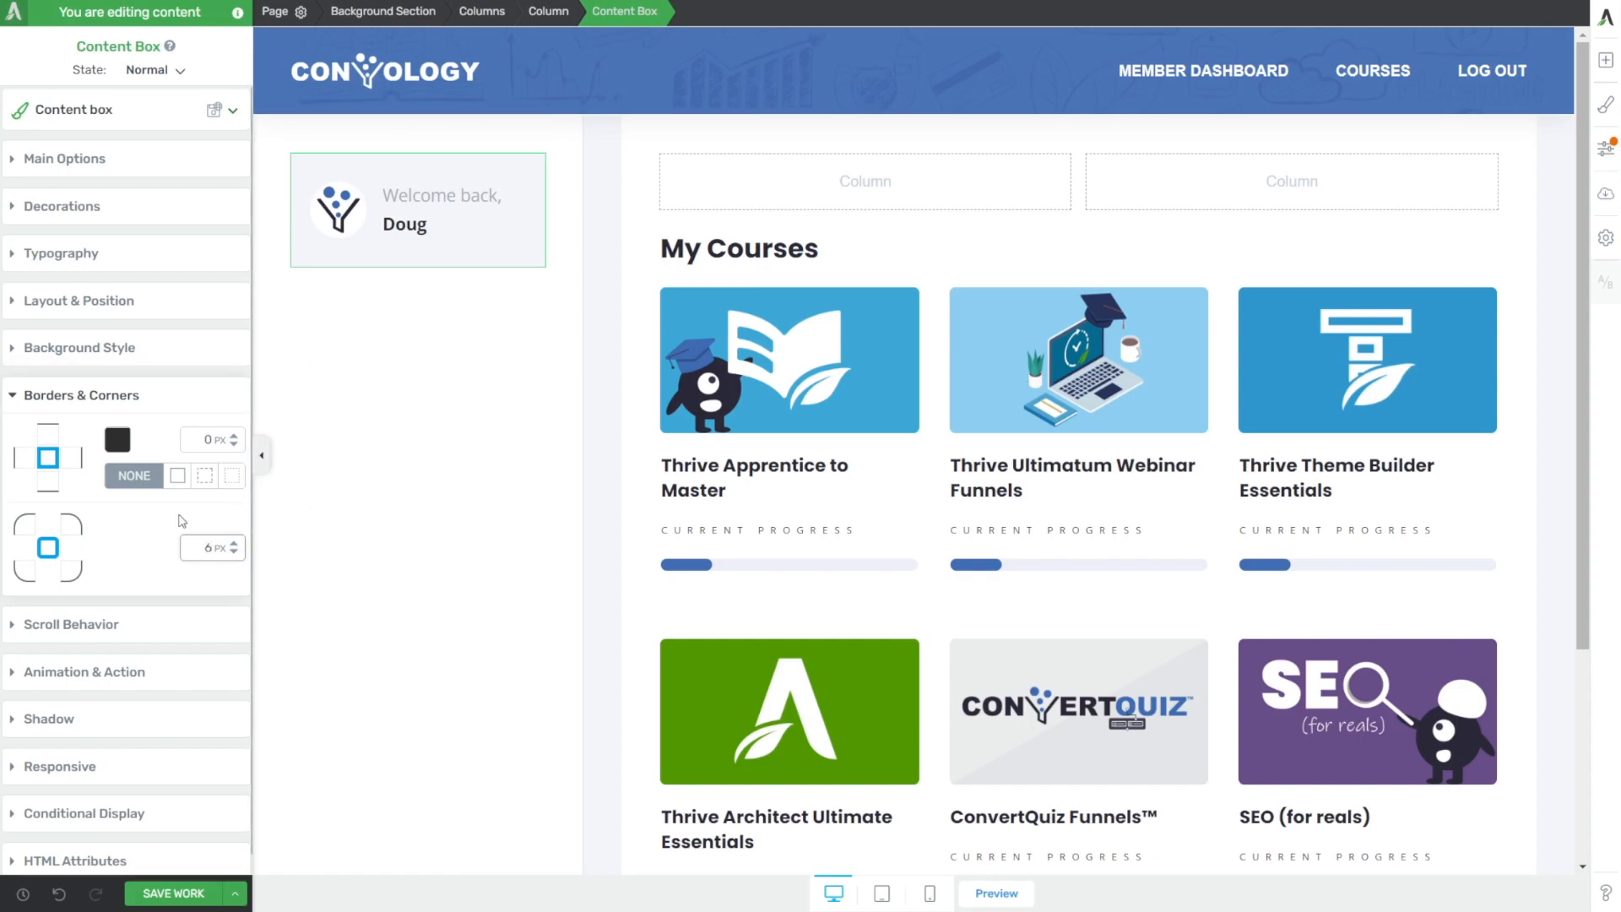
left_click(177, 475)
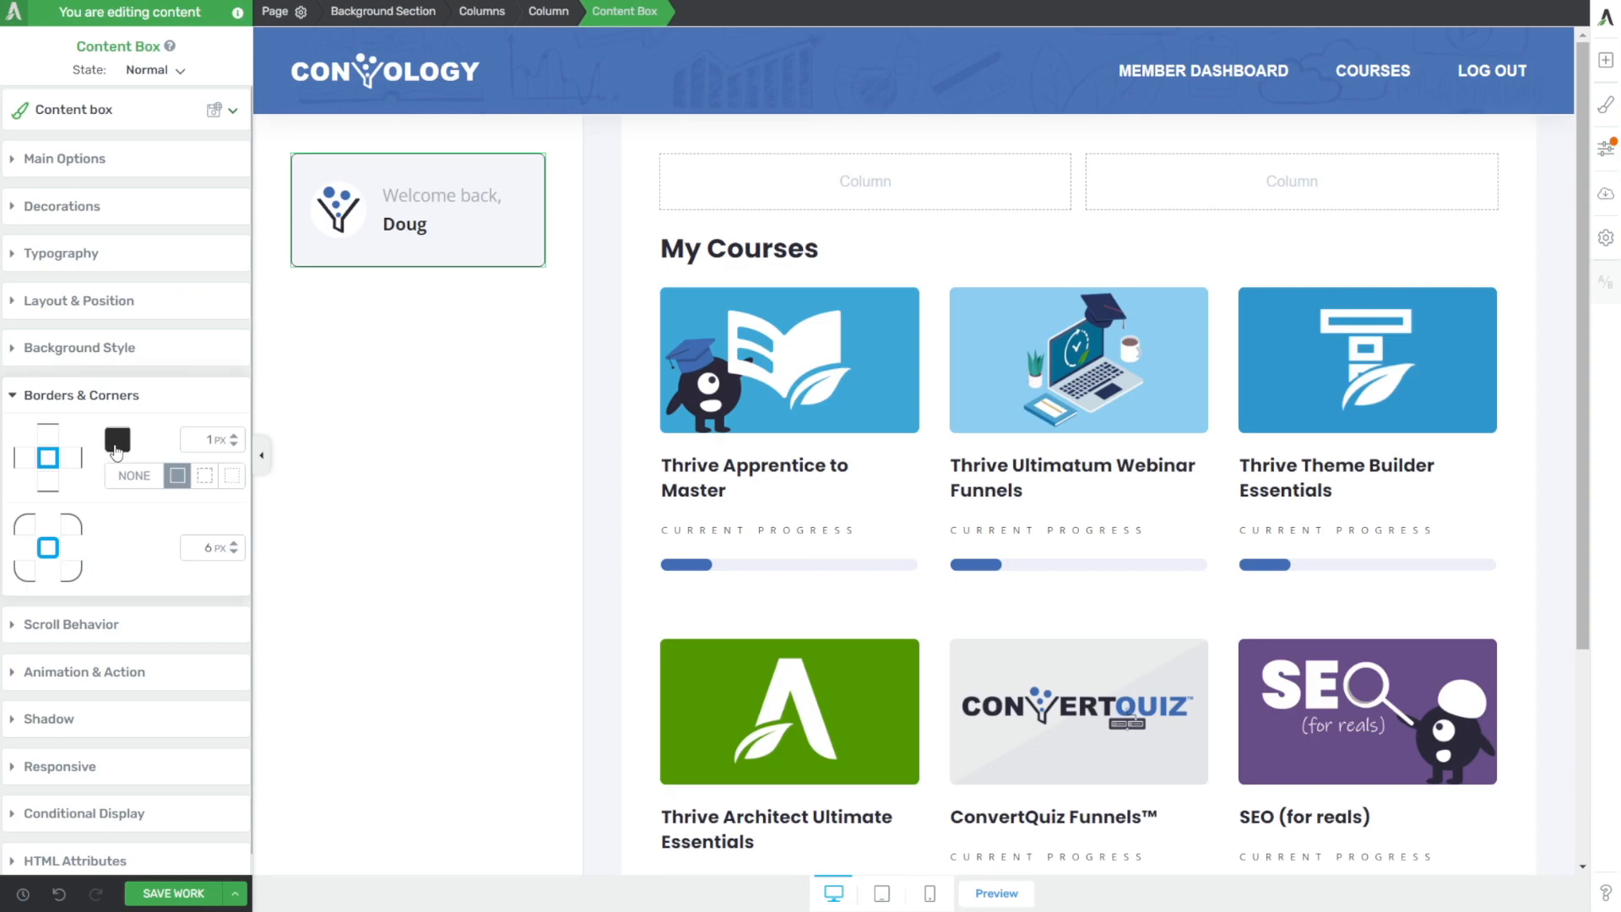
left_click(117, 439)
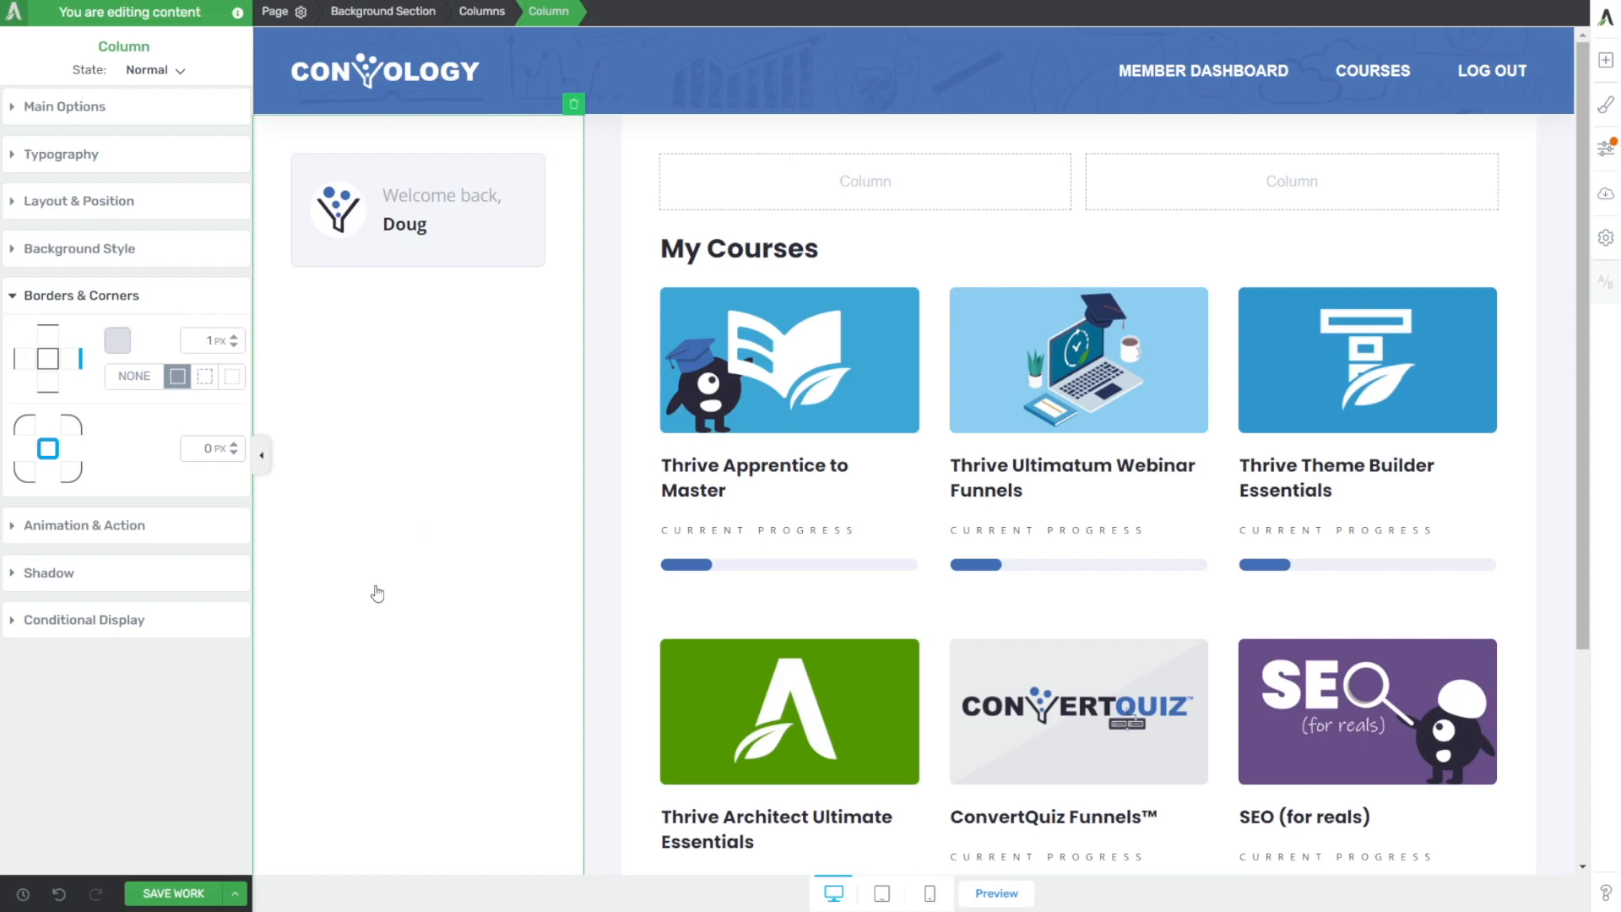
- Tighten the spacing around the member icon and greeting inside the box
left_click(71, 201)
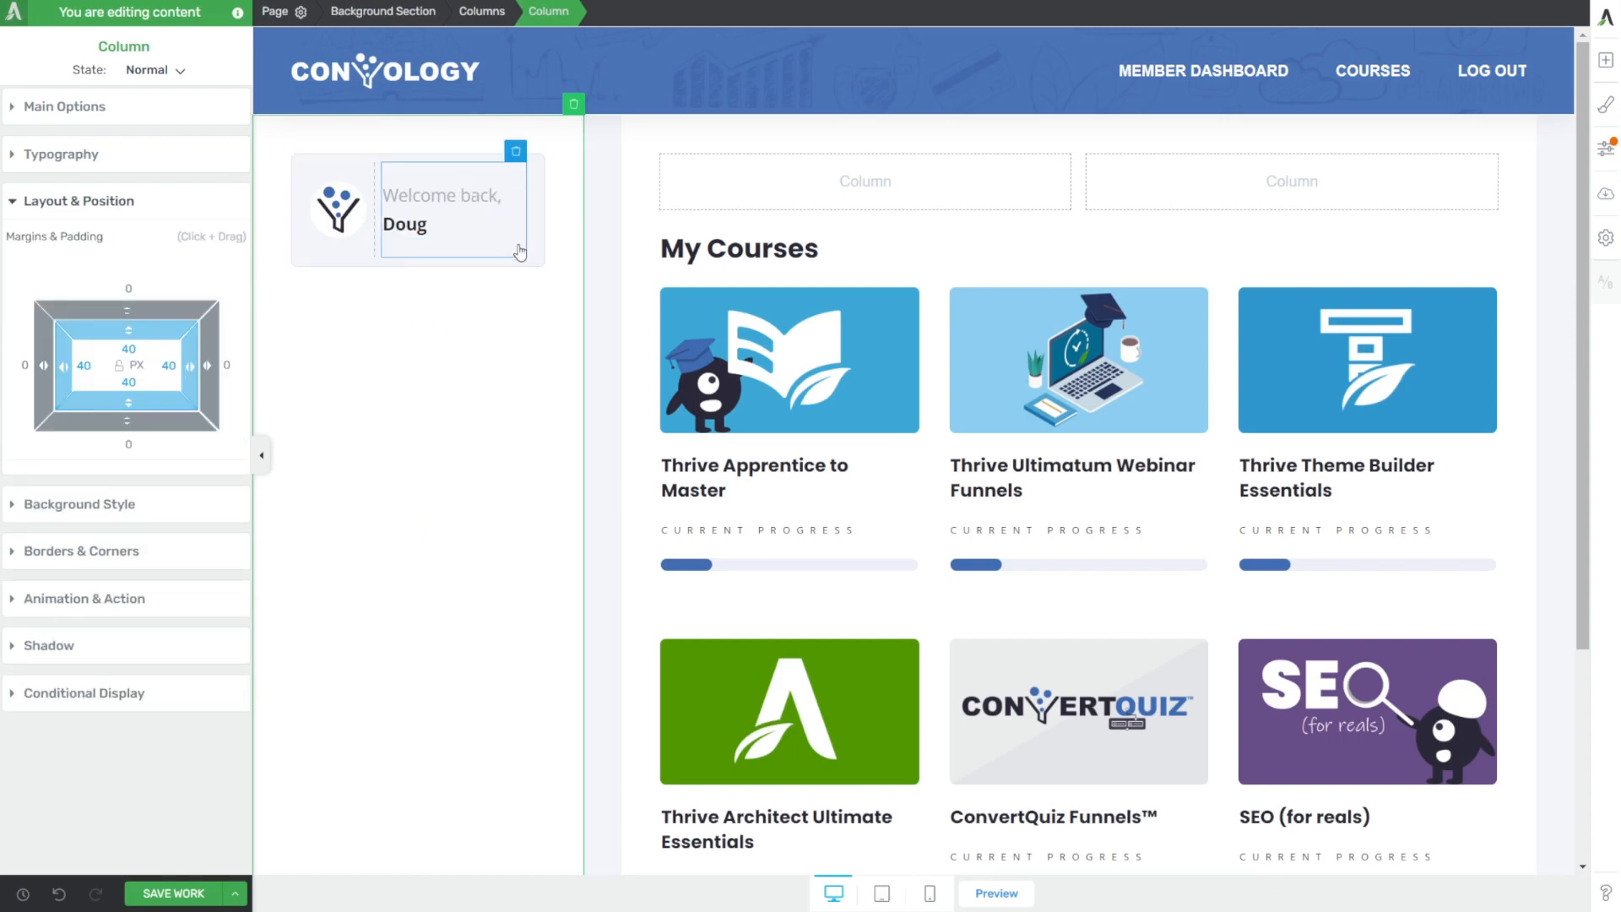
left_click(337, 209)
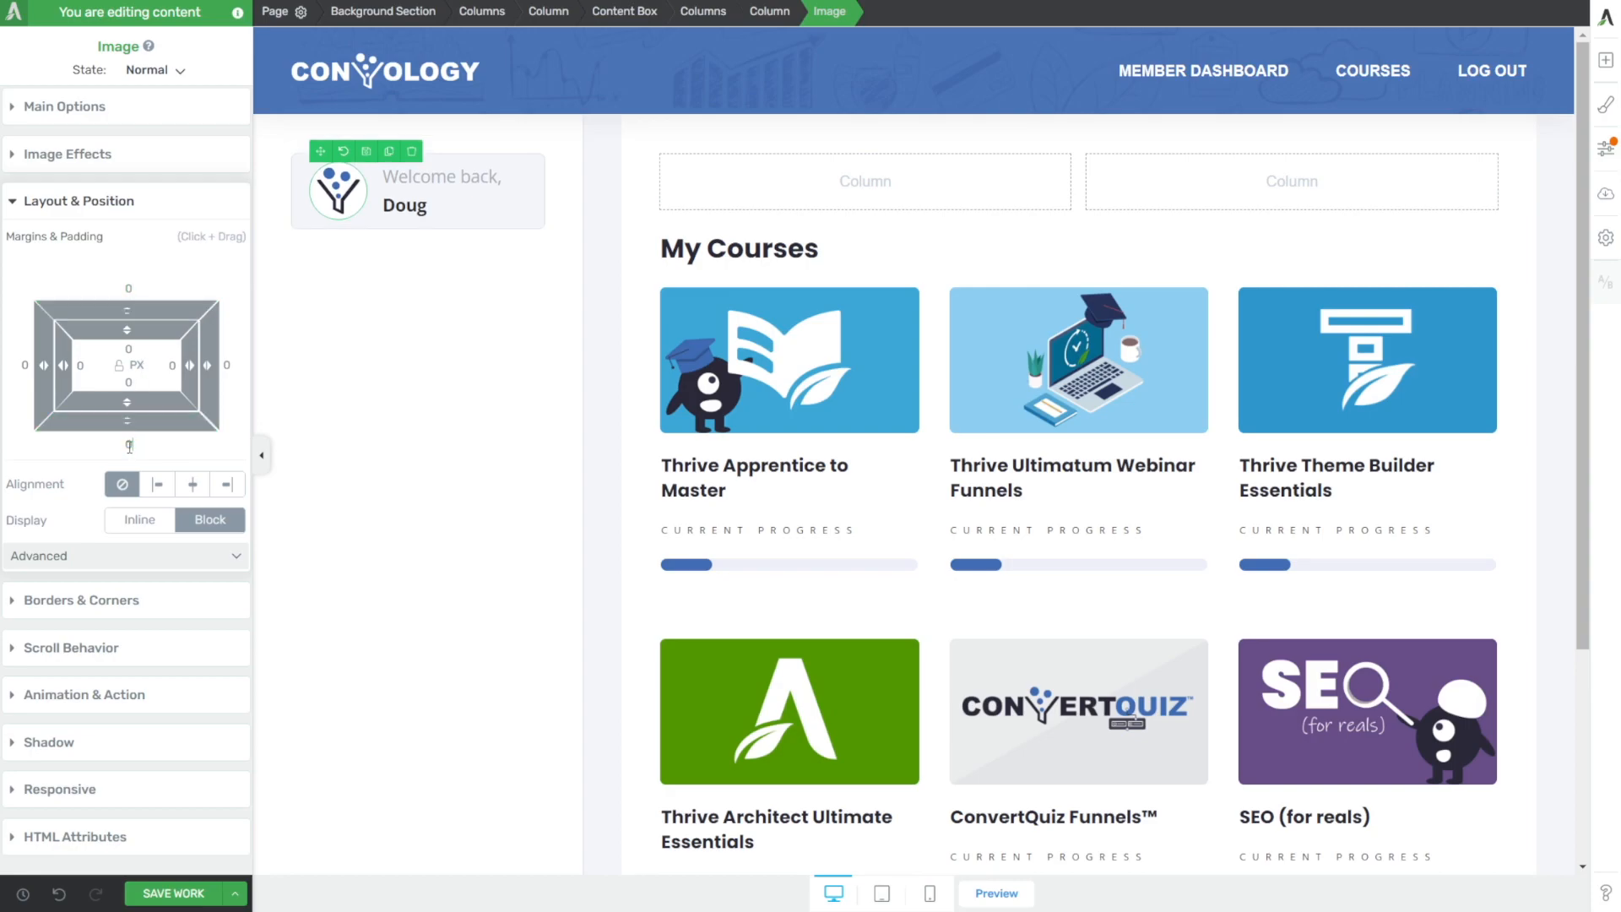
left_click(510, 403)
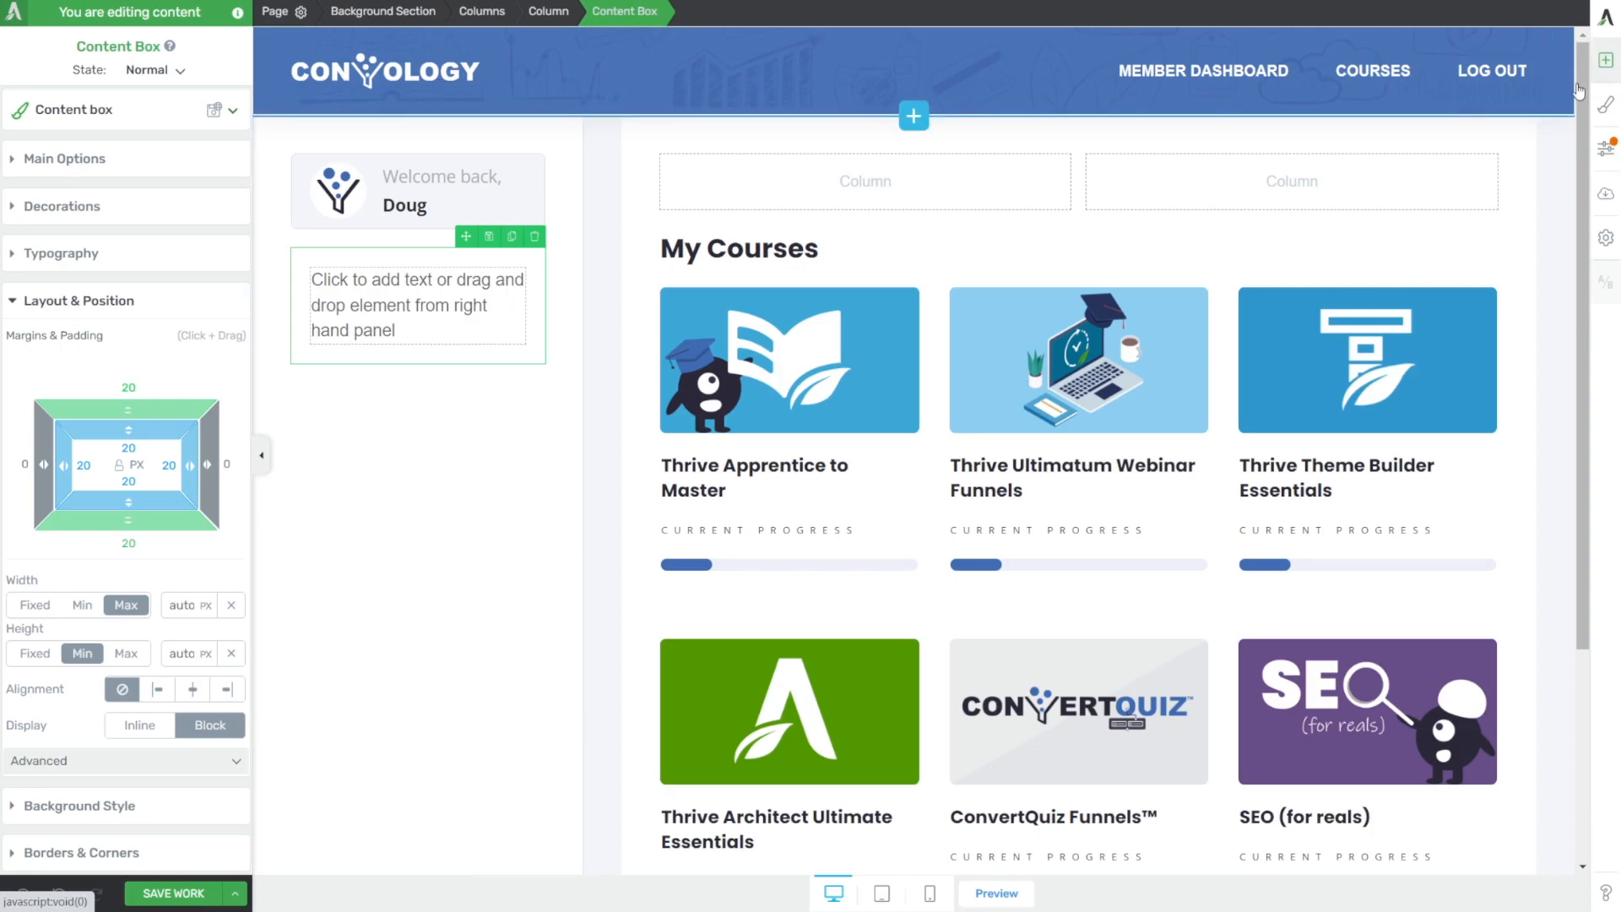
- Type the heading 'Navigation' in the new text box below the welcome box
left_click(417, 304)
type("Na")
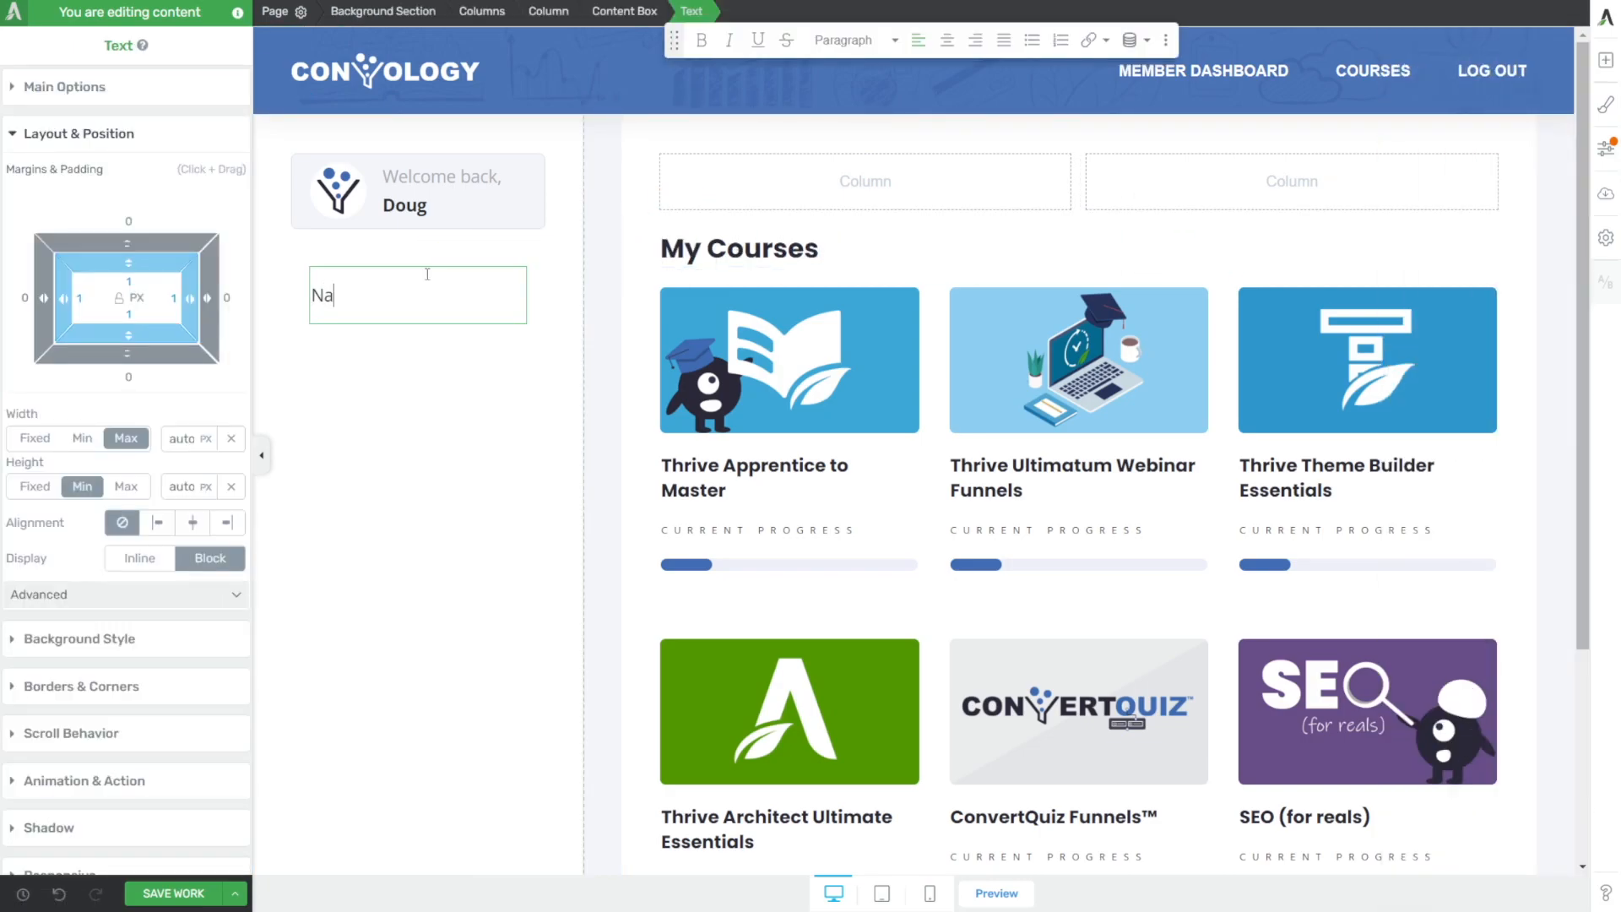
type("vigation")
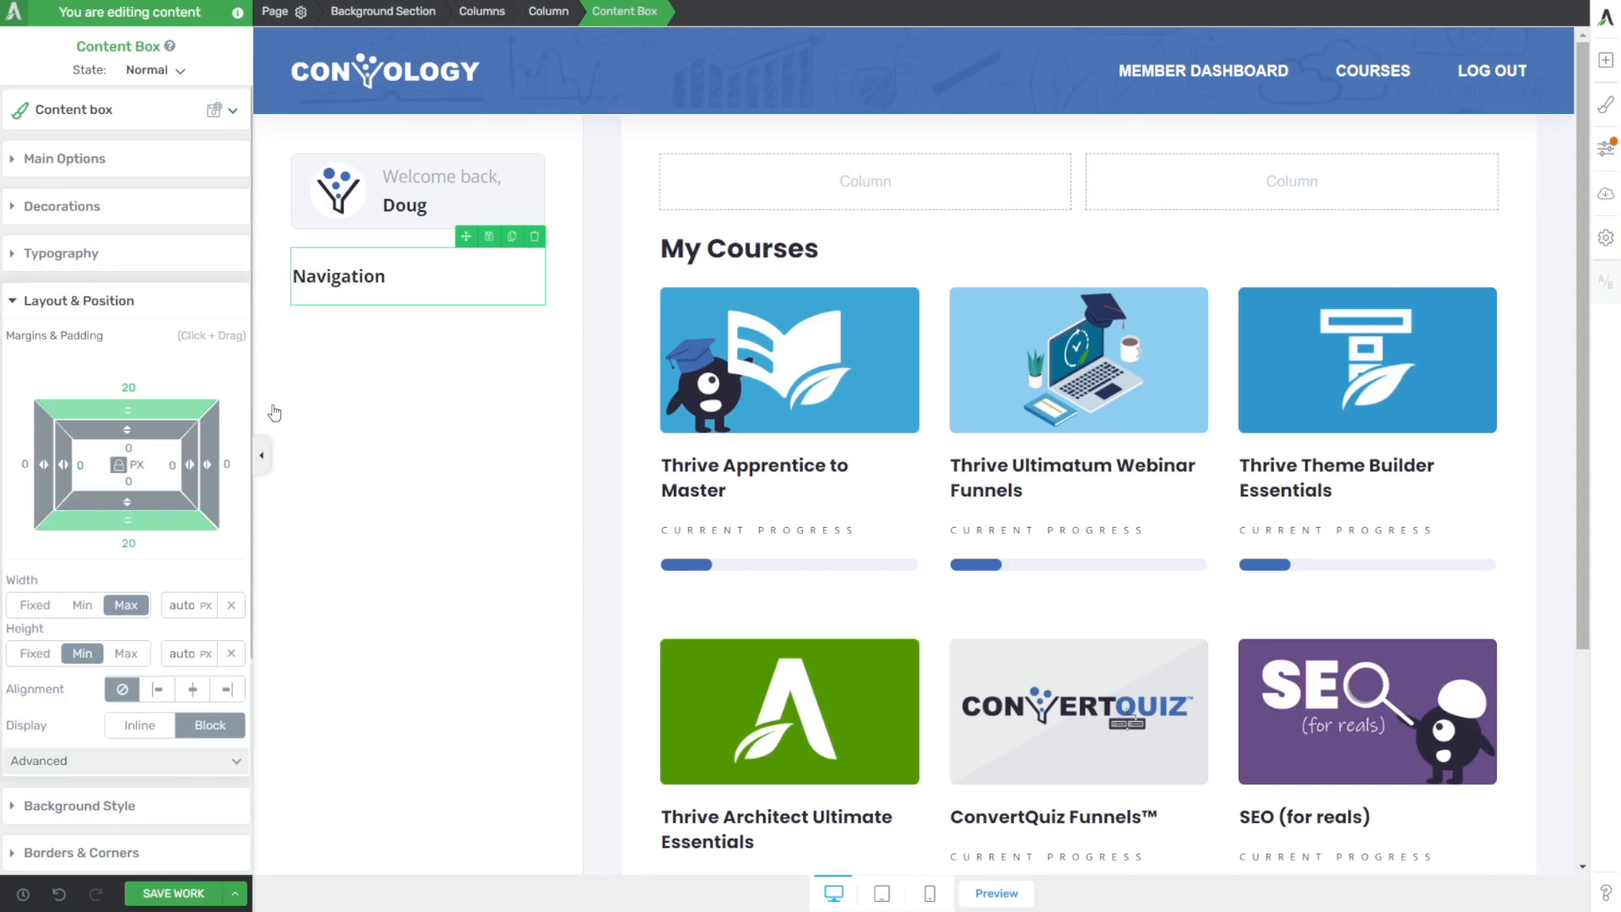
left_click(547, 12)
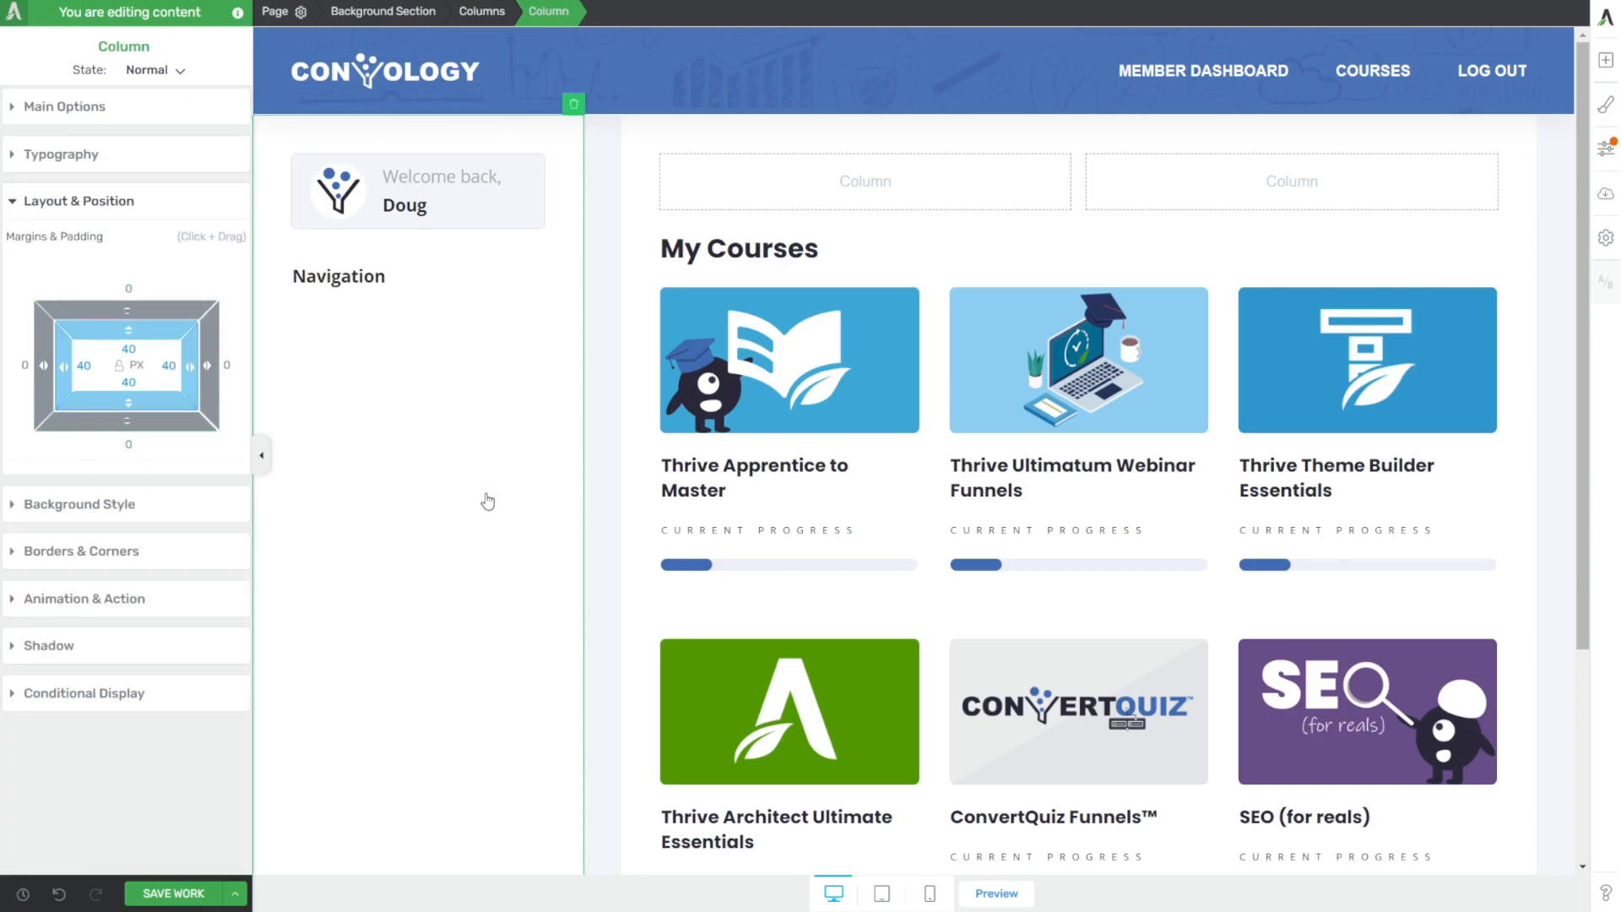
left_click(1292, 181)
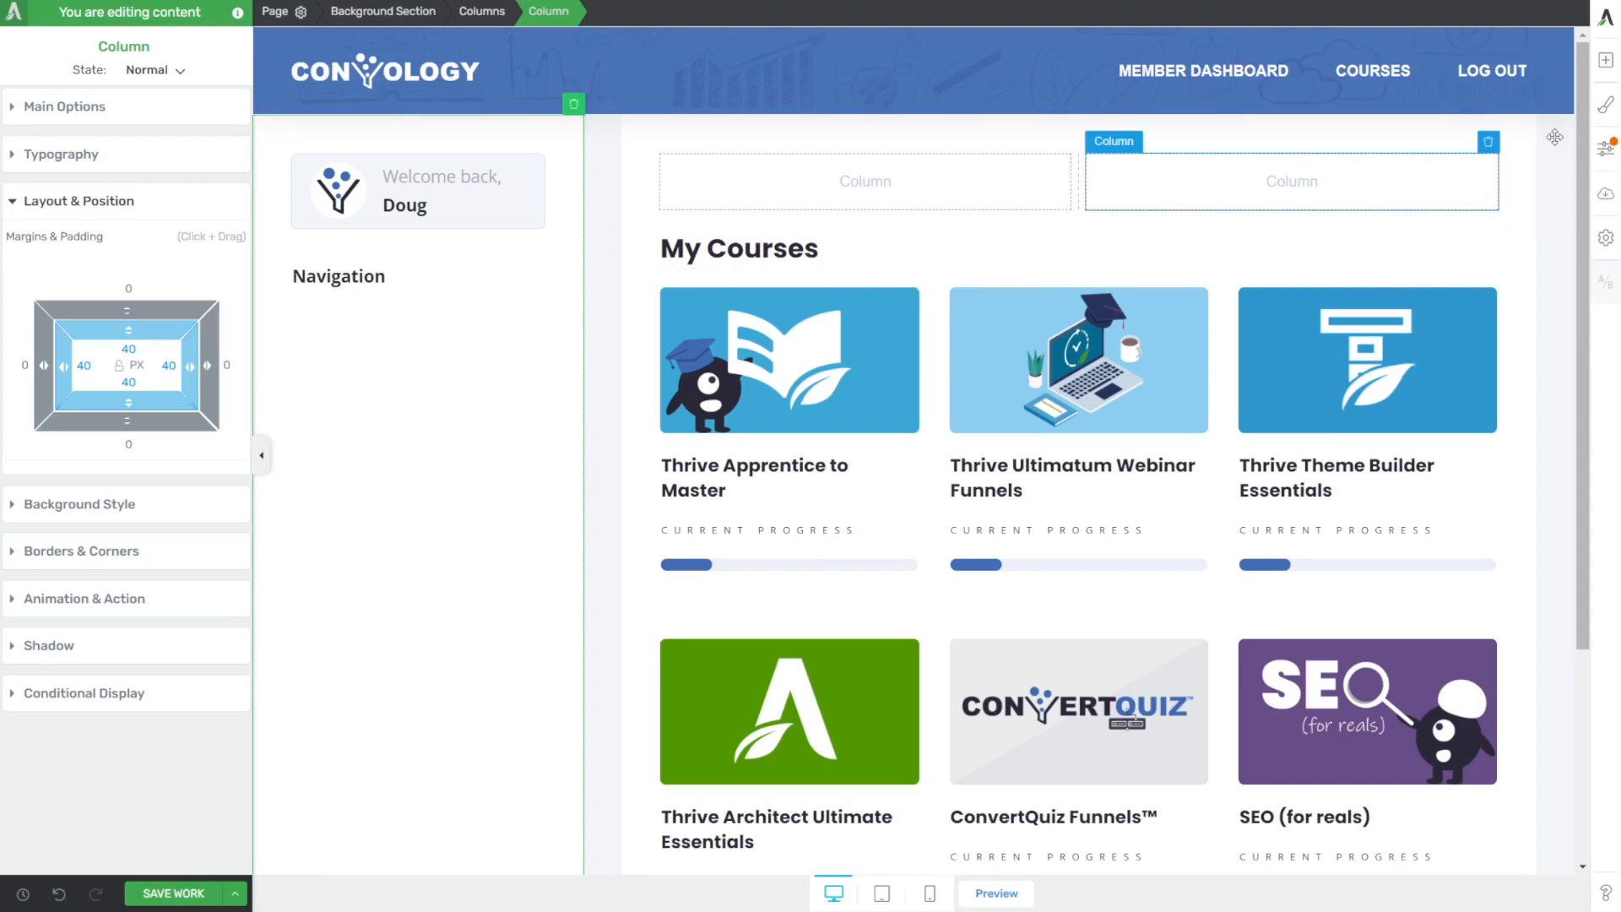
- Drop a Custom Menu under Navigation as a Standard Dropdown custom menu using Vertical Menu 12
left_click(1606, 61)
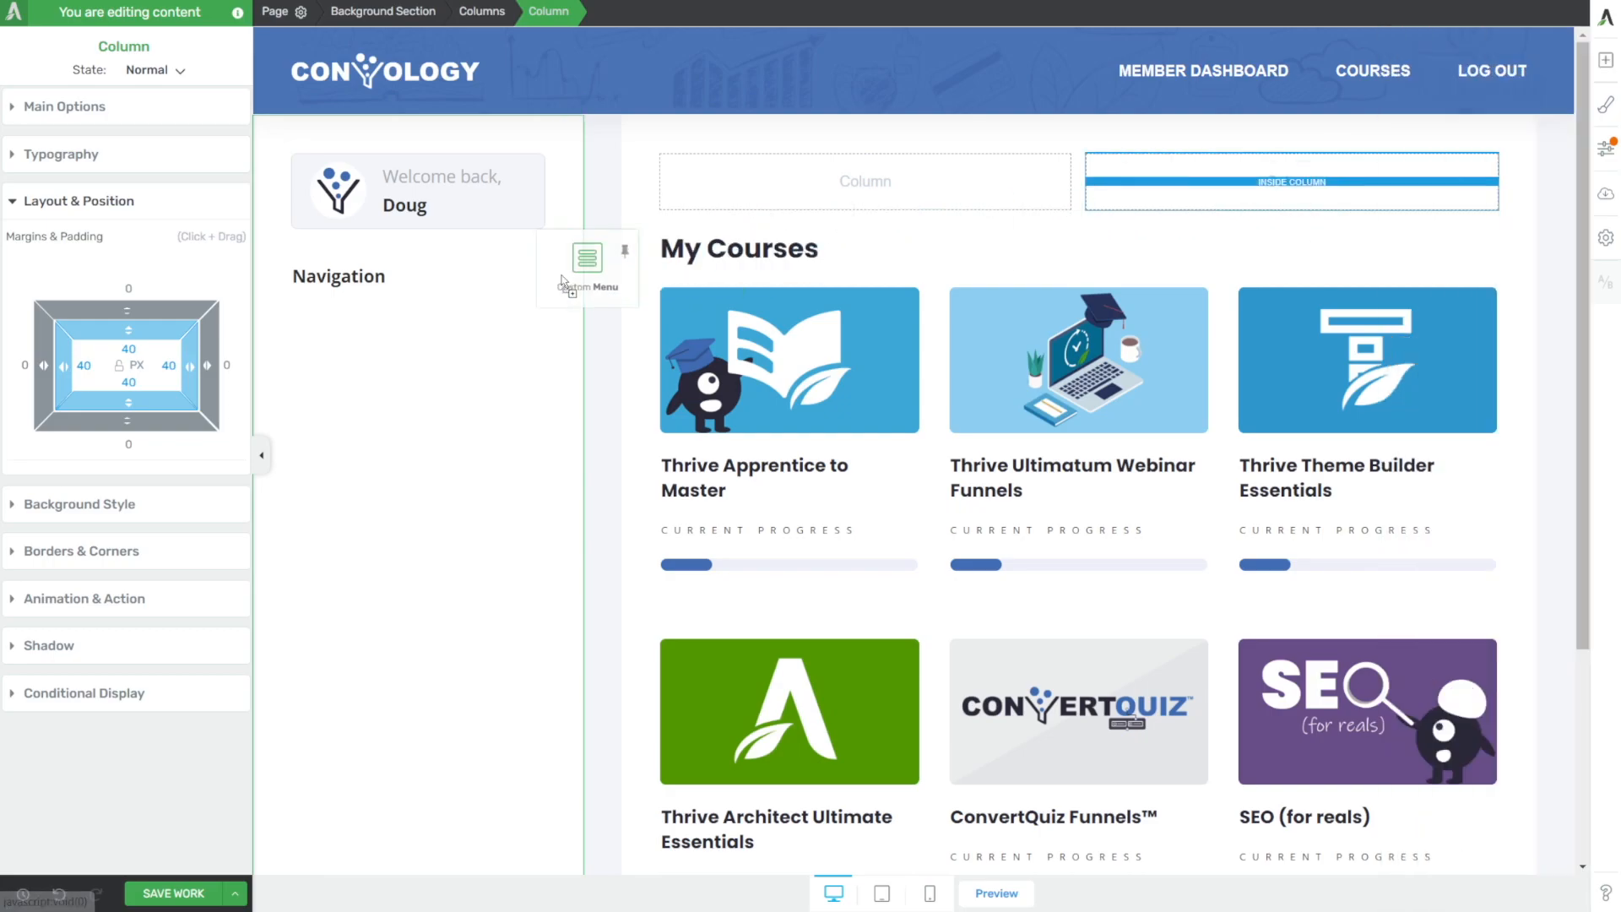
left_click(586, 255)
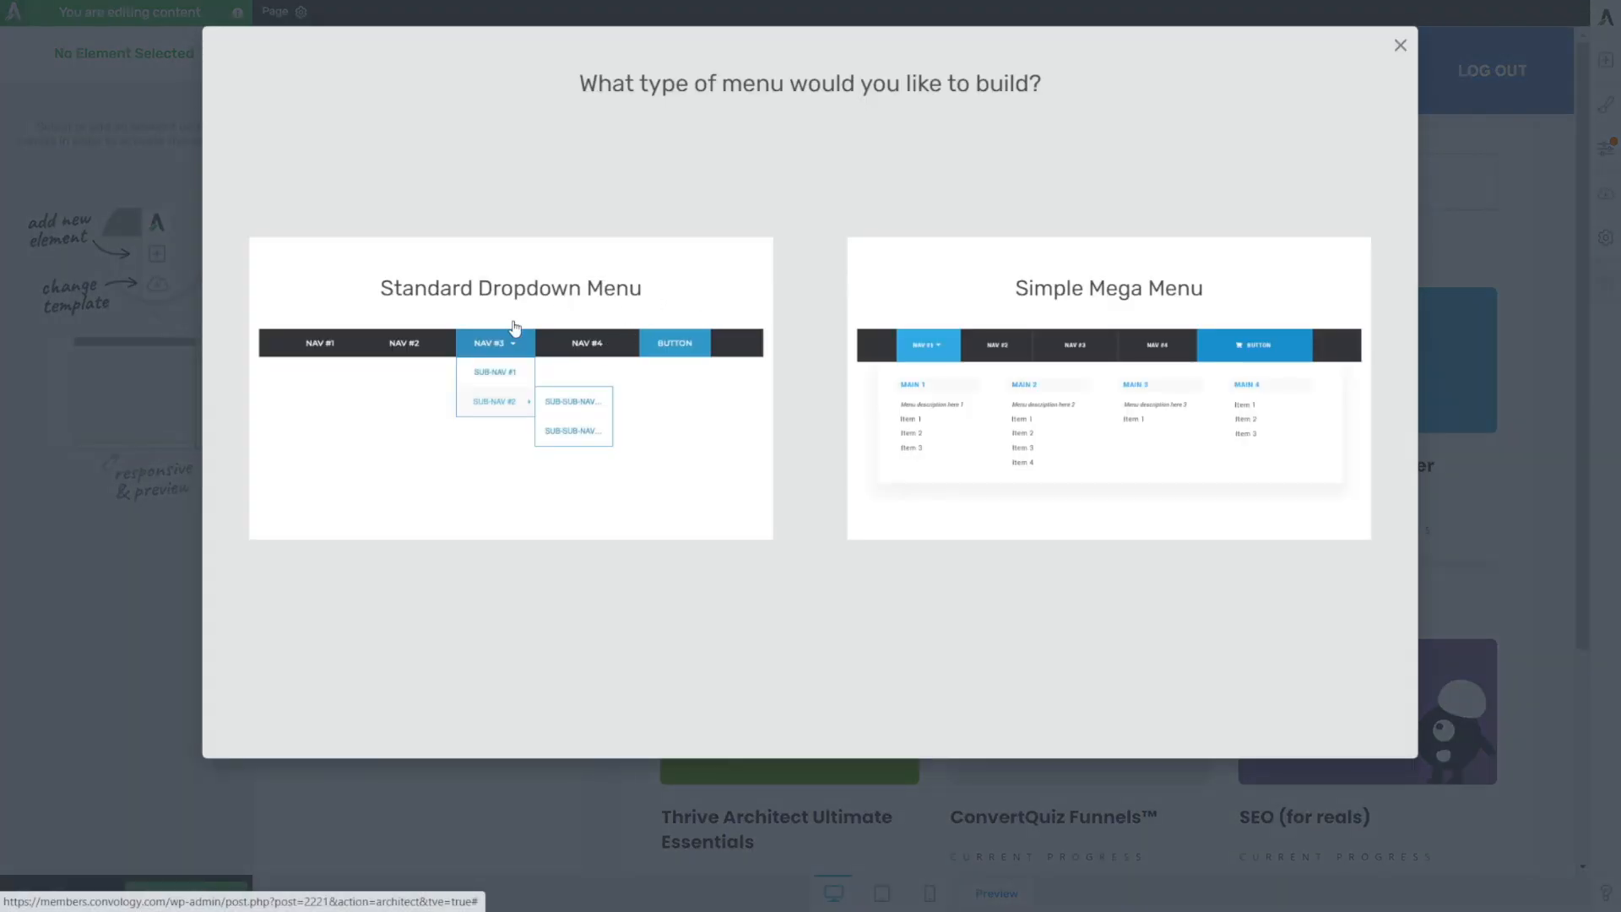
left_click(510, 388)
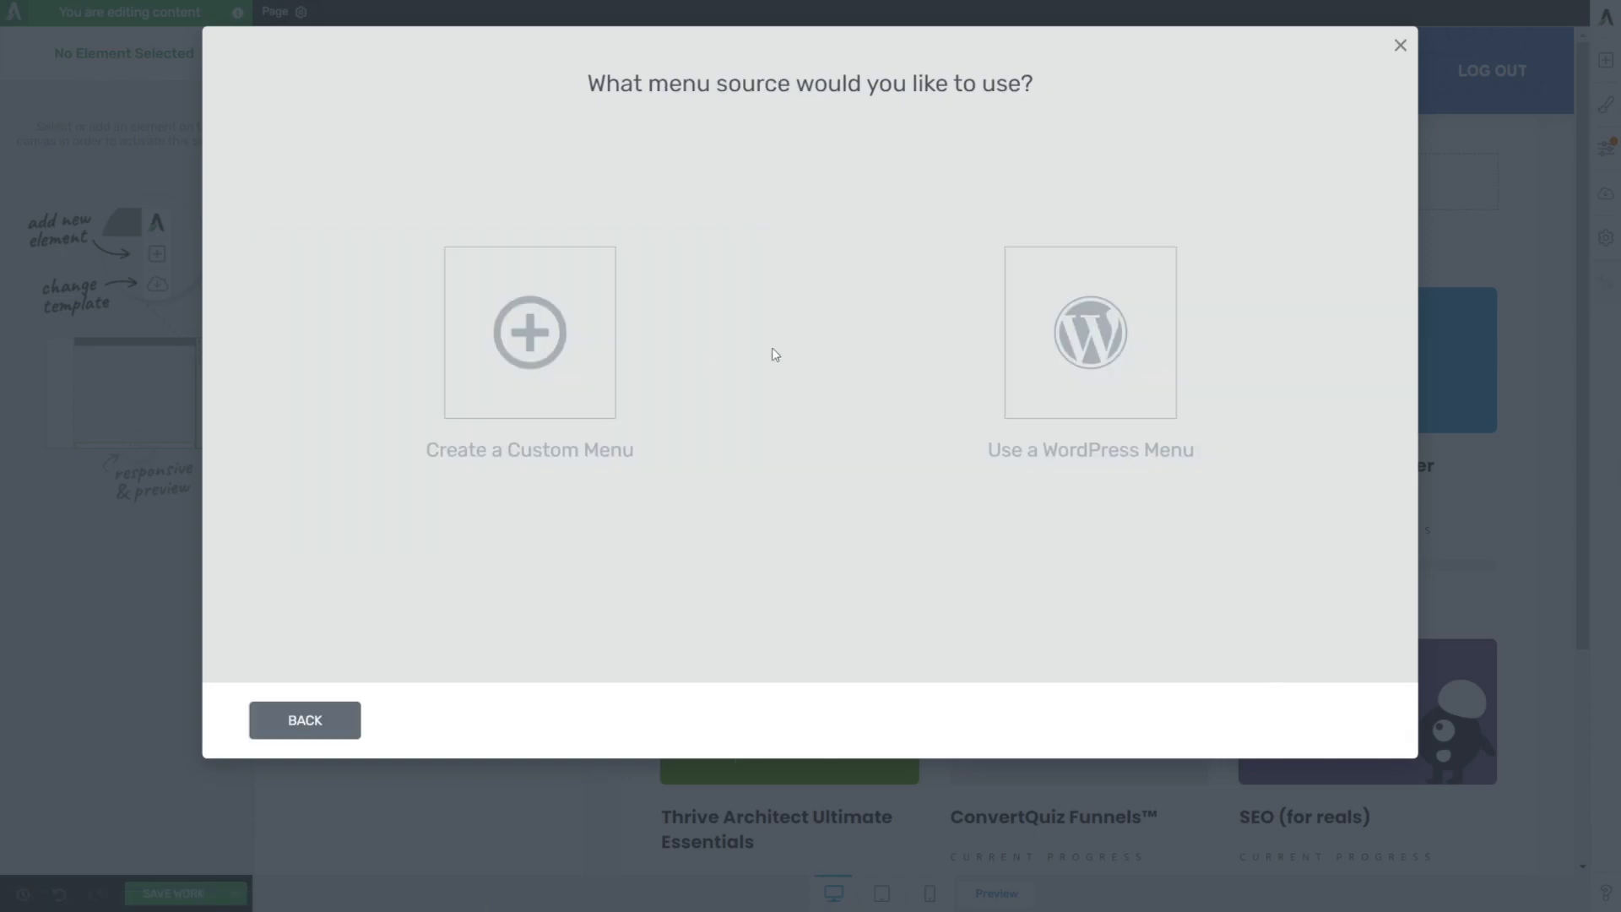
left_click(529, 333)
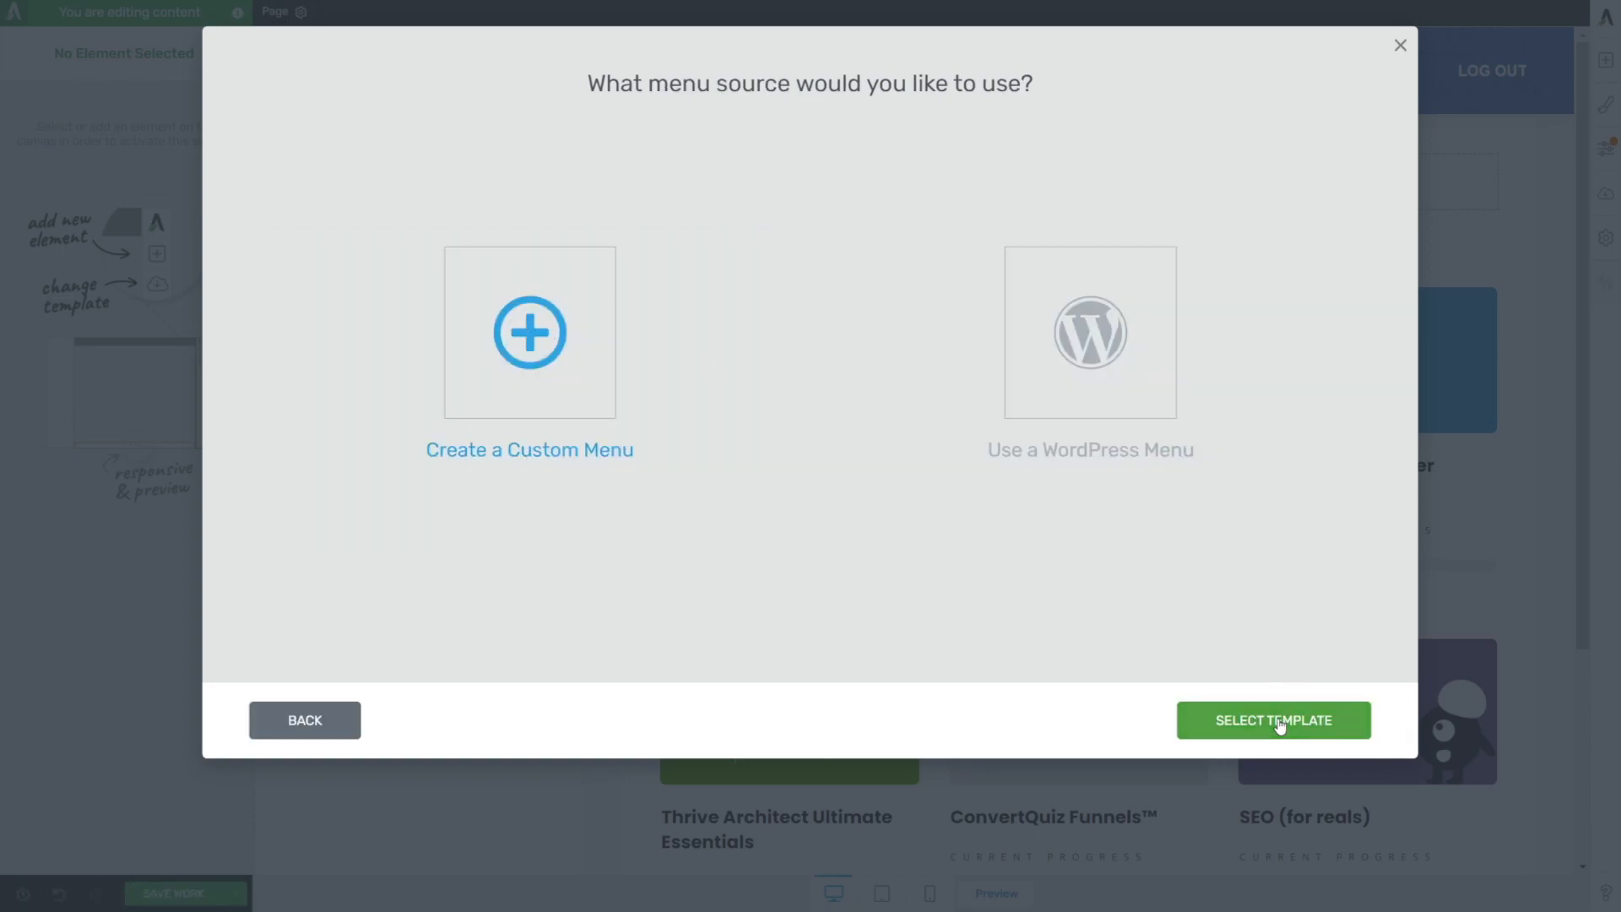
left_click(1273, 719)
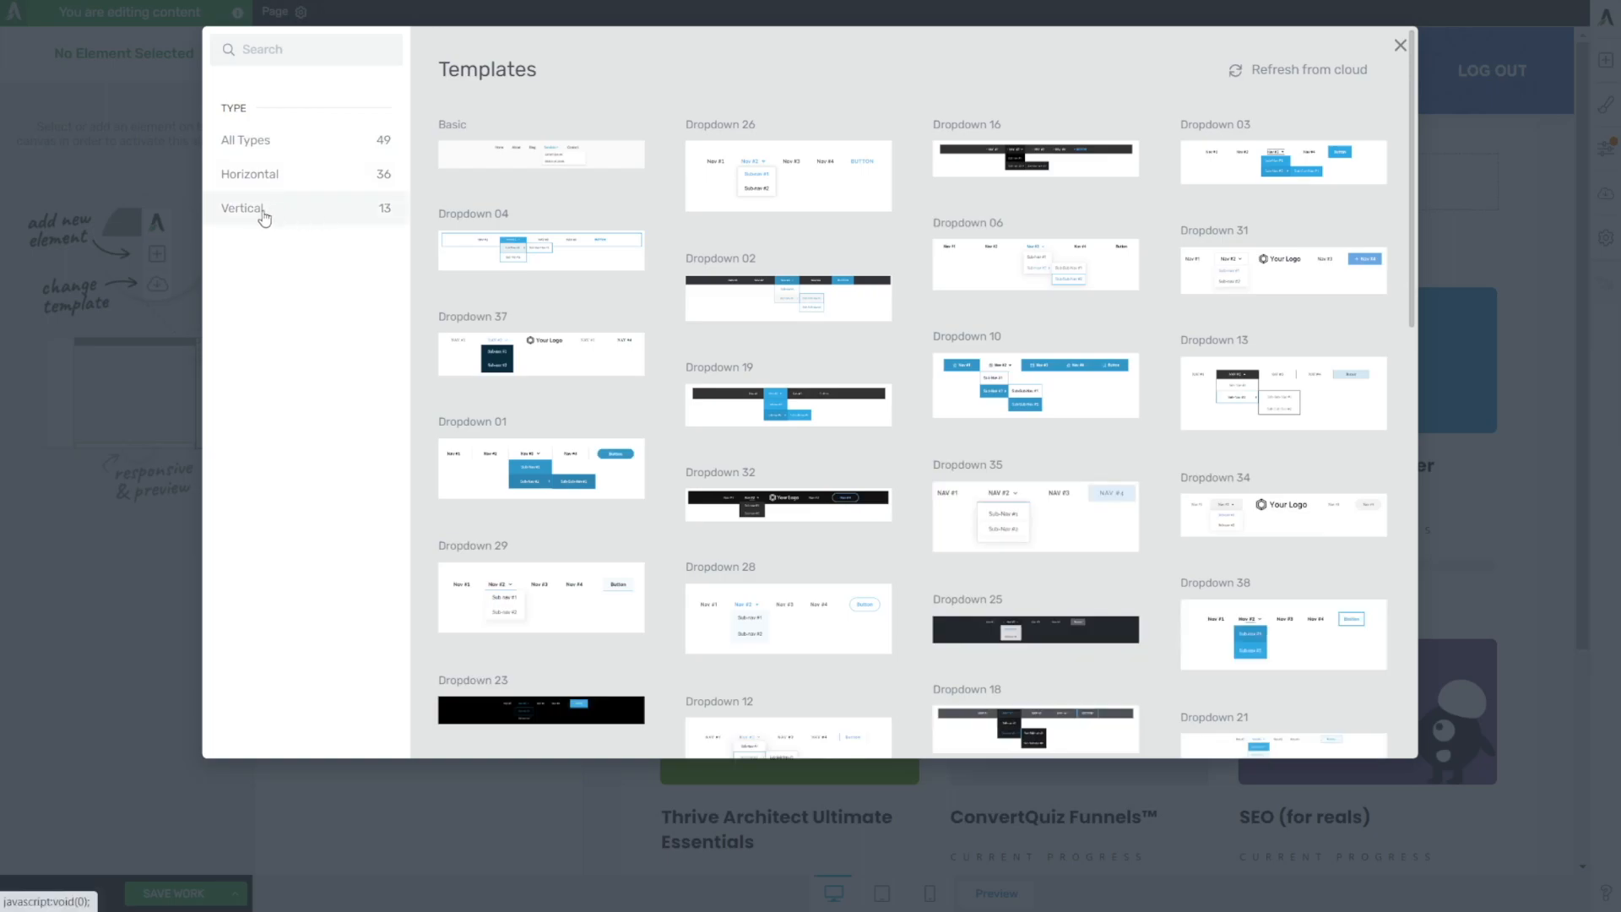
left_click(243, 208)
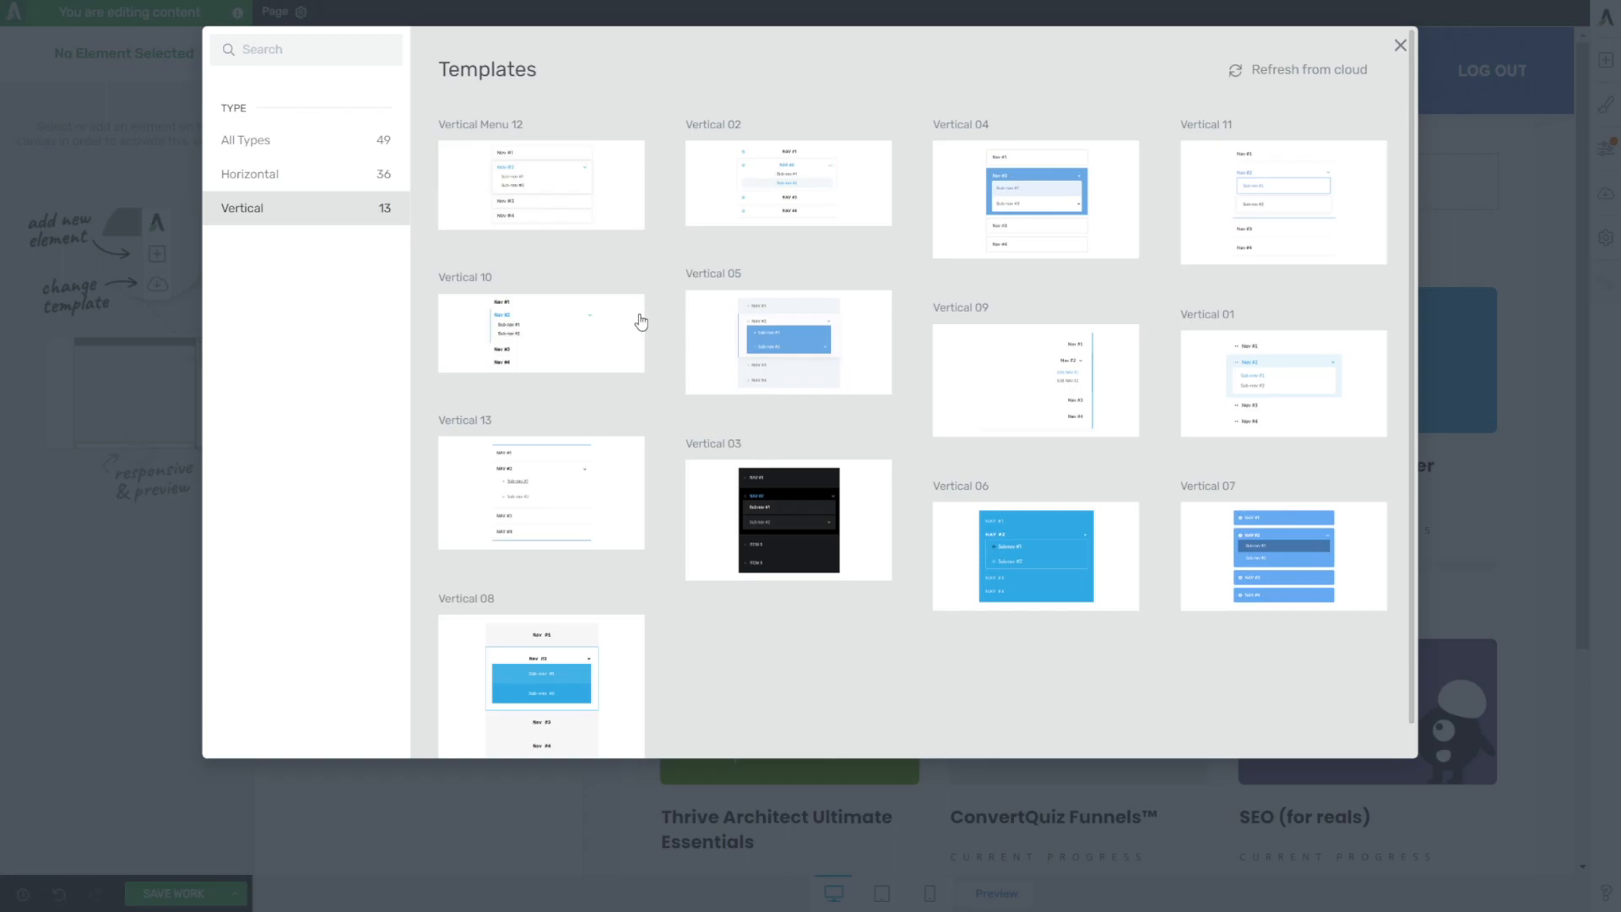
mouse_move(516, 183)
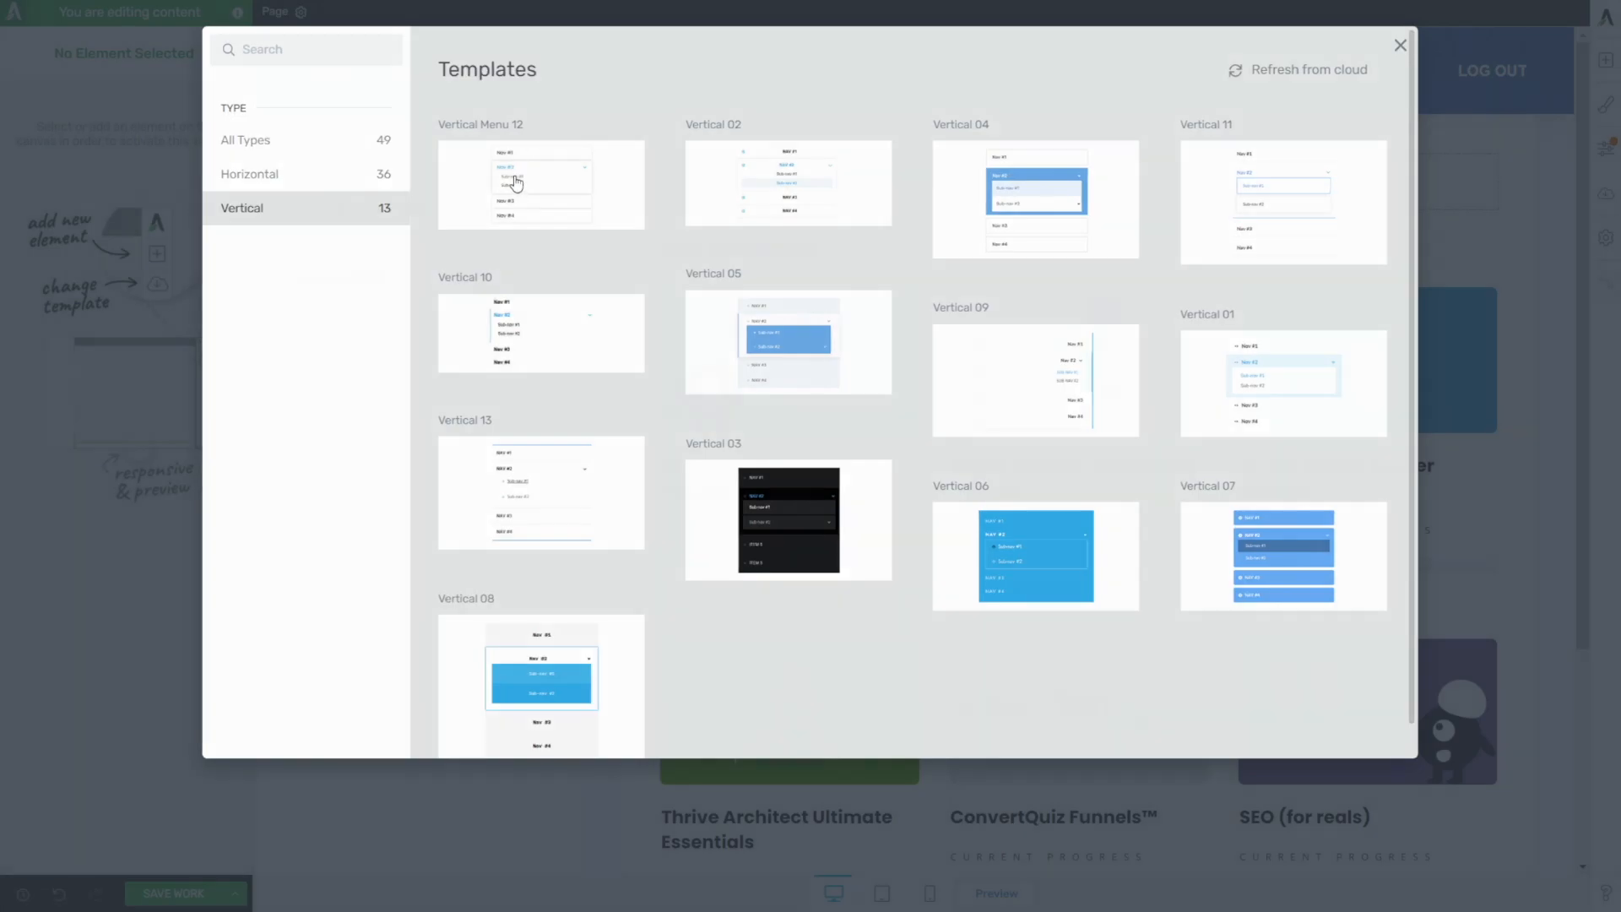
left_click(541, 185)
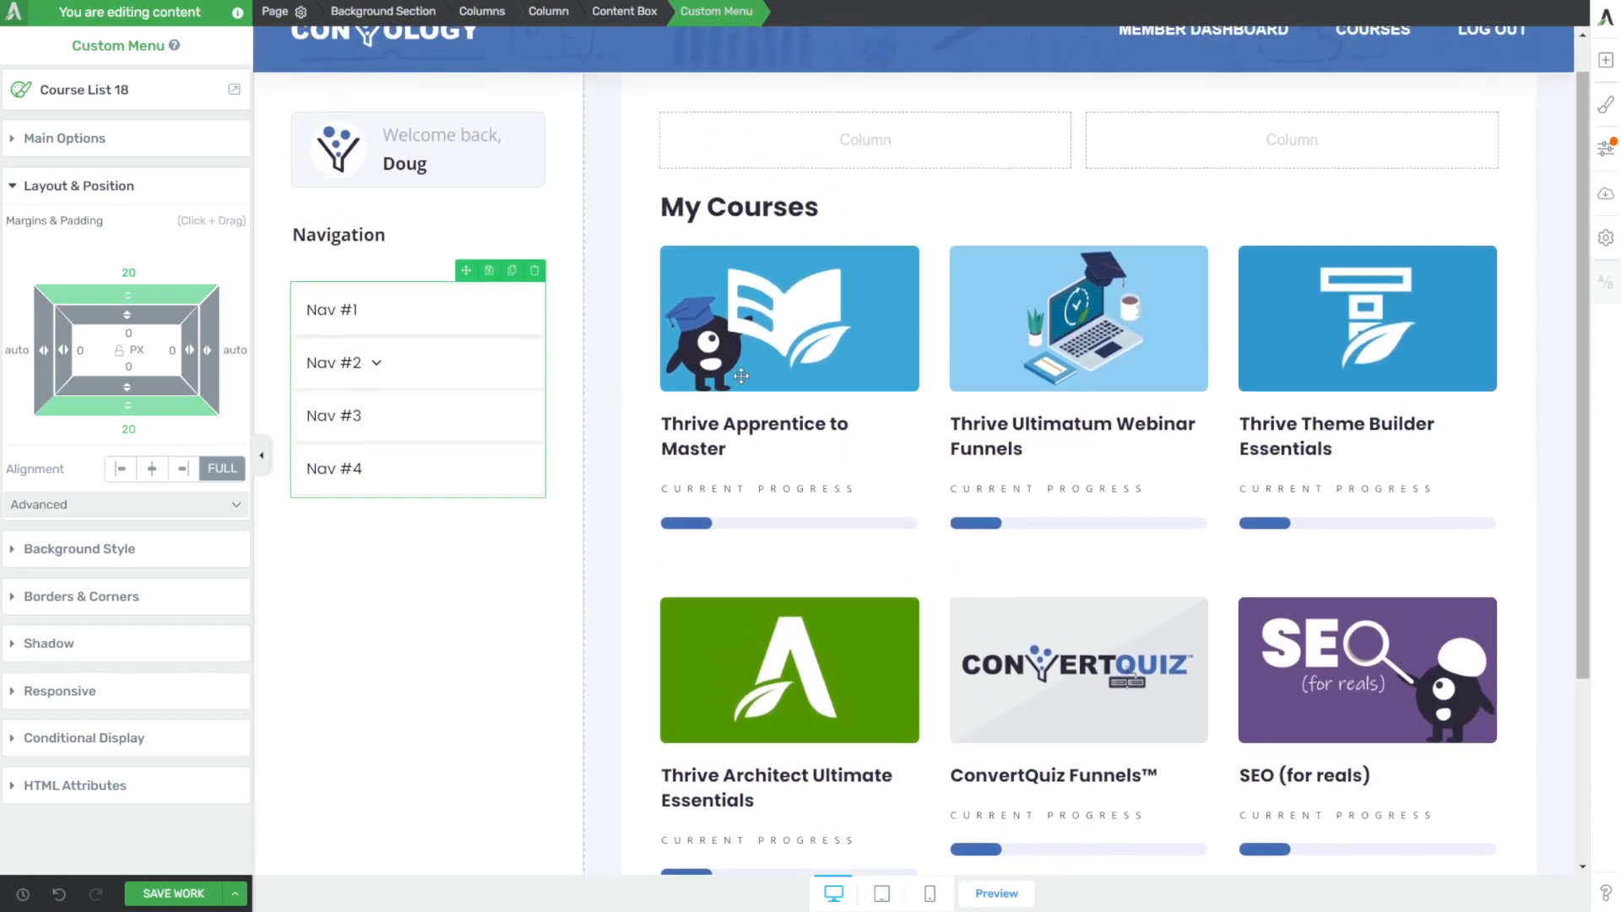
- Set the top-level menu items' Display to Image and text
left_click(547, 12)
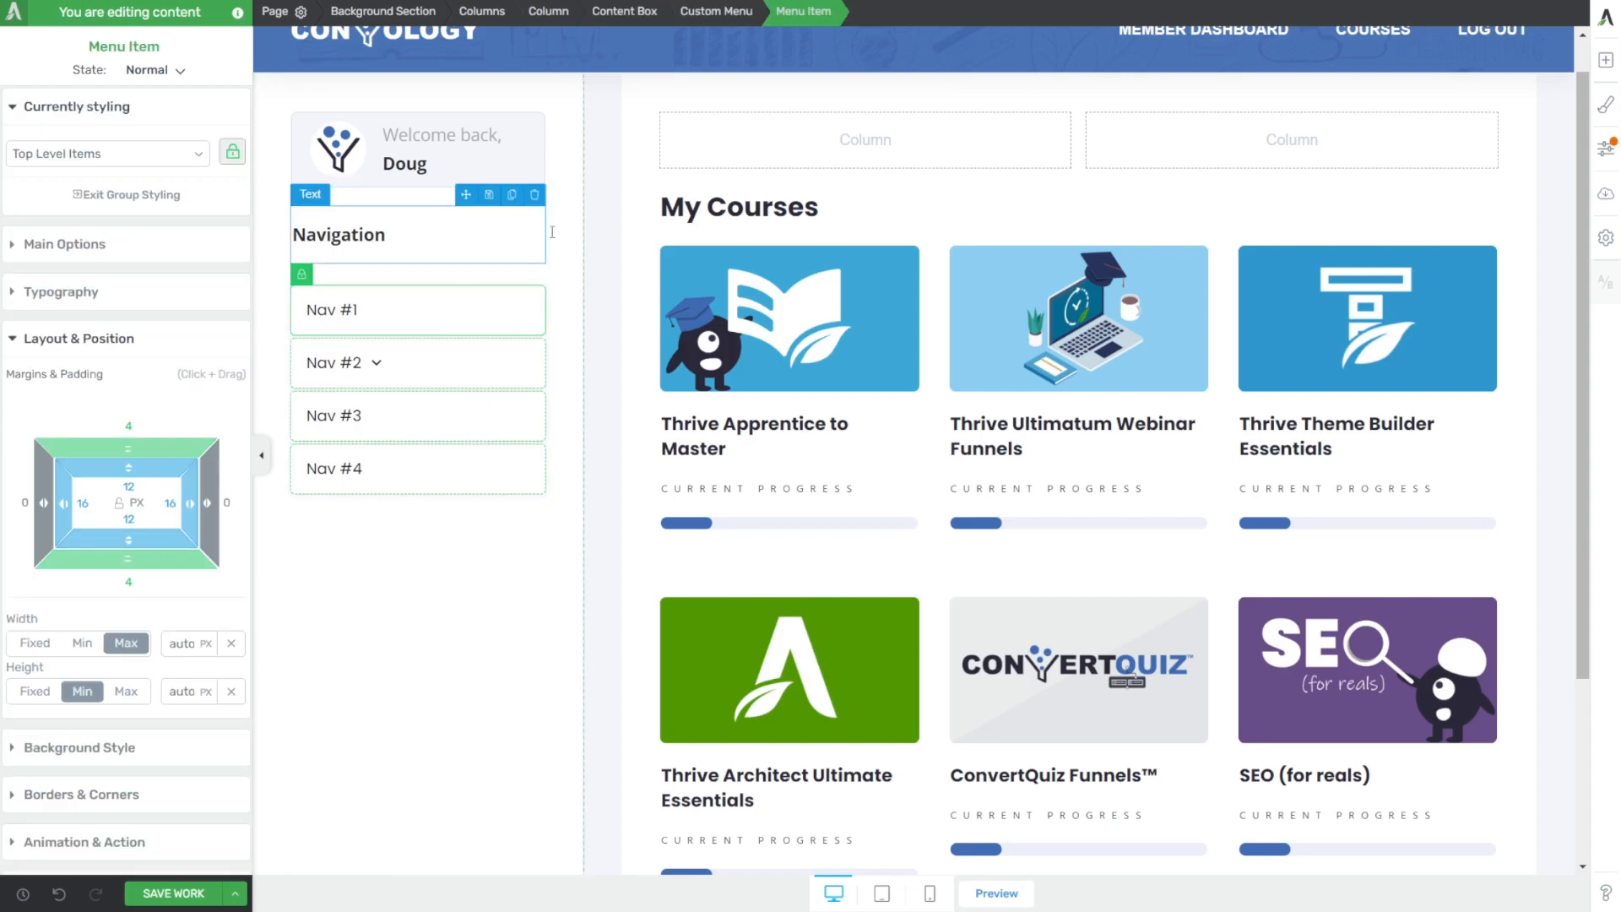
left_click(716, 12)
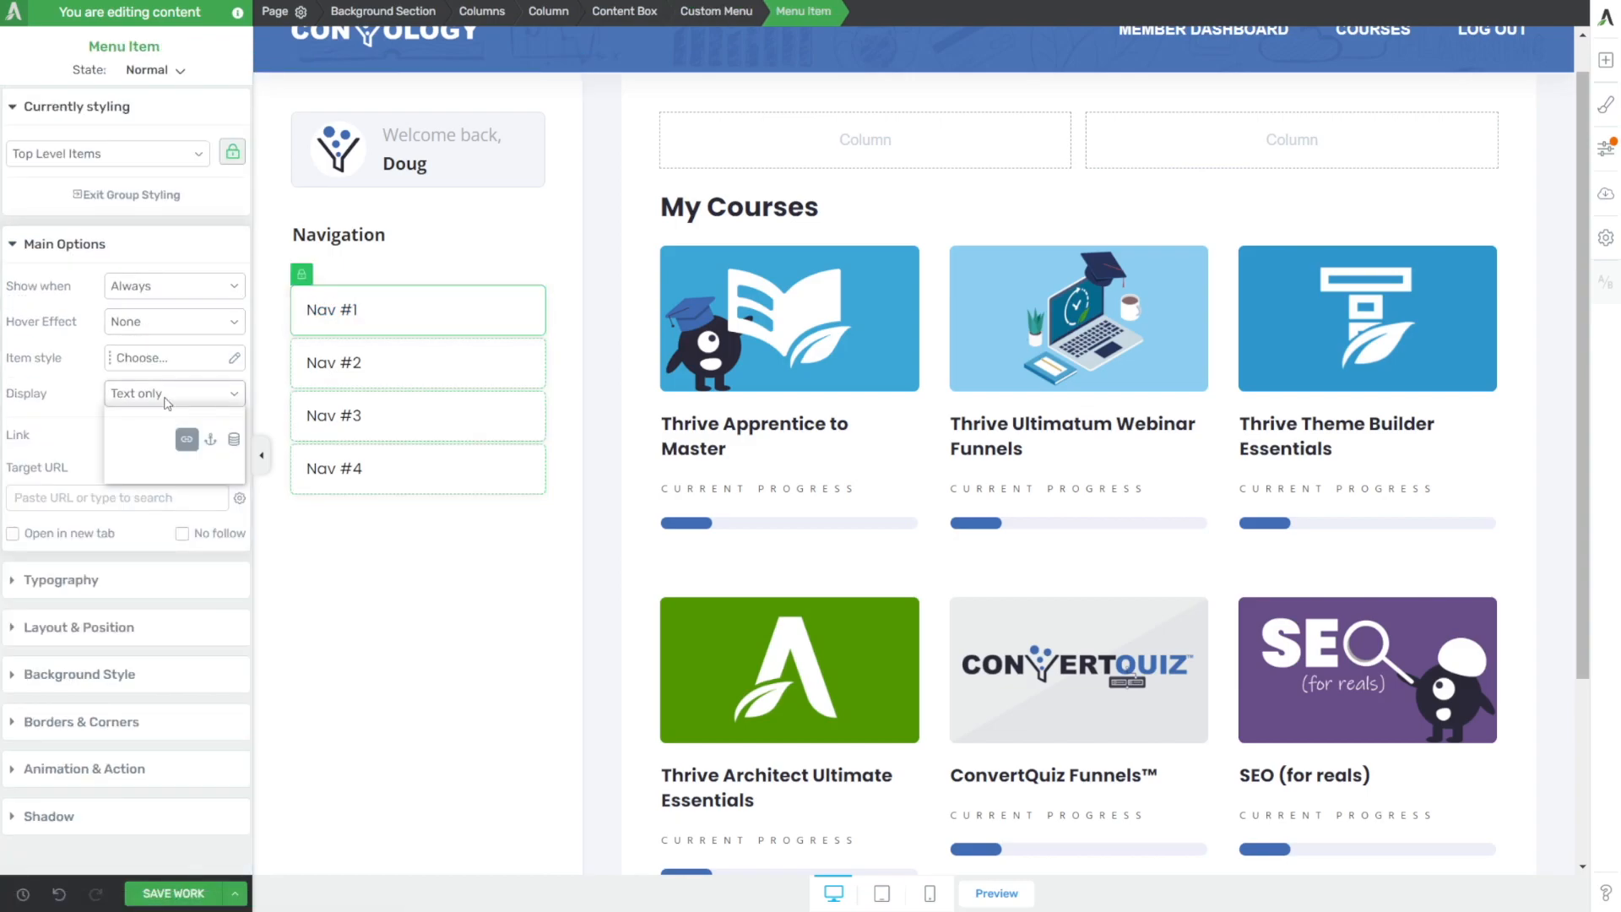
left_click(172, 393)
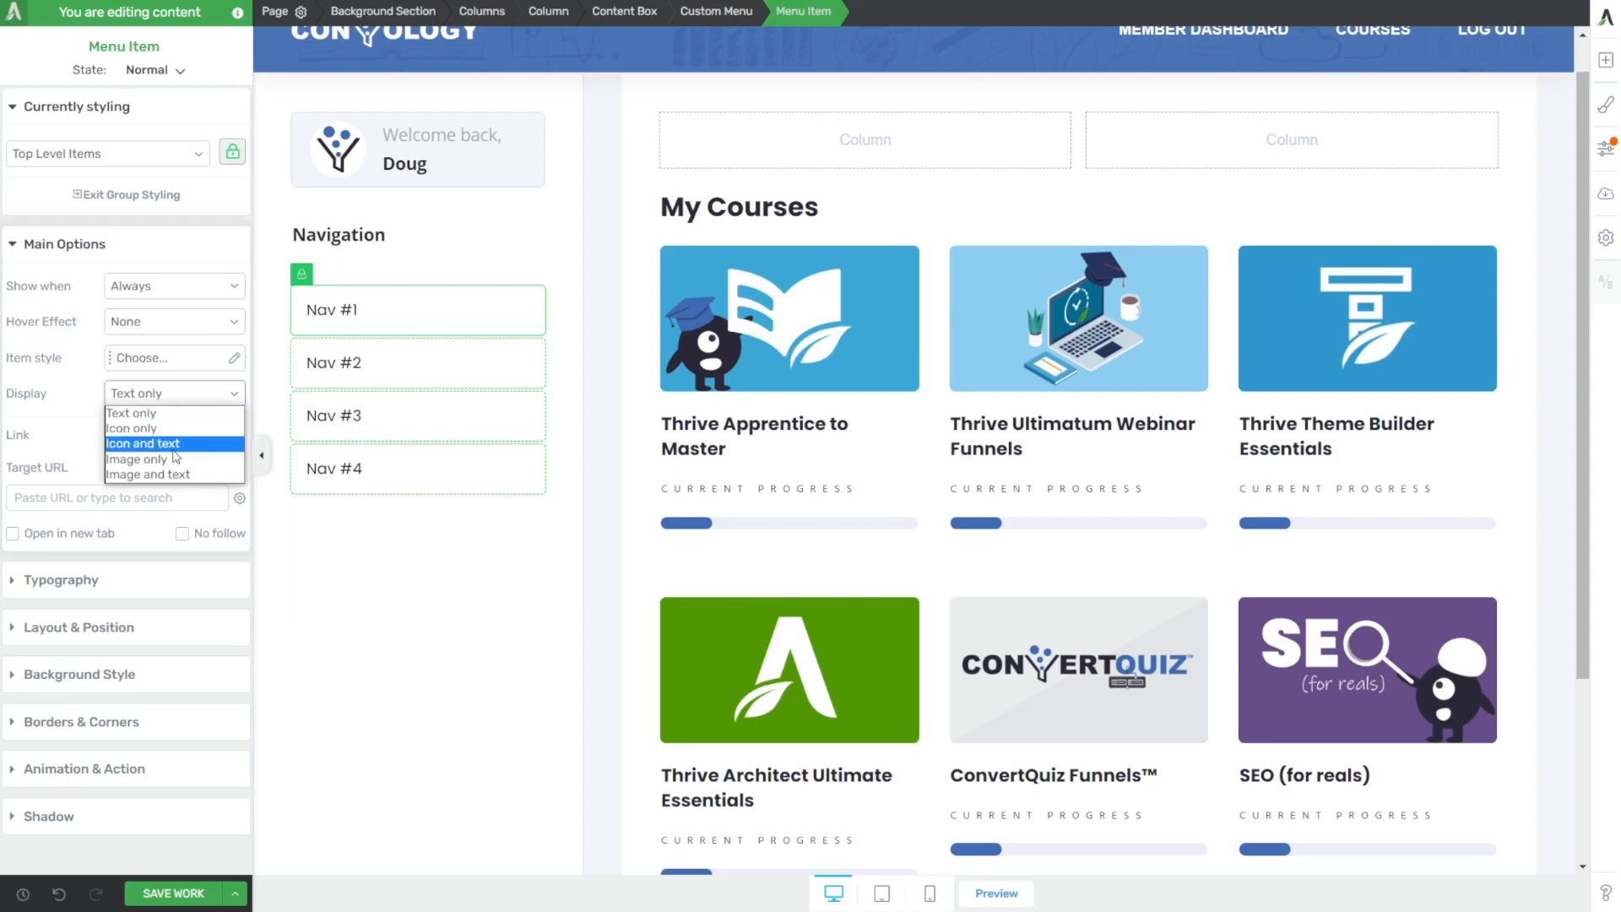
left_click(149, 475)
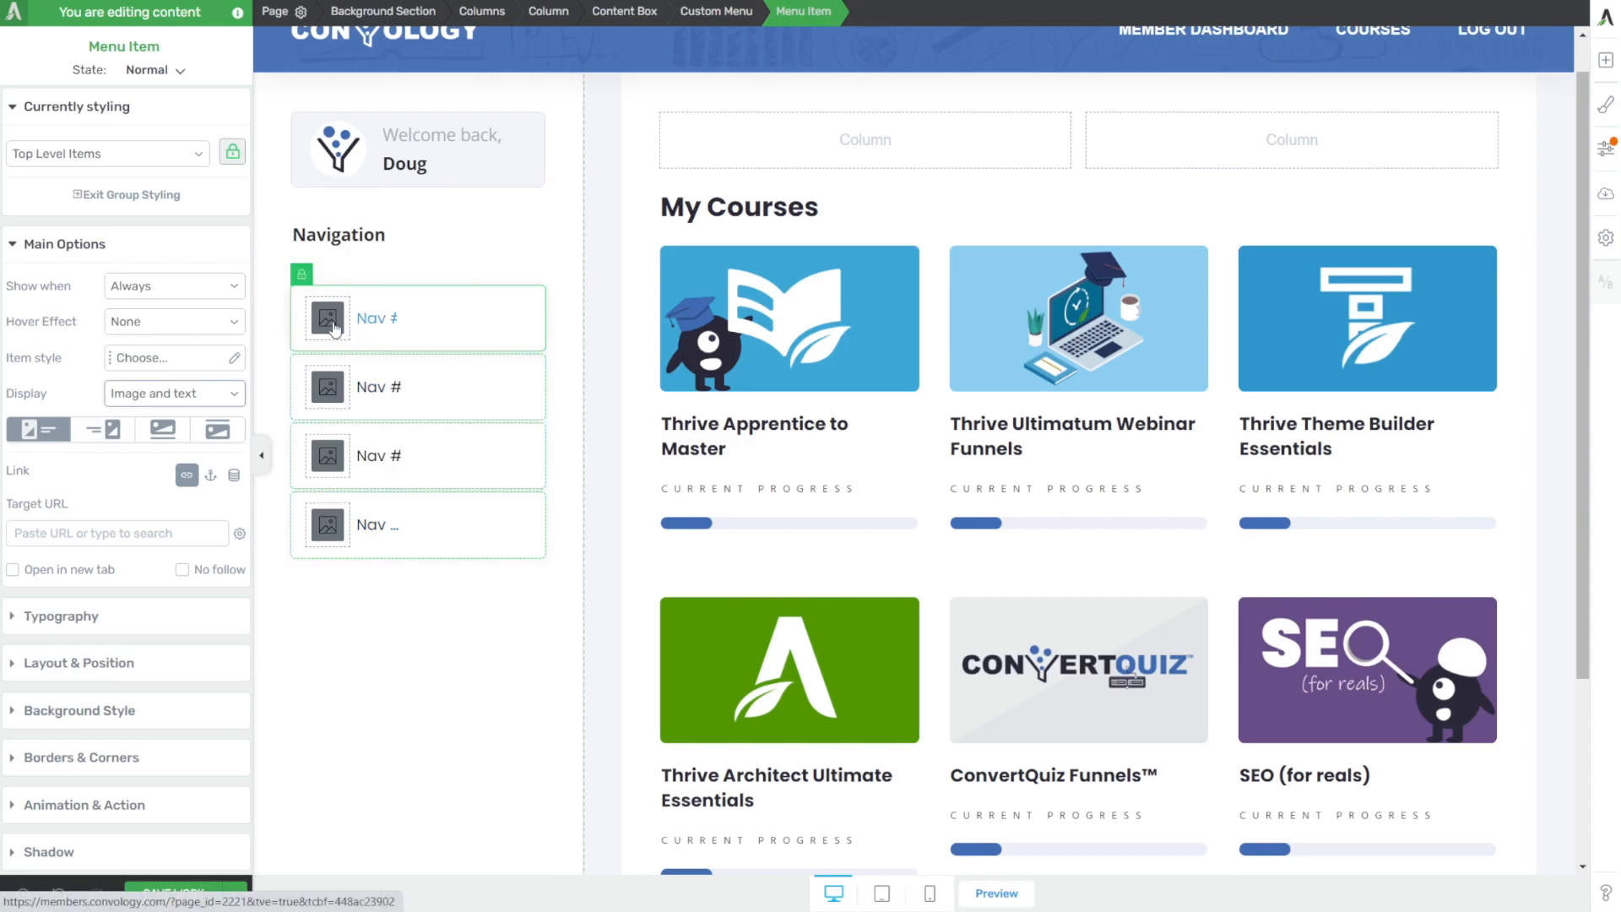
- Replace the first three items' placeholder images with icons, including the speech-bubbles Community icon
left_click(328, 319)
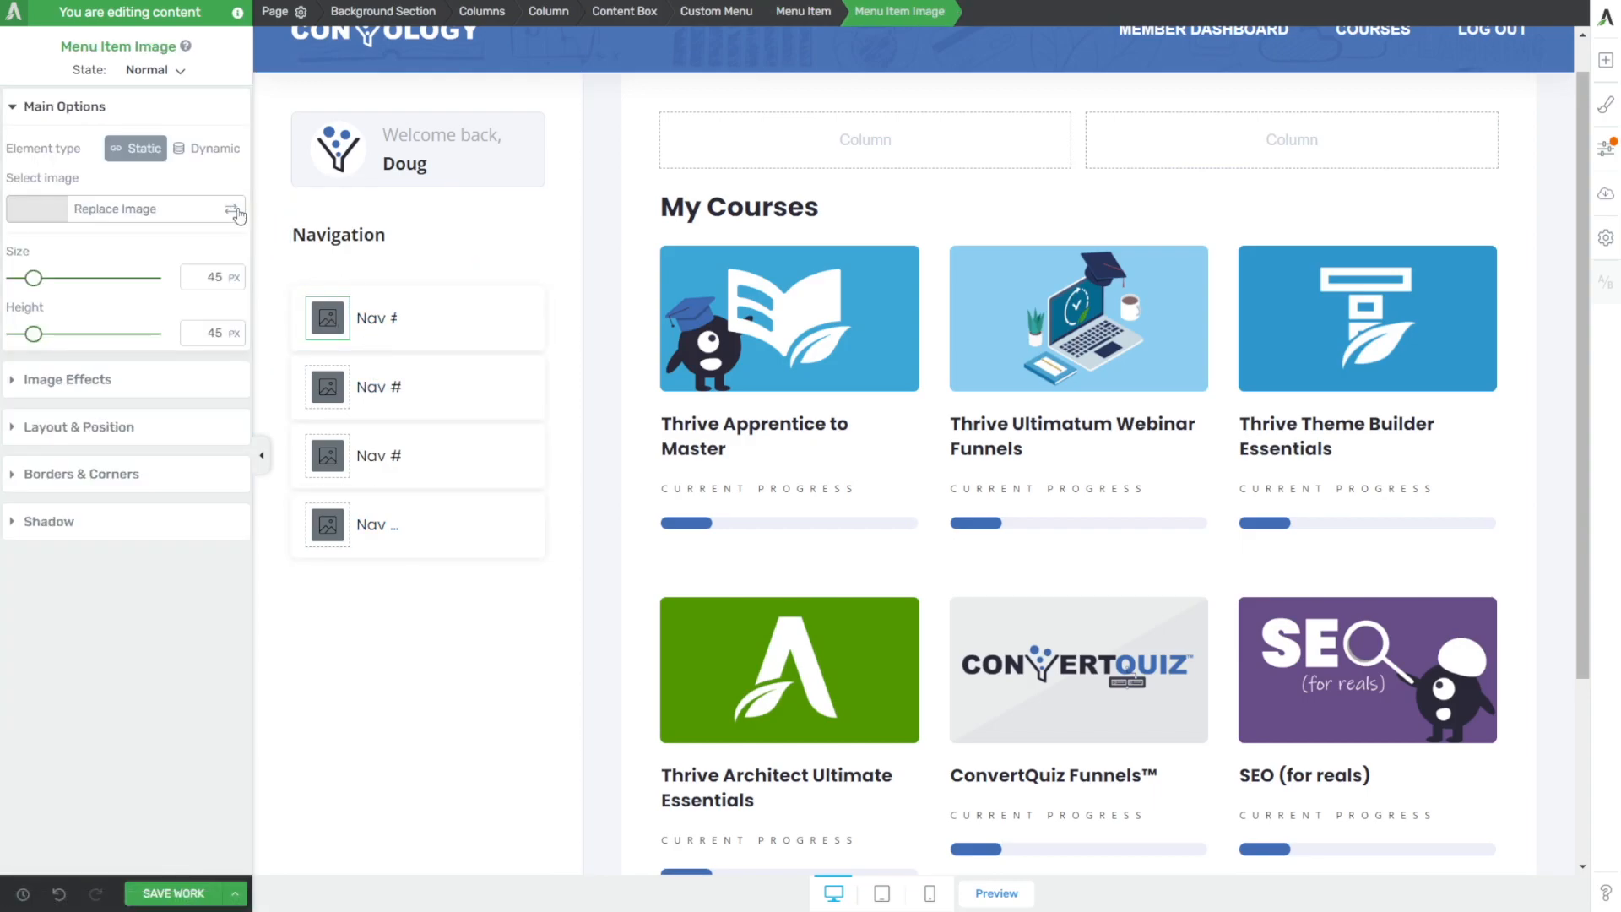
left_click(237, 213)
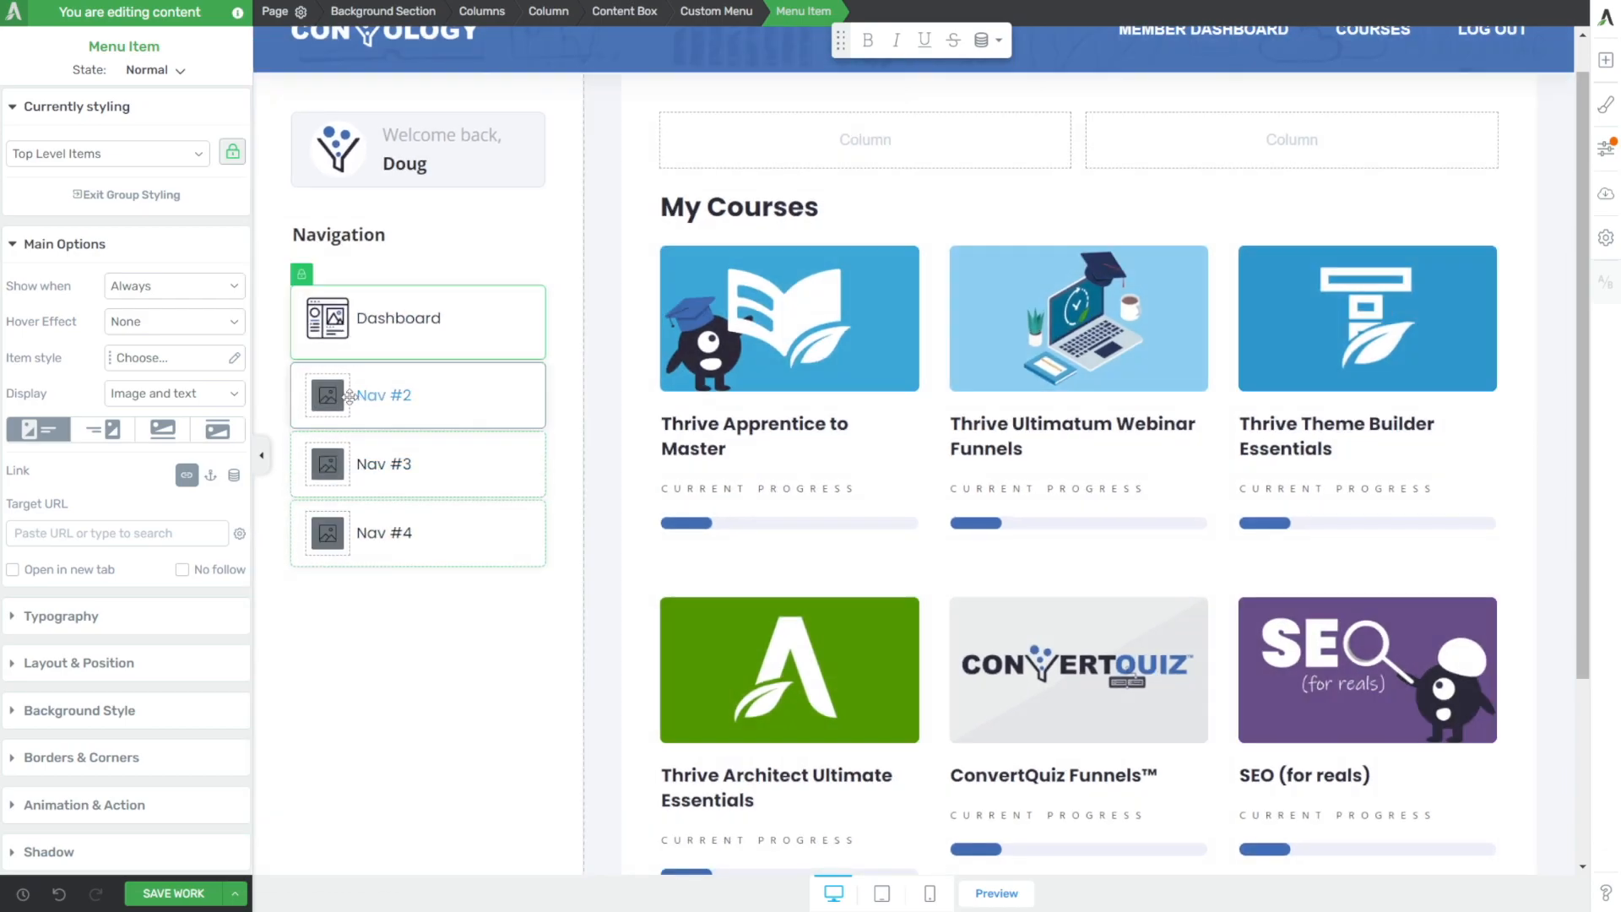
left_click(328, 395)
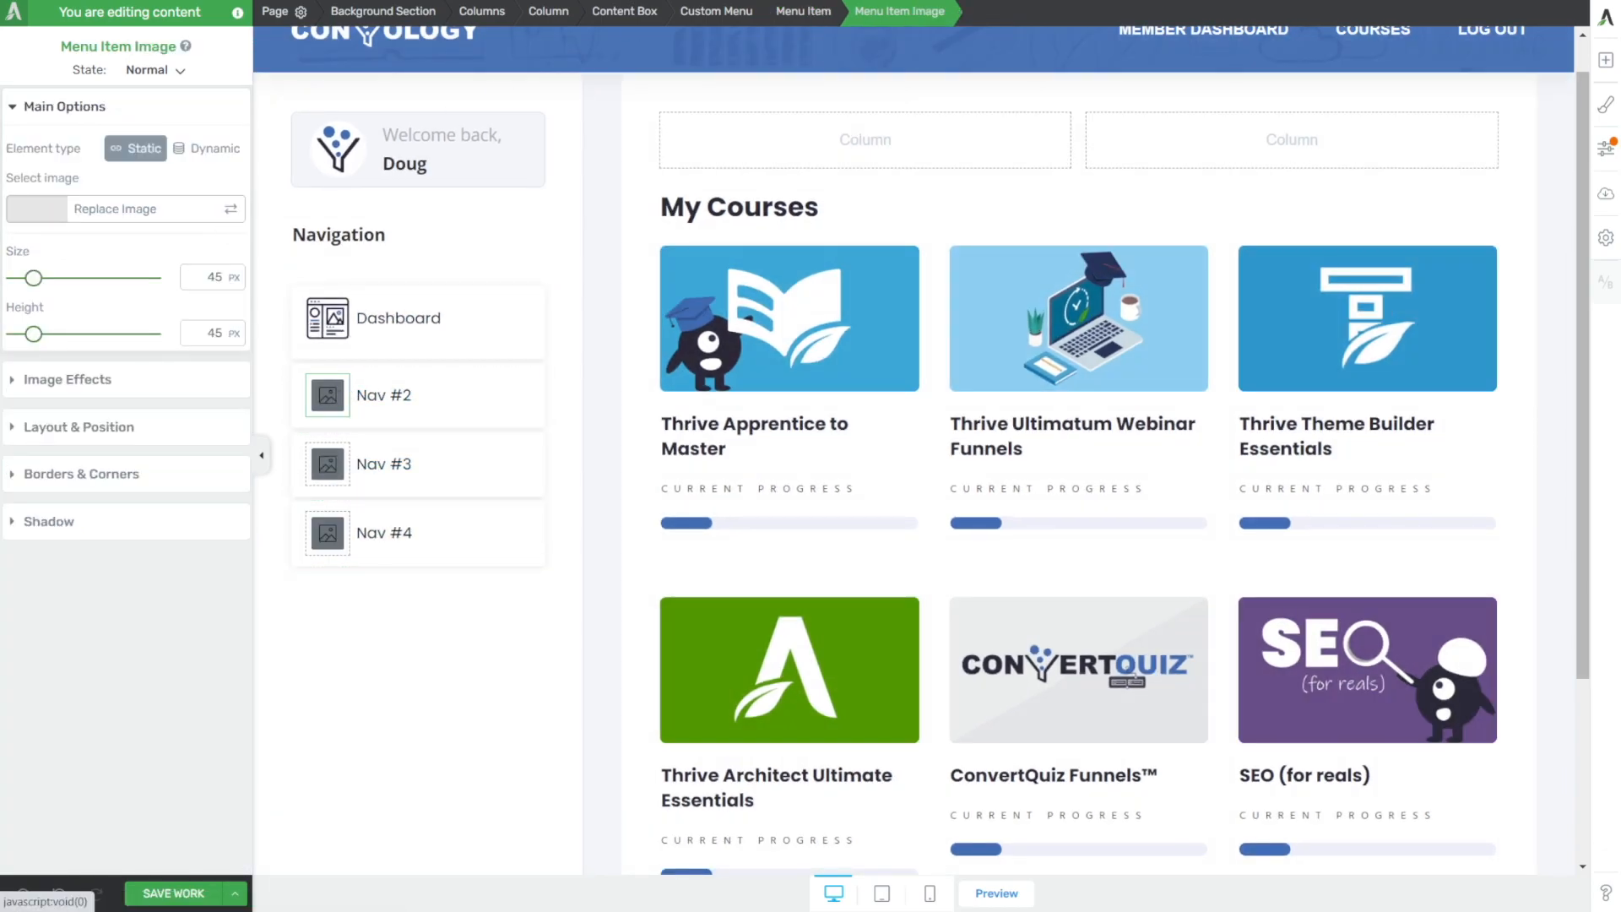
left_click(113, 208)
type("Course Library")
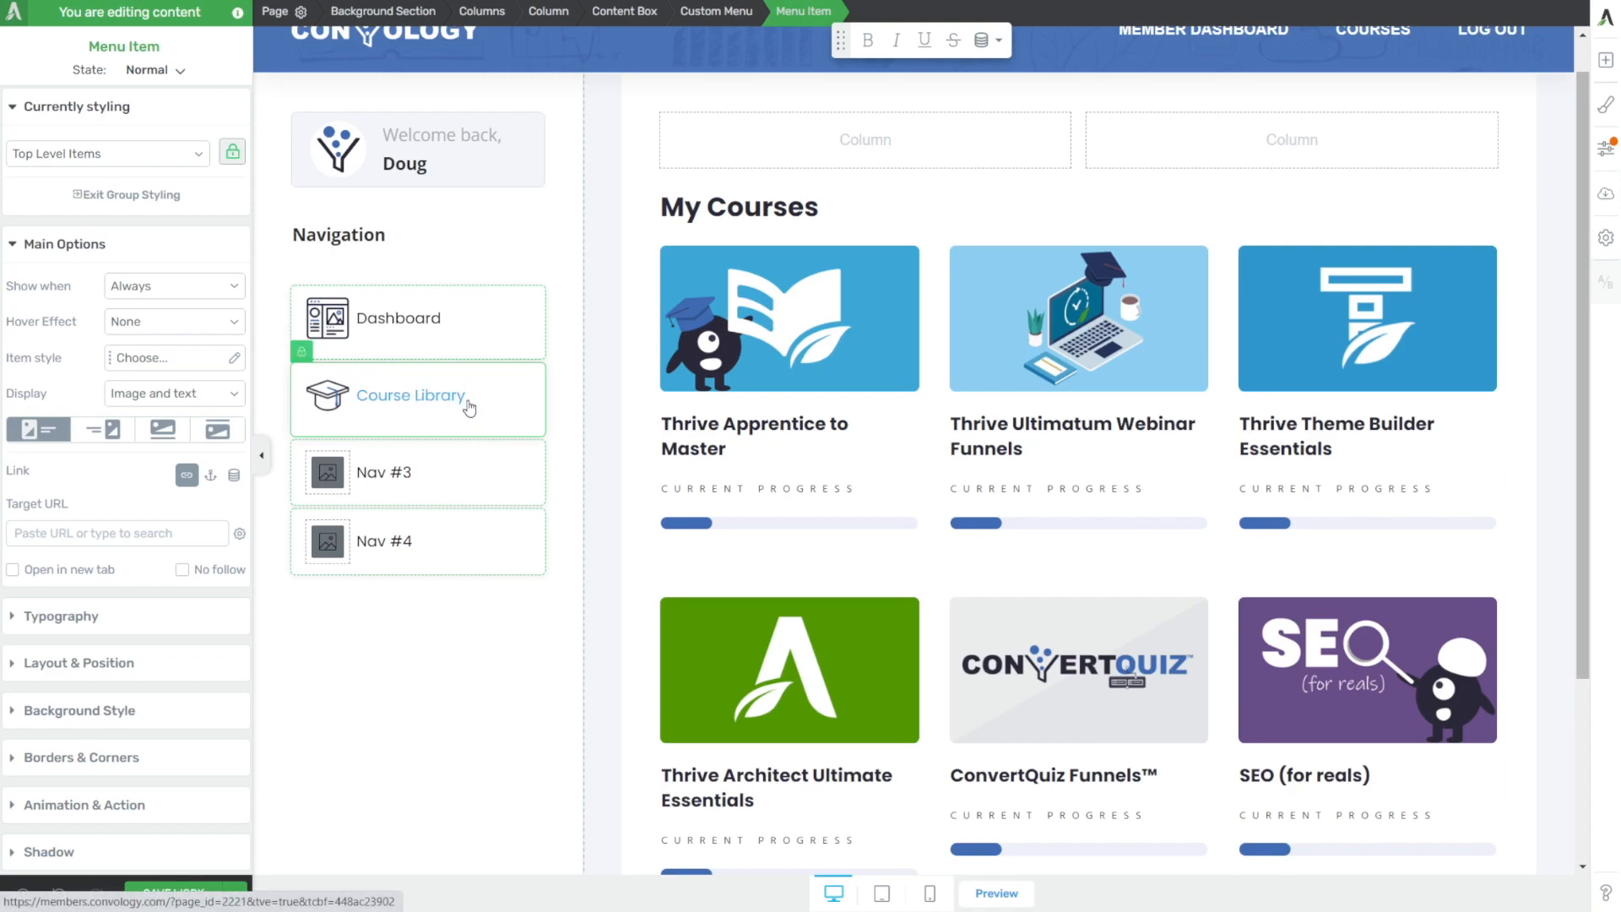
left_click(326, 396)
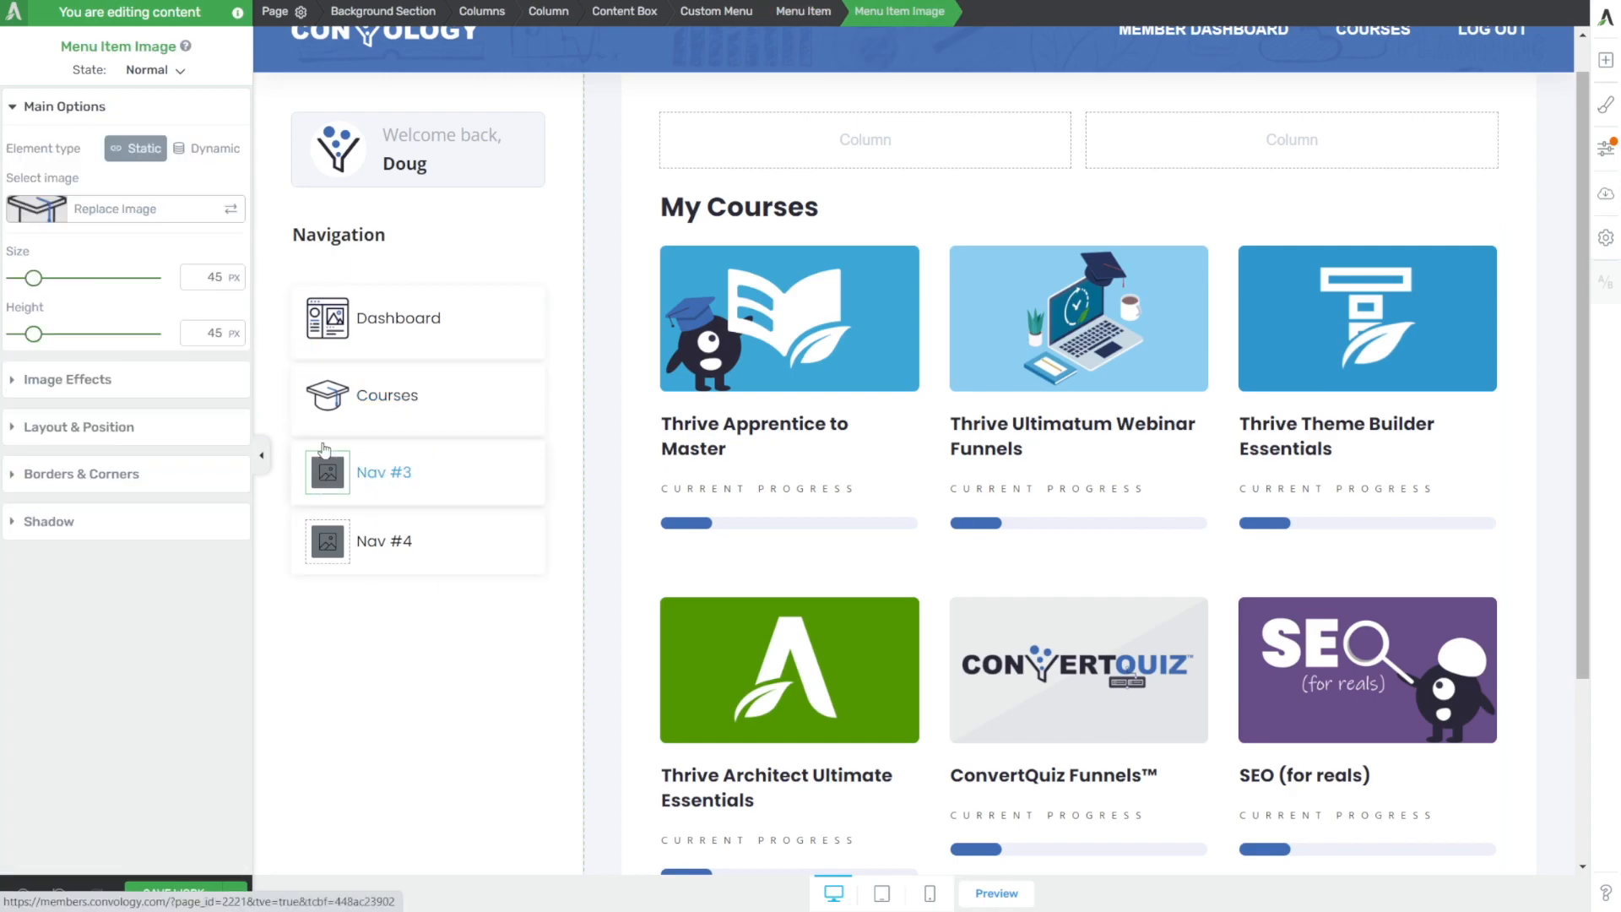
left_click(113, 207)
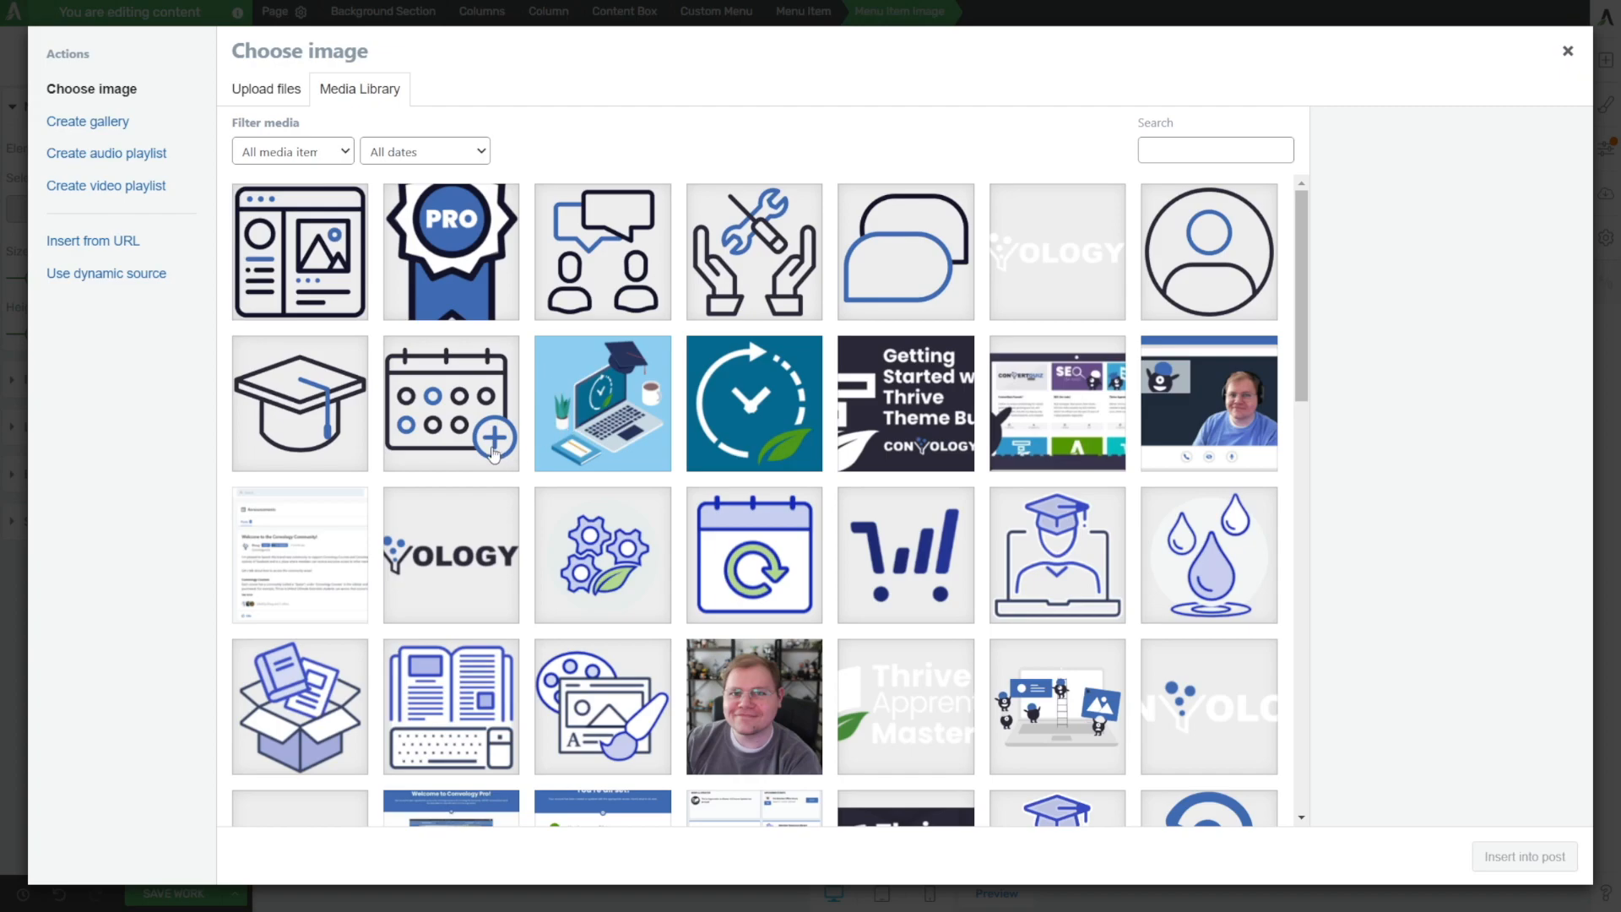
left_click(905, 251)
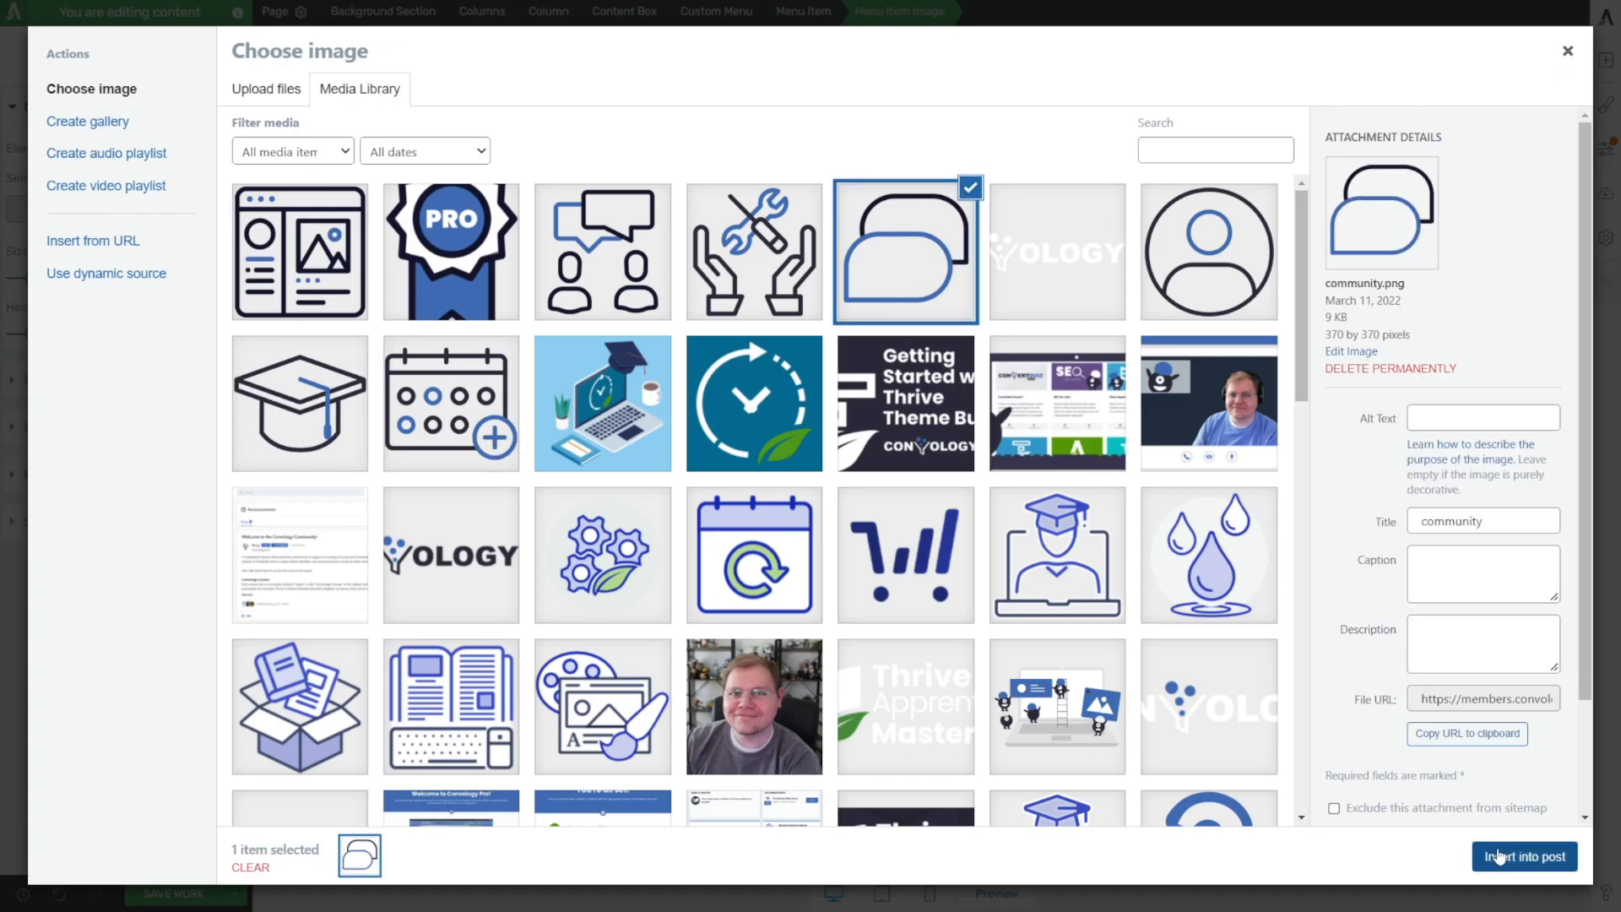
left_click(1524, 856)
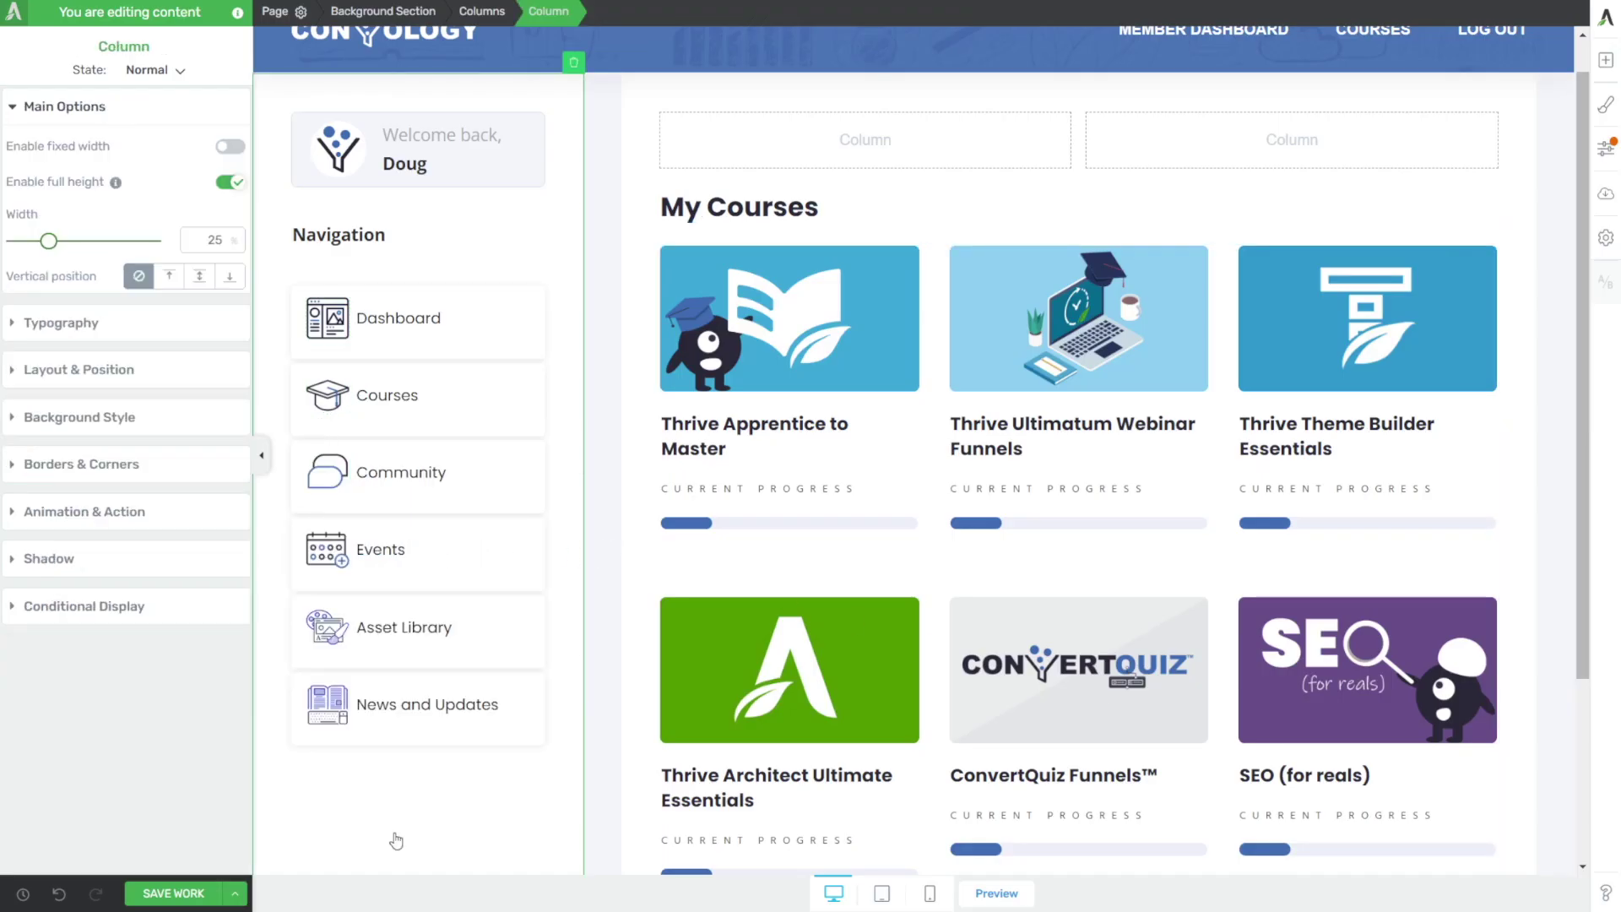
- Select the menu items for group styling and compare with the live WordPress dashboard
left_click(417, 318)
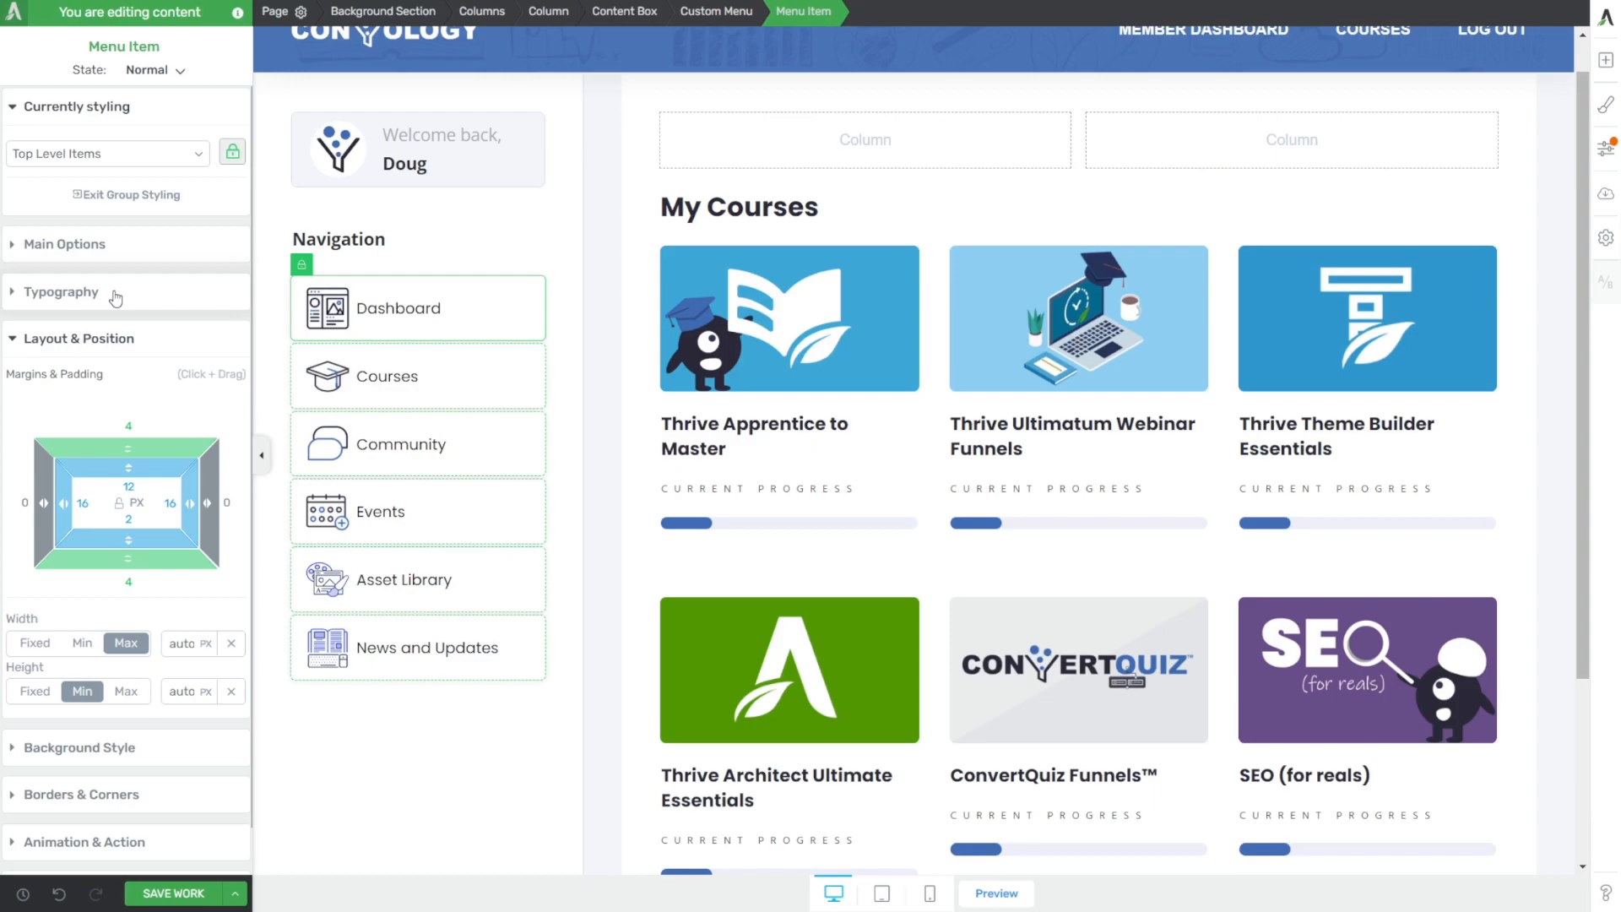
left_click(64, 243)
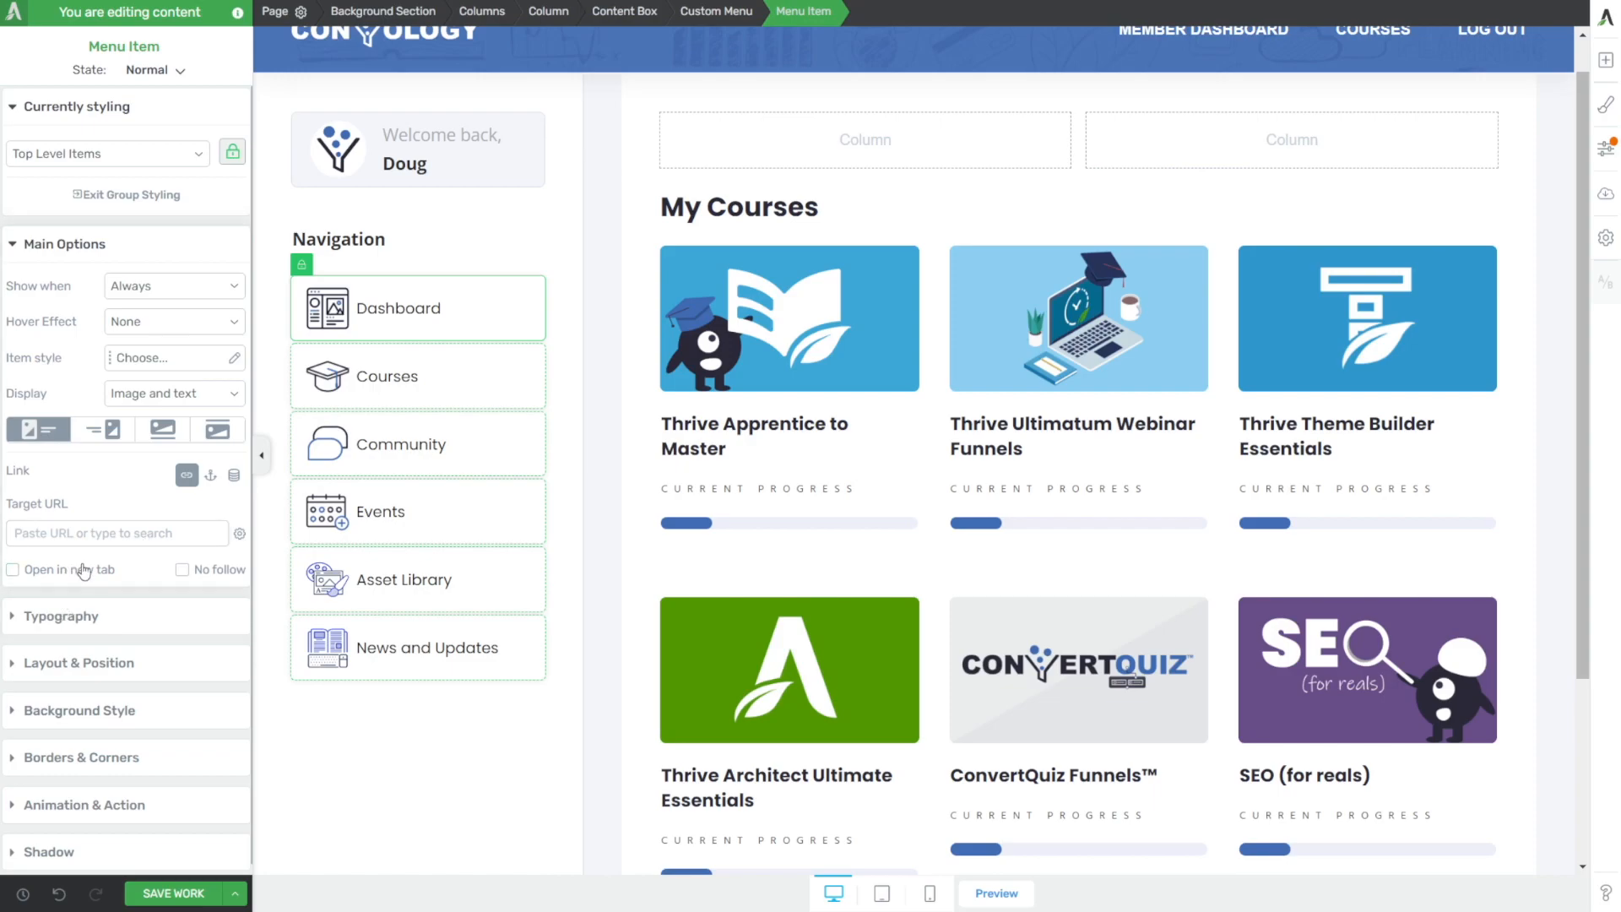
left_click(865, 180)
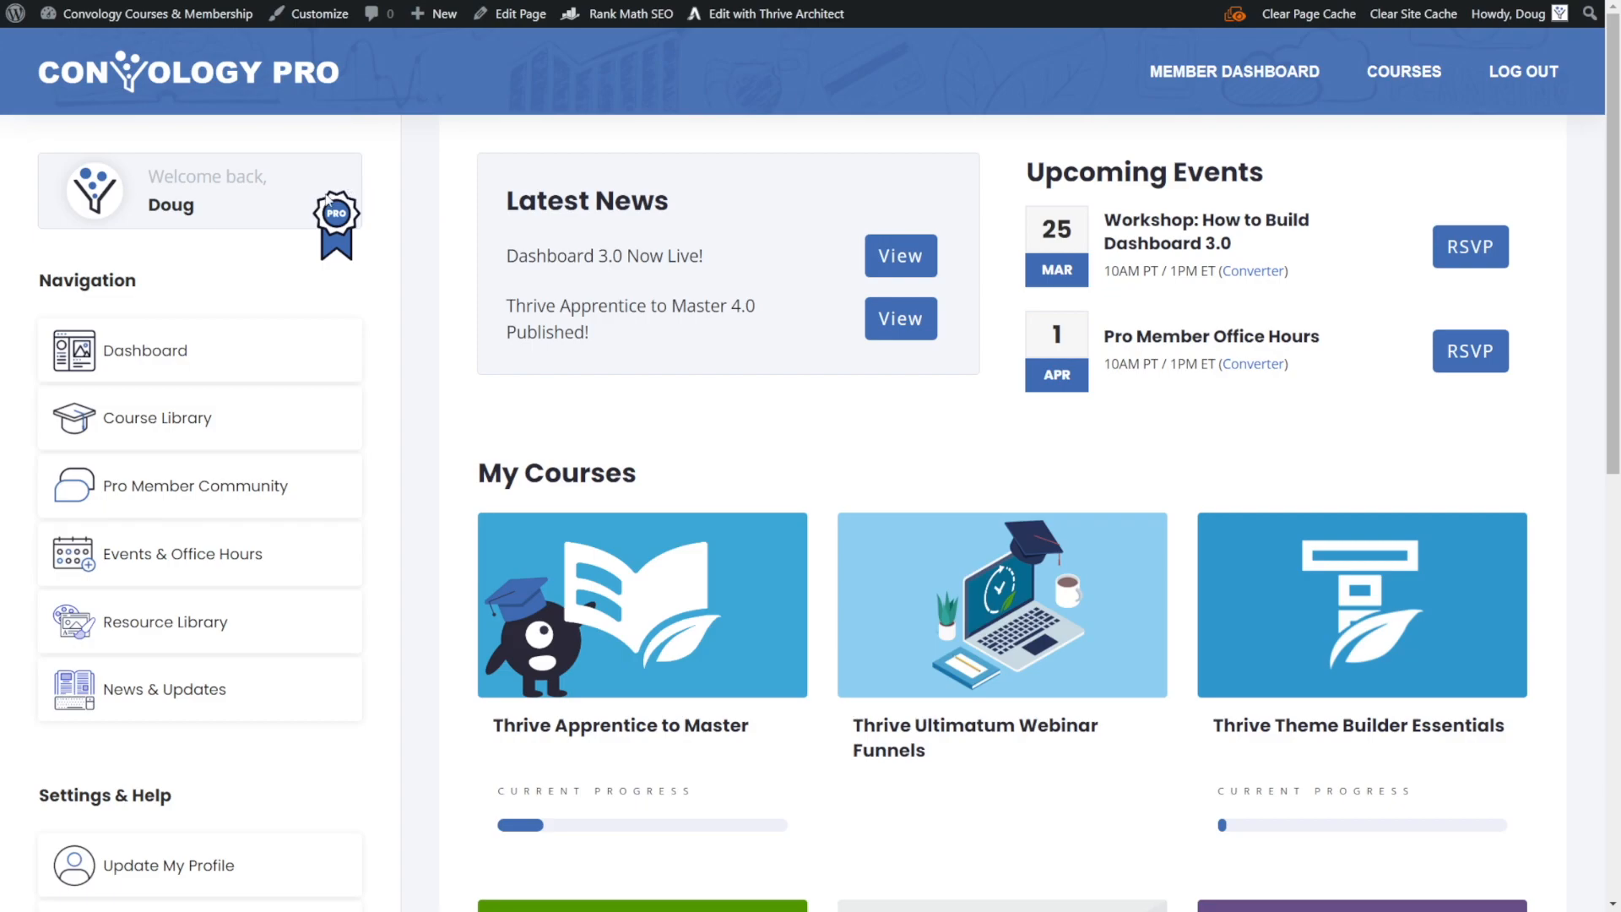
mouse_move(352, 181)
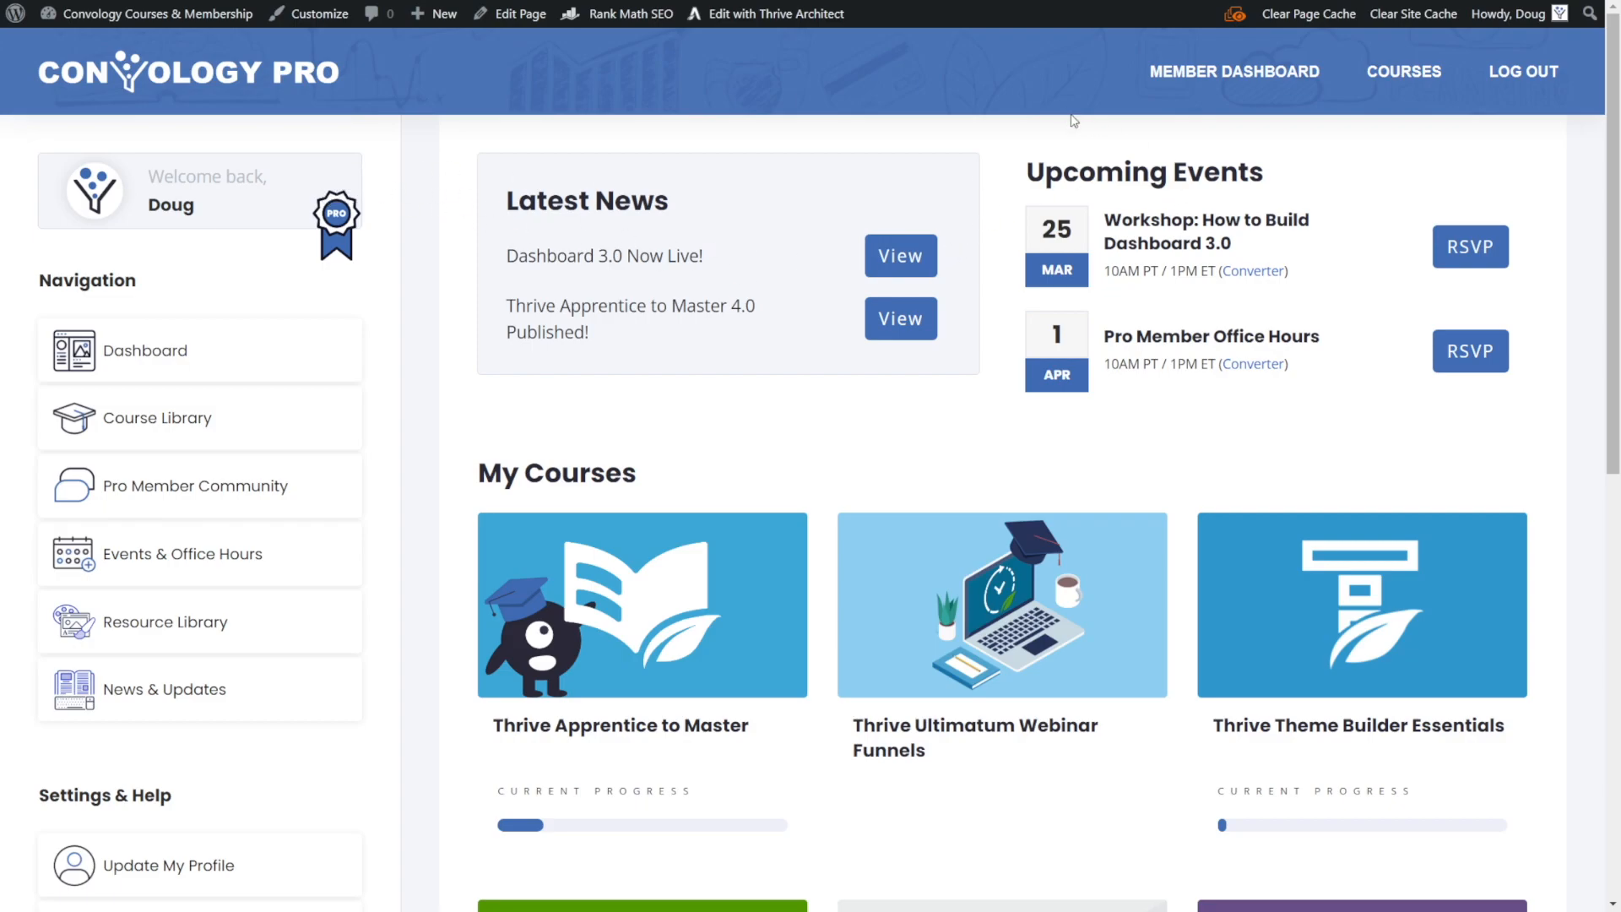
mouse_move(1279, 300)
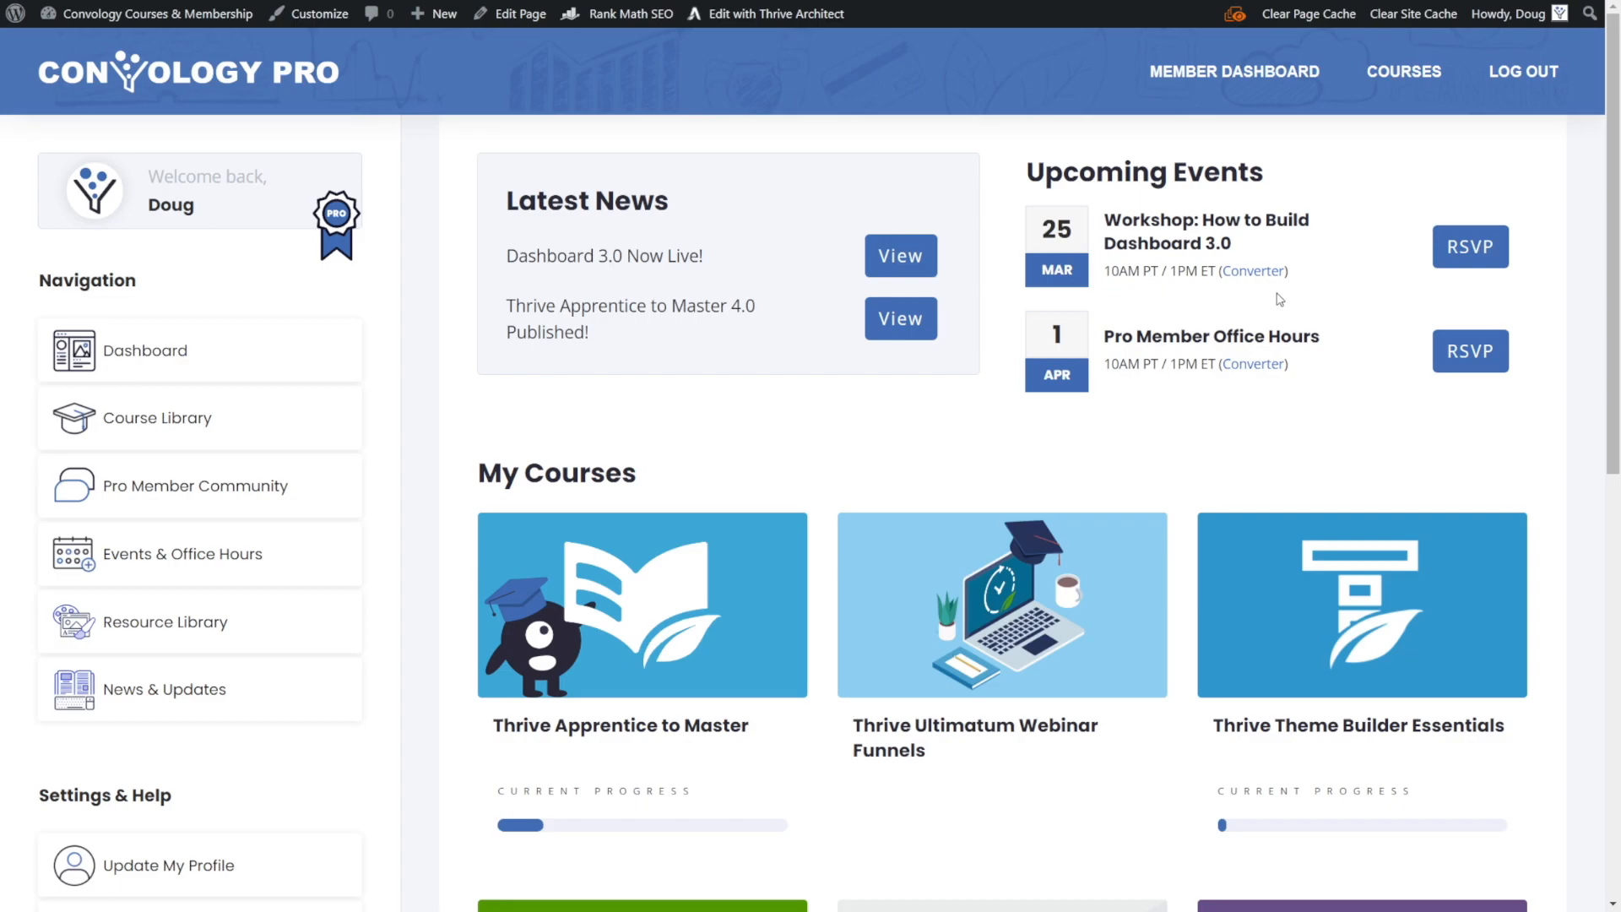
mouse_move(1426, 247)
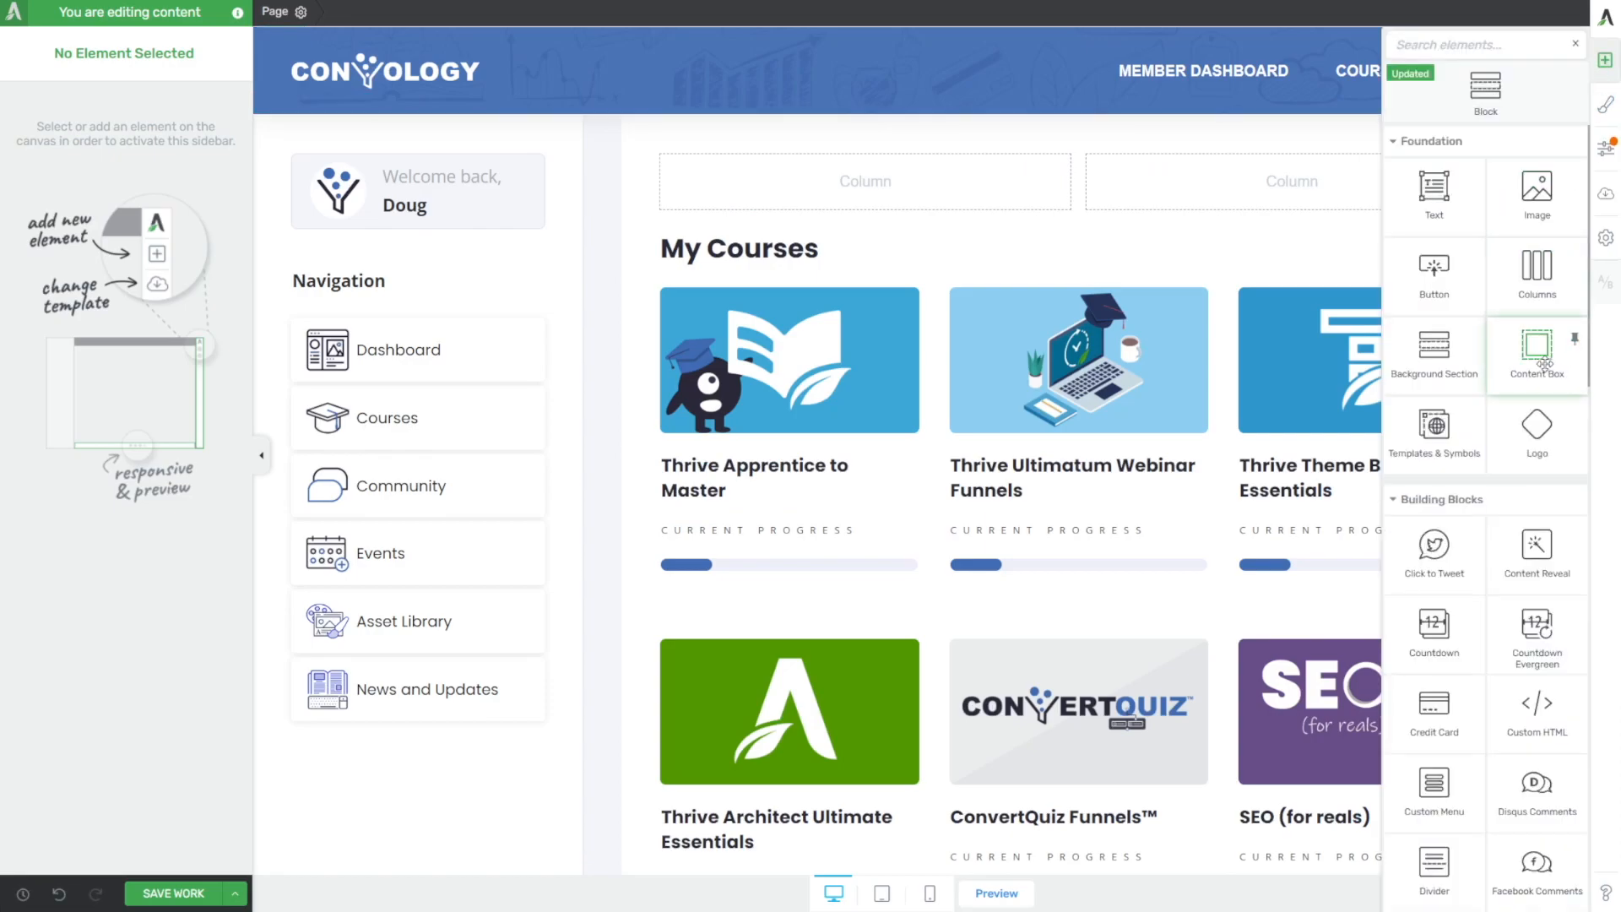
- Place a content box in the top column and start a Latest News heading text block inside it
left_click(1537, 351)
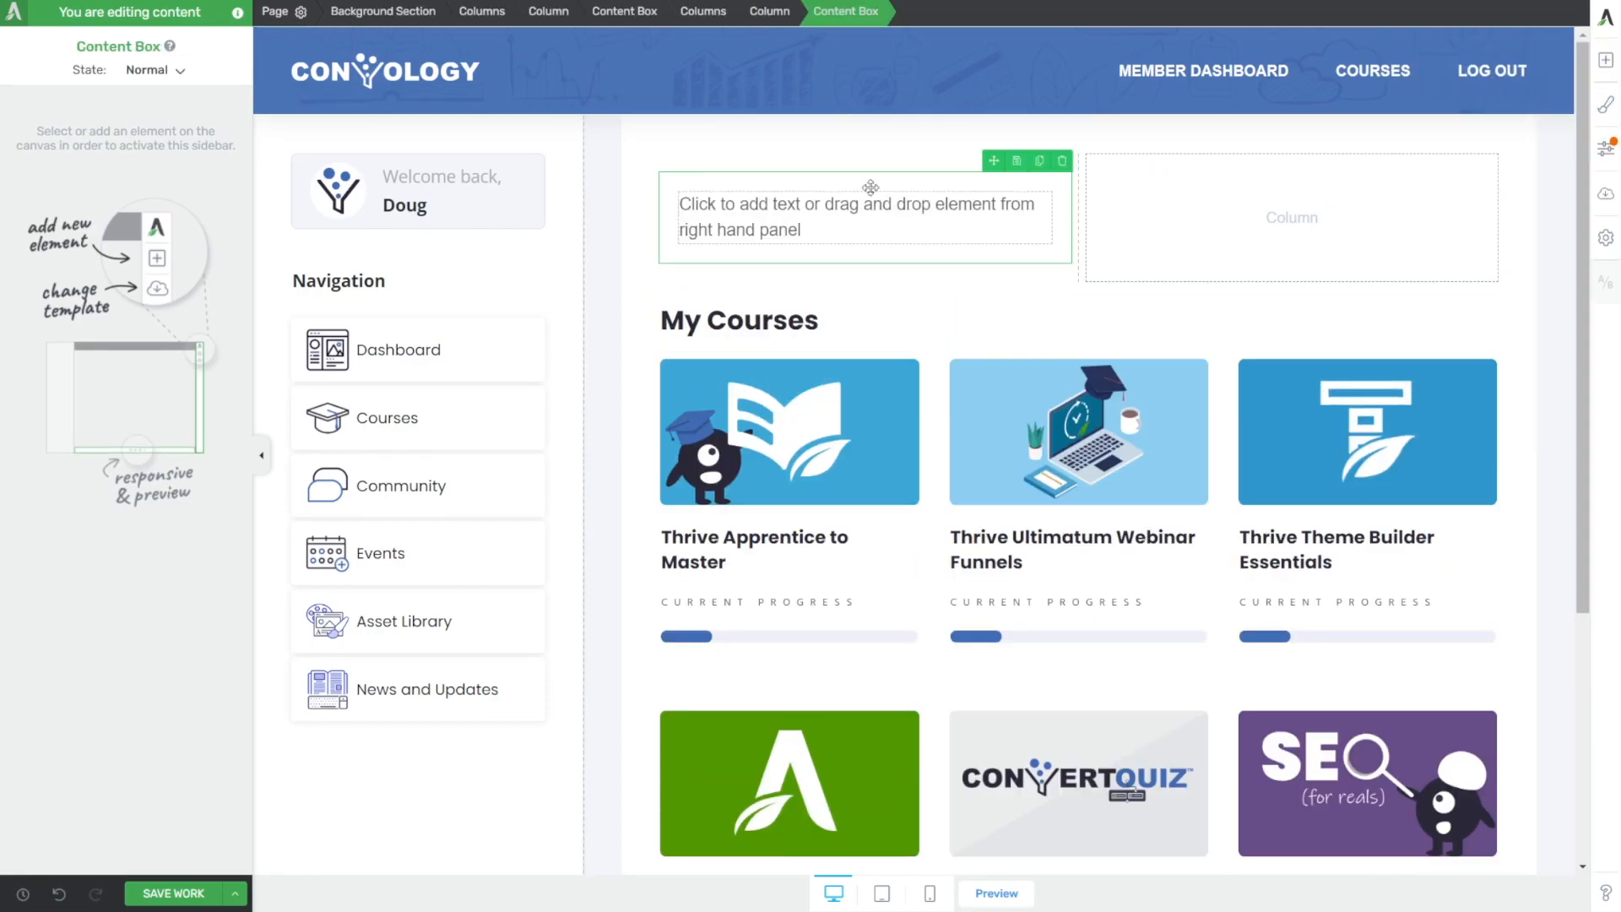
left_click(859, 218)
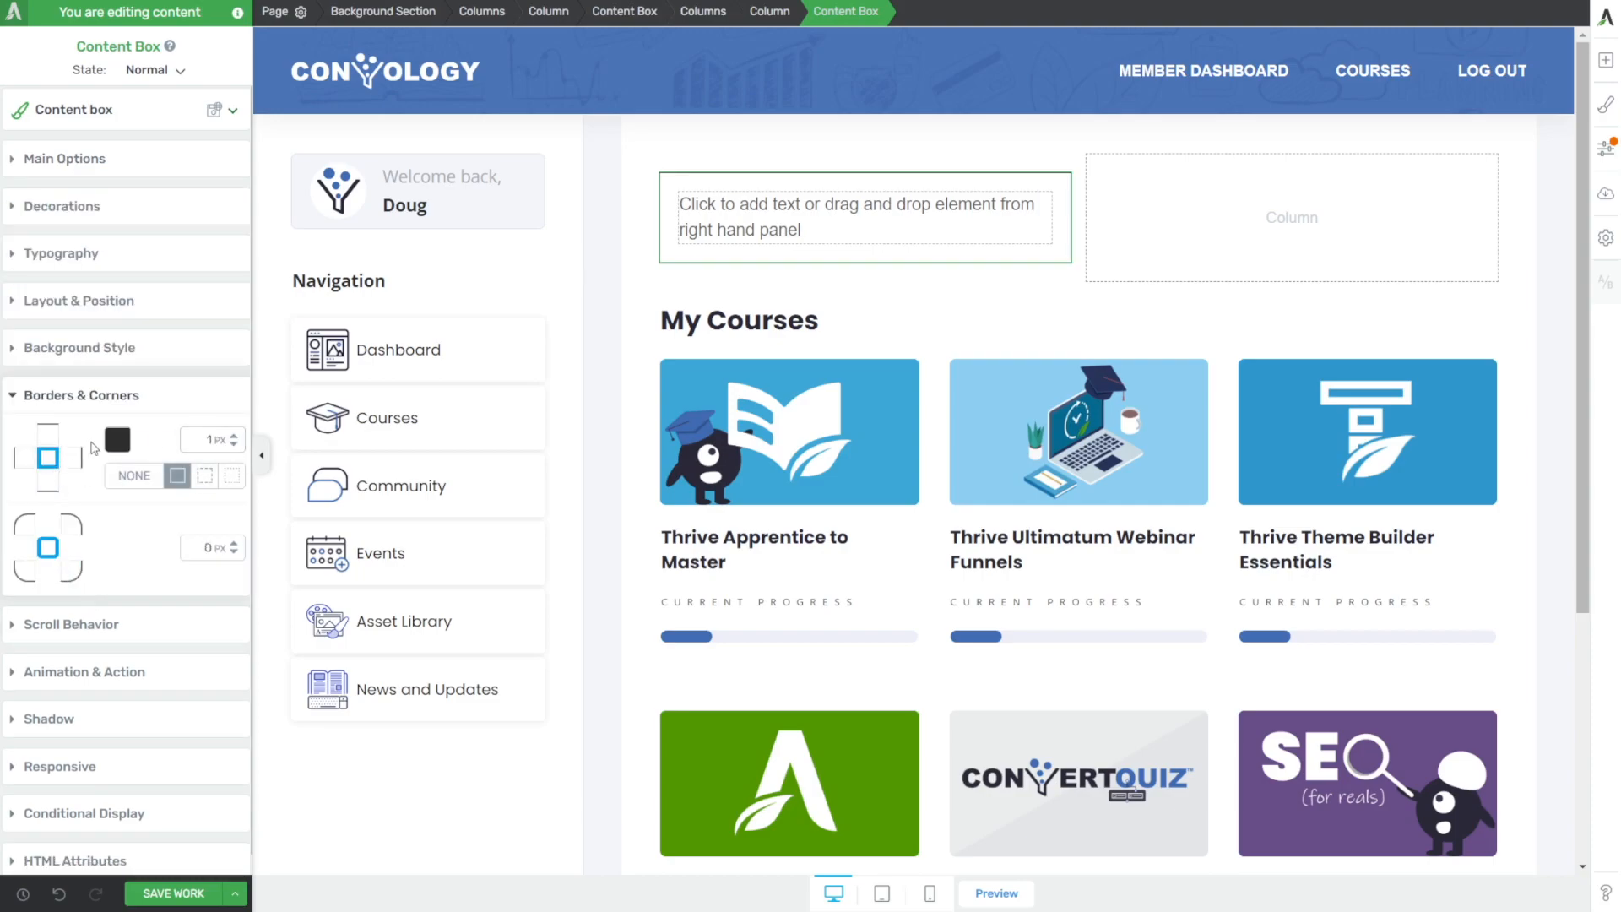
left_click(858, 218)
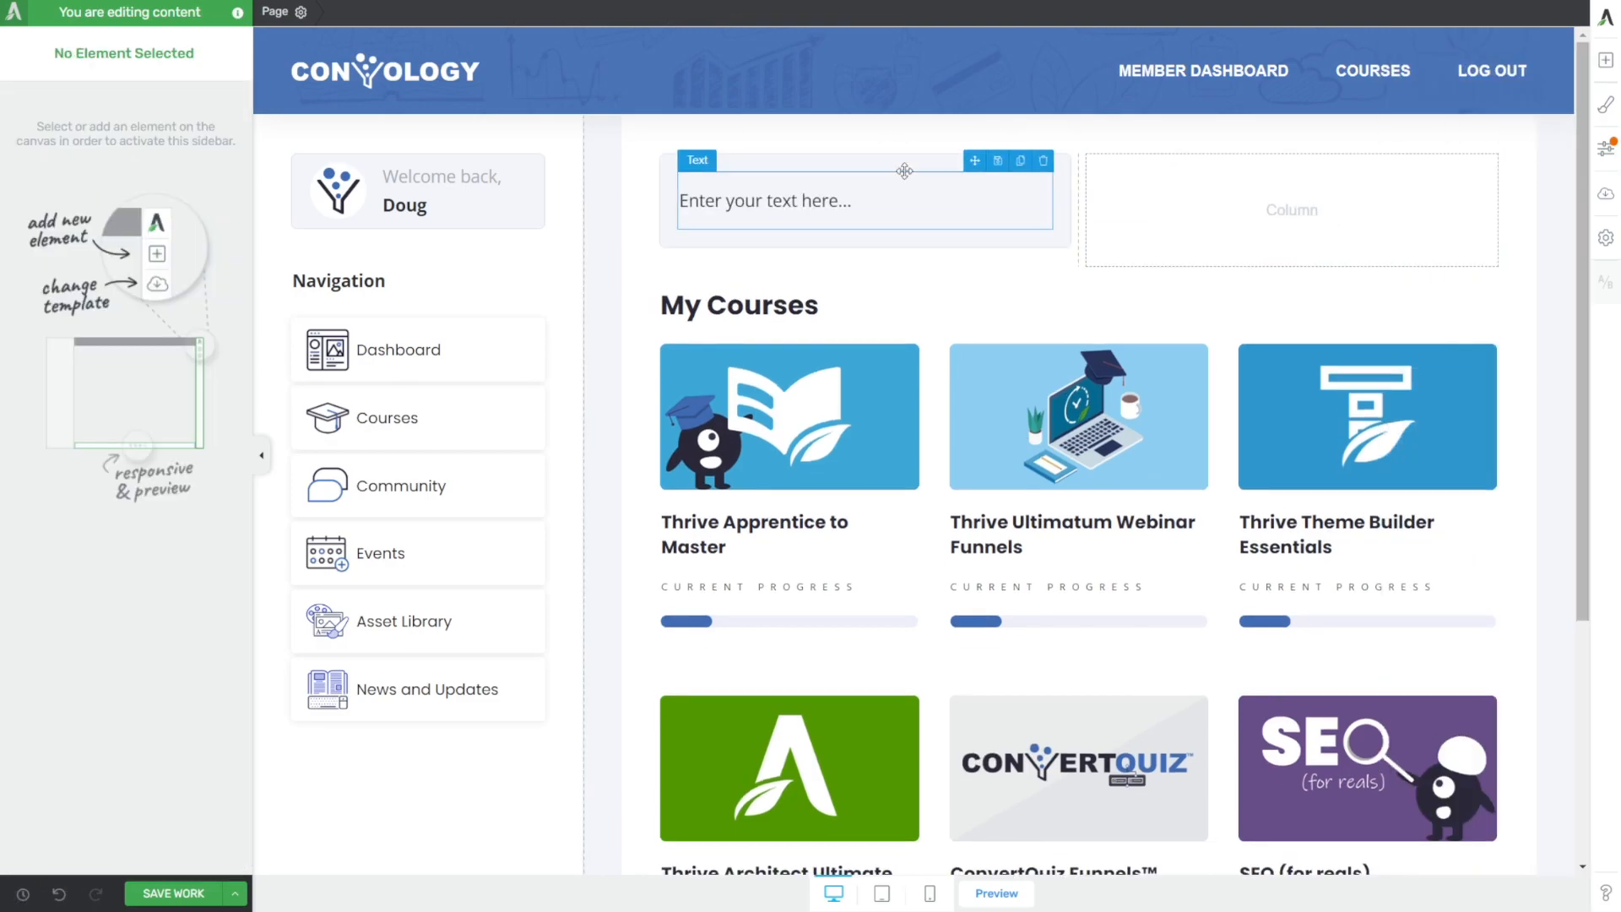
left_click(863, 200)
type("Latest News")
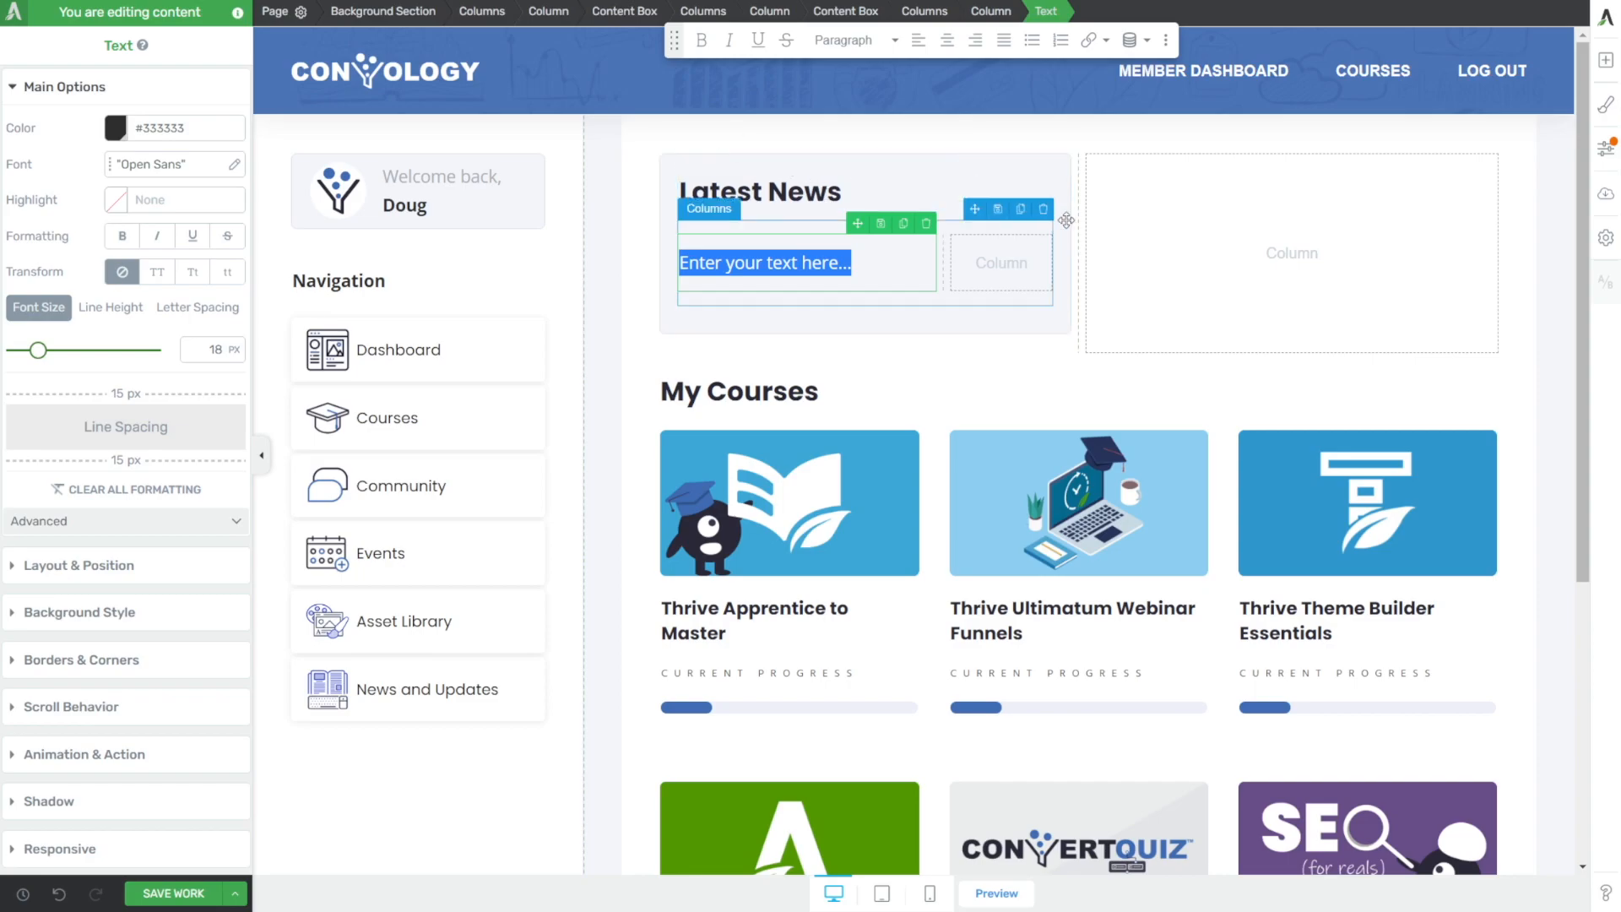
mouse_move(1610, 66)
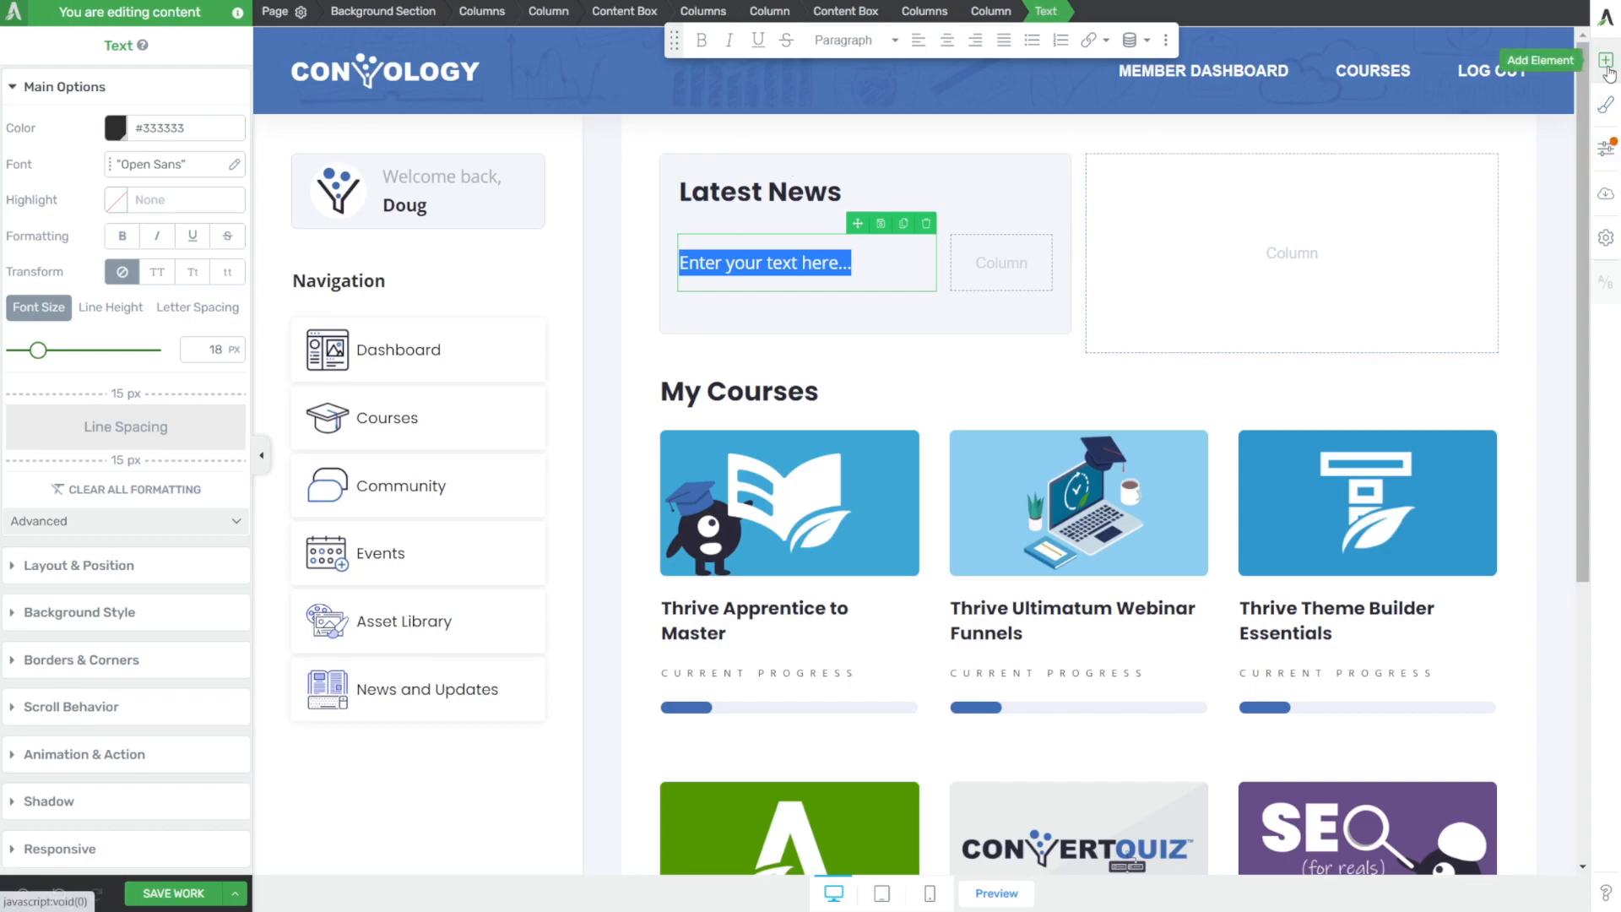
- Search the elements list for 'post' to find a post list element
type("post")
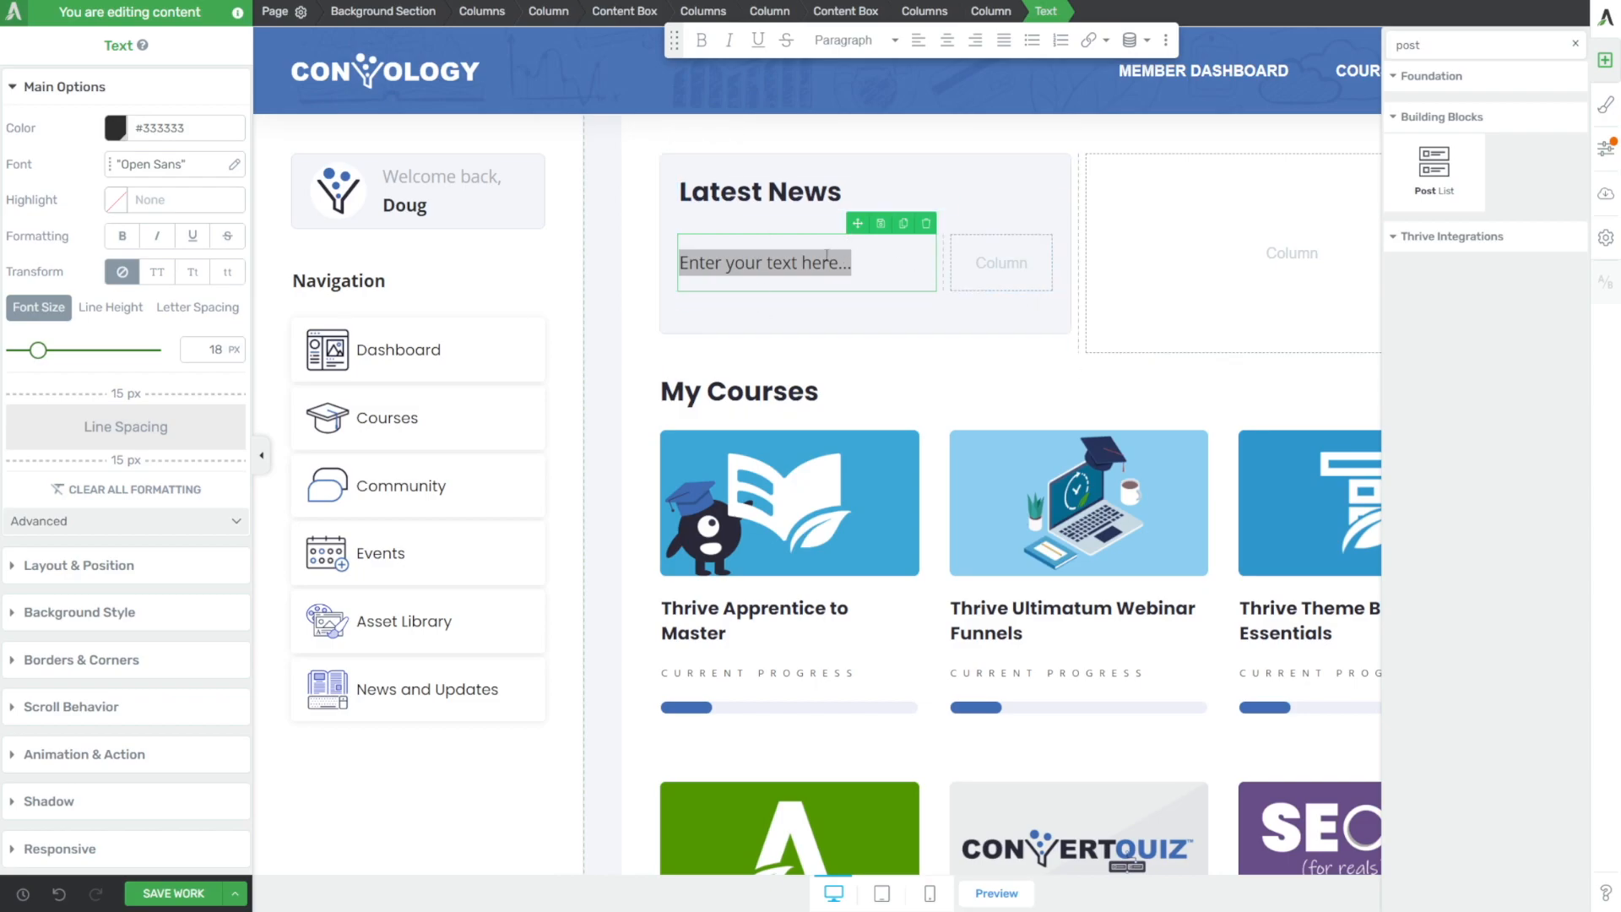
left_click(760, 191)
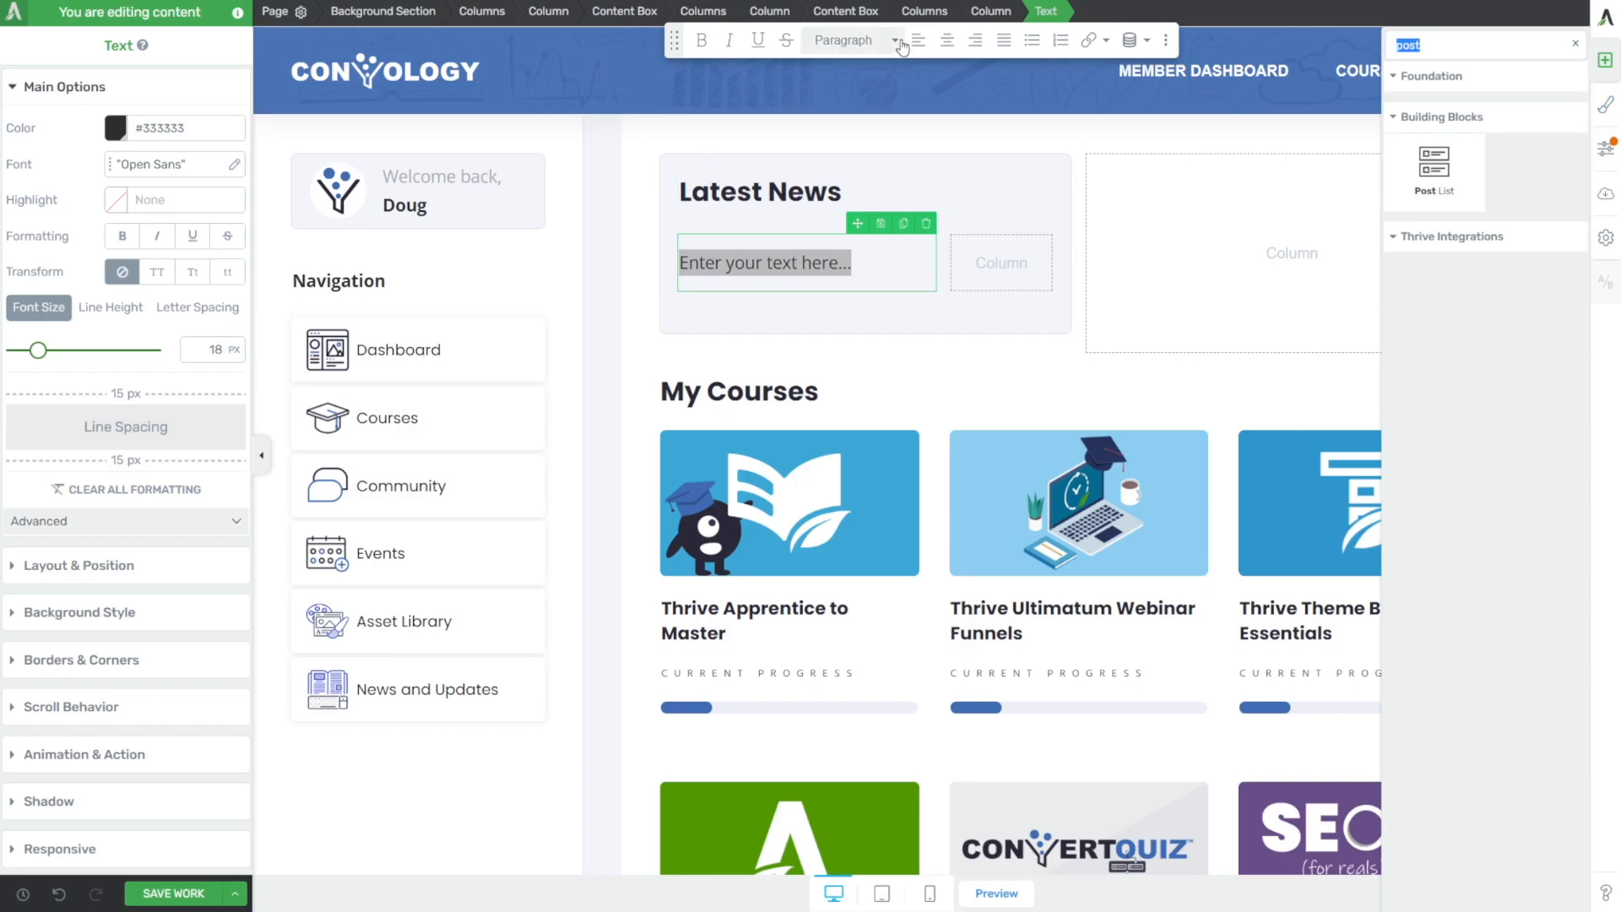
- Fill the row with 'Latest News Article 1' text and a button relabelled View
type("Latest News Article 1")
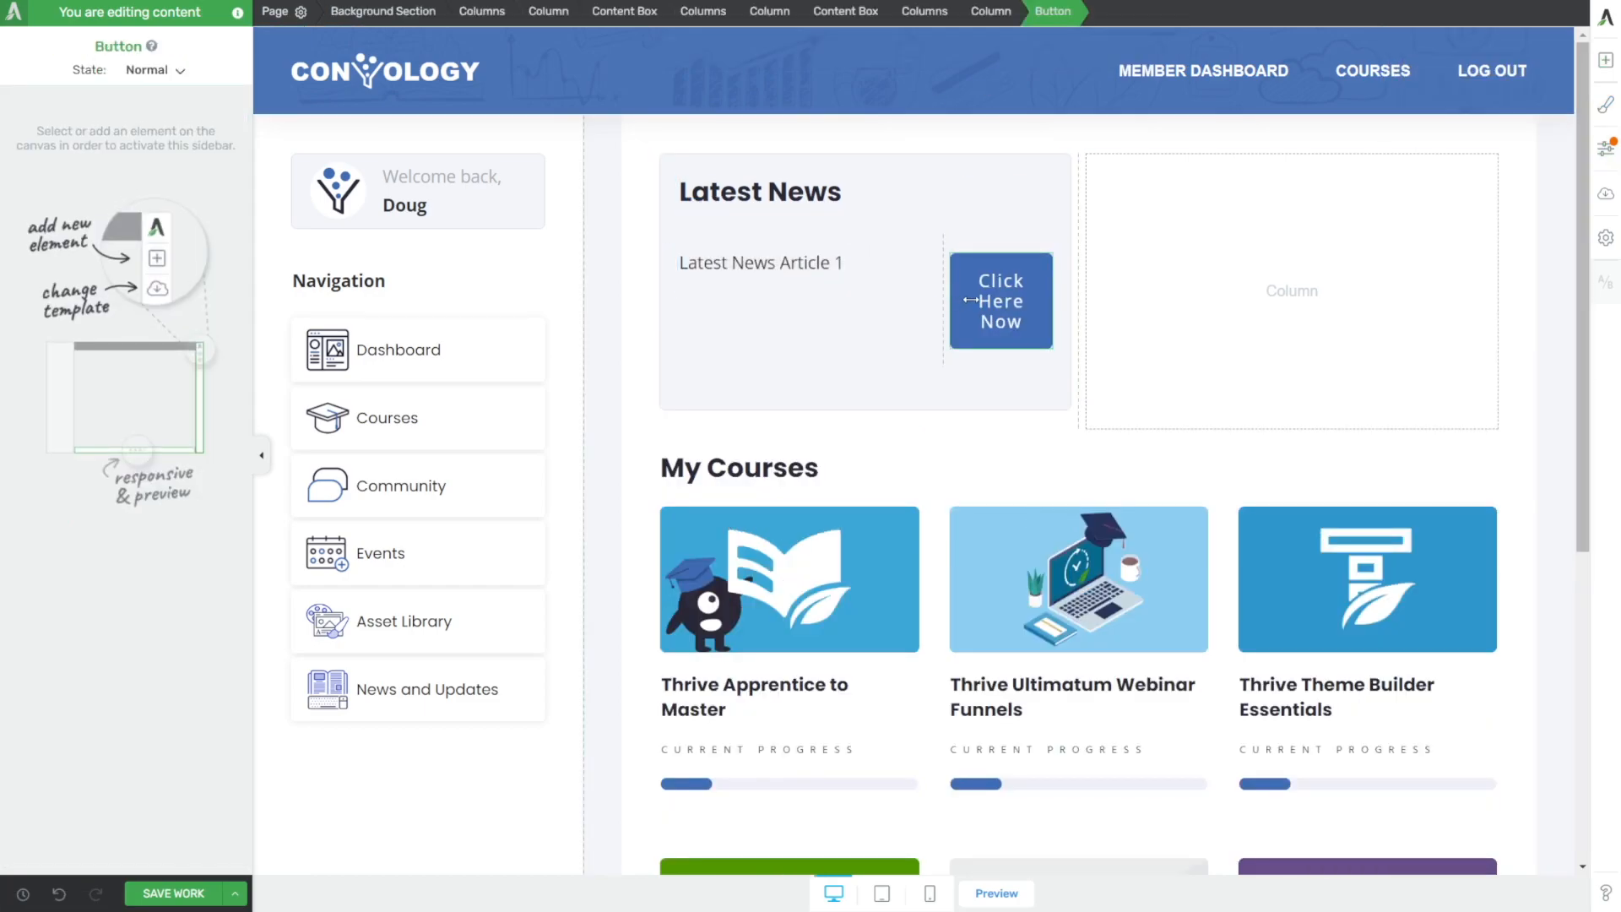
left_click(998, 301)
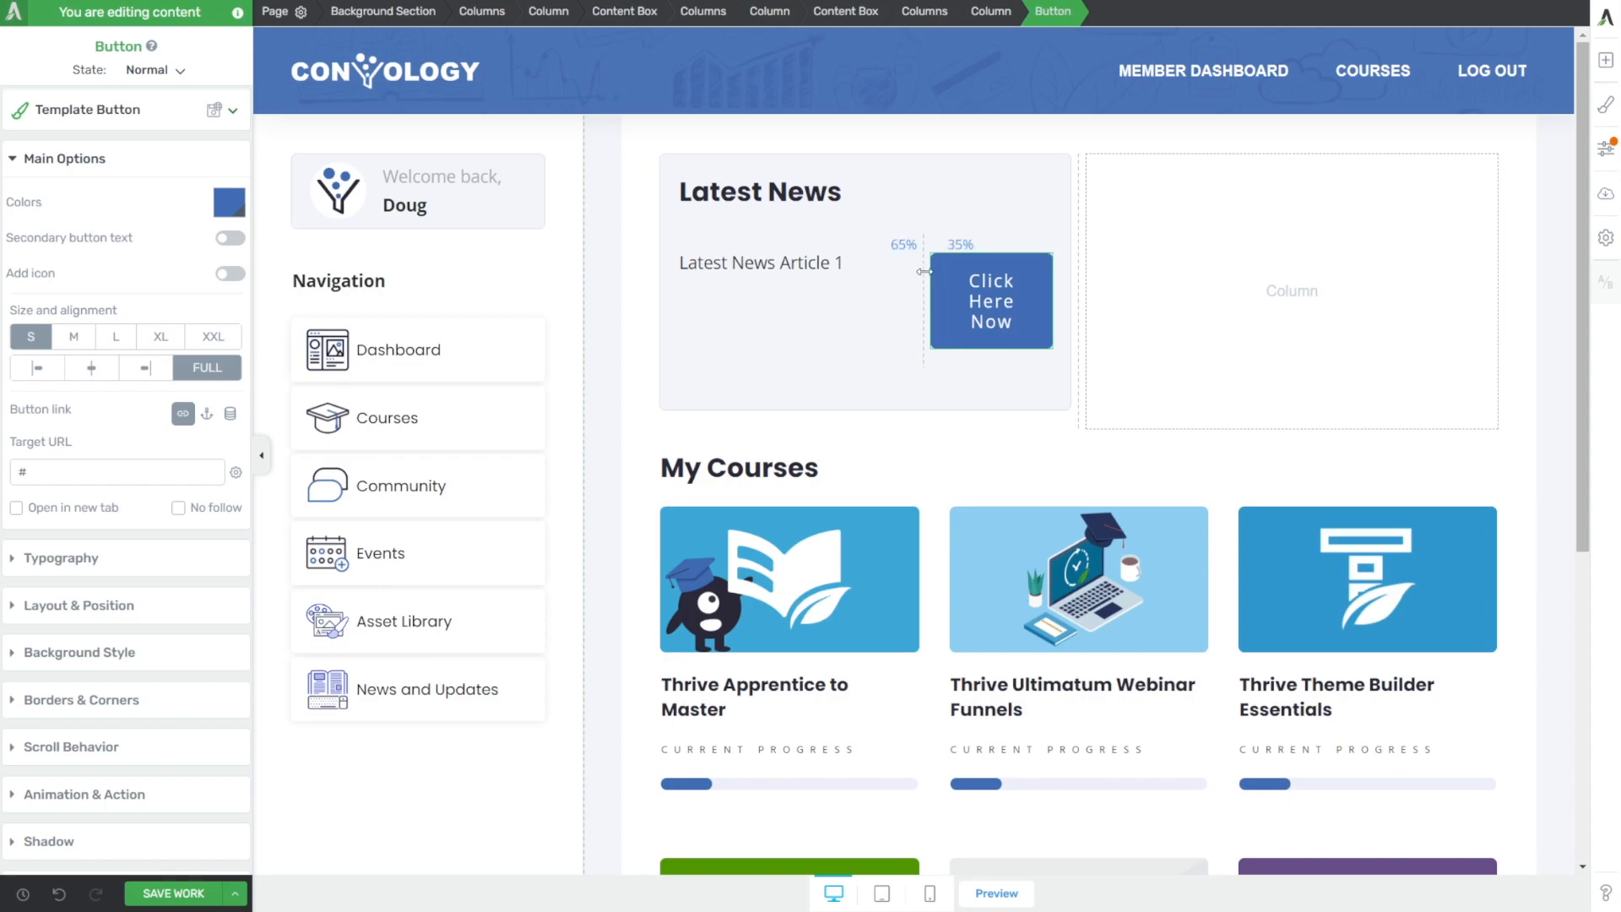
left_click(990, 301)
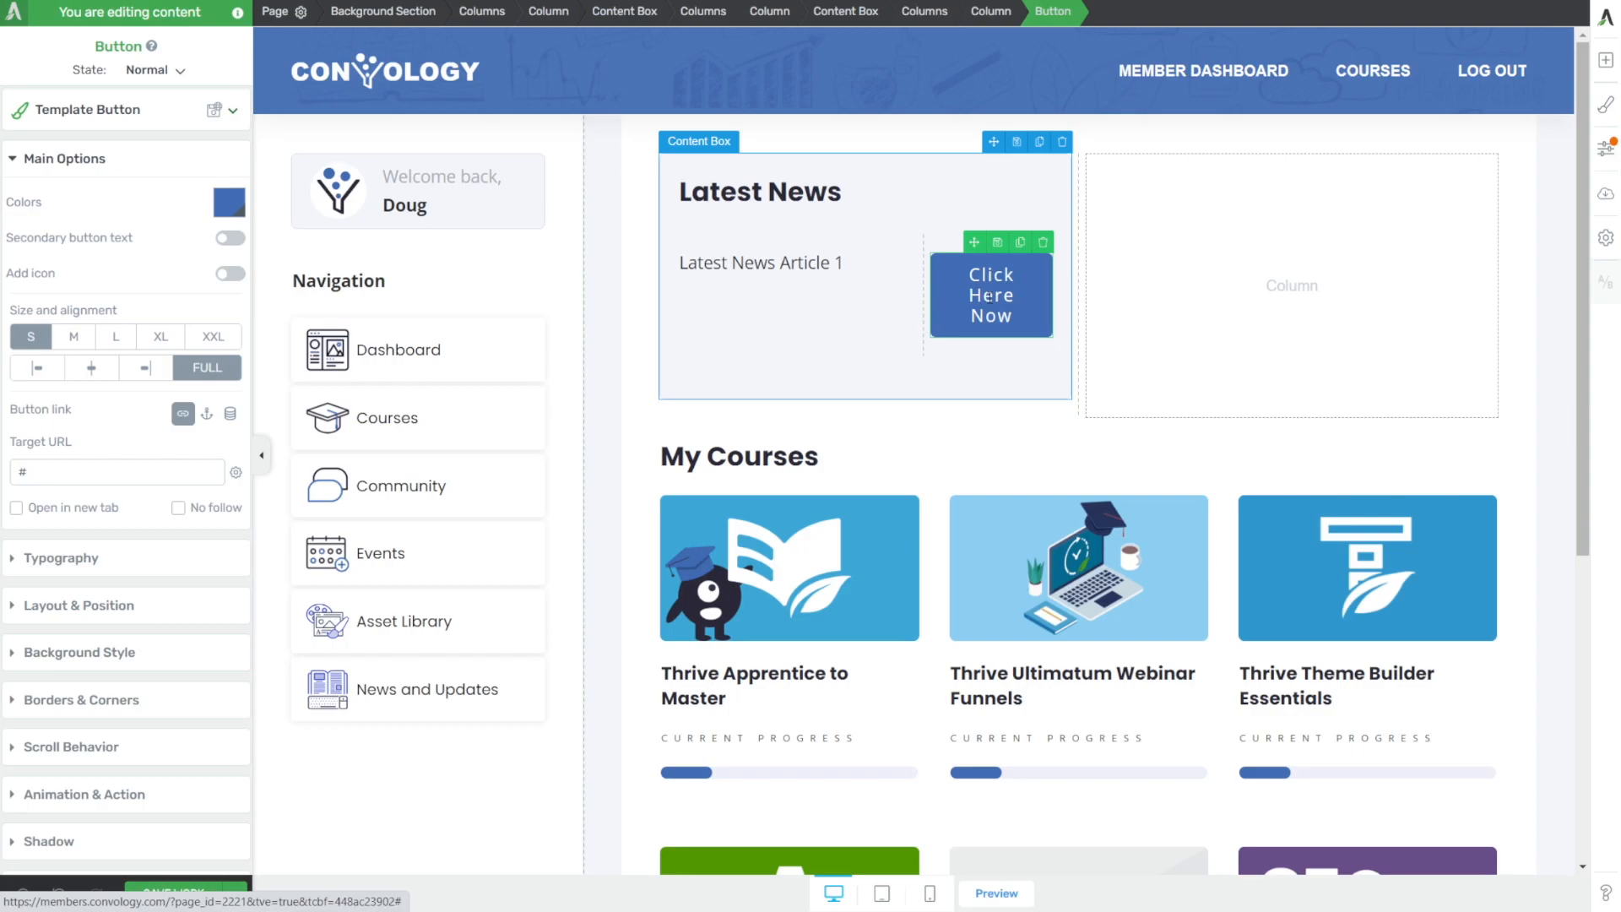
double_click(990, 294)
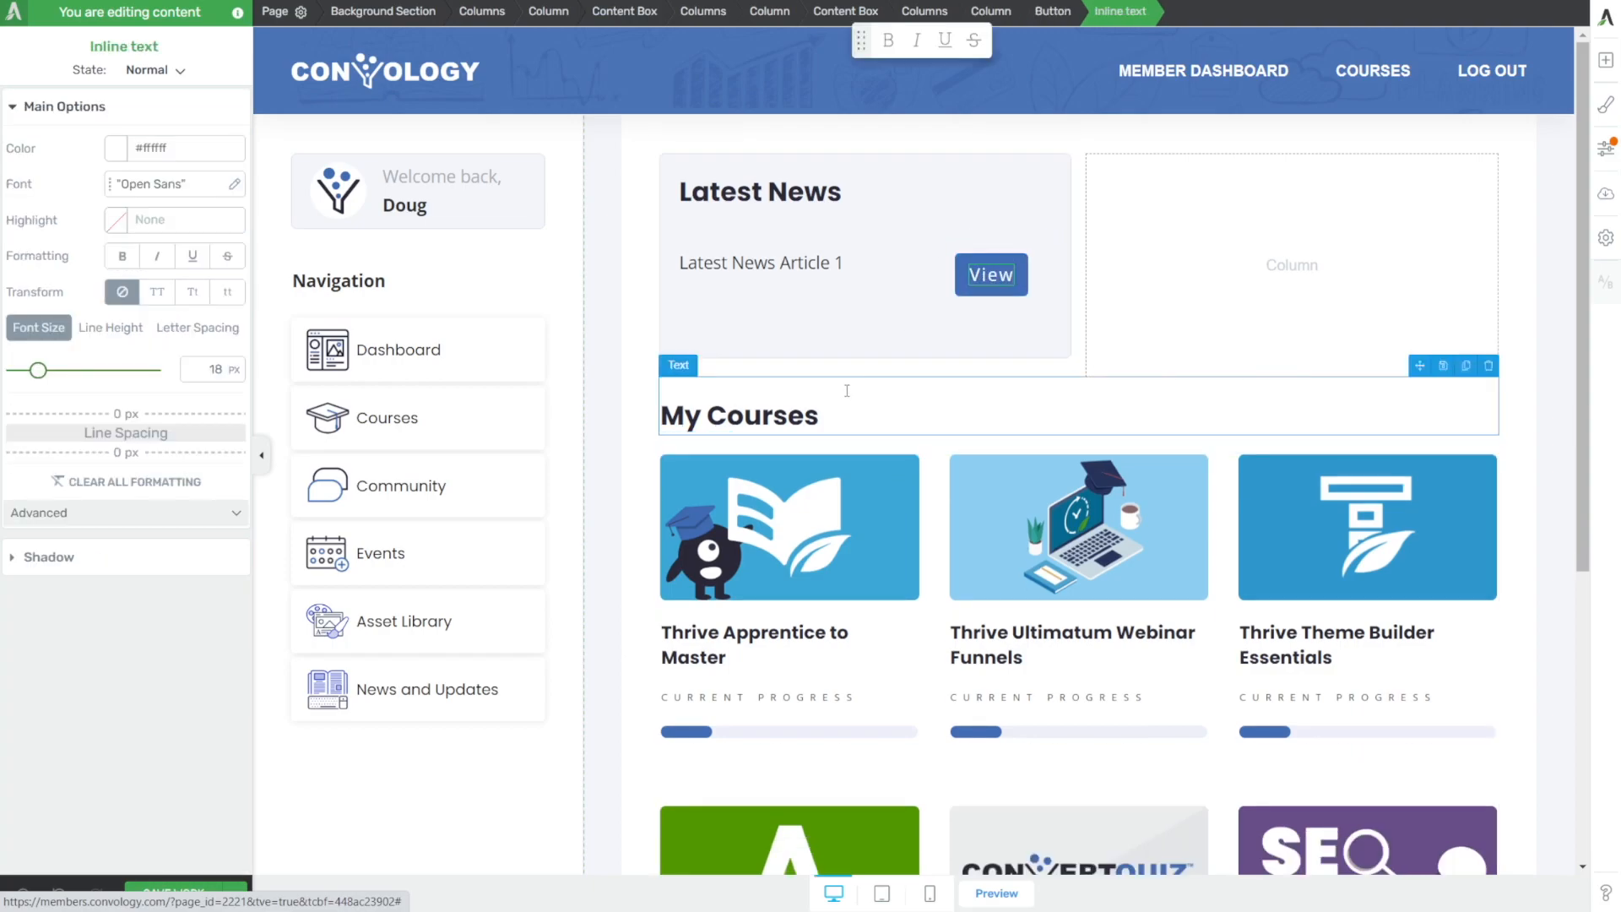
left_click(988, 274)
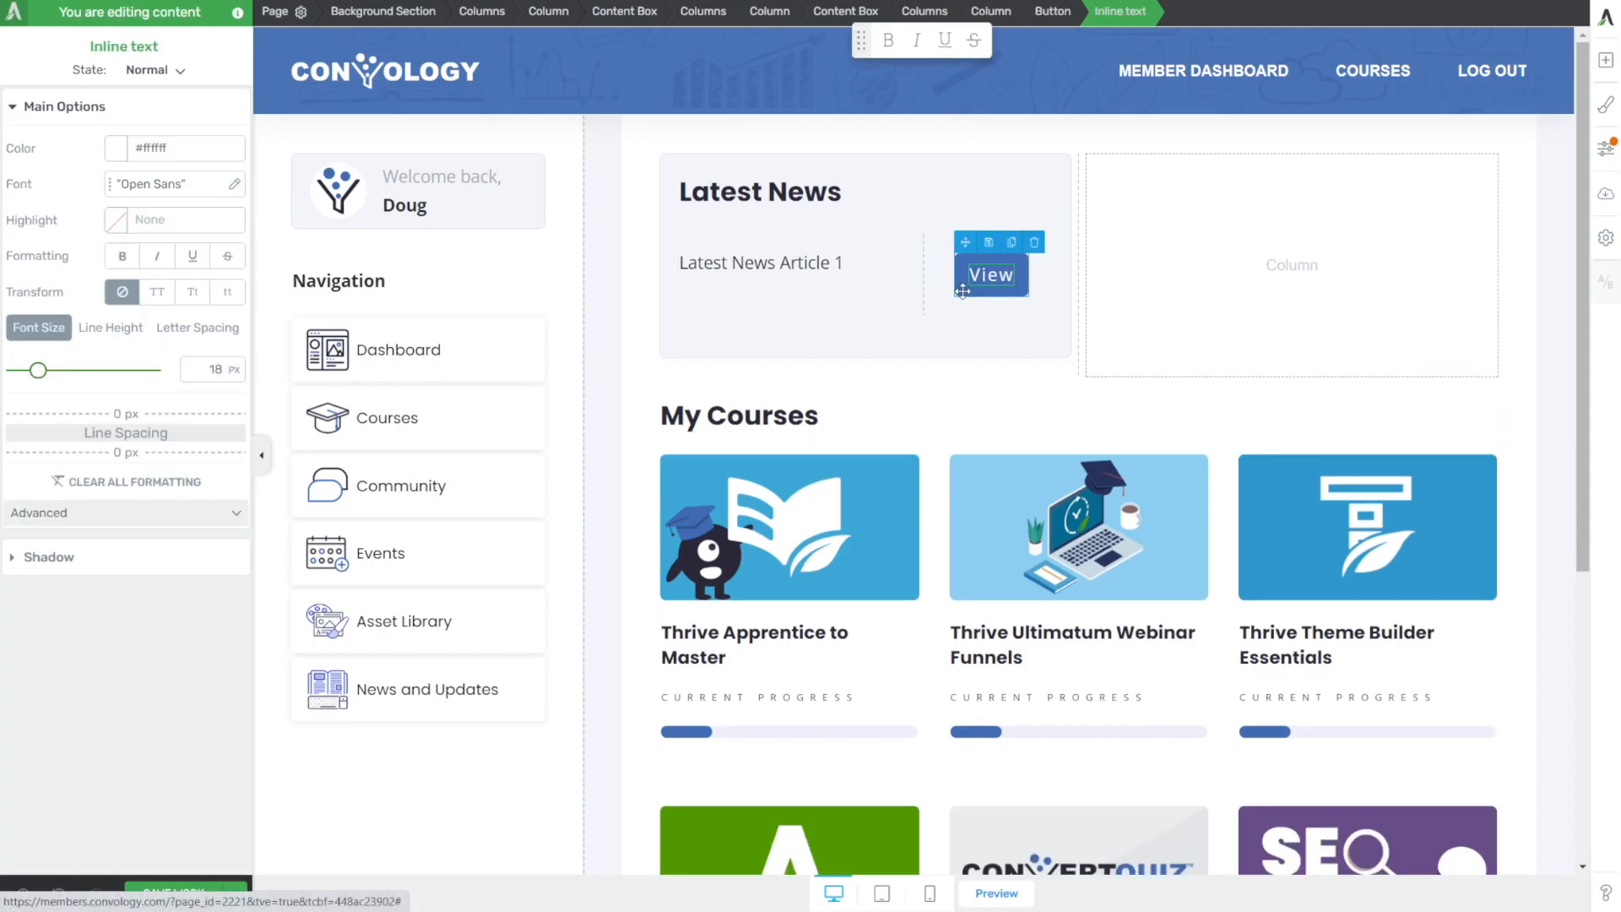
left_click(990, 274)
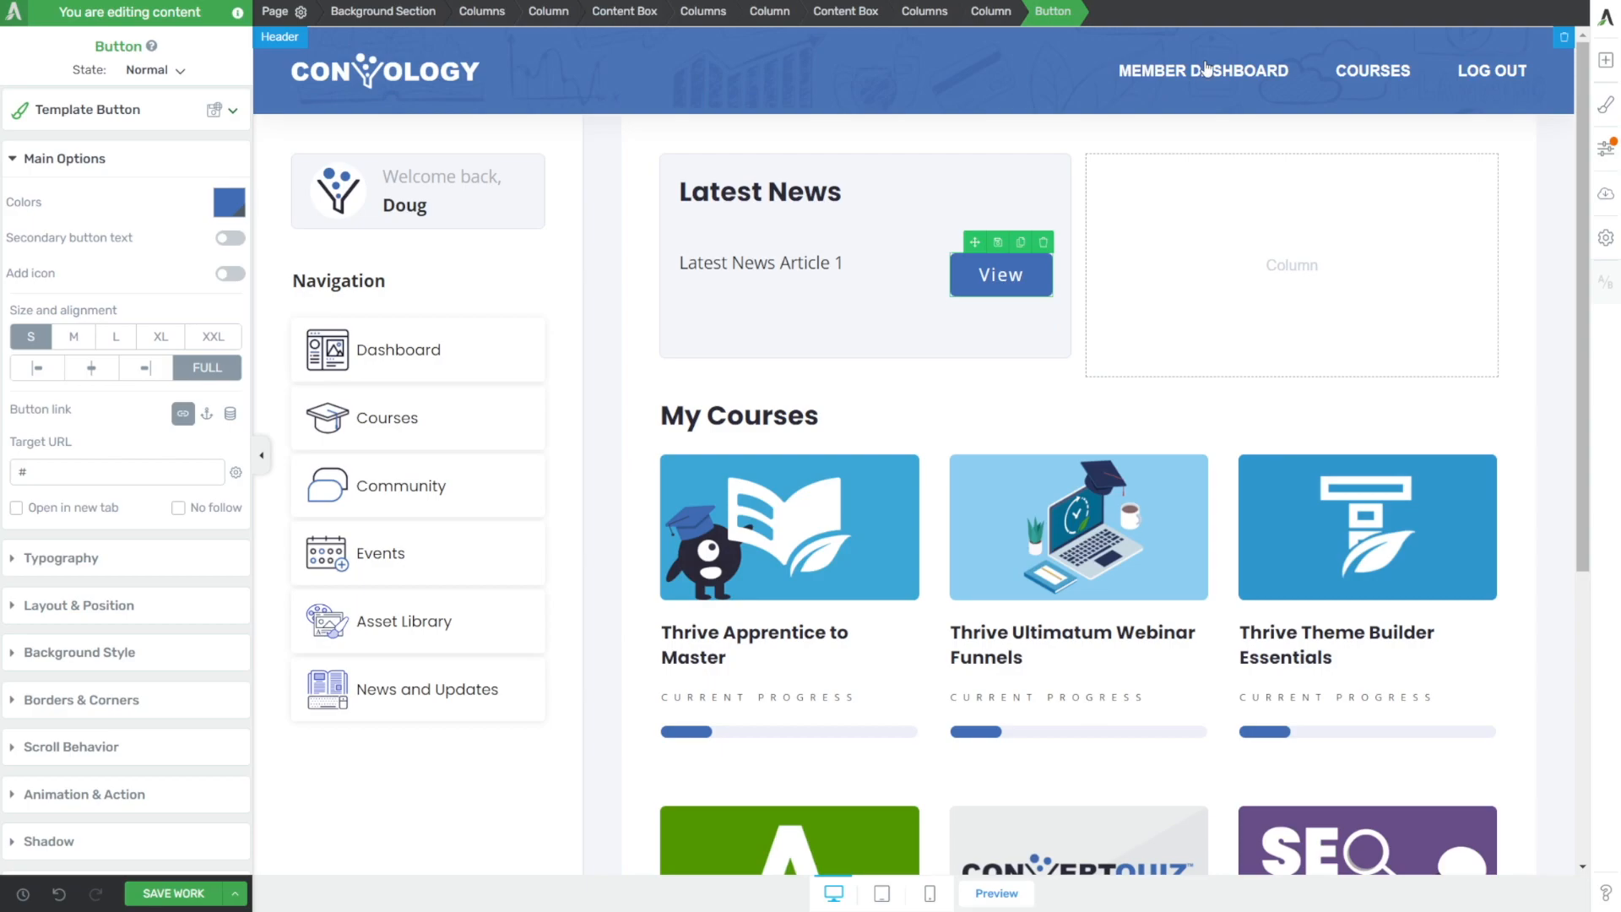
left_click(807, 274)
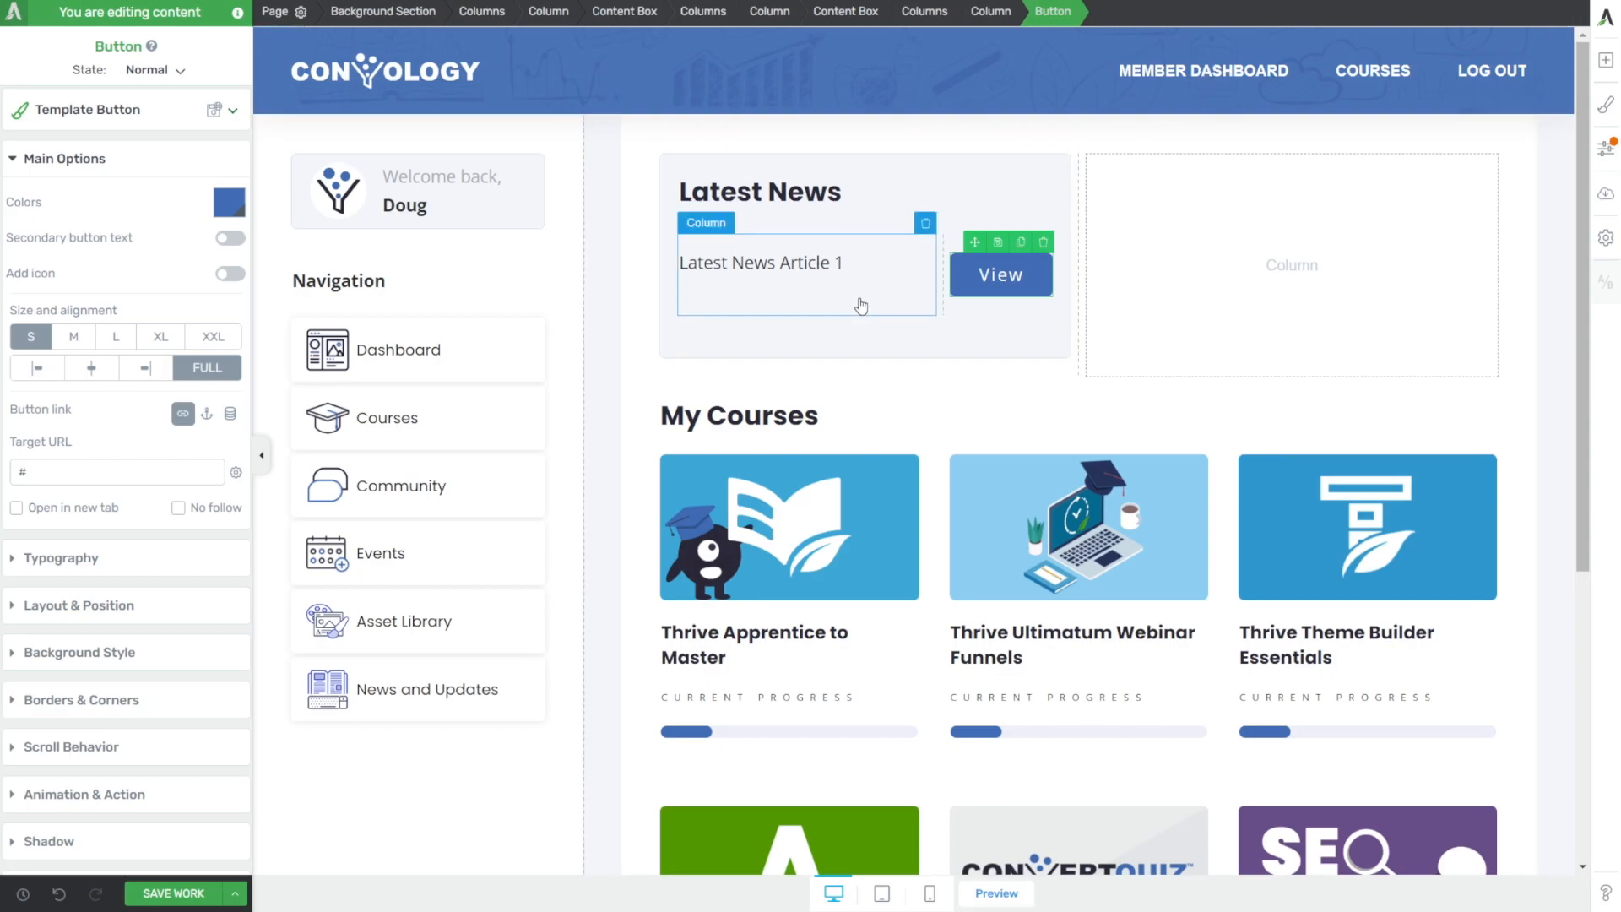
- Centre the article row vertically and tighten margins on the row, box and View button
left_click(924, 12)
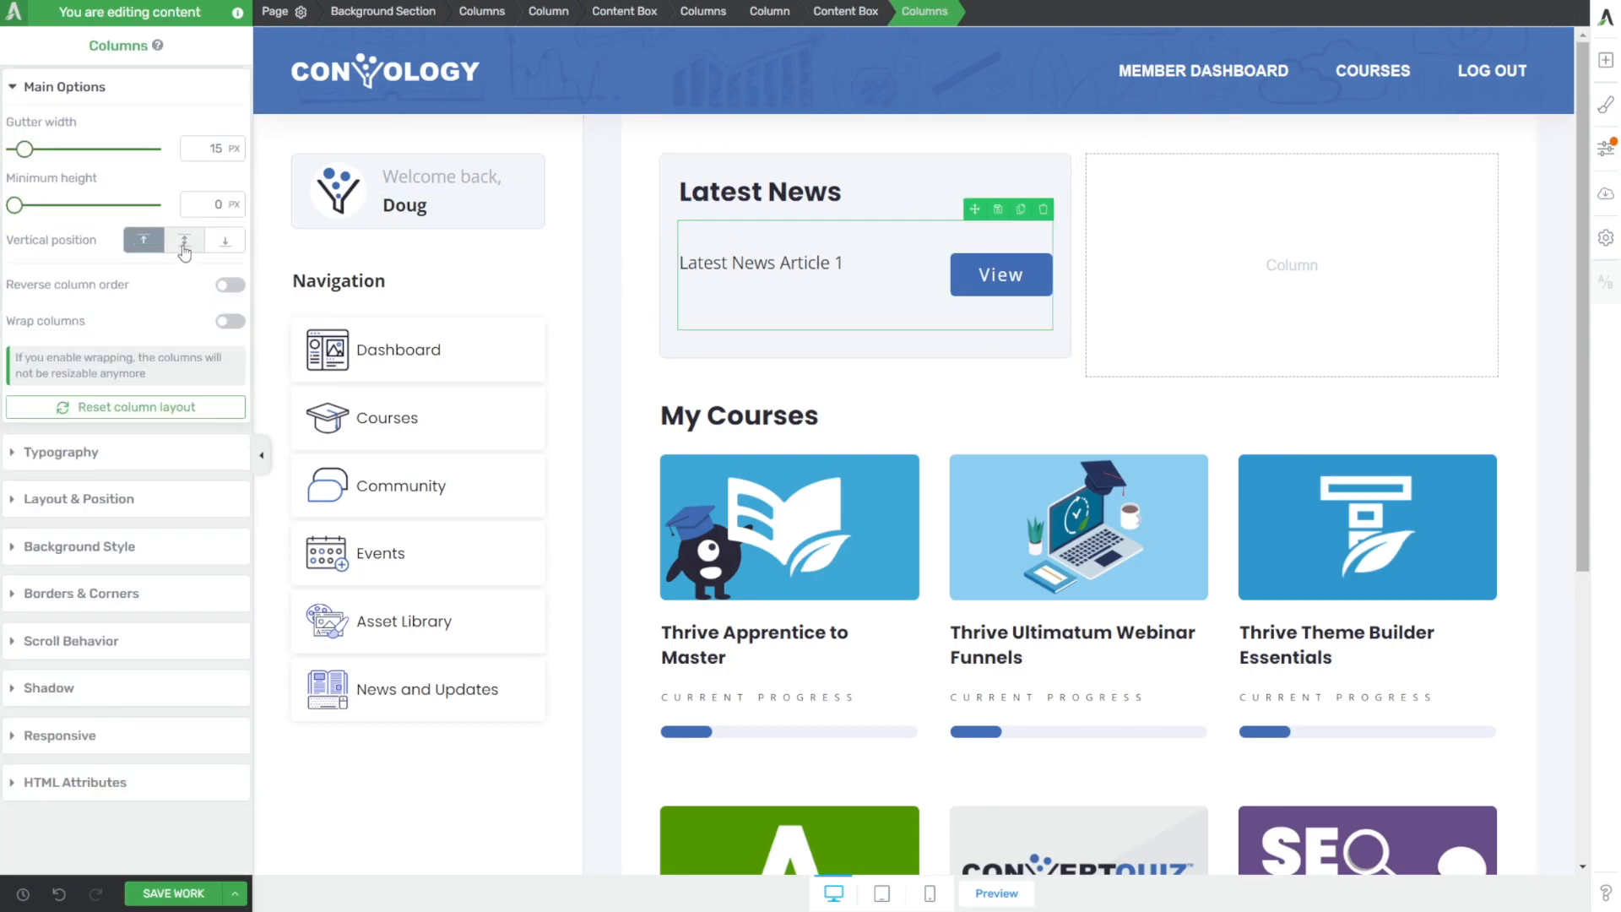
left_click(184, 240)
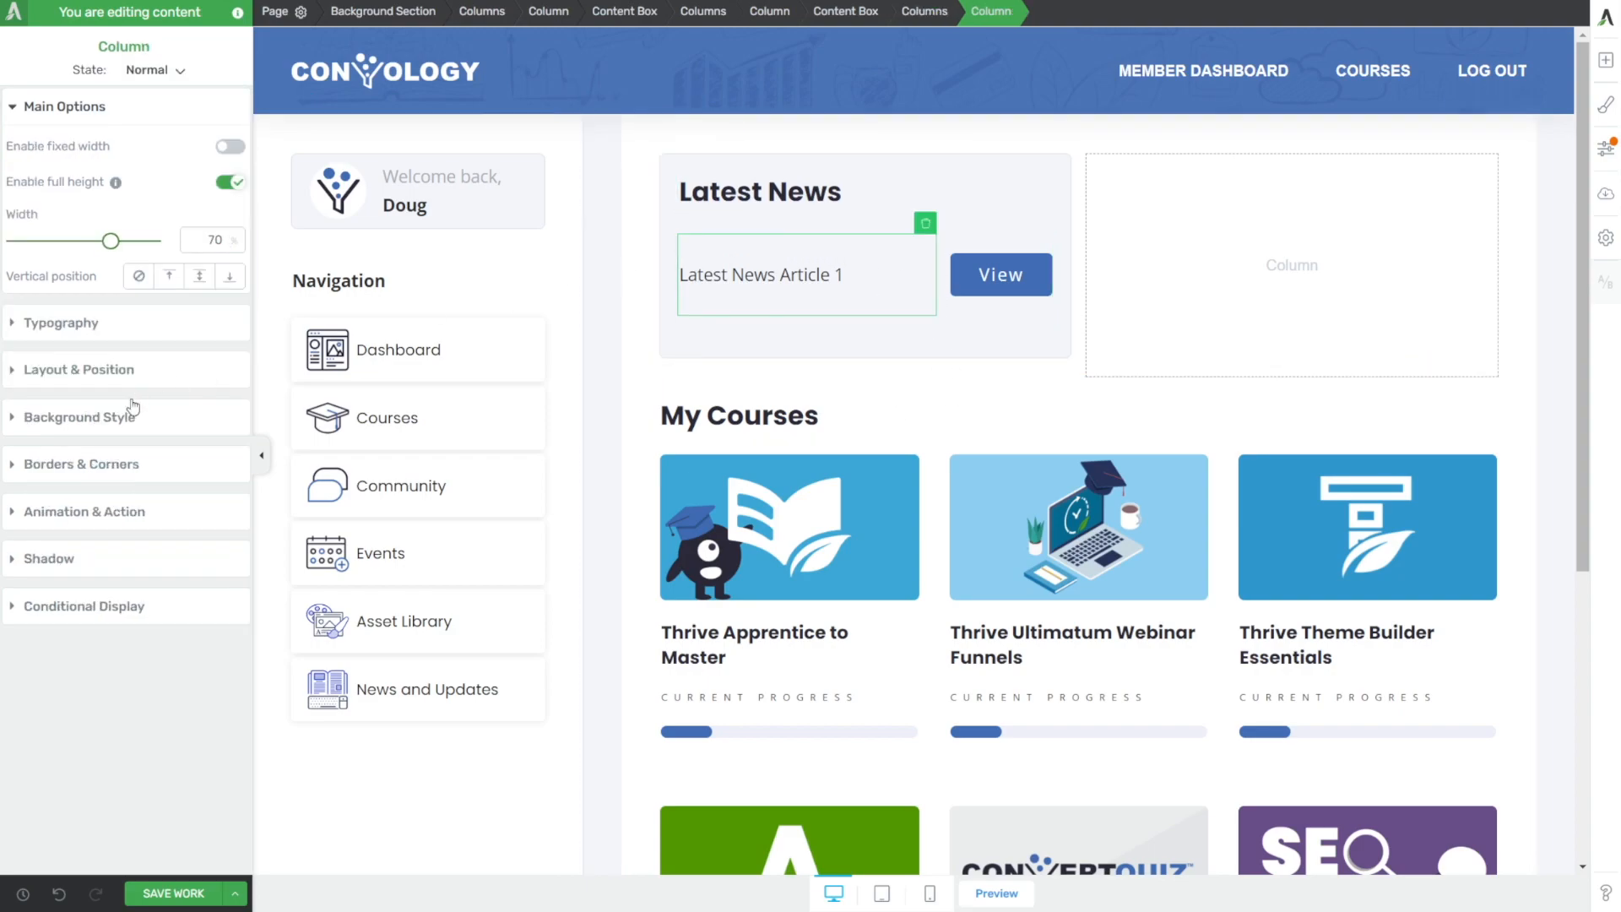
left_click(80, 369)
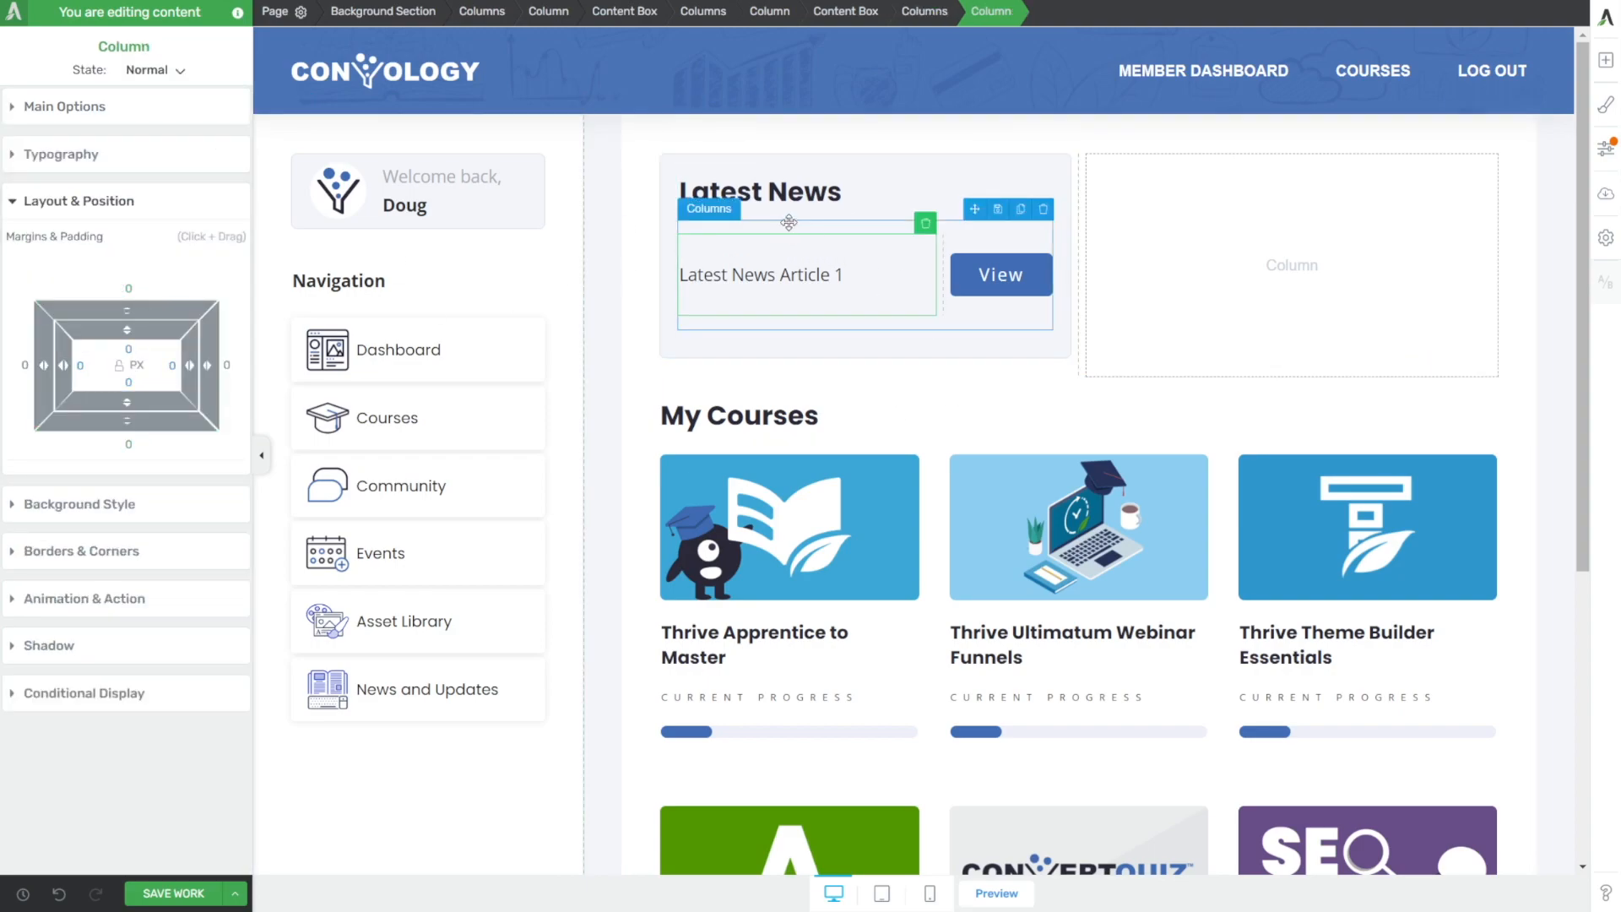
left_click(708, 210)
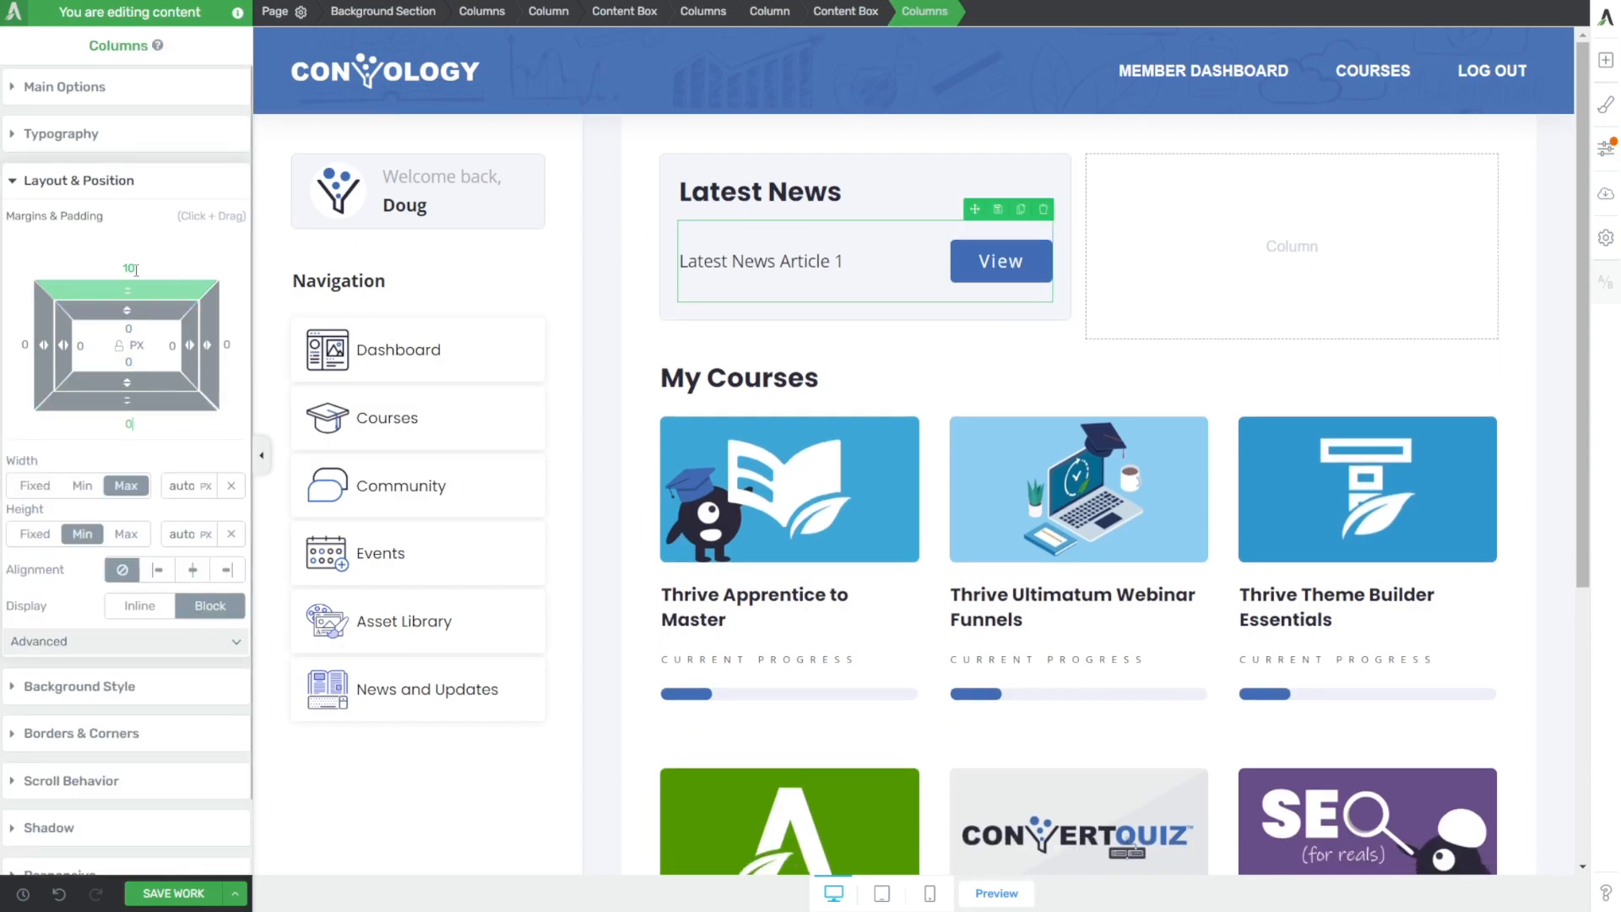
left_click(1000, 260)
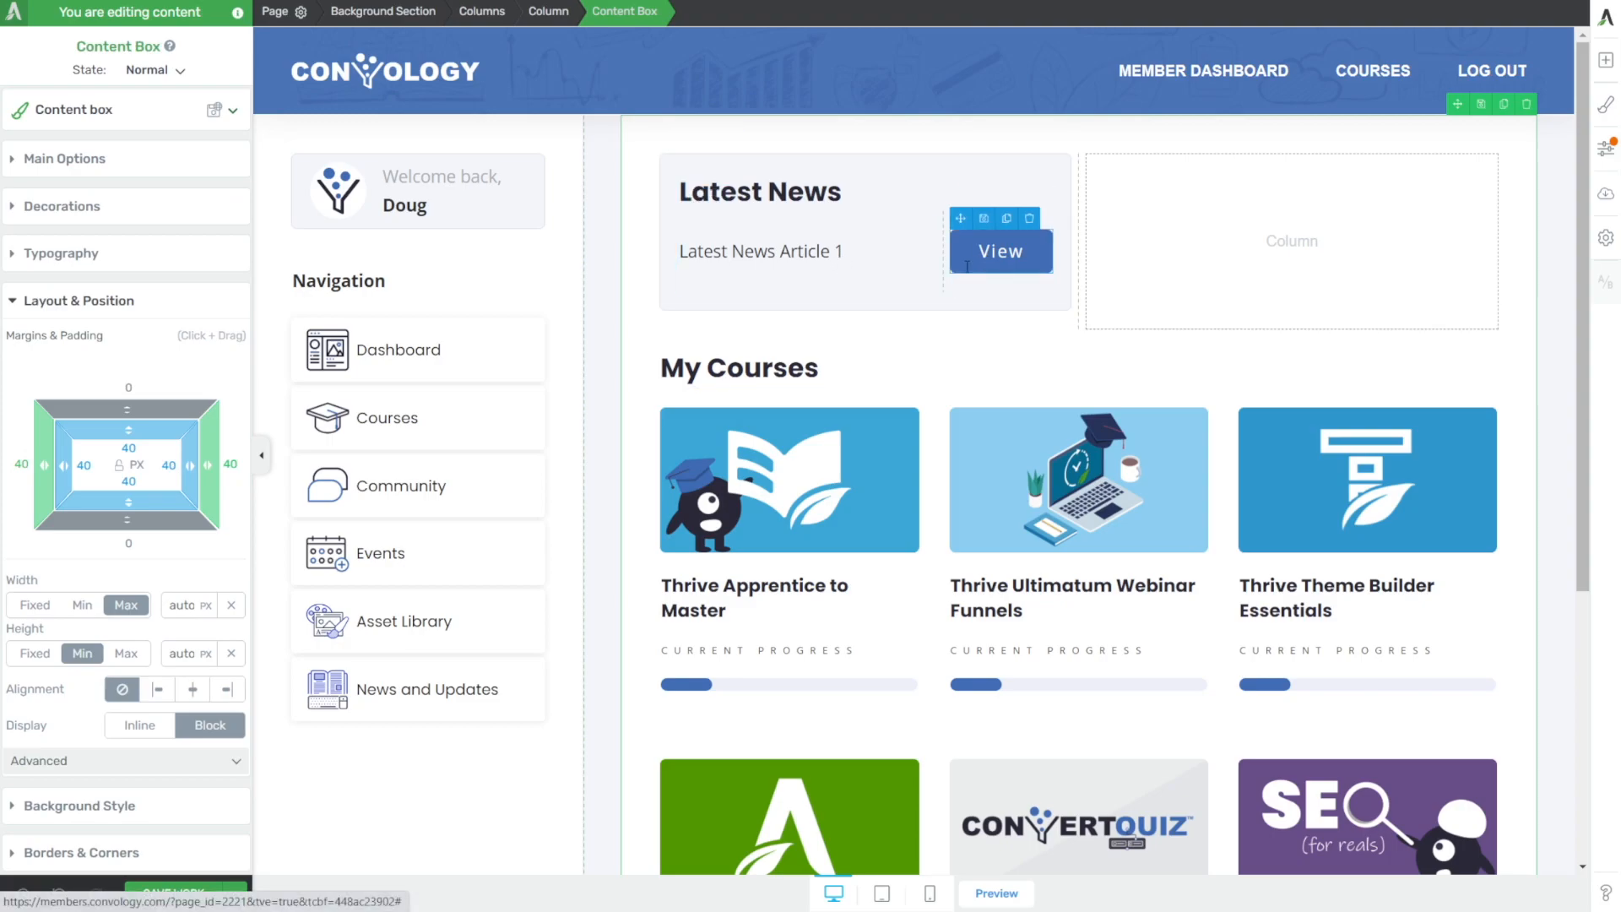
left_click(999, 252)
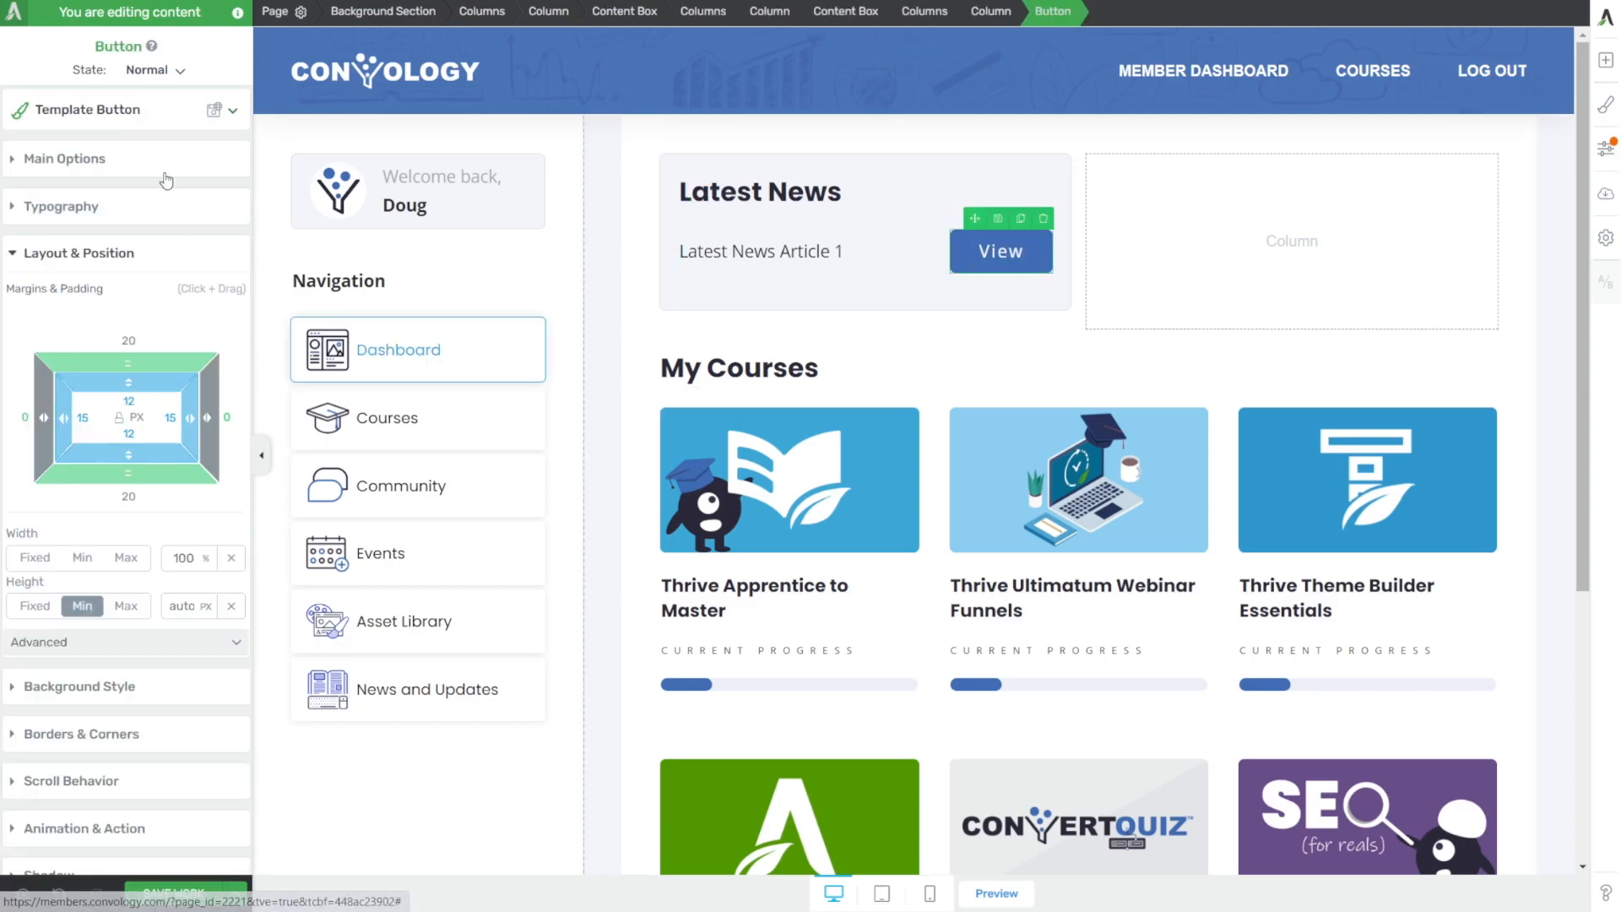
left_click(64, 159)
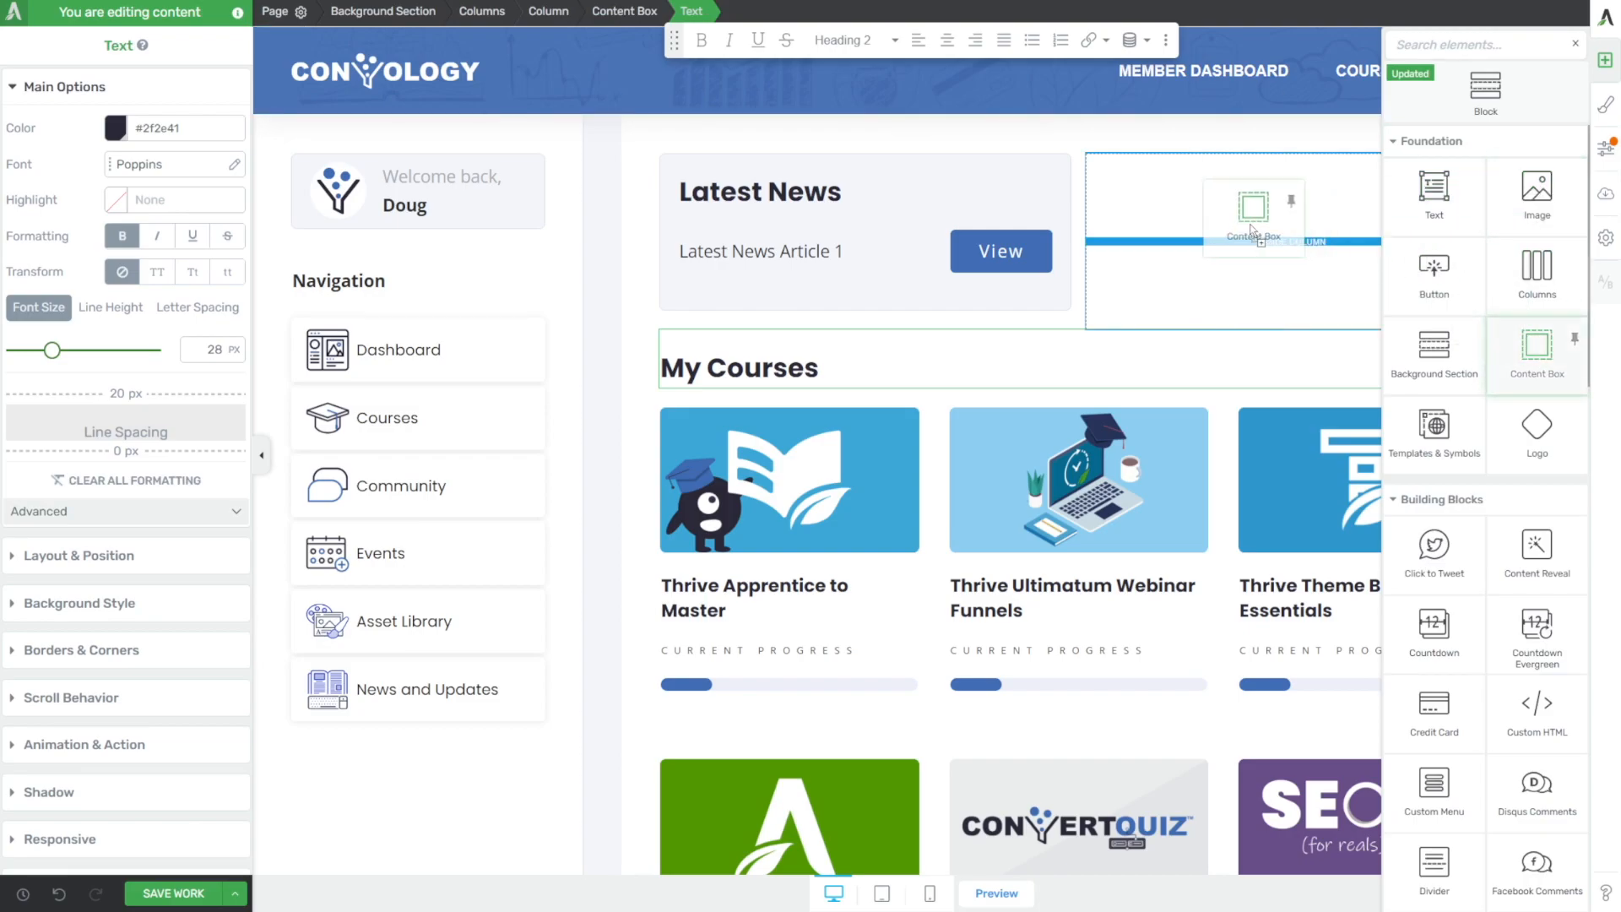
- Add a content box with padding 20 right of Latest News, split into two columns with a small box on the left
left_click(1251, 218)
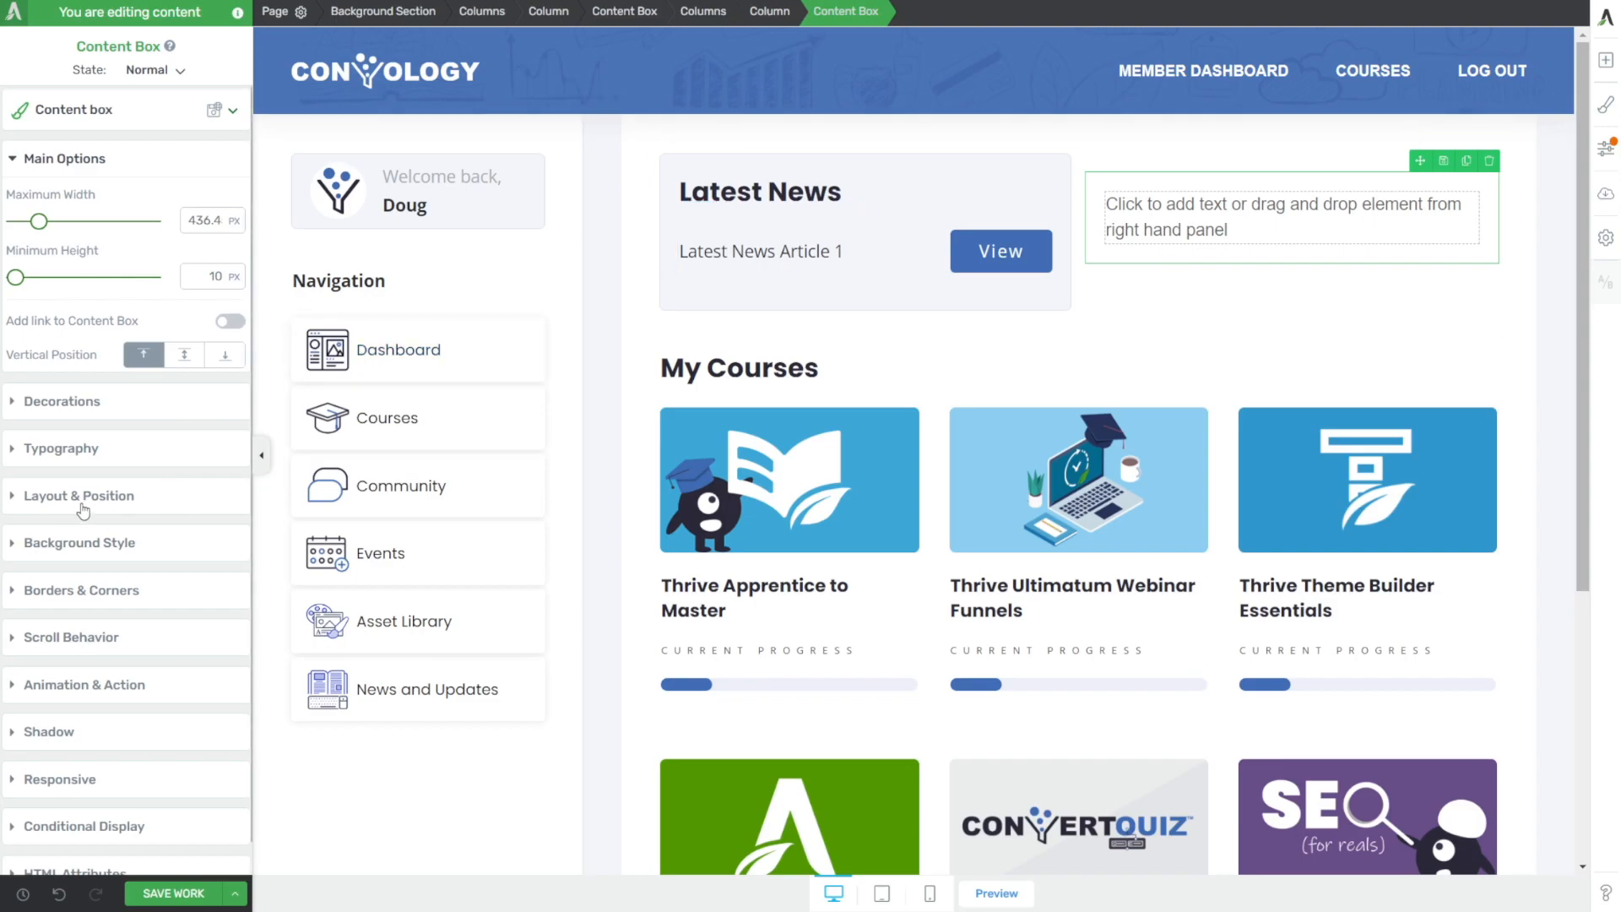
left_click(80, 495)
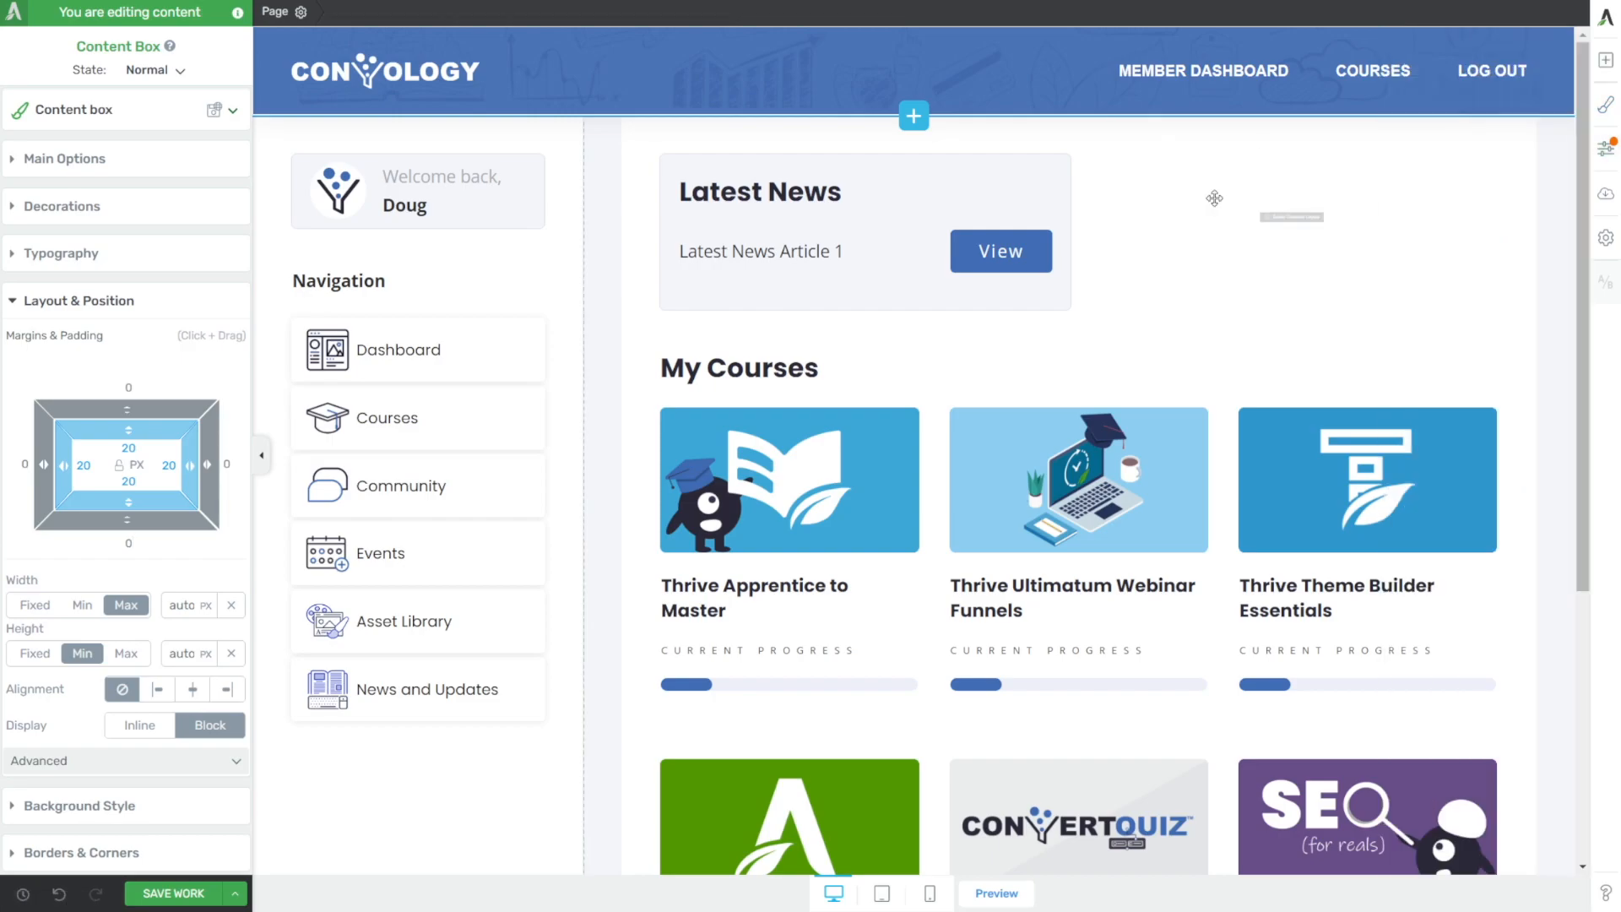
left_click(1288, 218)
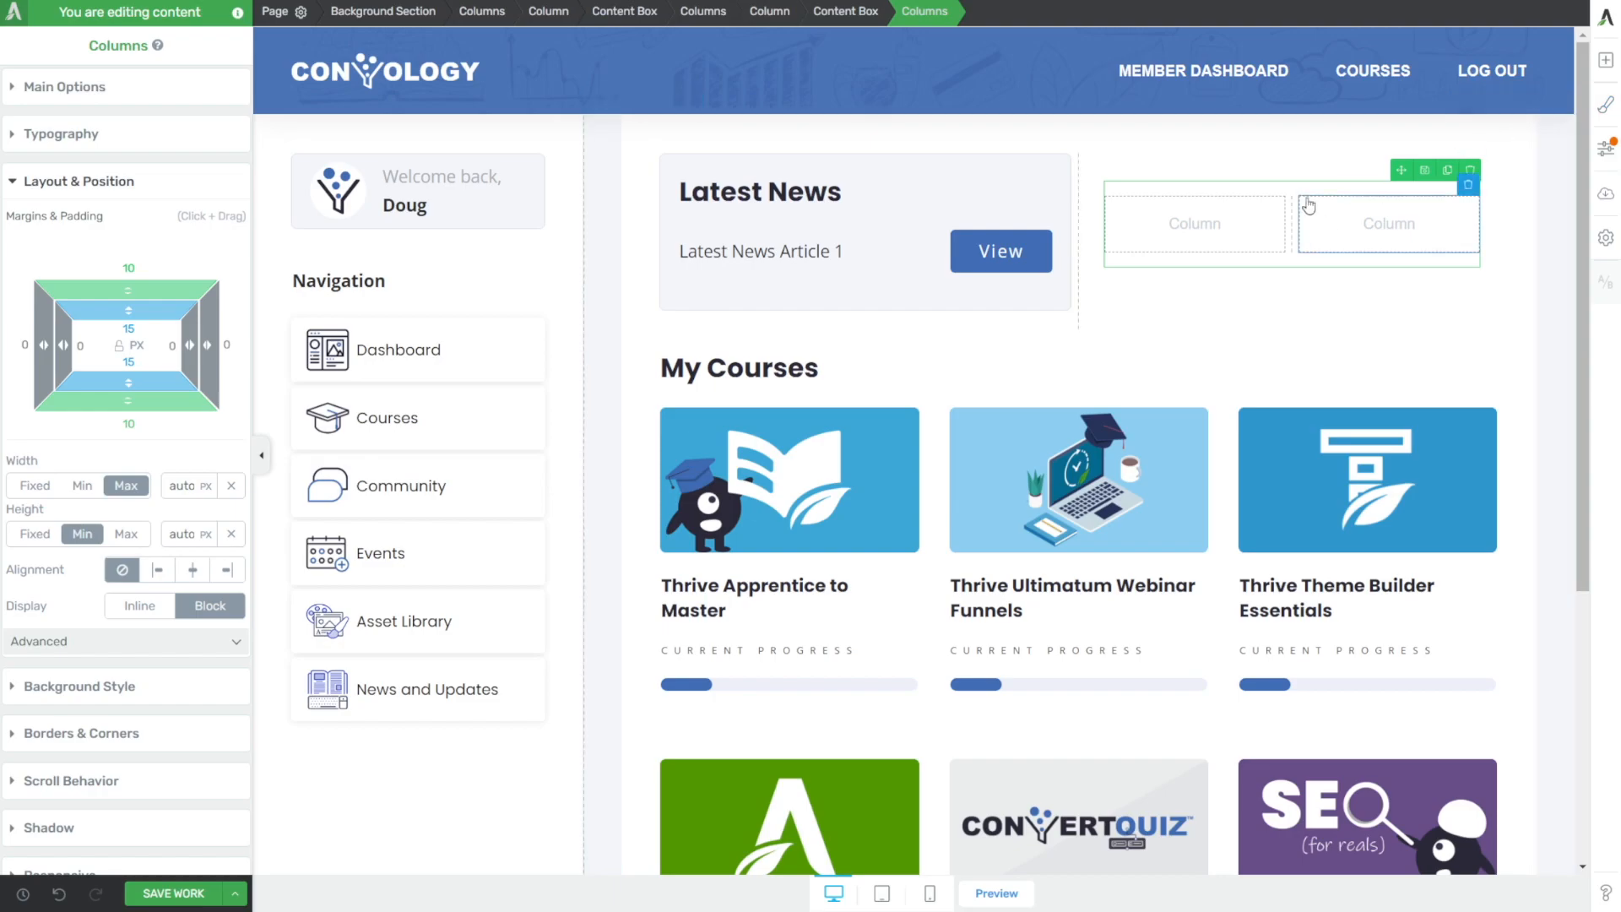
mouse_move(1606, 59)
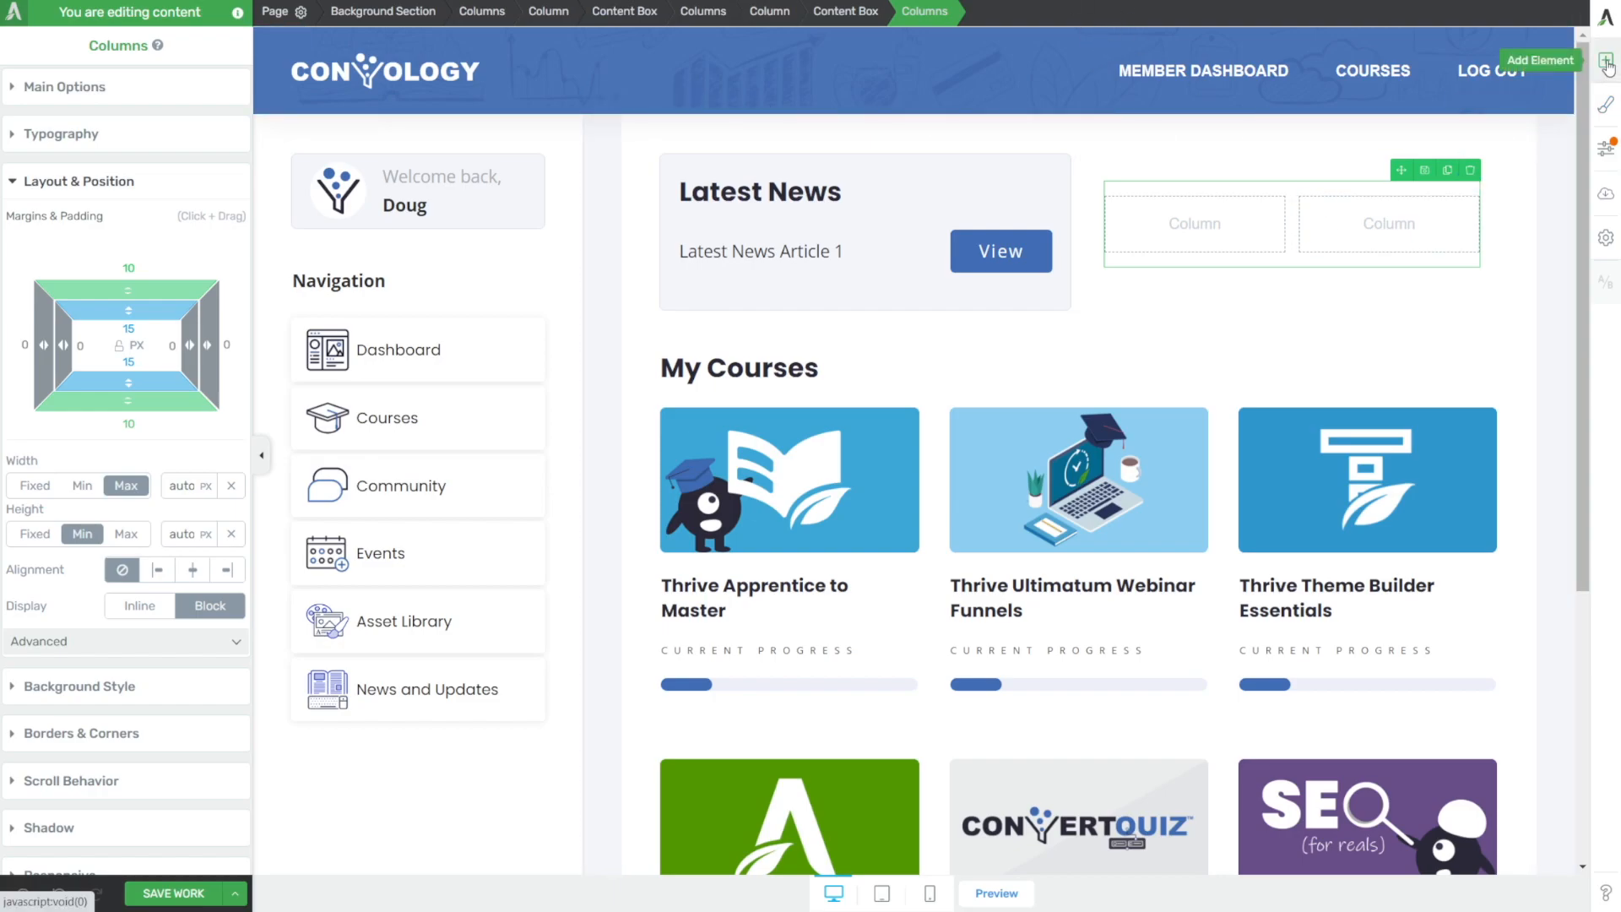
left_click(1606, 61)
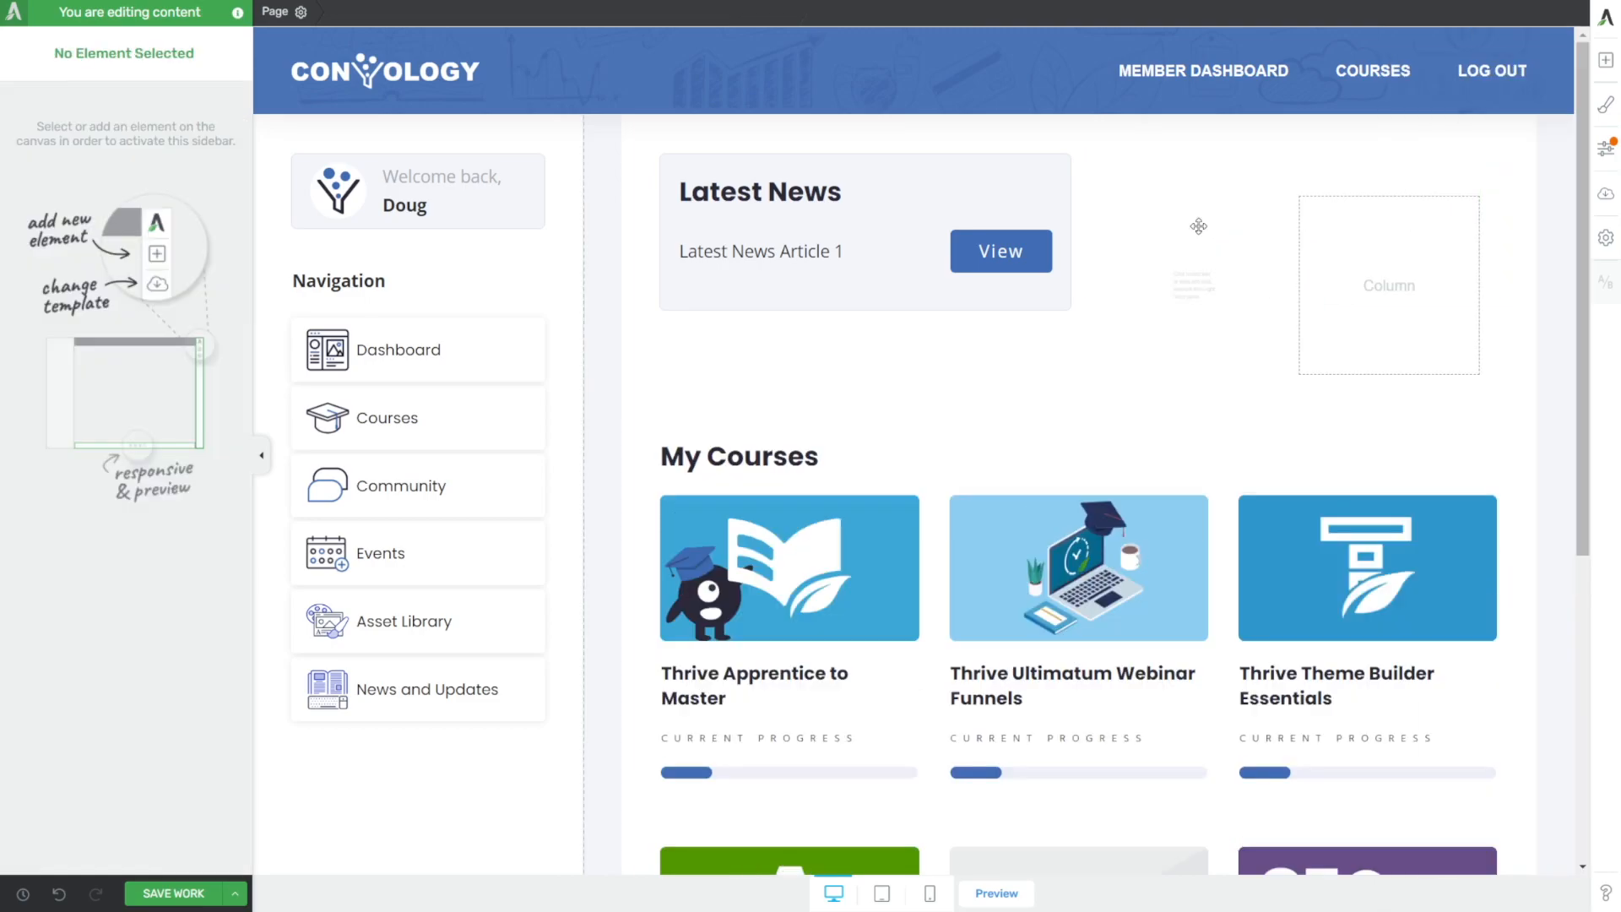
left_click(1194, 284)
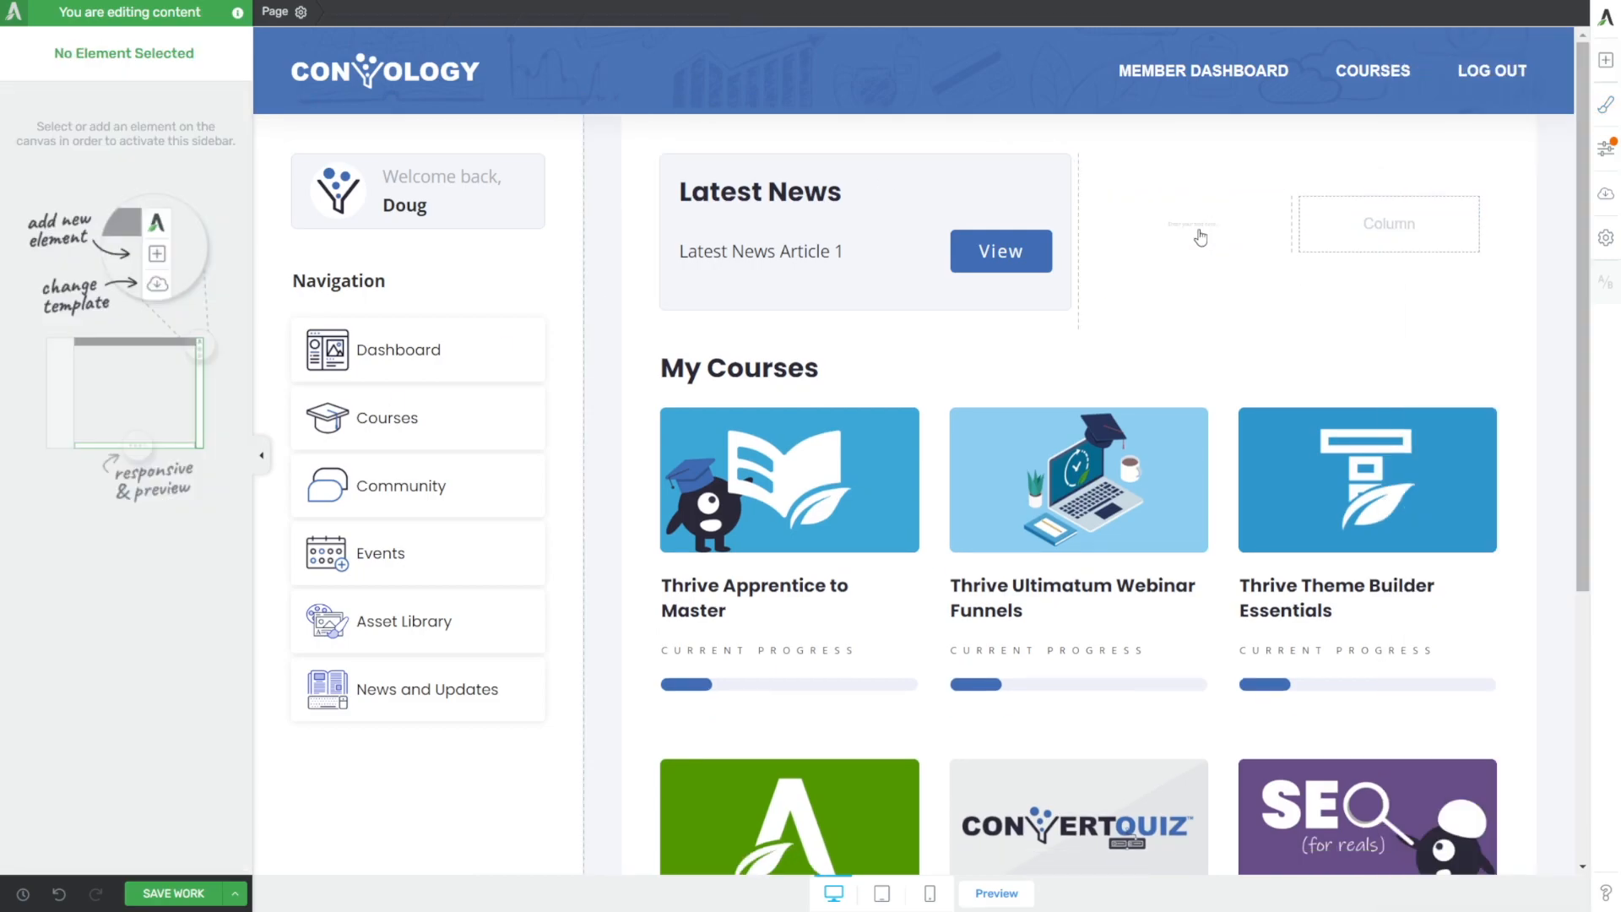
- Add a text block reading 23 in the small left column and enlarge its font
left_click(1191, 225)
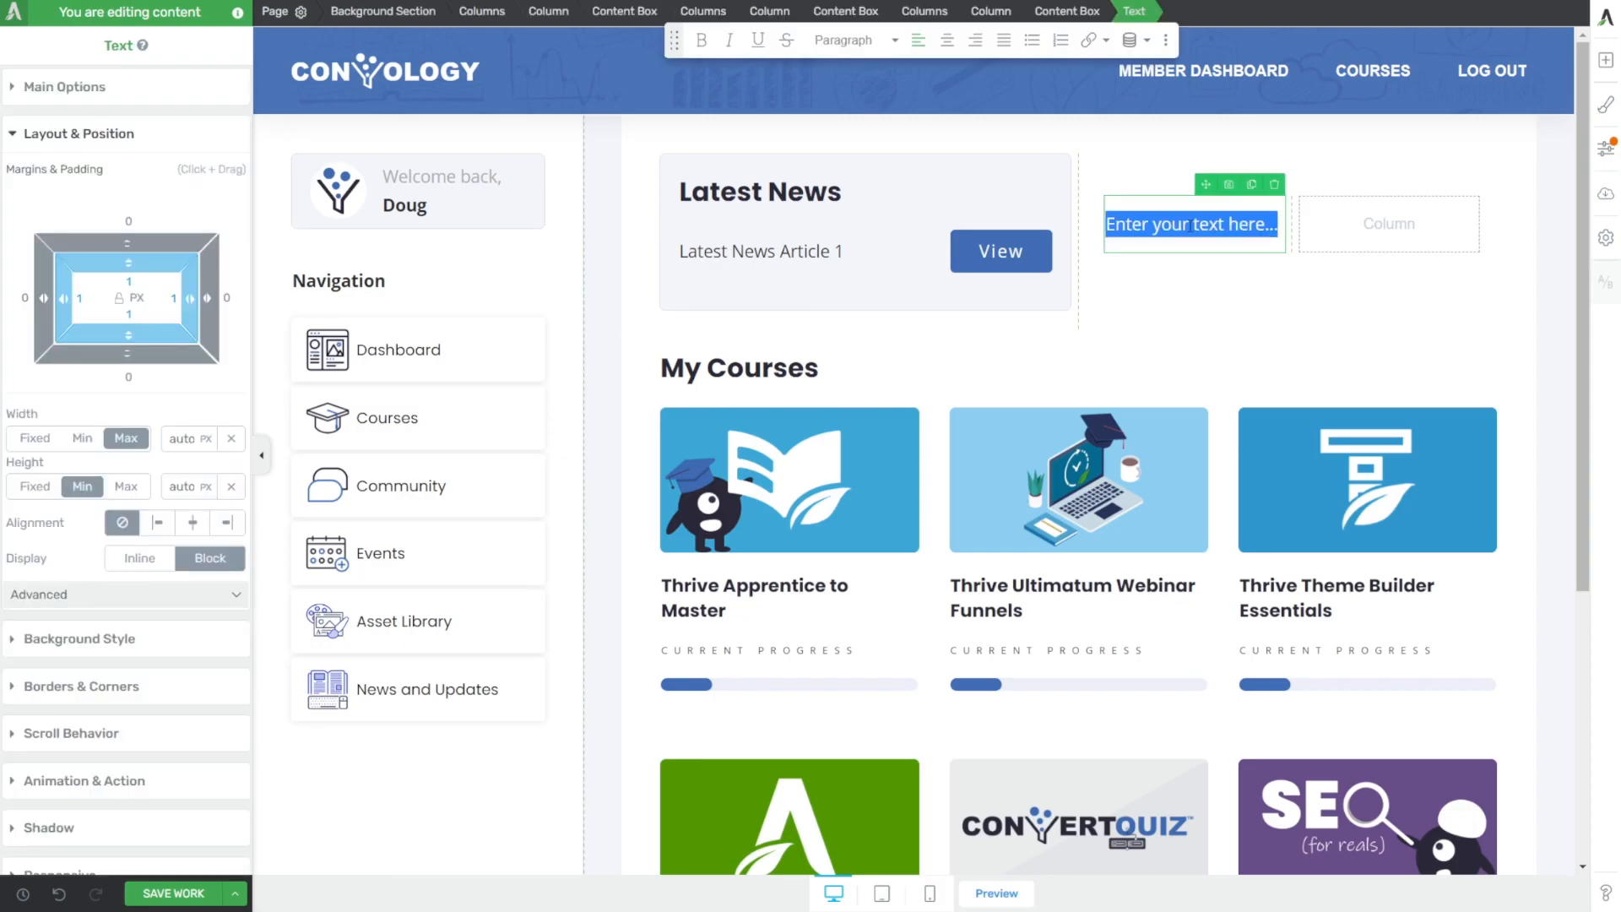
type("23")
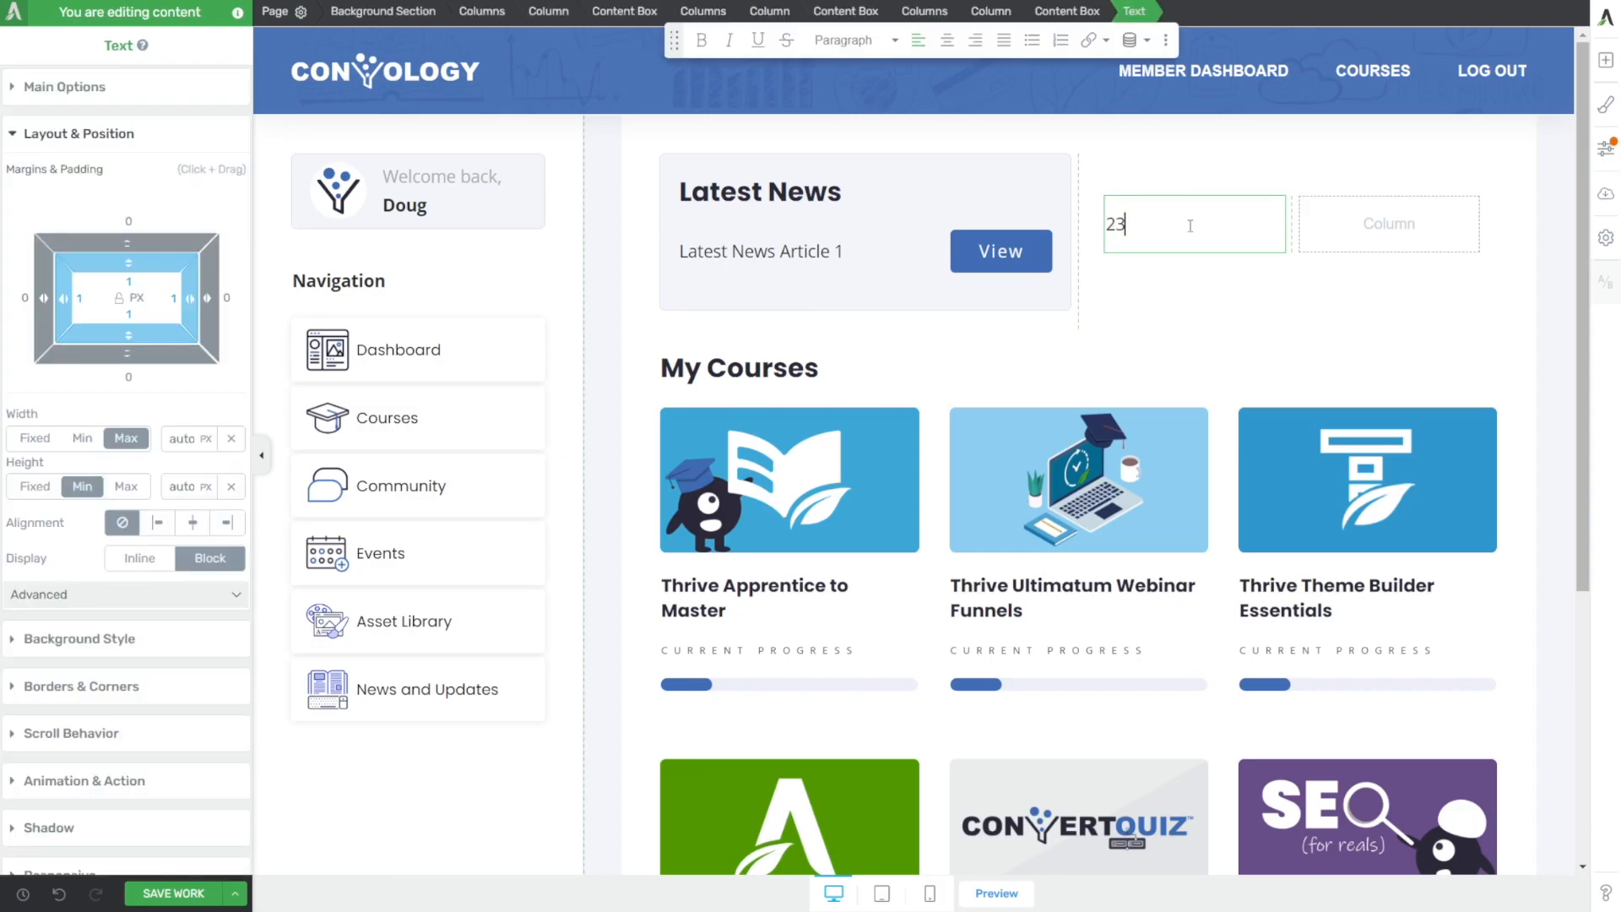
left_click(1194, 224)
type("MAR")
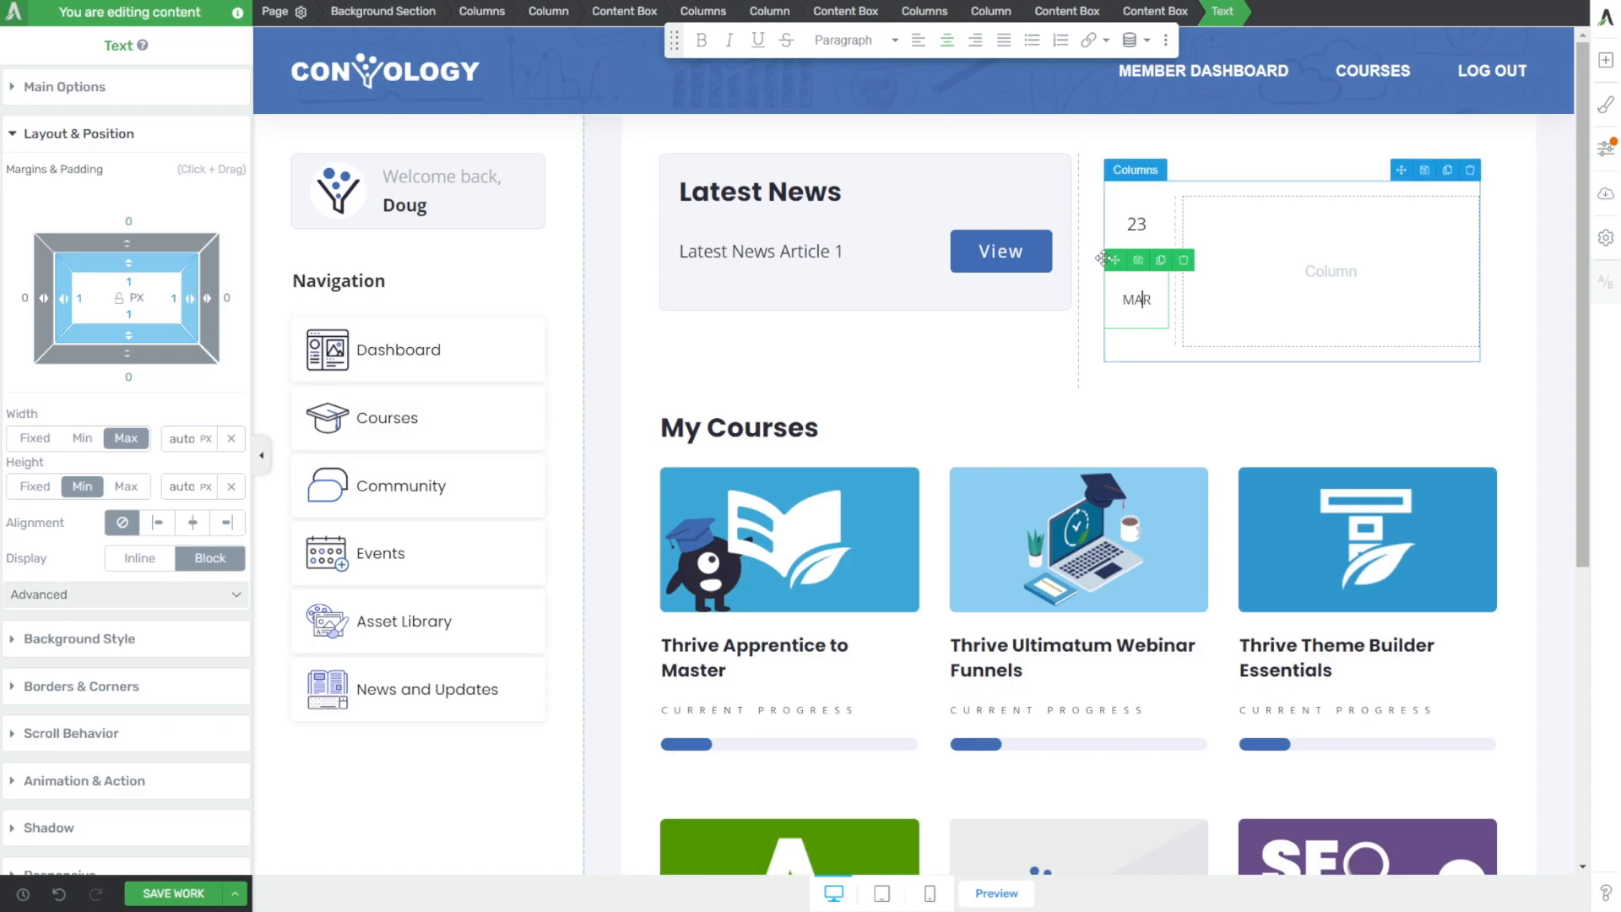
- Size the MAR month label smaller than 23 and select the date card's container box
double_click(1134, 301)
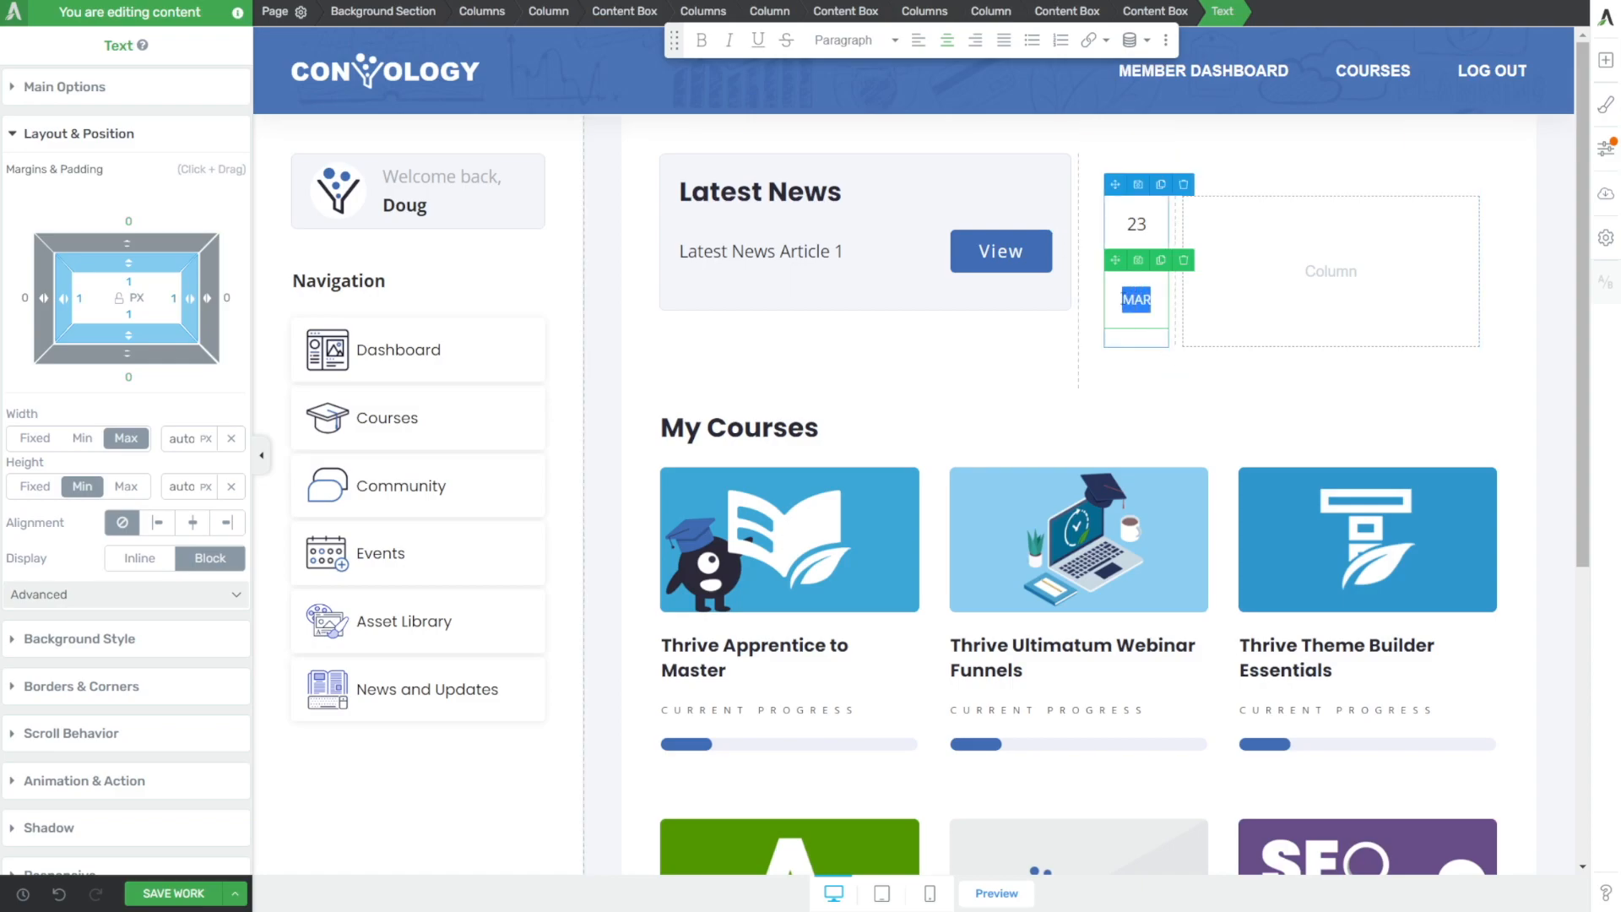
left_click(1135, 223)
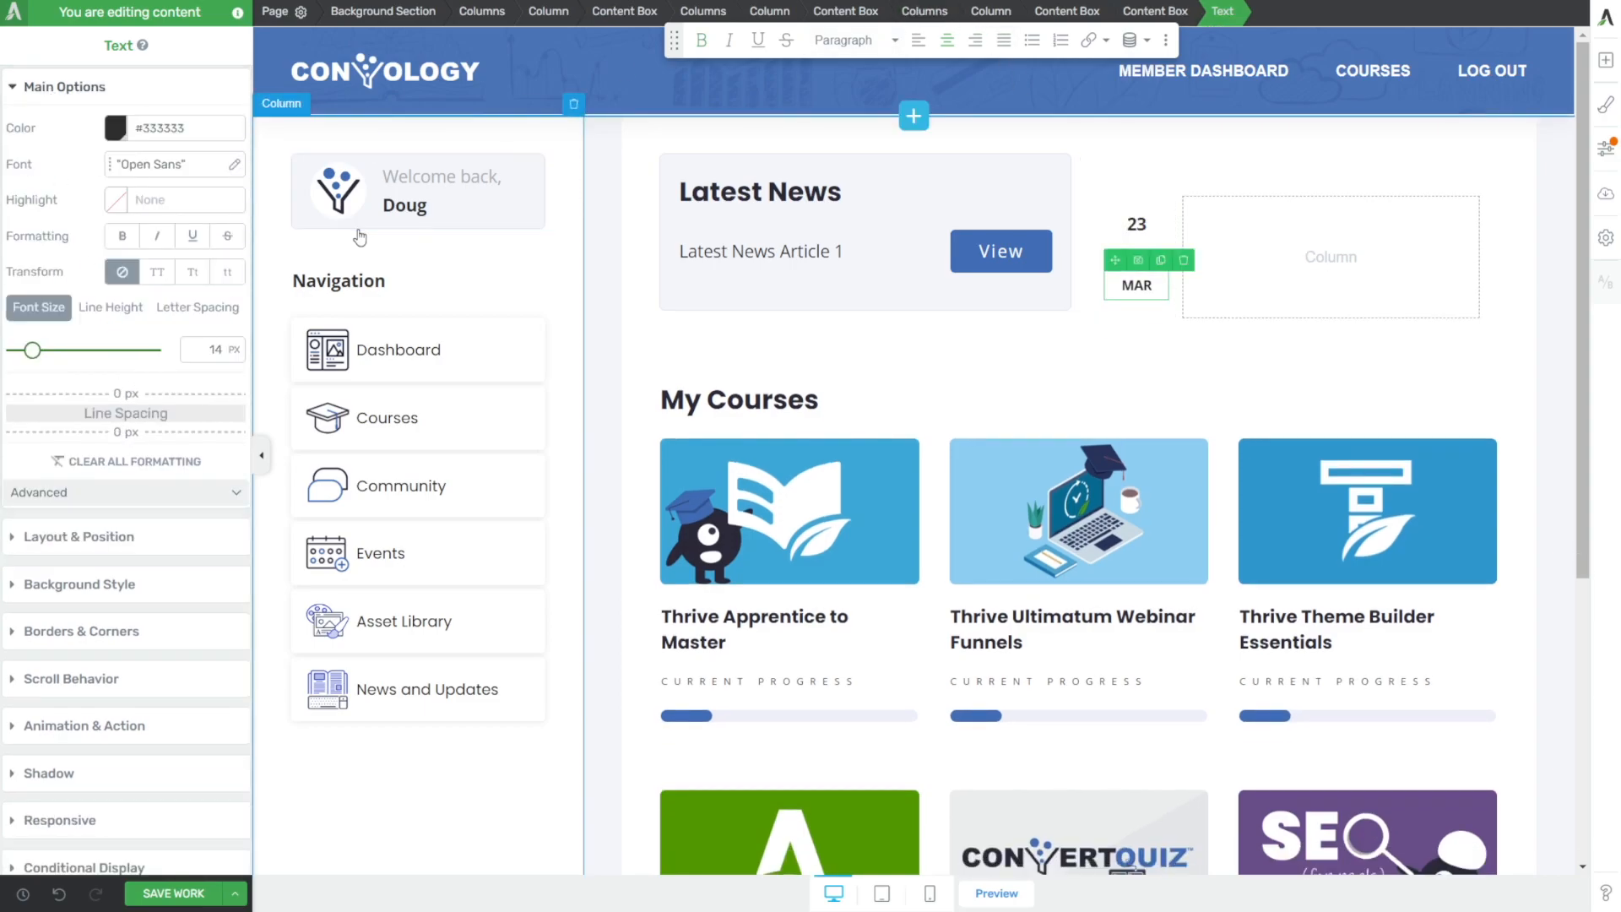
left_click(1135, 225)
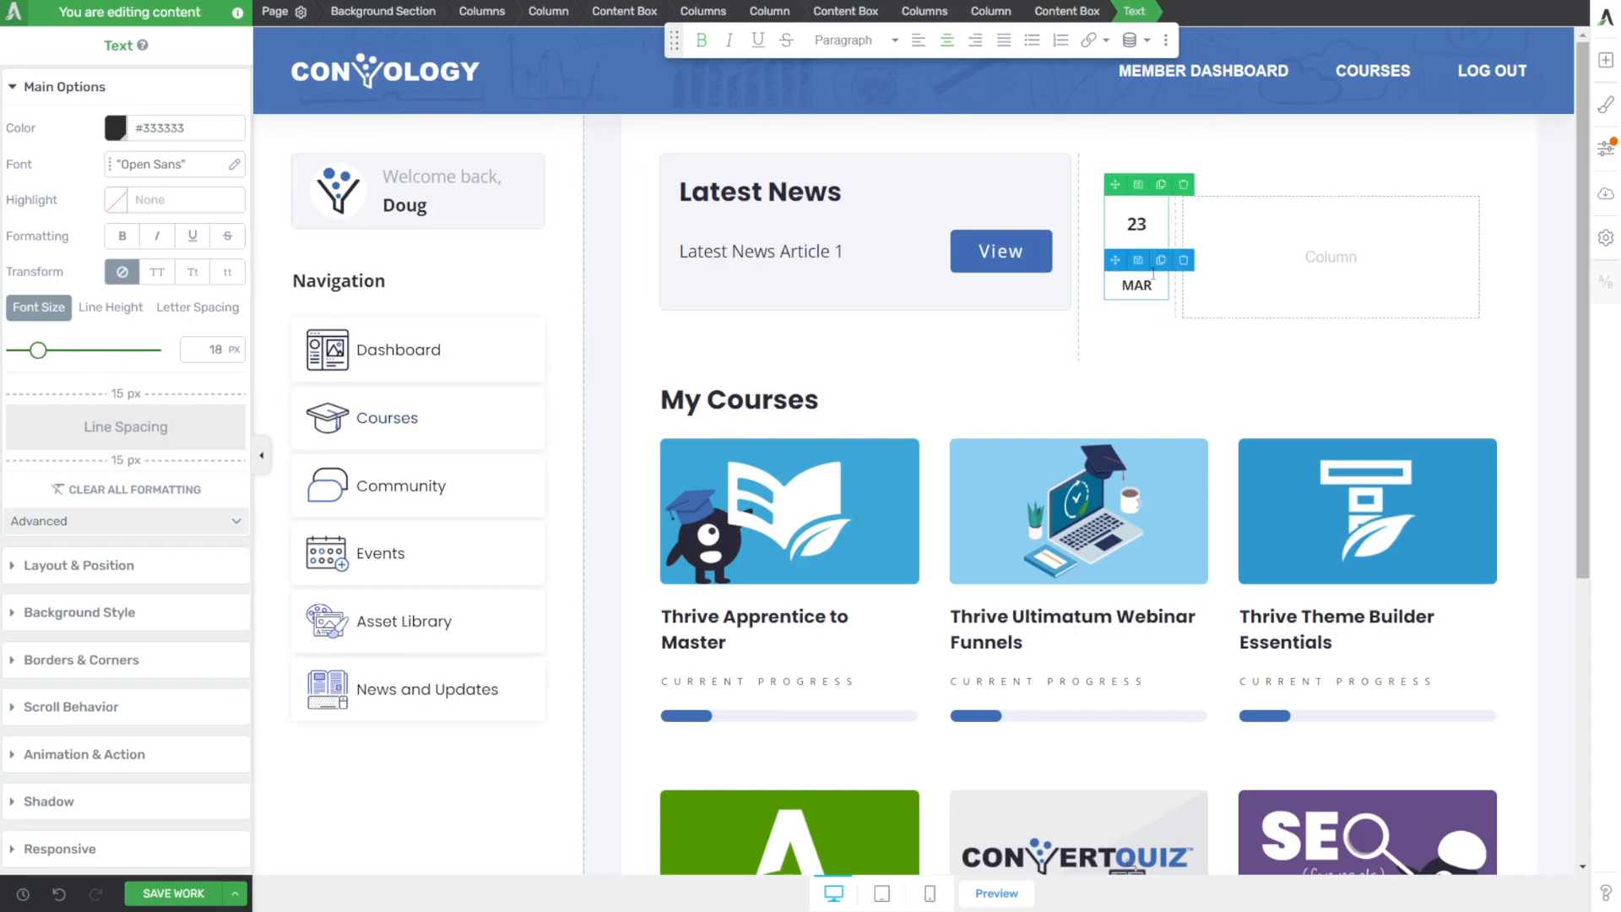
left_click(1066, 11)
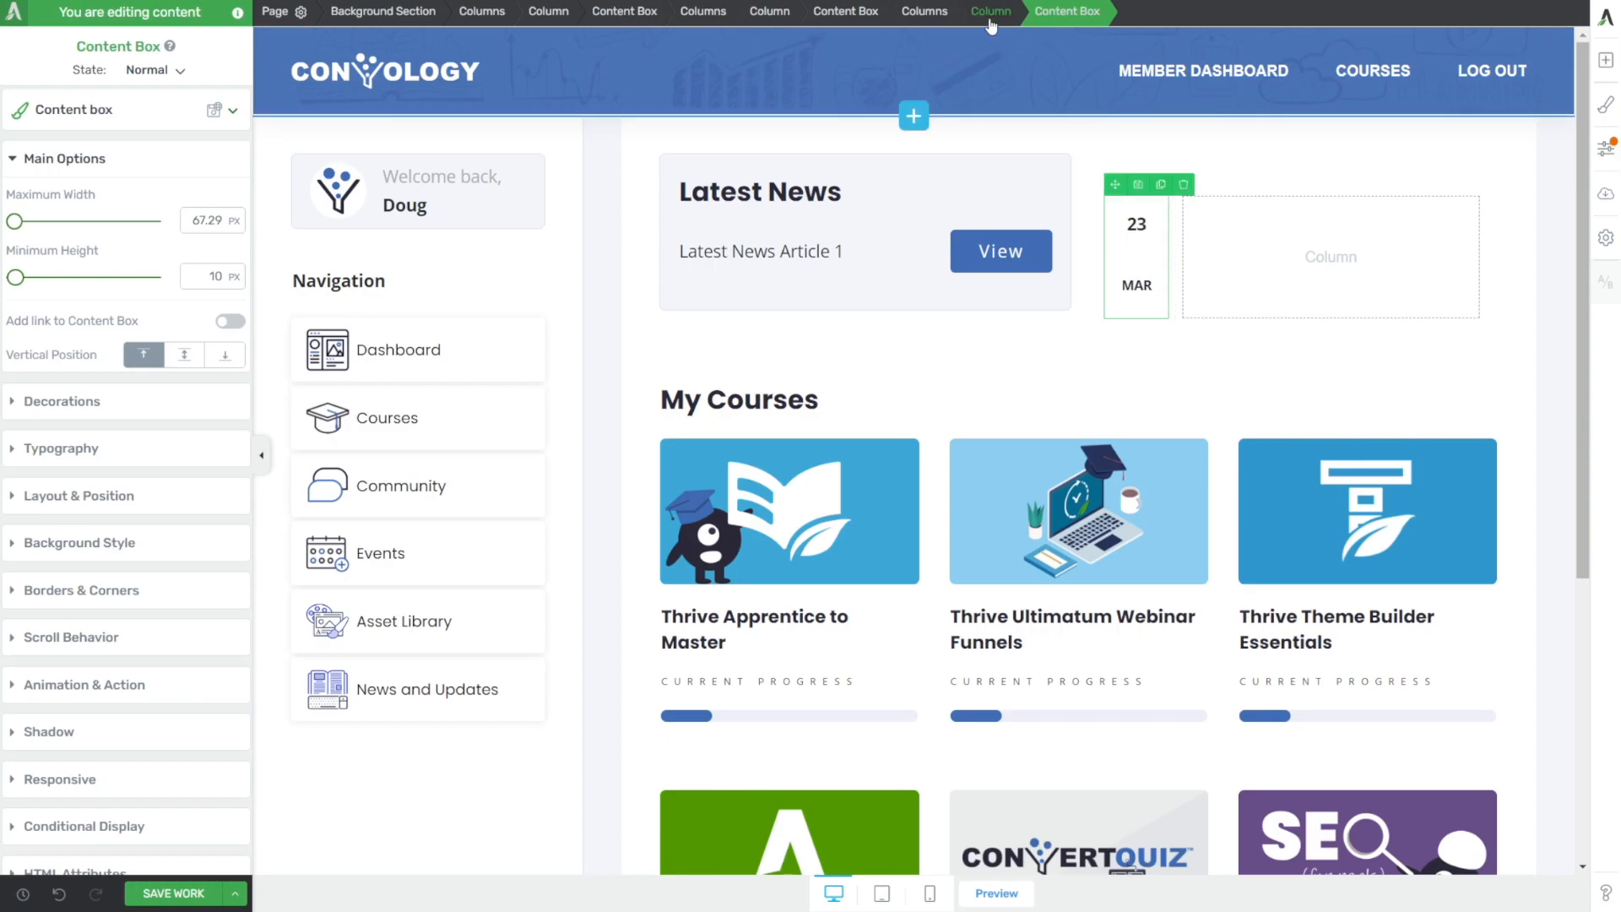
- Give the box holding MAR a Steel Blue background
left_click(1135, 287)
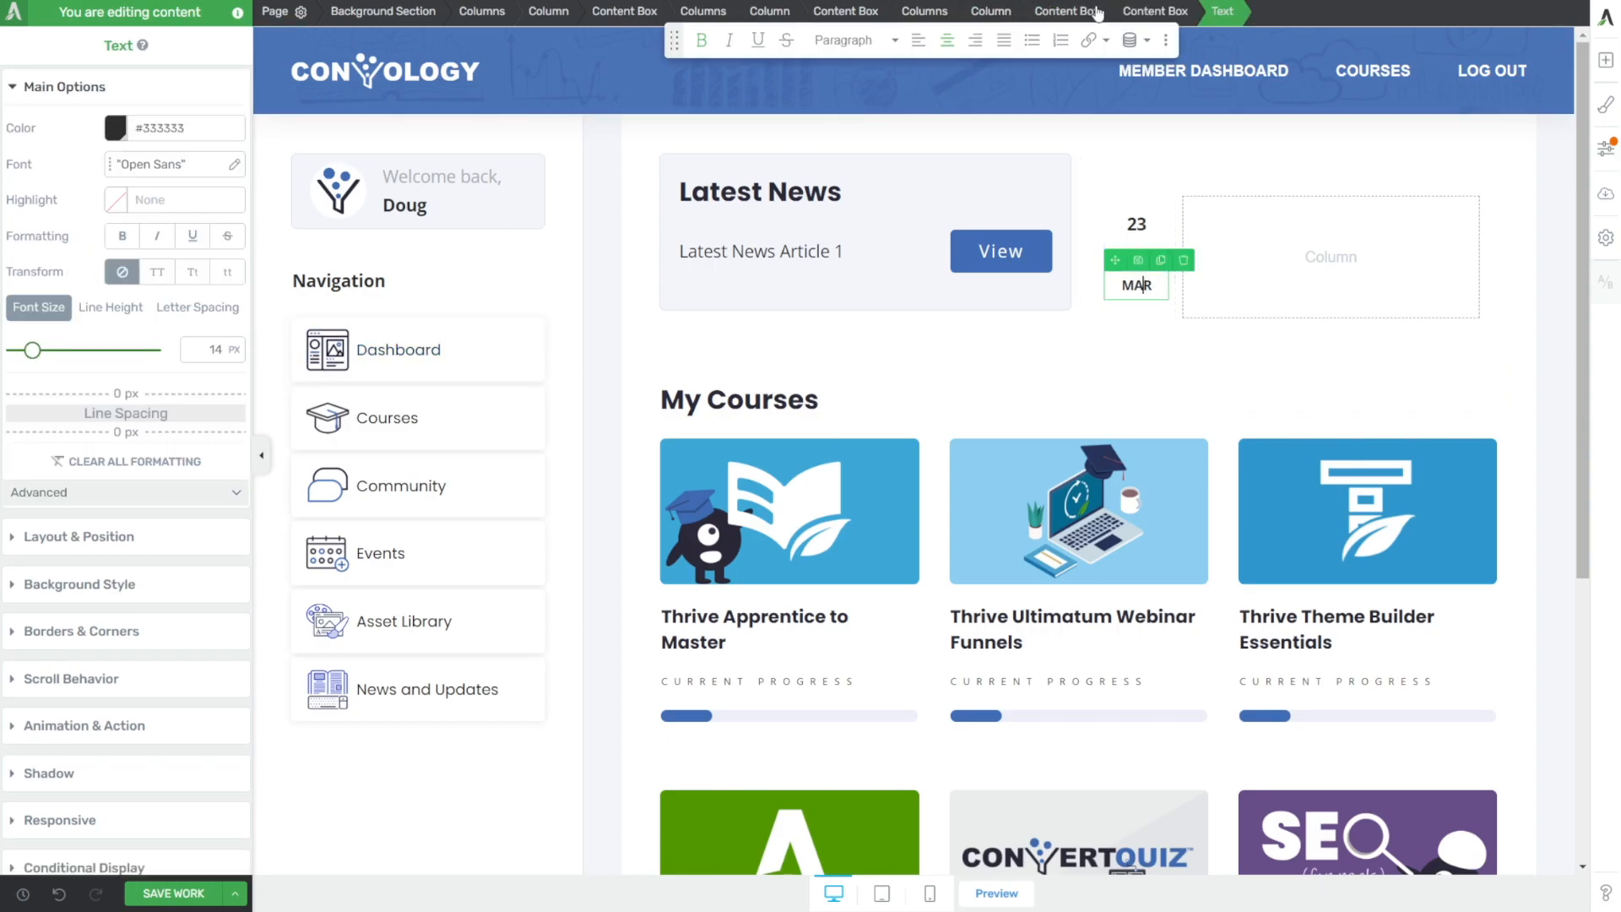
left_click(1155, 12)
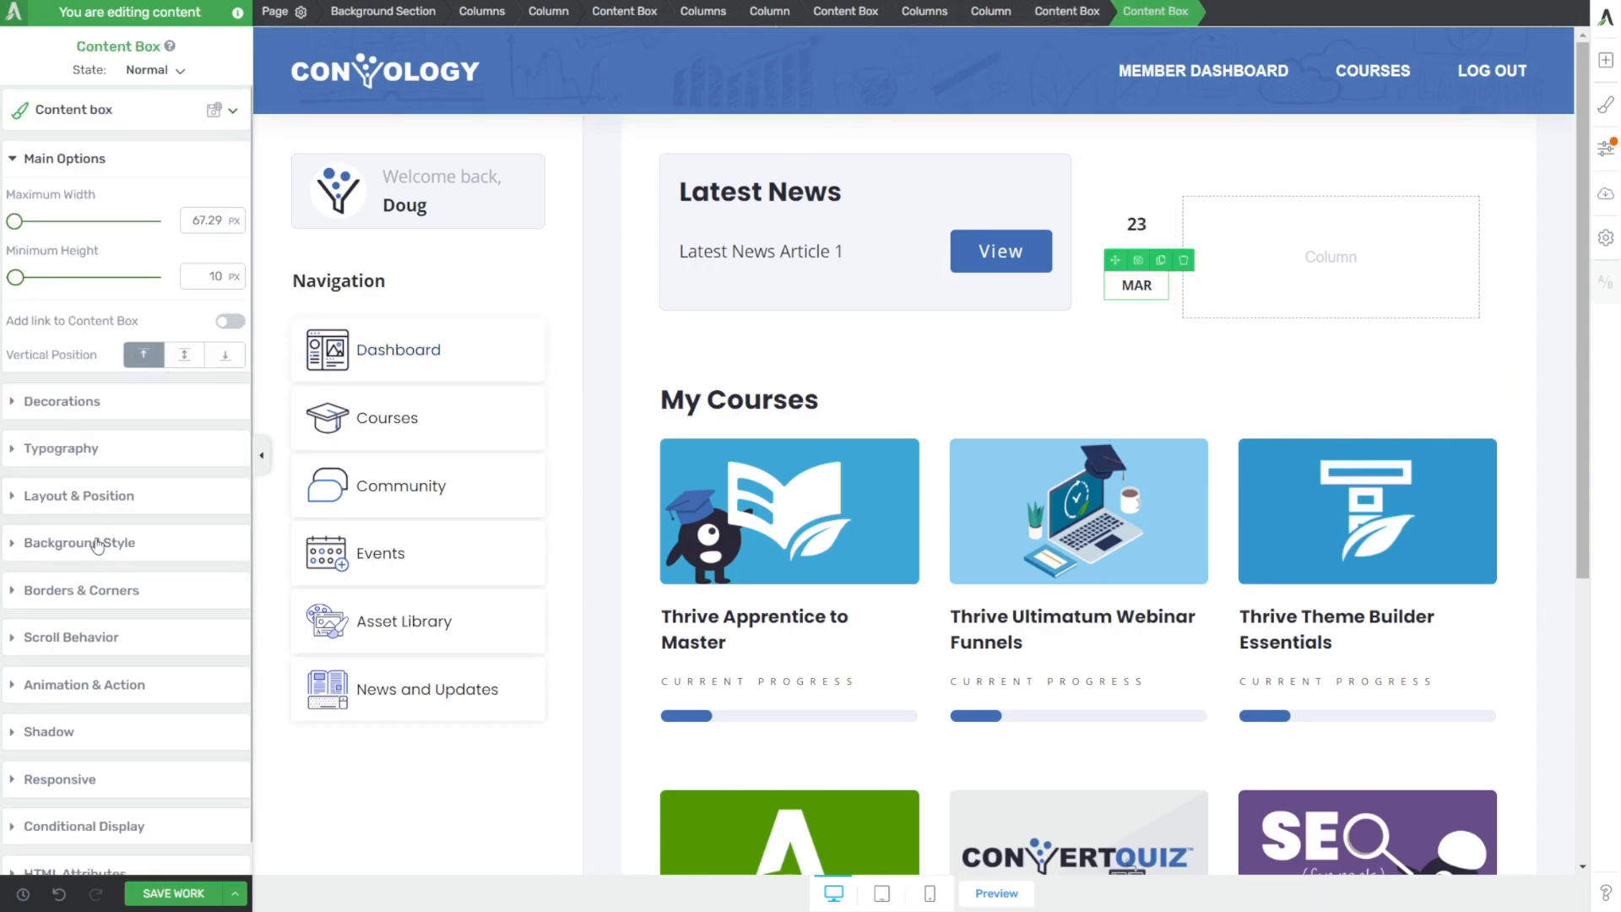
left_click(80, 542)
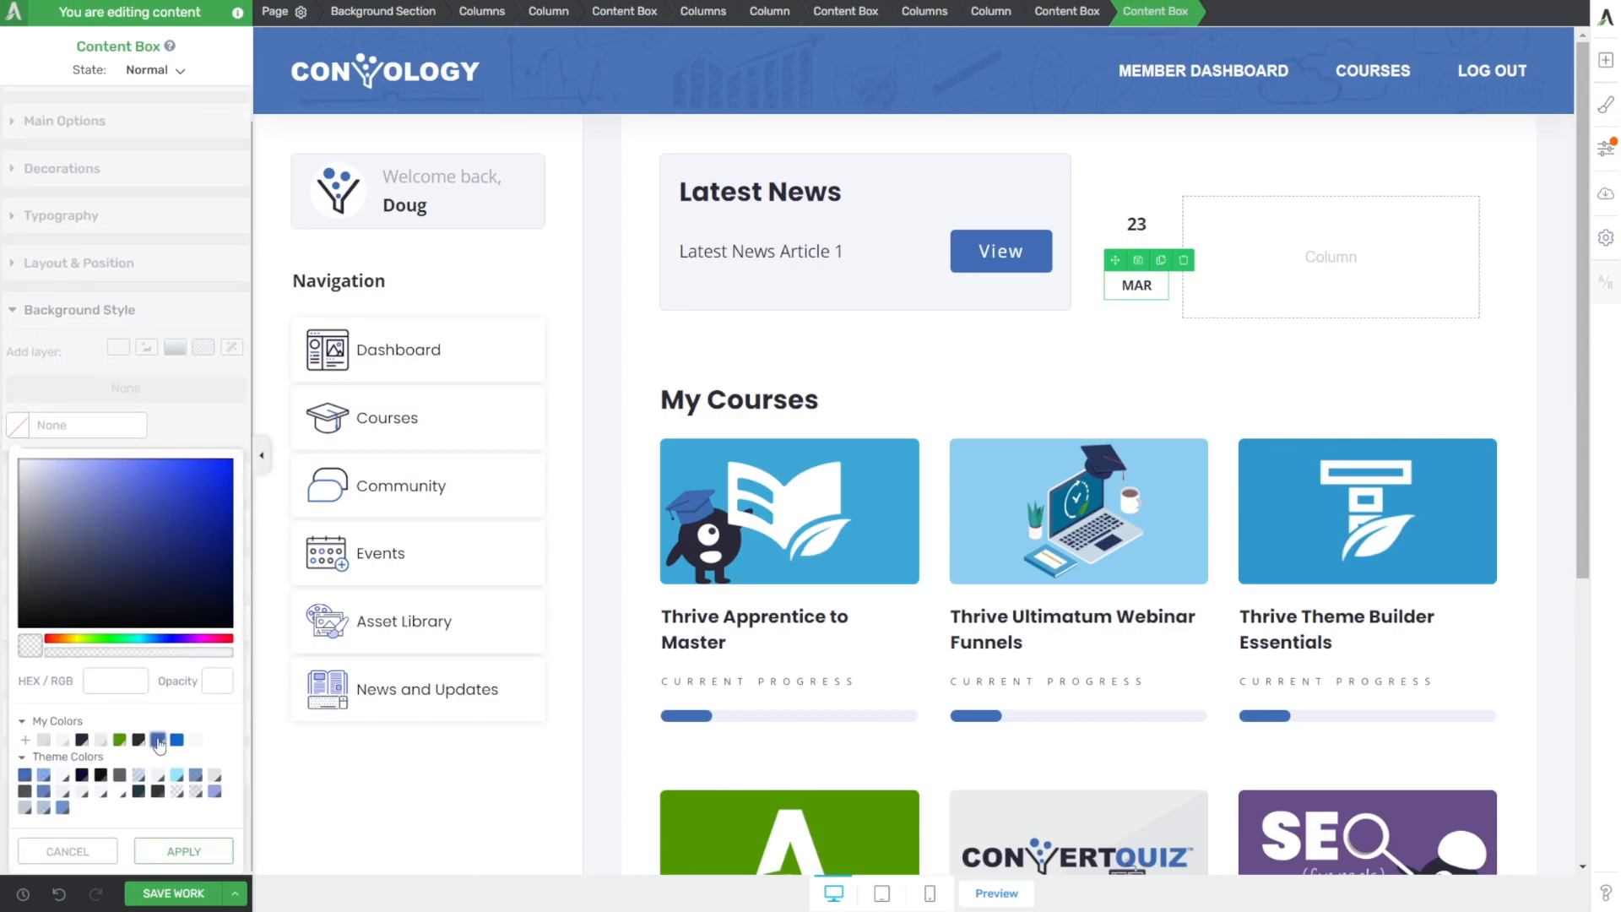
left_click(158, 740)
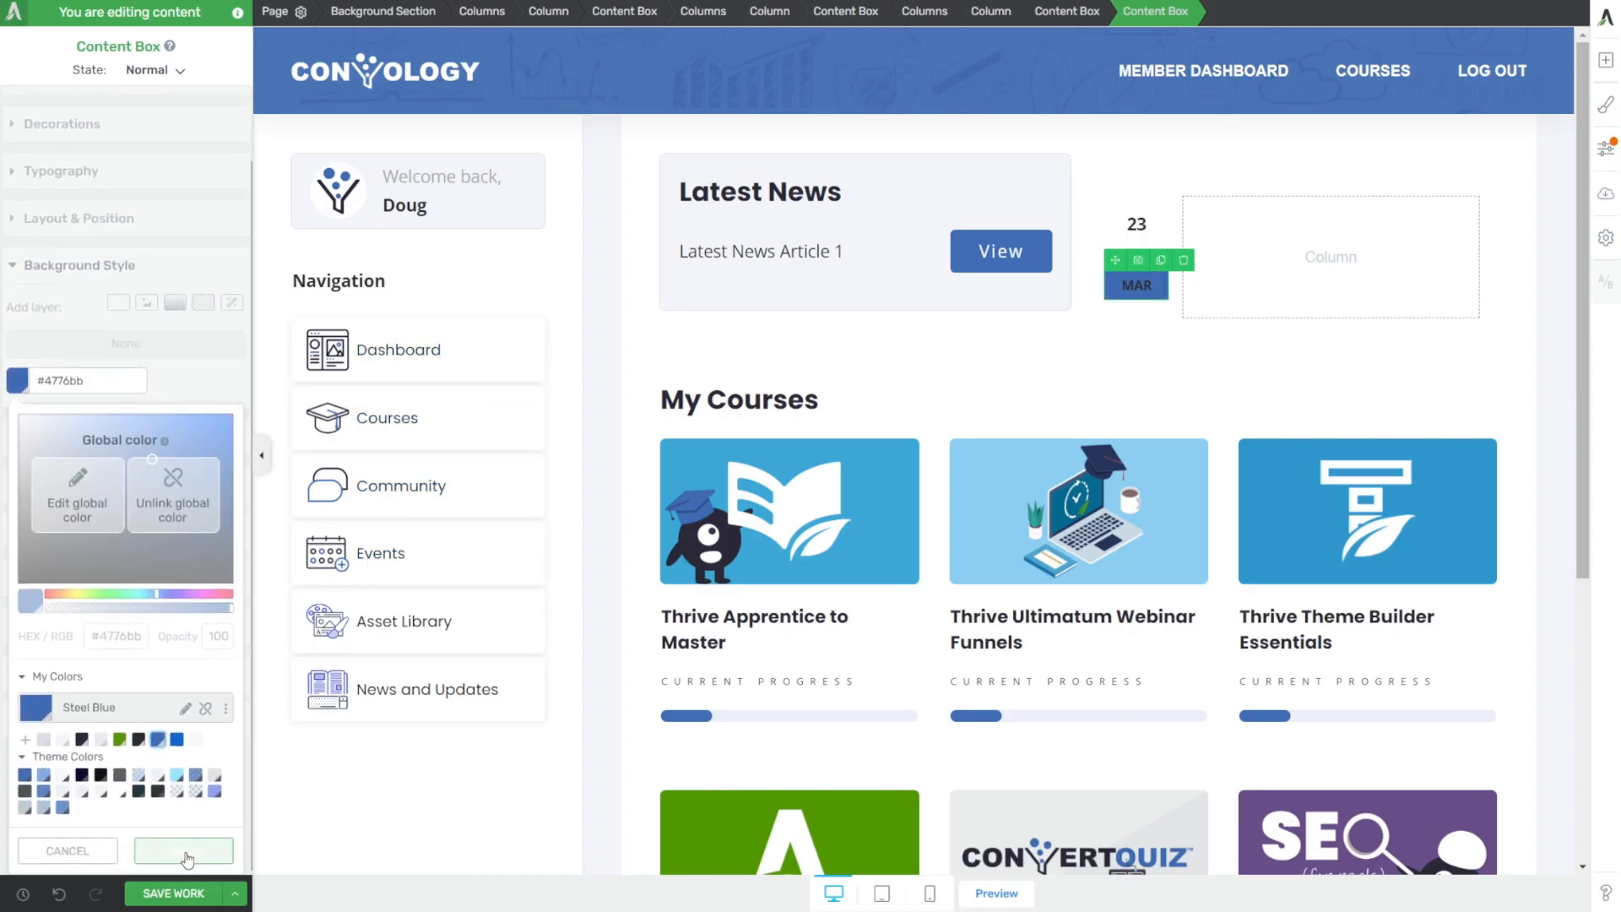
left_click(182, 850)
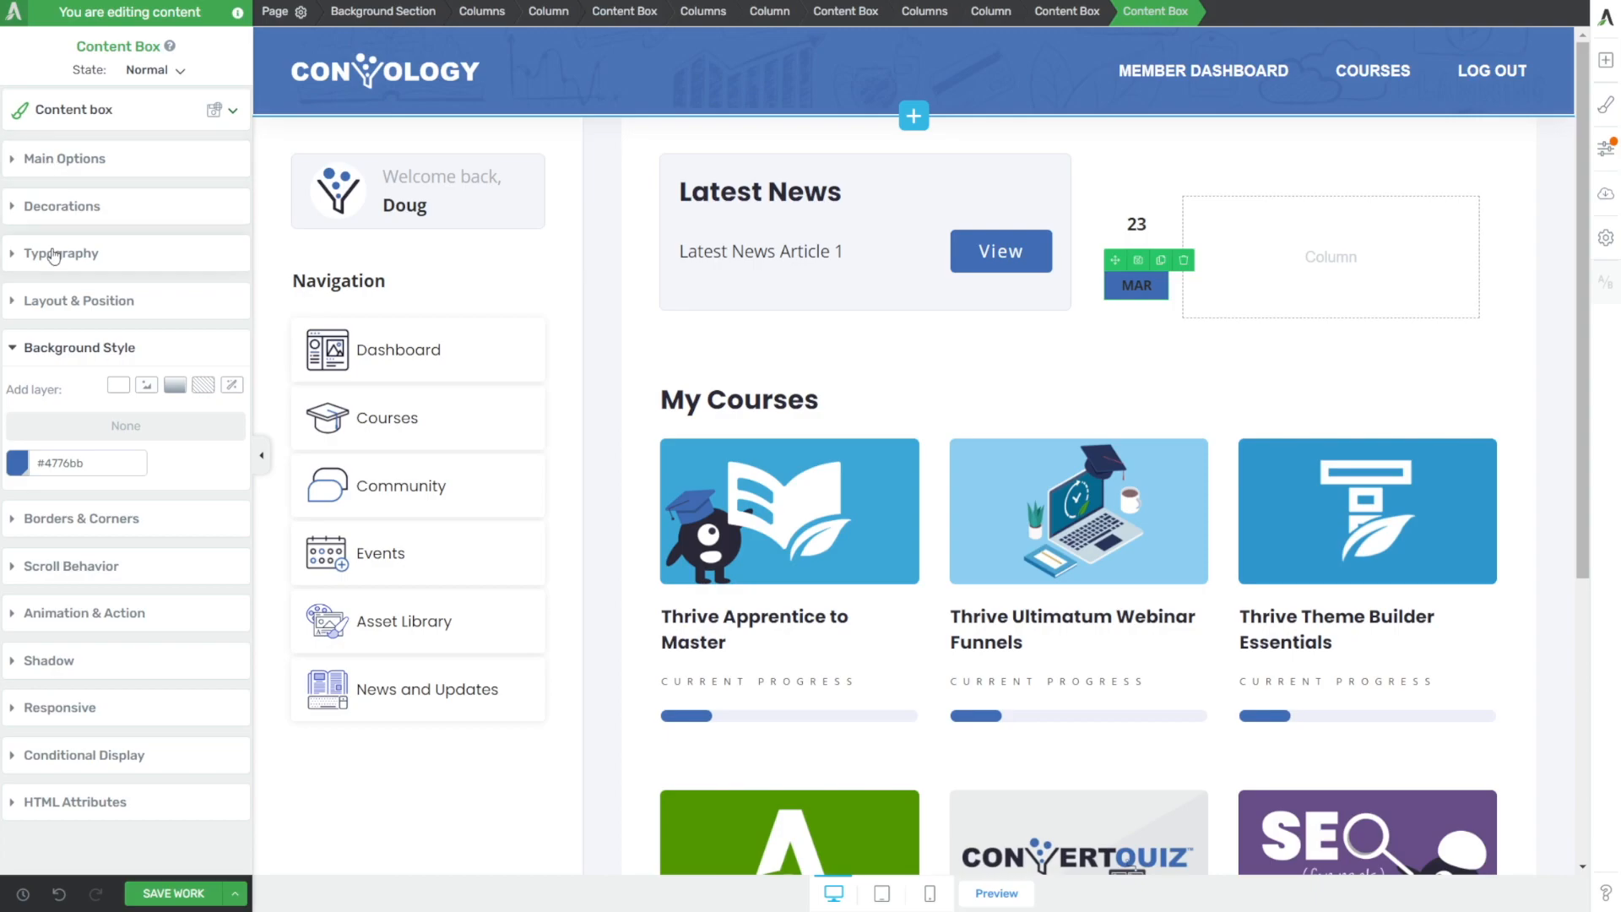
- Add a 1px solid border to the 23 box, set MAR text to #ffffff and tidy margins
left_click(63, 253)
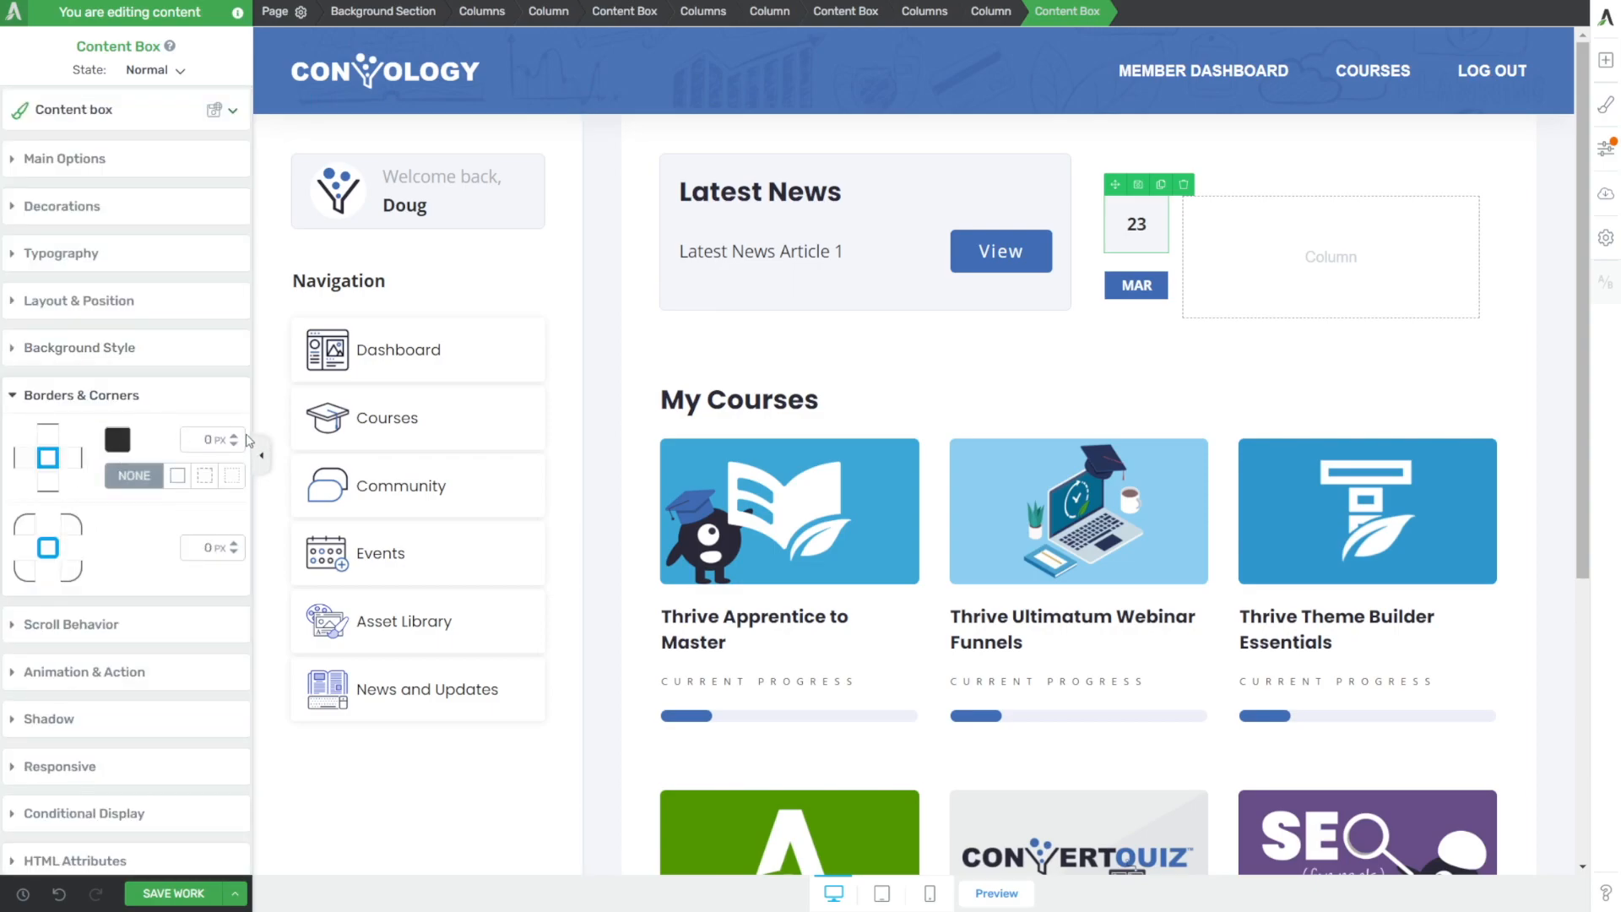
left_click(116, 439)
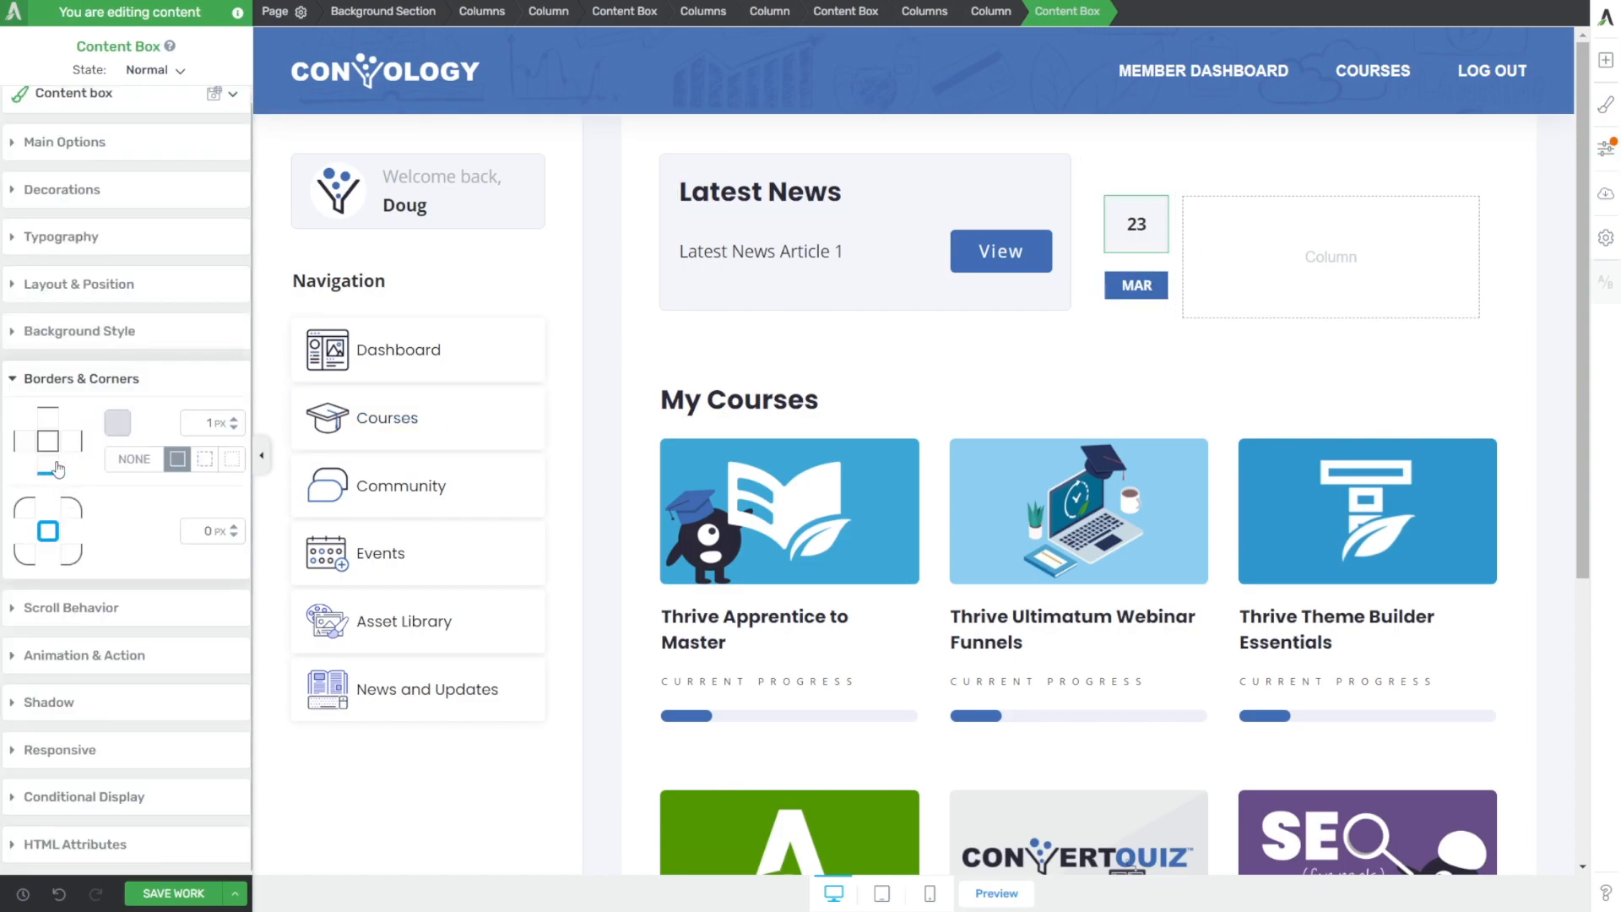
left_click(1331, 257)
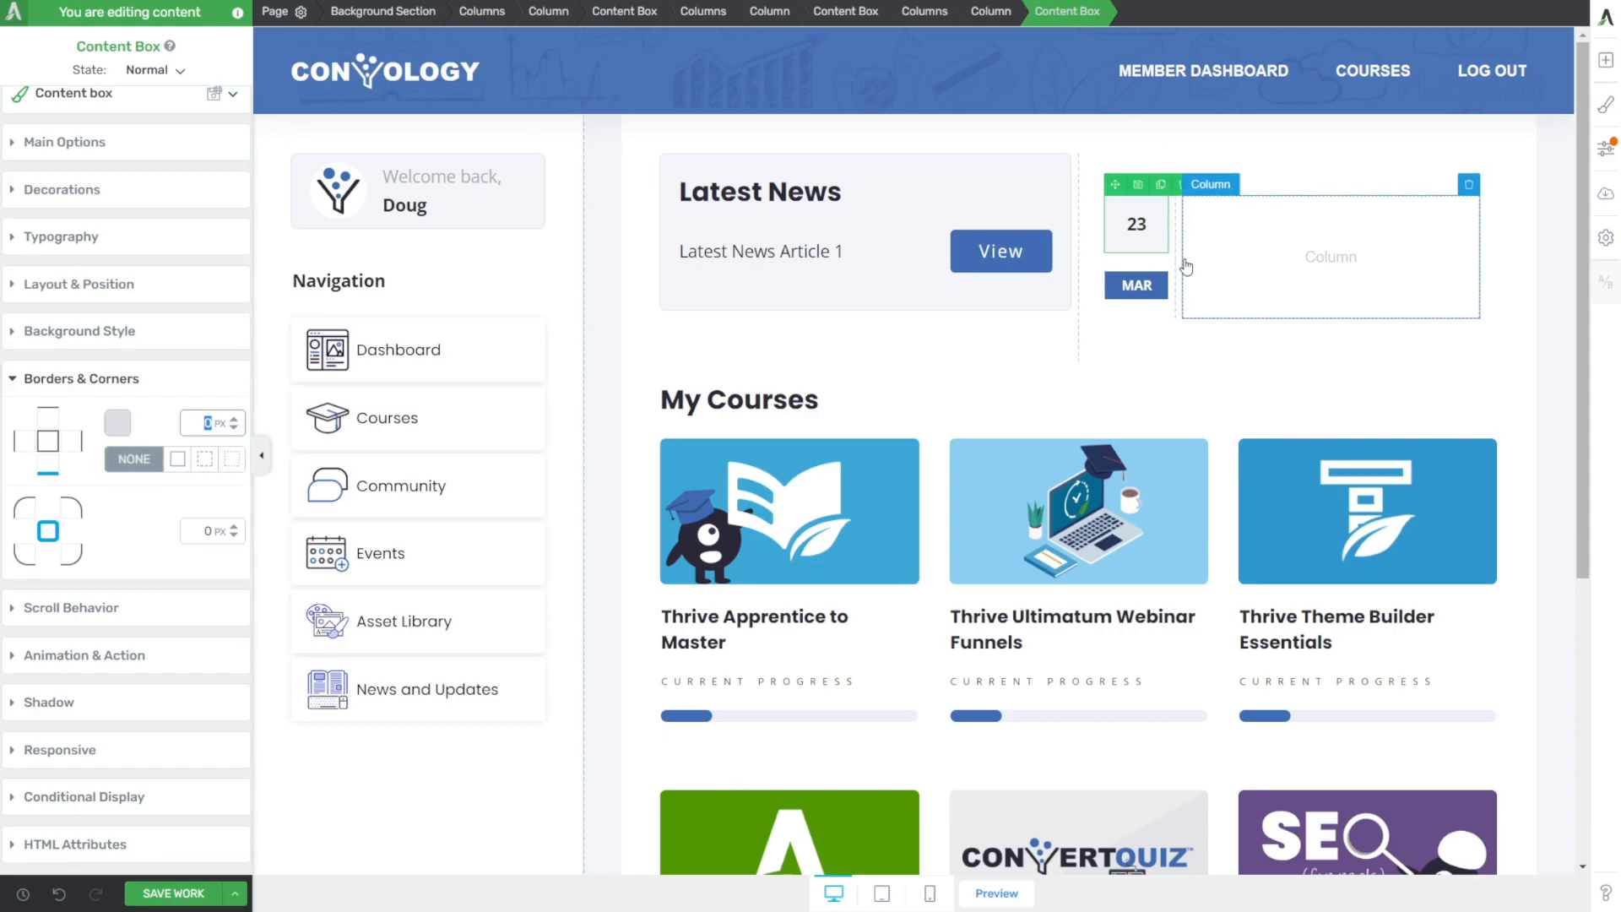
left_click(79, 283)
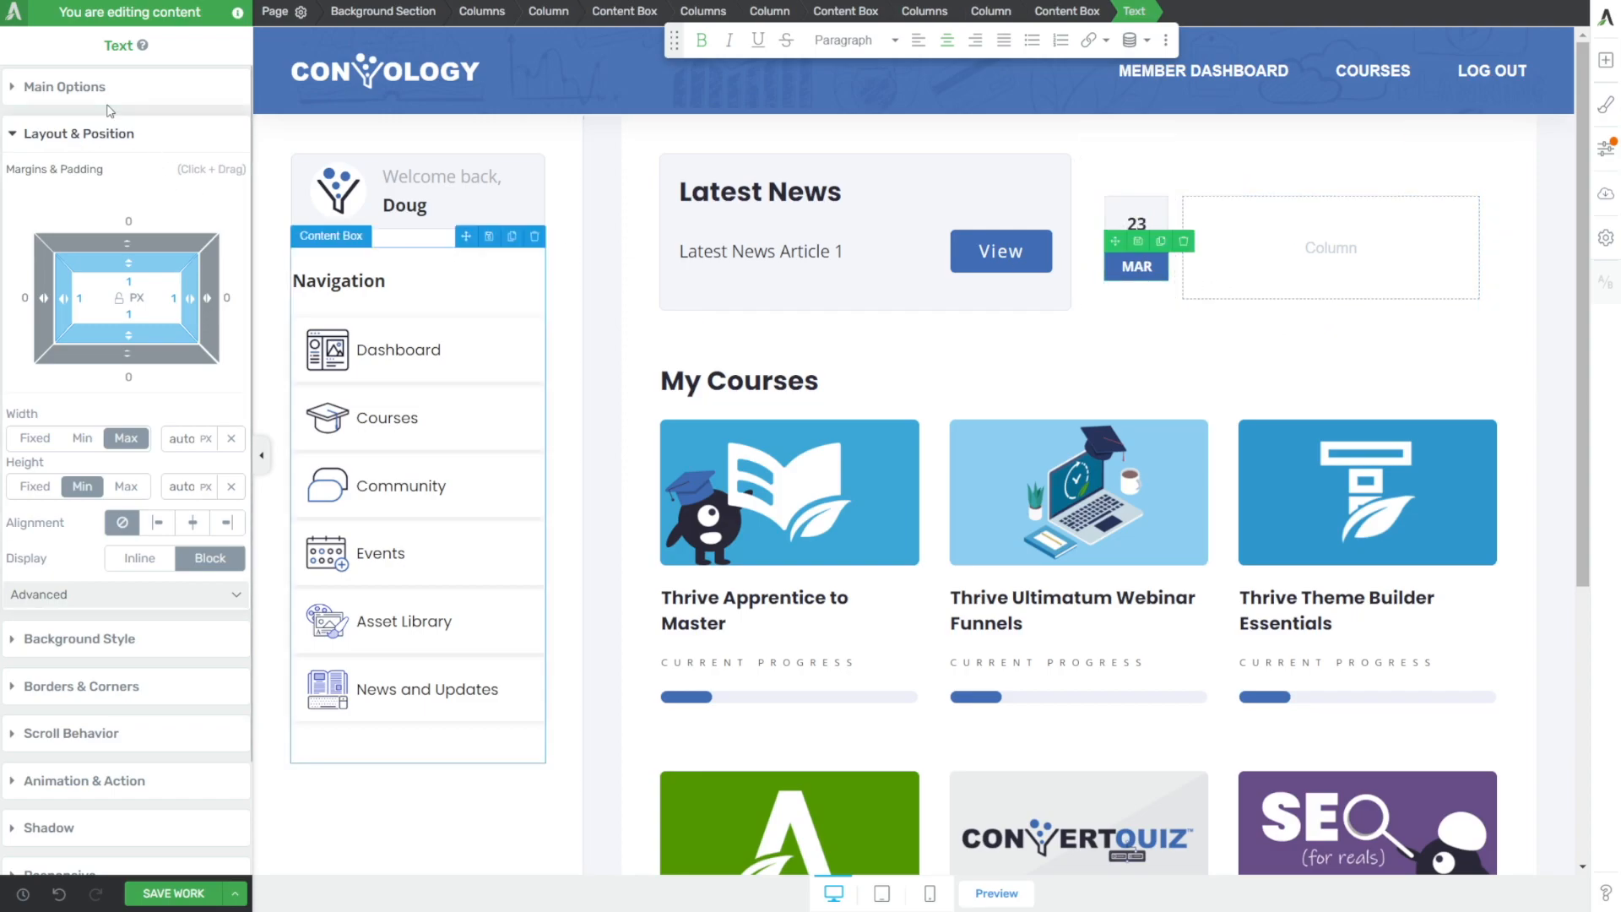
left_click(64, 86)
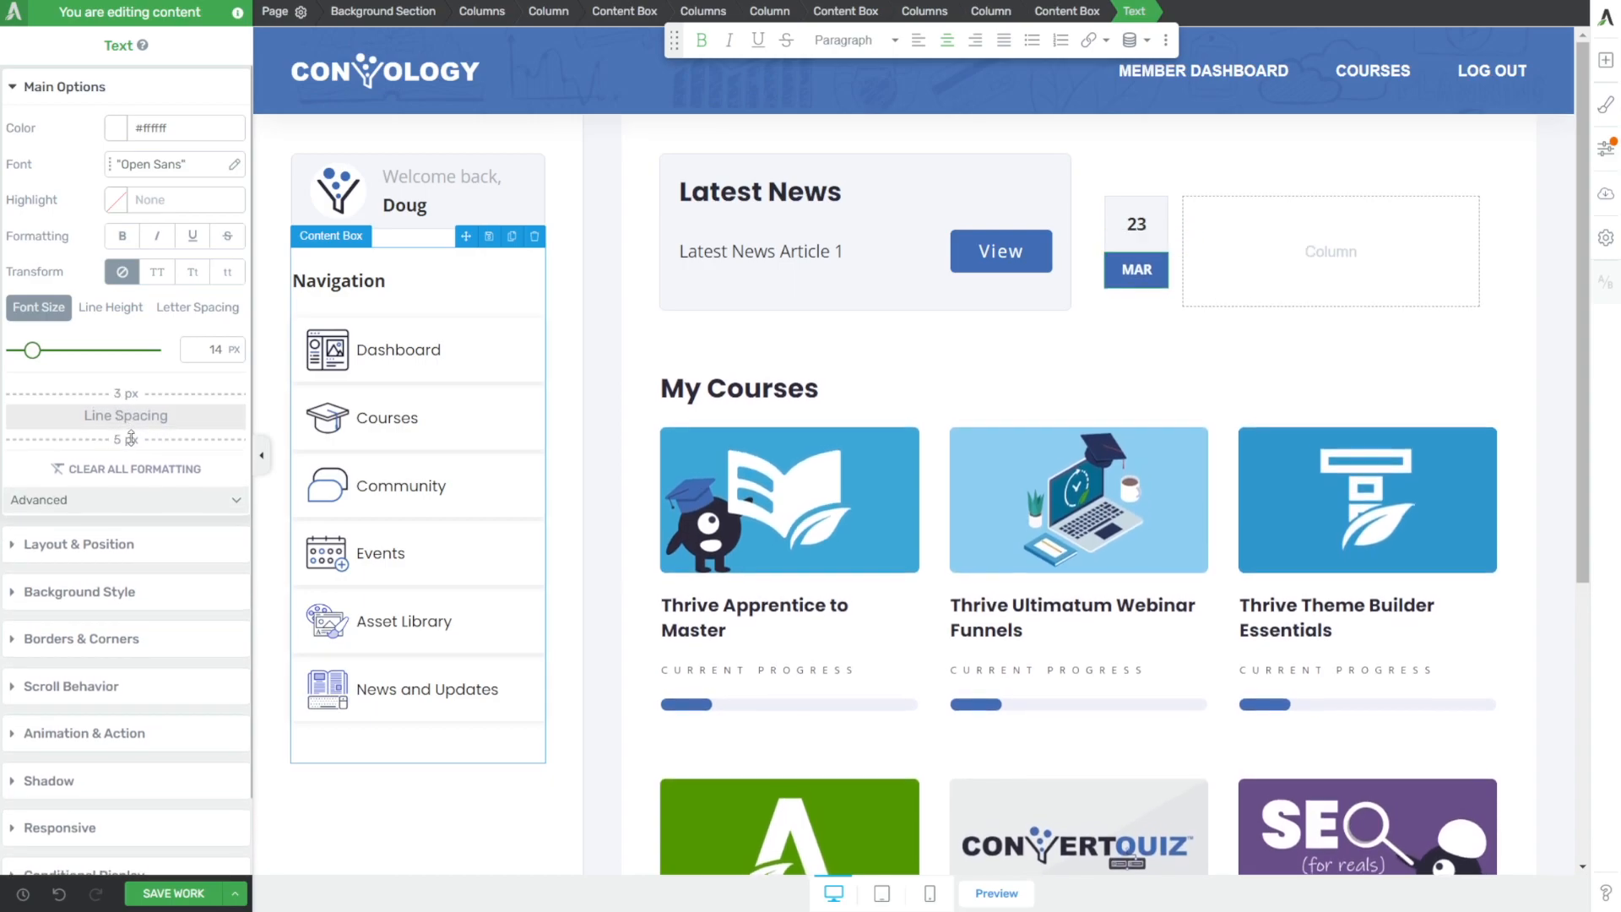
left_click(740, 385)
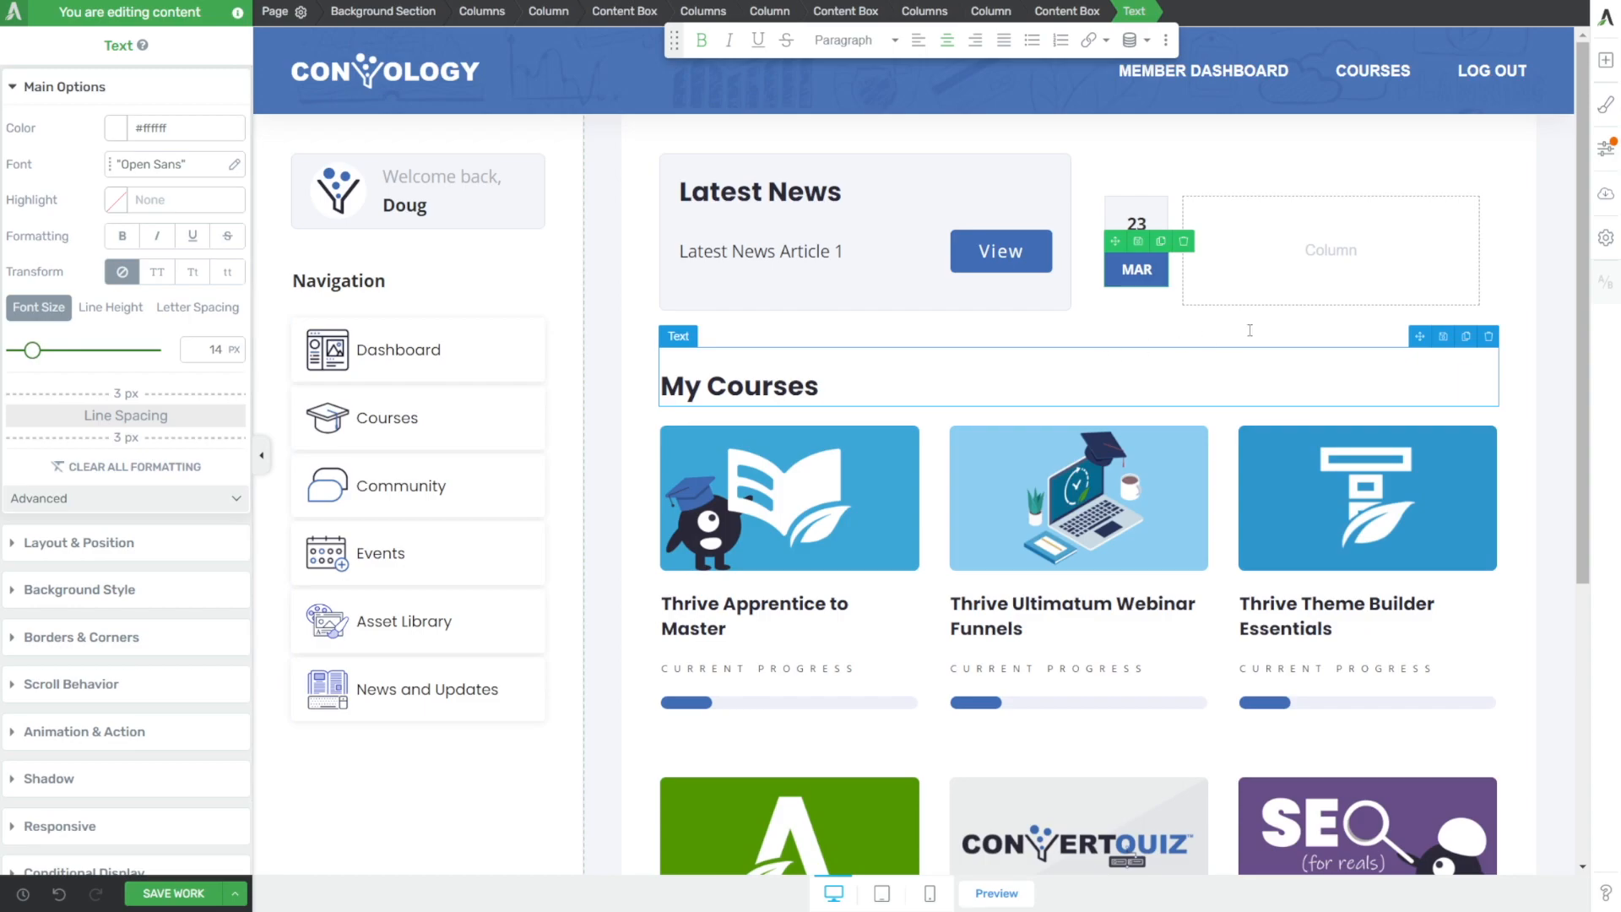
- Add workshop title and time text beside the date card with an RSVP button and an Events heading
left_click(1606, 60)
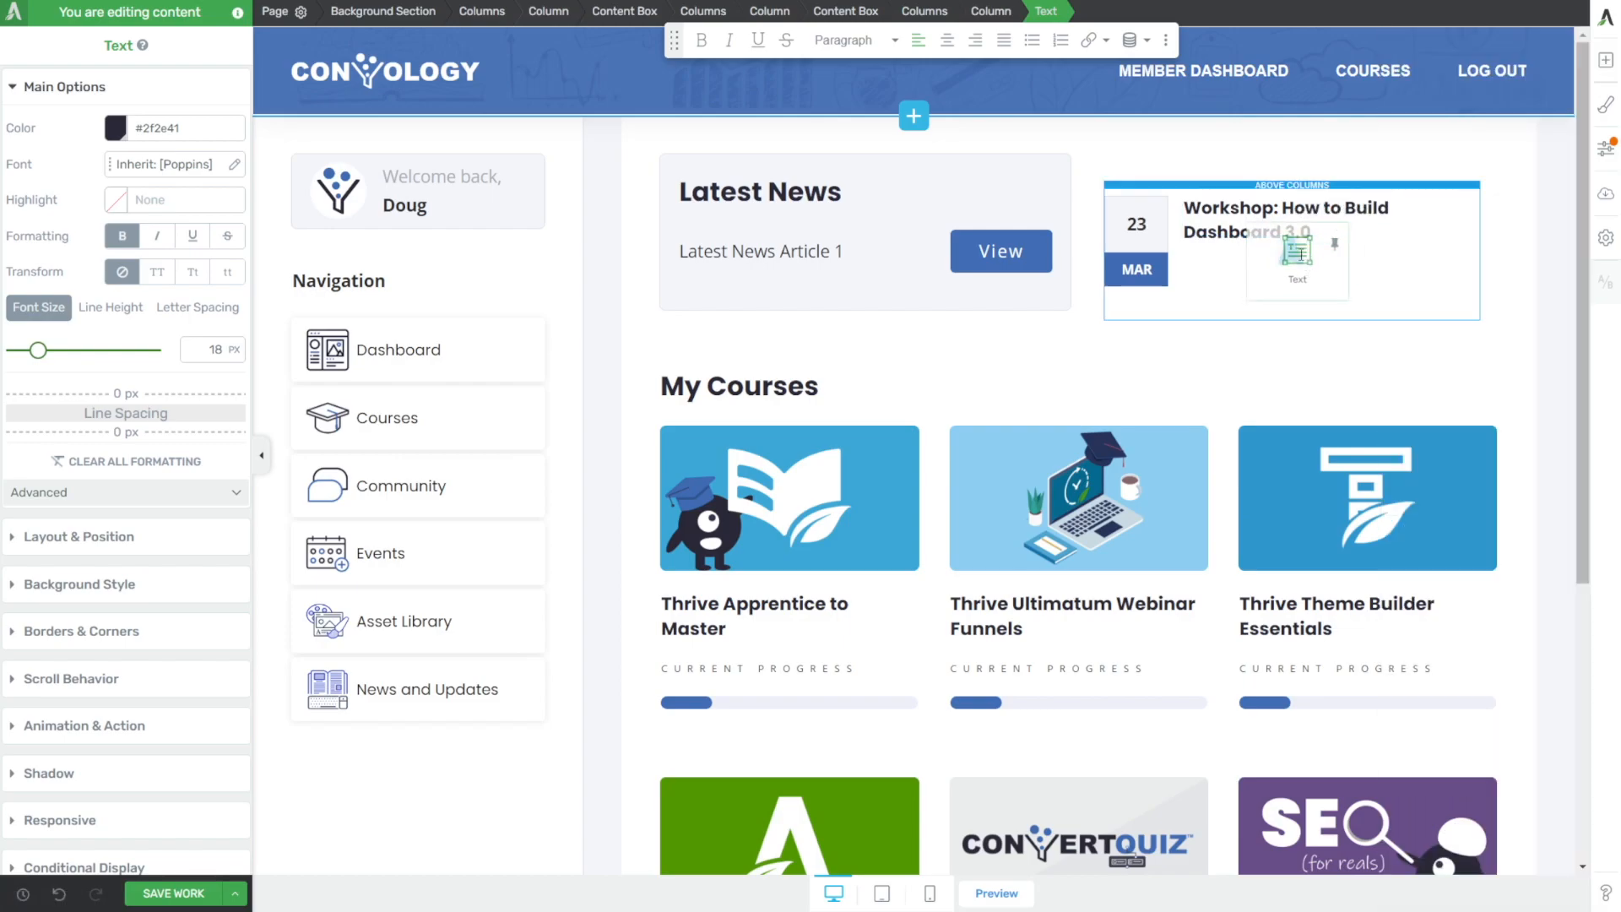
left_click(1291, 248)
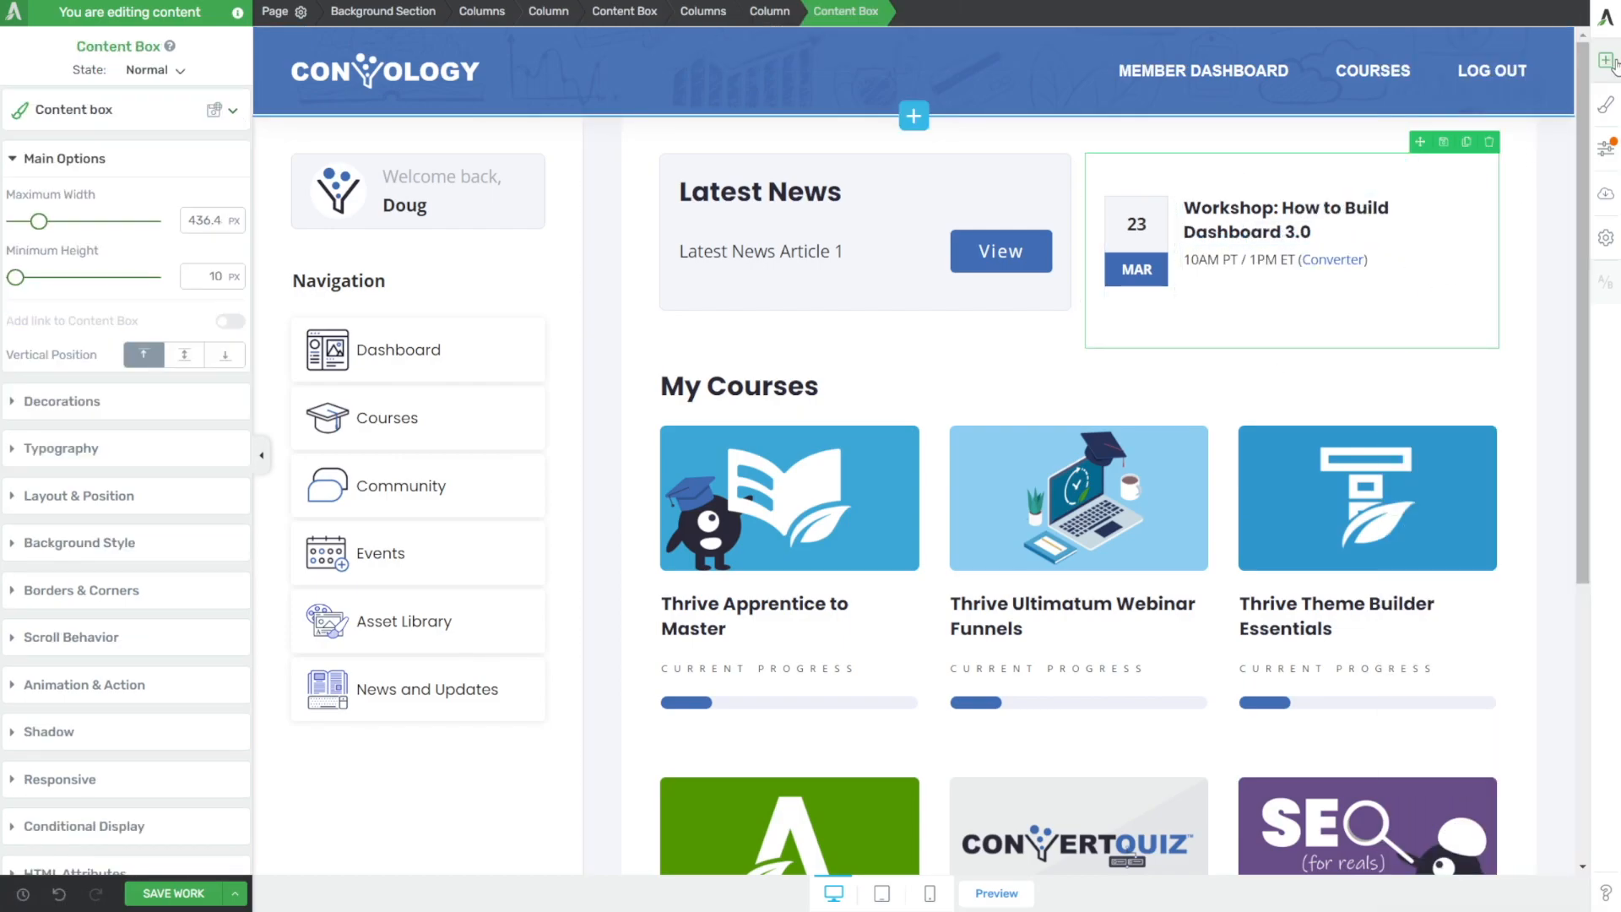
left_click(1606, 61)
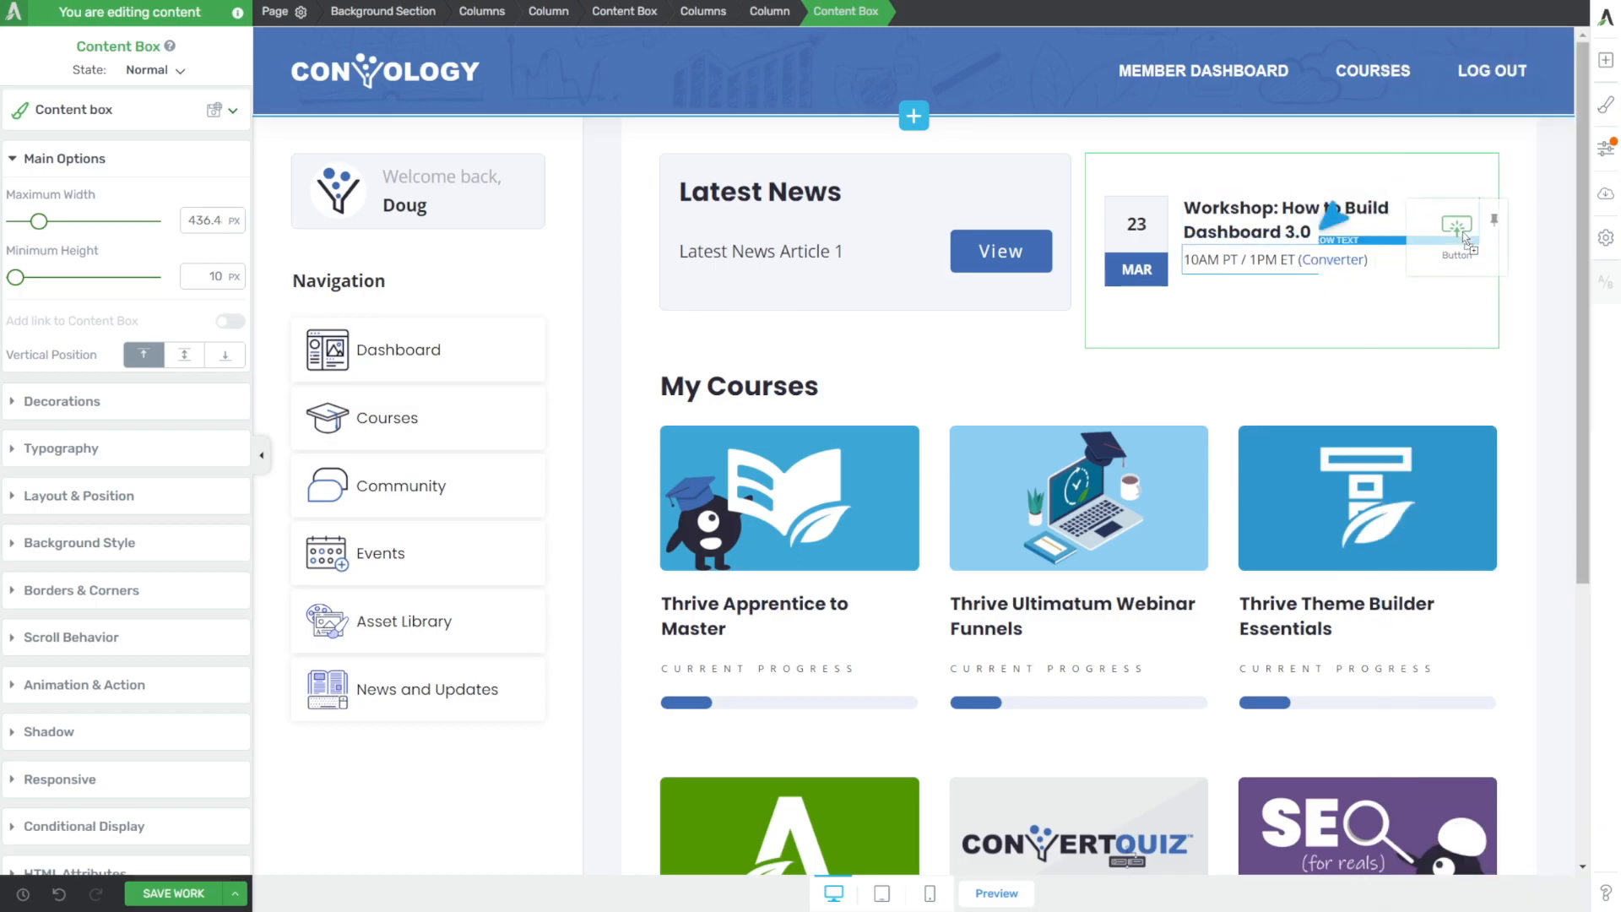
left_click(1282, 220)
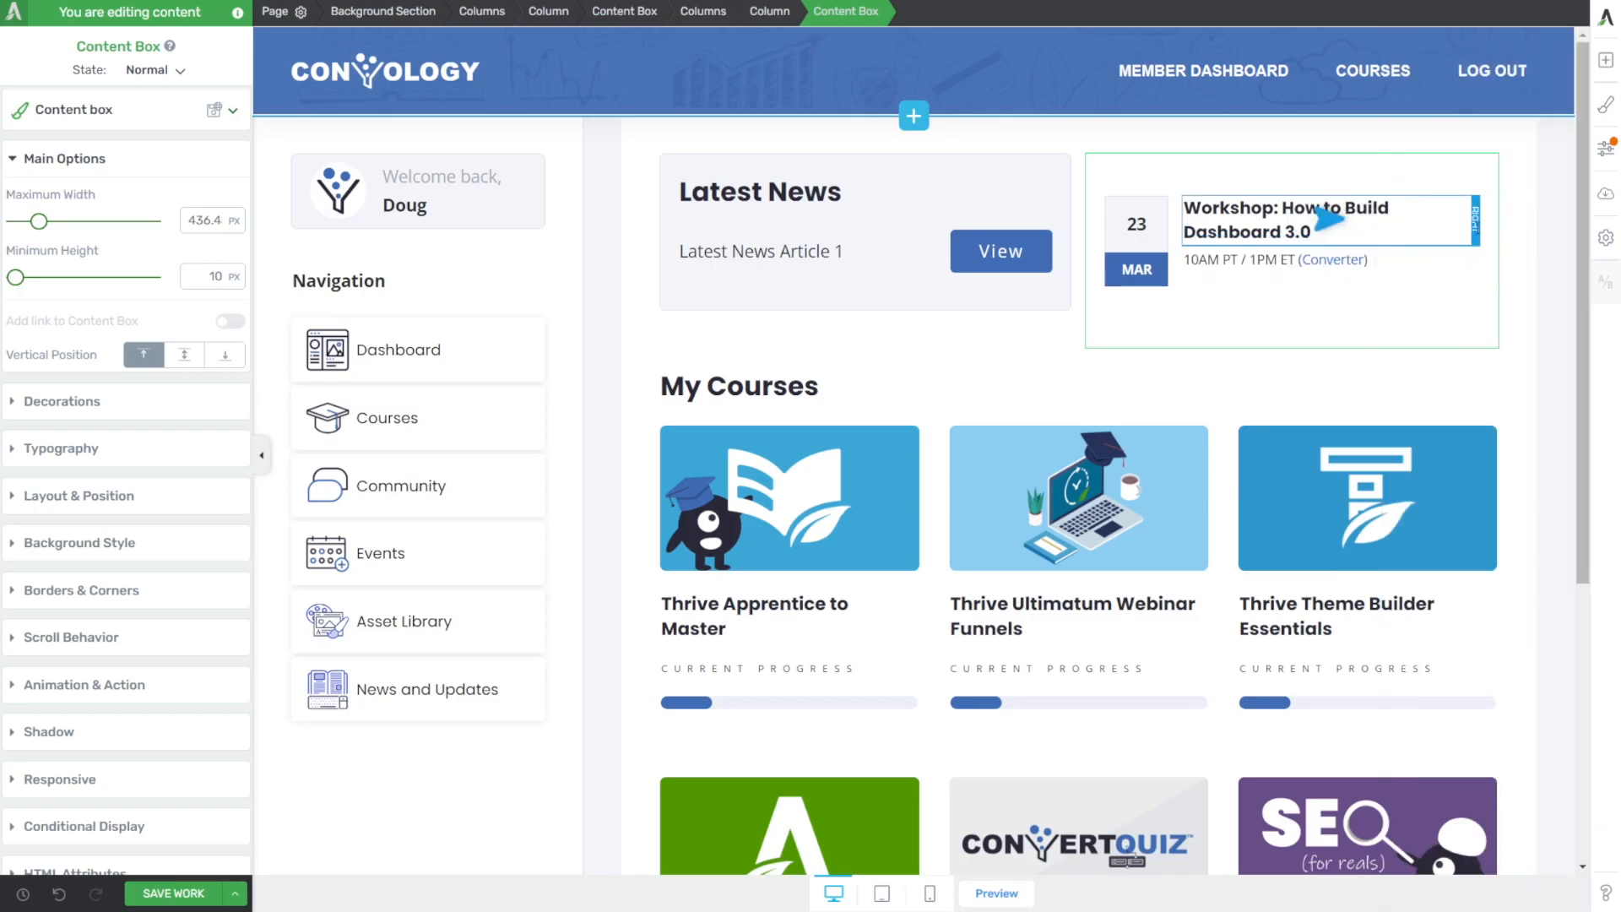
left_click(1421, 262)
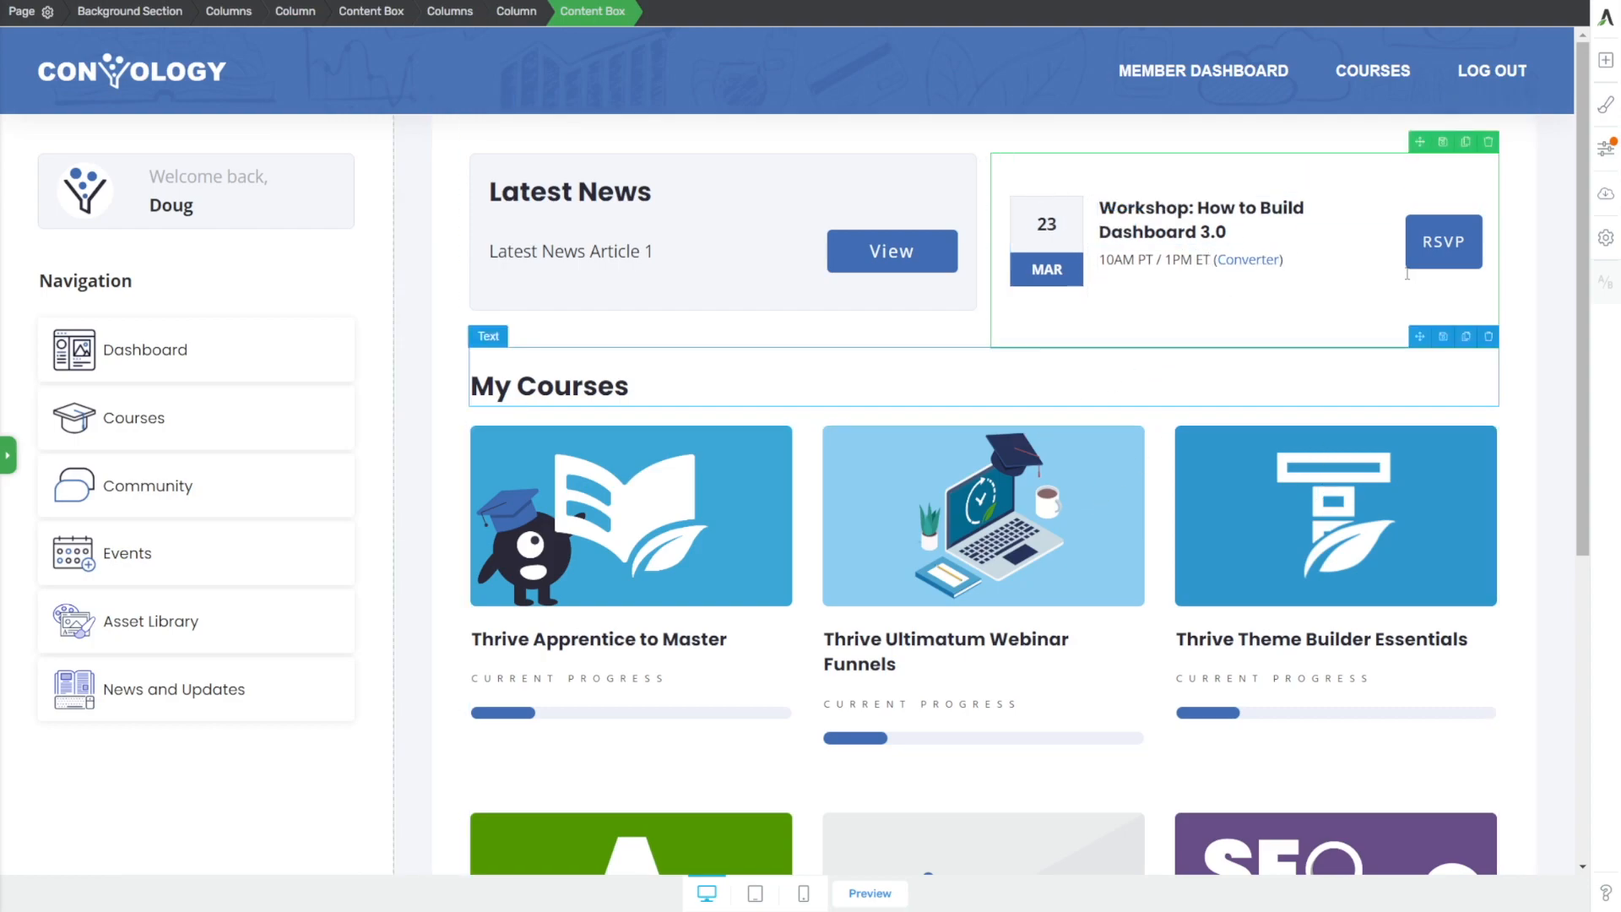
- Duplicate the event row and the Latest News Article 1 row to show two of each
left_click(569, 251)
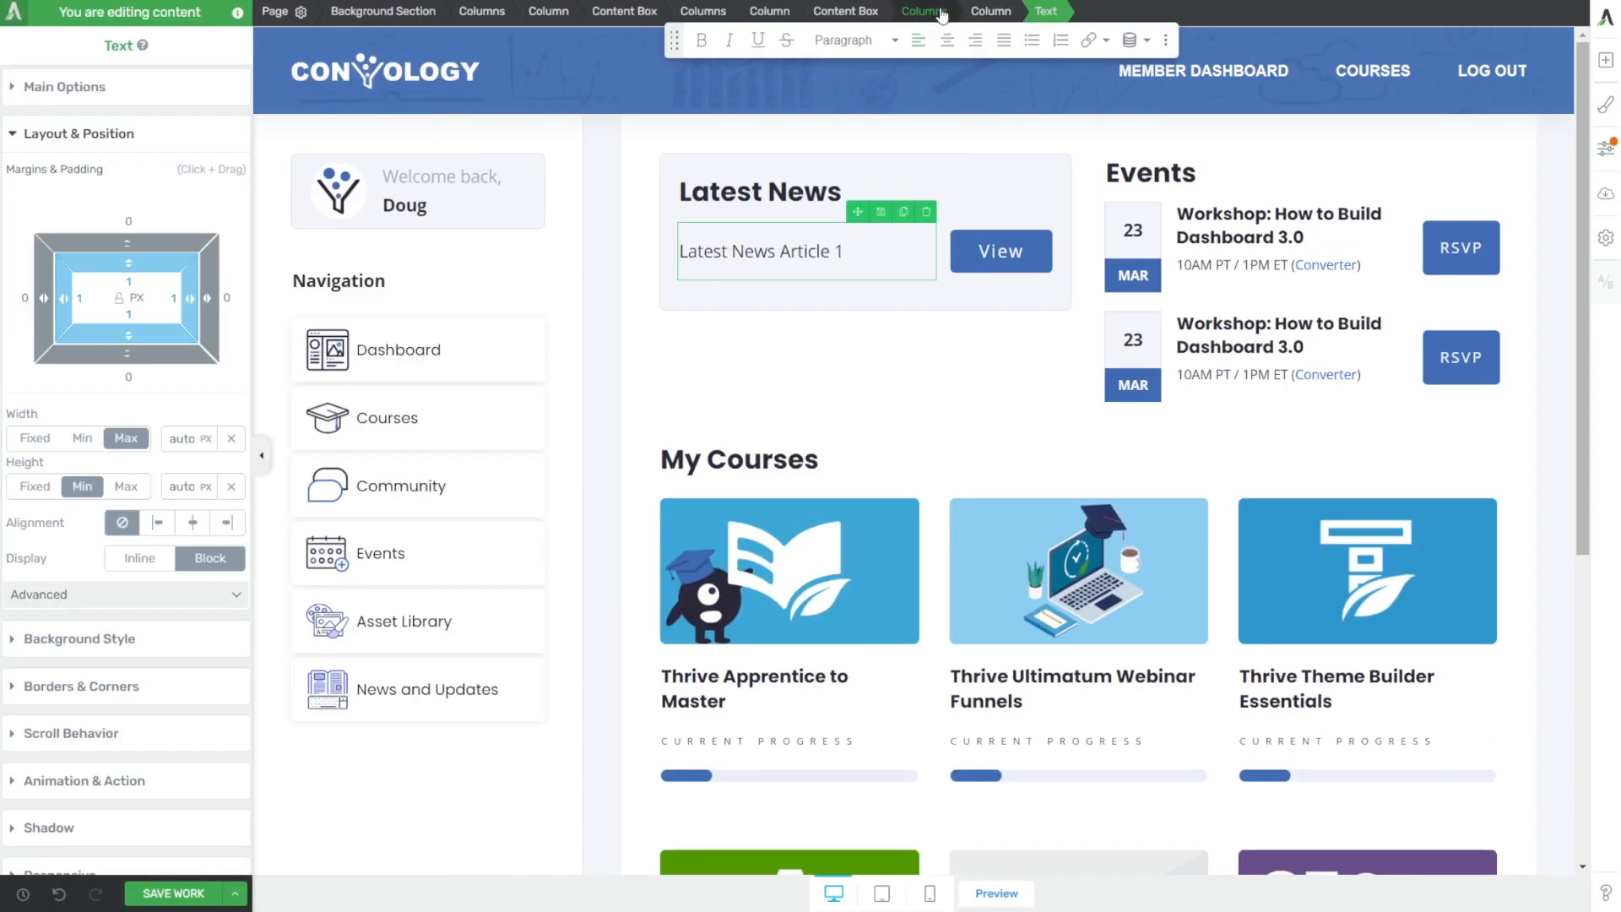
left_click(924, 11)
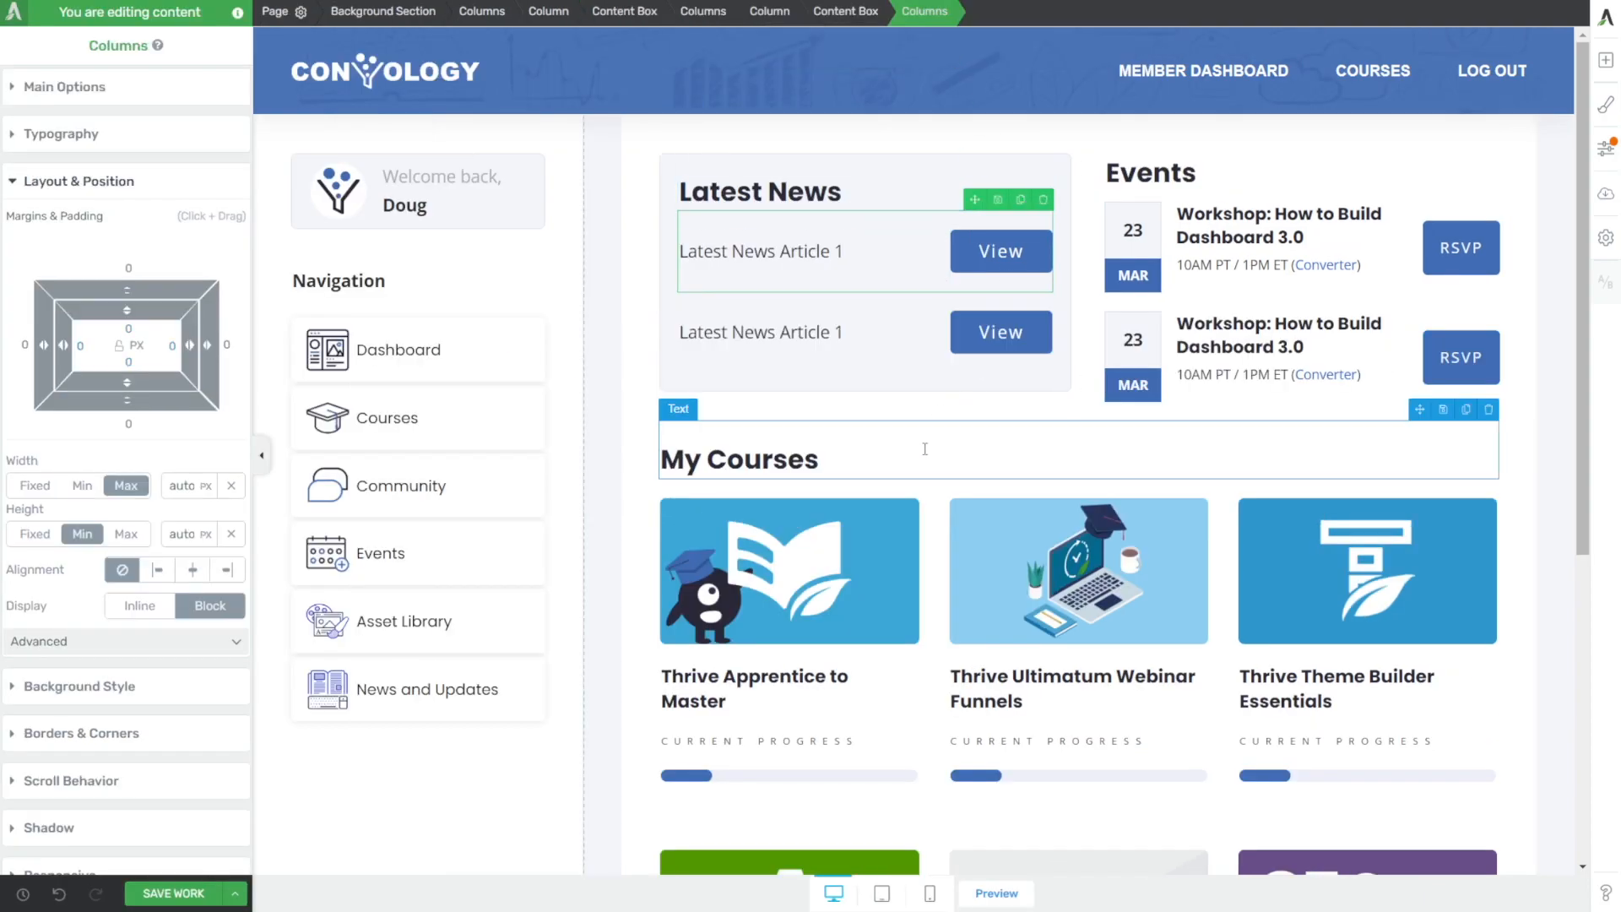
left_click(261, 454)
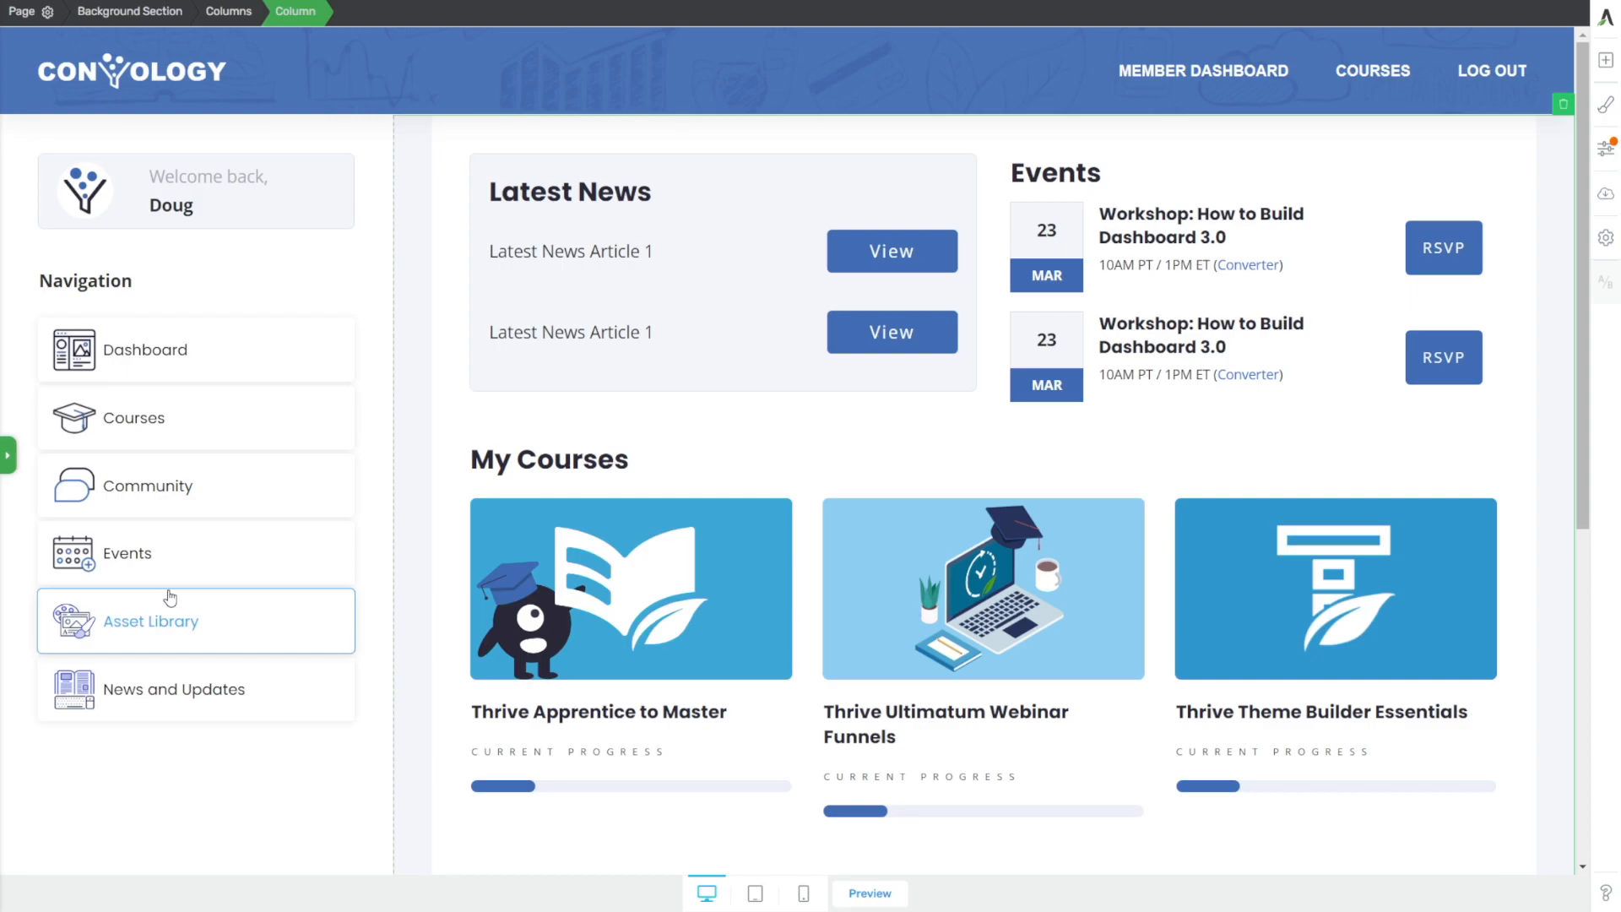
- Switch to the published Member Dashboard tab to review the live page
left_click(206, 190)
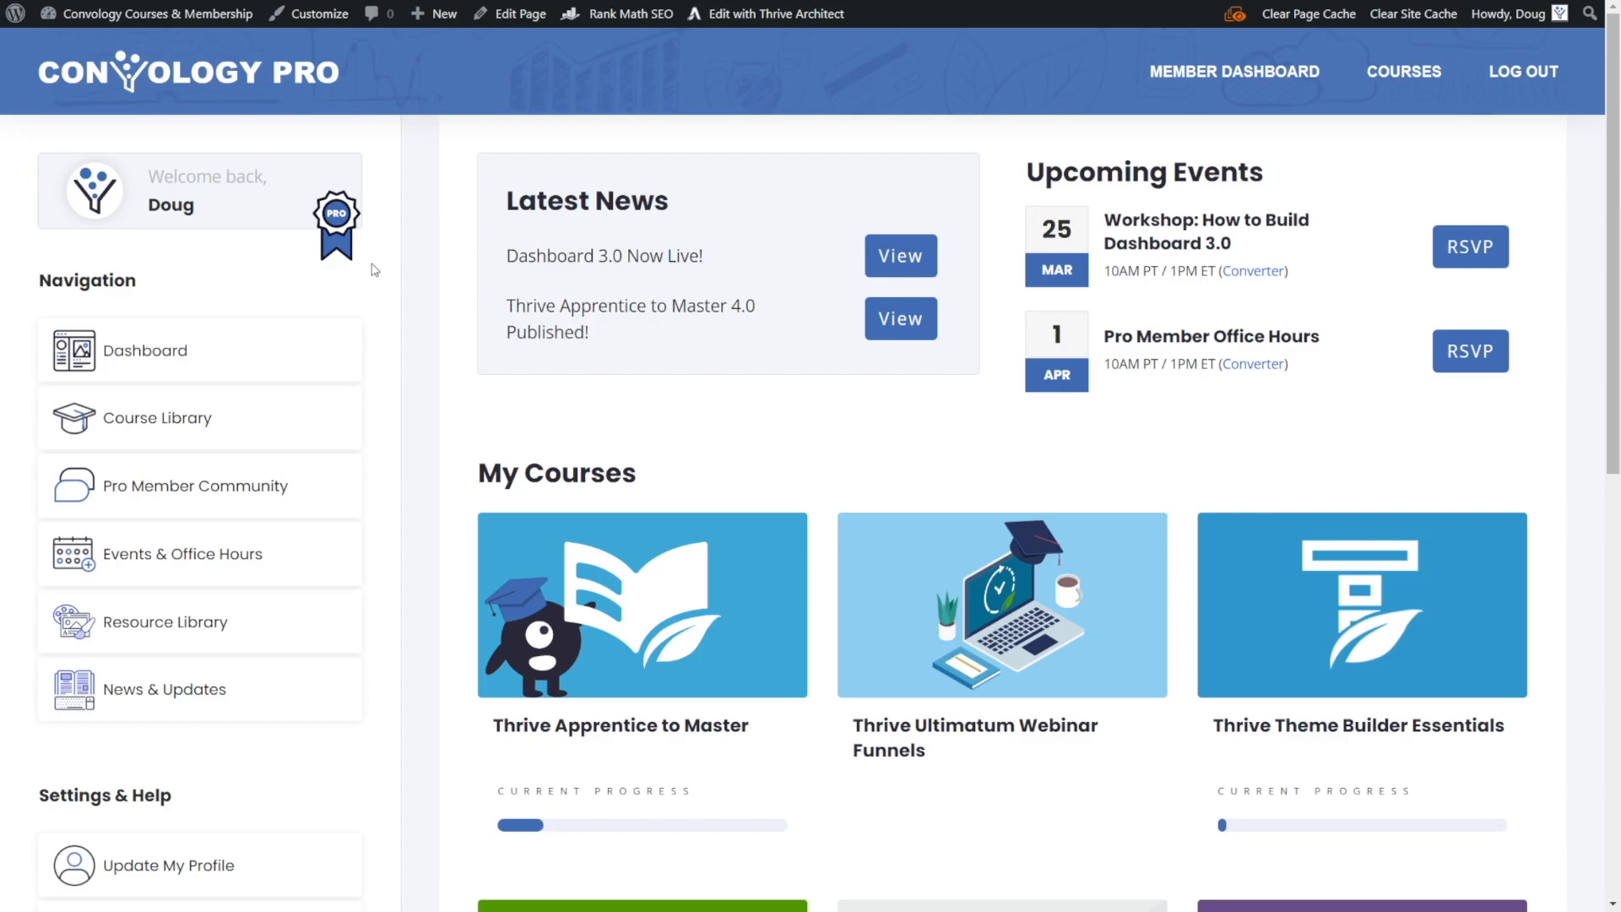
mouse_move(336, 218)
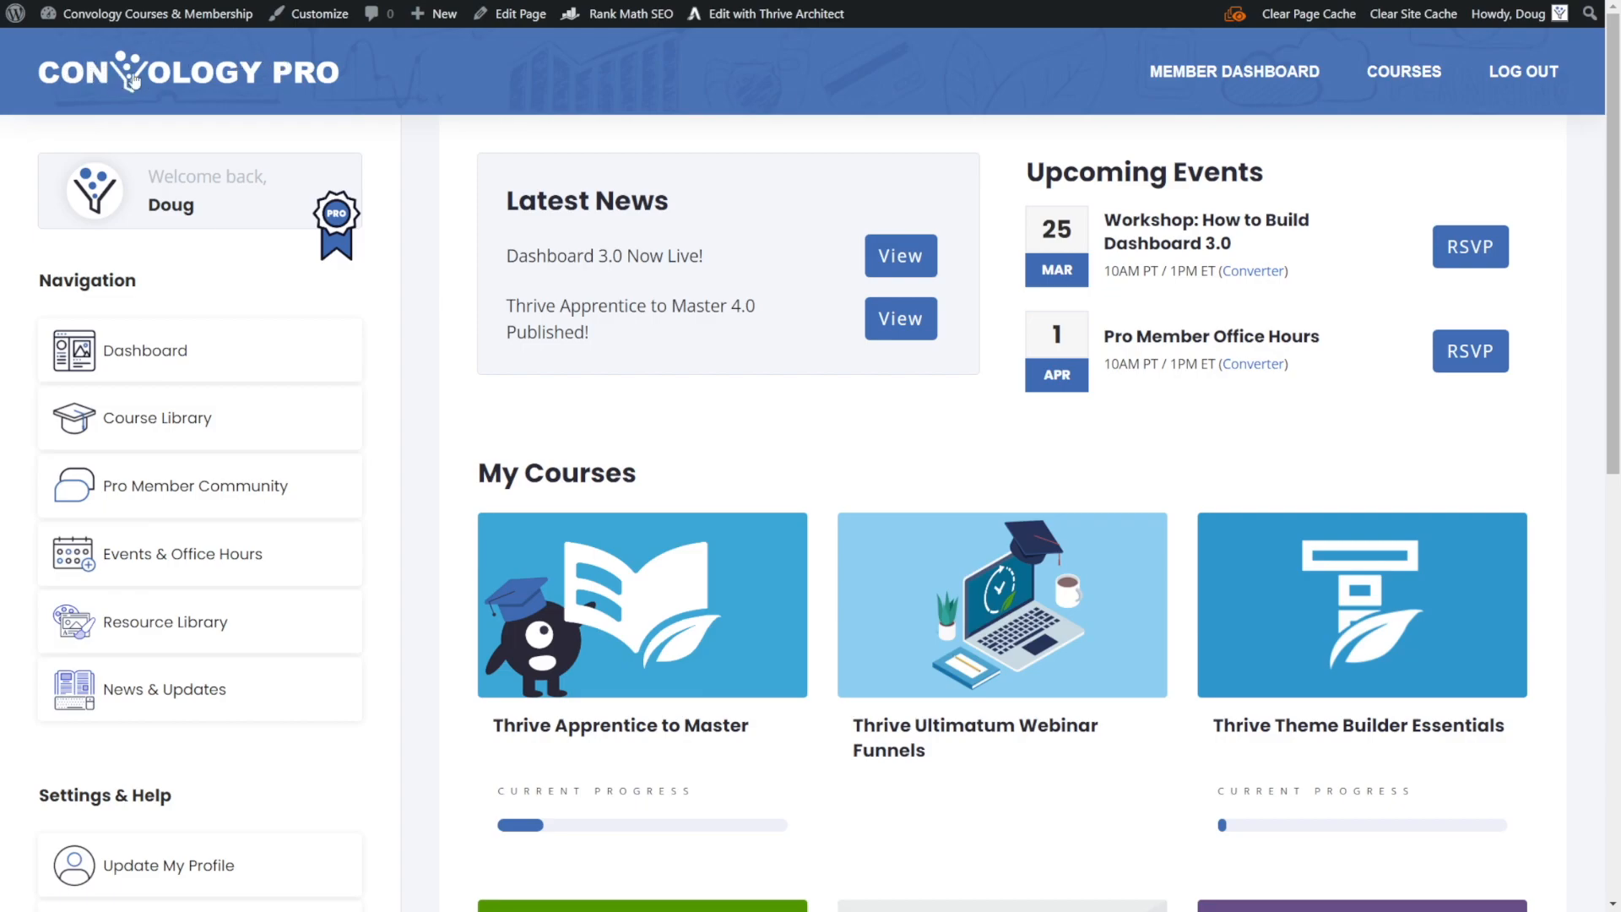
mouse_move(287, 110)
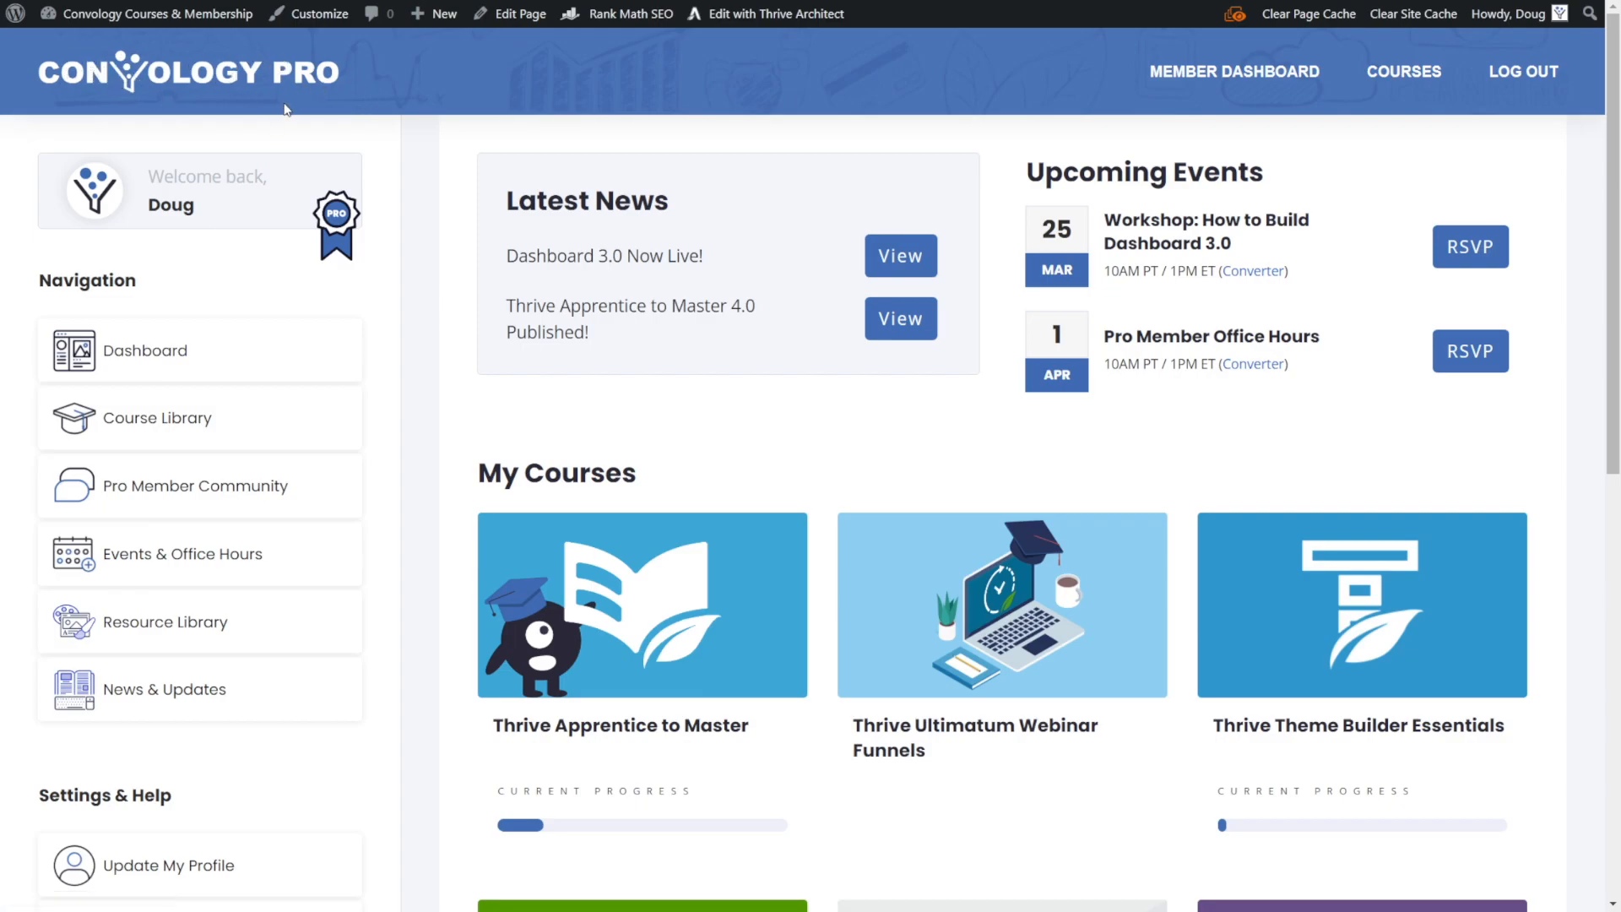
mouse_move(428, 307)
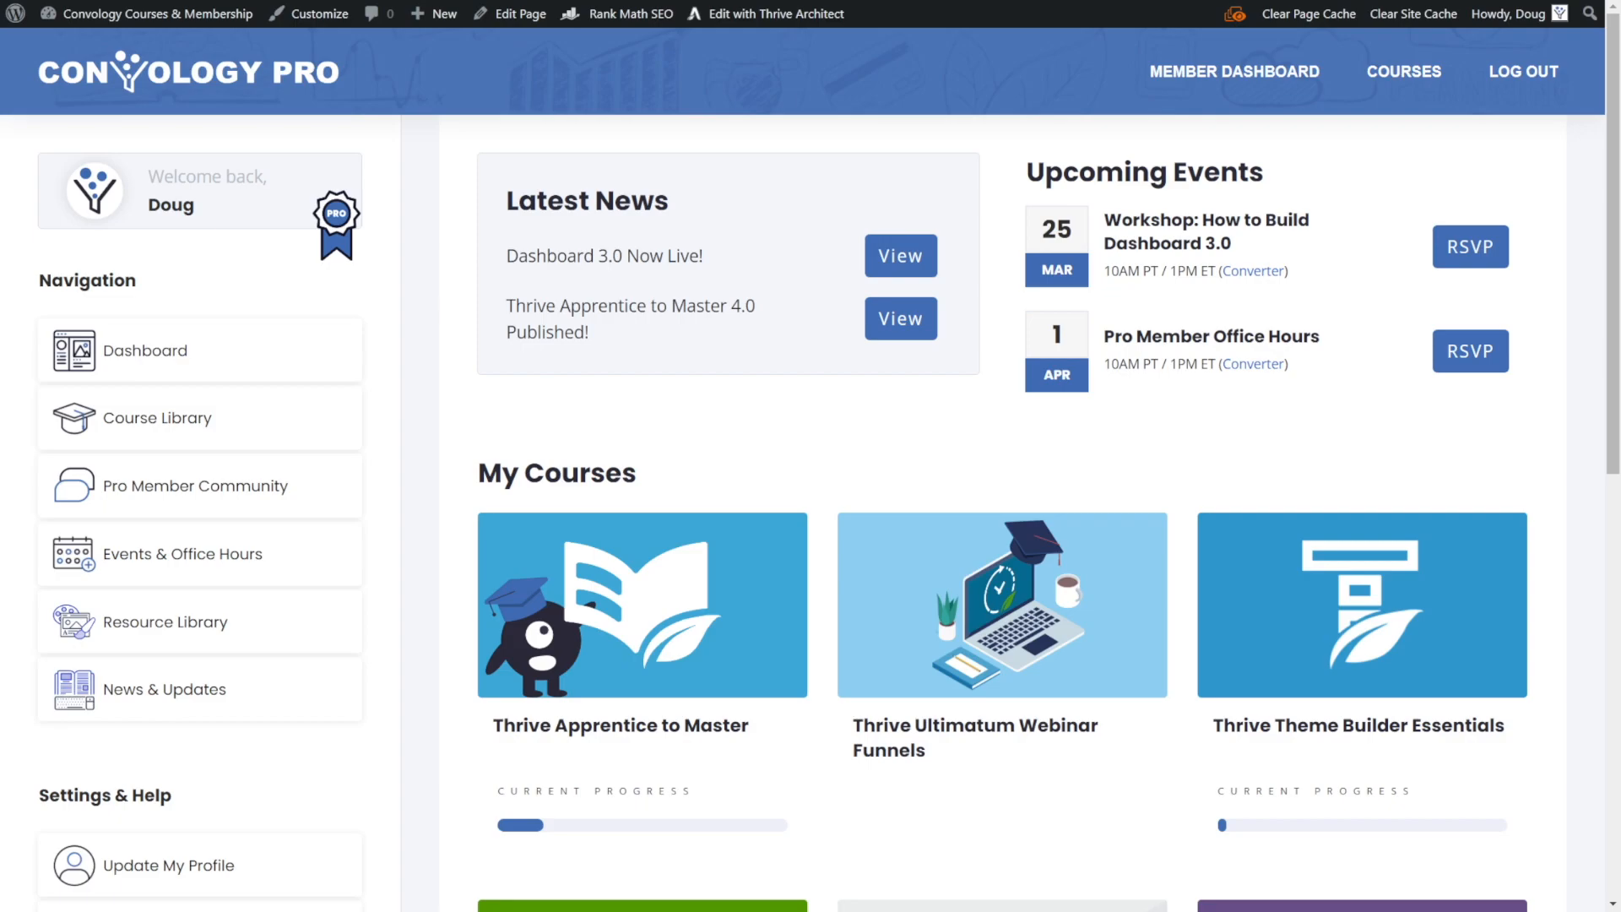
- Return to the editor, select the Background Section and expand its Conditional Display settings
left_click(777, 13)
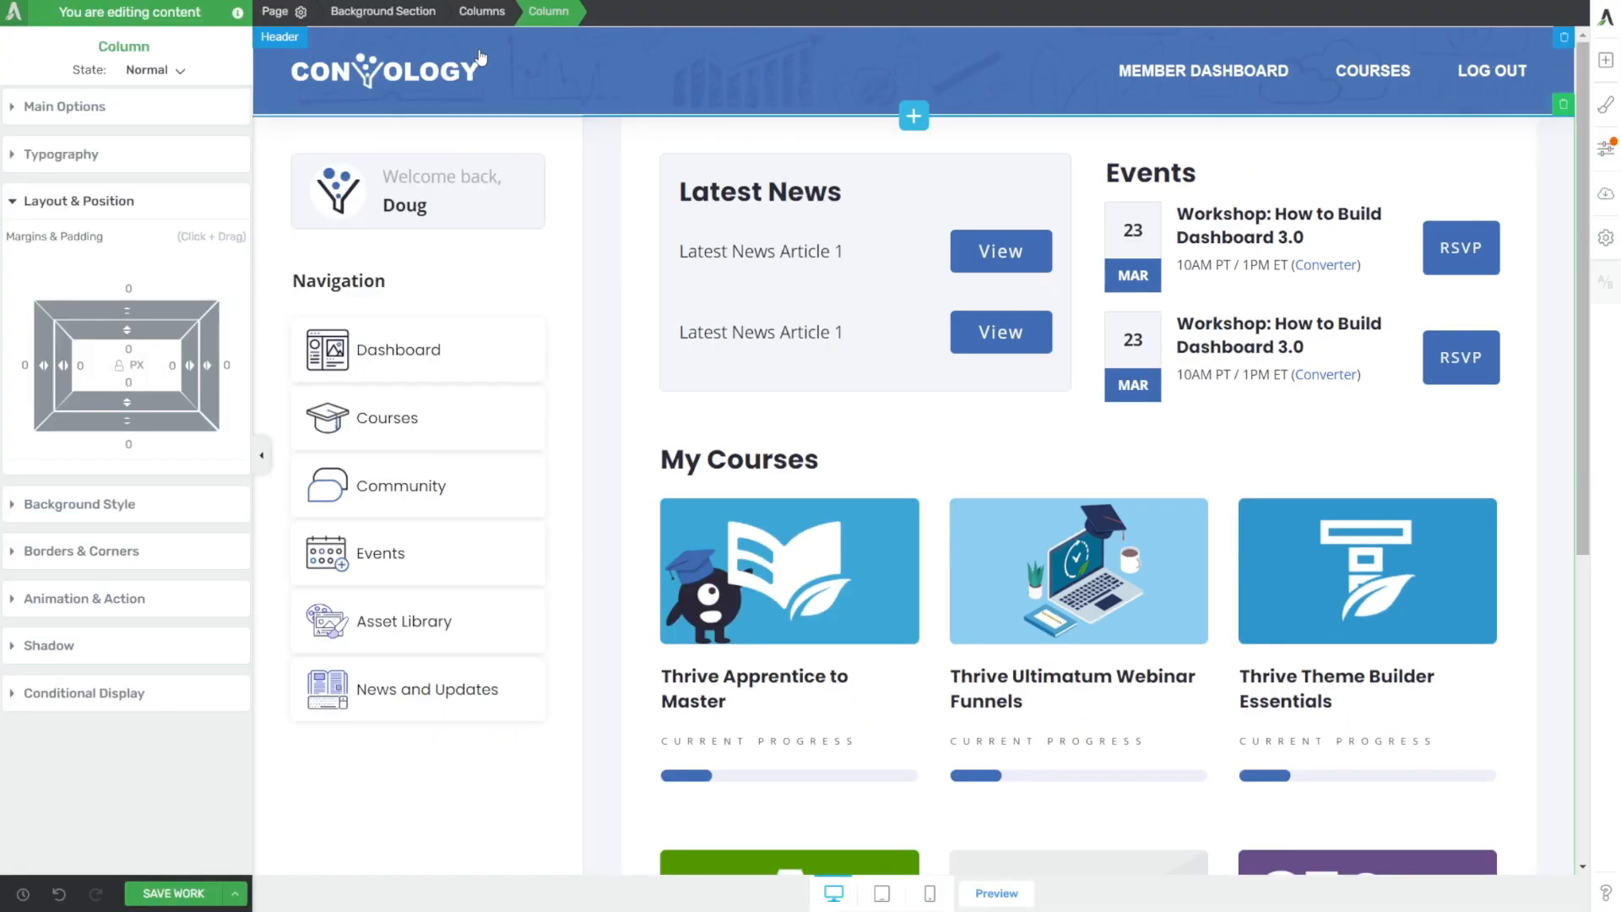
left_click(384, 12)
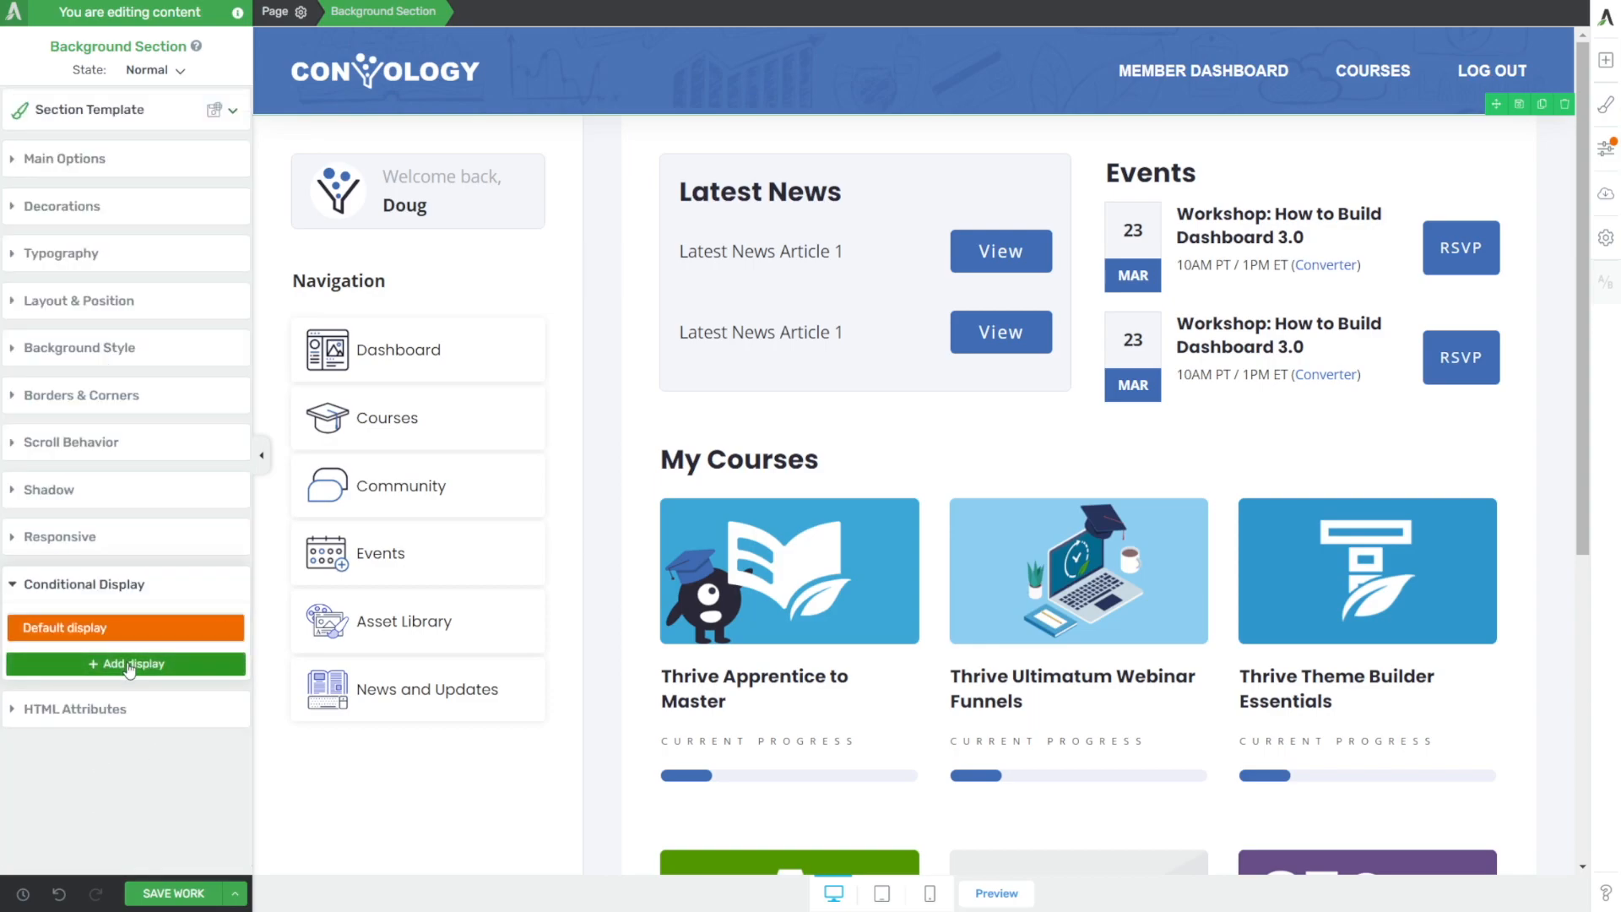
left_click(1148, 172)
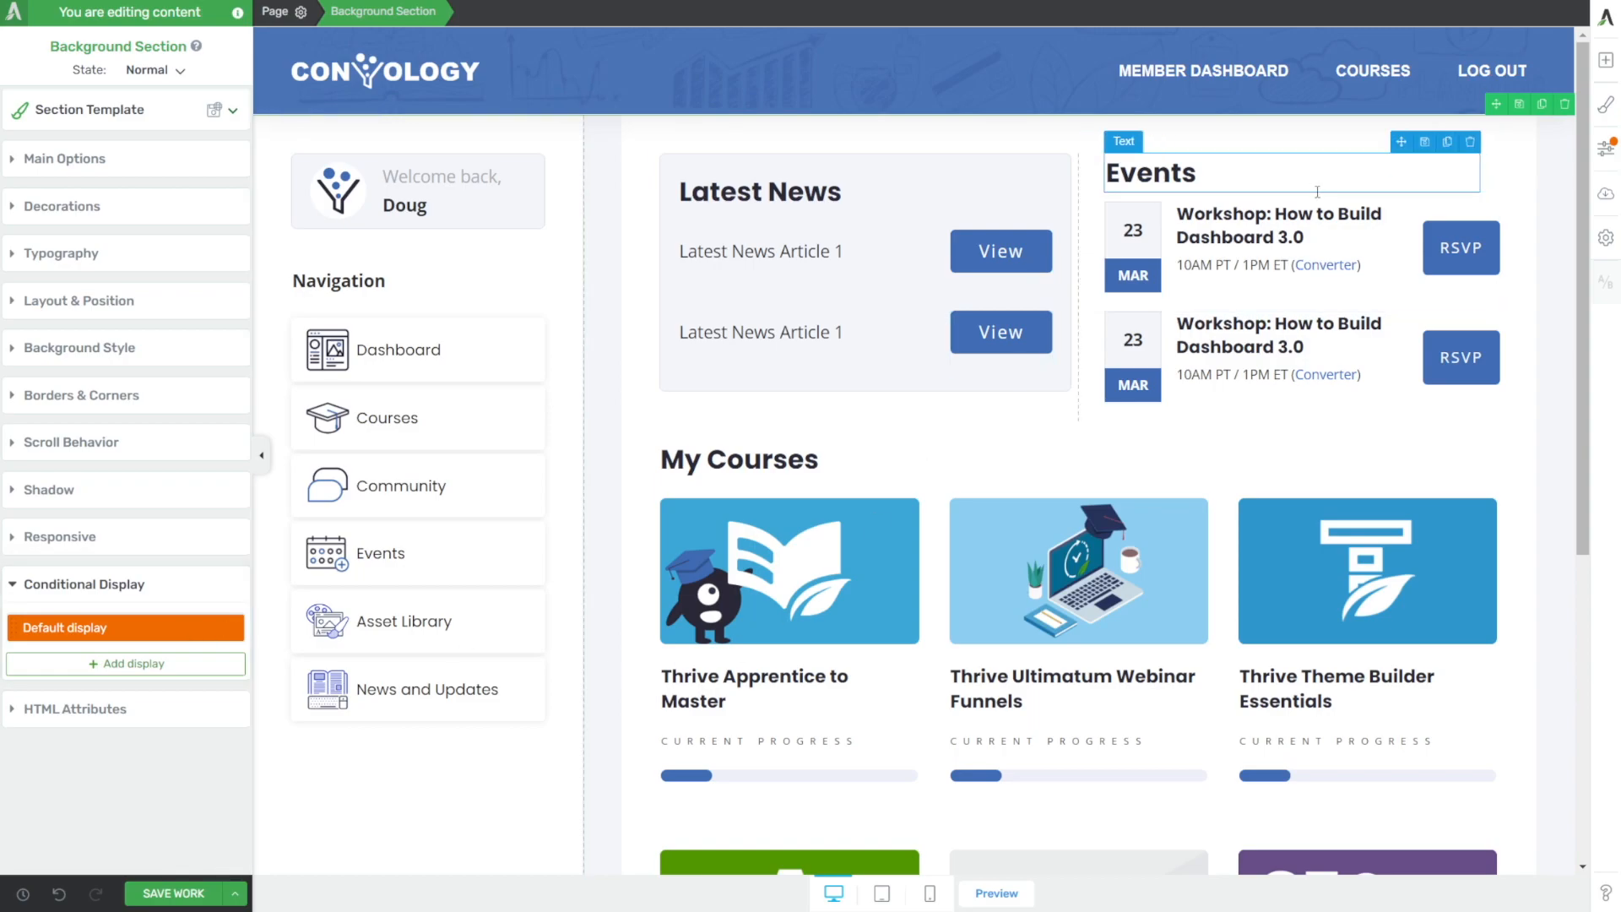